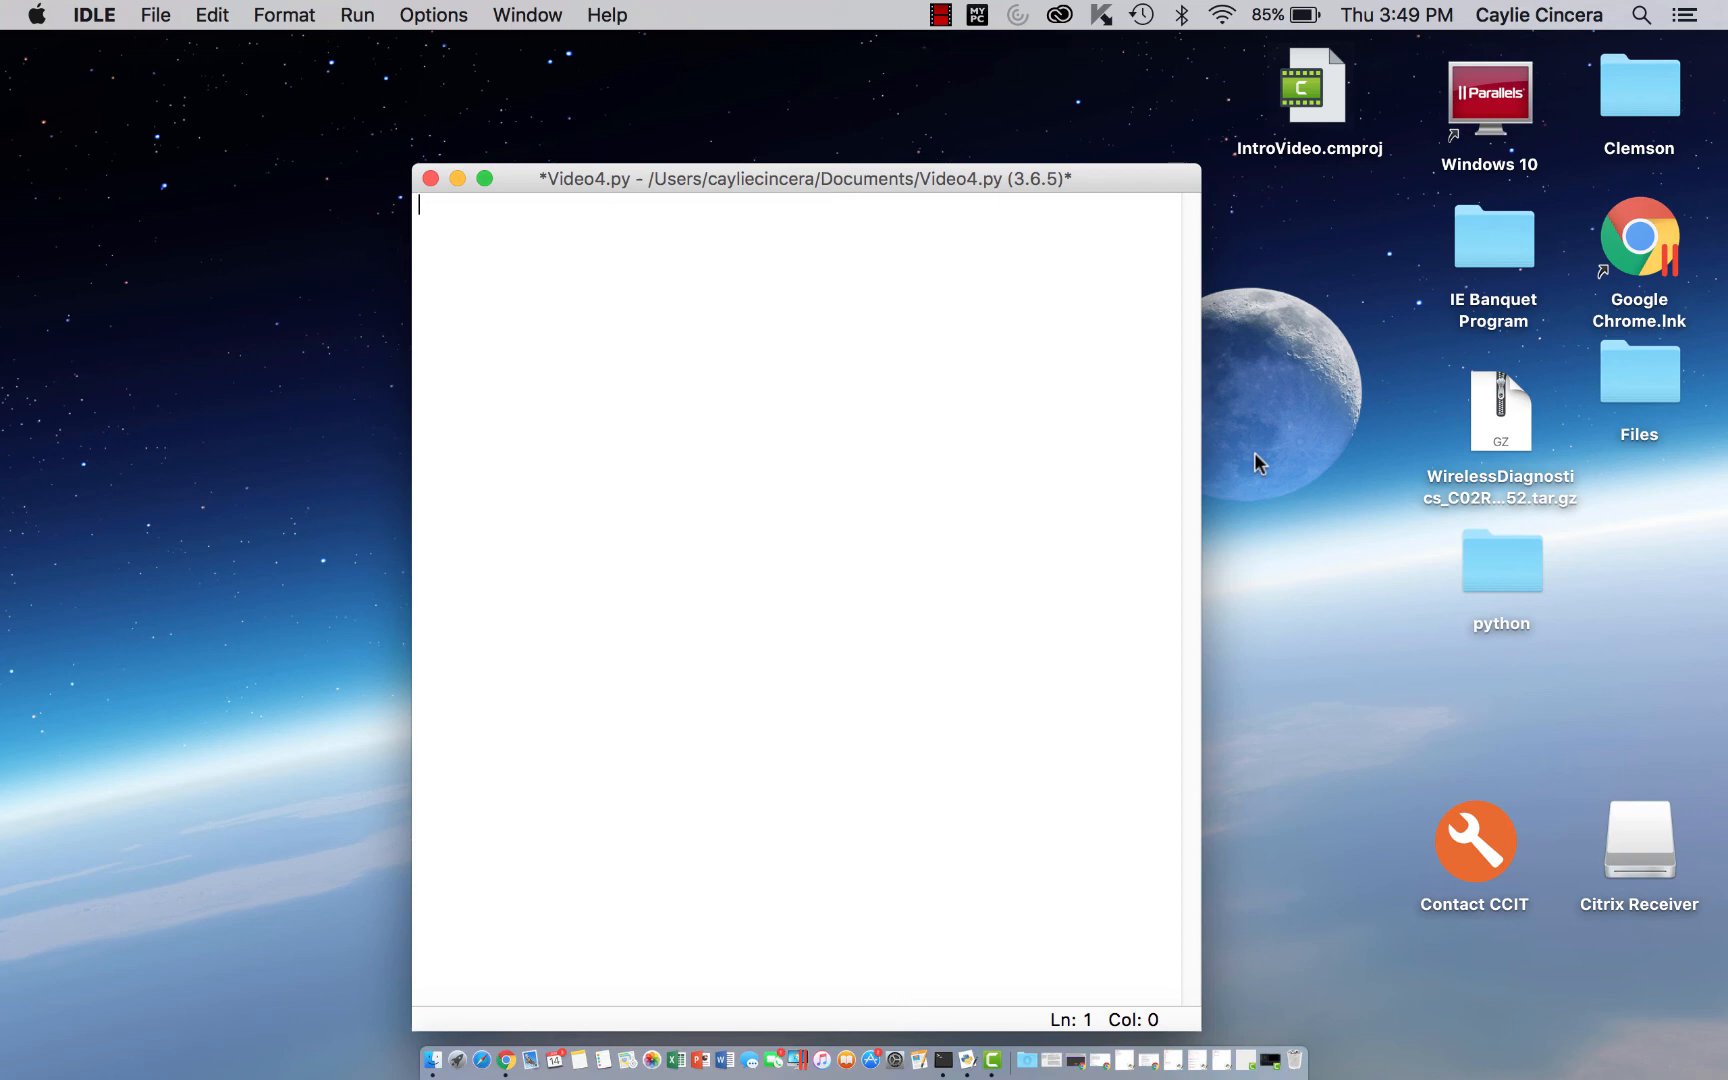
# Define X as the nested list [[2,3,1],[3,2,1],[2,3,3]]
pyautogui.write('x')
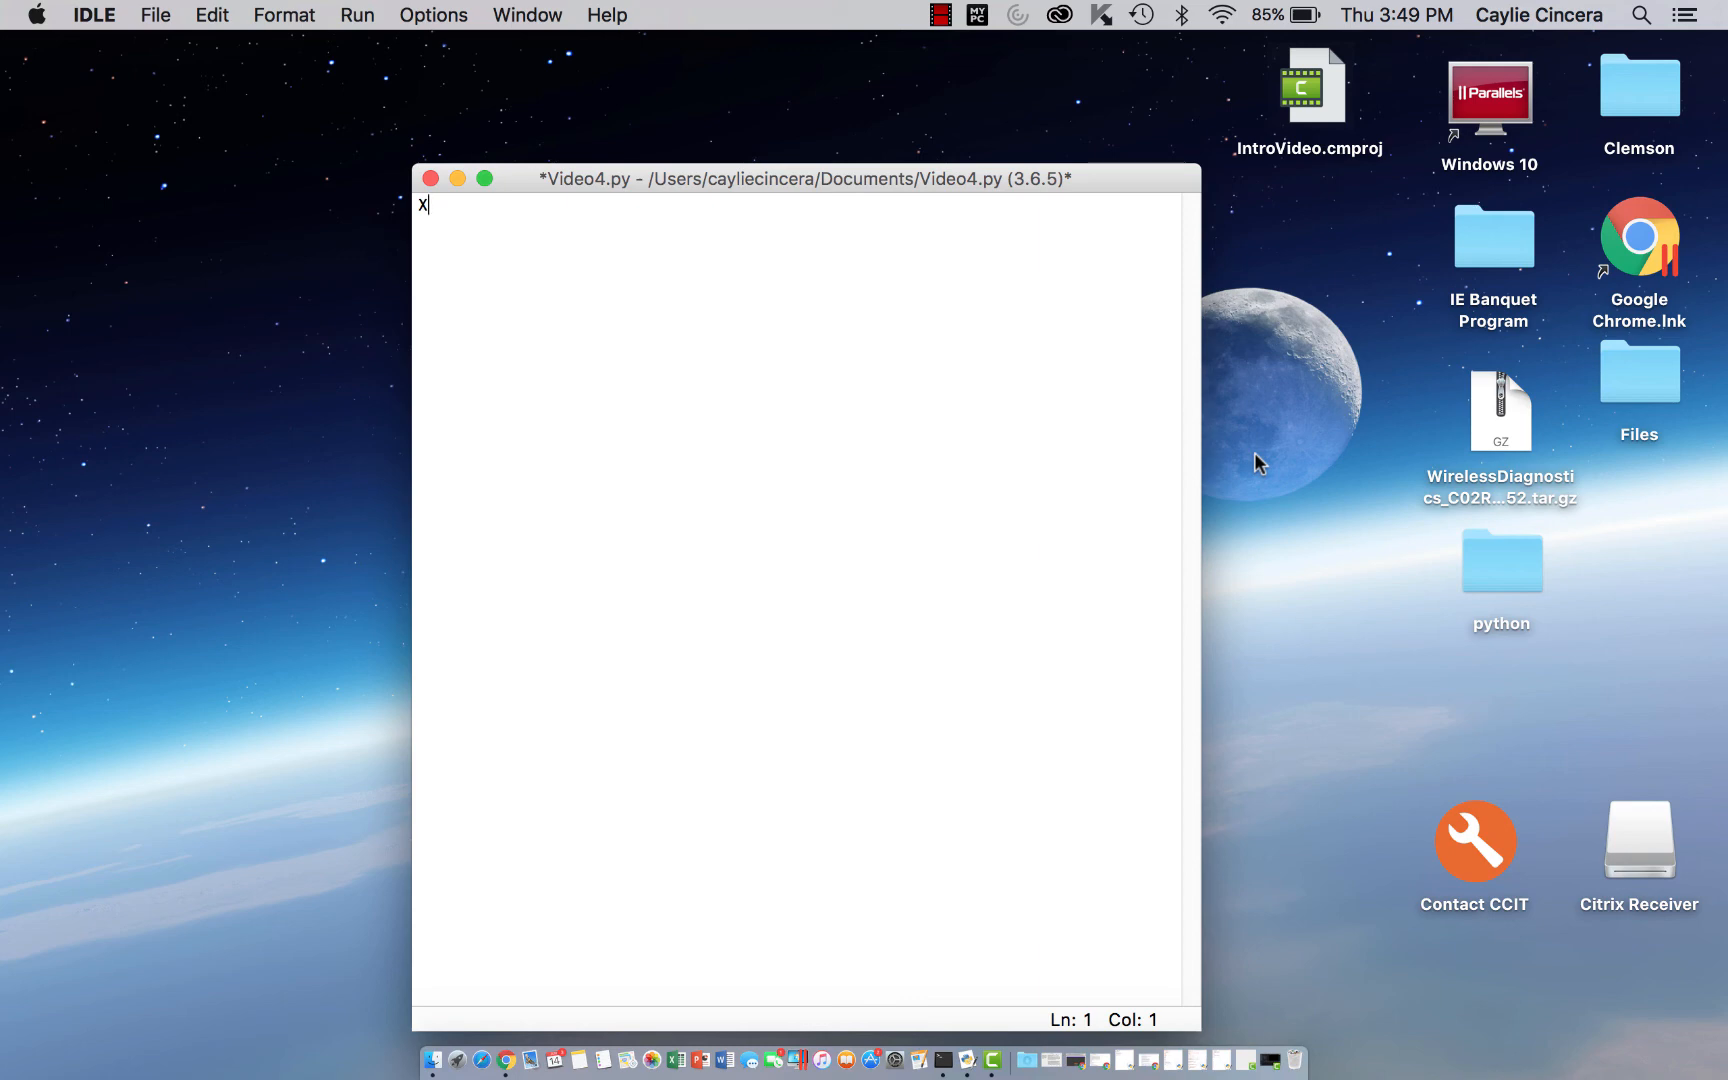
pyautogui.write('= [')
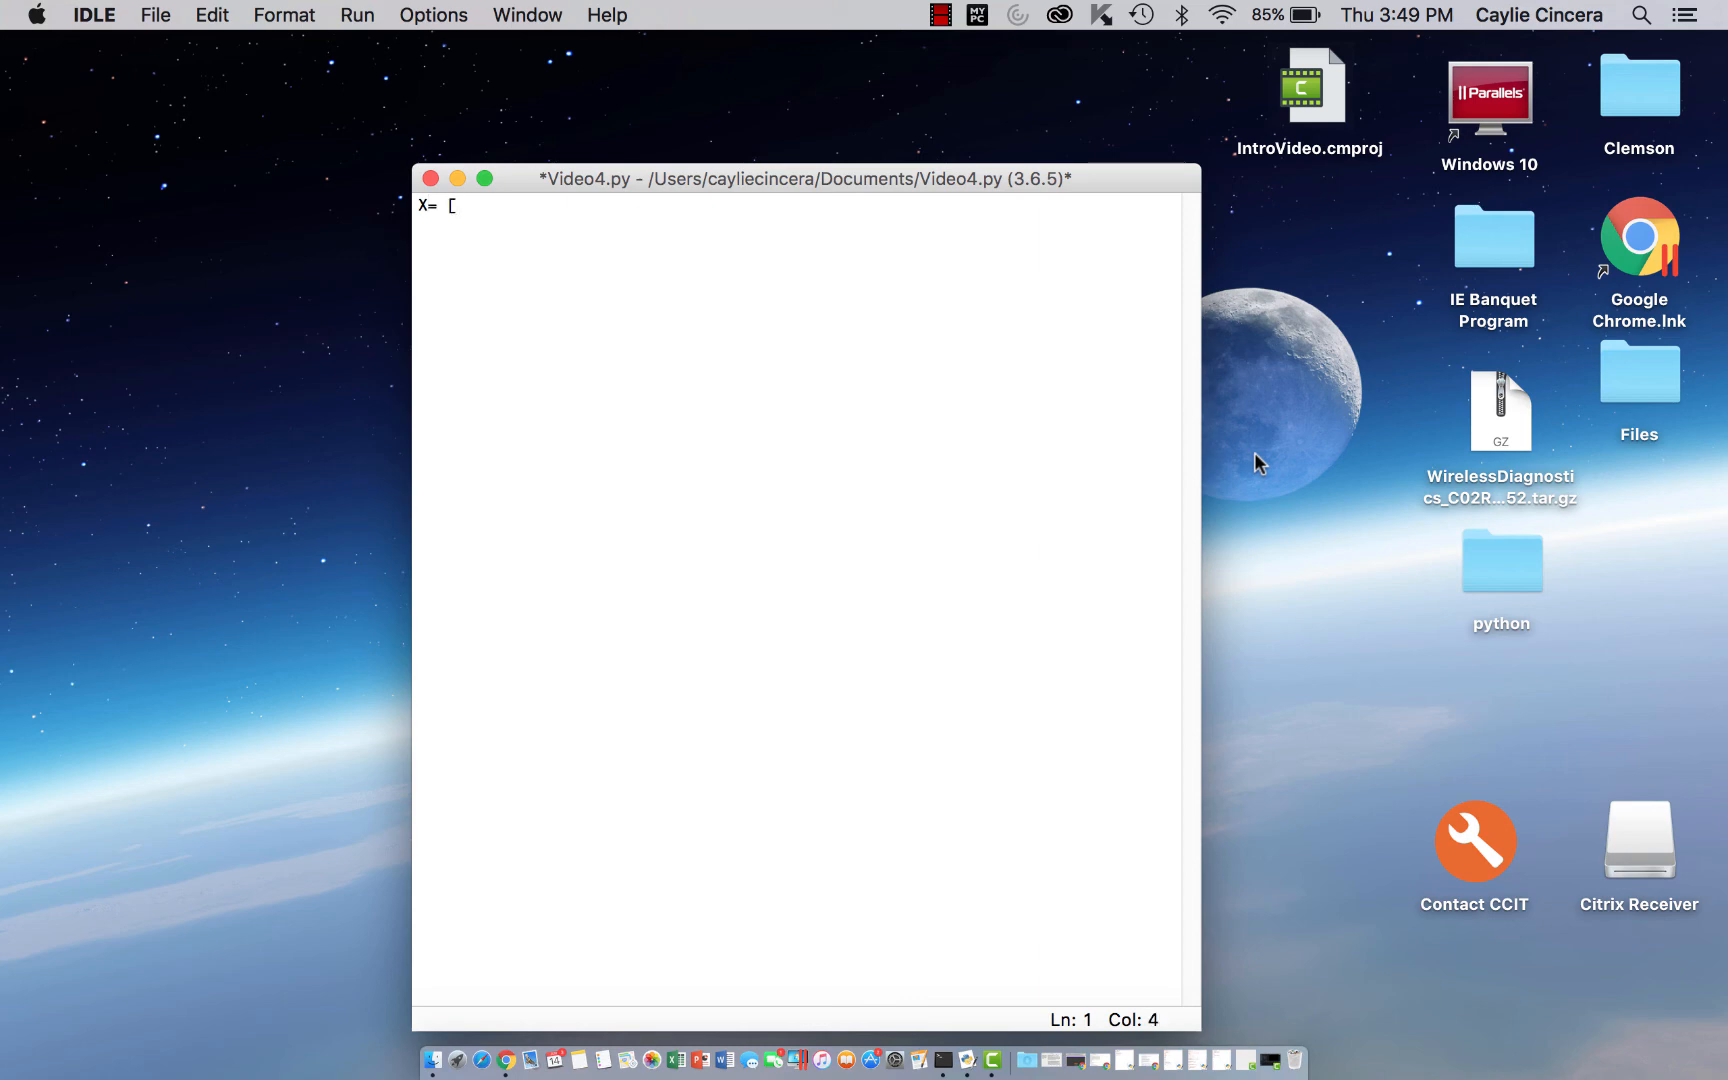
pyautogui.write('[2,3')
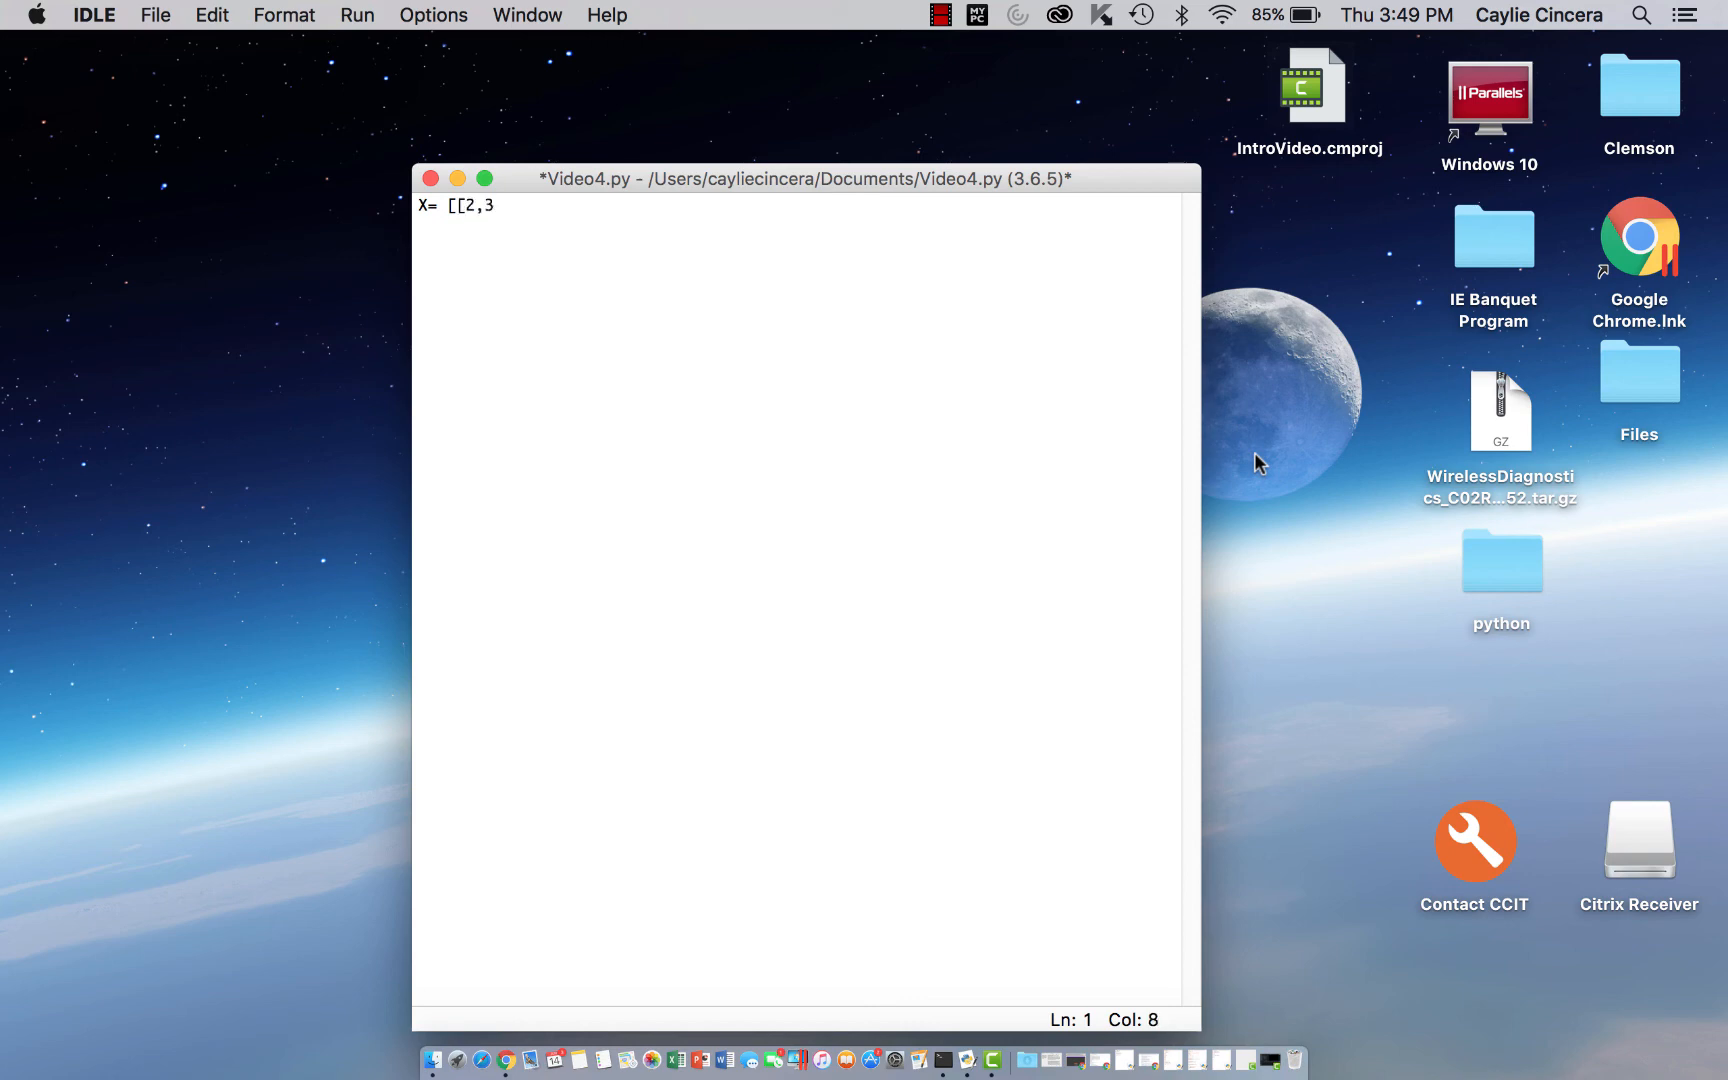
pyautogui.write('1],')
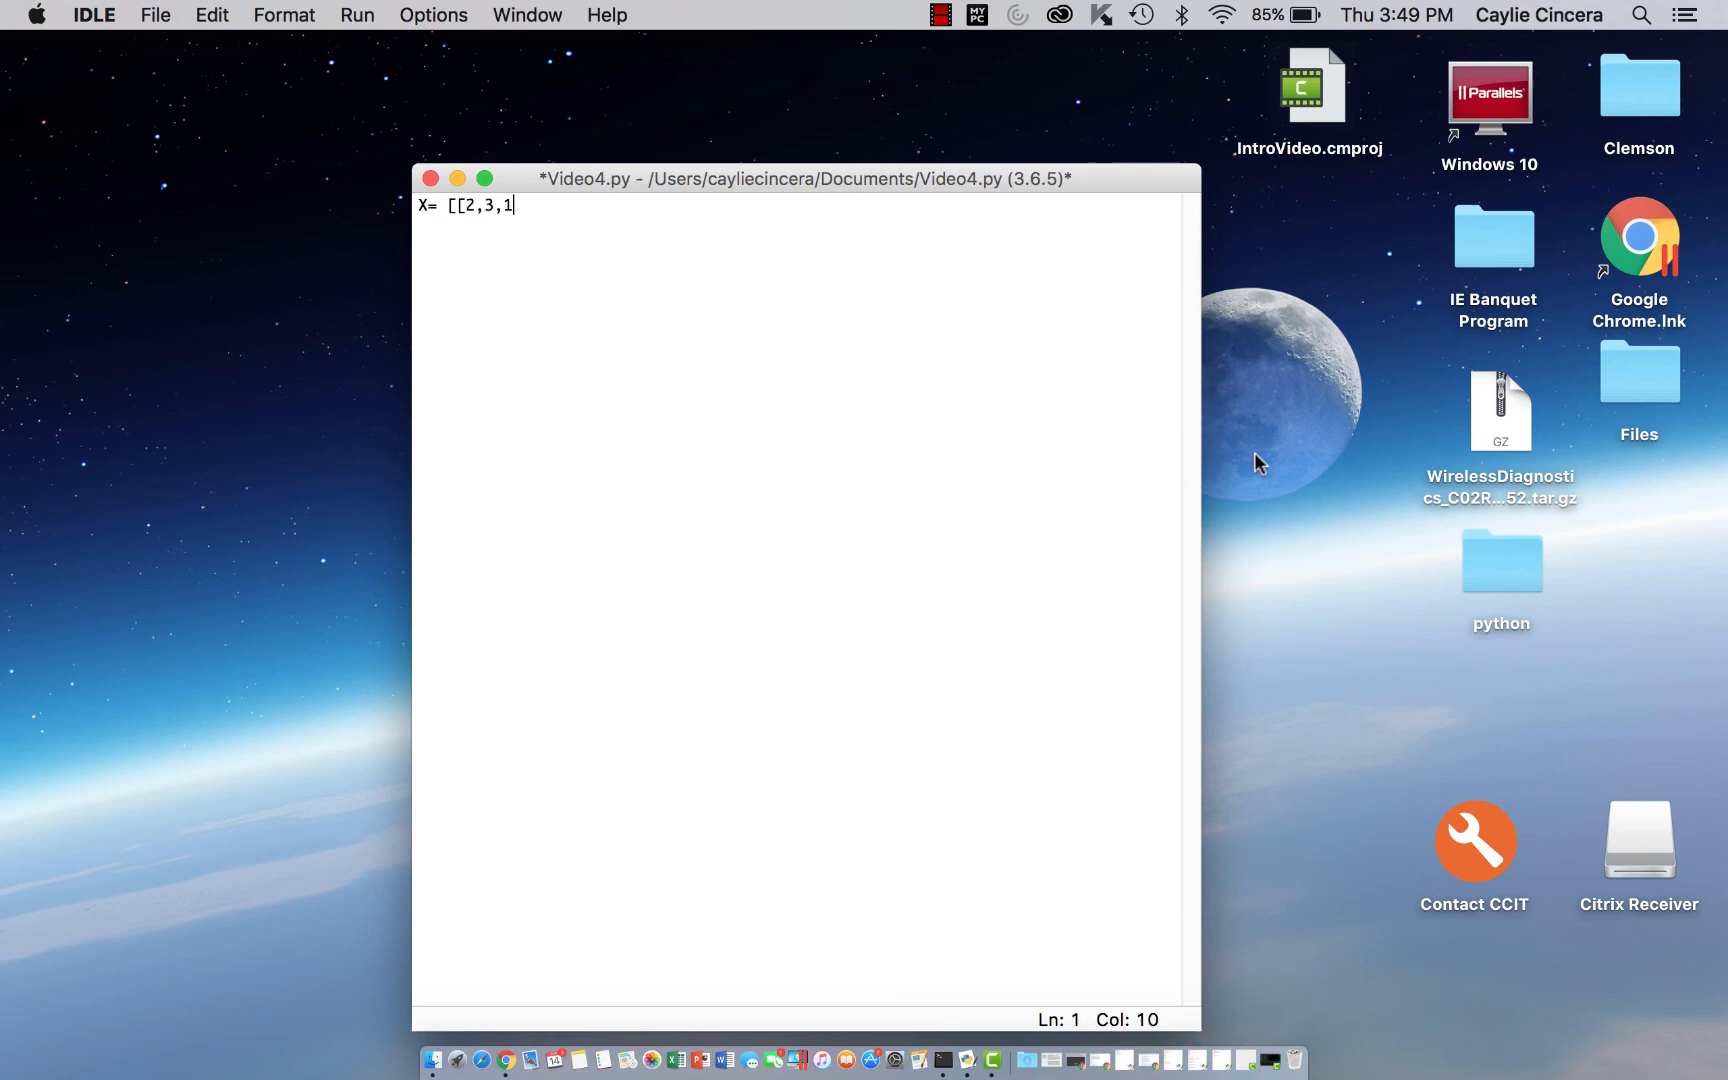
pyautogui.write('],')
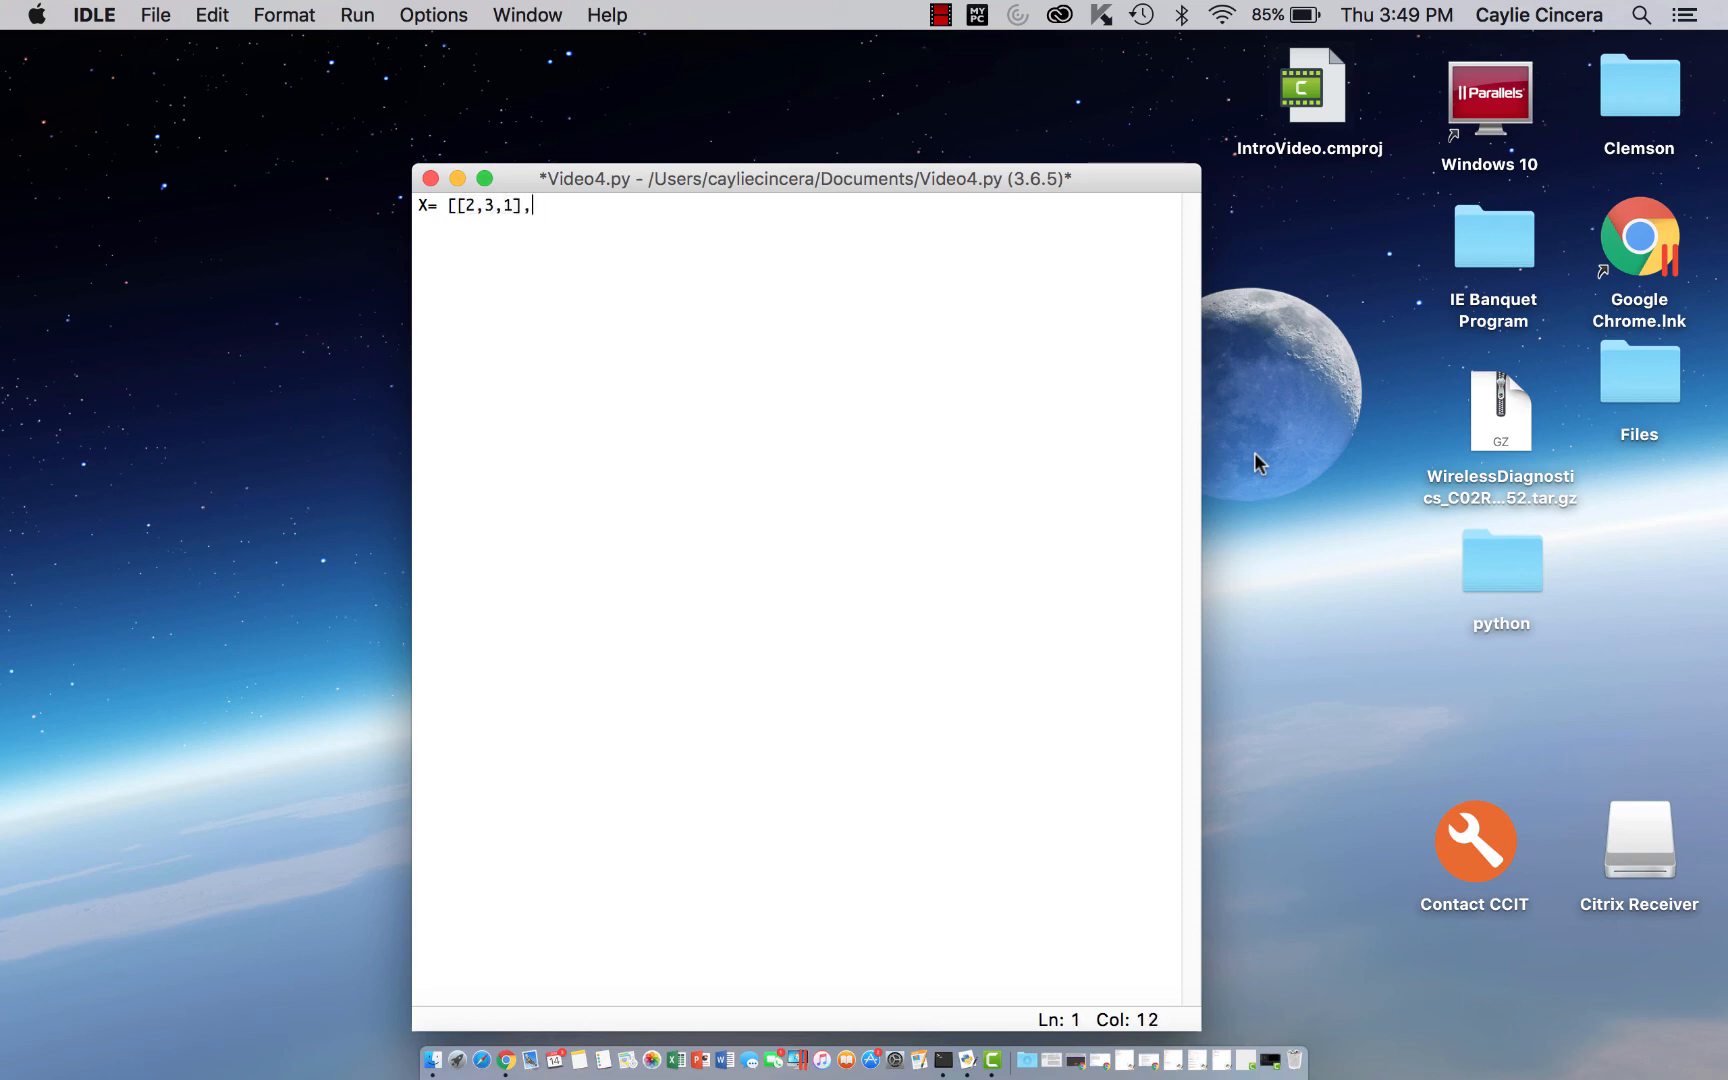
pyautogui.write('[3,2,')
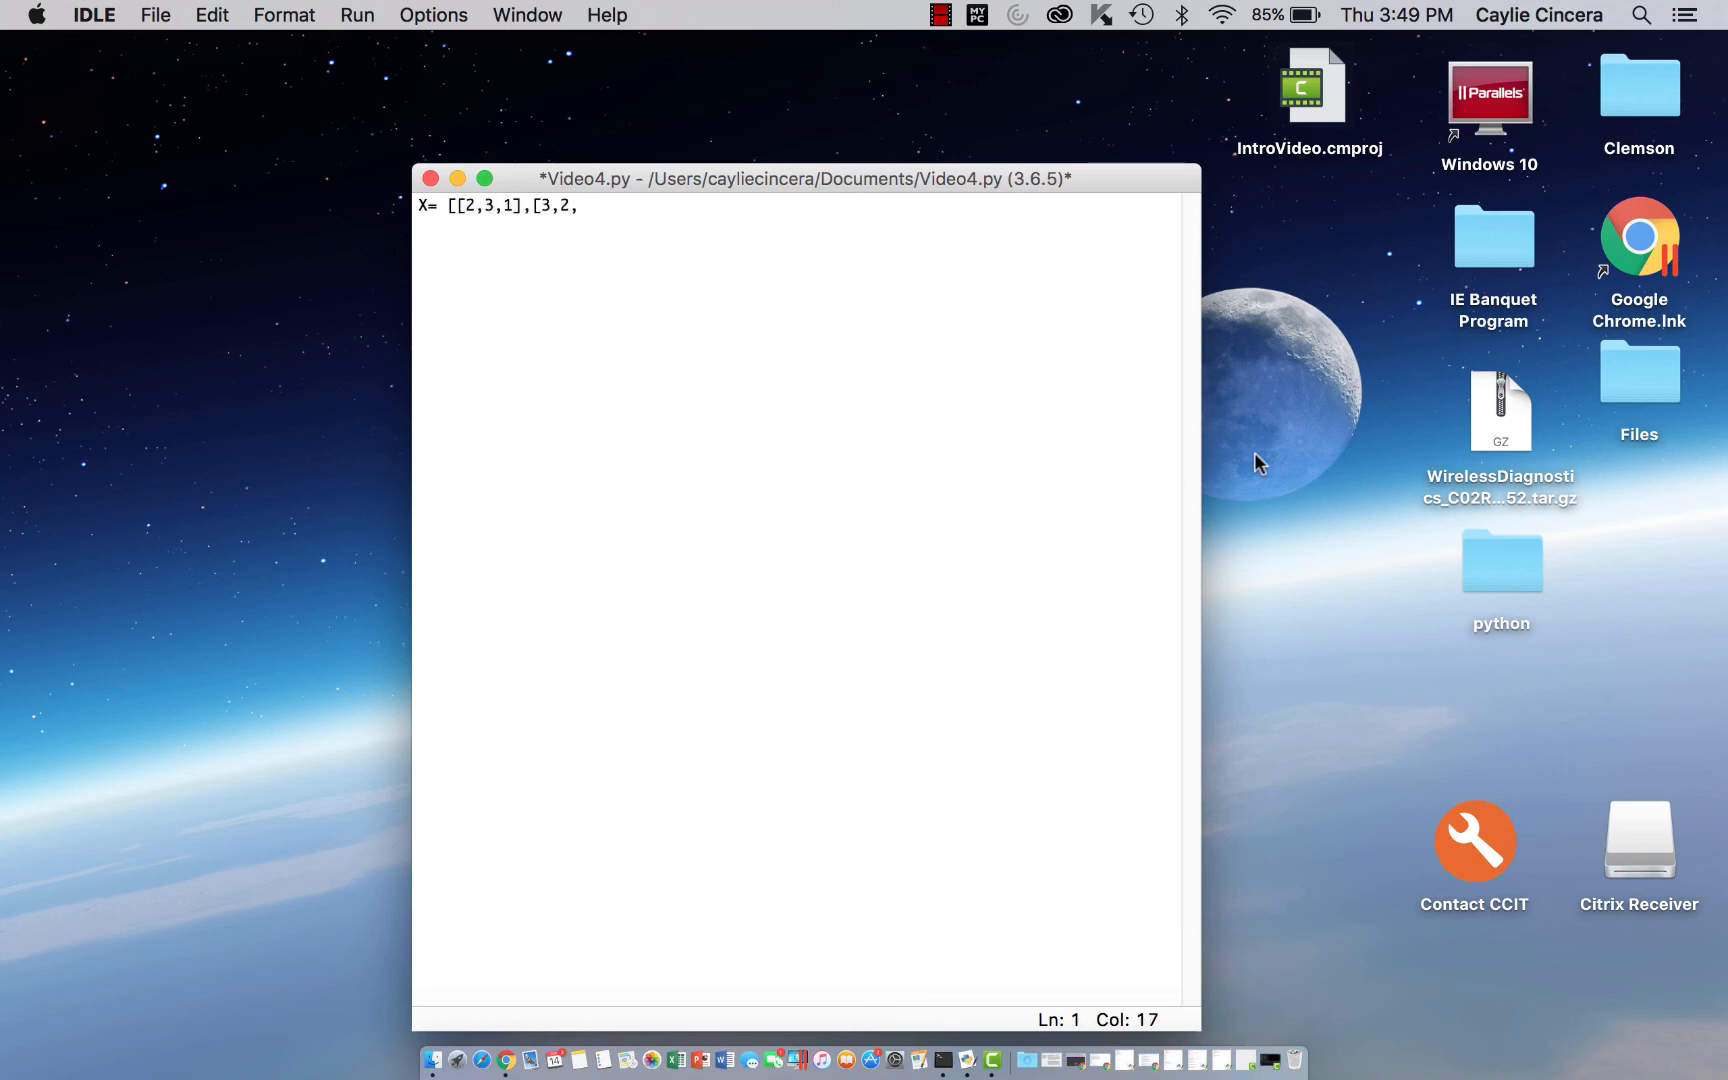
pyautogui.write('1],[')
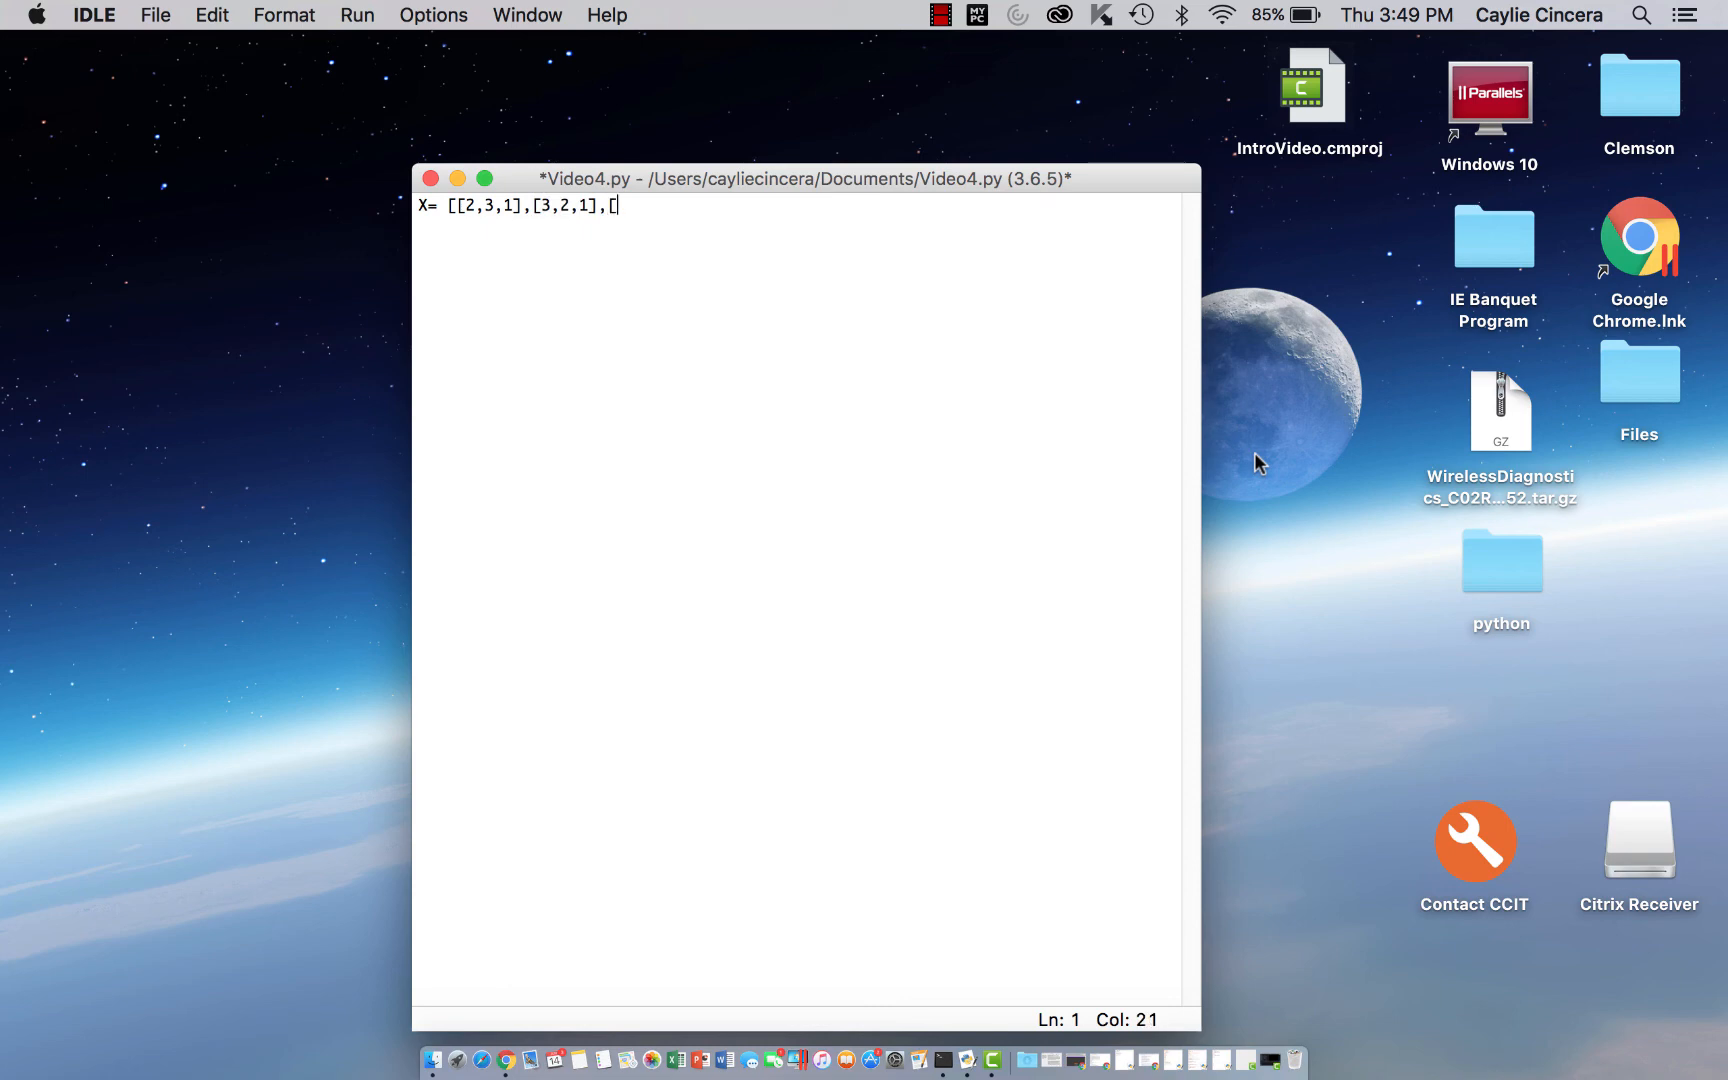
pyautogui.write('2,3,3]]')
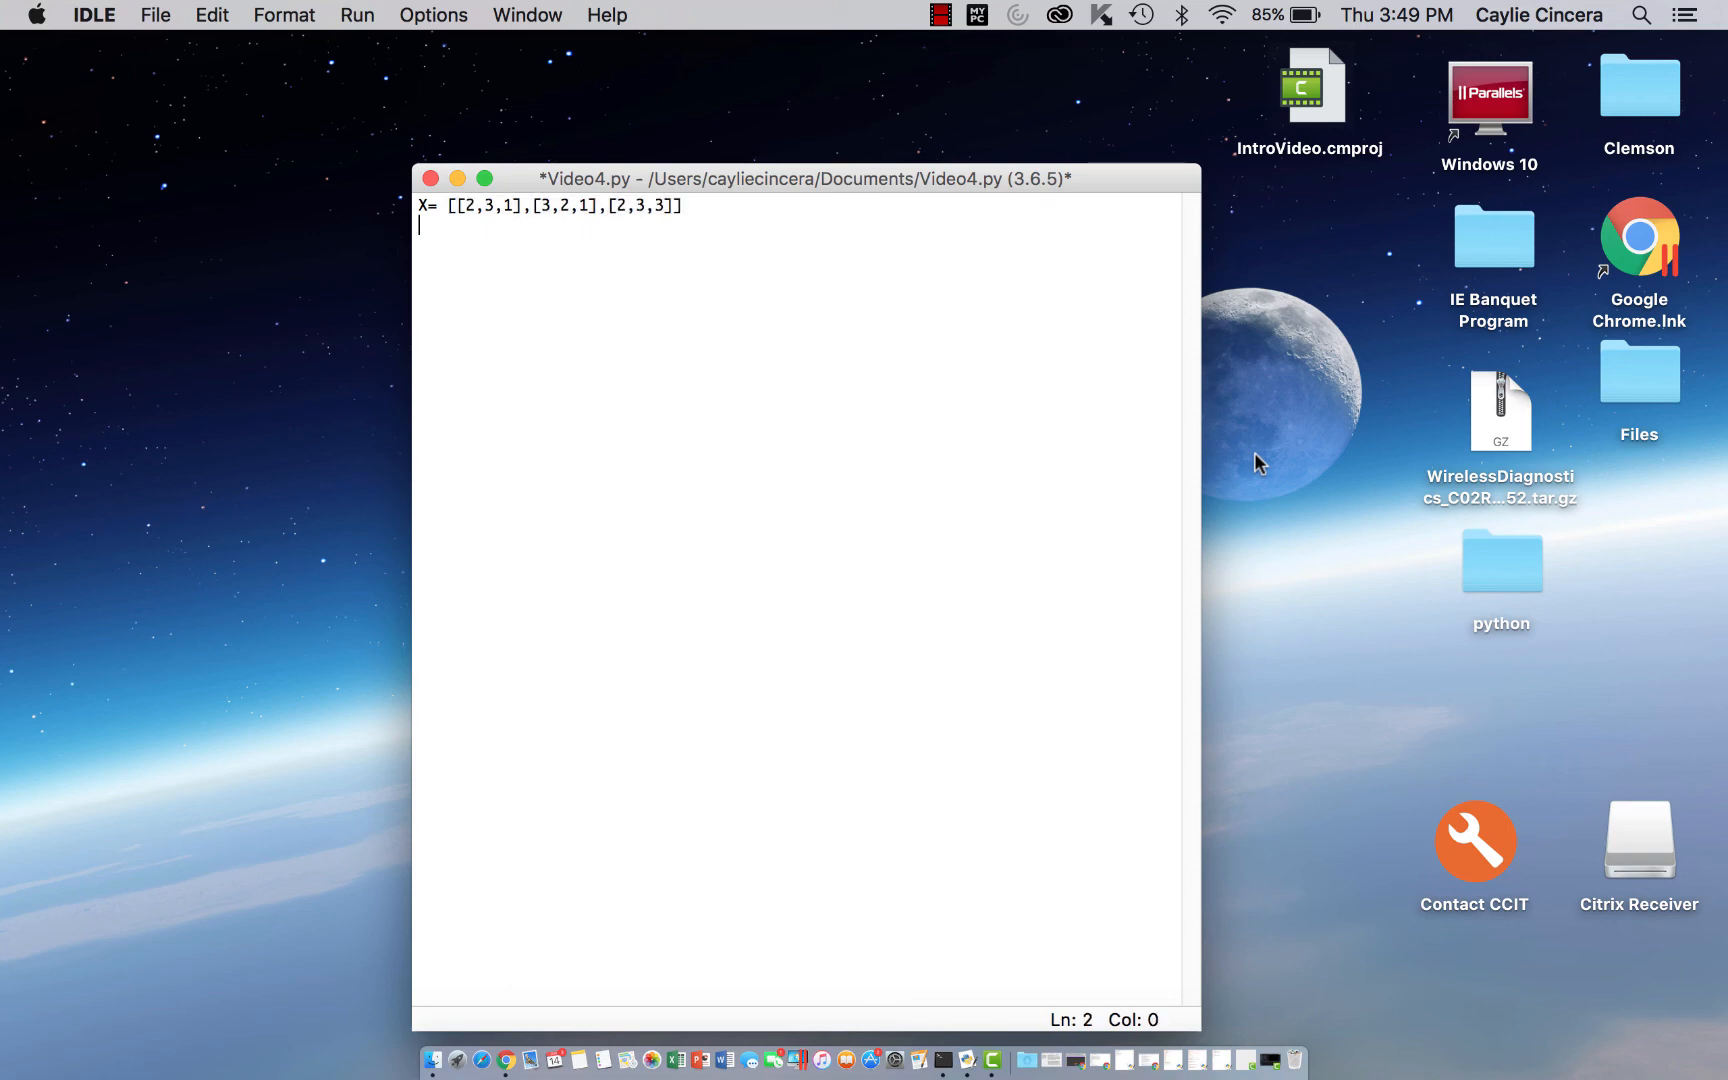
# Define Y as [[1,2,3],[2,3,1],[2,1,3]] and begin the result line
pyautogui.write('Y= [')
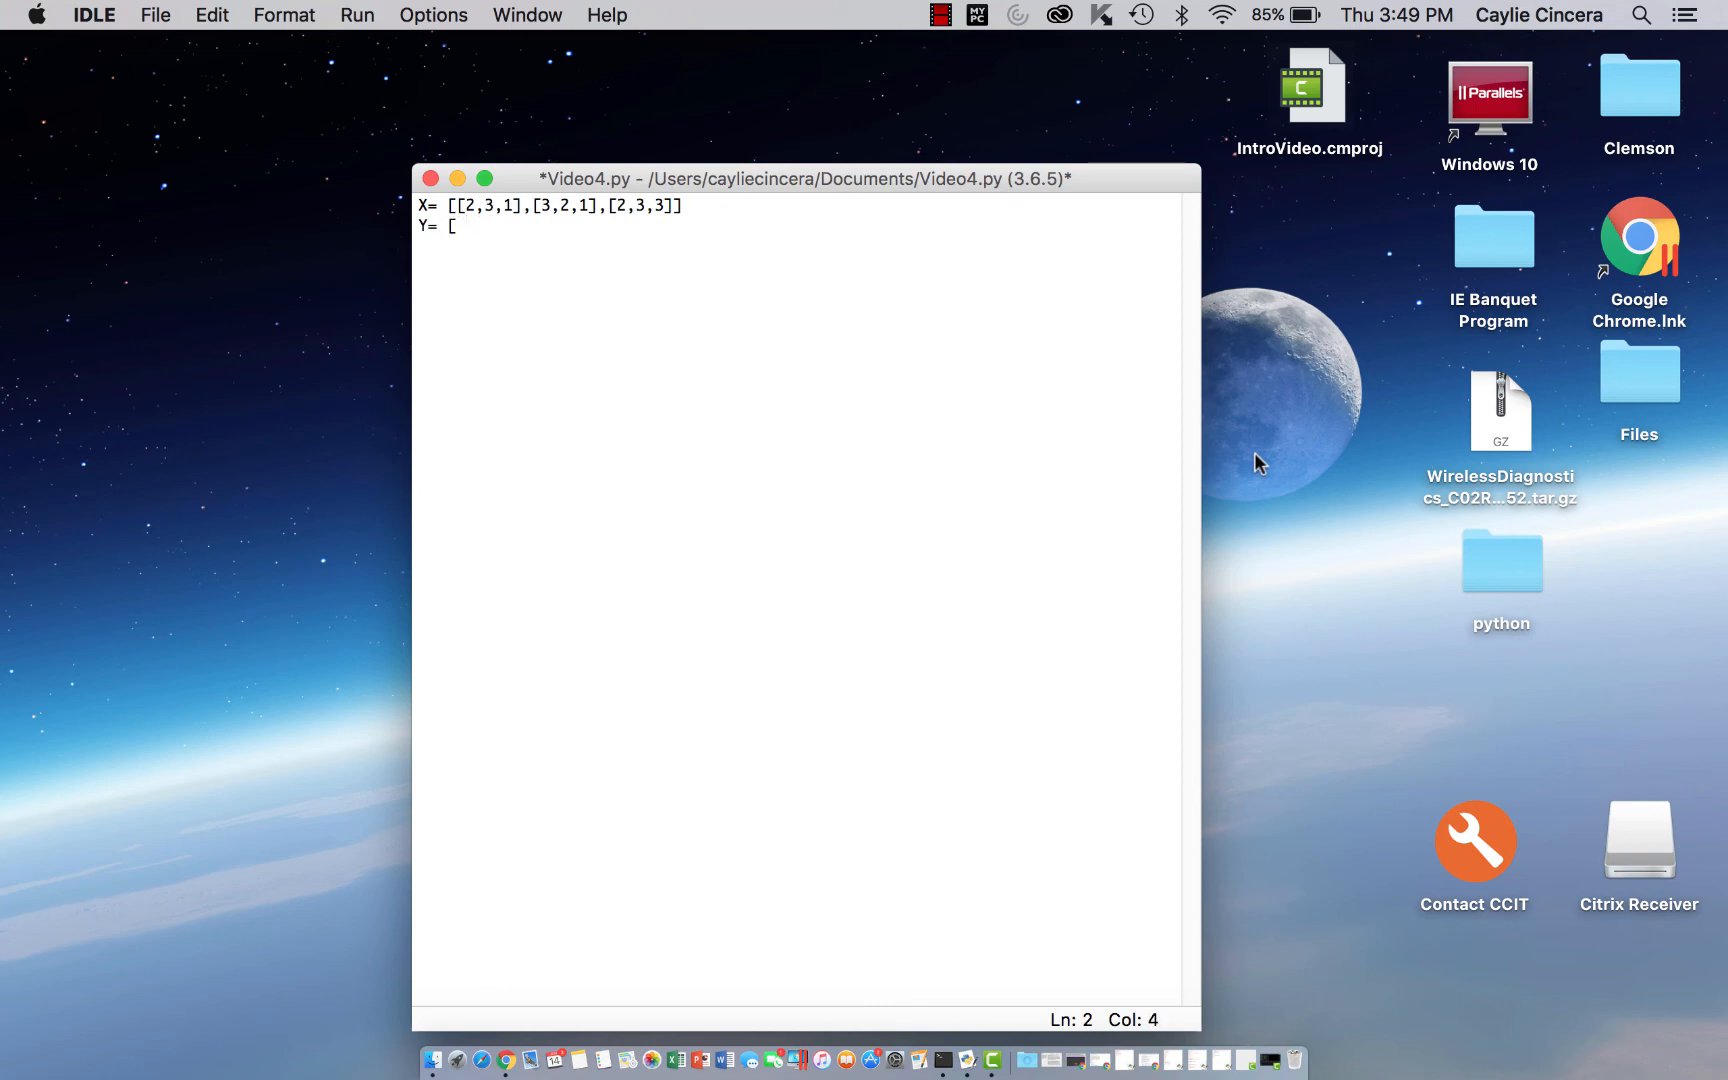
pyautogui.write('[1,2,3')
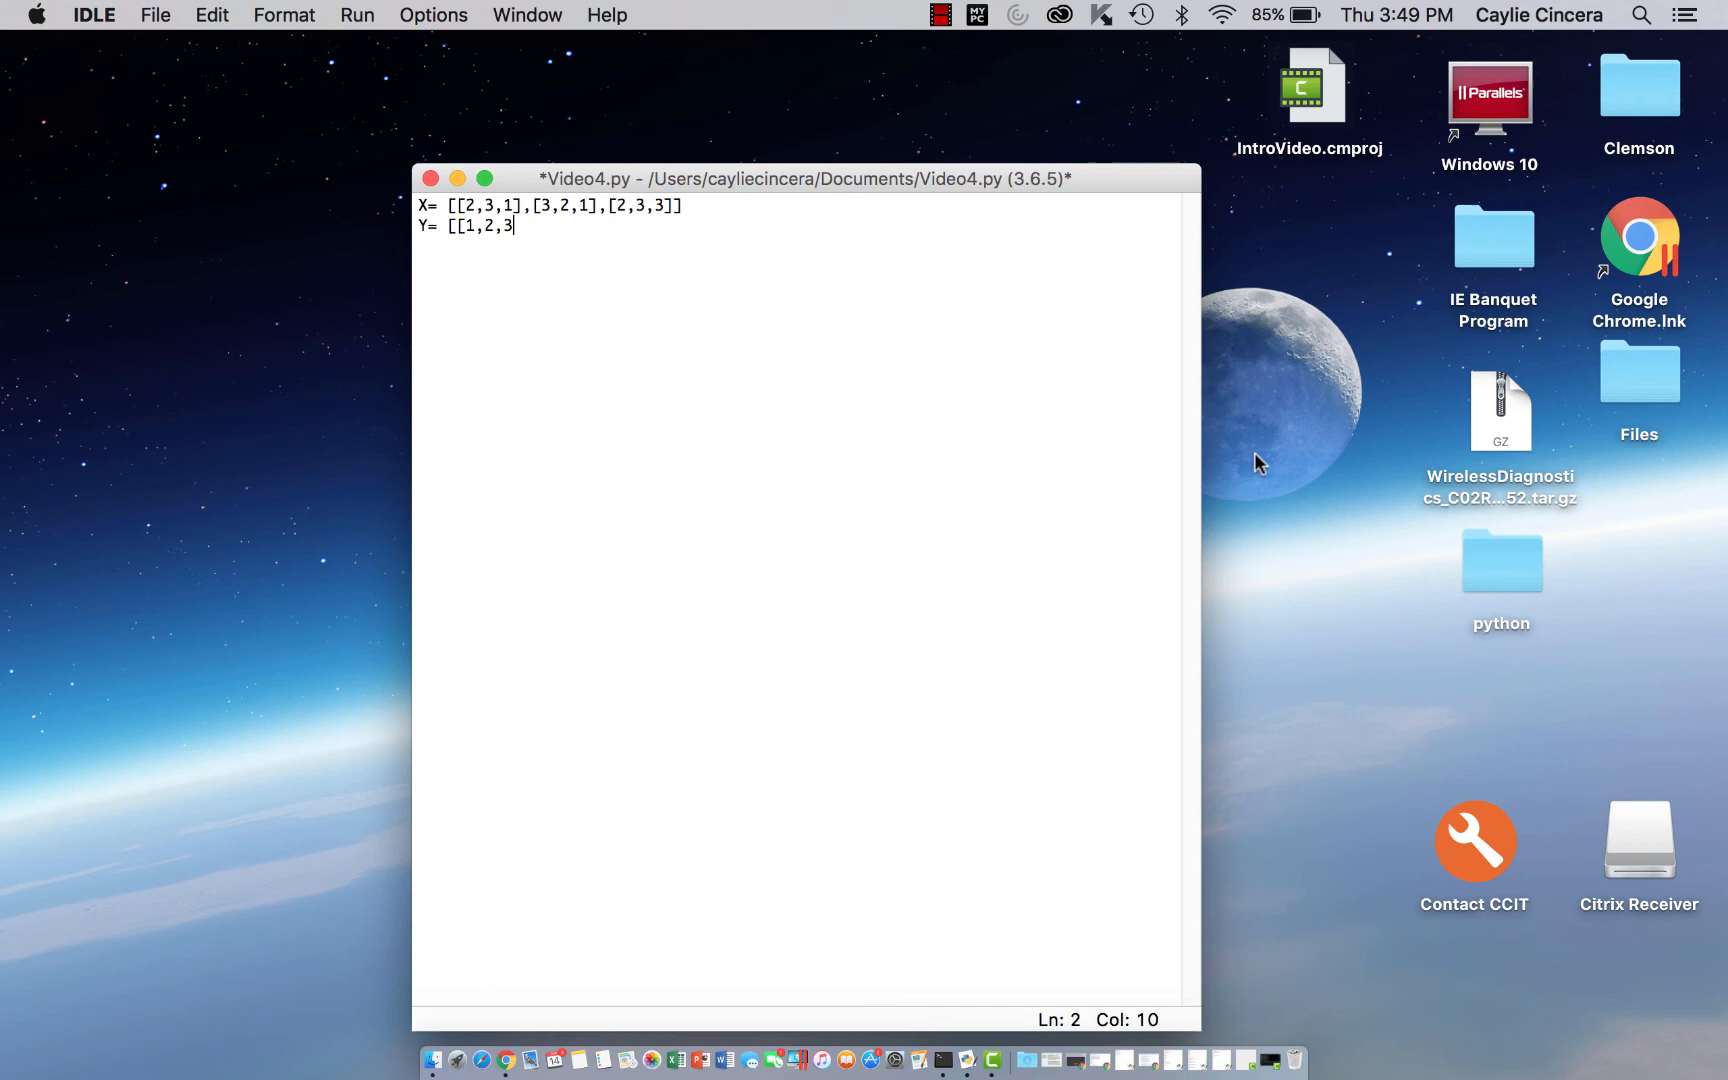
pyautogui.write(',[')
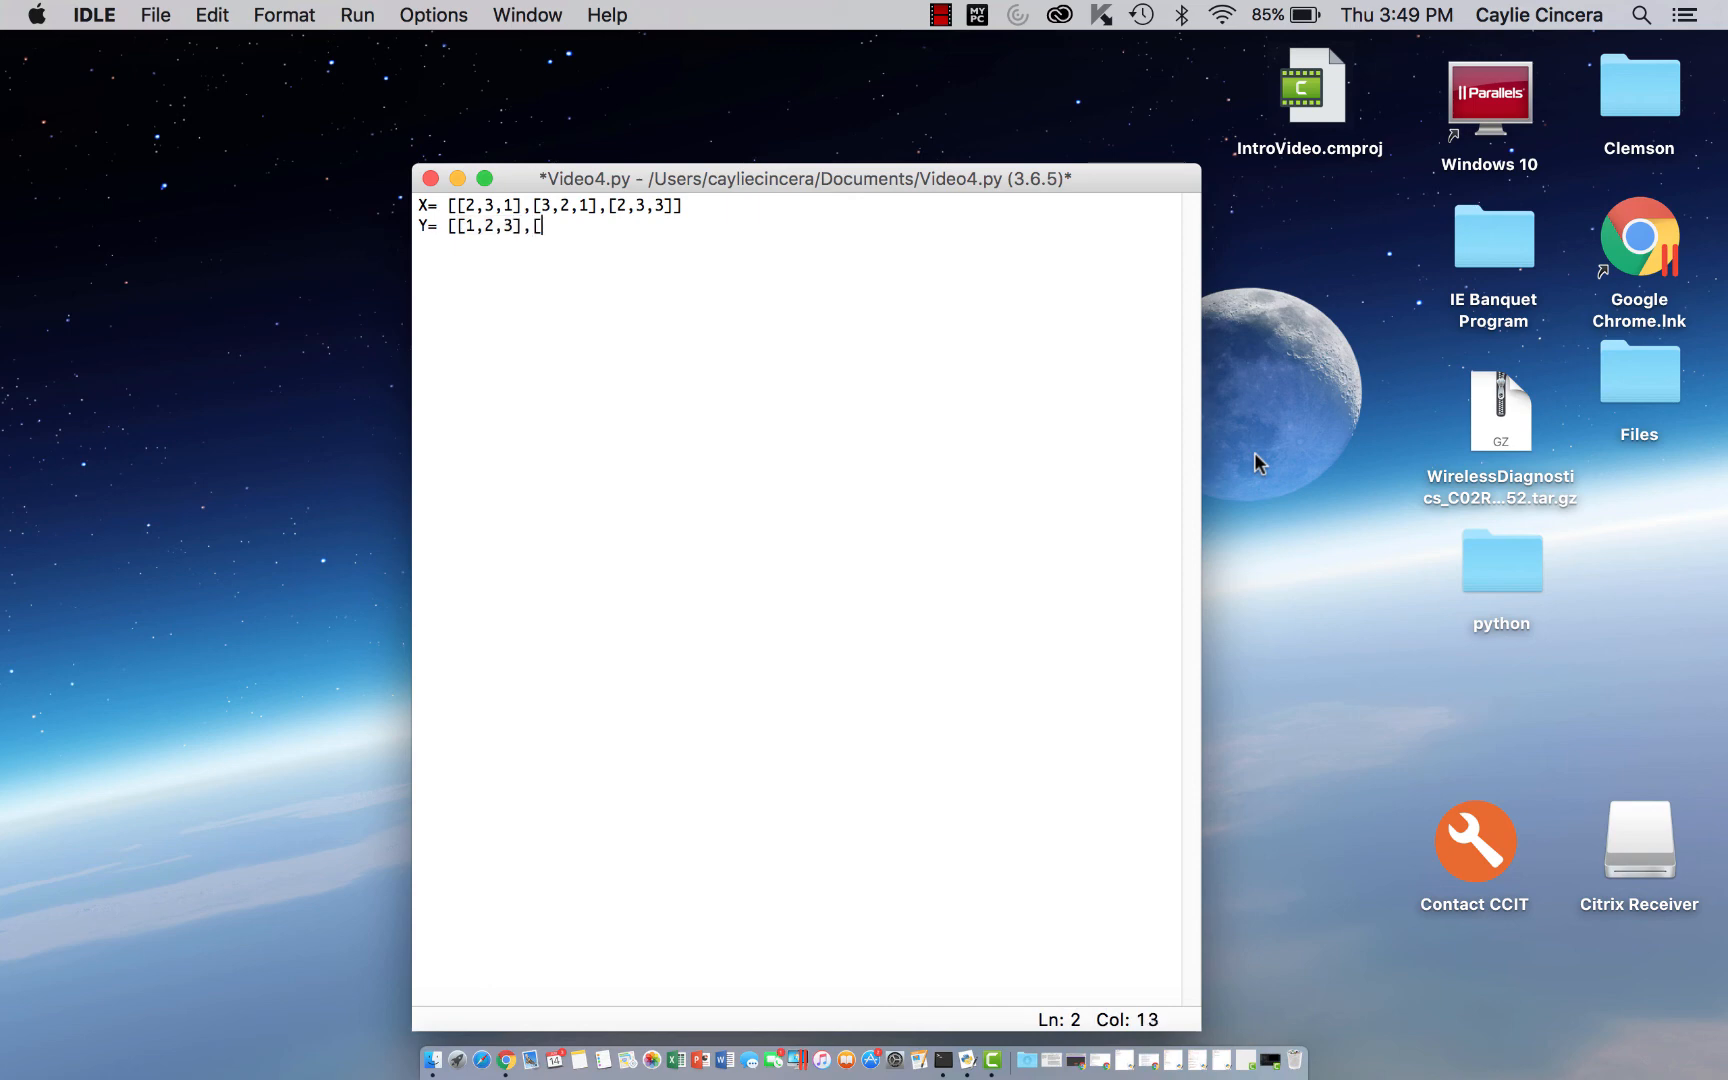
pyautogui.write('[2,3,1]')
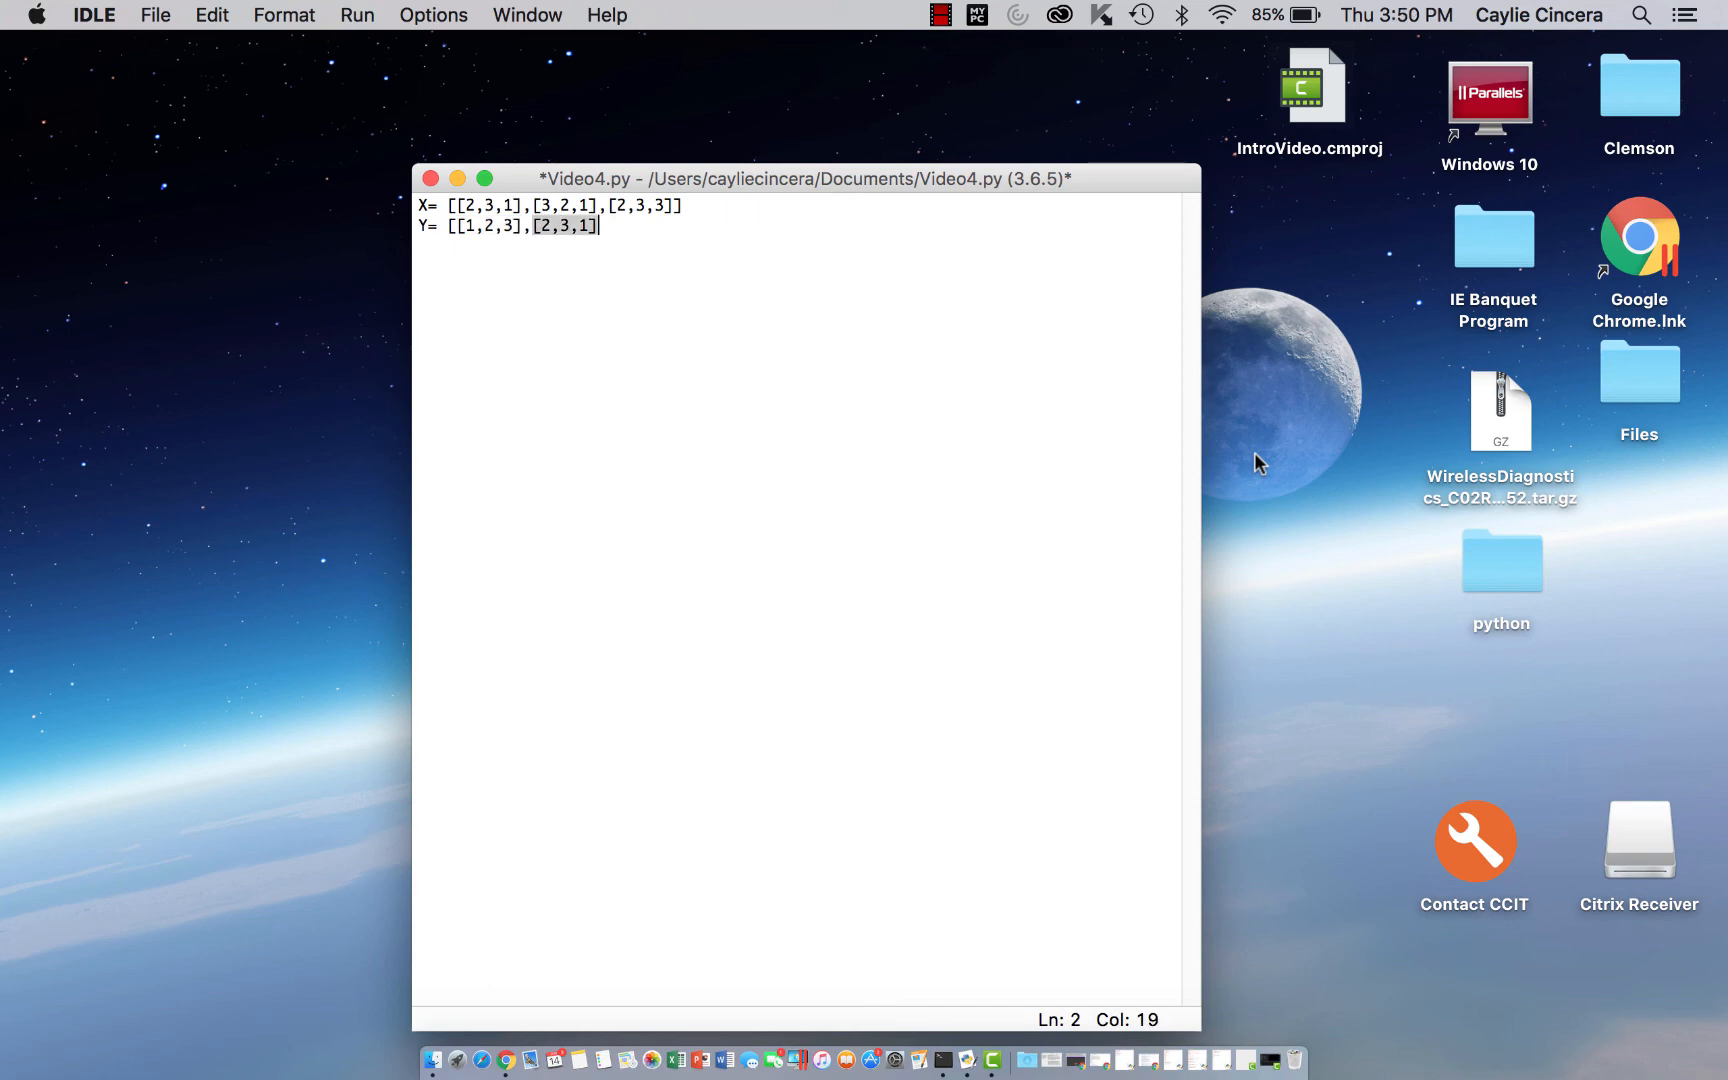
pyautogui.write(',[2,1,')
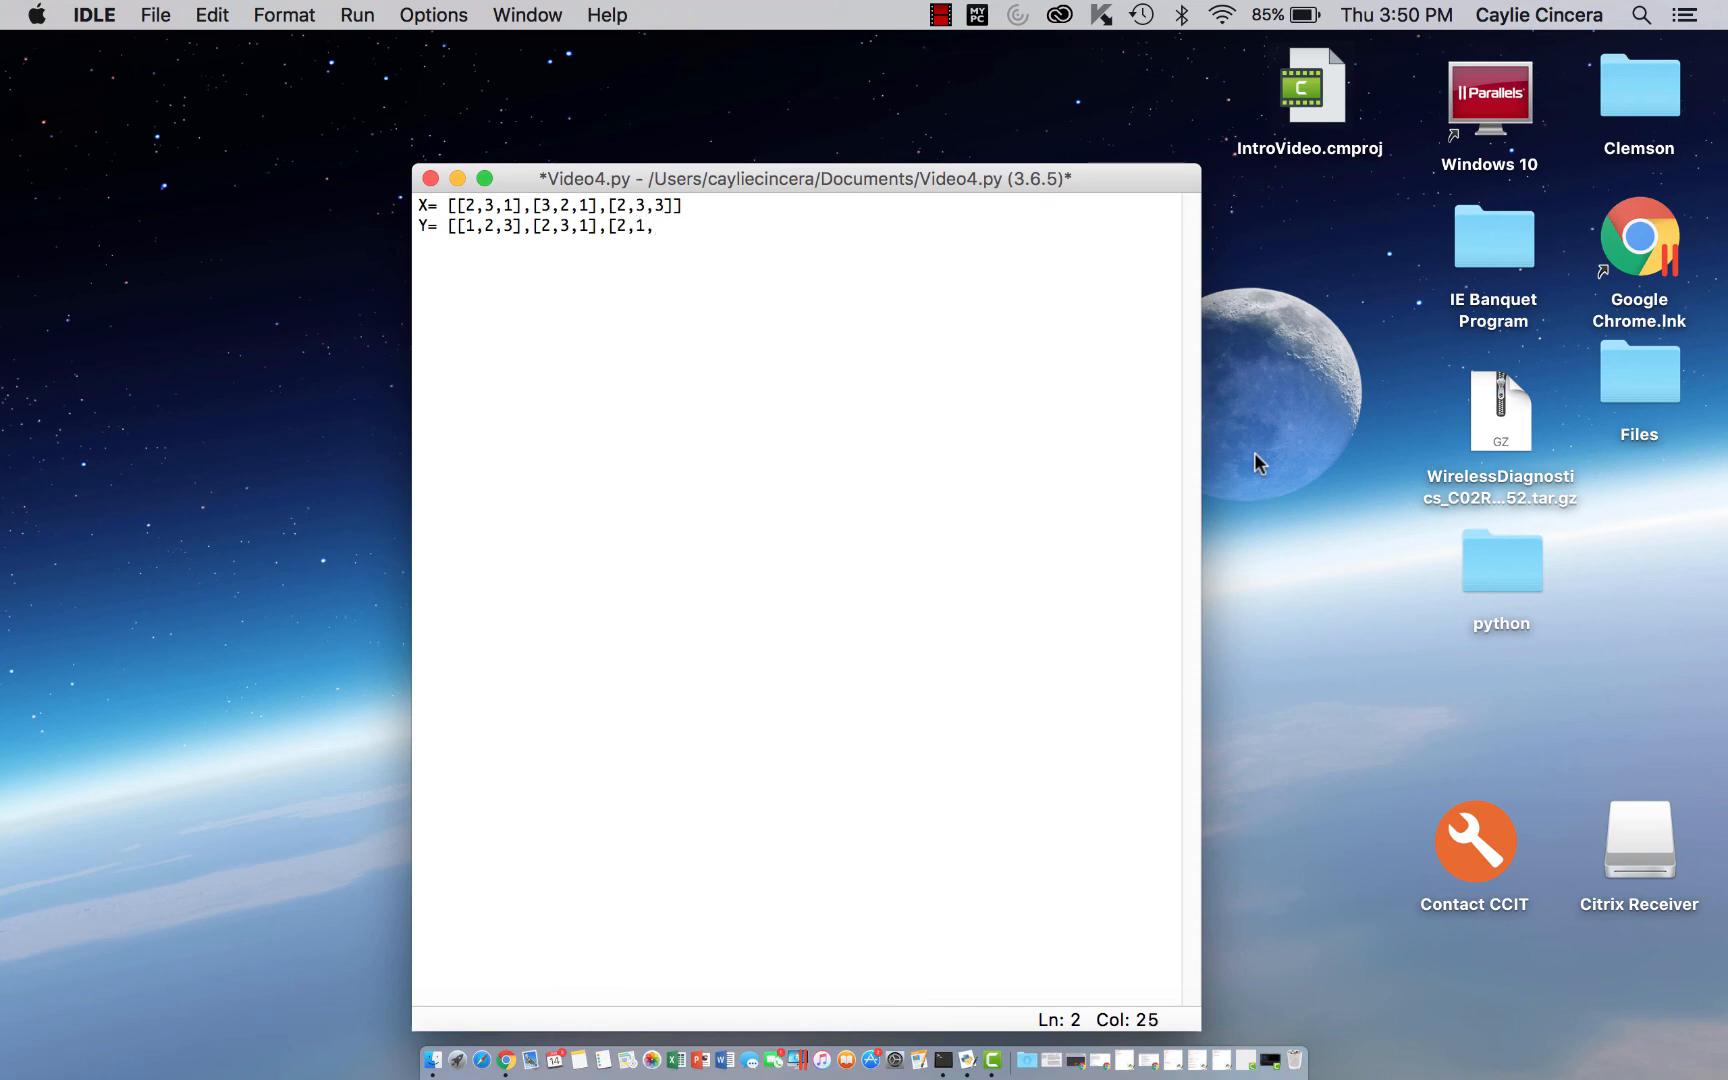
pyautogui.write('3]')
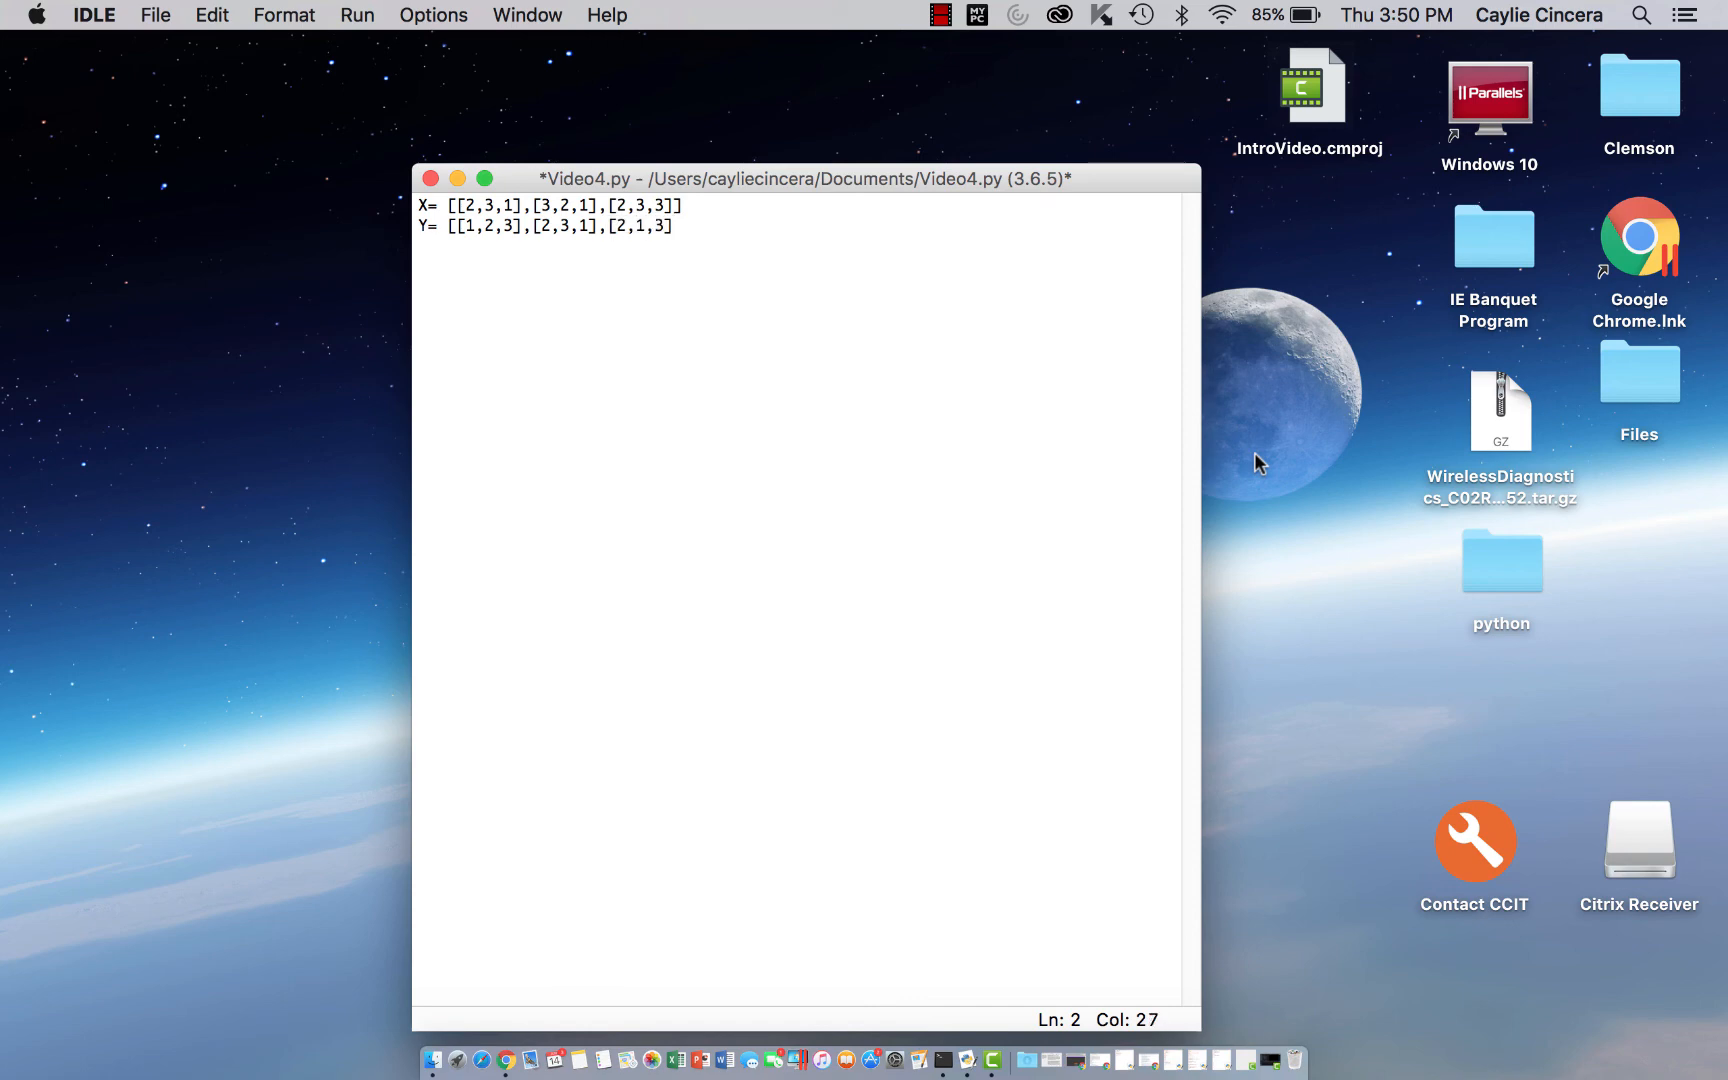
pyautogui.write('res')
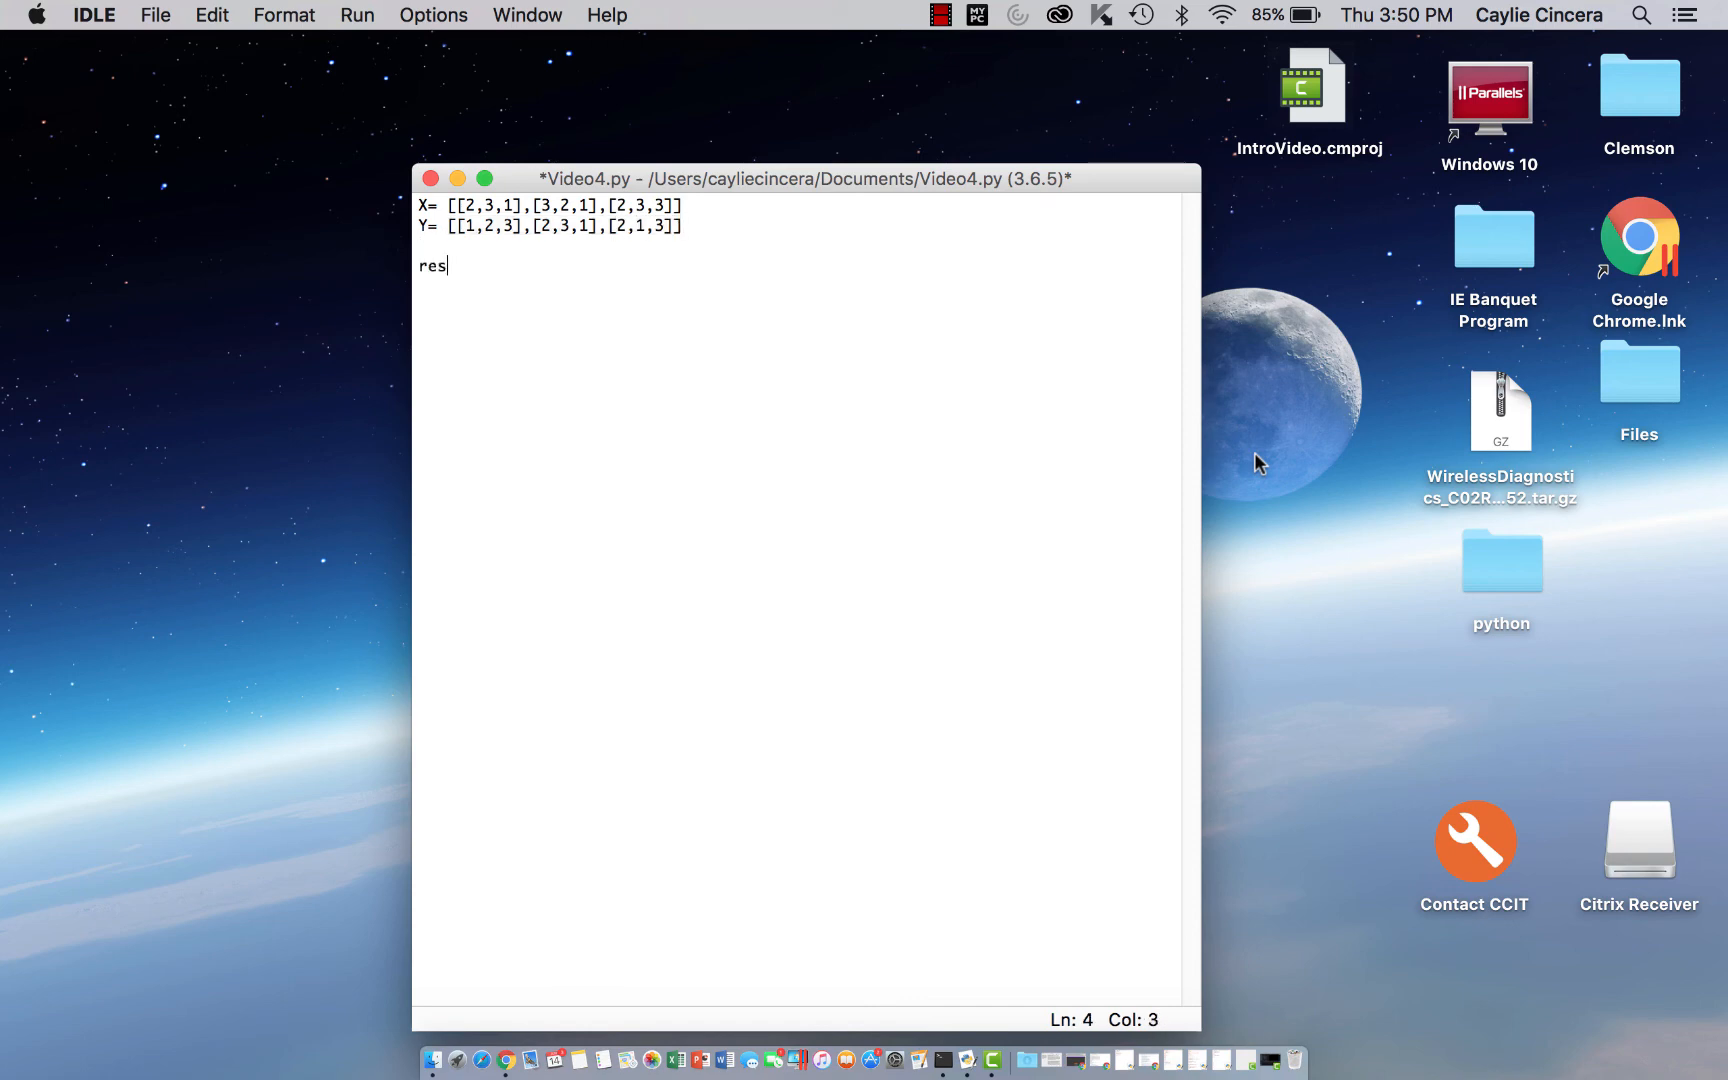
# Define result as the zero matrix [[0,0,0],[0,0,0],[0,0,0]] on line 4
pyautogui.write('ult')
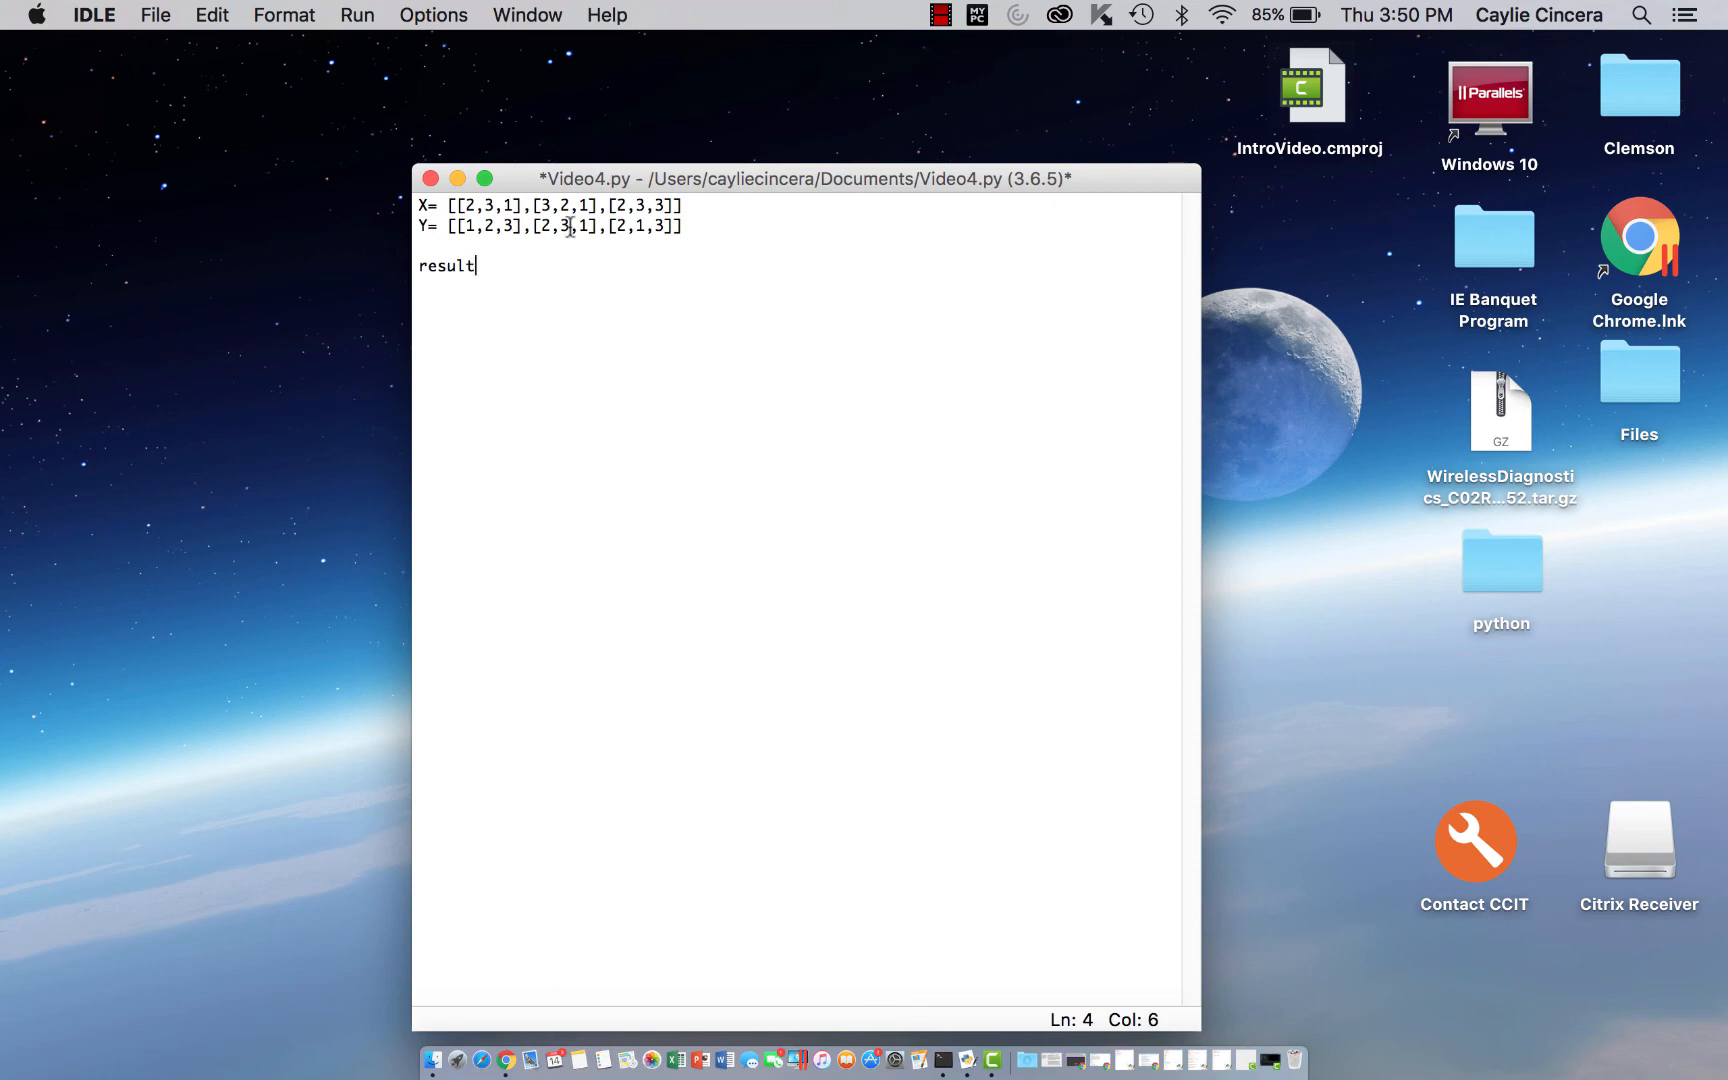
pyautogui.click(688, 226)
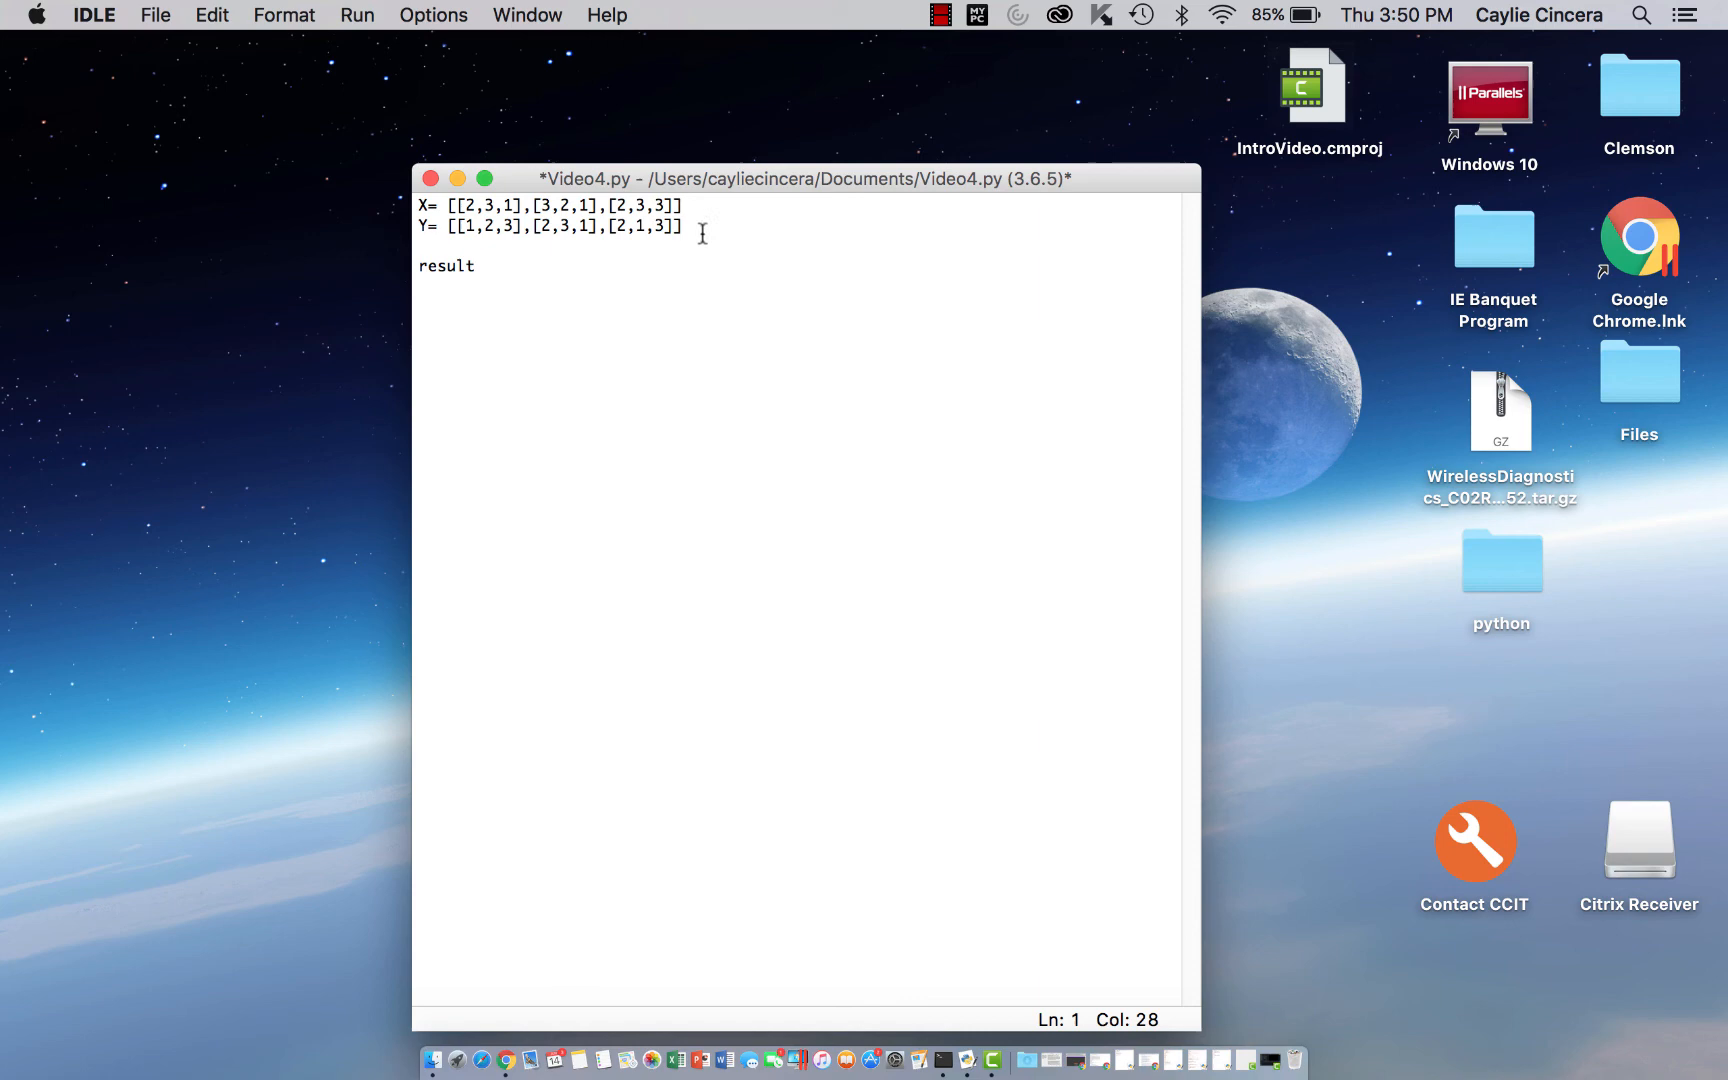
pyautogui.click(476, 266)
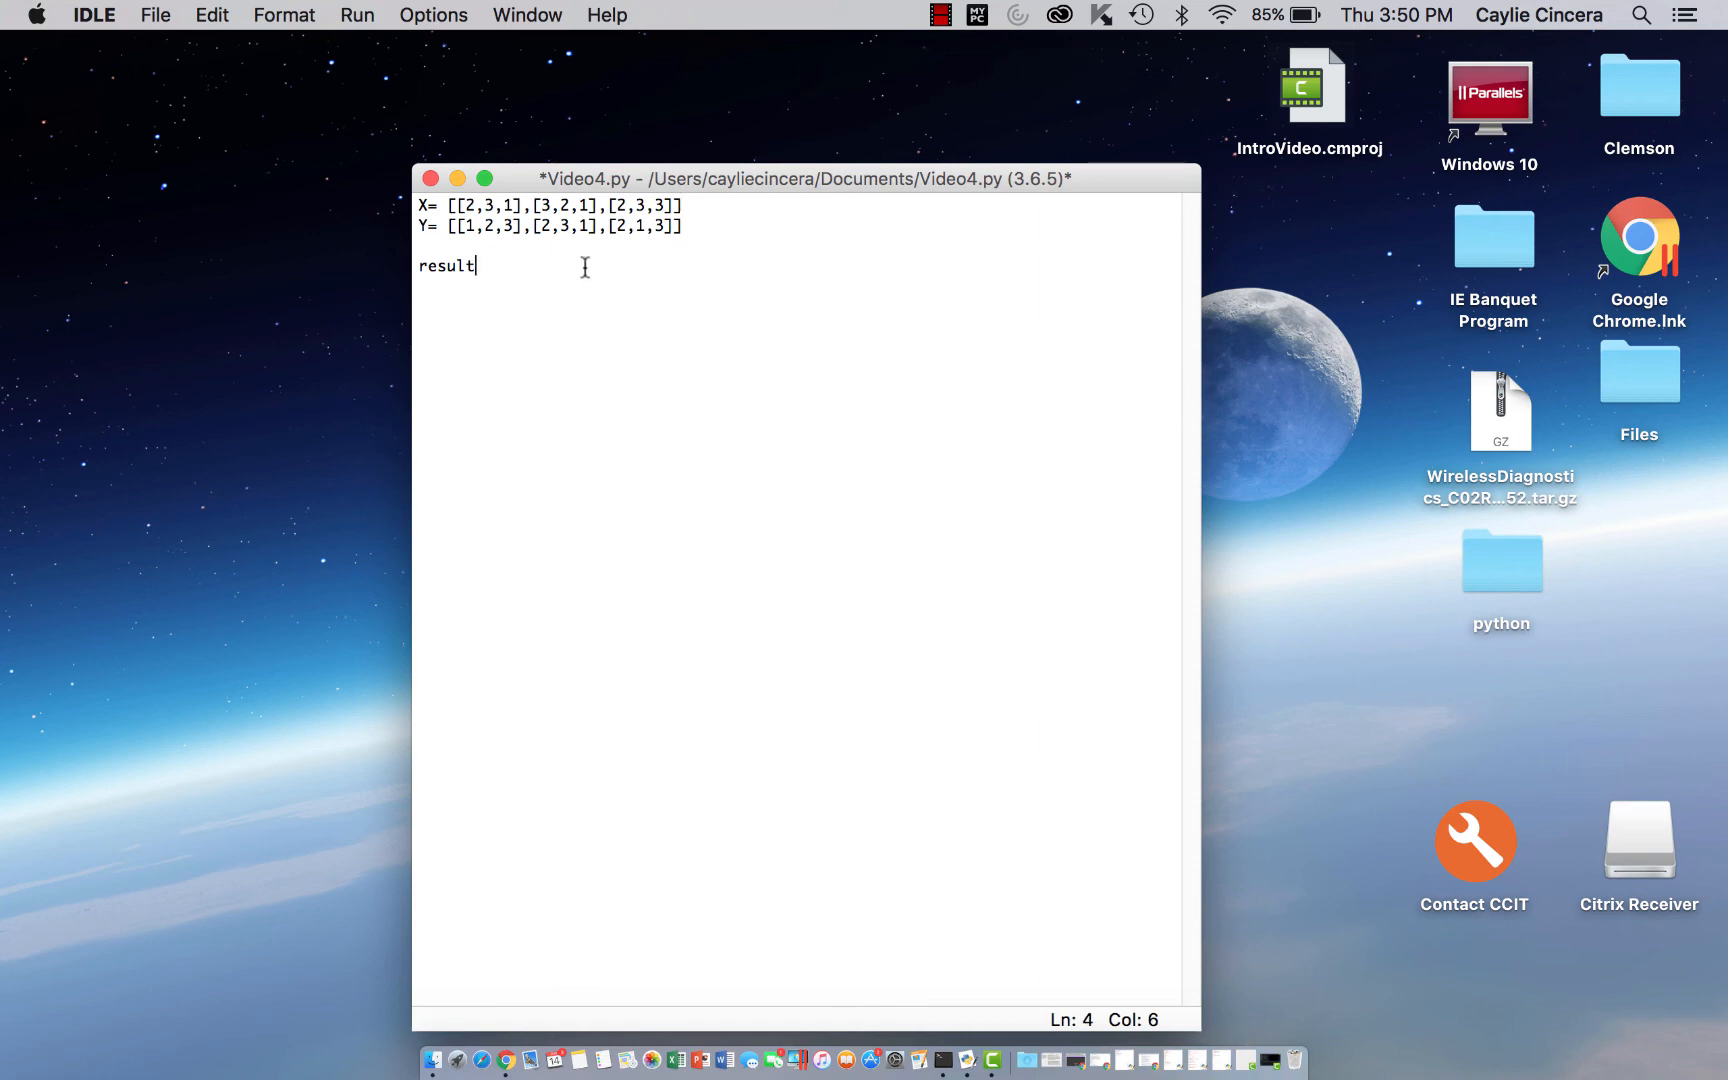
pyautogui.write('=')
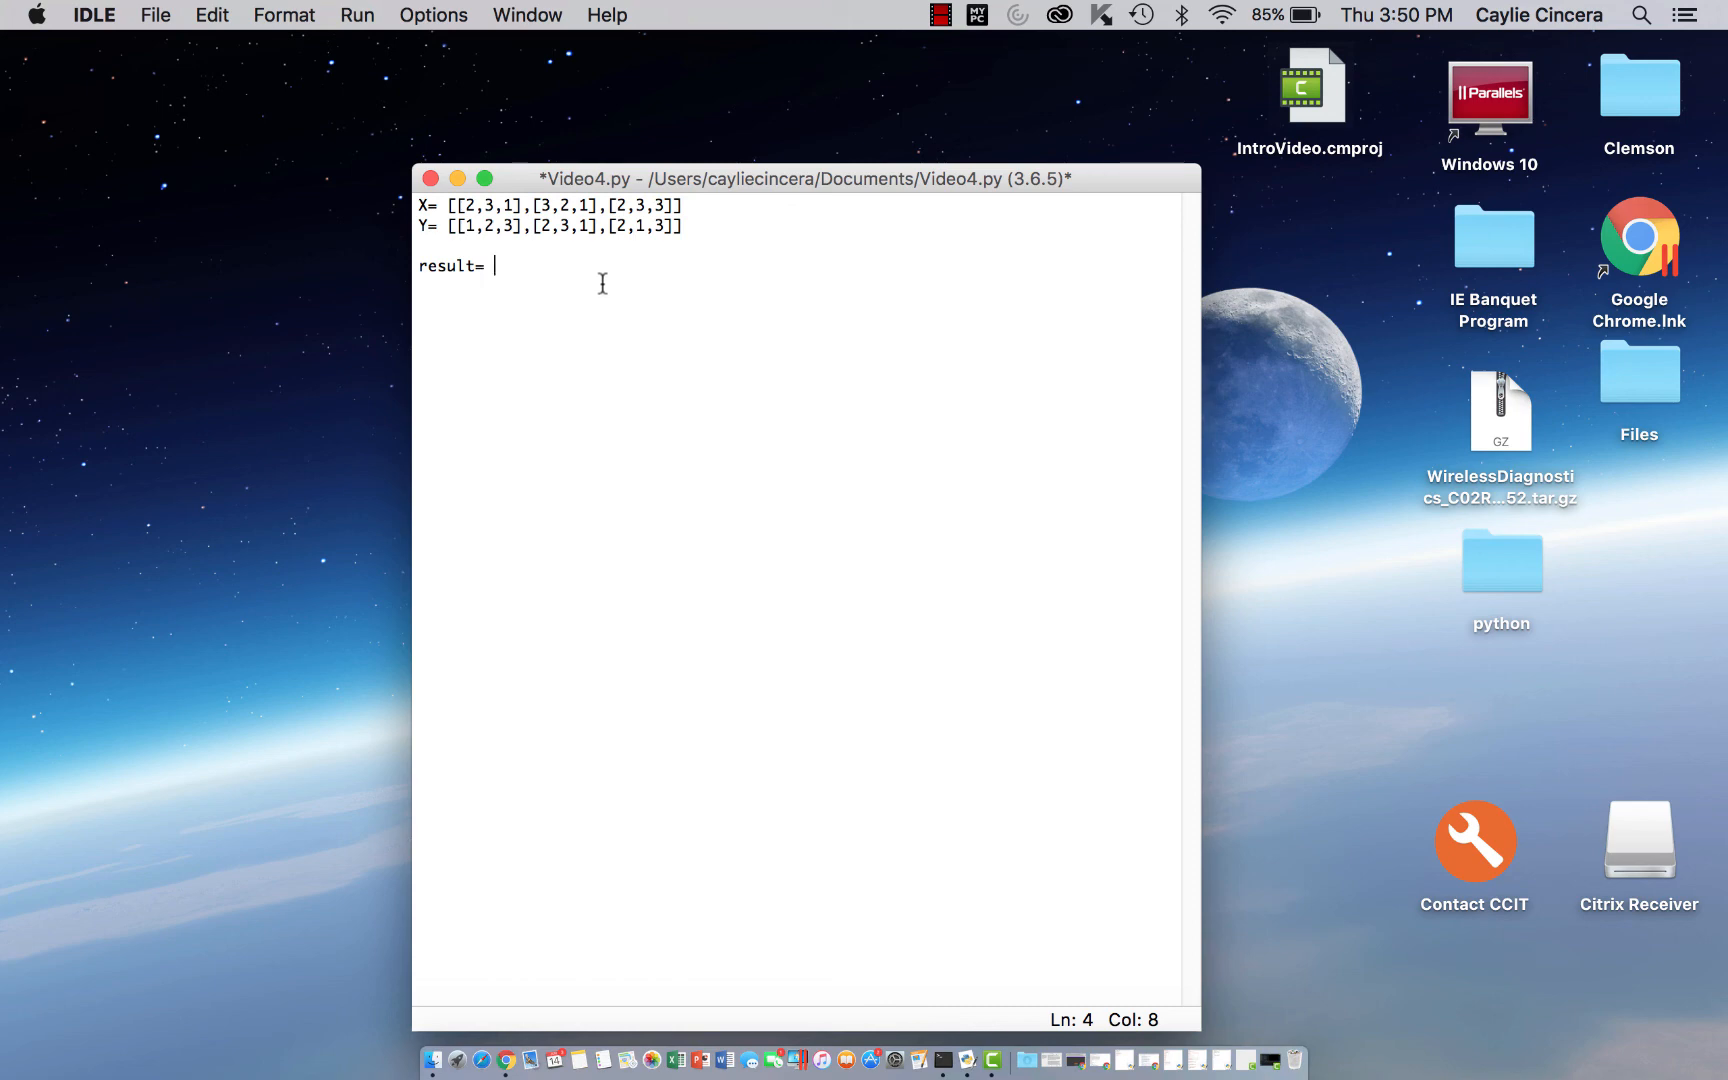
pyautogui.write('[')
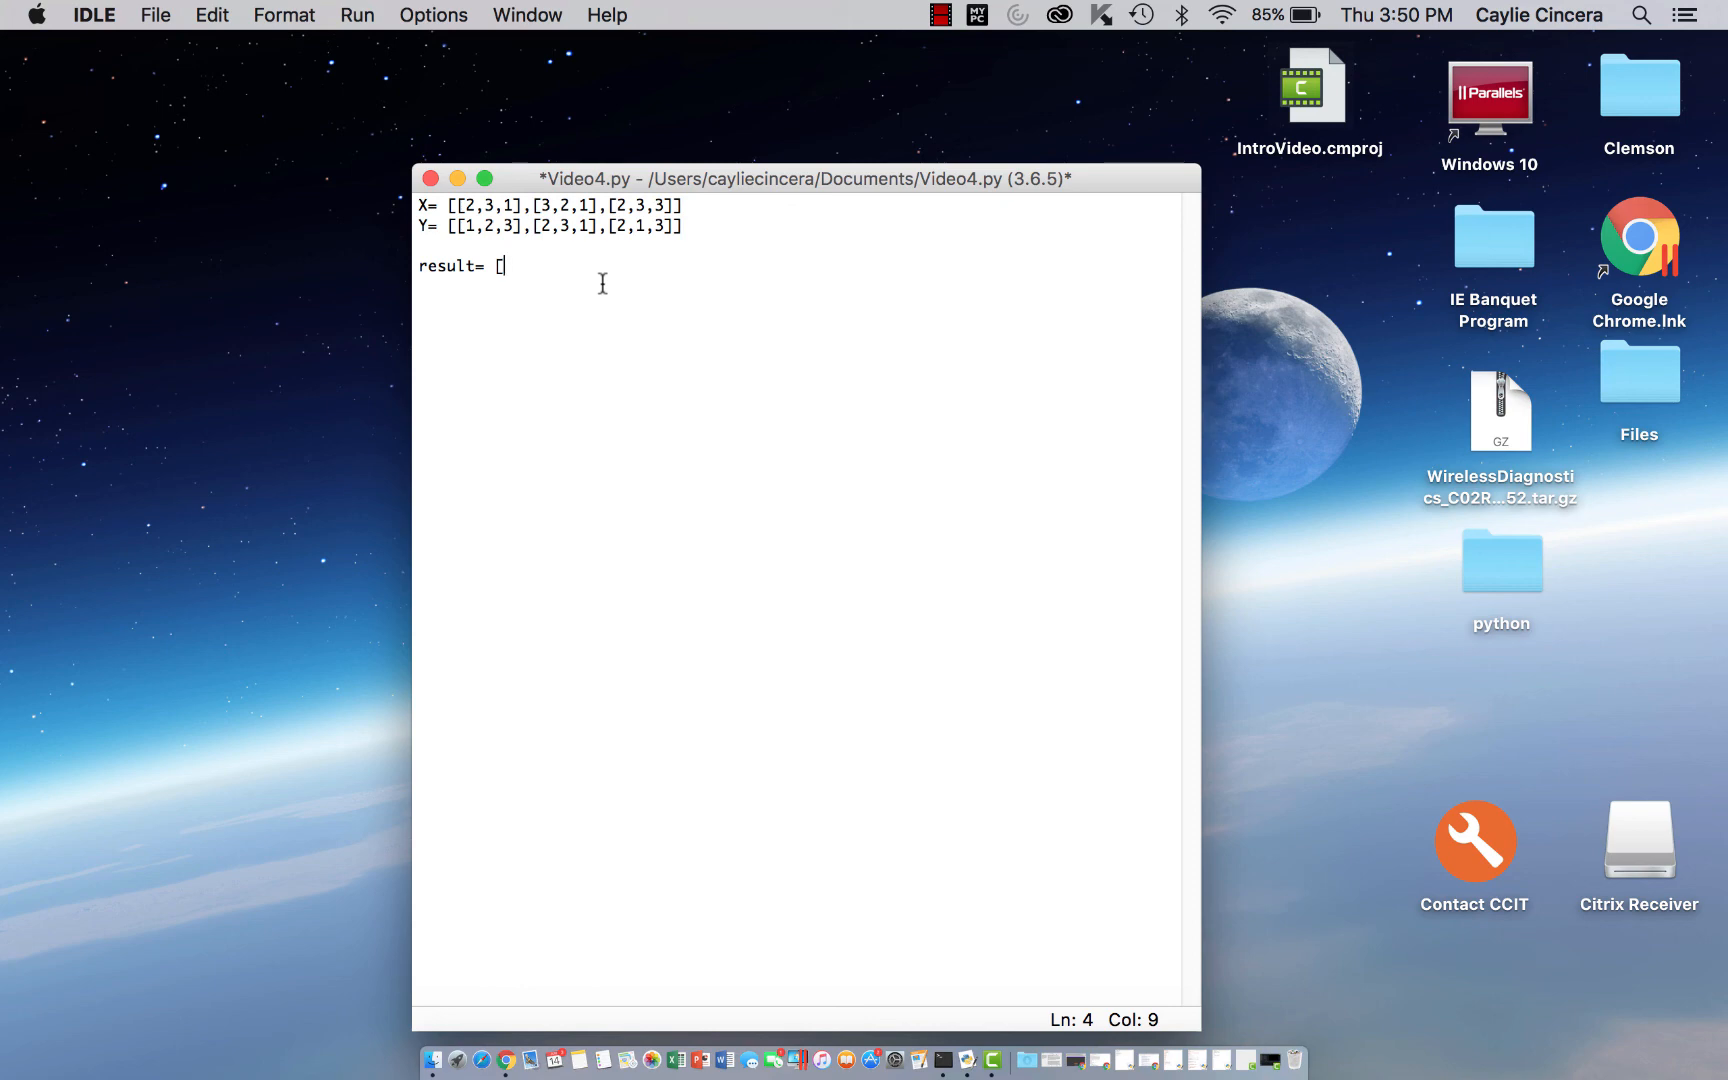
pyautogui.write('[')
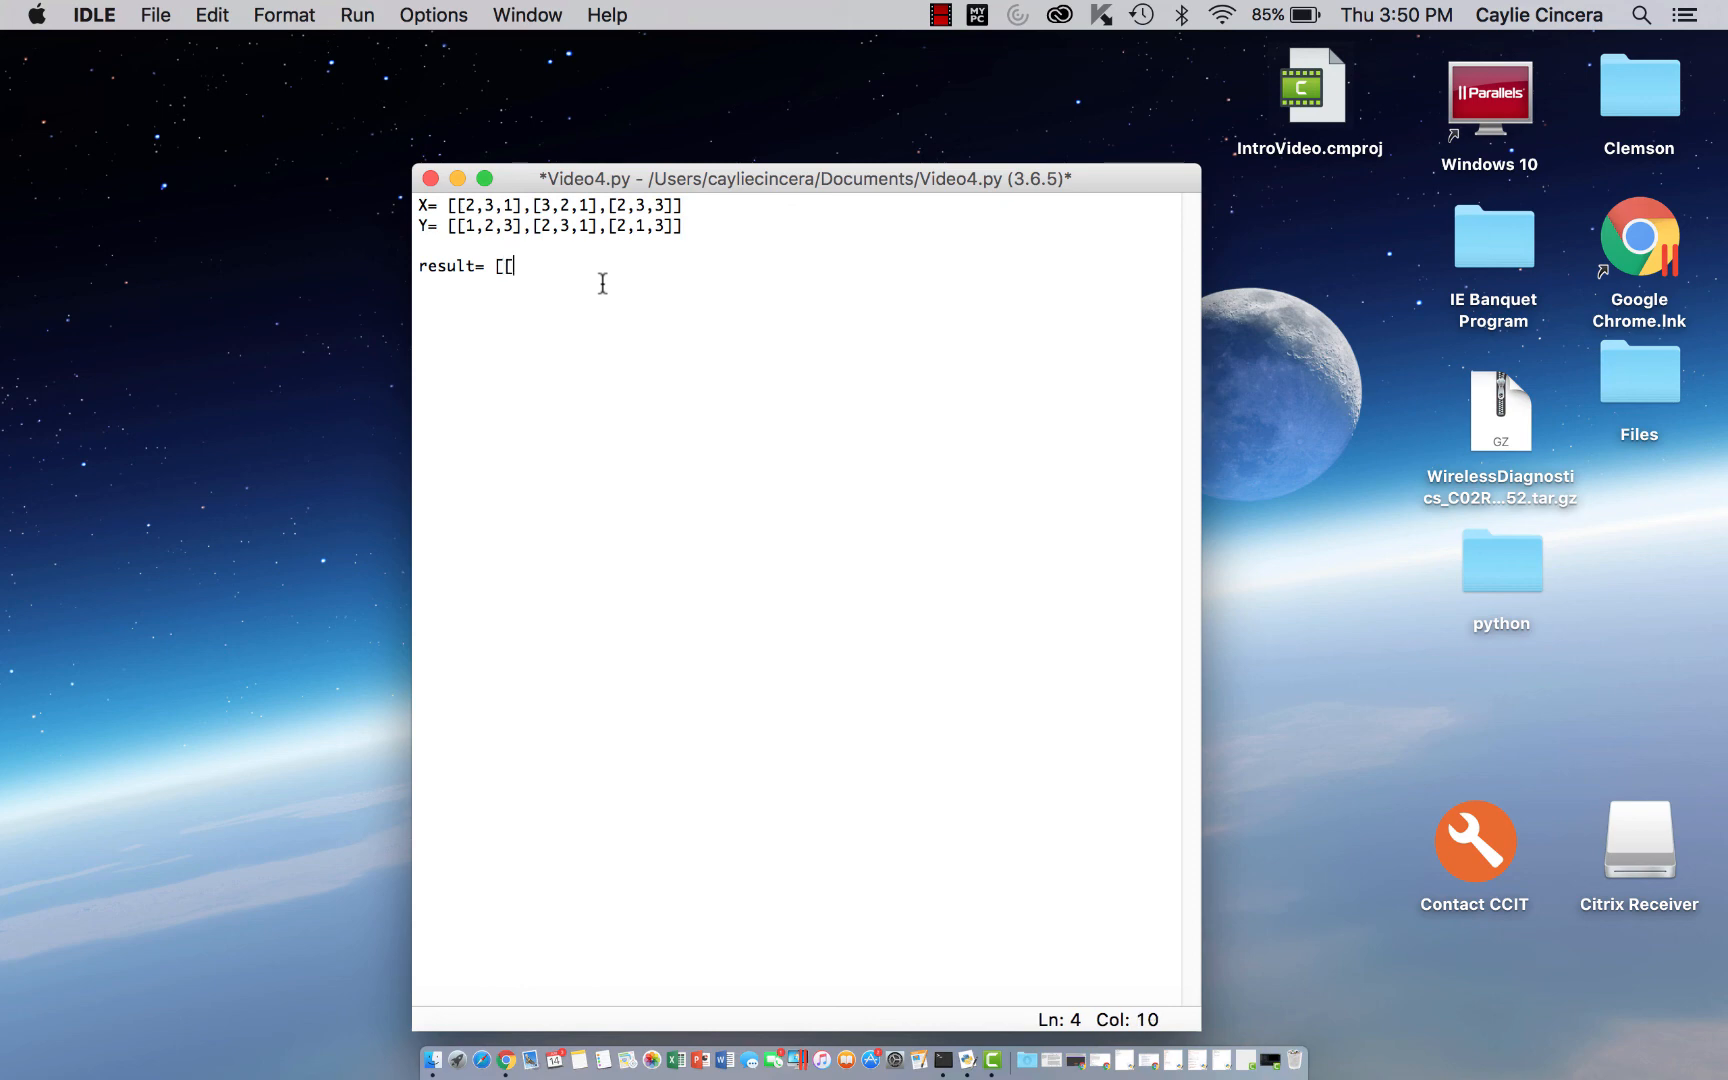
pyautogui.write('0,0')
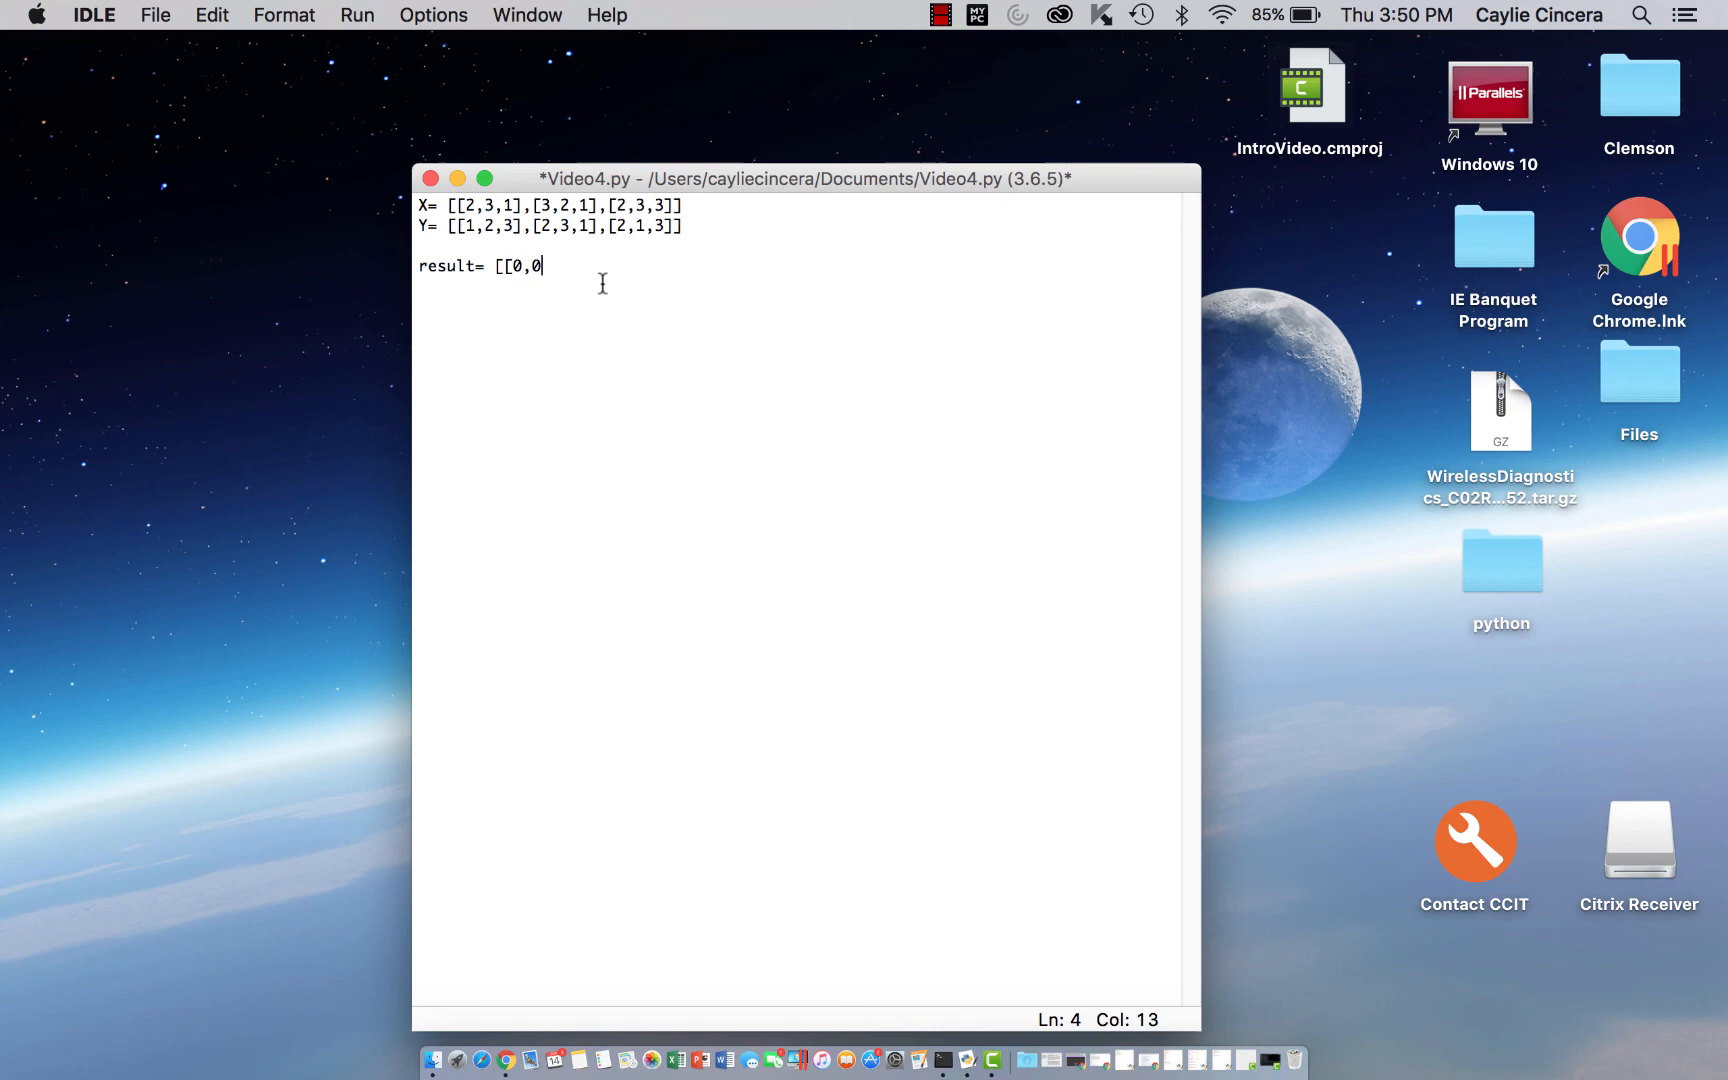
pyautogui.write(',0],0')
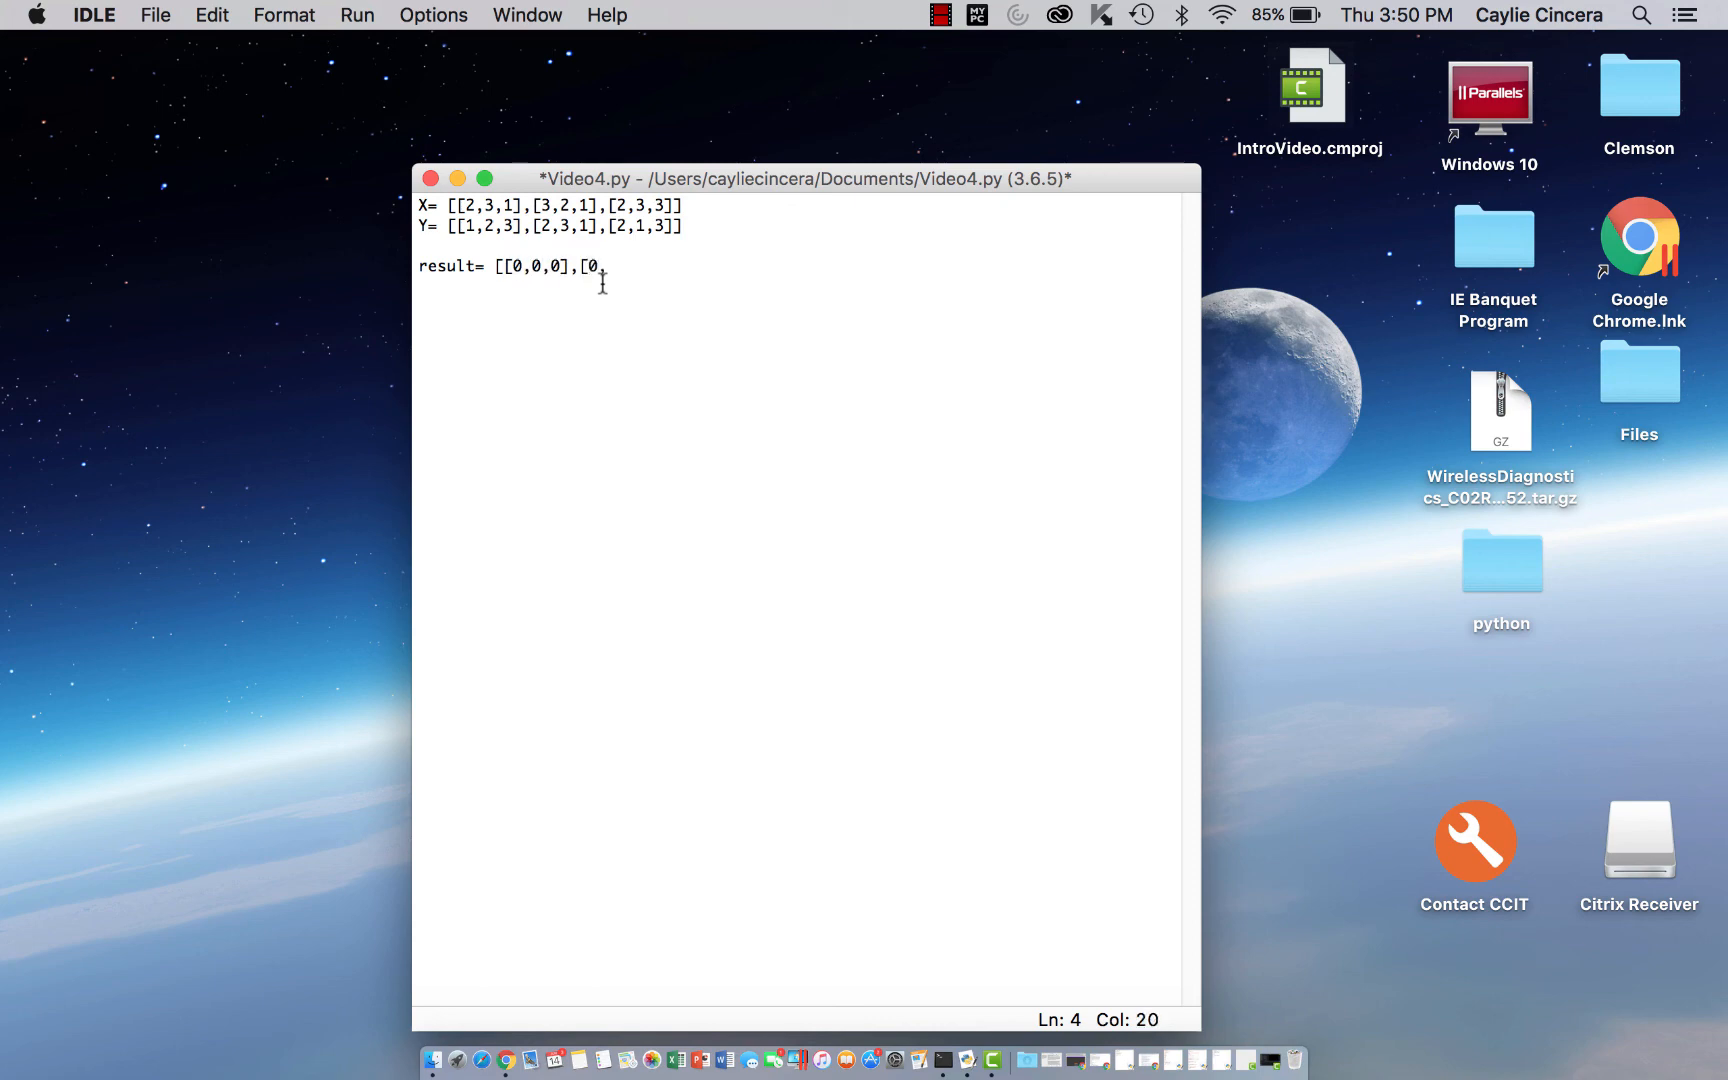
pyautogui.write(',0,0]')
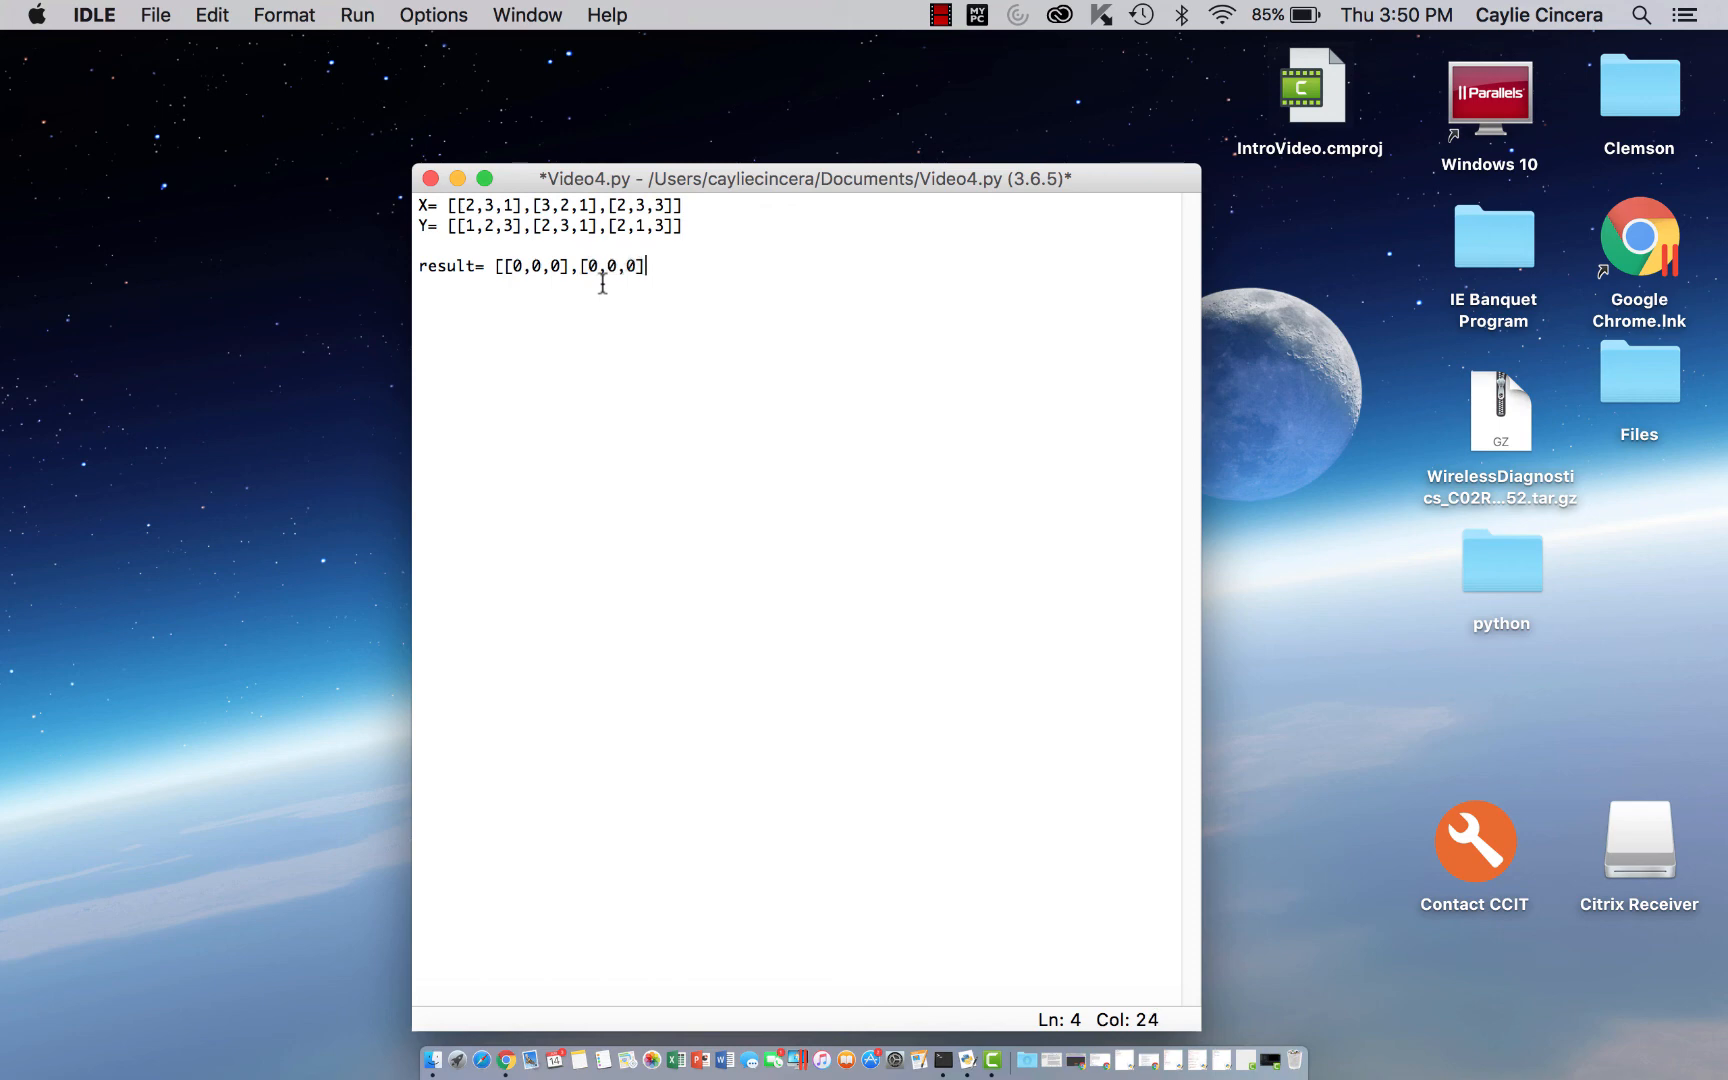
pyautogui.write(',[')
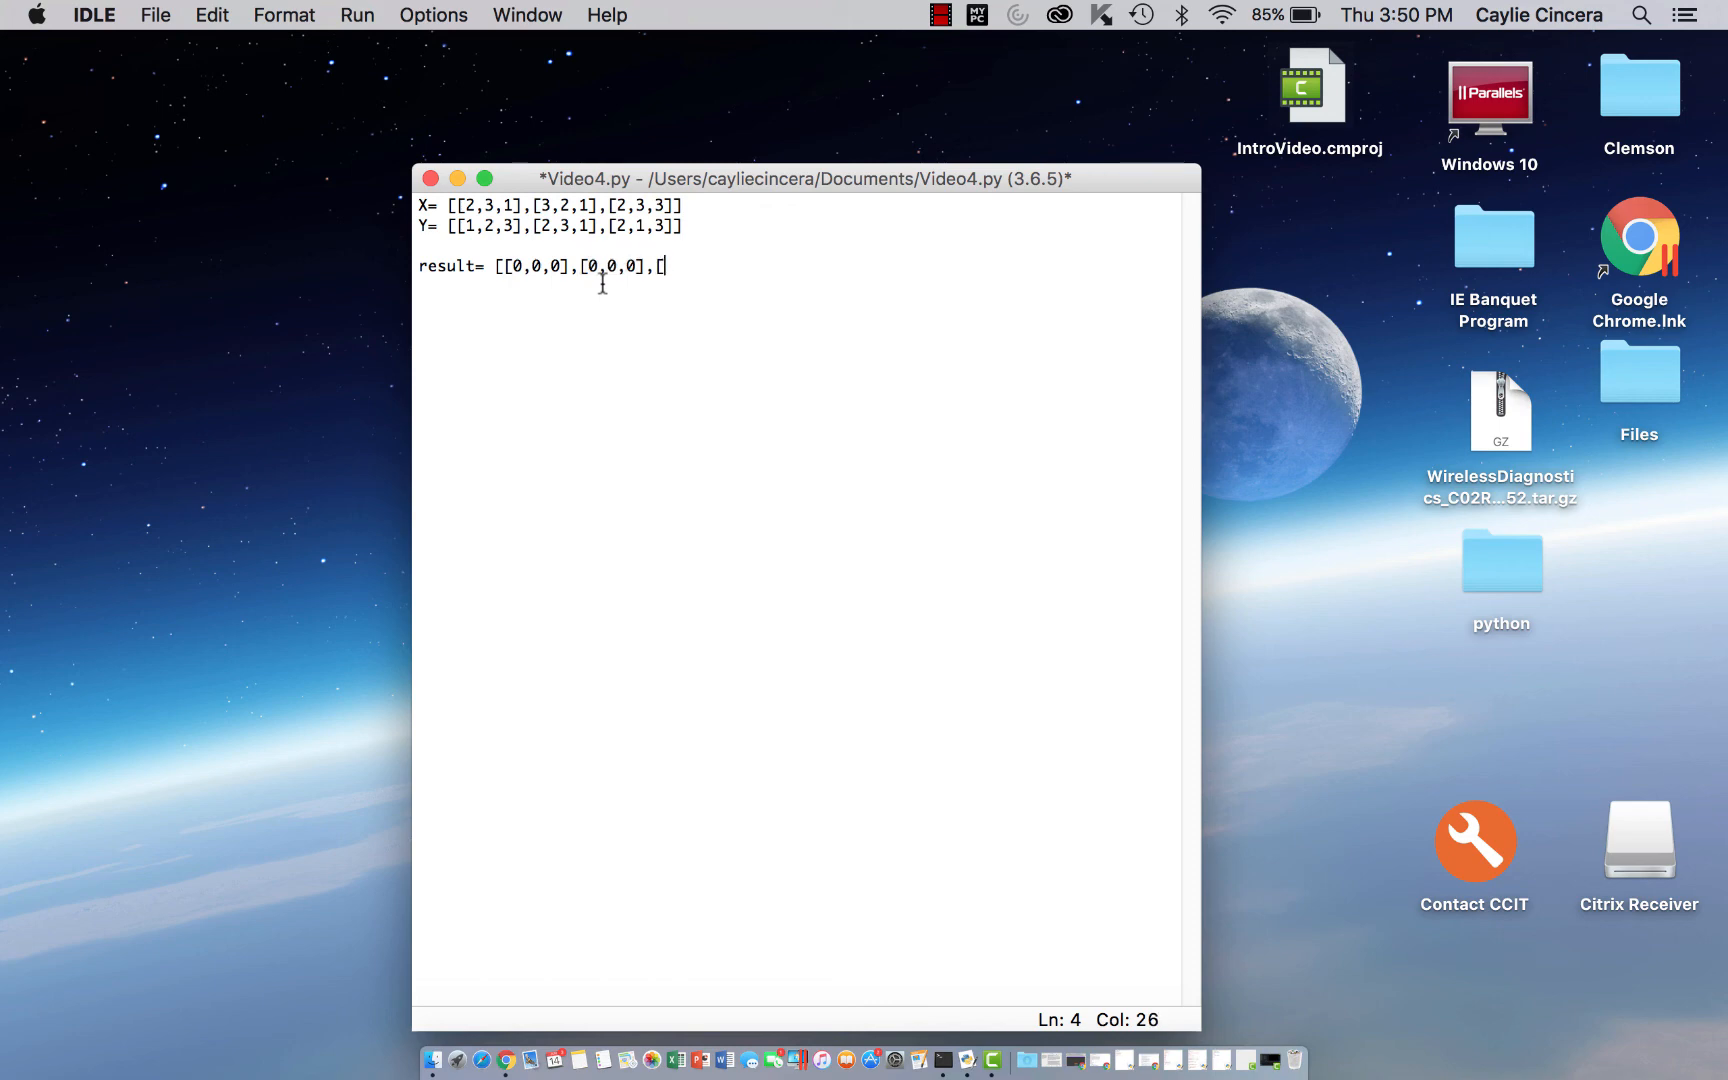
pyautogui.write('0,0')
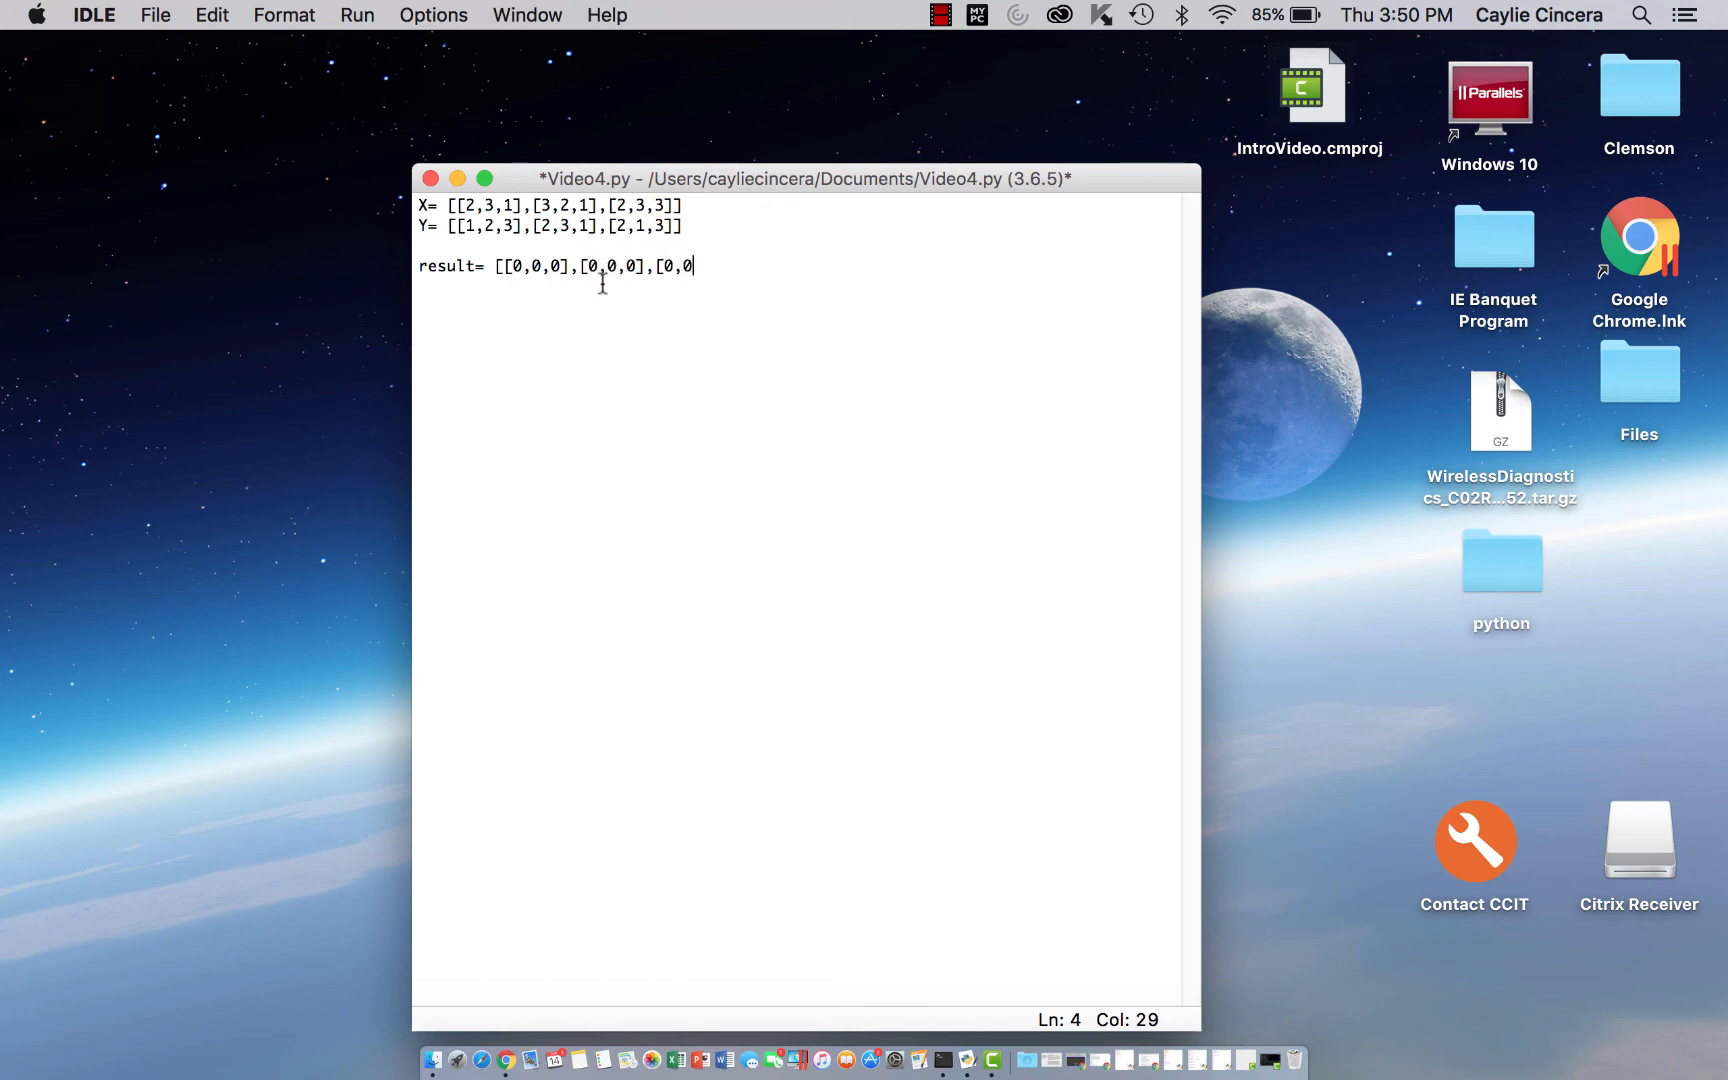
pyautogui.write(',0]]')
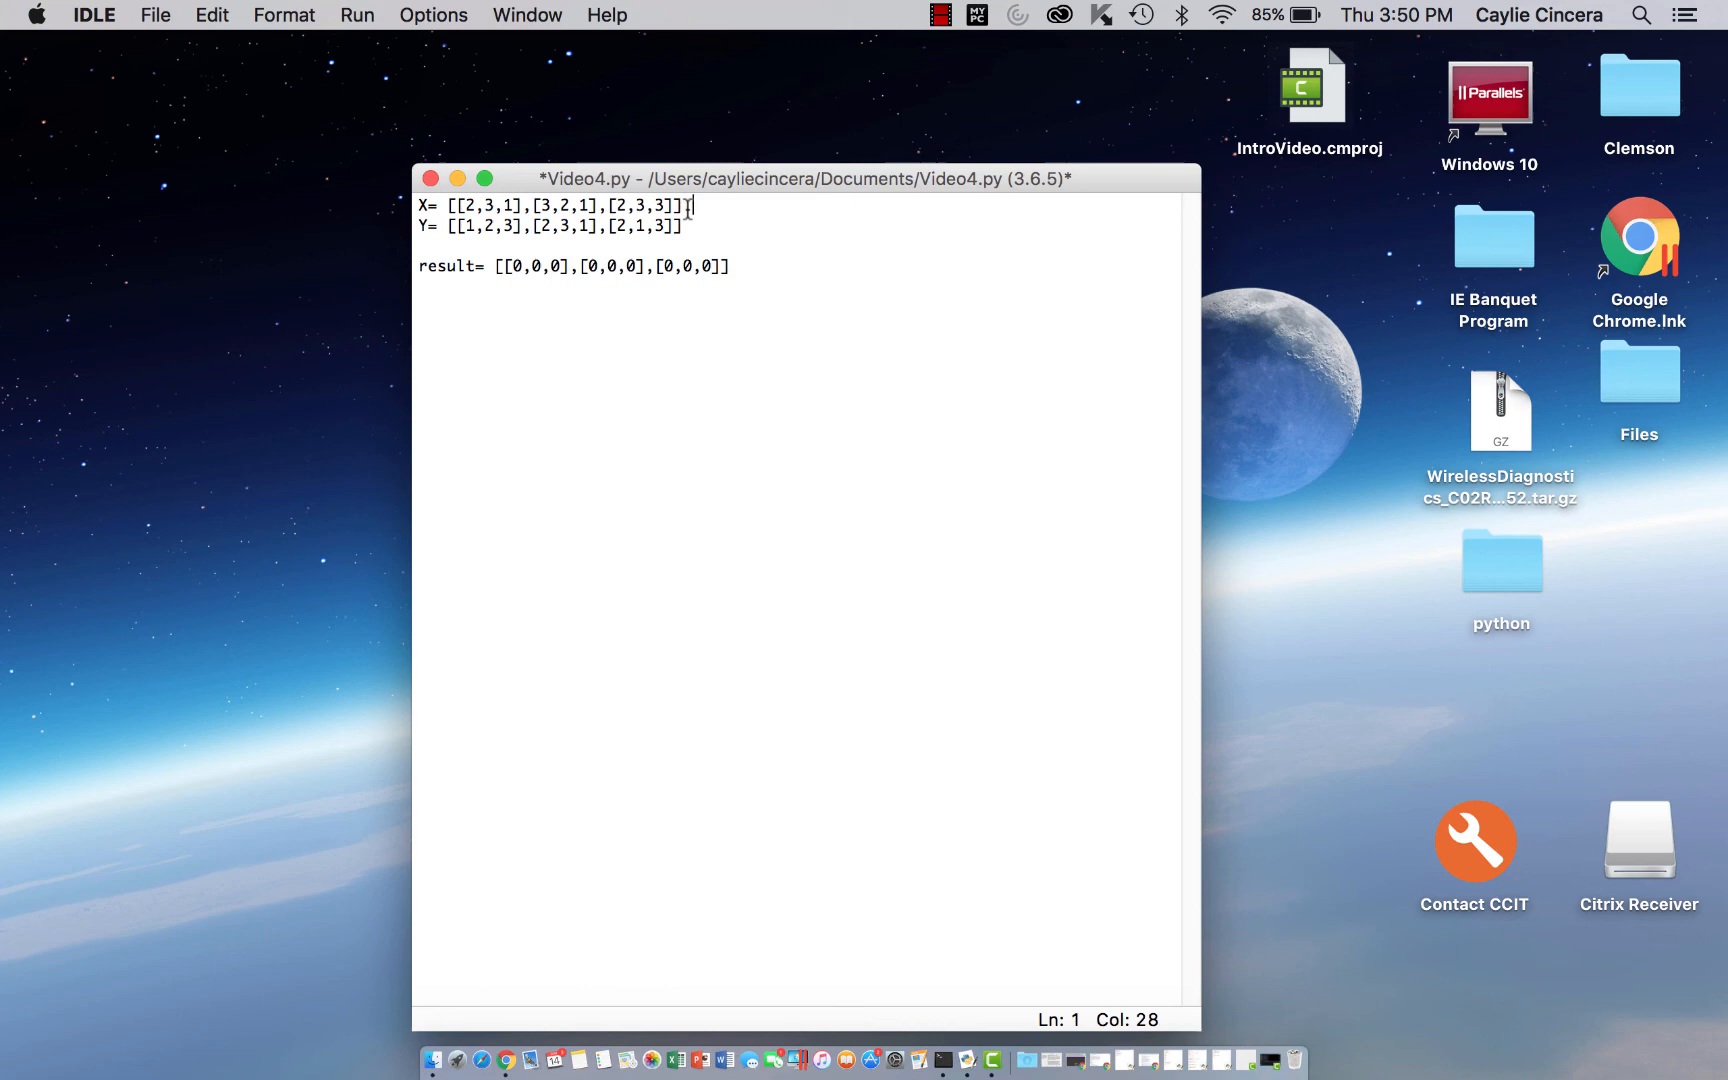
# Add the '#3 by 3' dimension comment to the X and Y matrix lines
pyautogui.write('#')
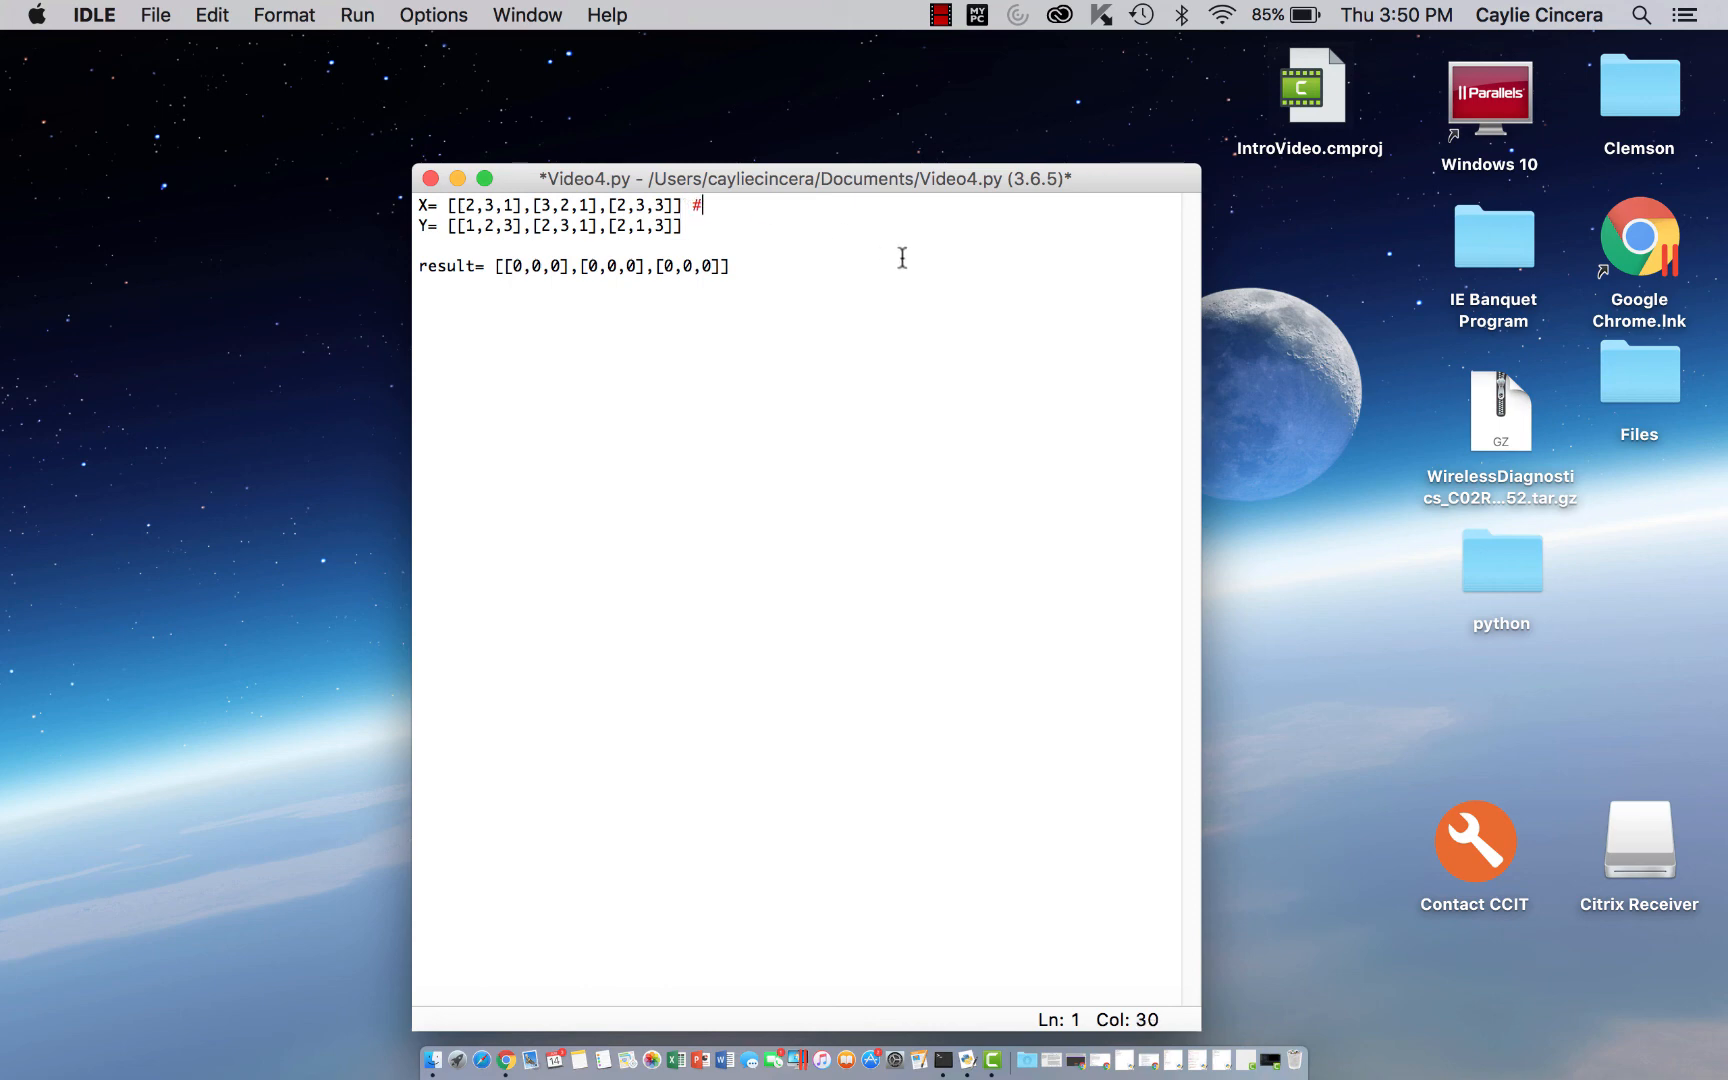
pyautogui.write('3 by')
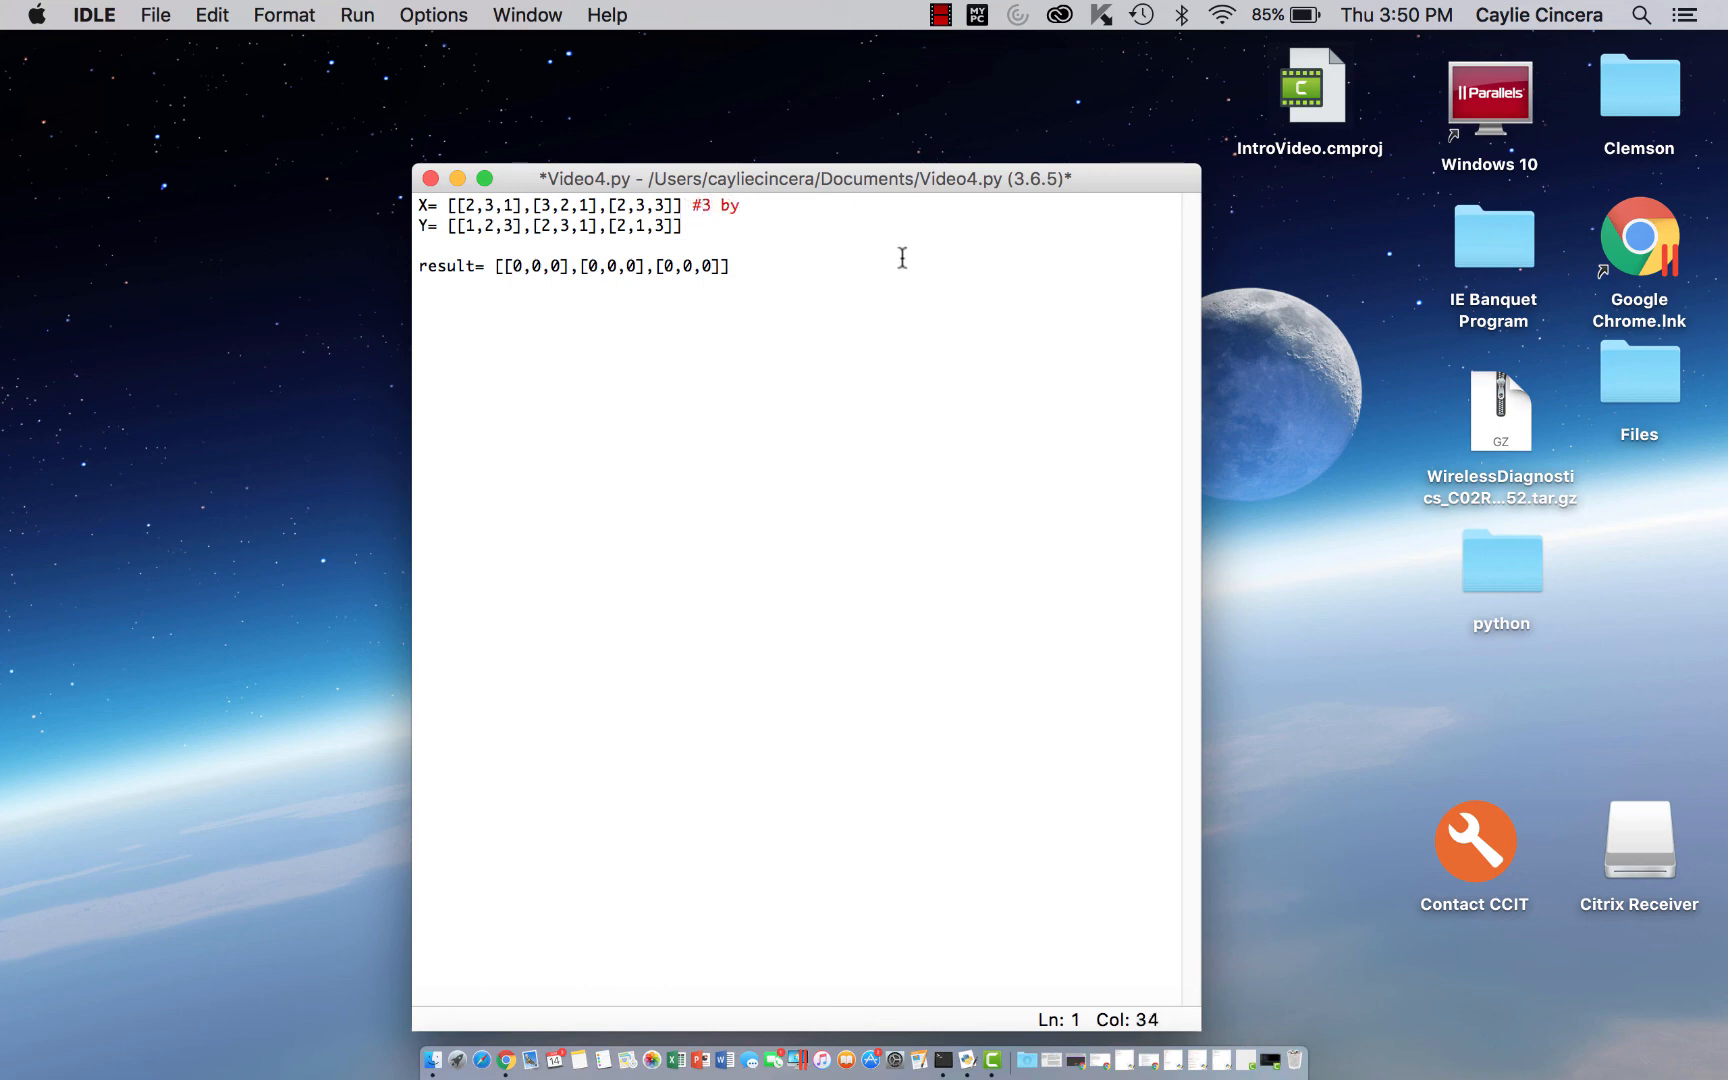
pyautogui.write('3')
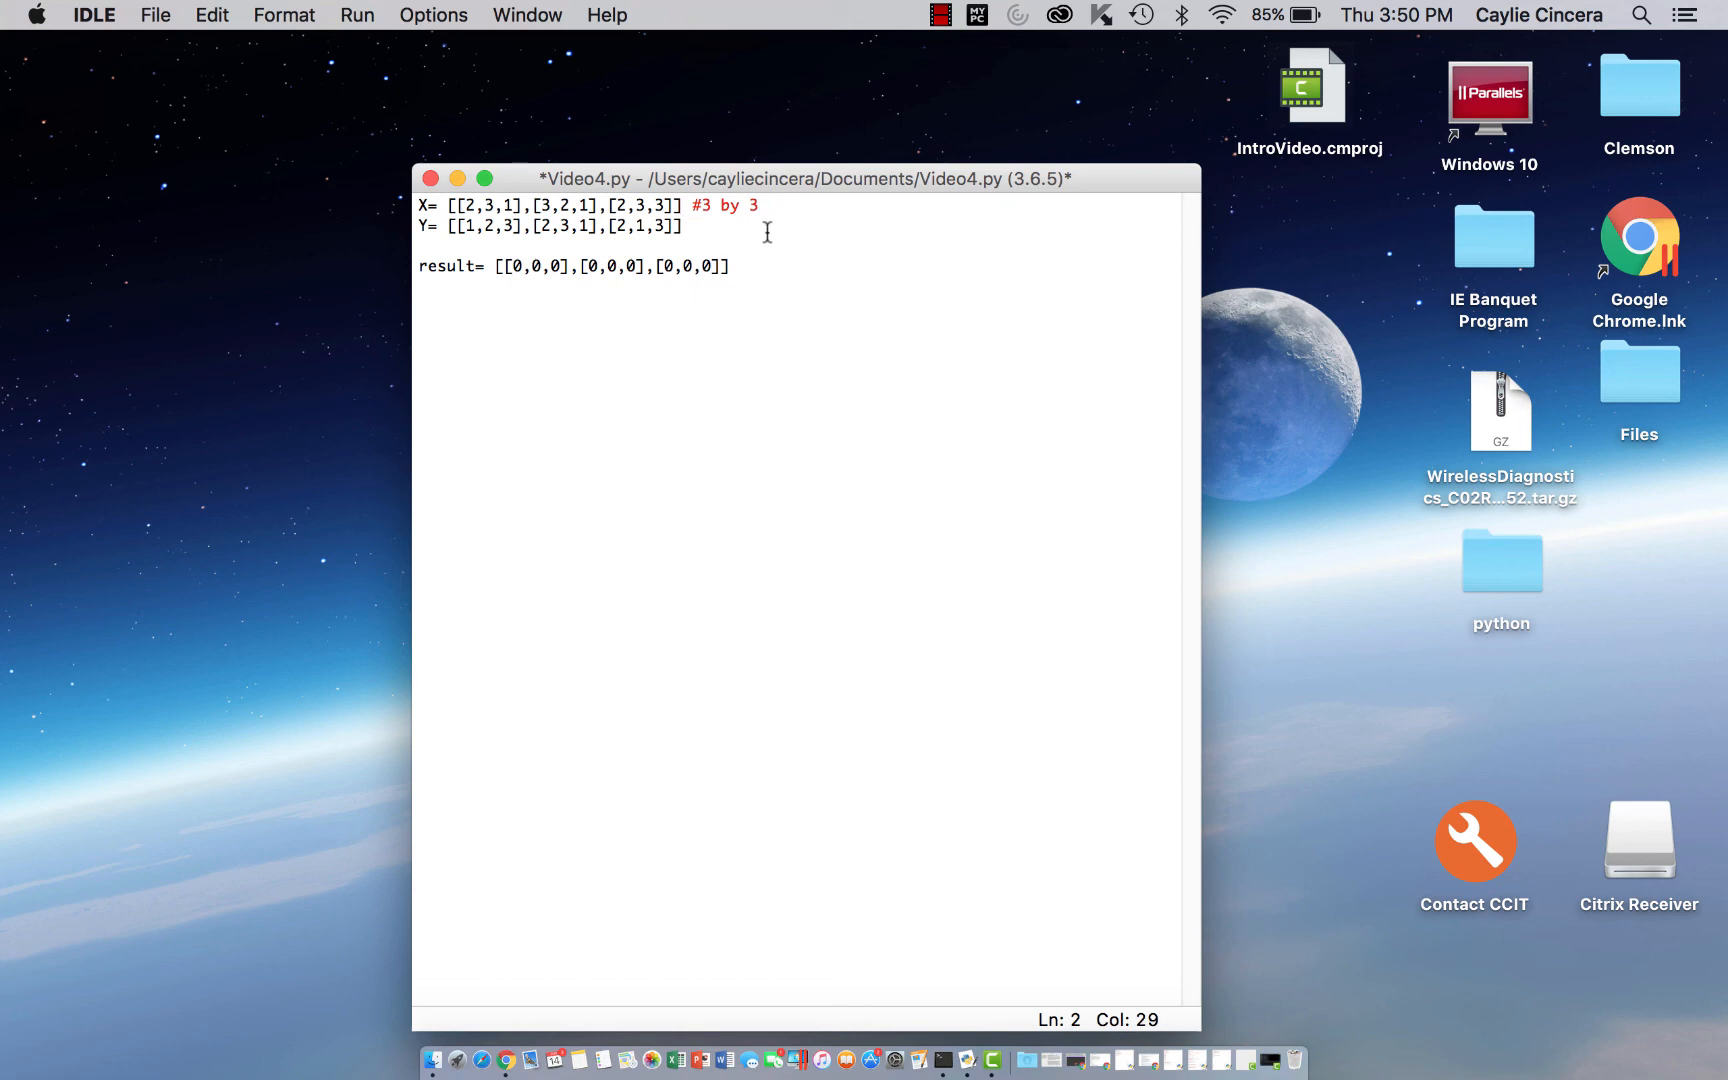
pyautogui.write('#2')
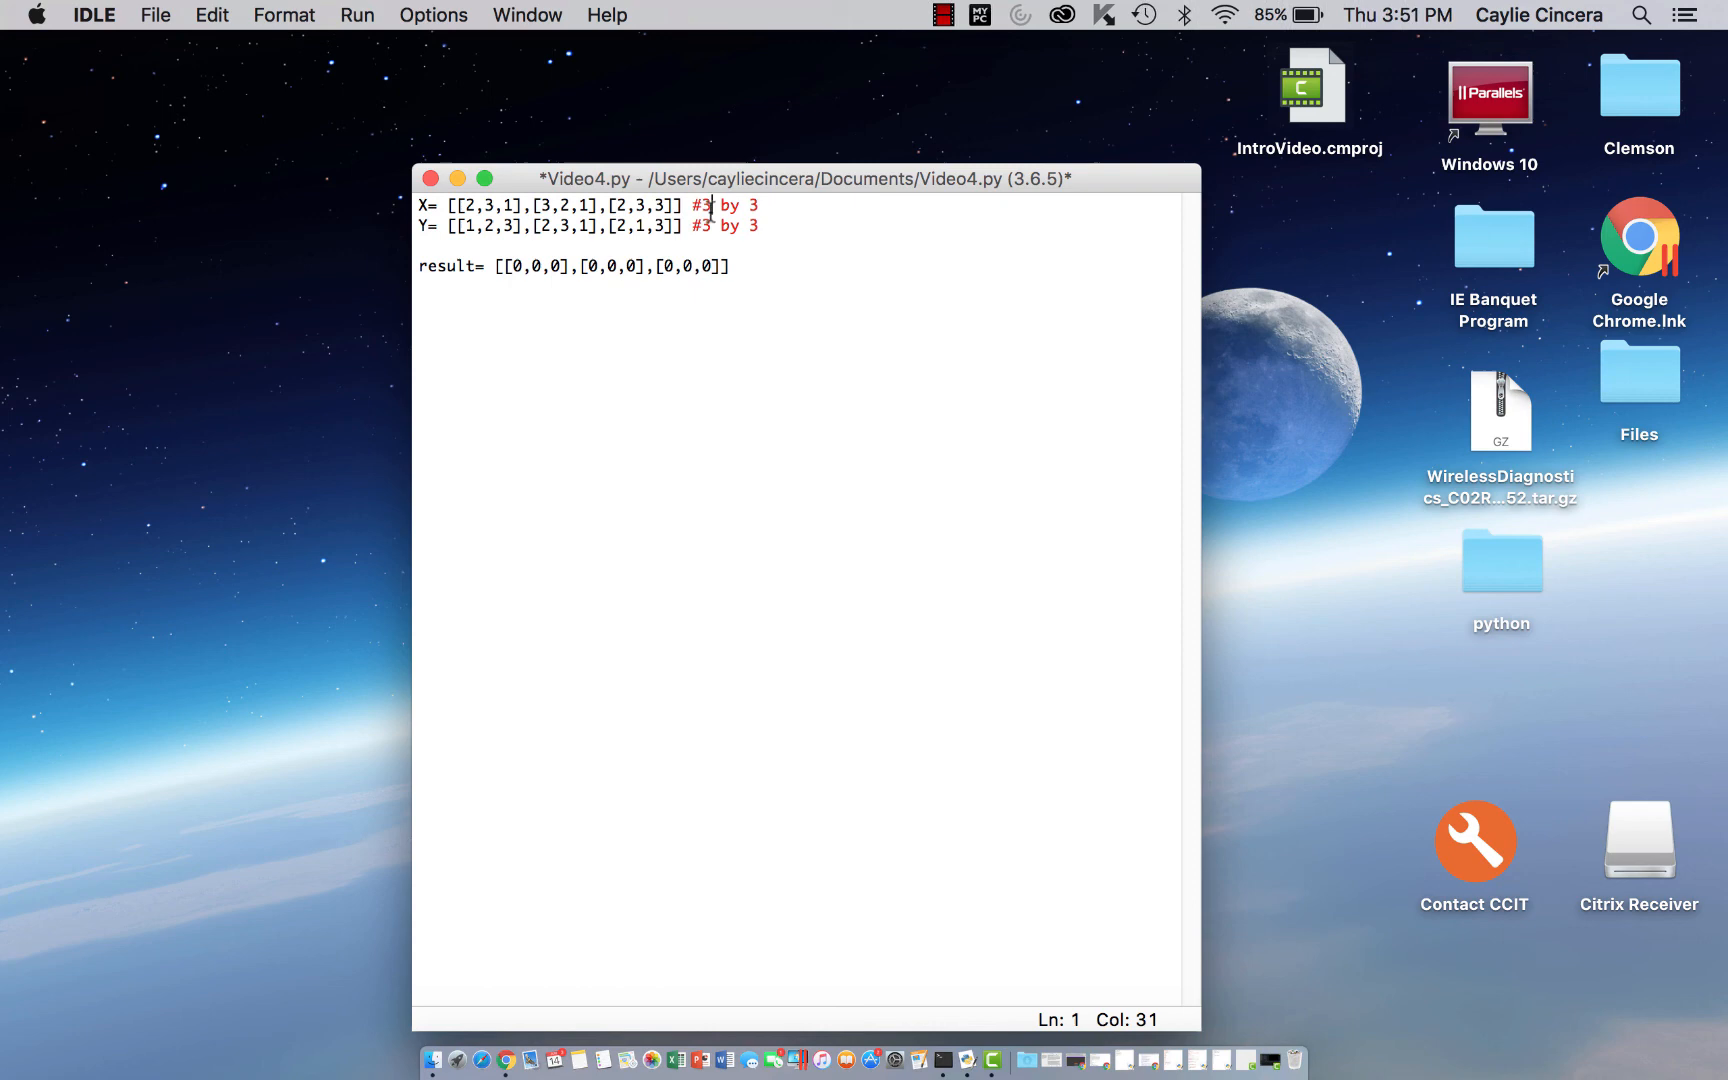
pyautogui.moveTo(818, 286)
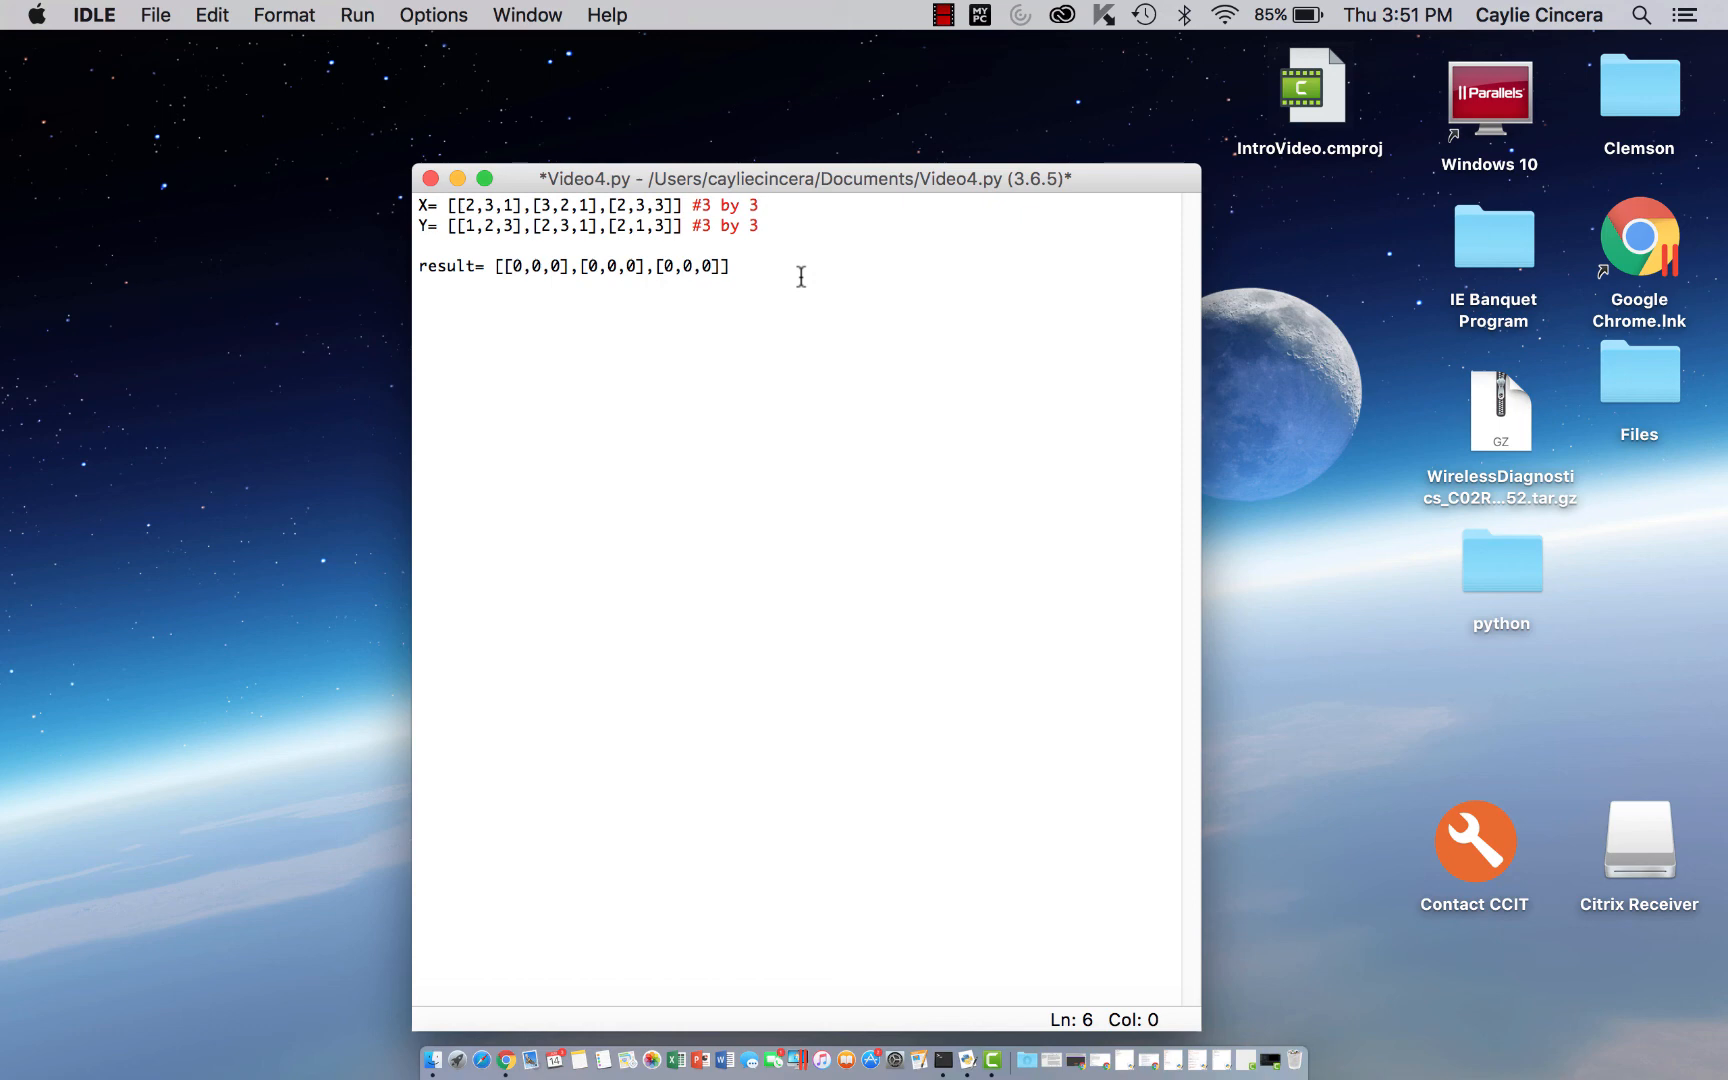
# Write the commented outer loop 'for i in range(len(X)):' over the rows of X
pyautogui.write('#')
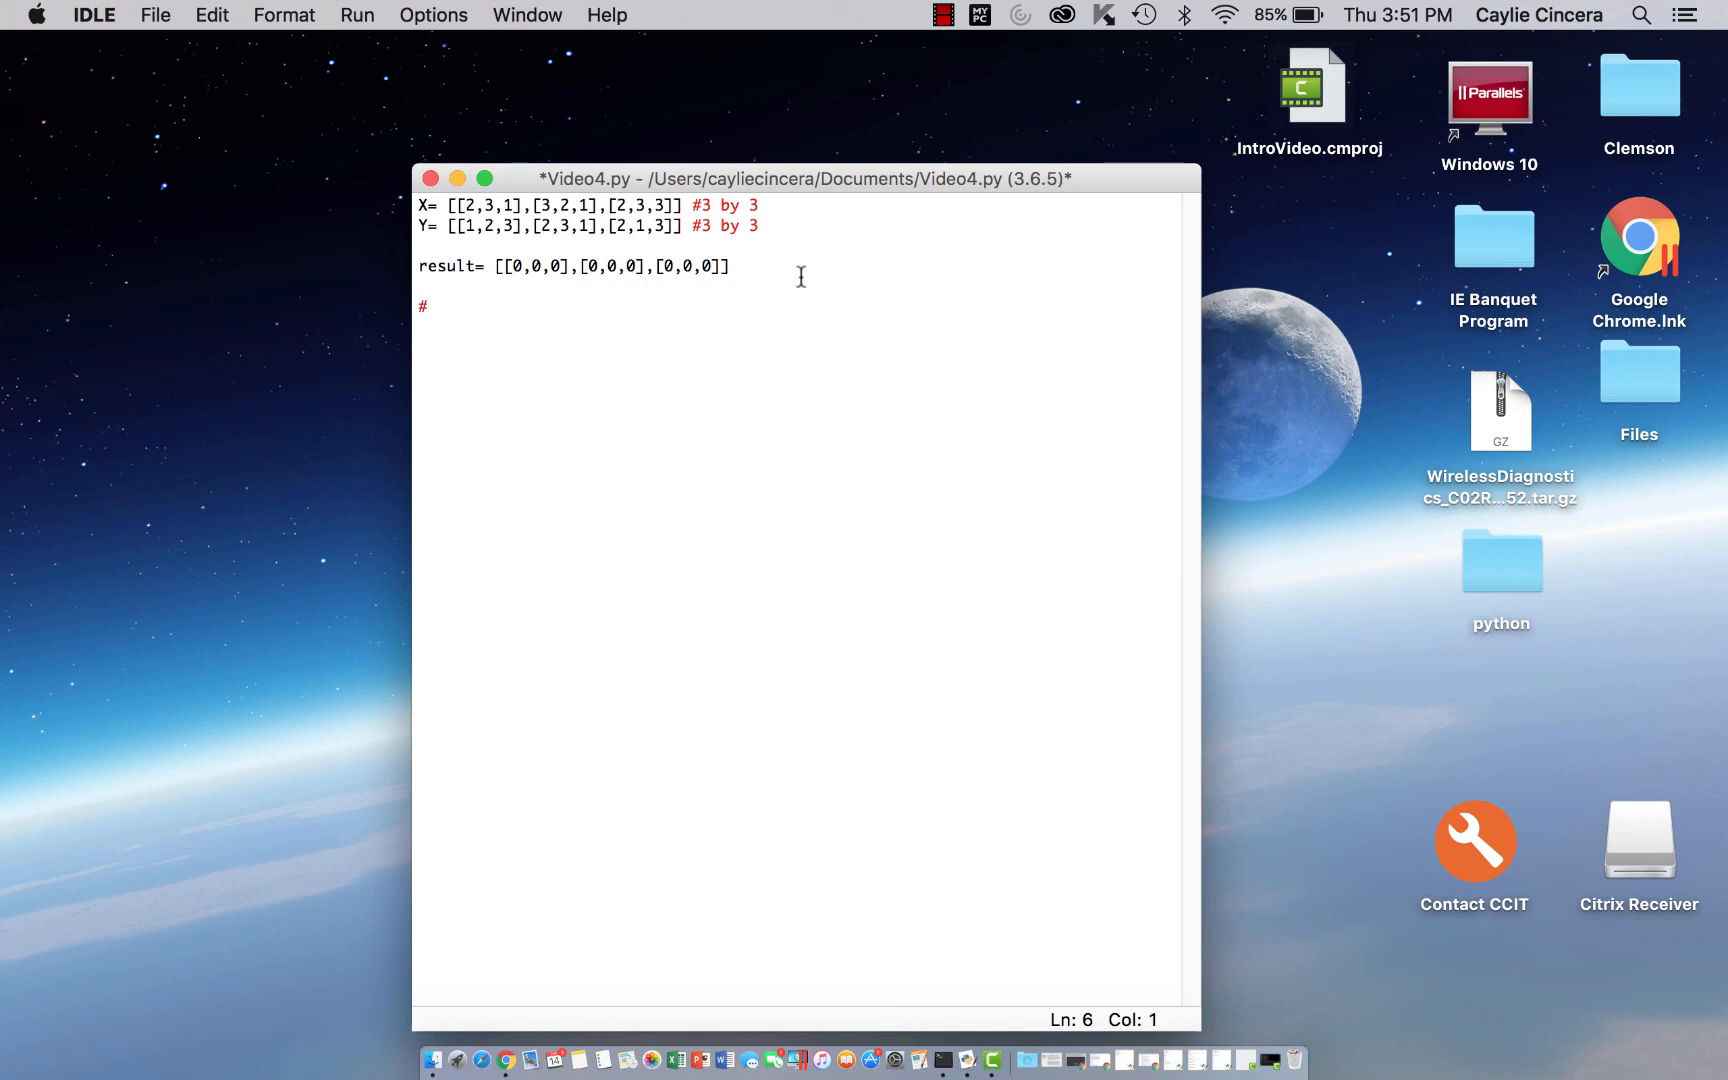
pyautogui.click(430, 306)
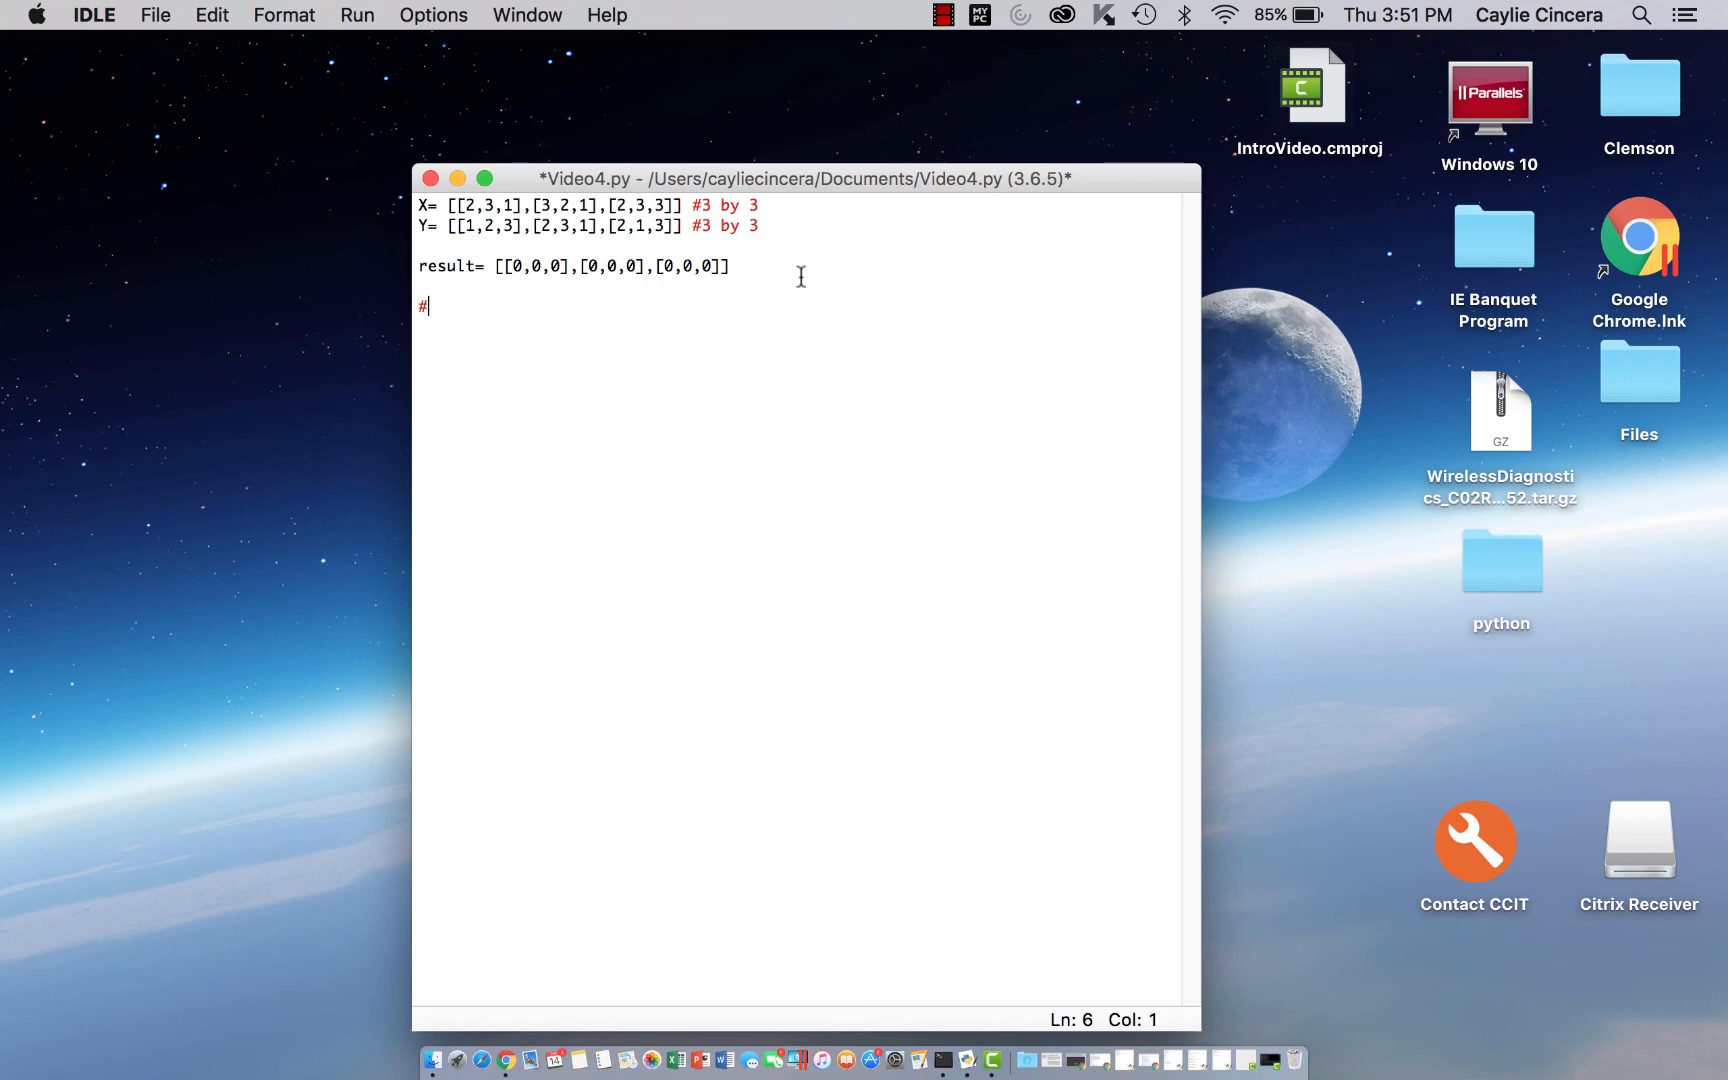
pyautogui.write('iterate t')
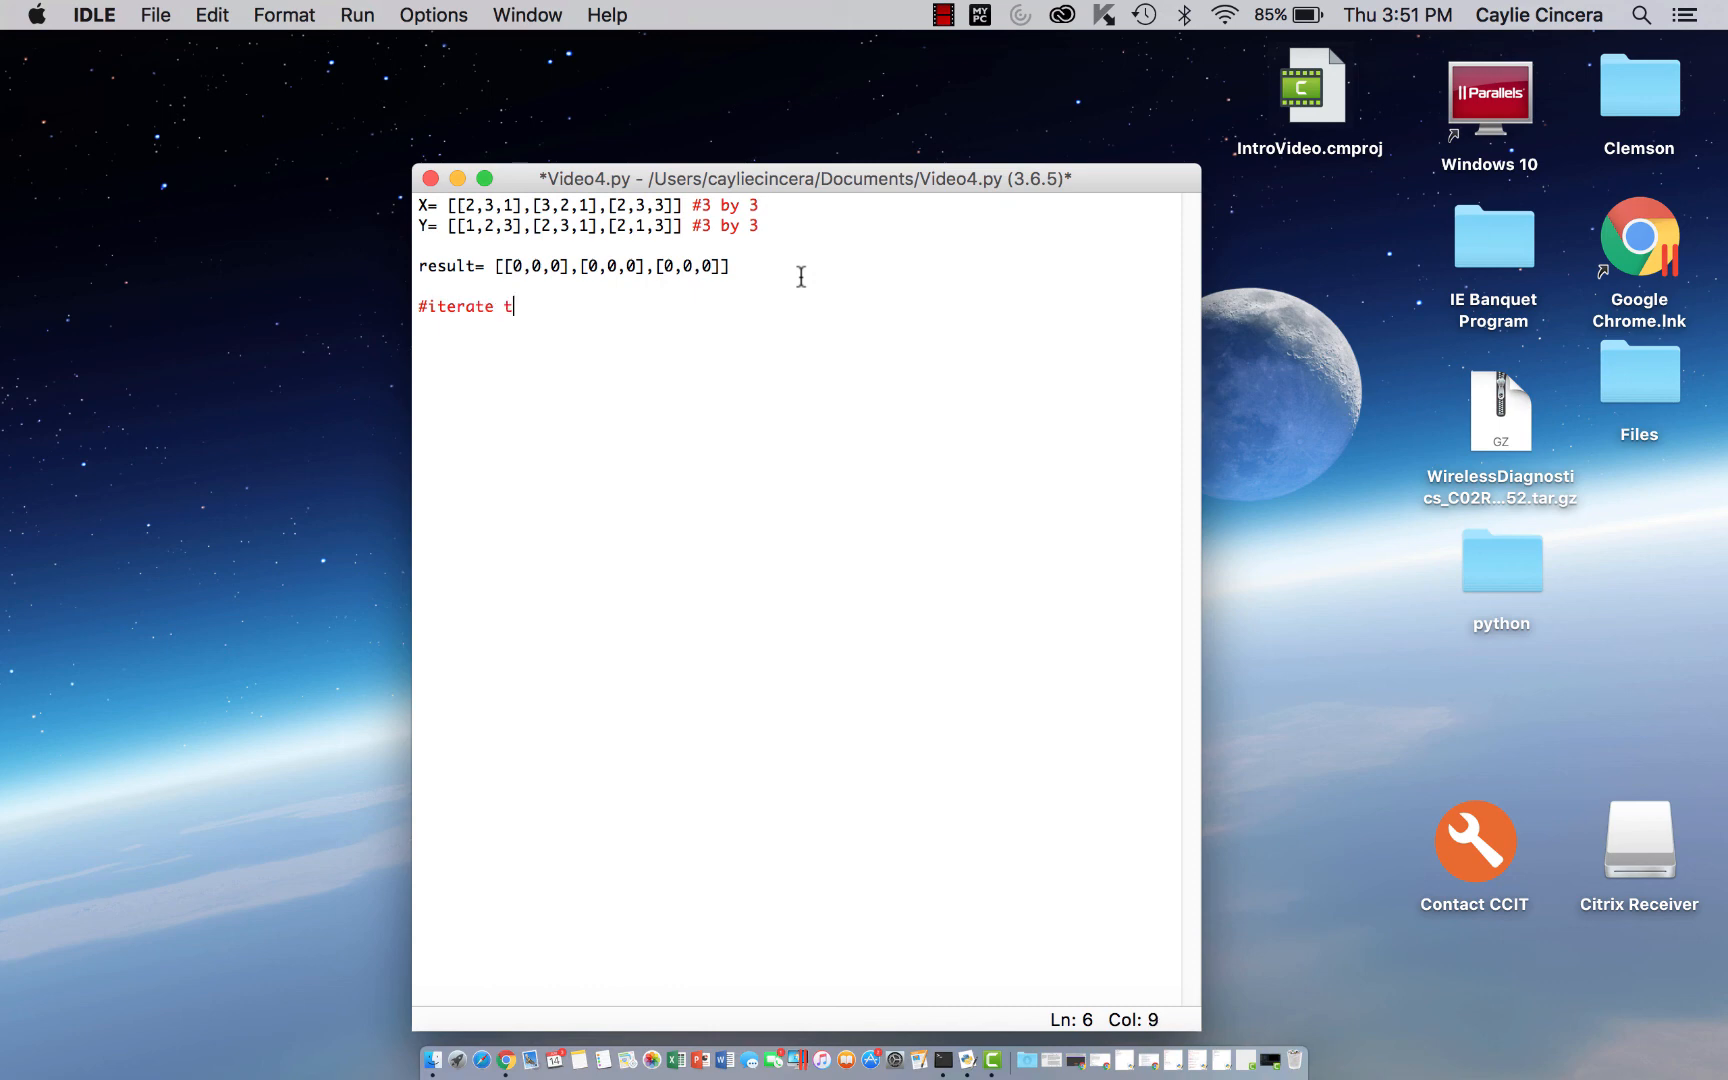
pyautogui.write('hrough row')
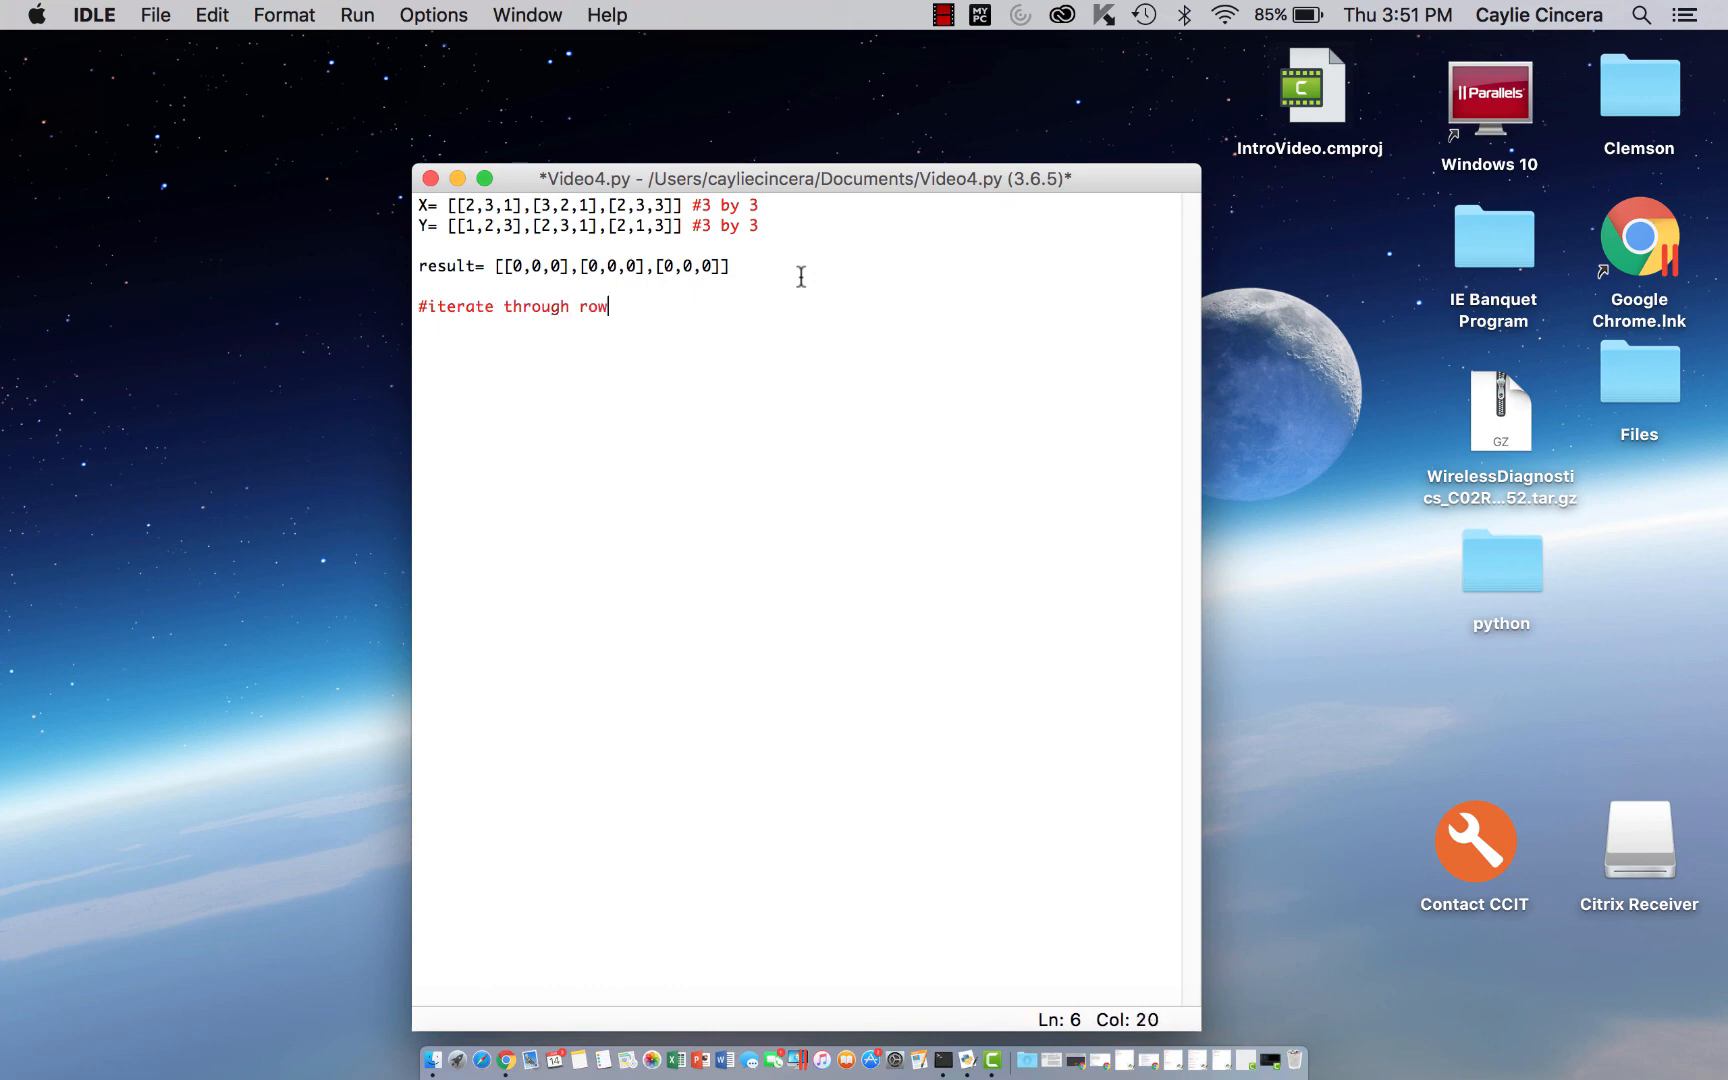
pyautogui.write('s of X')
pyautogui.write('for i in range')
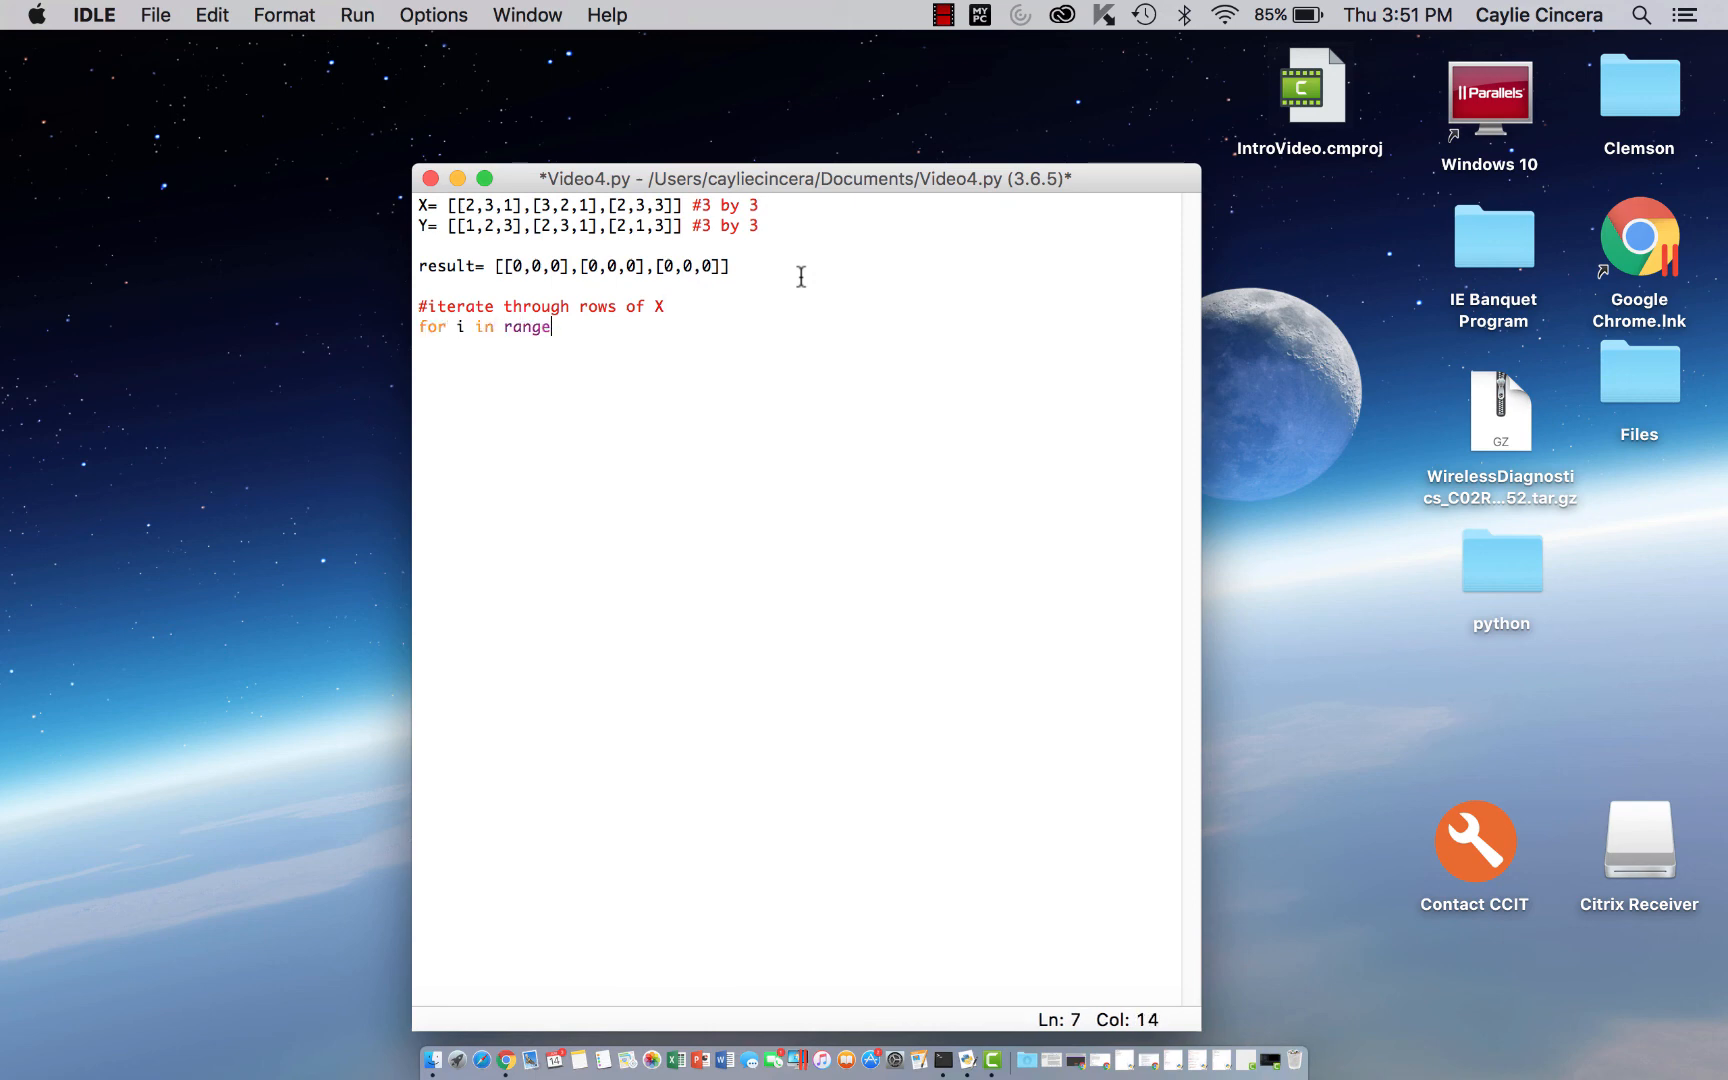
pyautogui.write('(len(')
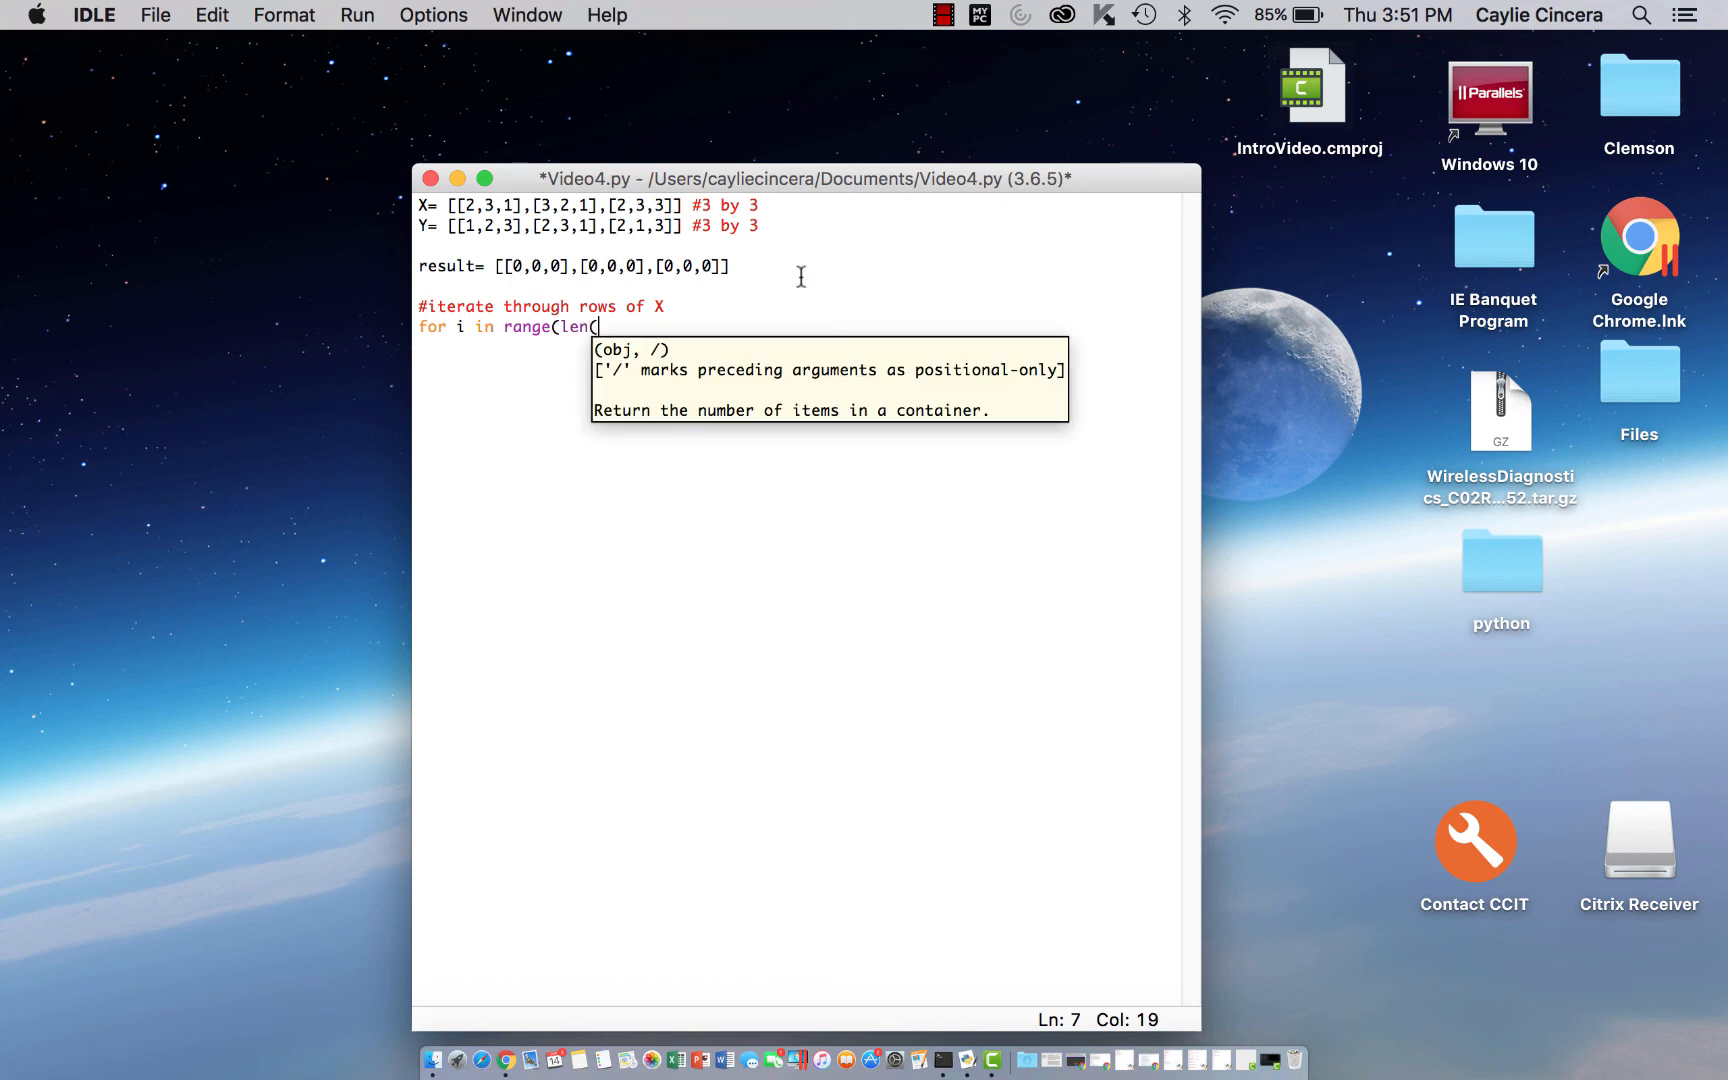
pyautogui.write('X)')
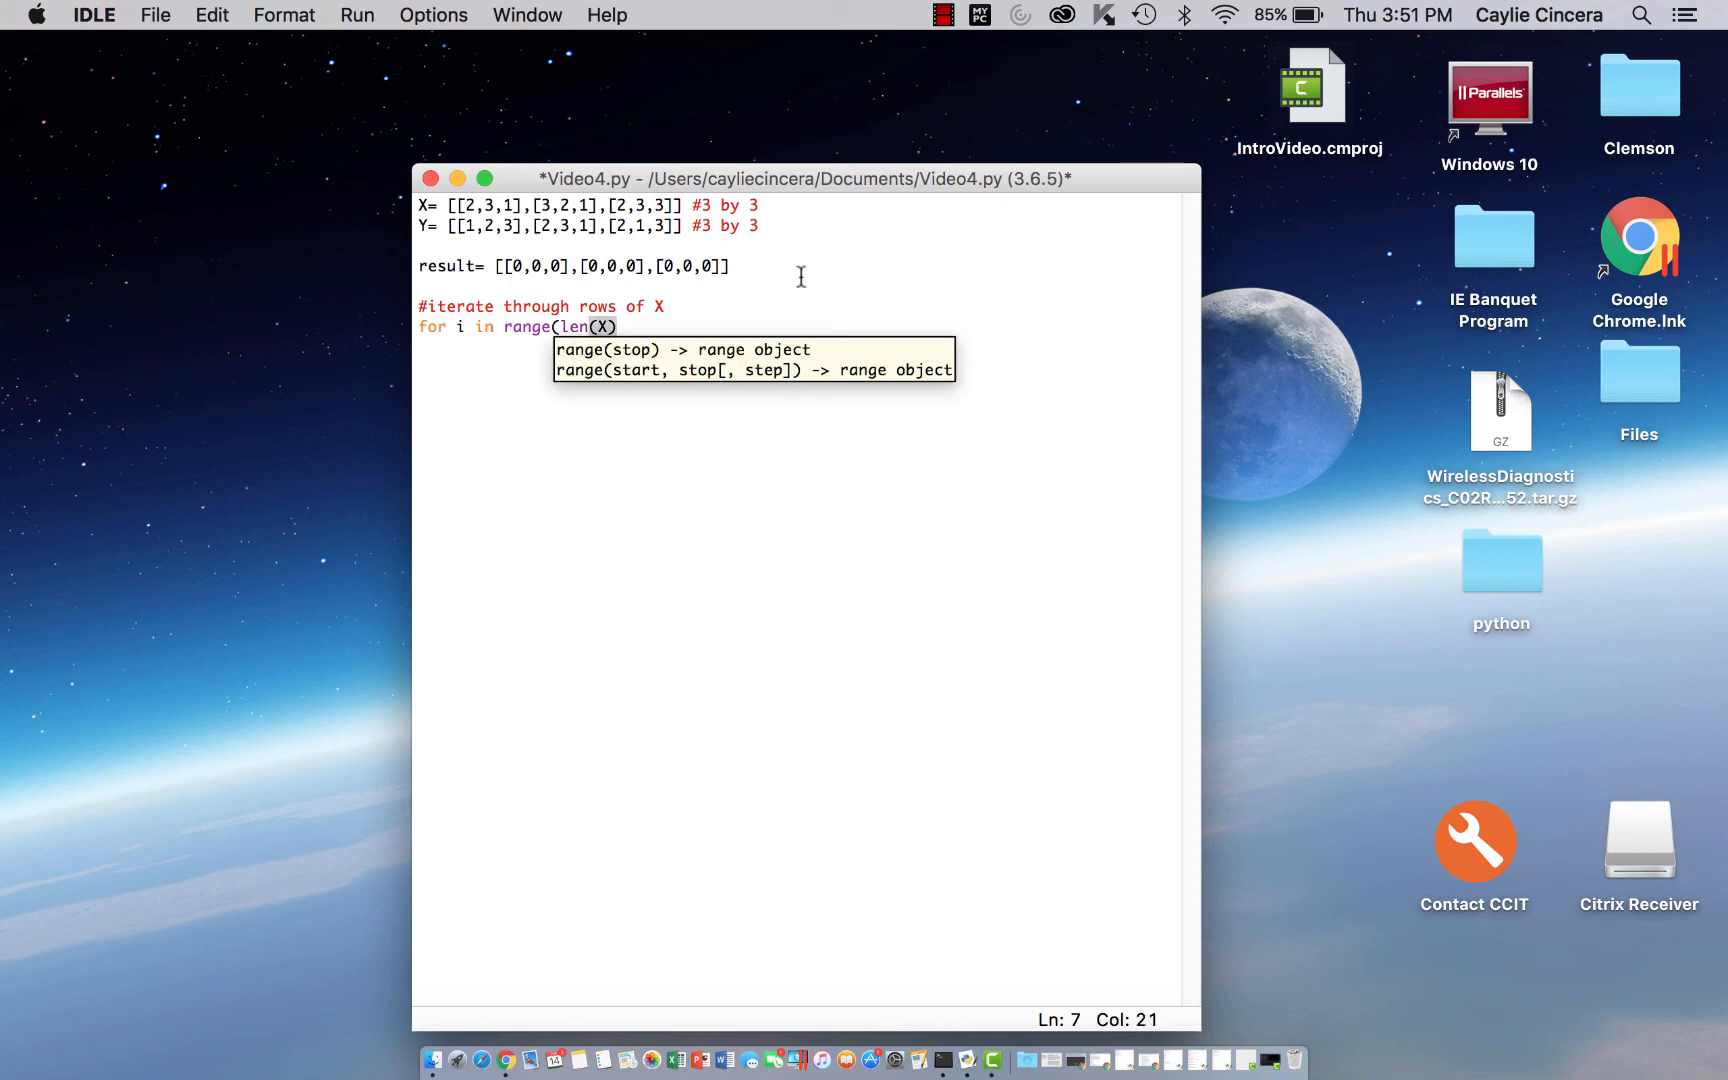
pyautogui.write(')')
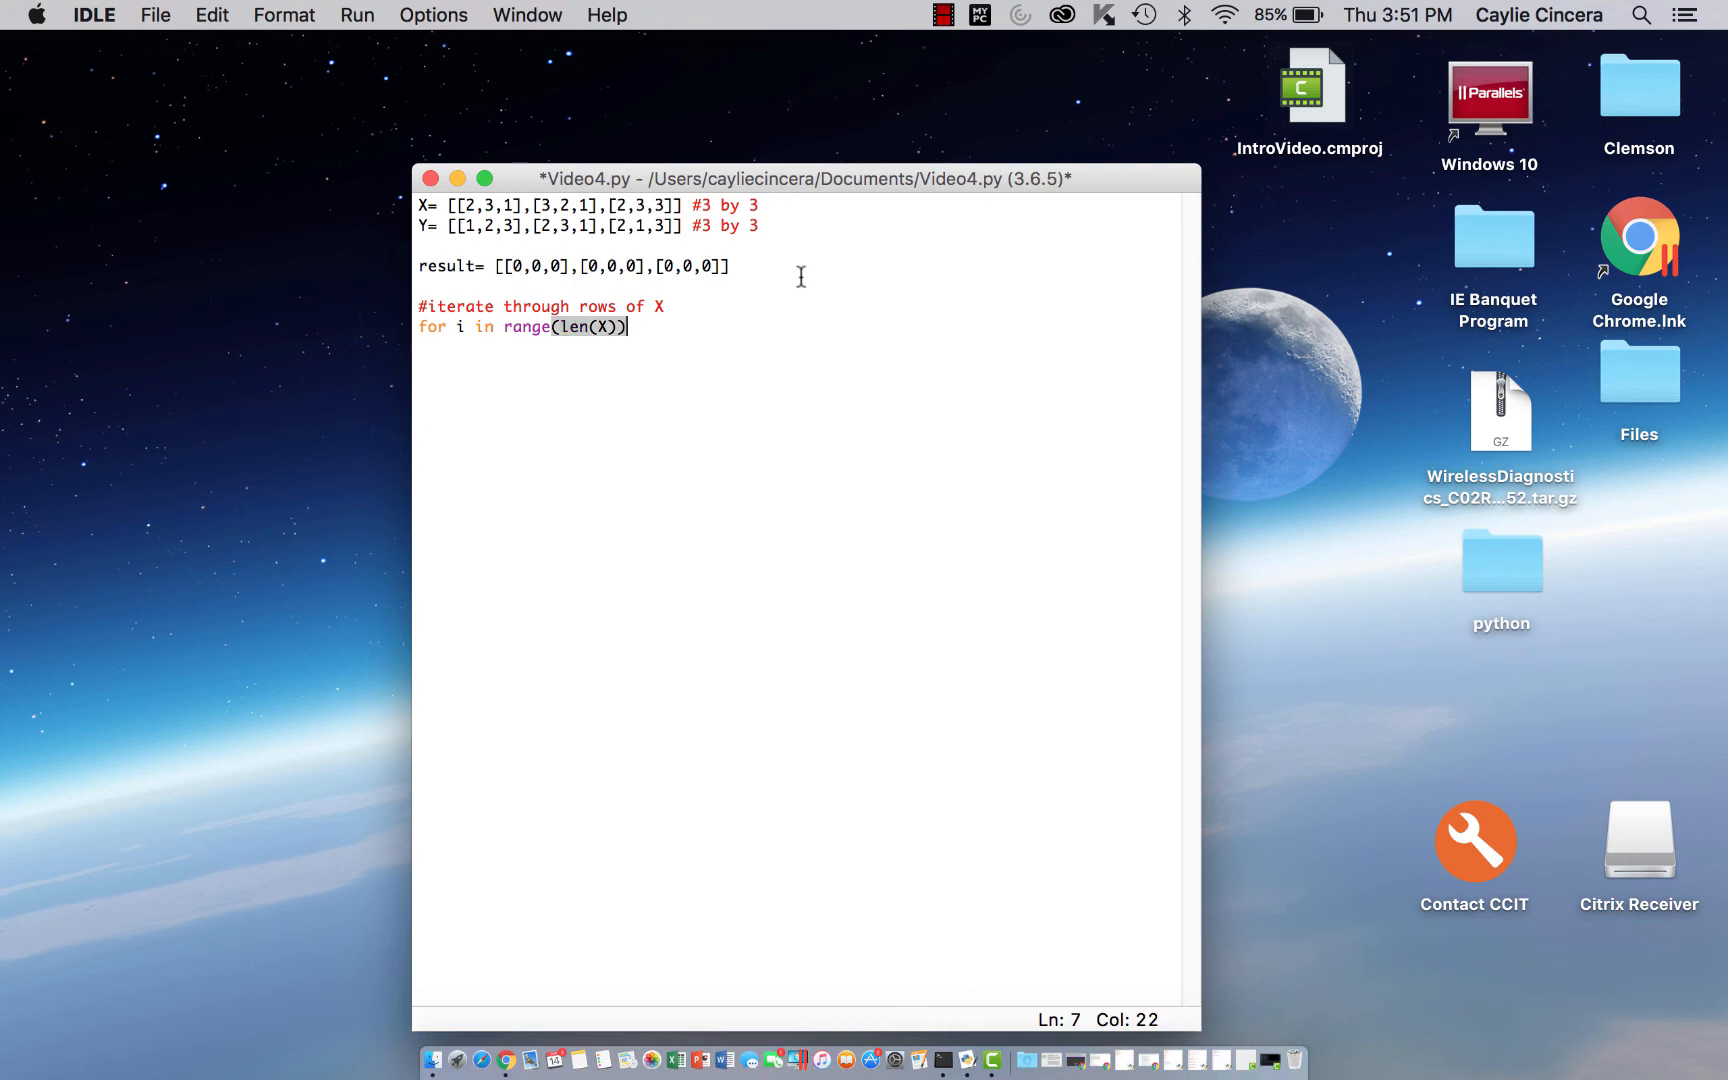
pyautogui.press('Return')
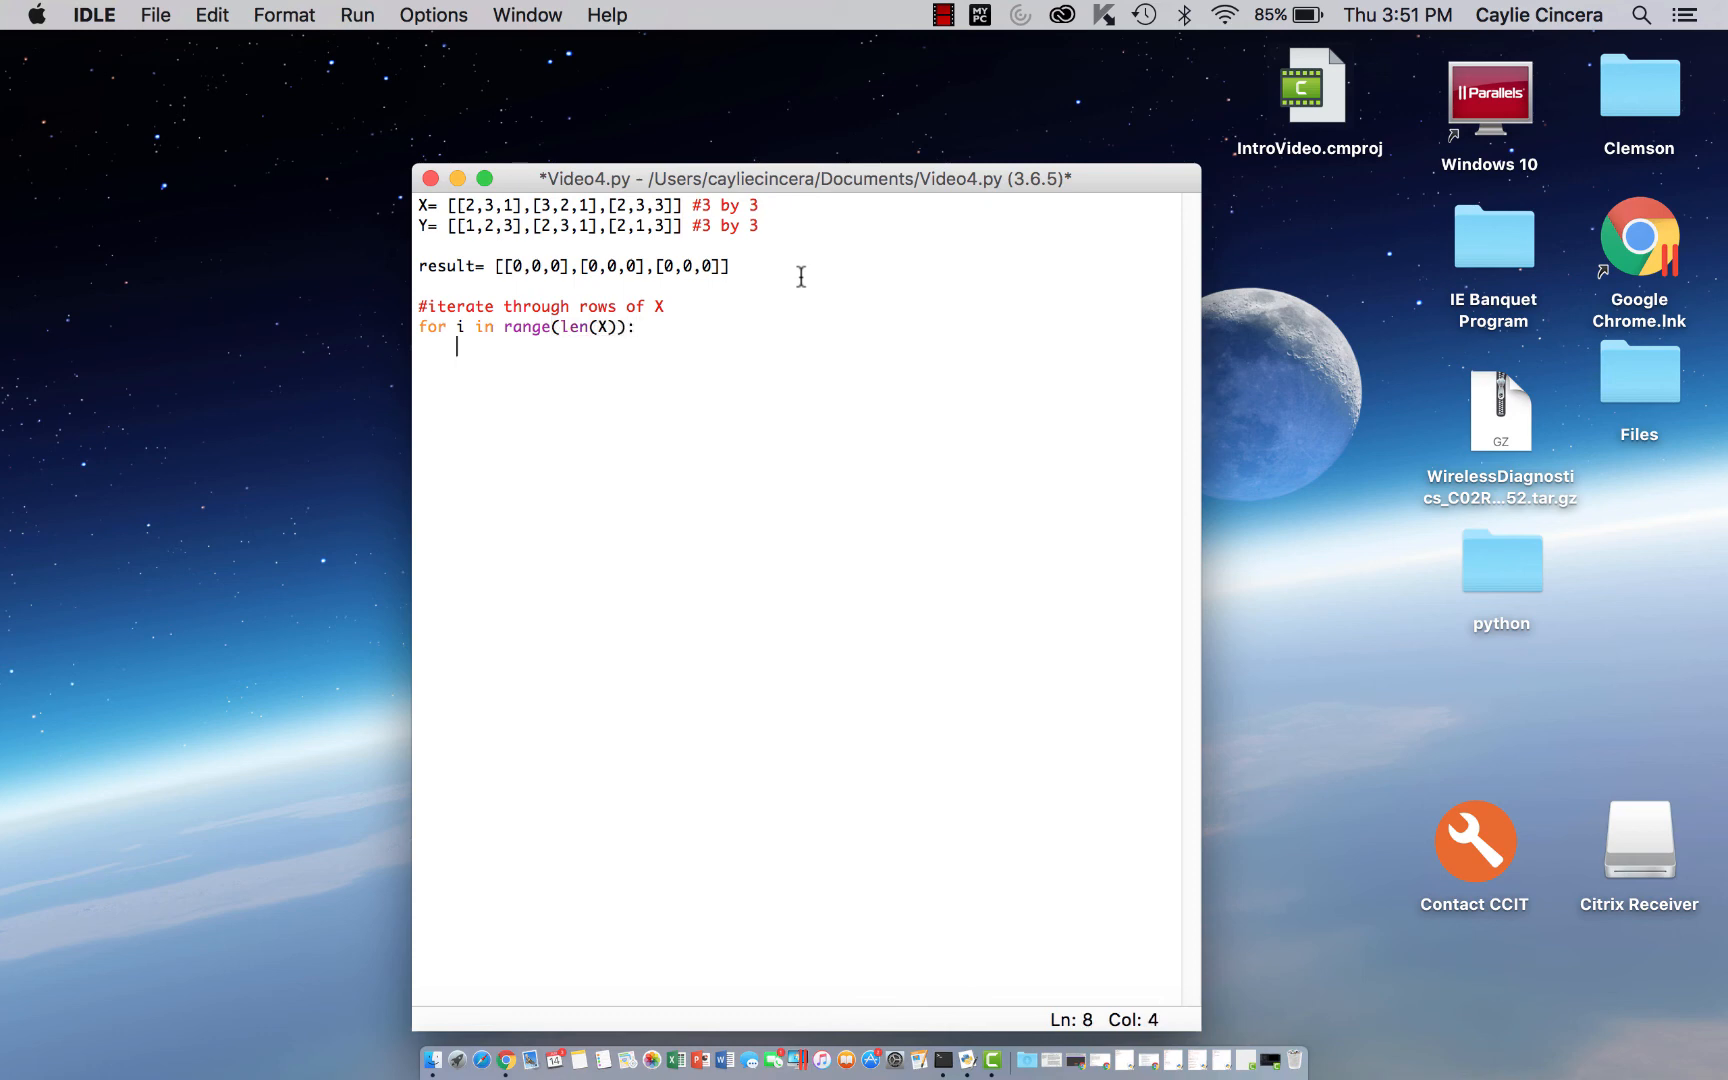
# Write the commented nested loop 'for j in range(len(Y[0])):' over the columns of Y
pyautogui.write('#iterat')
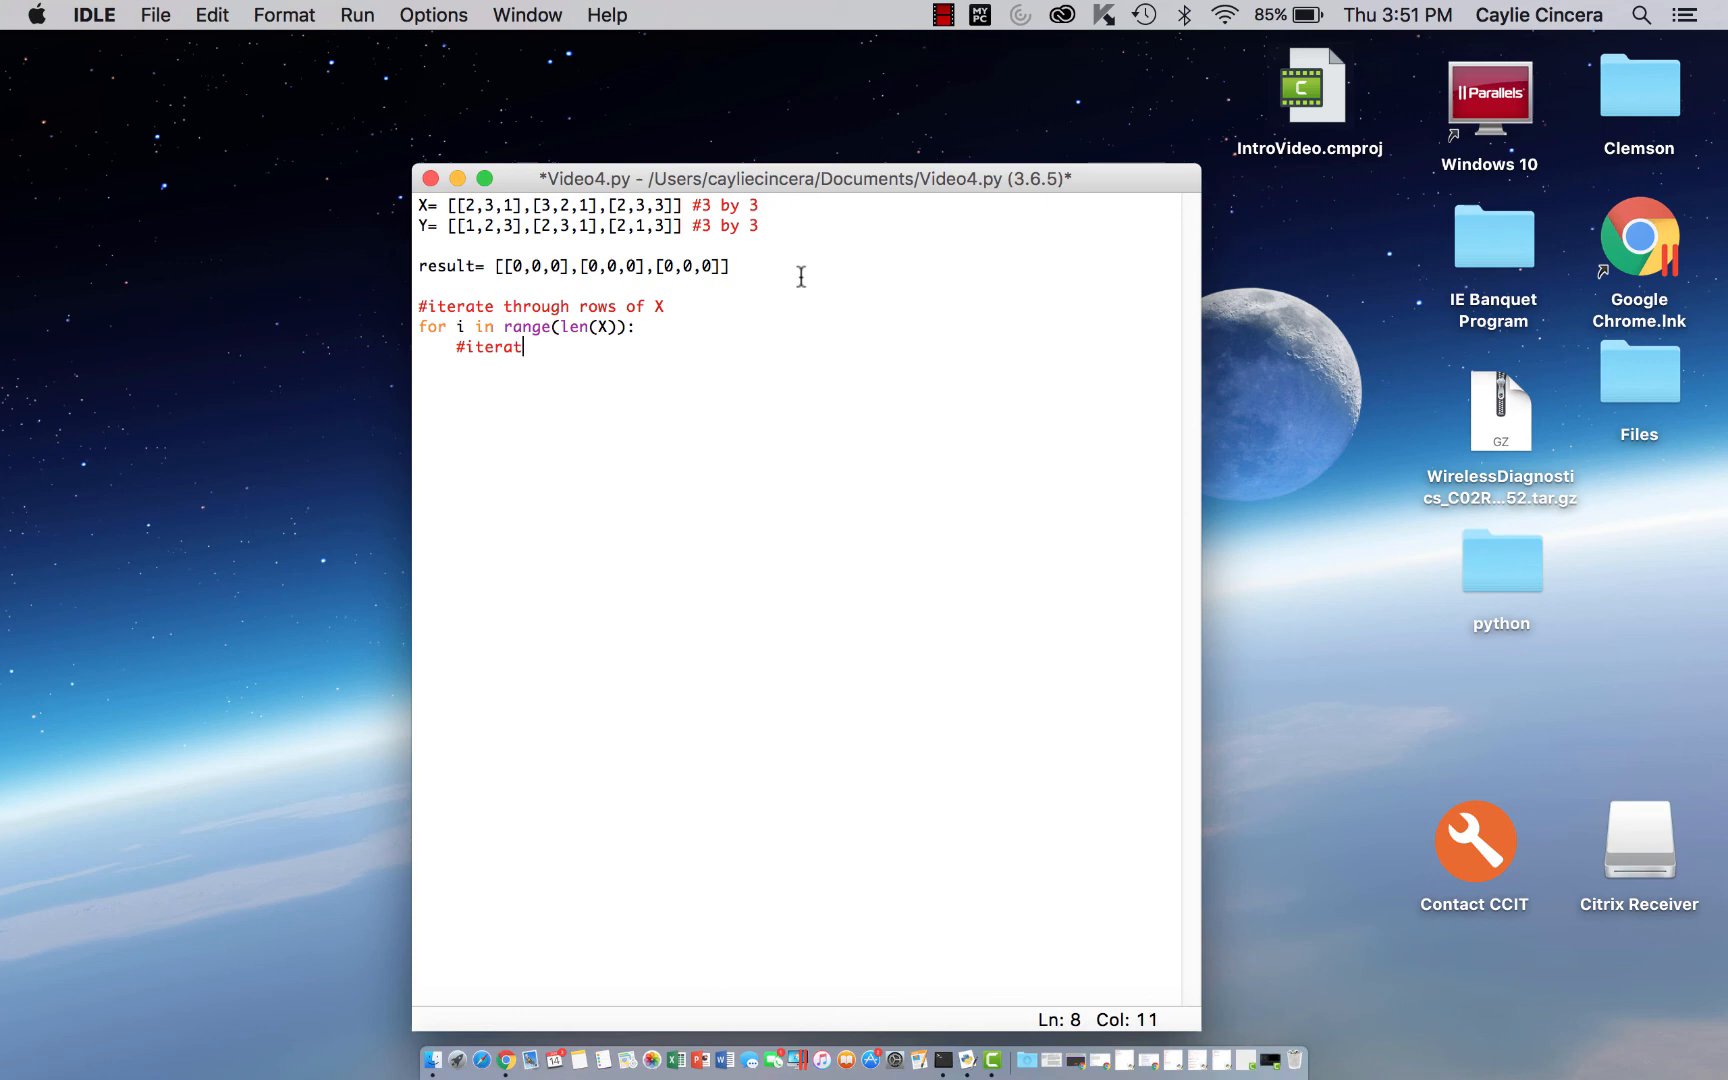
pyautogui.write('trh')
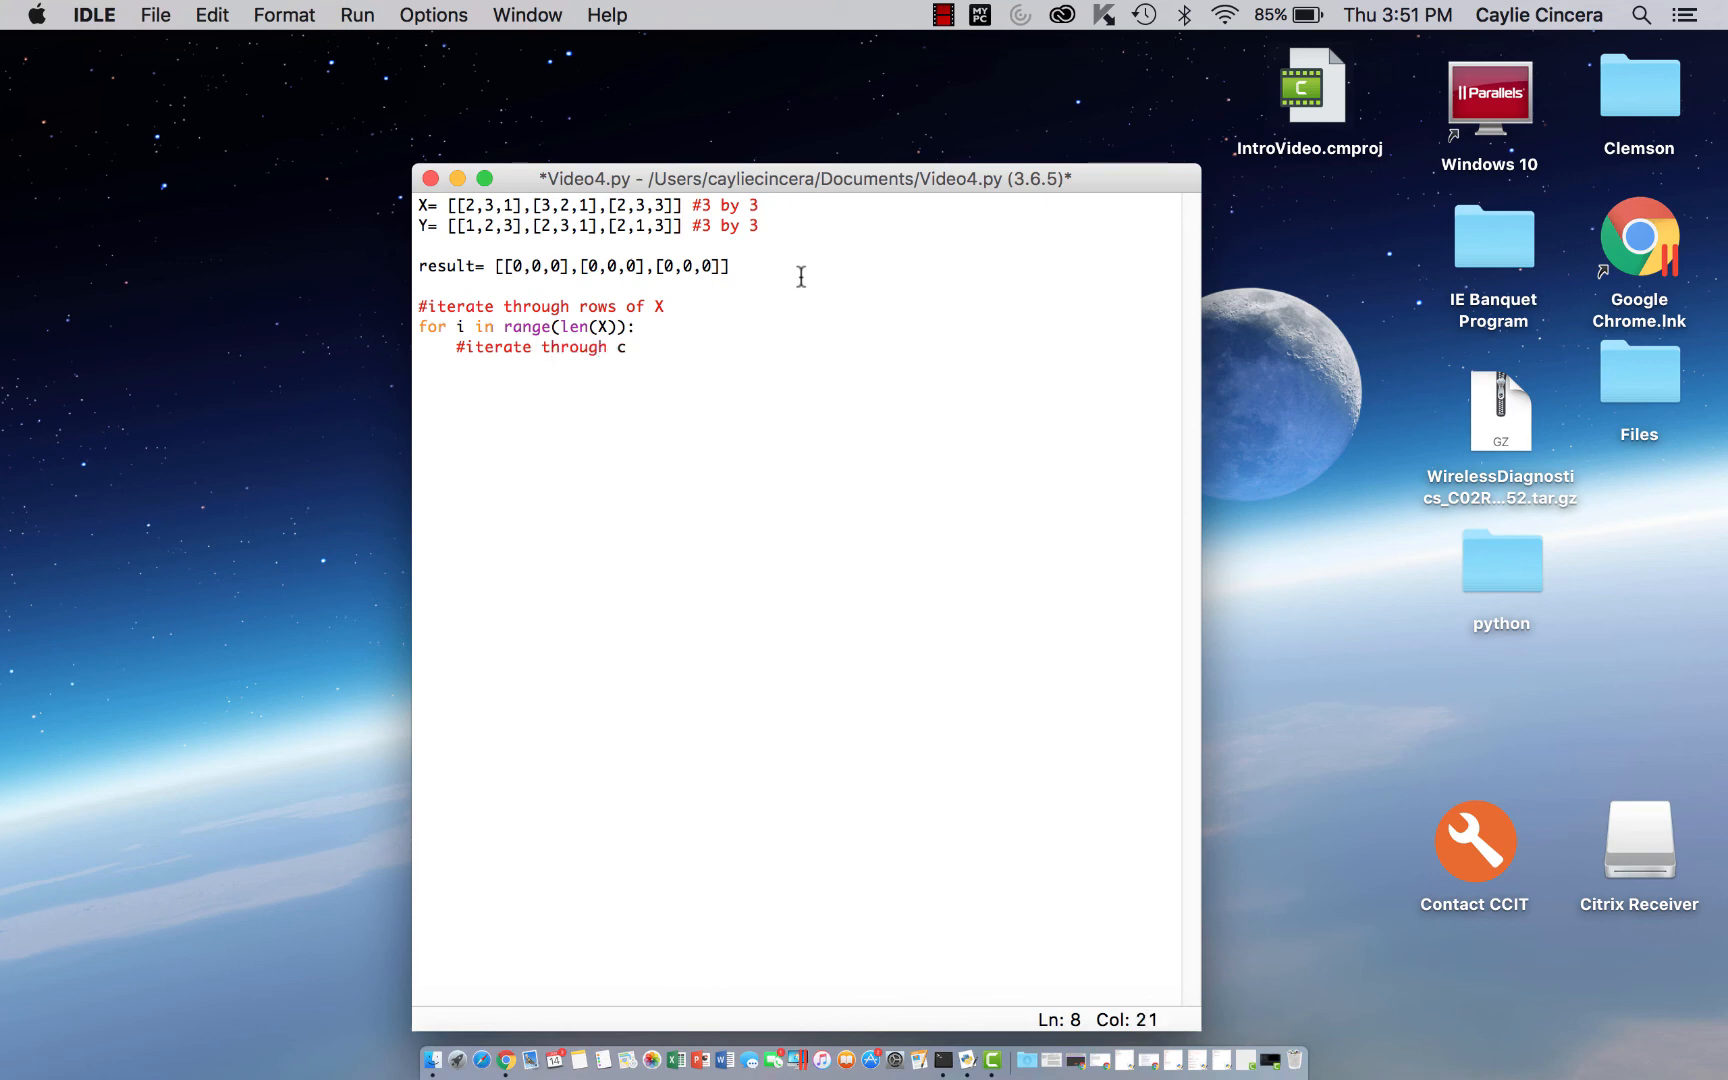
pyautogui.write('olumns of Y')
pyautogui.write('for')
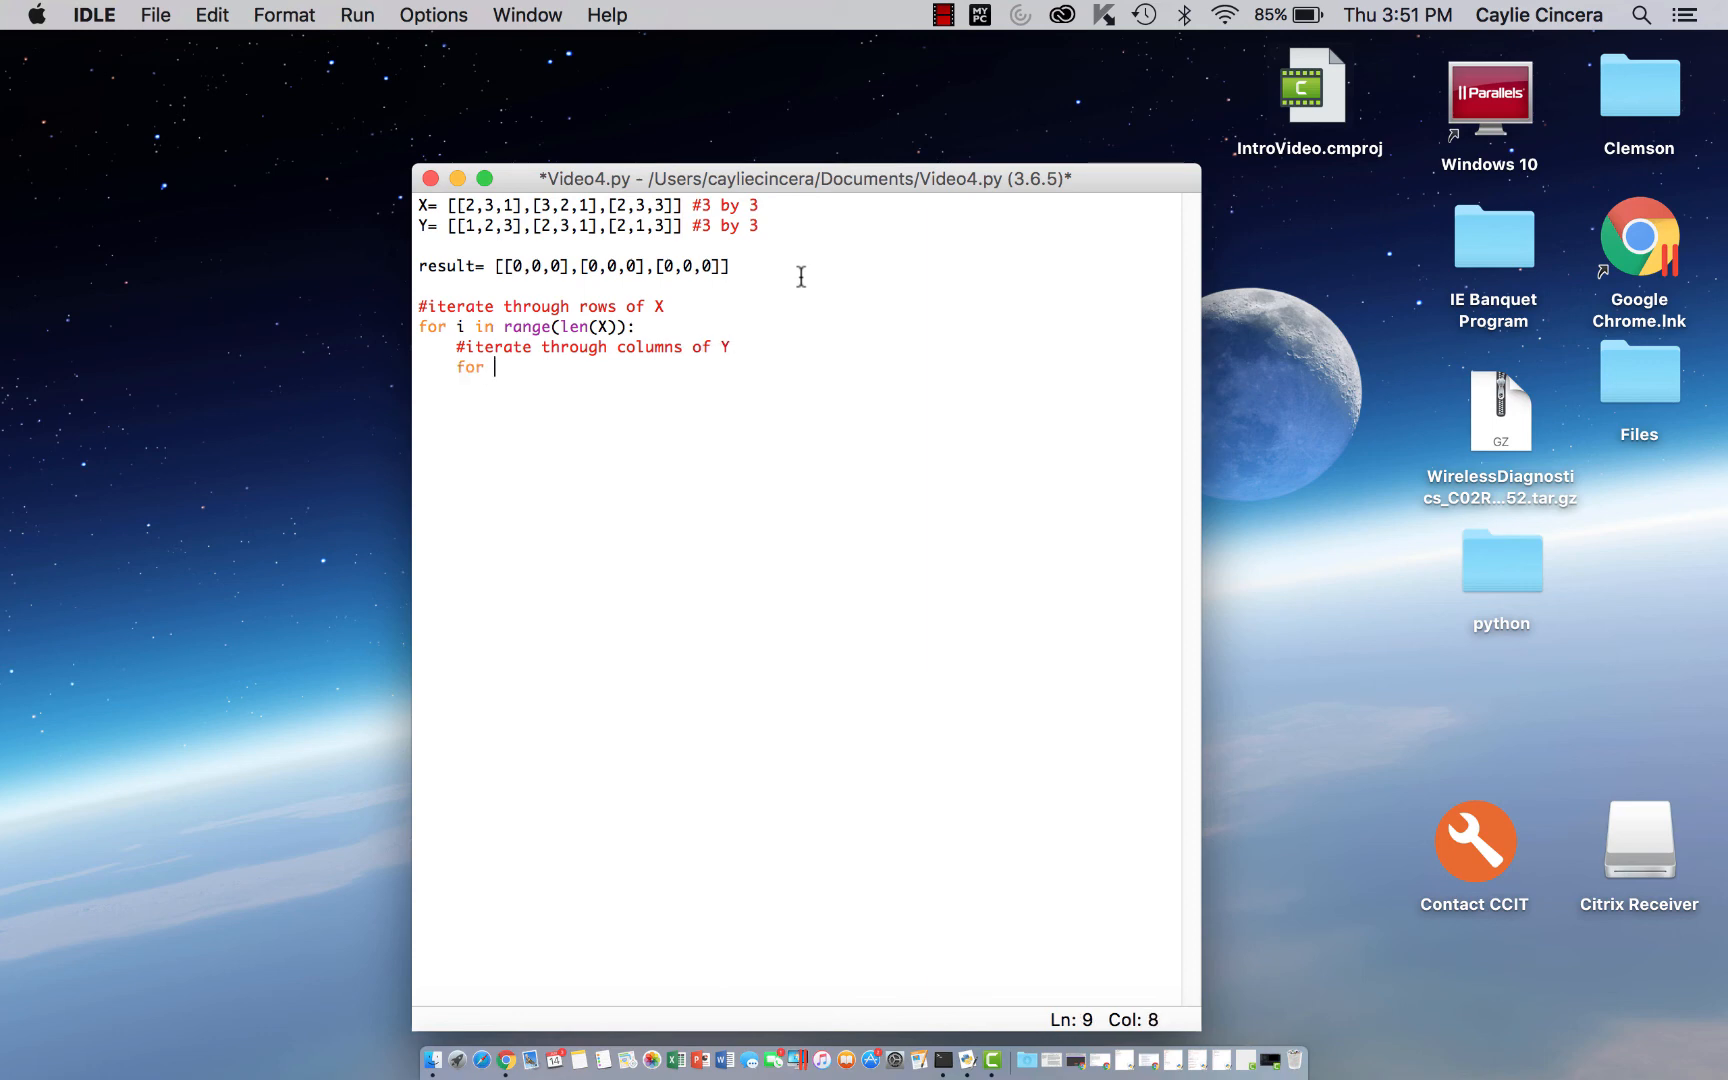
pyautogui.write('j')
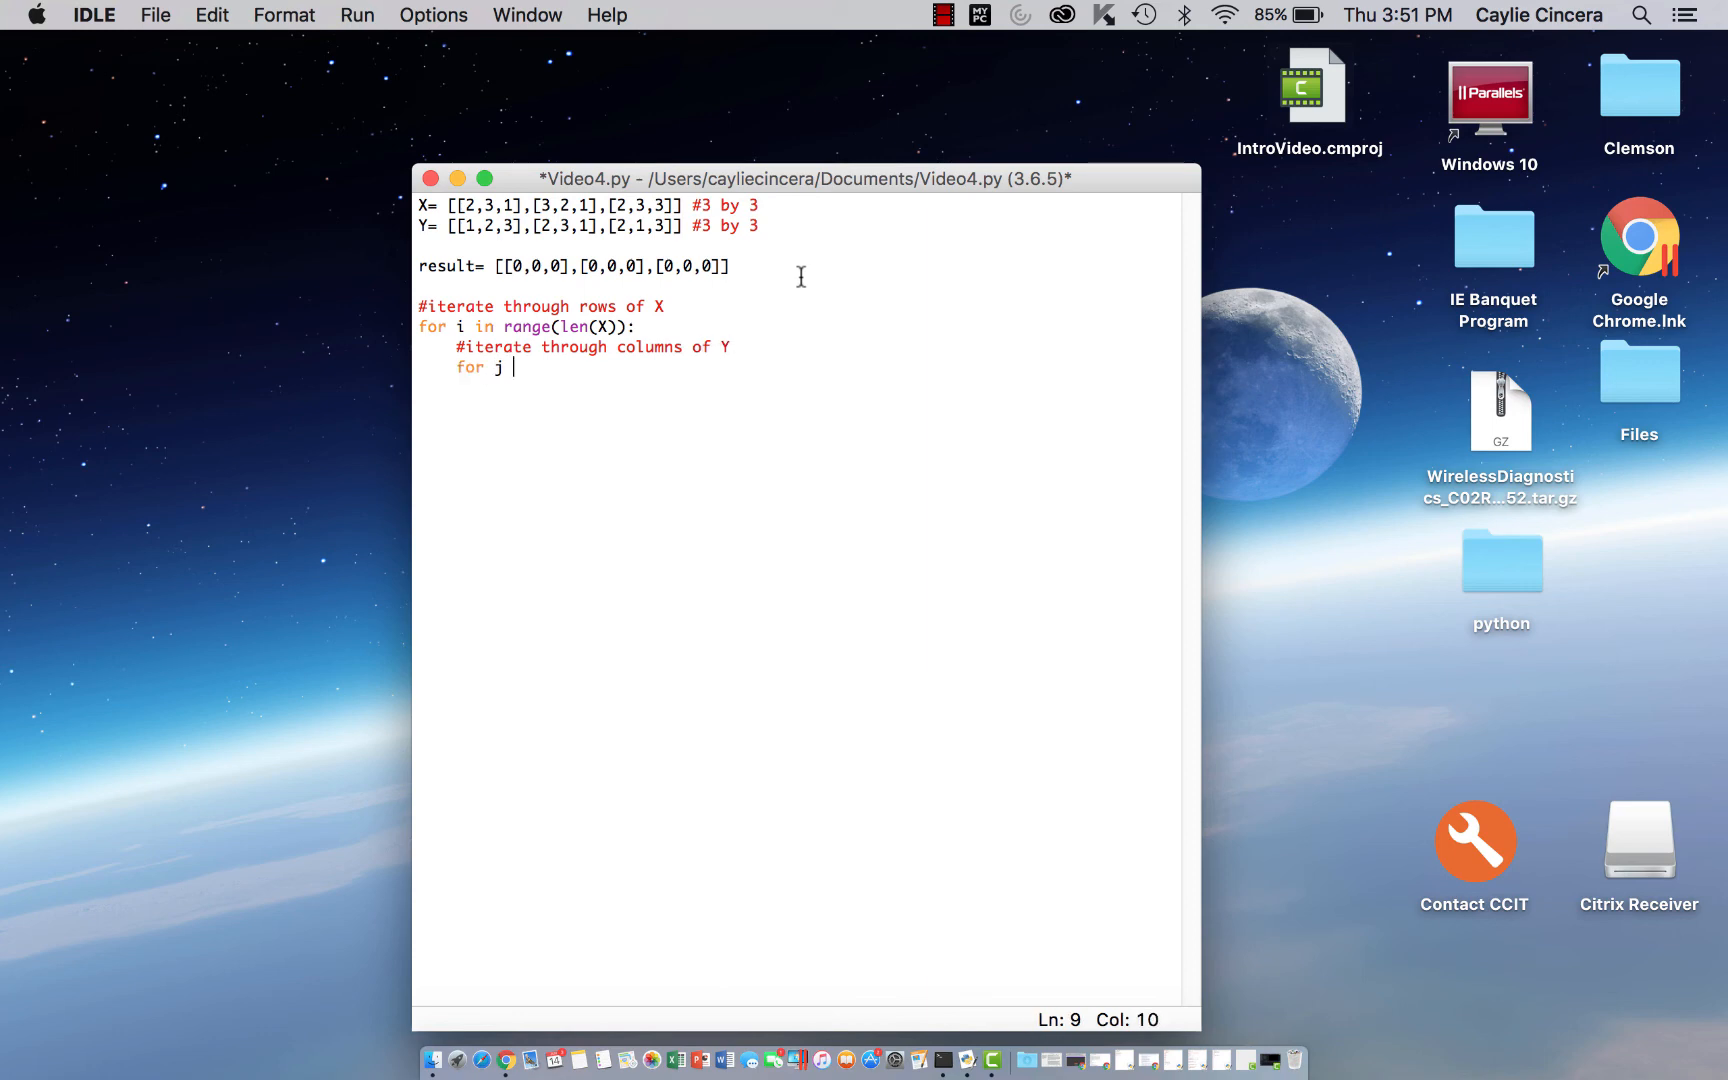
pyautogui.write('in')
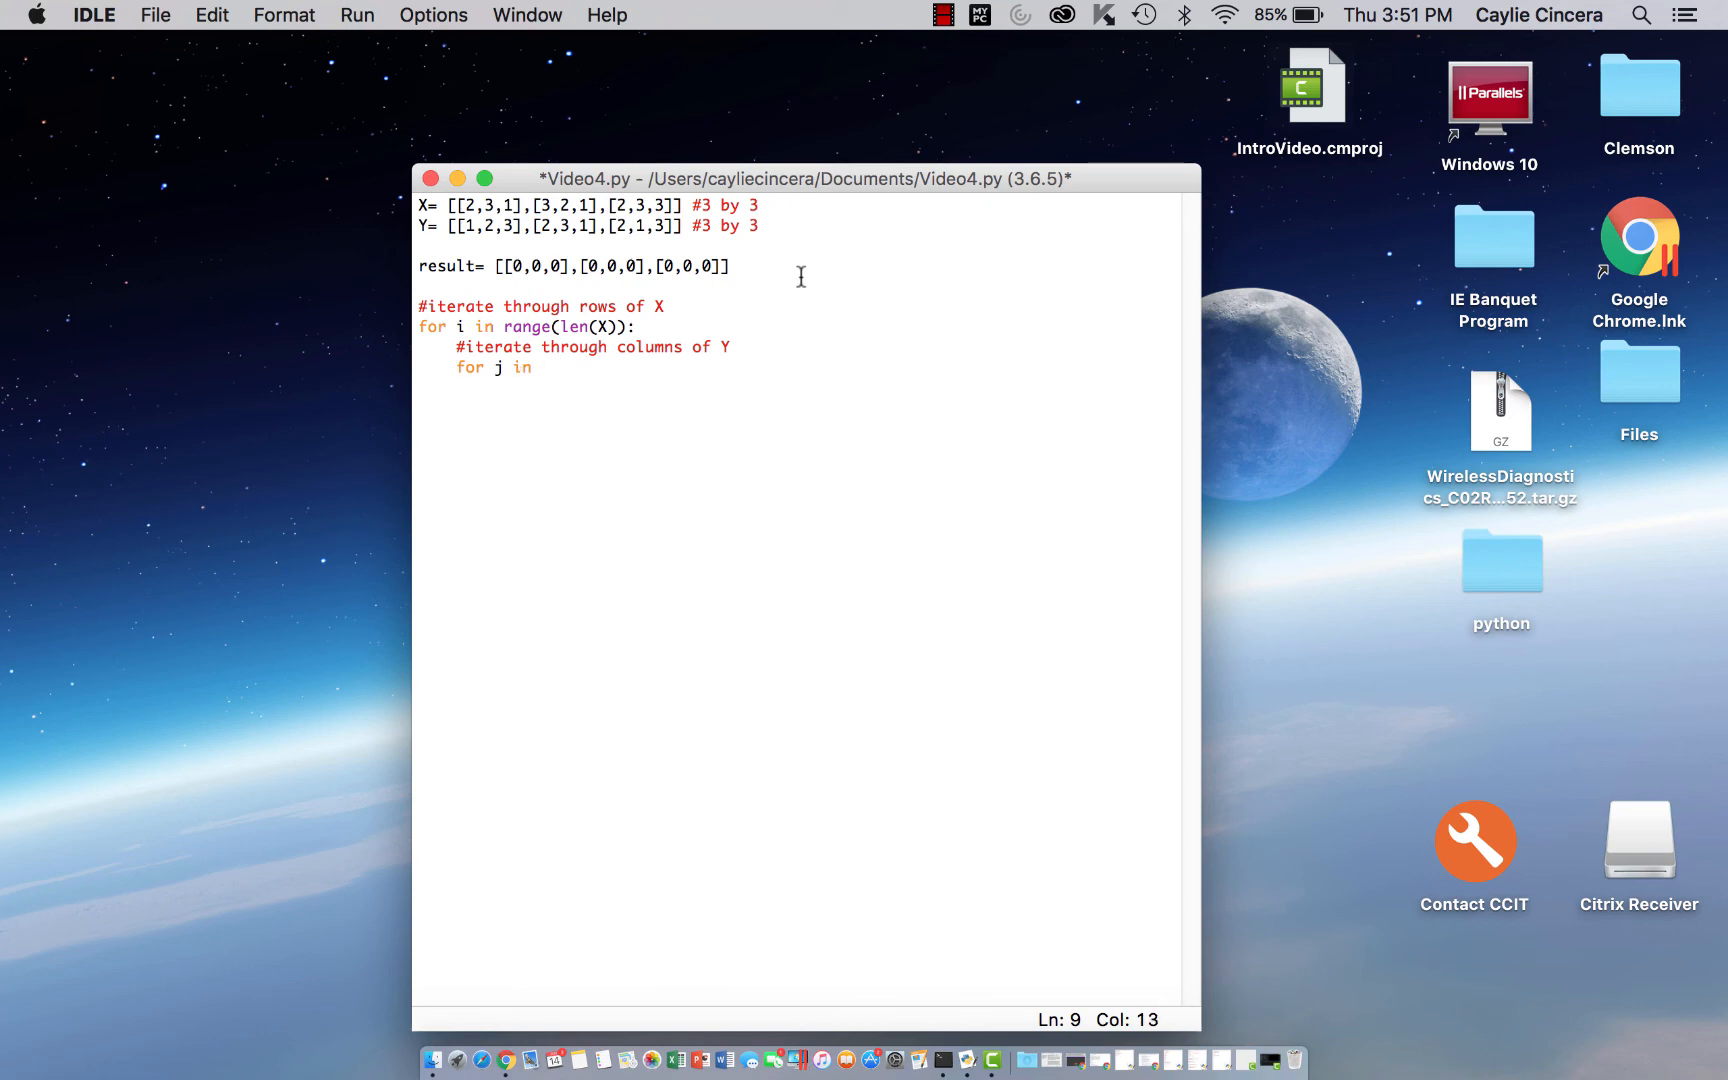
pyautogui.write('range(l')
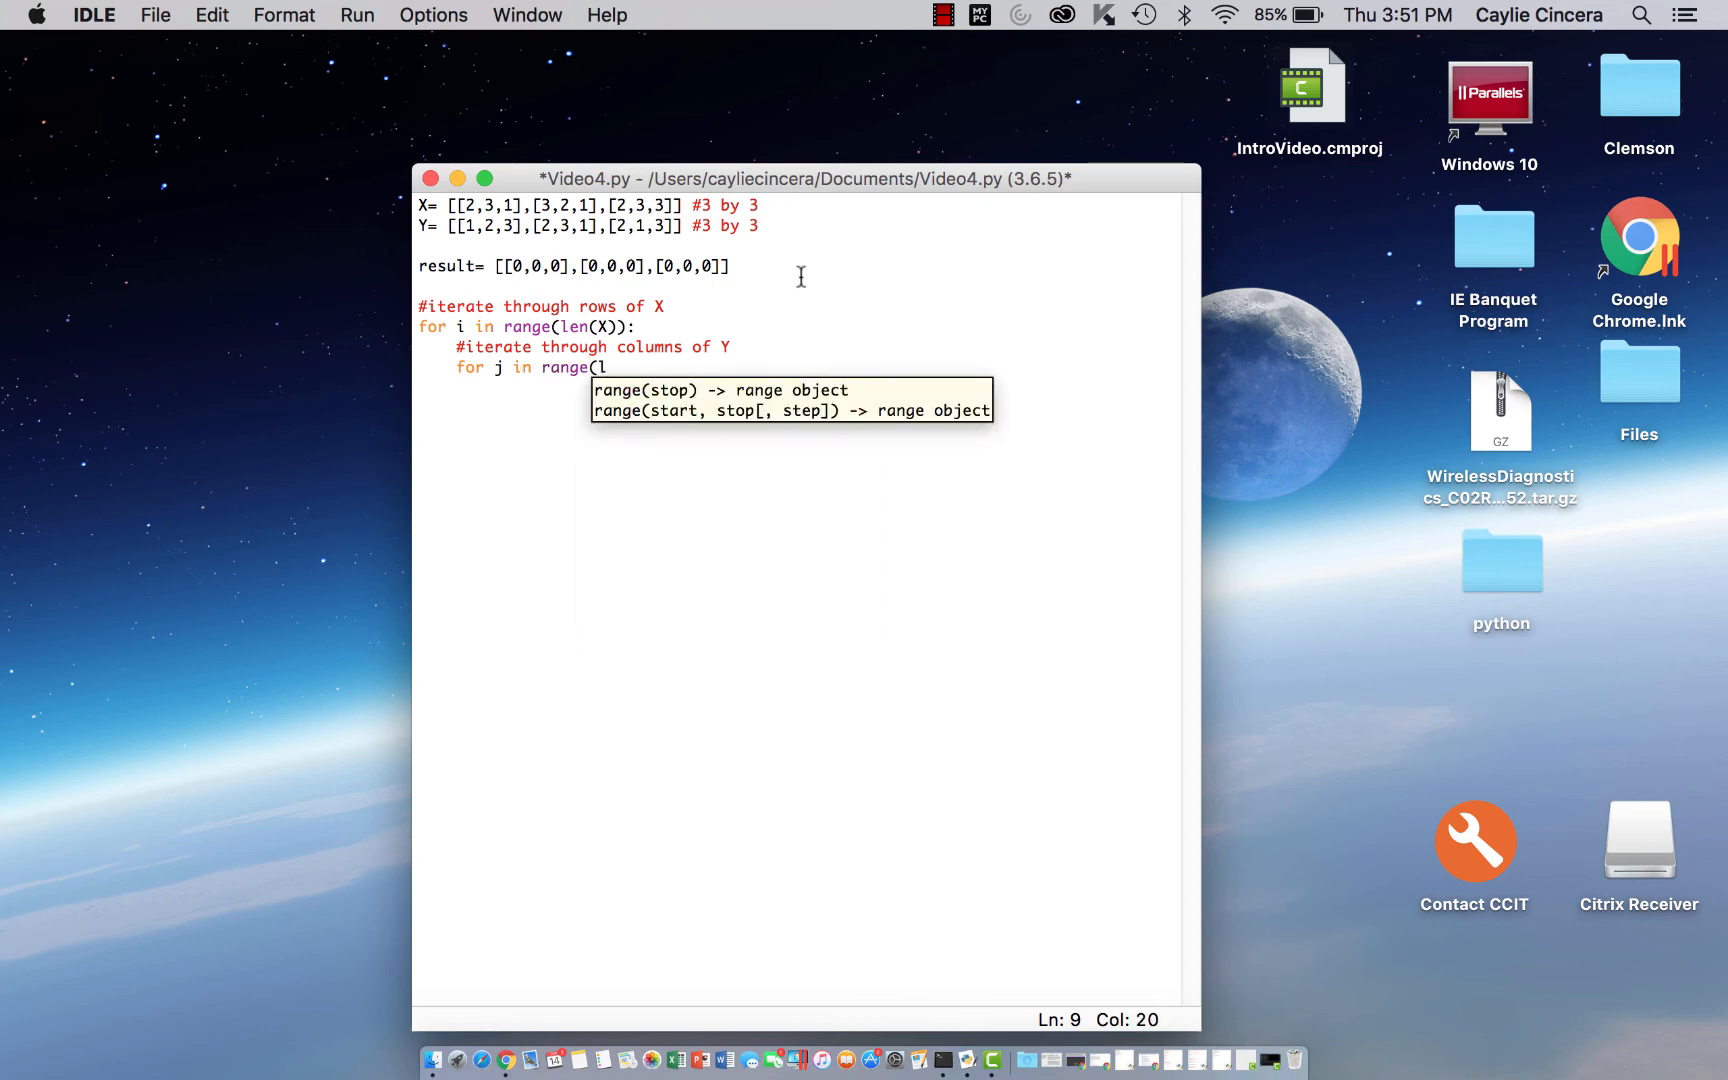
pyautogui.write('len(Y')
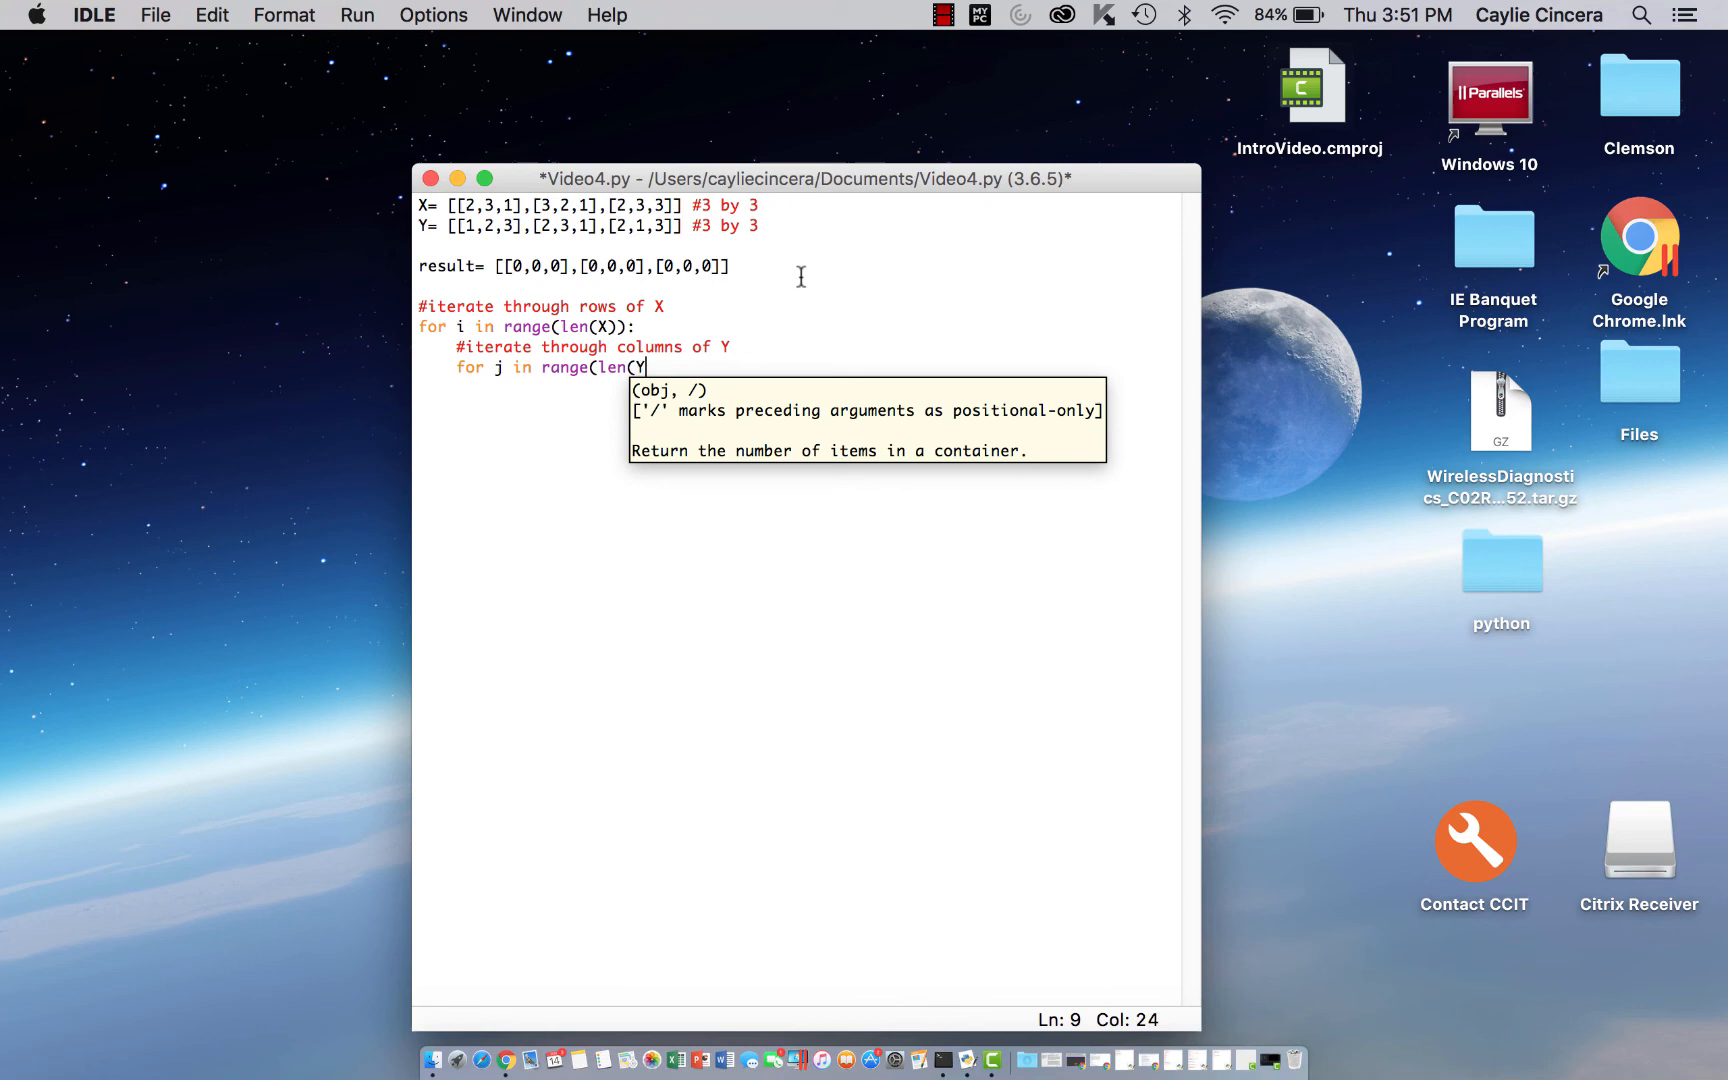
pyautogui.write('[0')
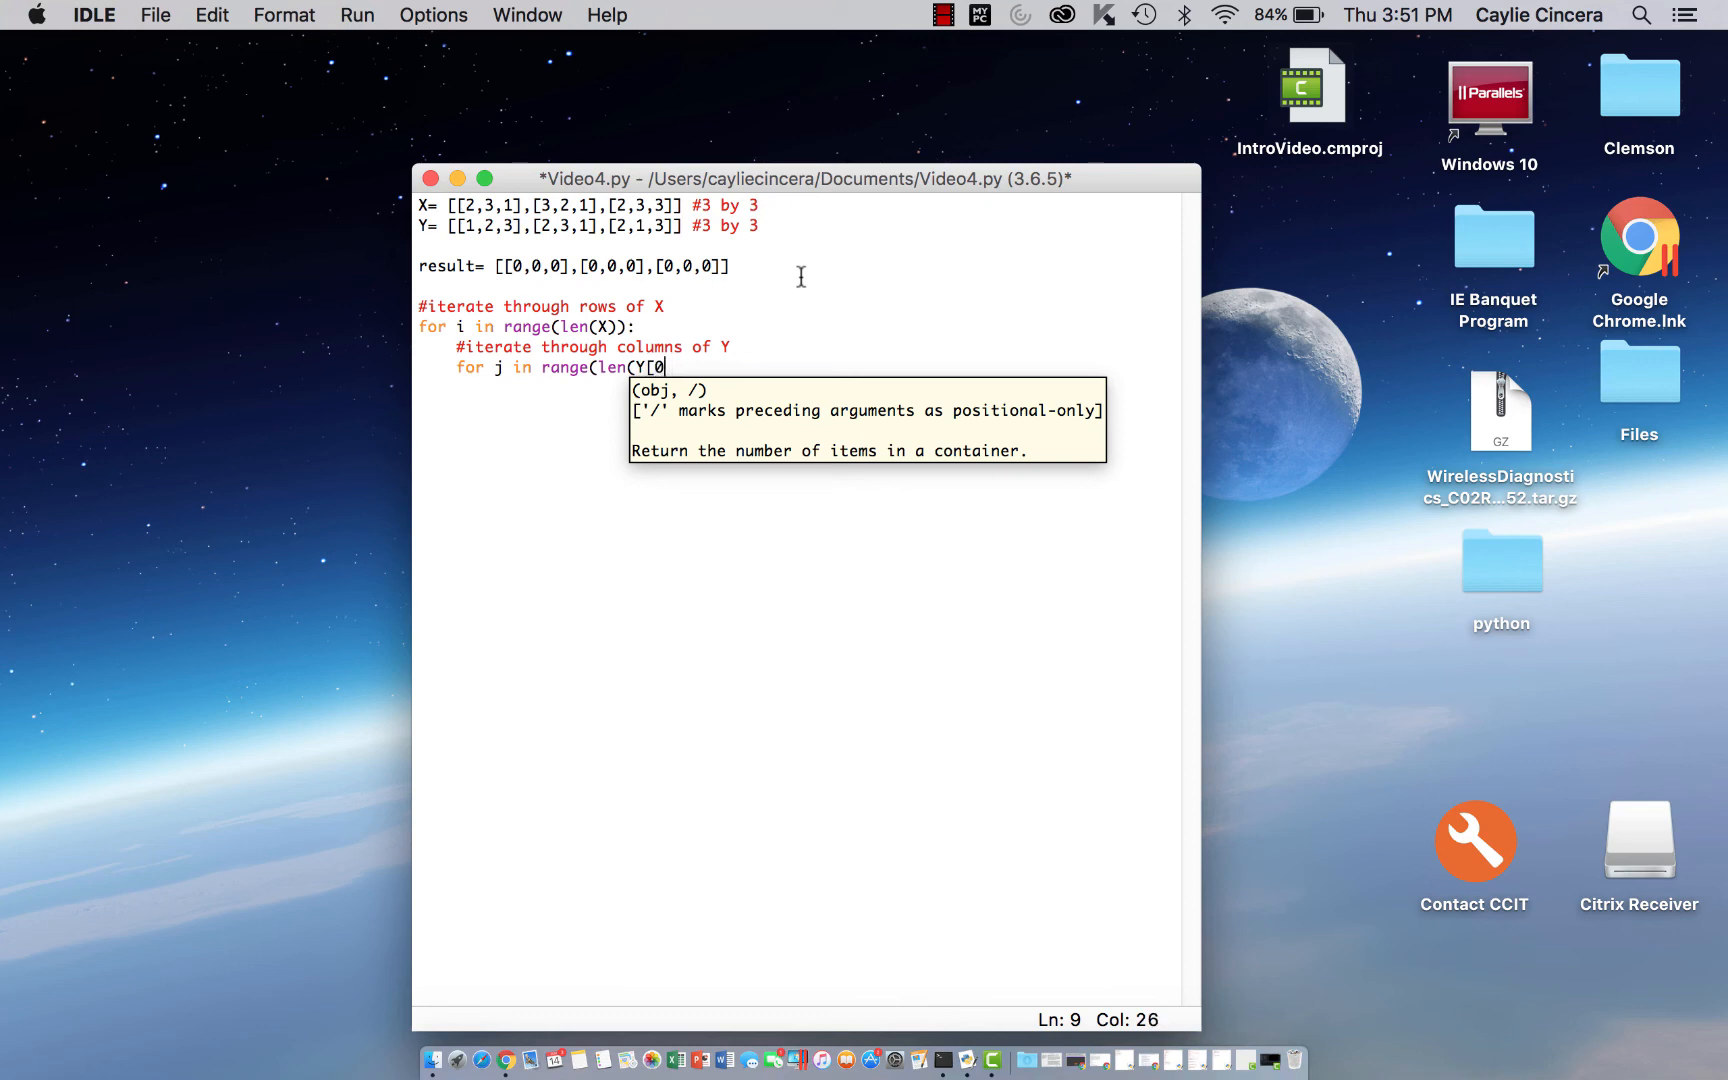
pyautogui.write('])):')
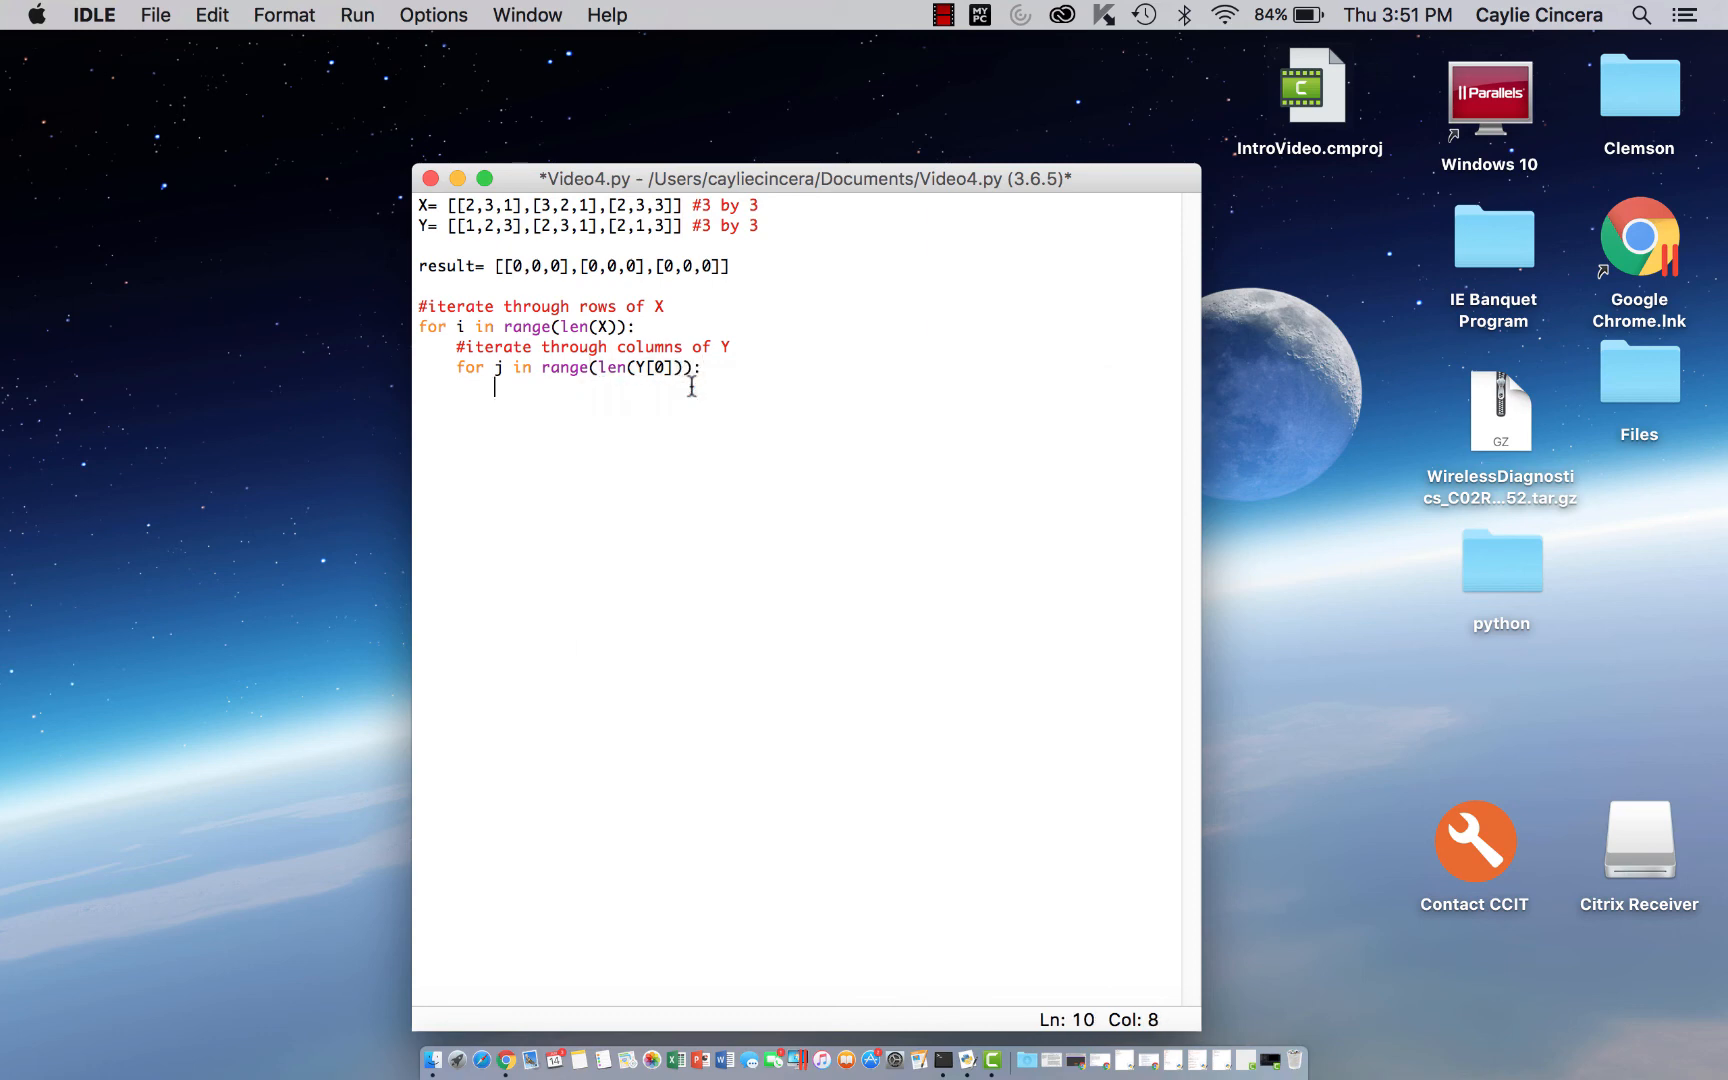
# Write the commented innermost loop 'for k in range(len(Y)):' over the rows of Y
pyautogui.write('#i')
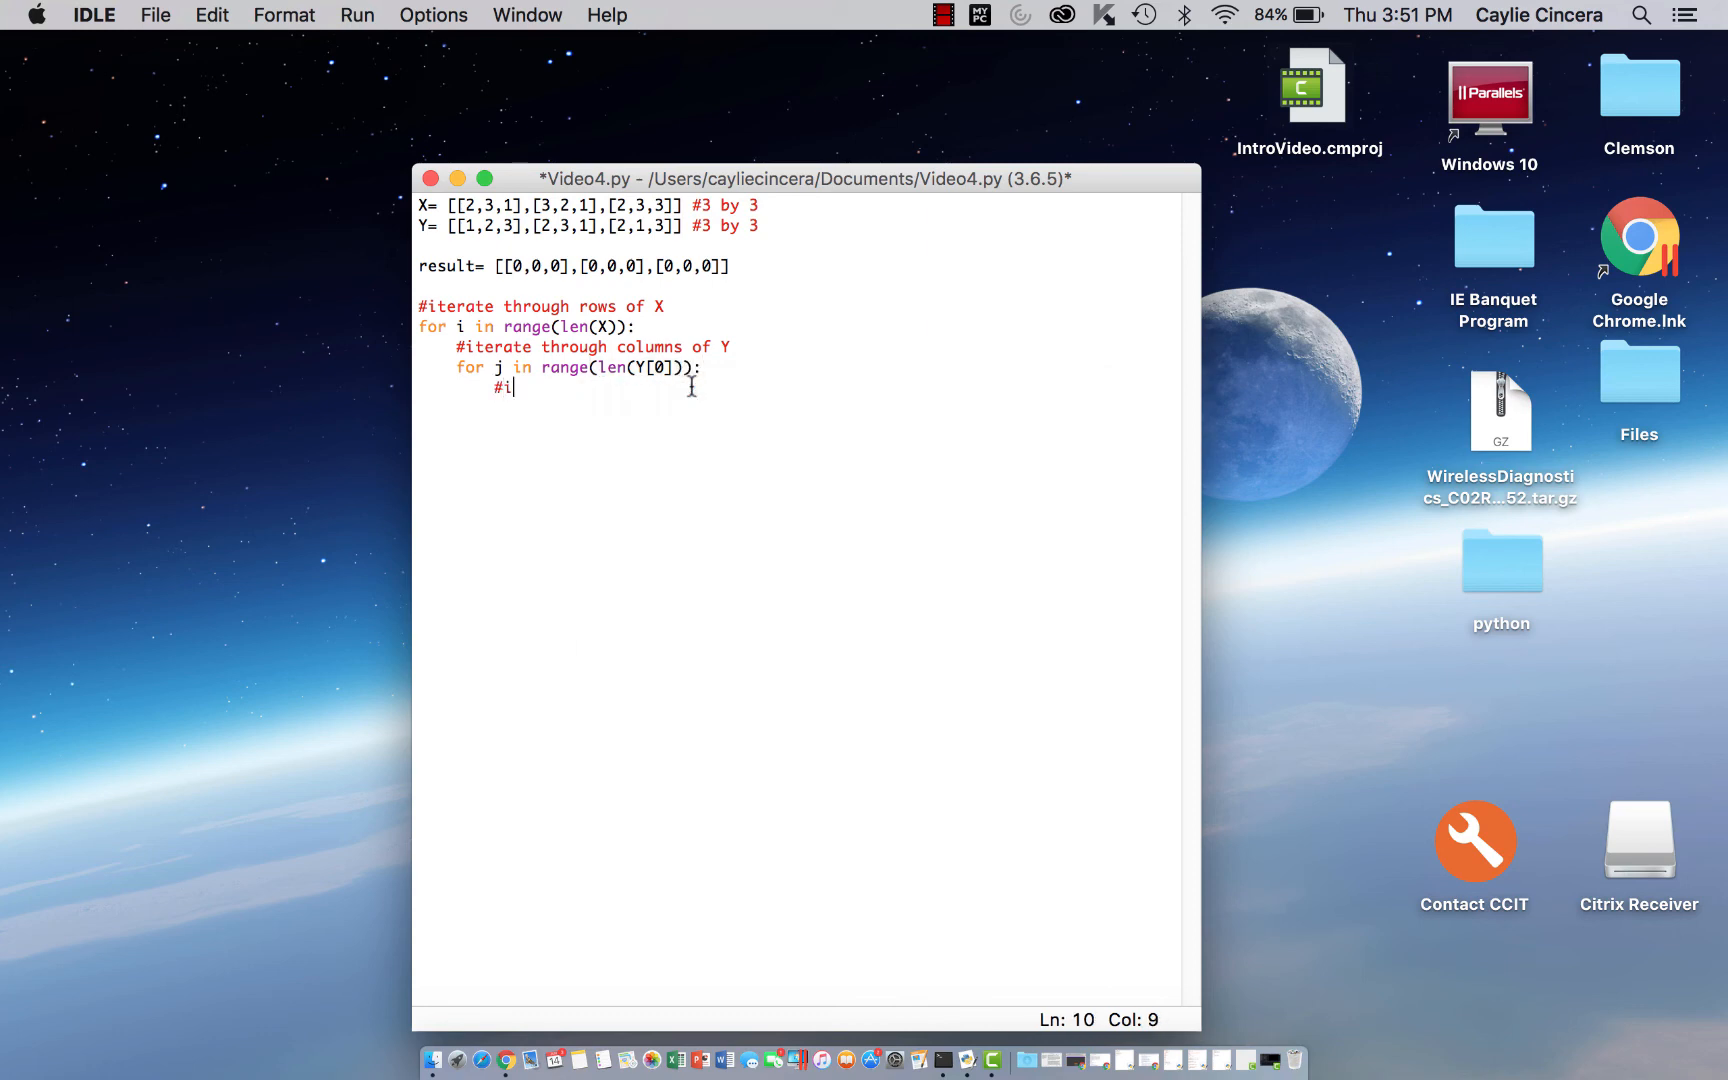
pyautogui.write('terate through')
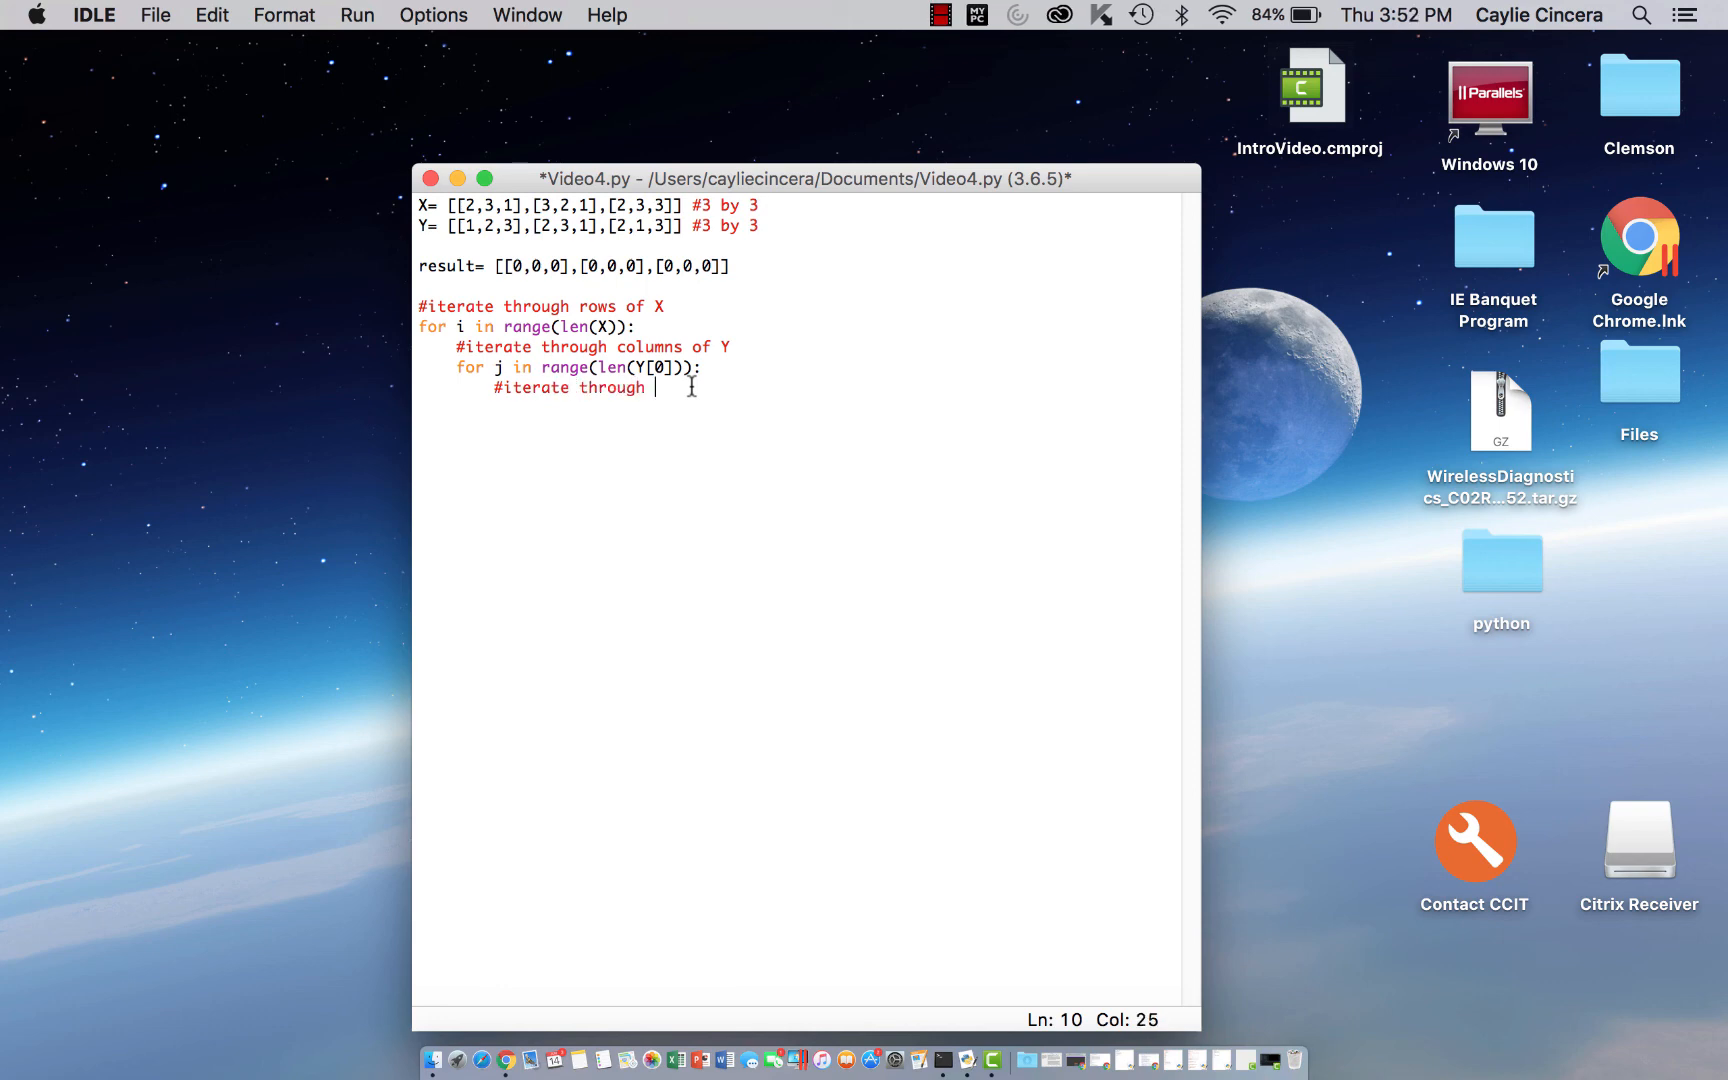
pyautogui.write('rows of Y')
pyautogui.write('for k in')
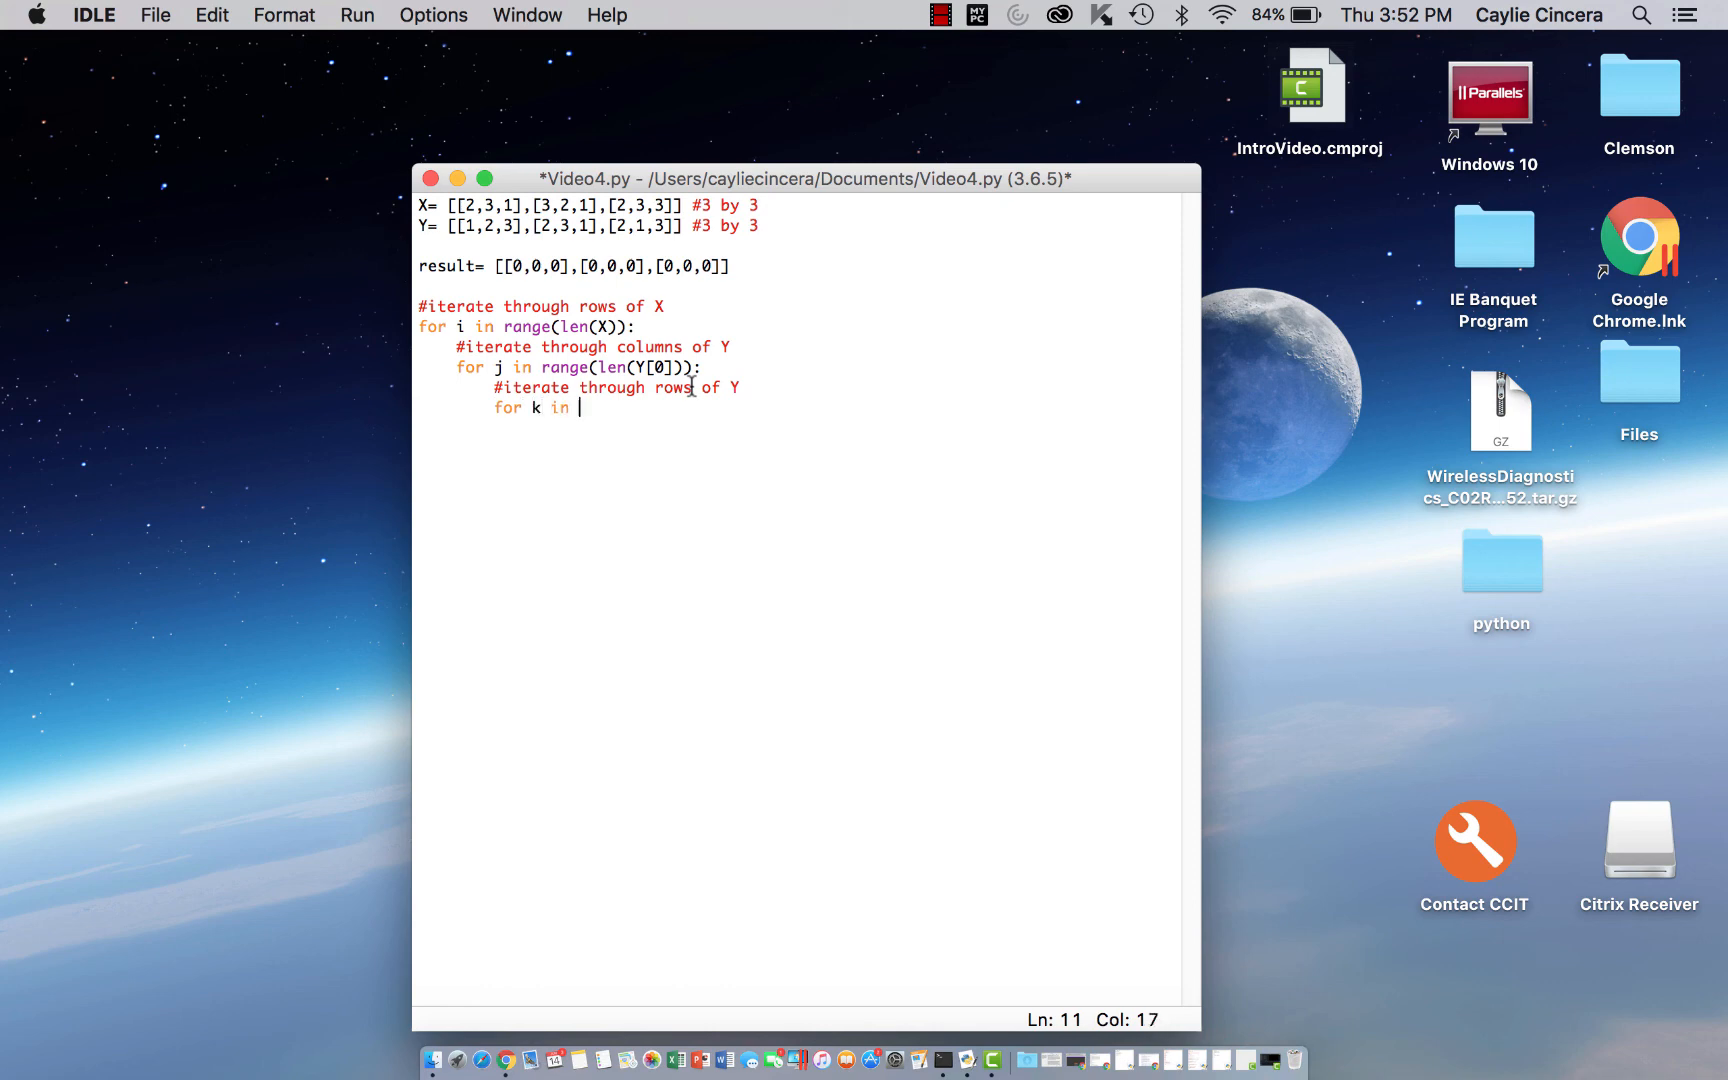
pyautogui.write('rangeIl')
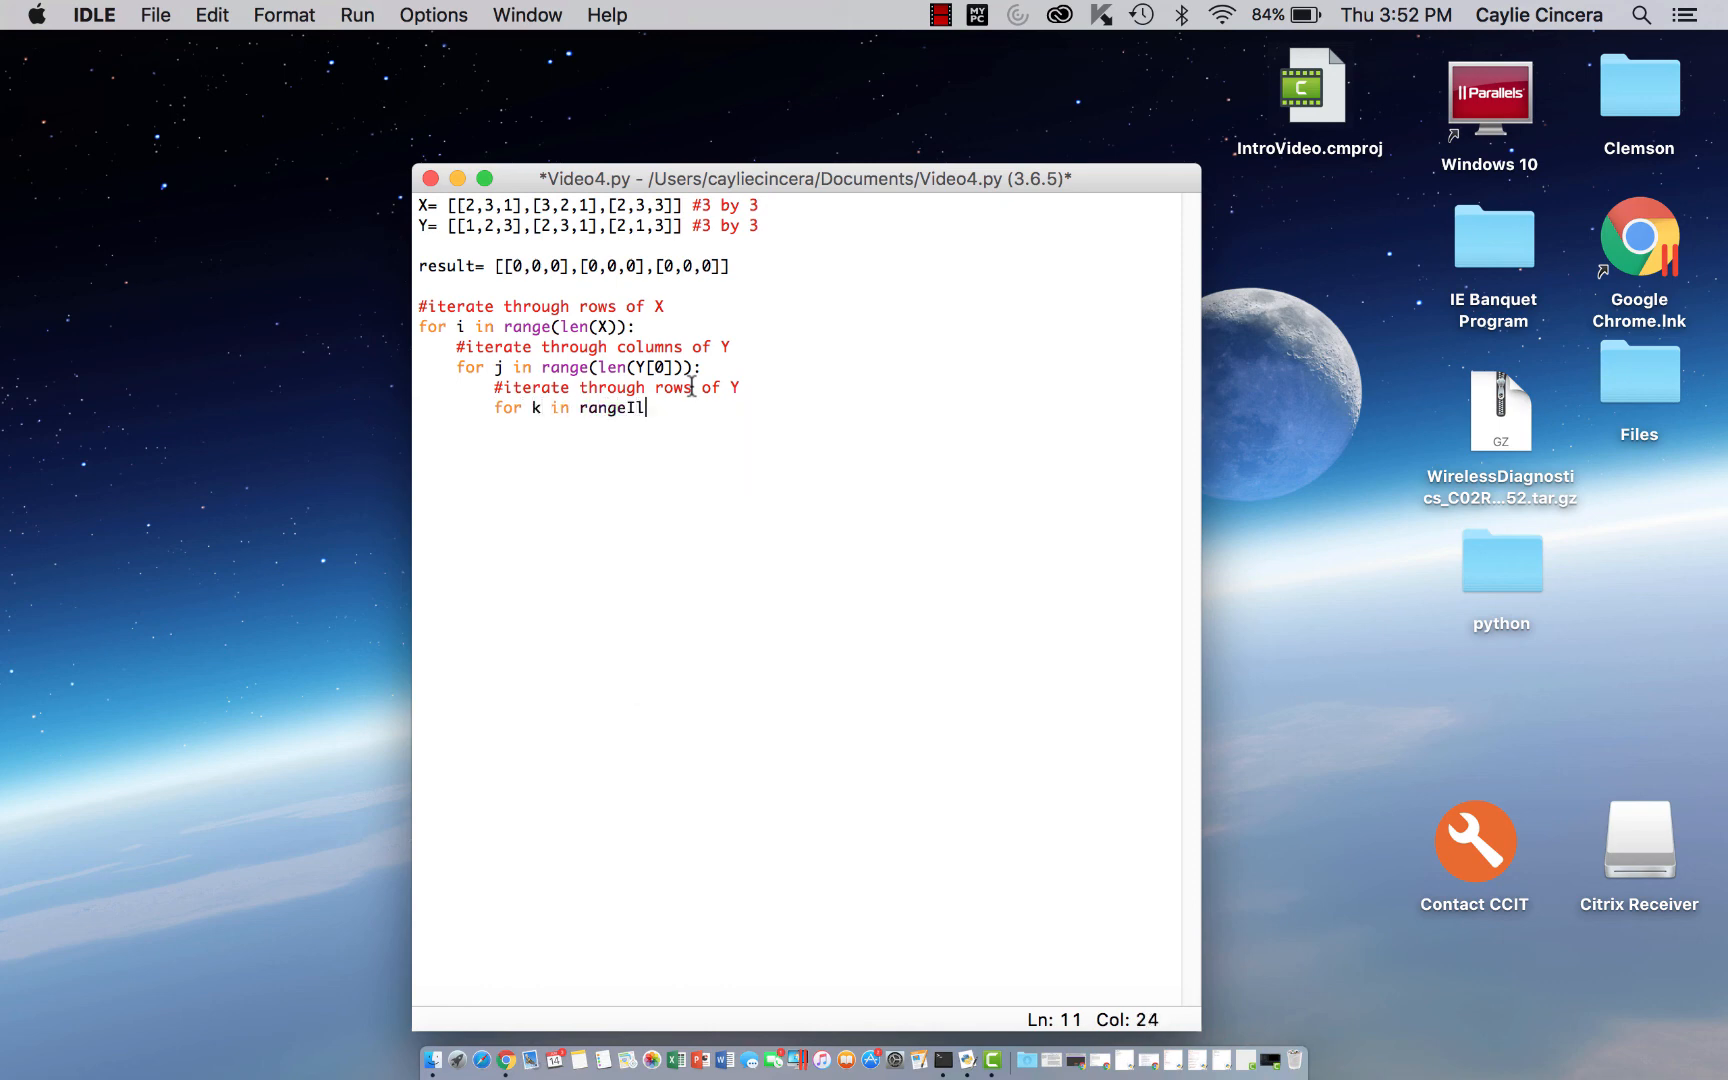
pyautogui.write('(l')
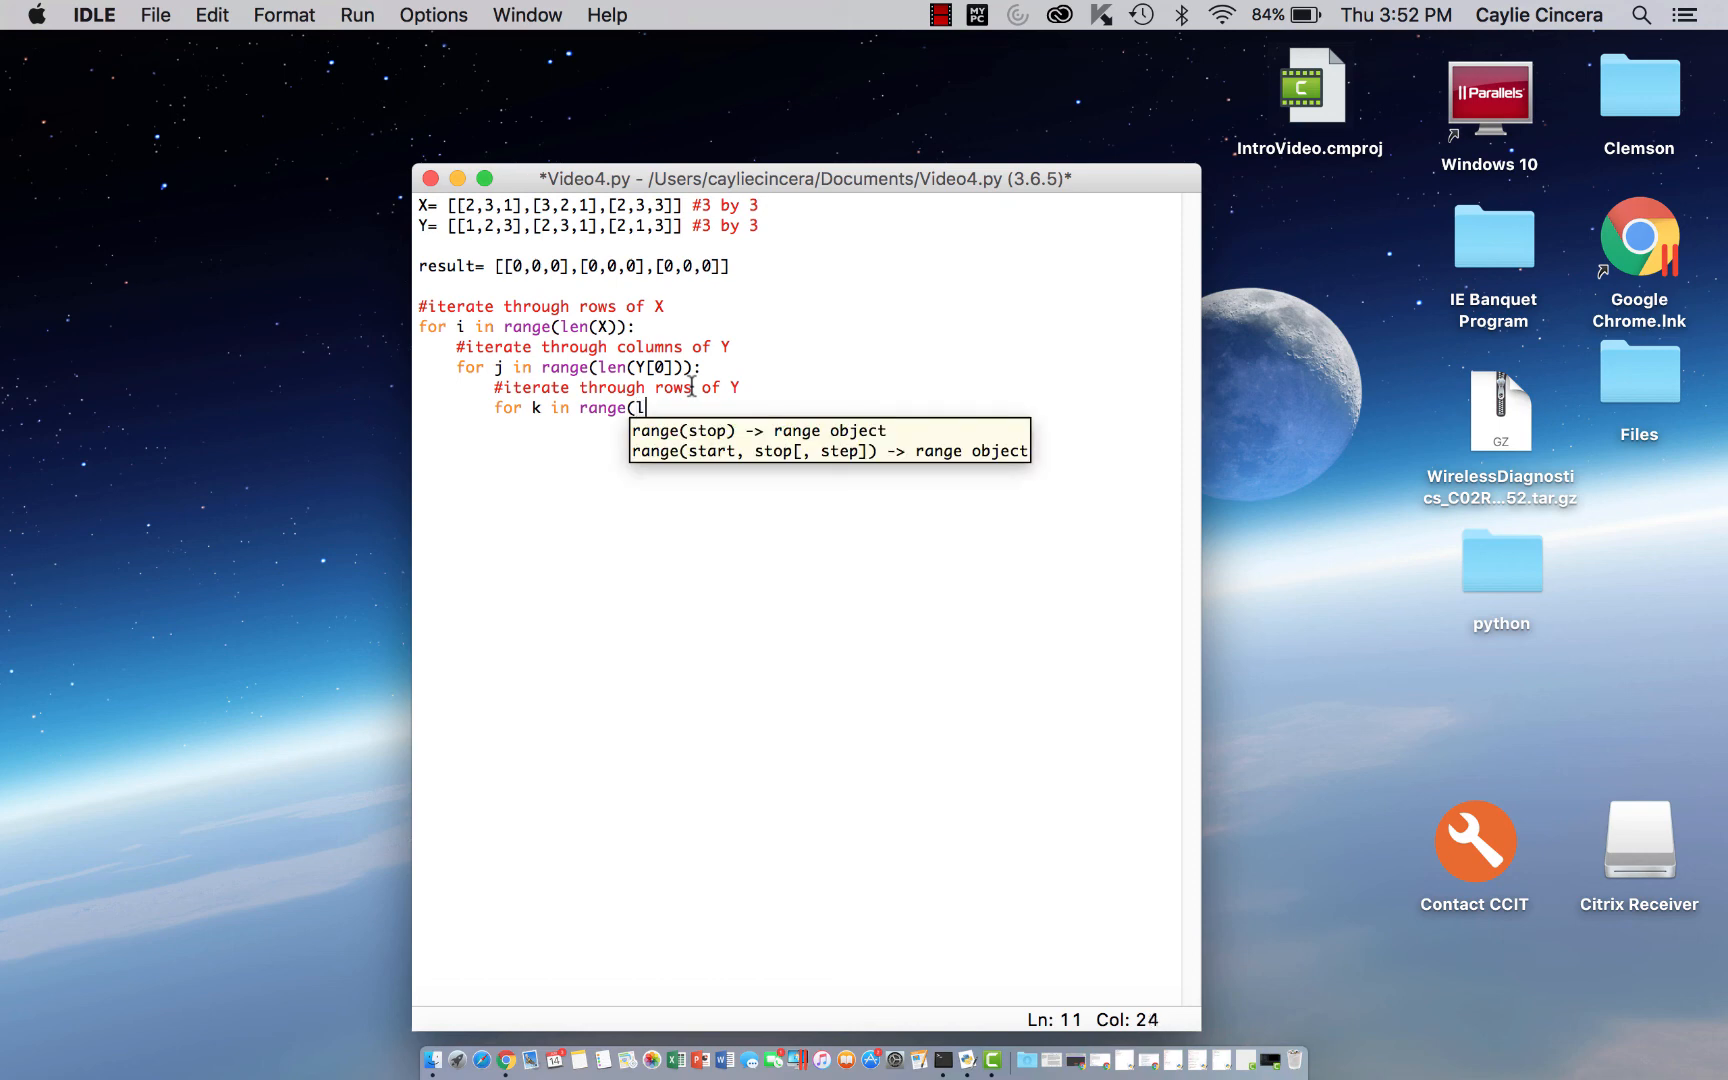
pyautogui.write('en(')
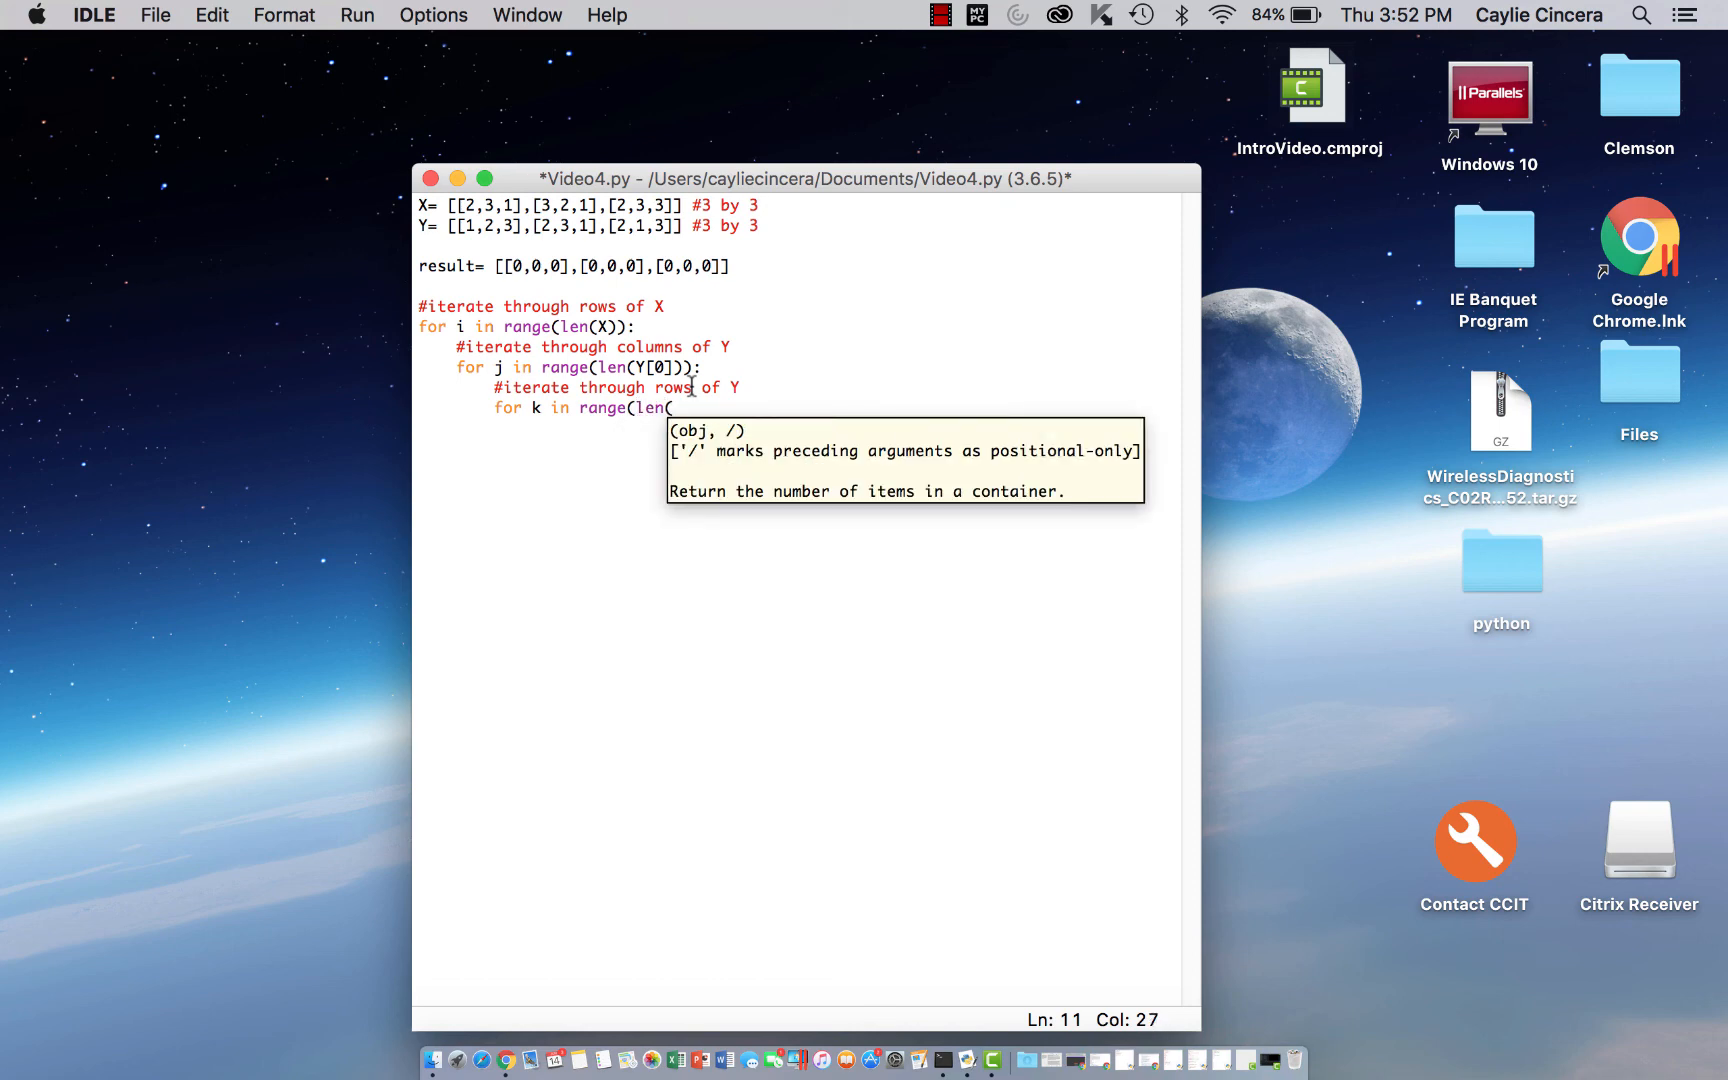
pyautogui.write('Y)):')
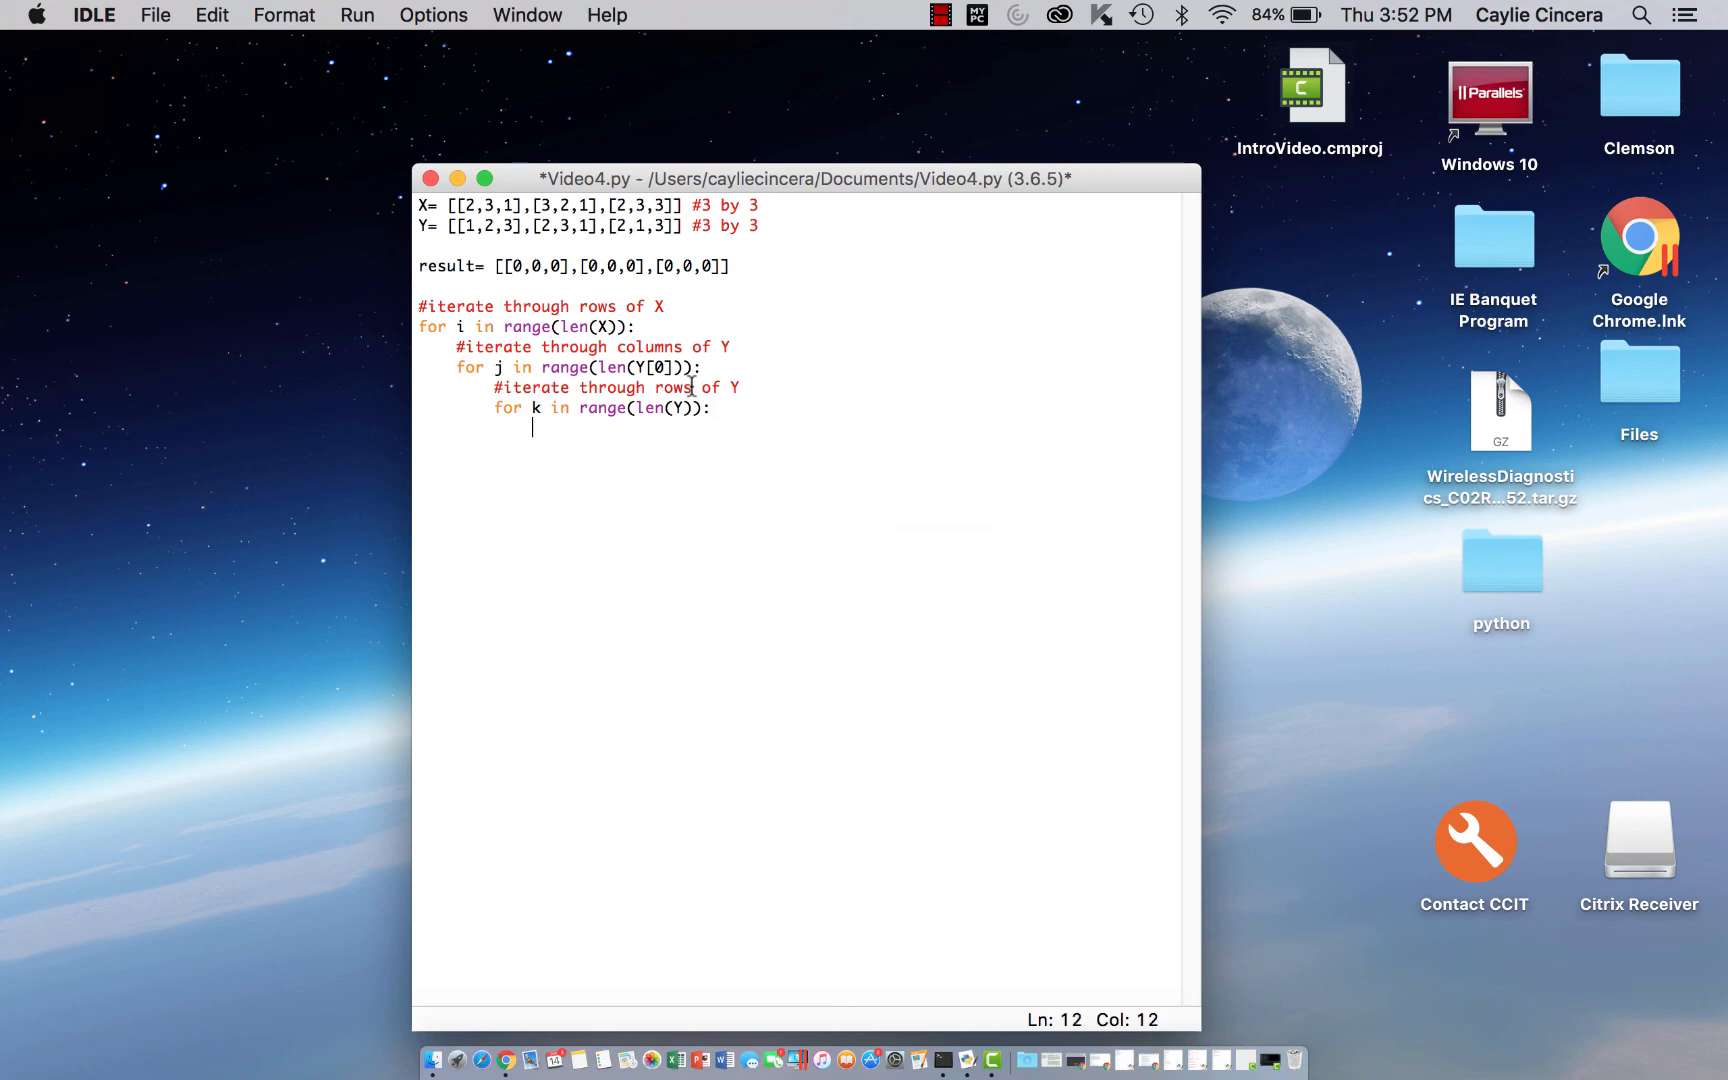
# Write the accumulation target result[i][j]+= and the first factor X[i][k]
pyautogui.write('result')
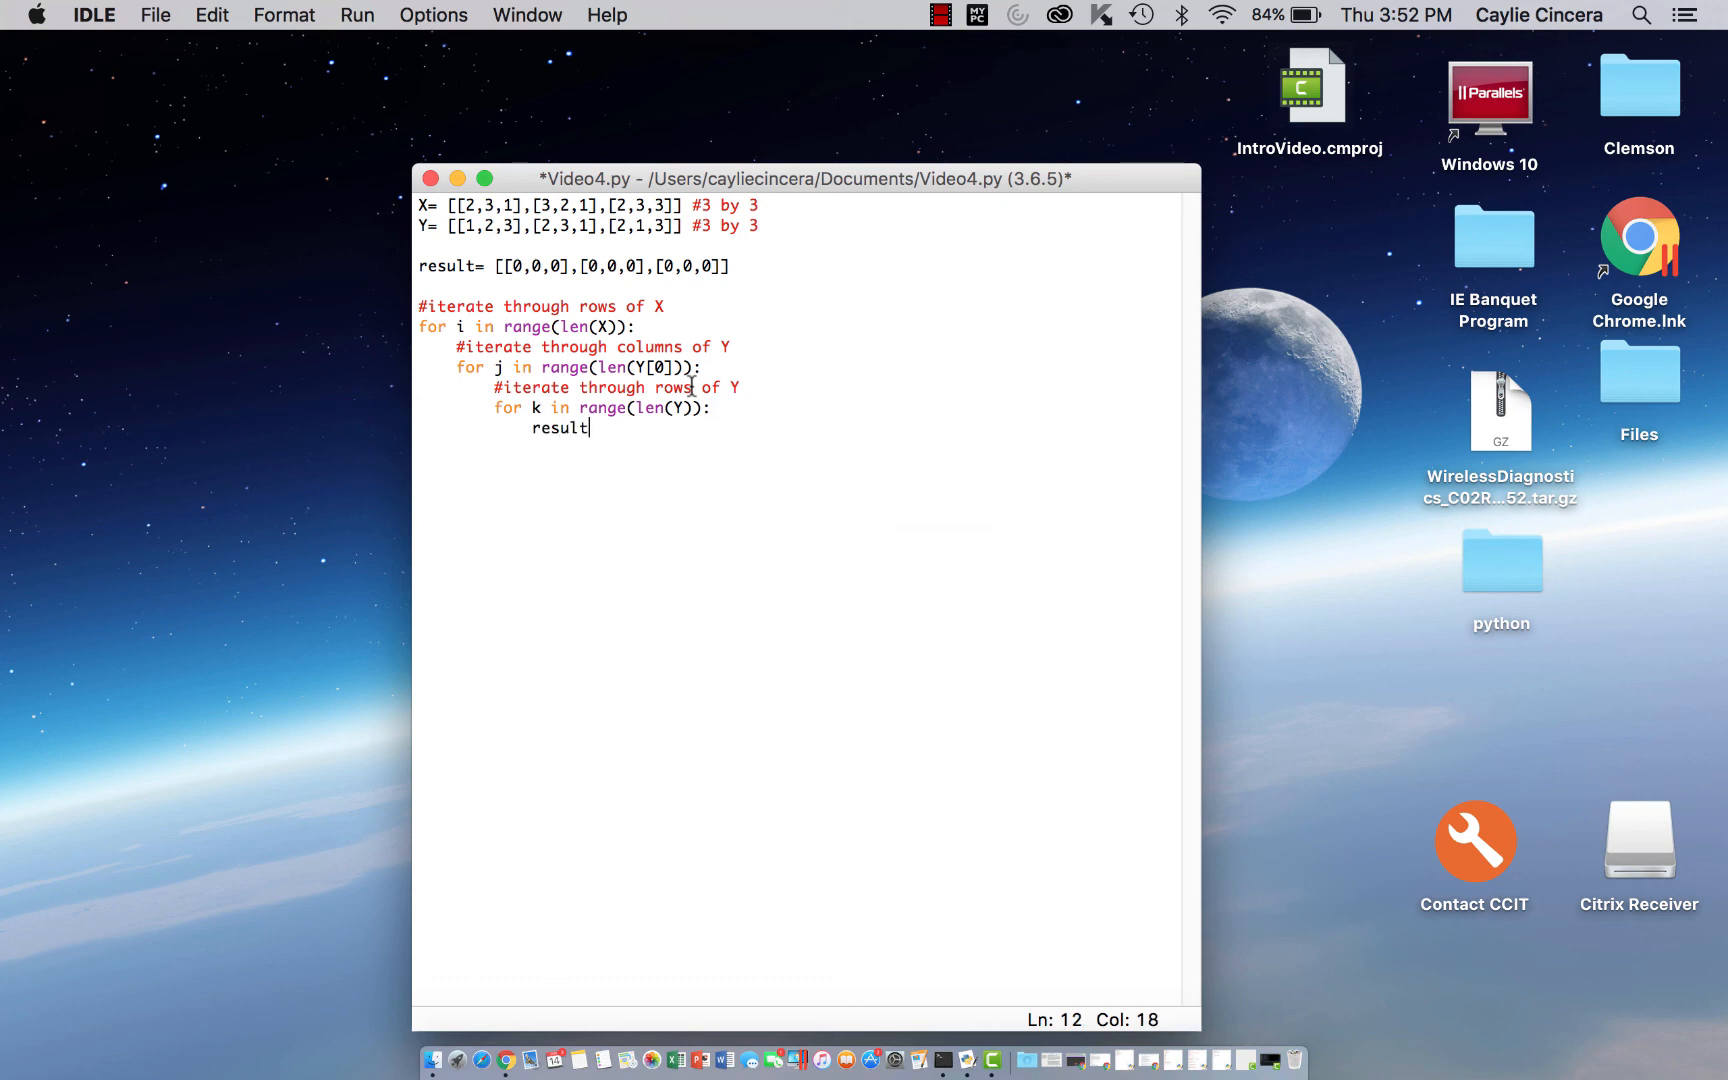
pyautogui.write('[')
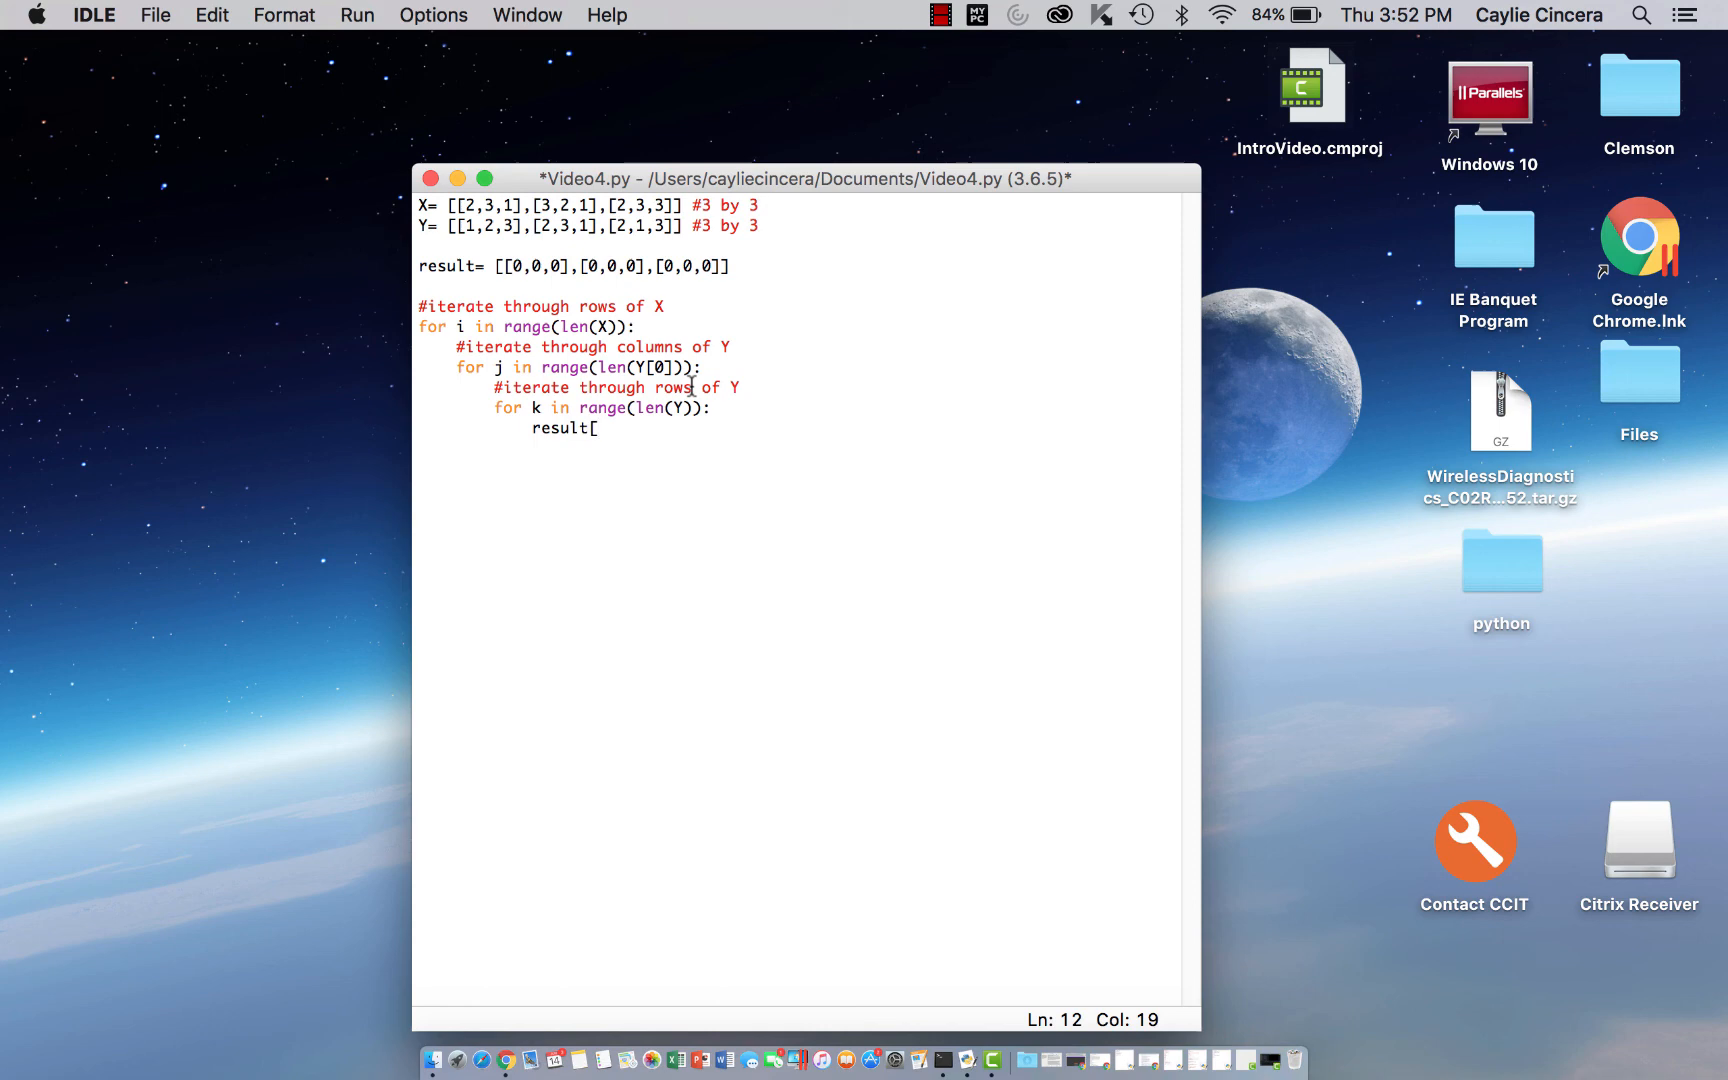
pyautogui.write('i]')
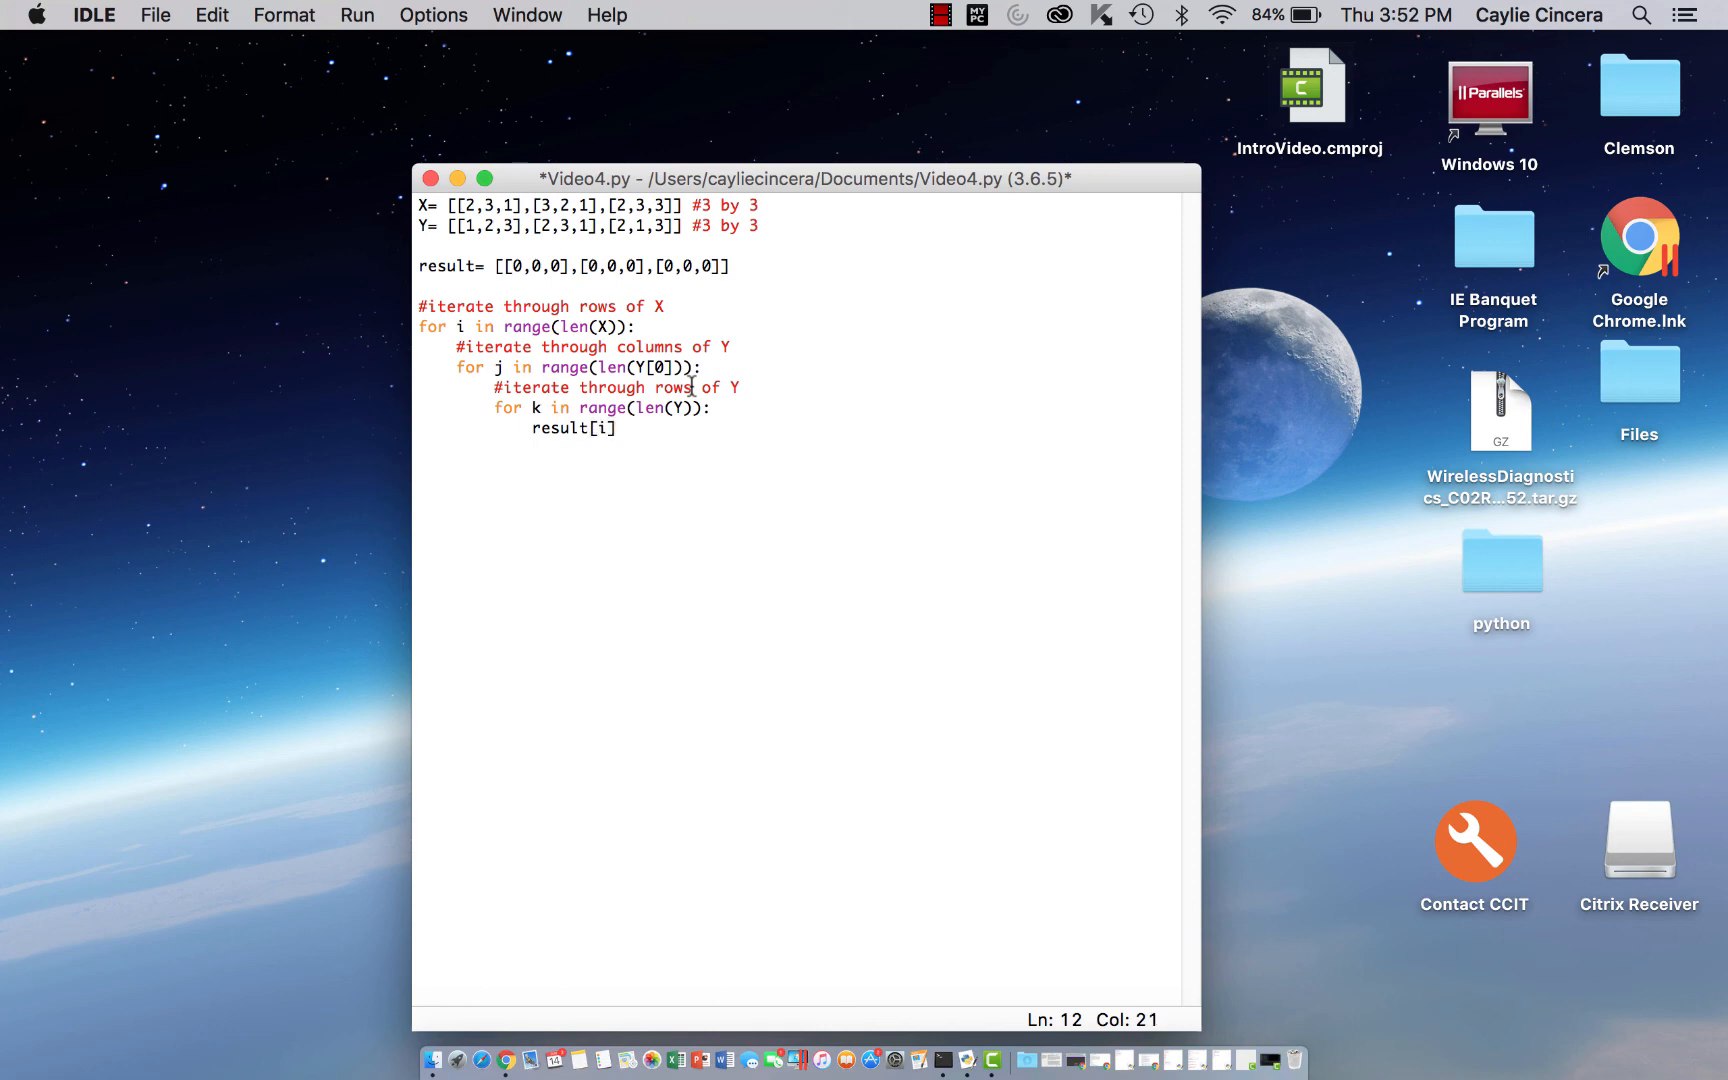
pyautogui.write('[j]_')
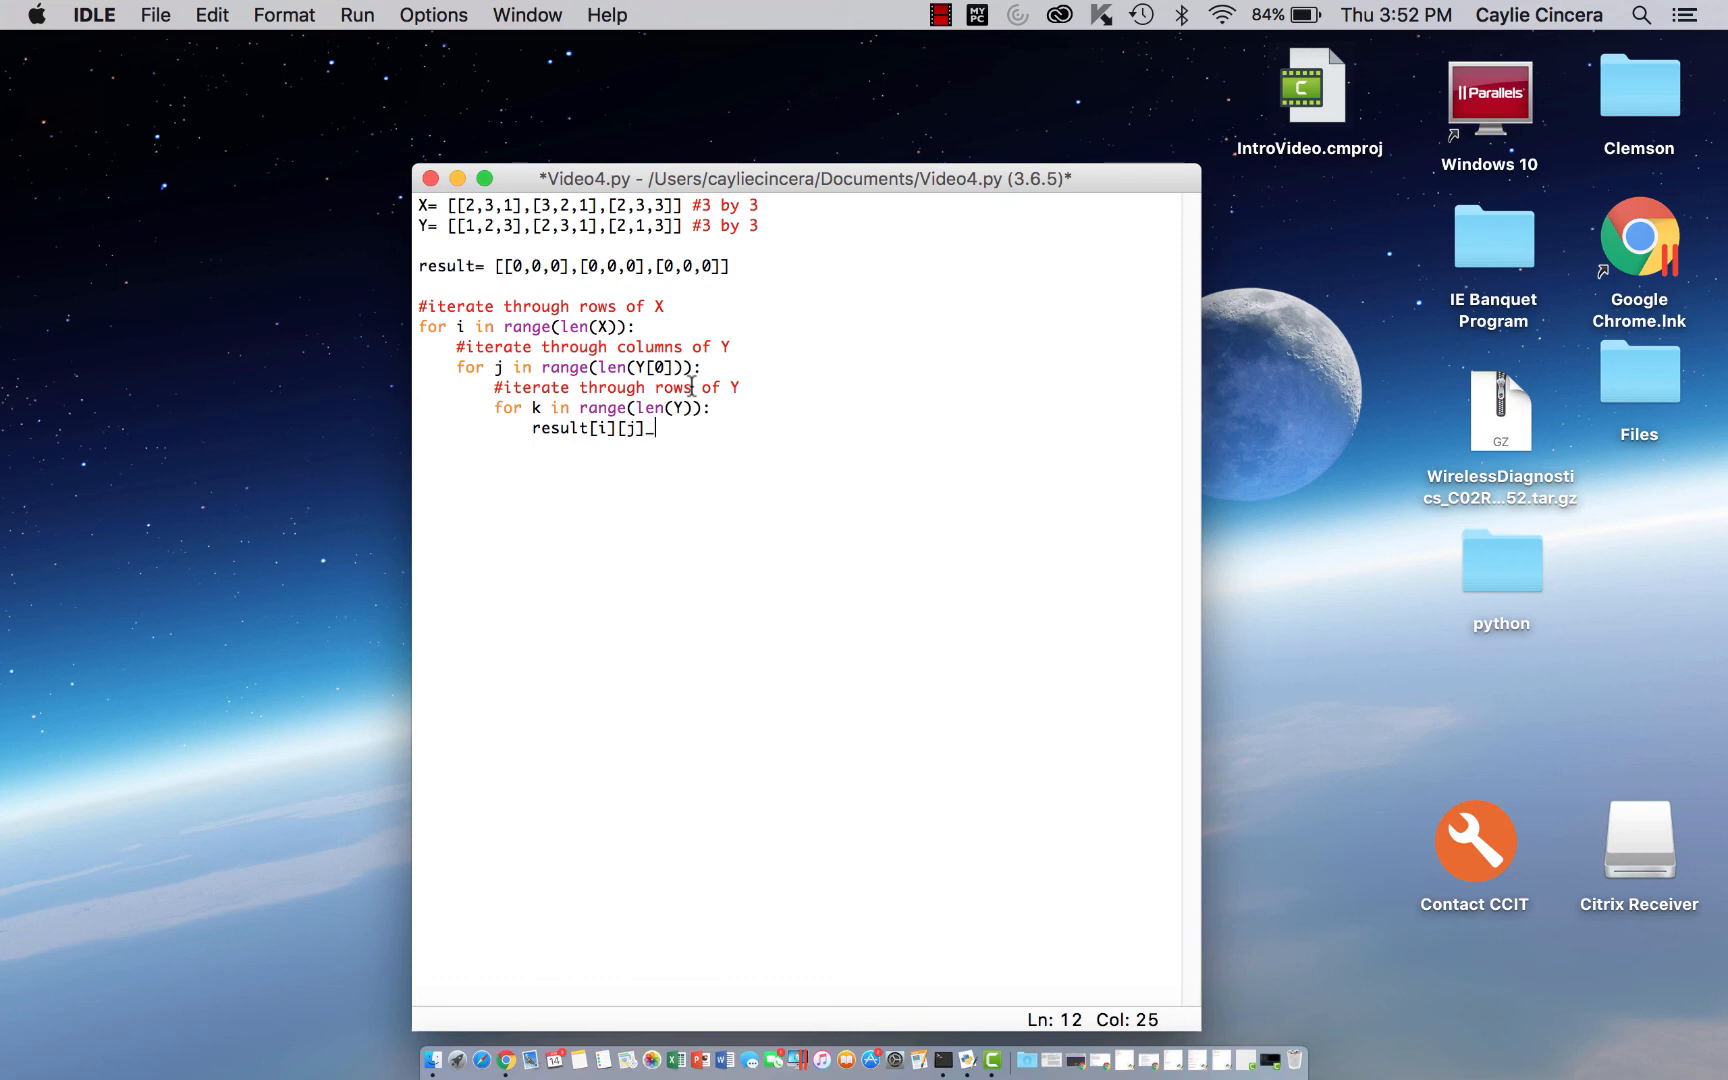
pyautogui.write('+')
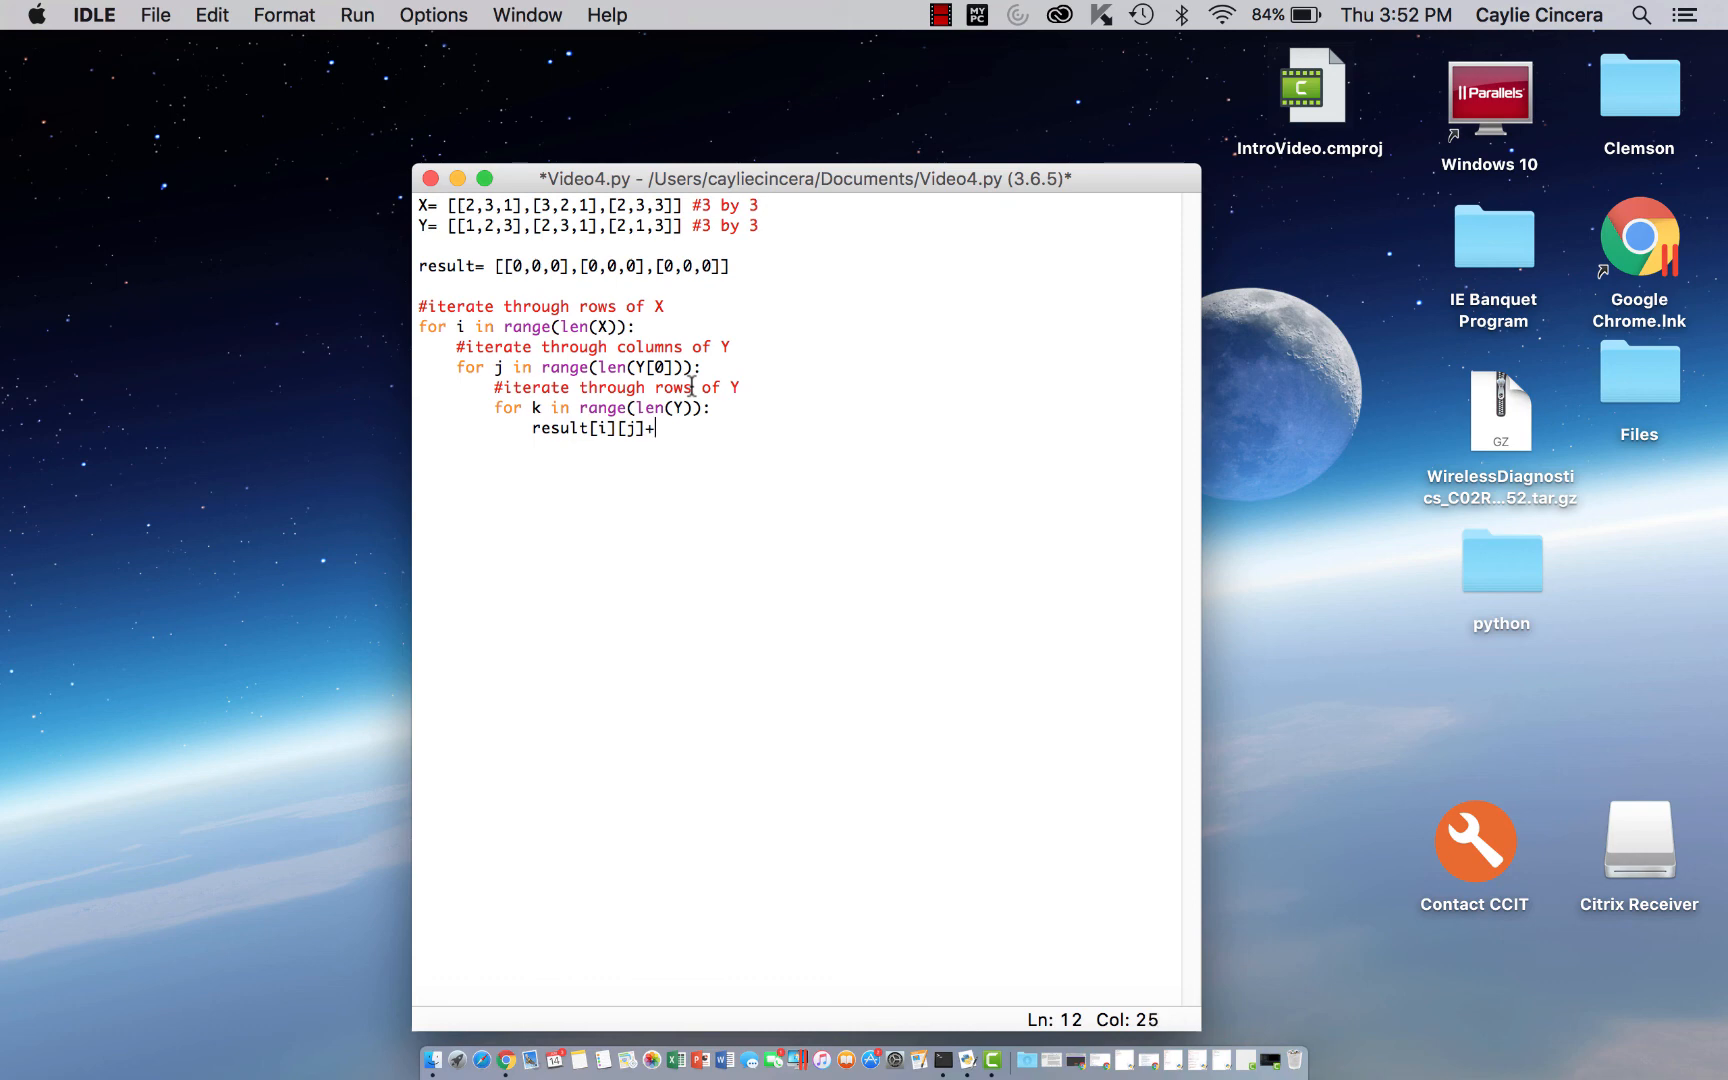
pyautogui.write('=')
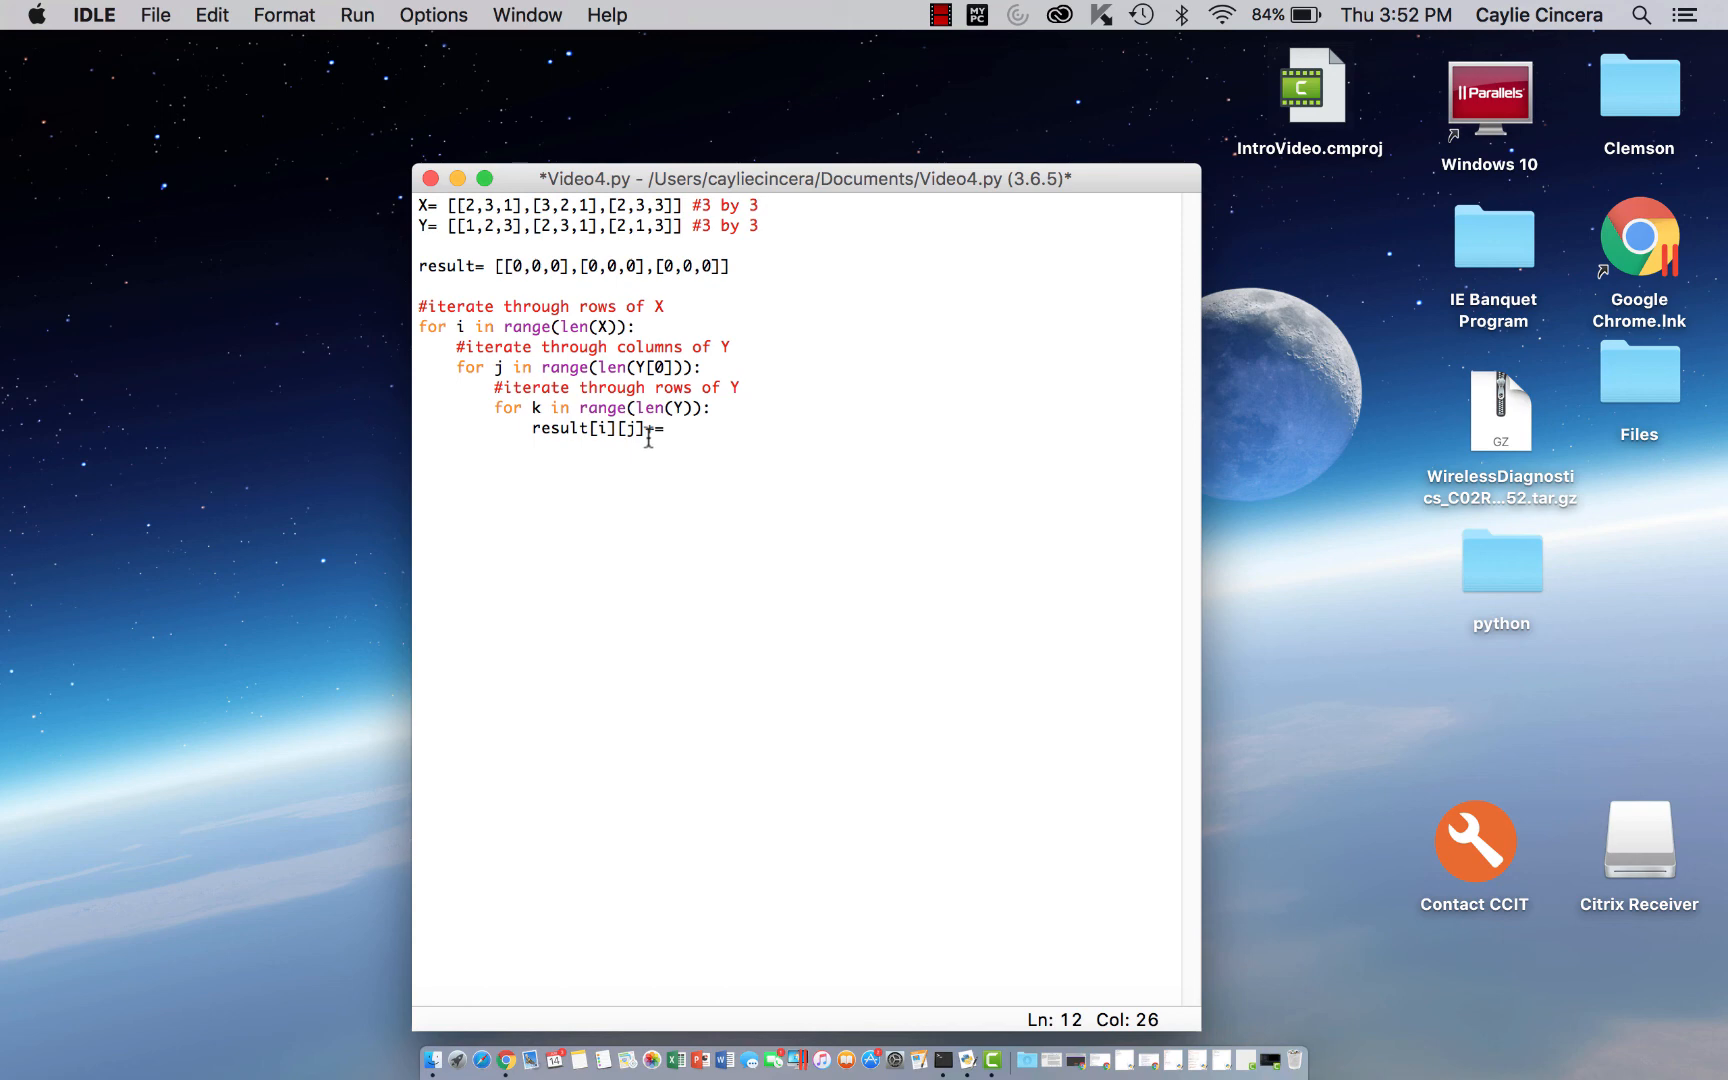
pyautogui.write('X')
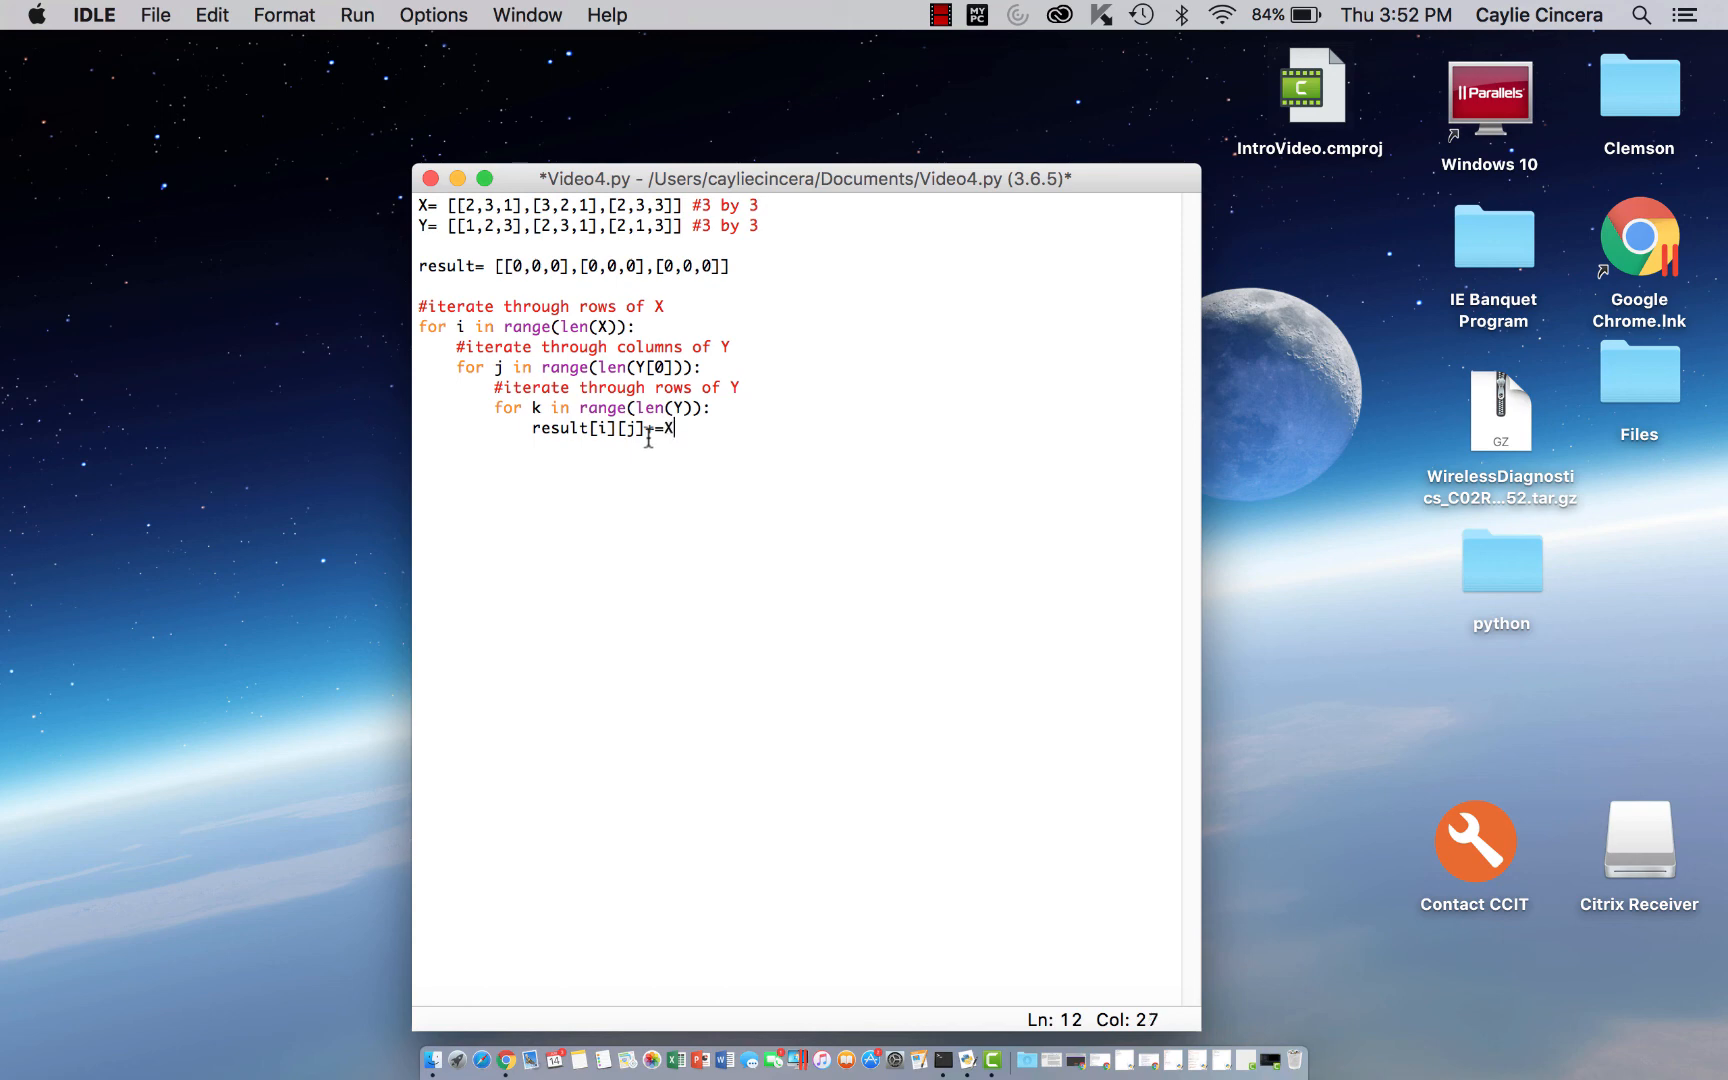
pyautogui.write('[')
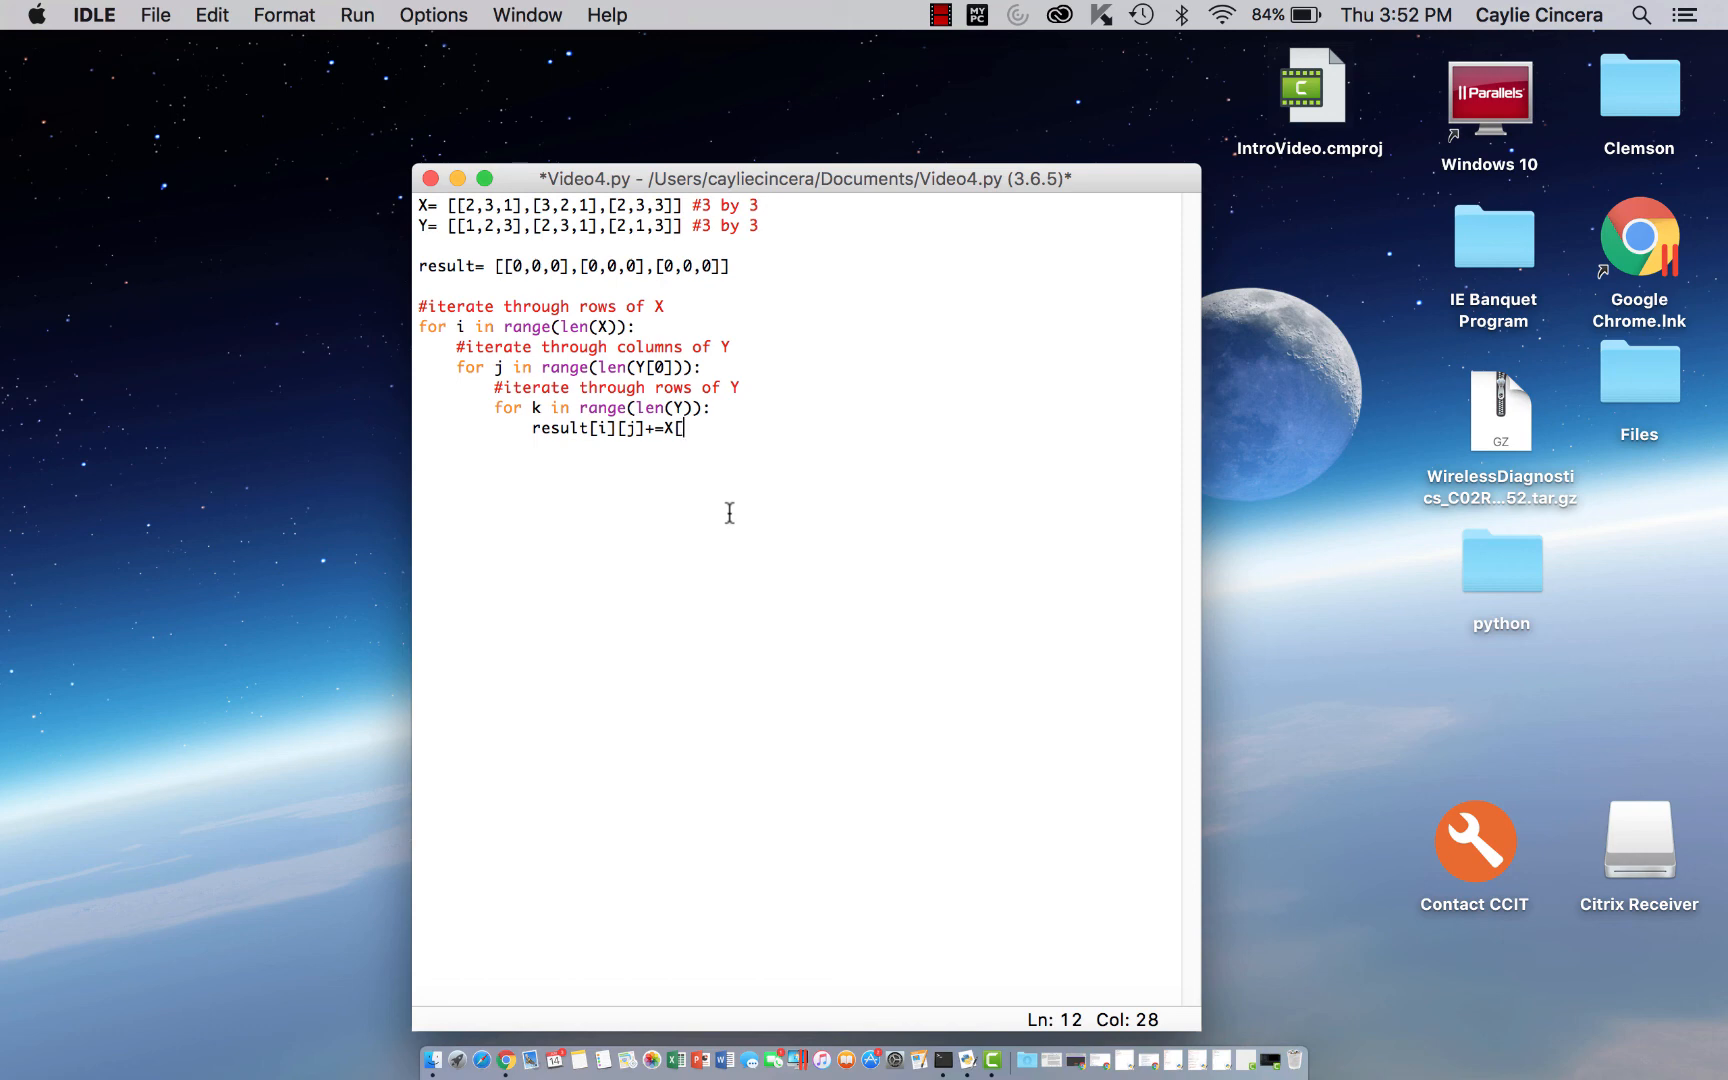
pyautogui.write('i]')
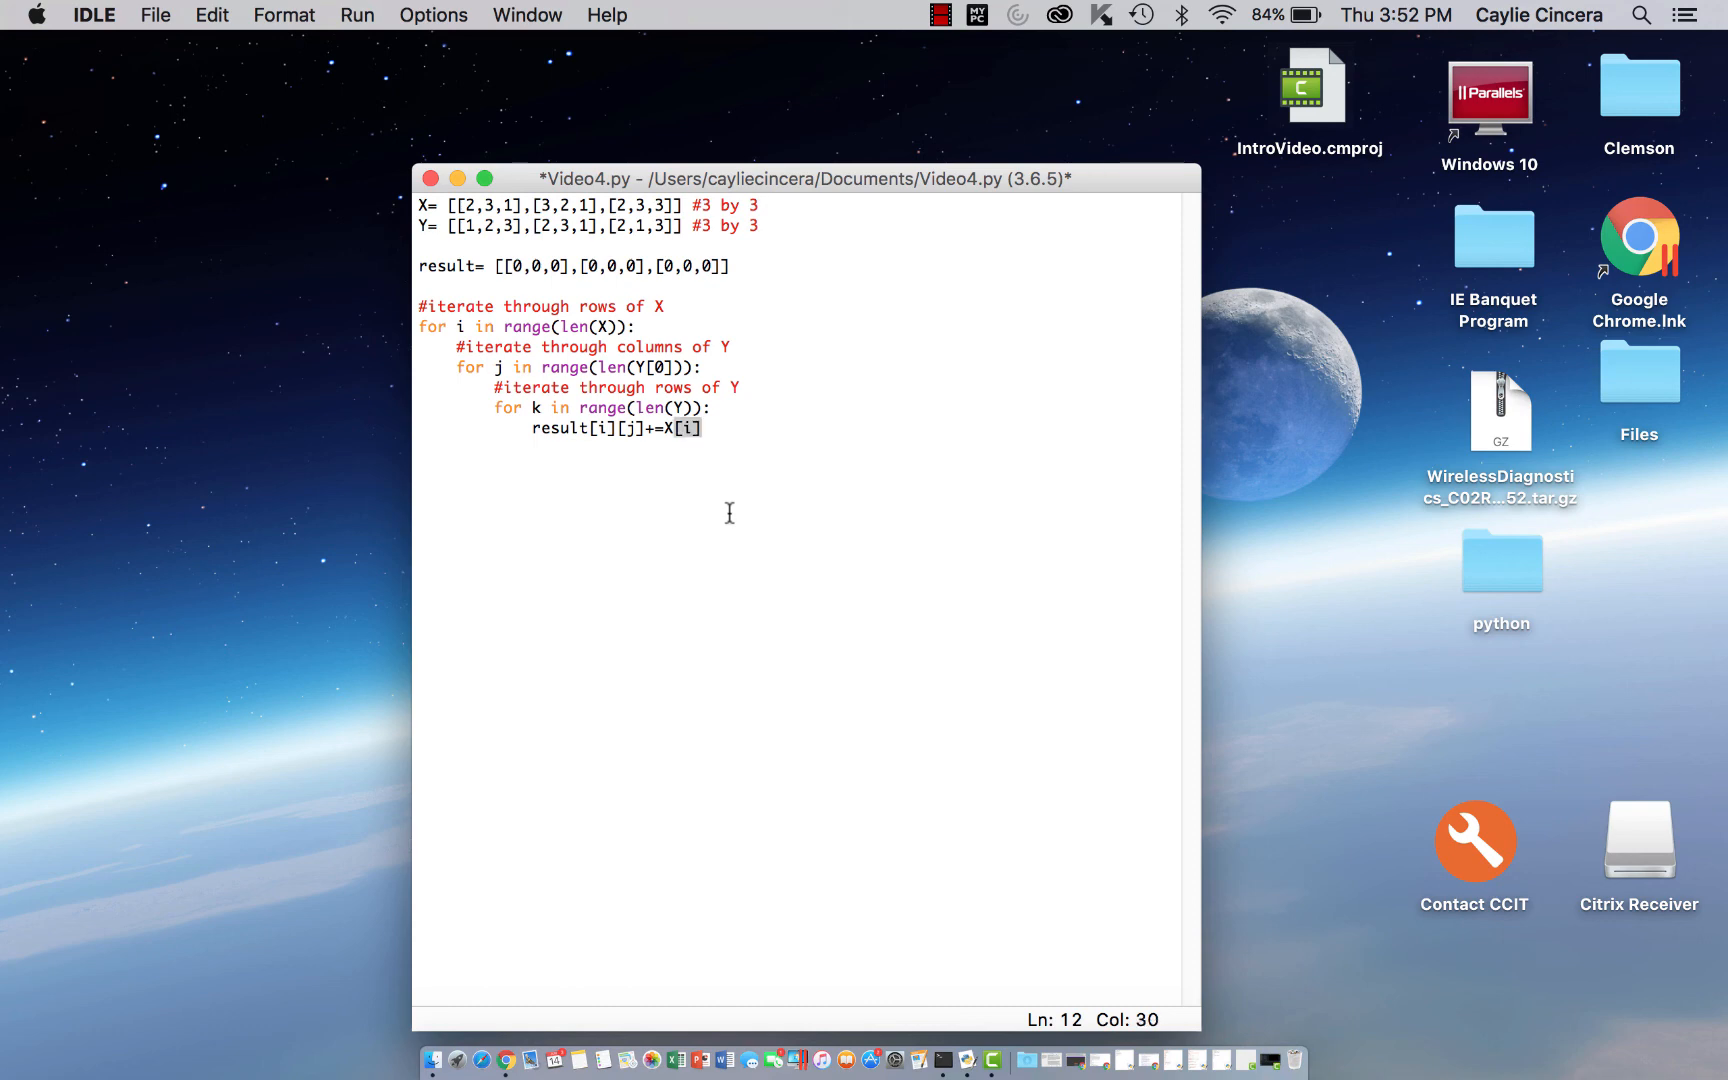
pyautogui.write('[k]')
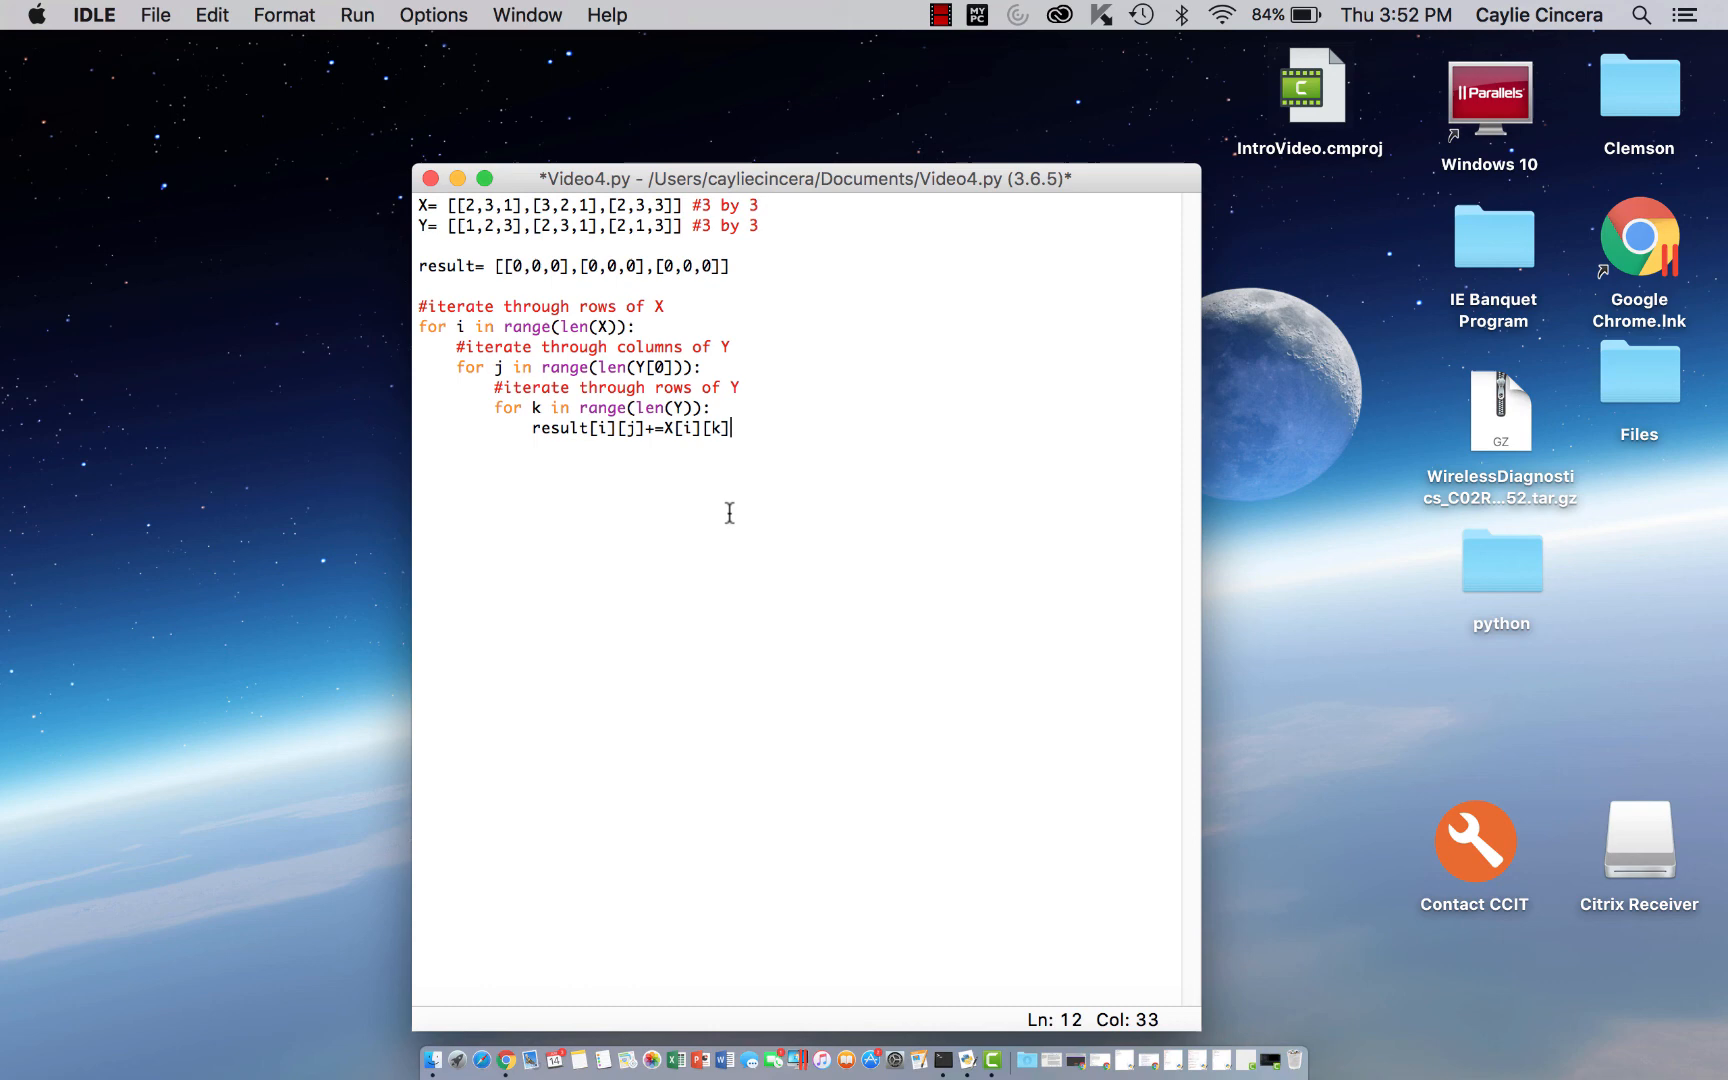
# Complete the product with *Y[k][j] and start a new line after the loops
pyautogui.write('*')
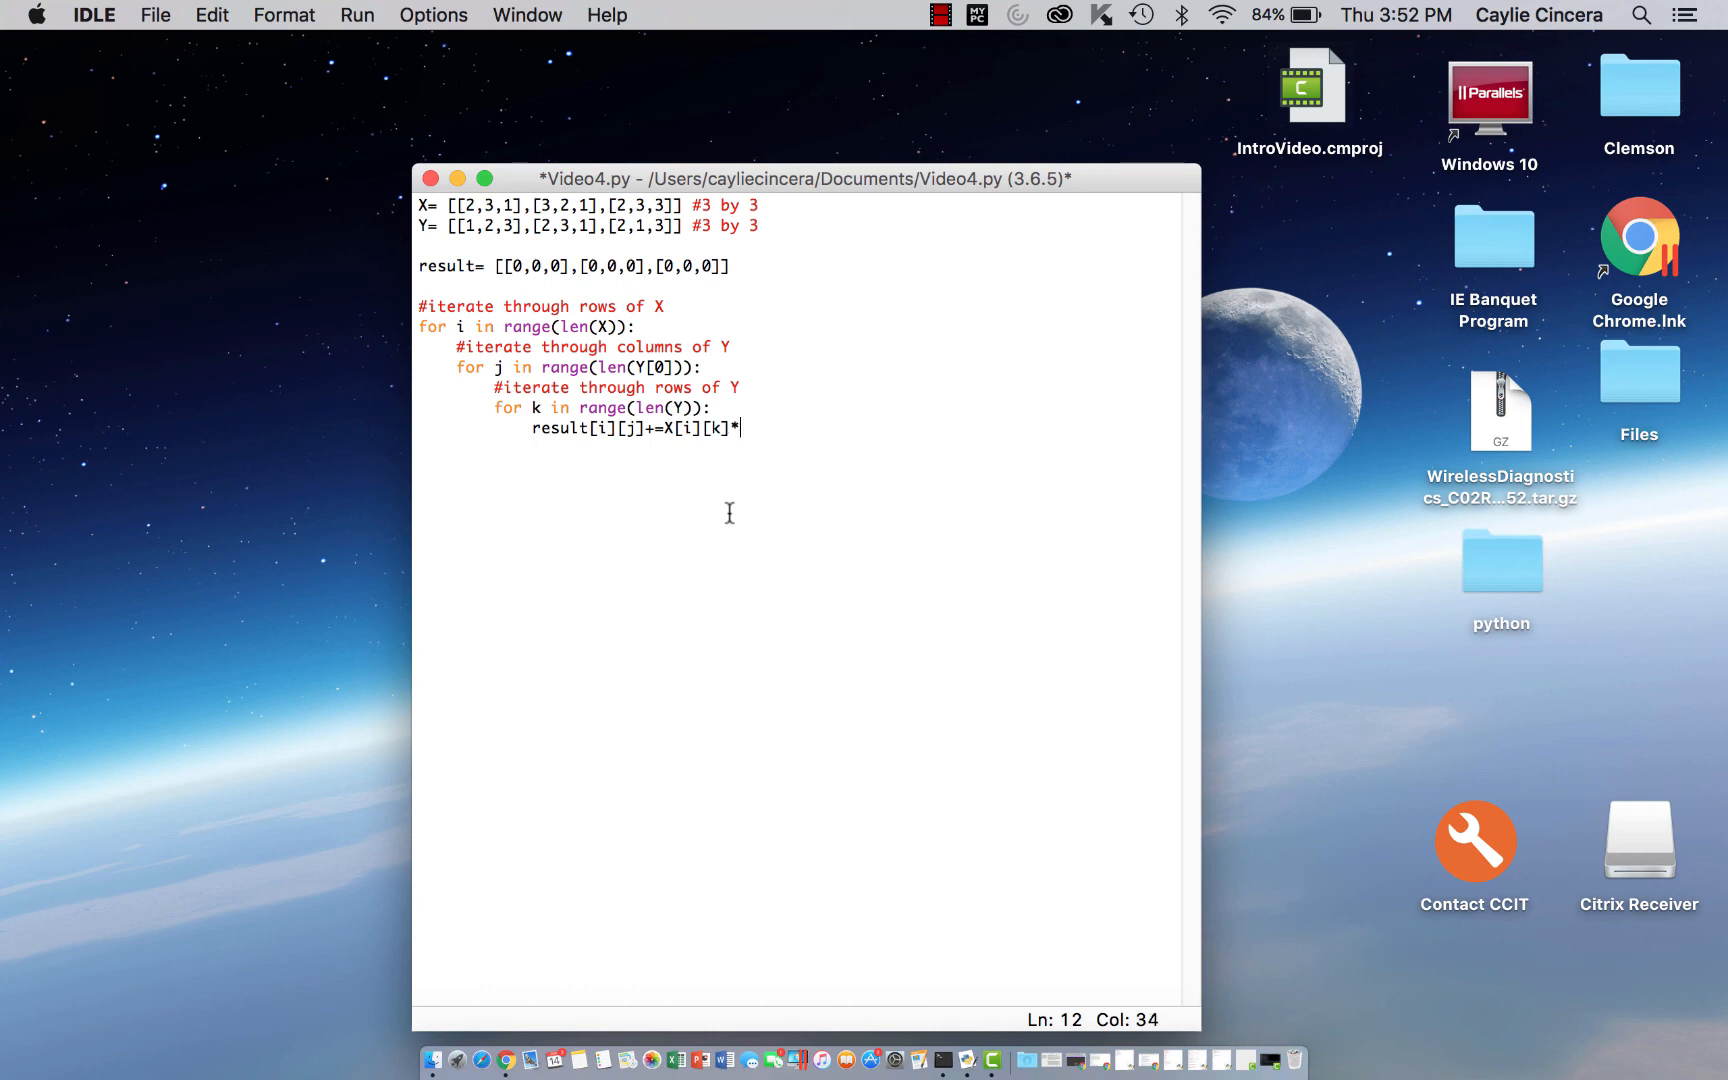
pyautogui.write('Y')
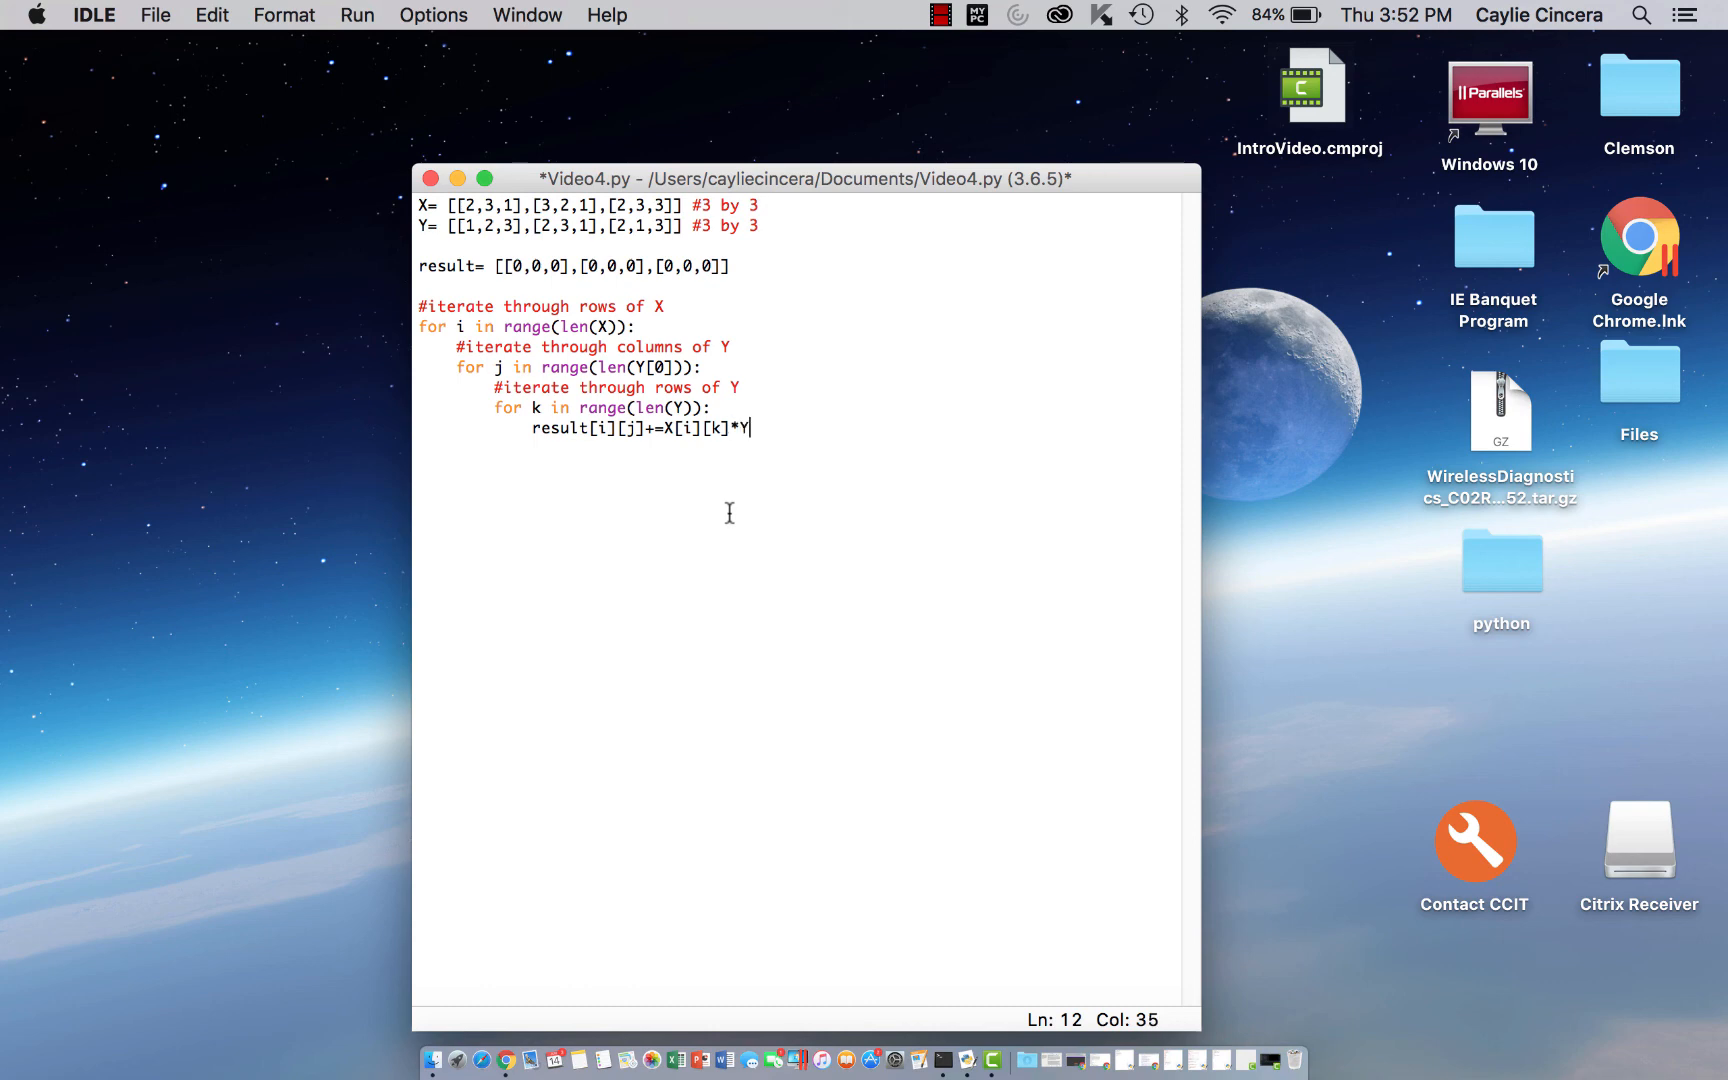
pyautogui.write('[k')
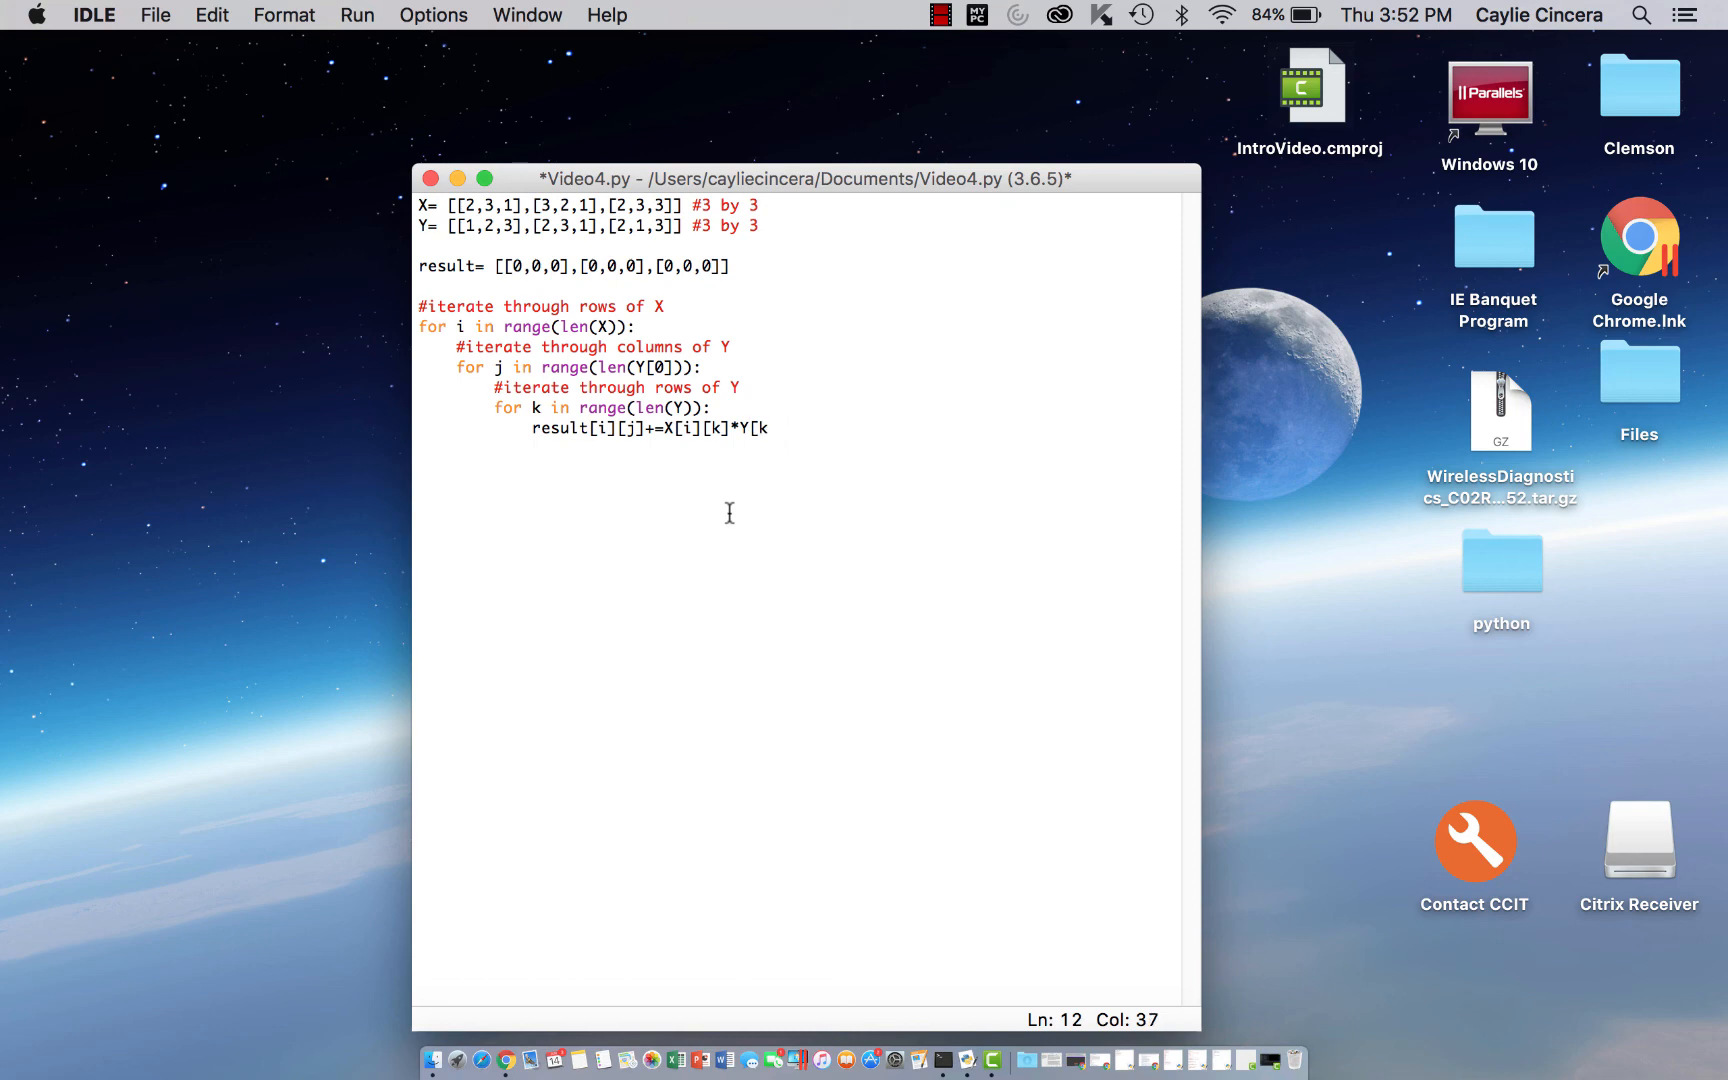
pyautogui.write('[j]')
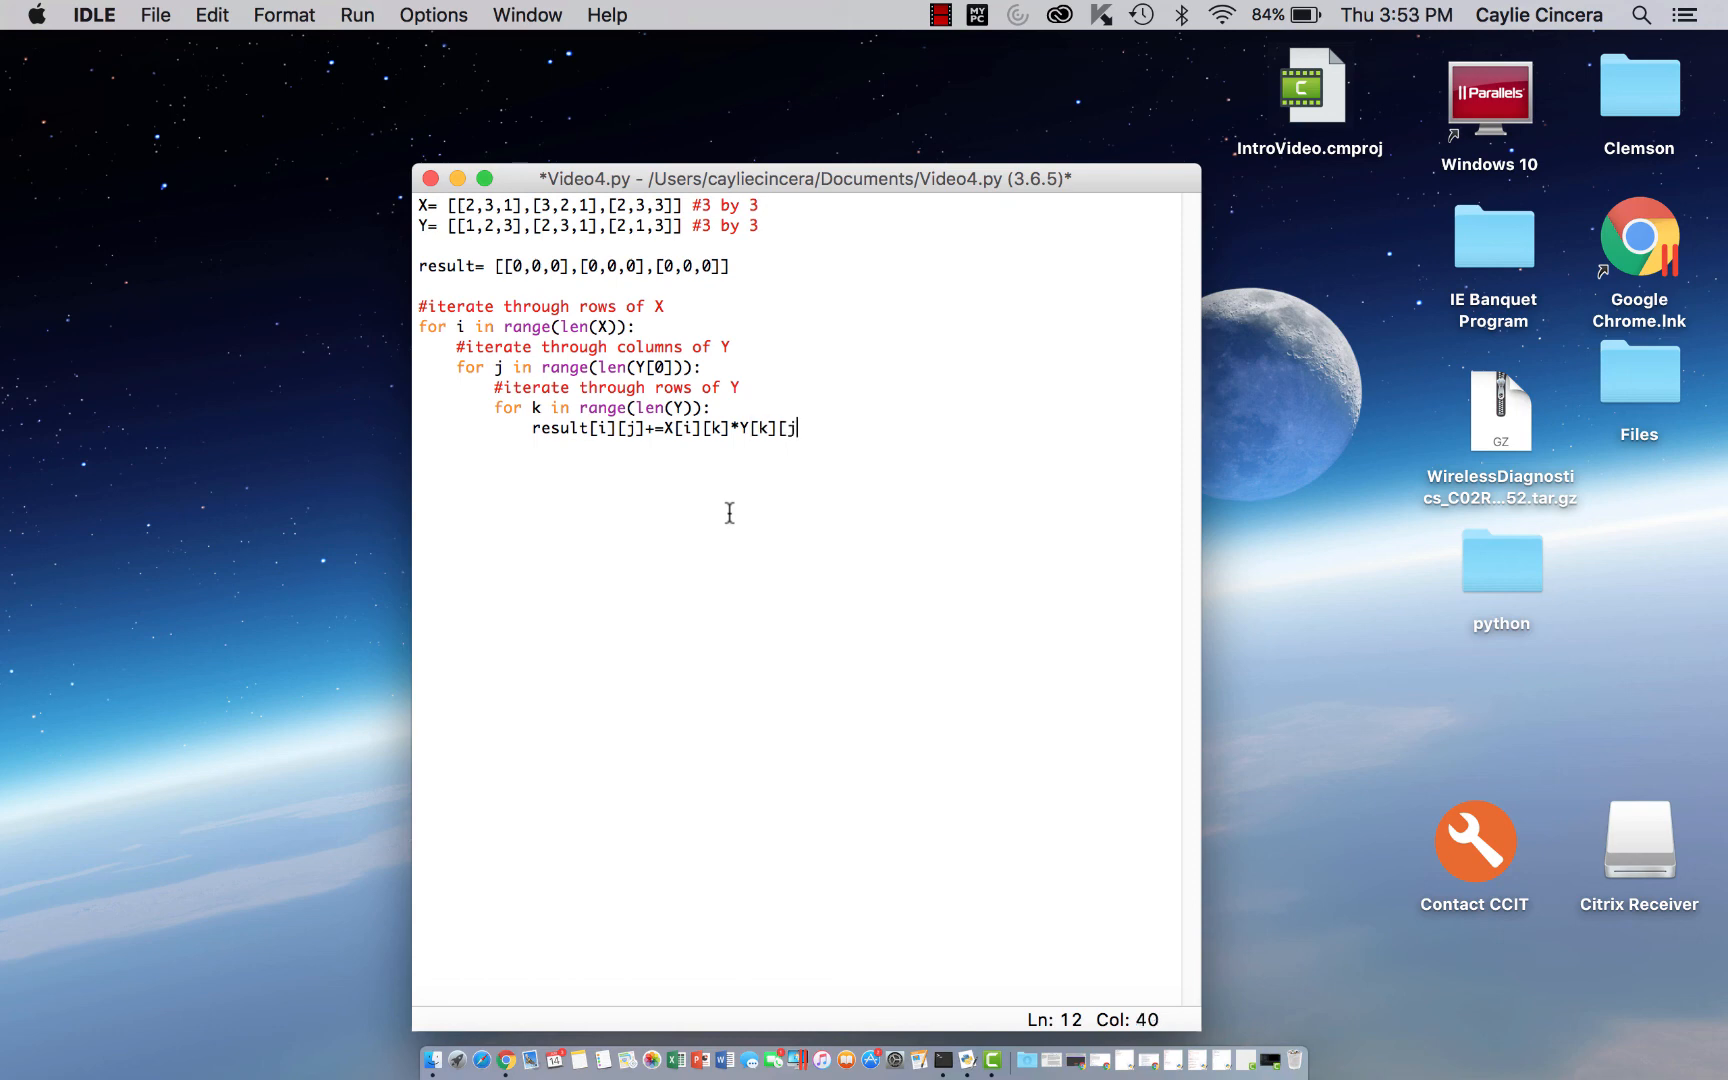
pyautogui.click(844, 428)
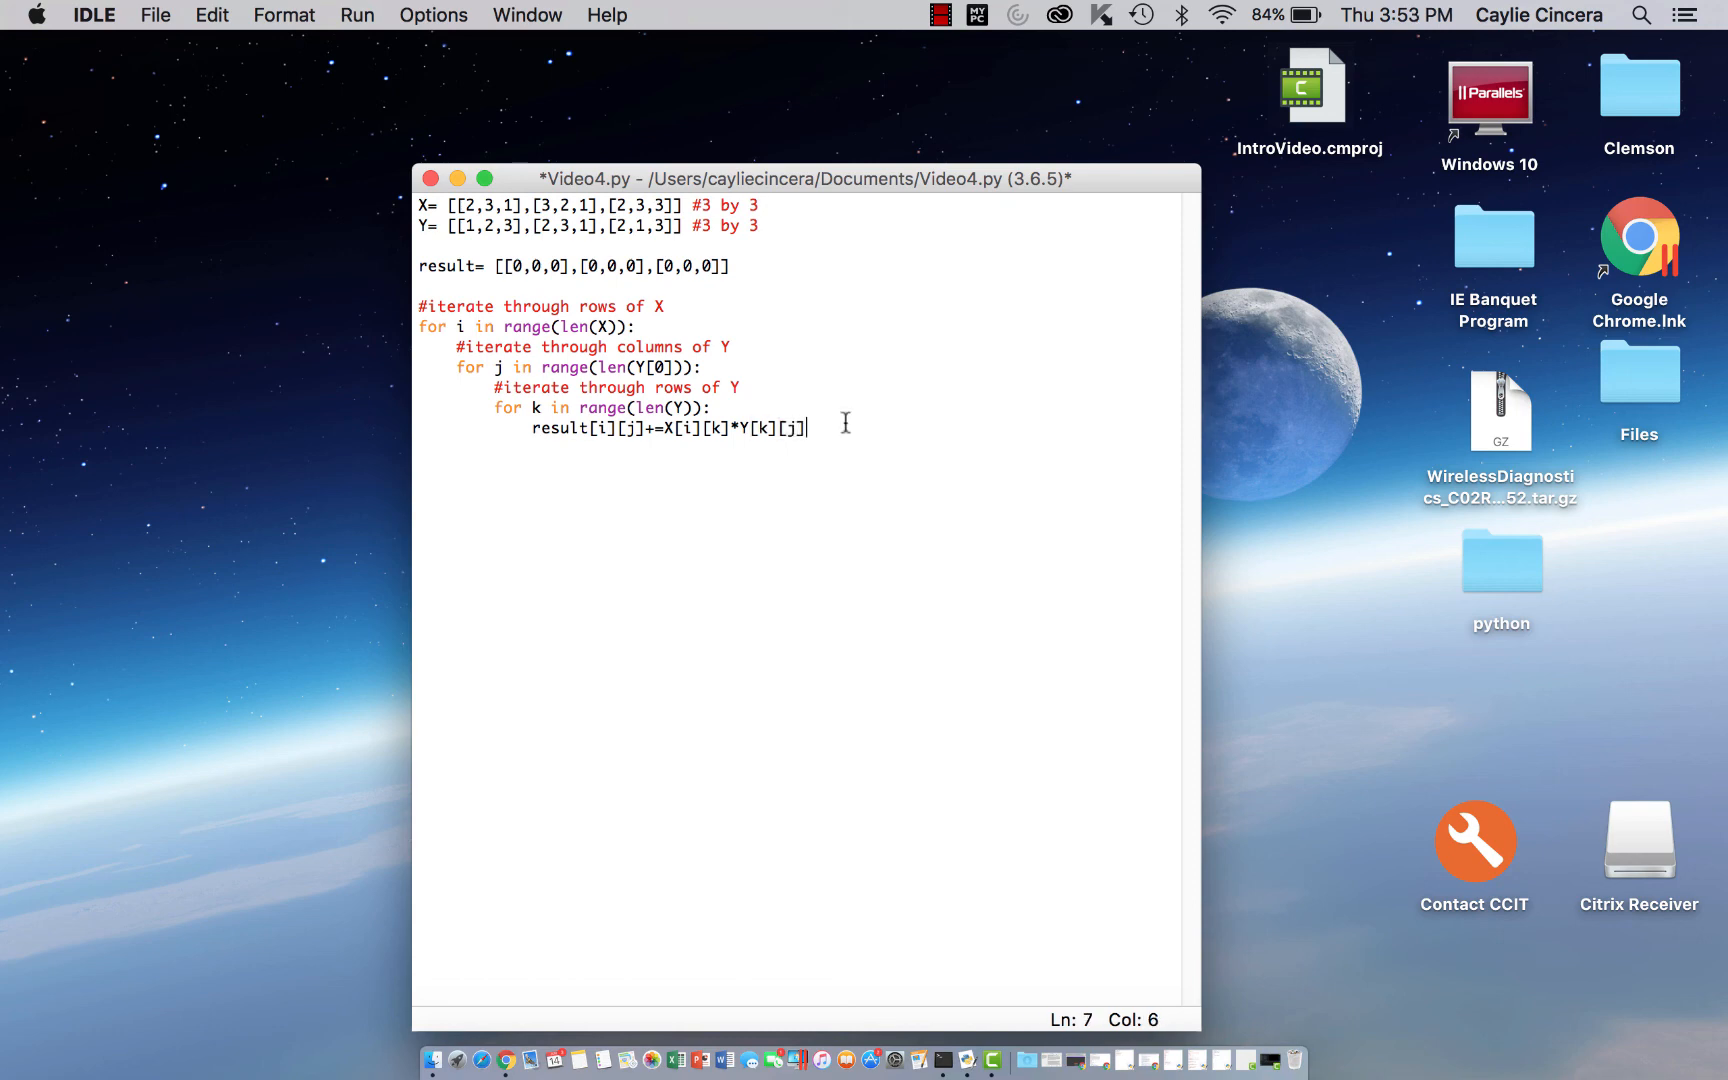
pyautogui.press('Return')
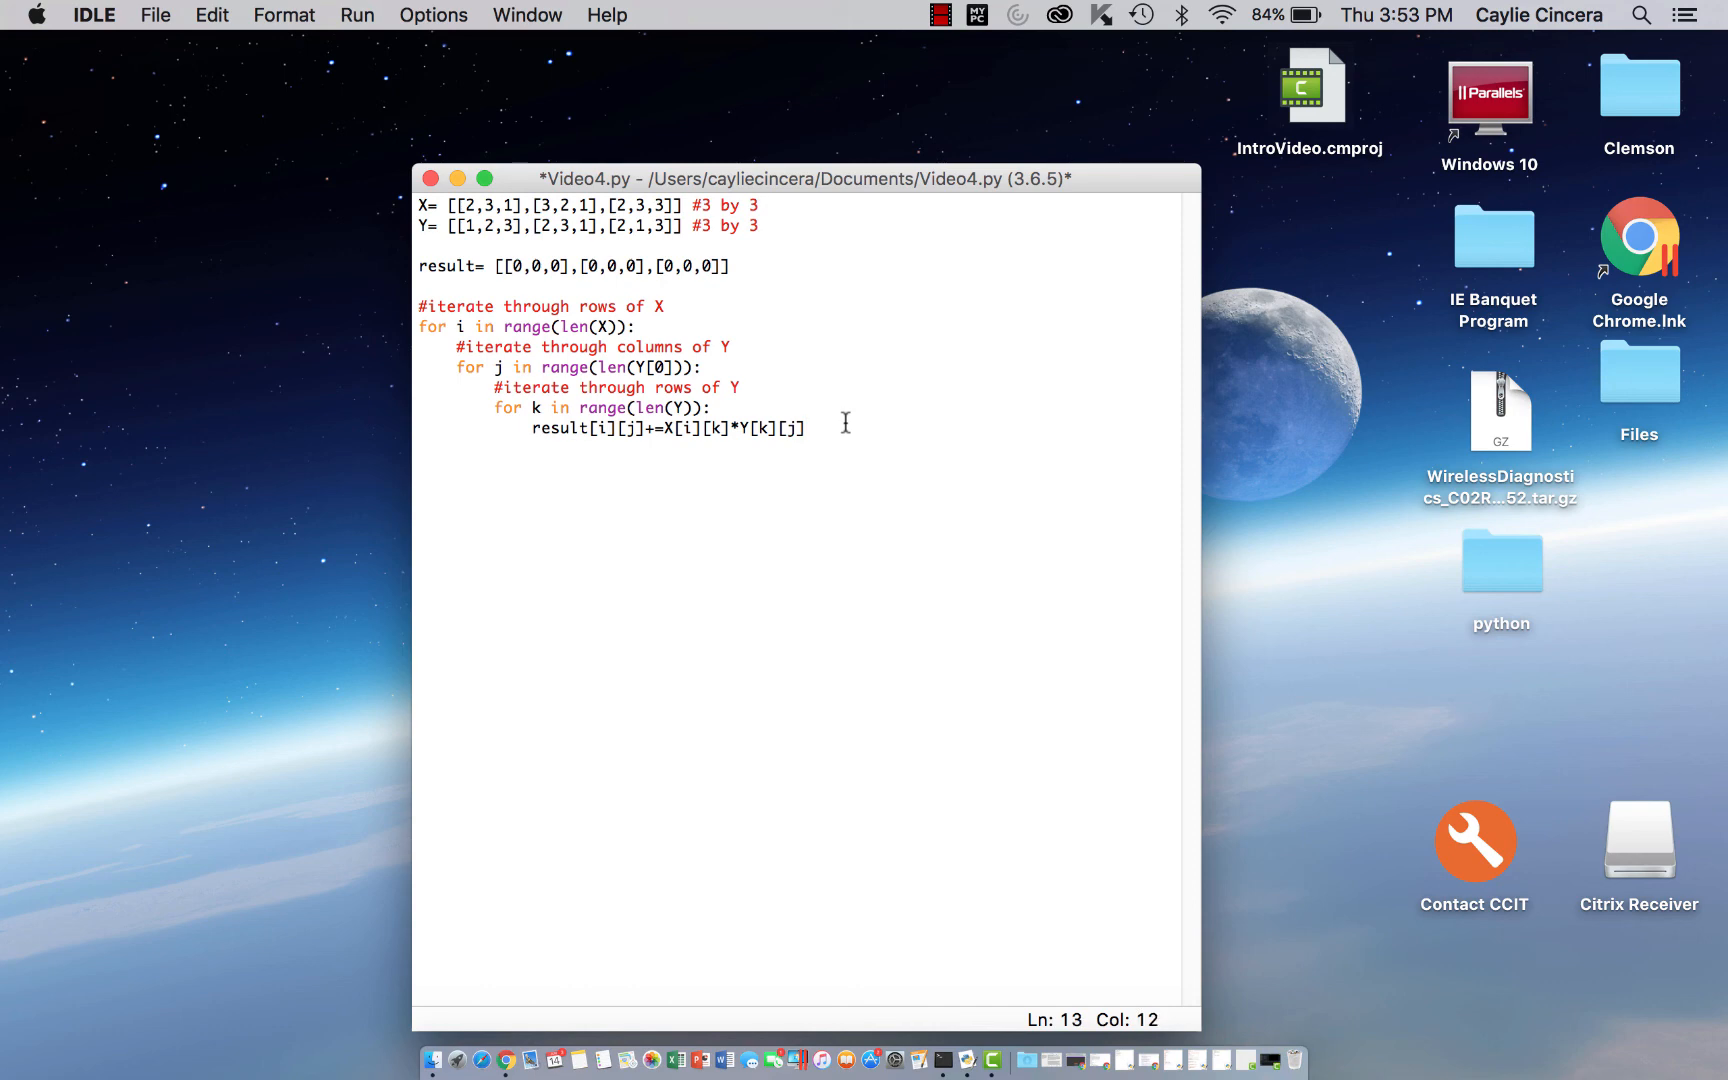
# Add an unindented print(result) and run the module to show the product in the shell
pyautogui.write('p')
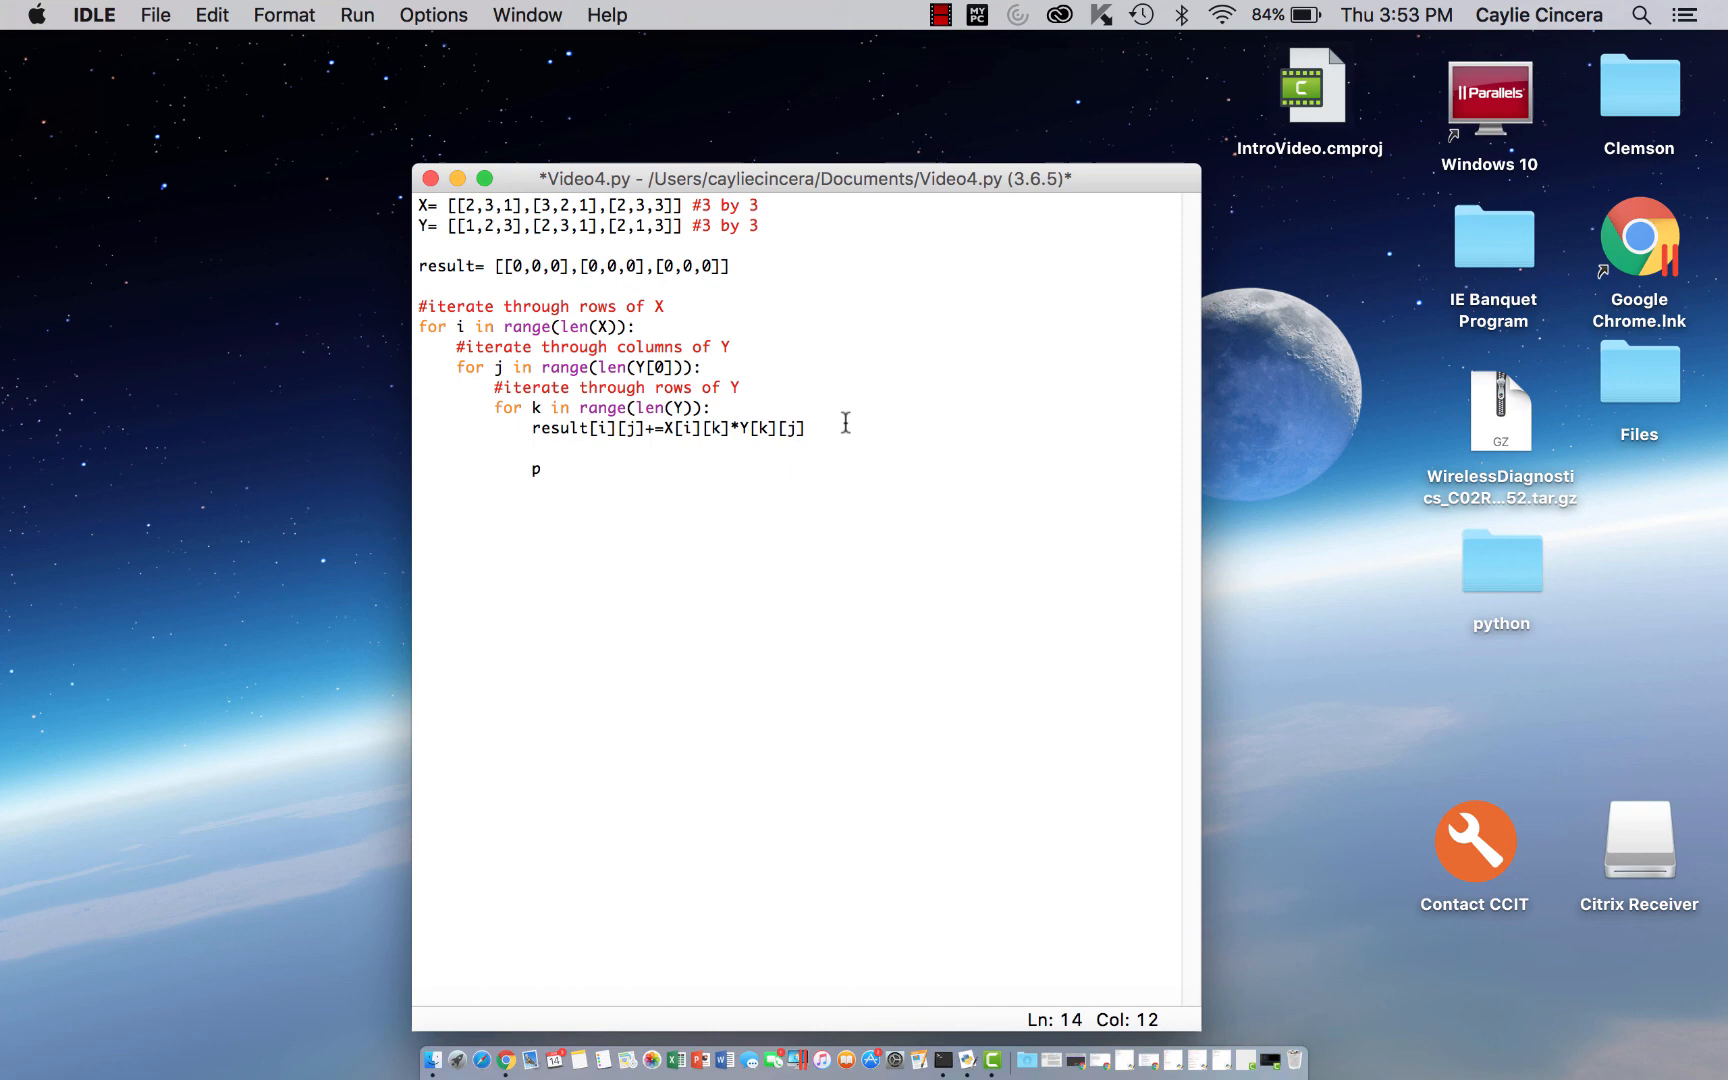
pyautogui.write('rint(result')
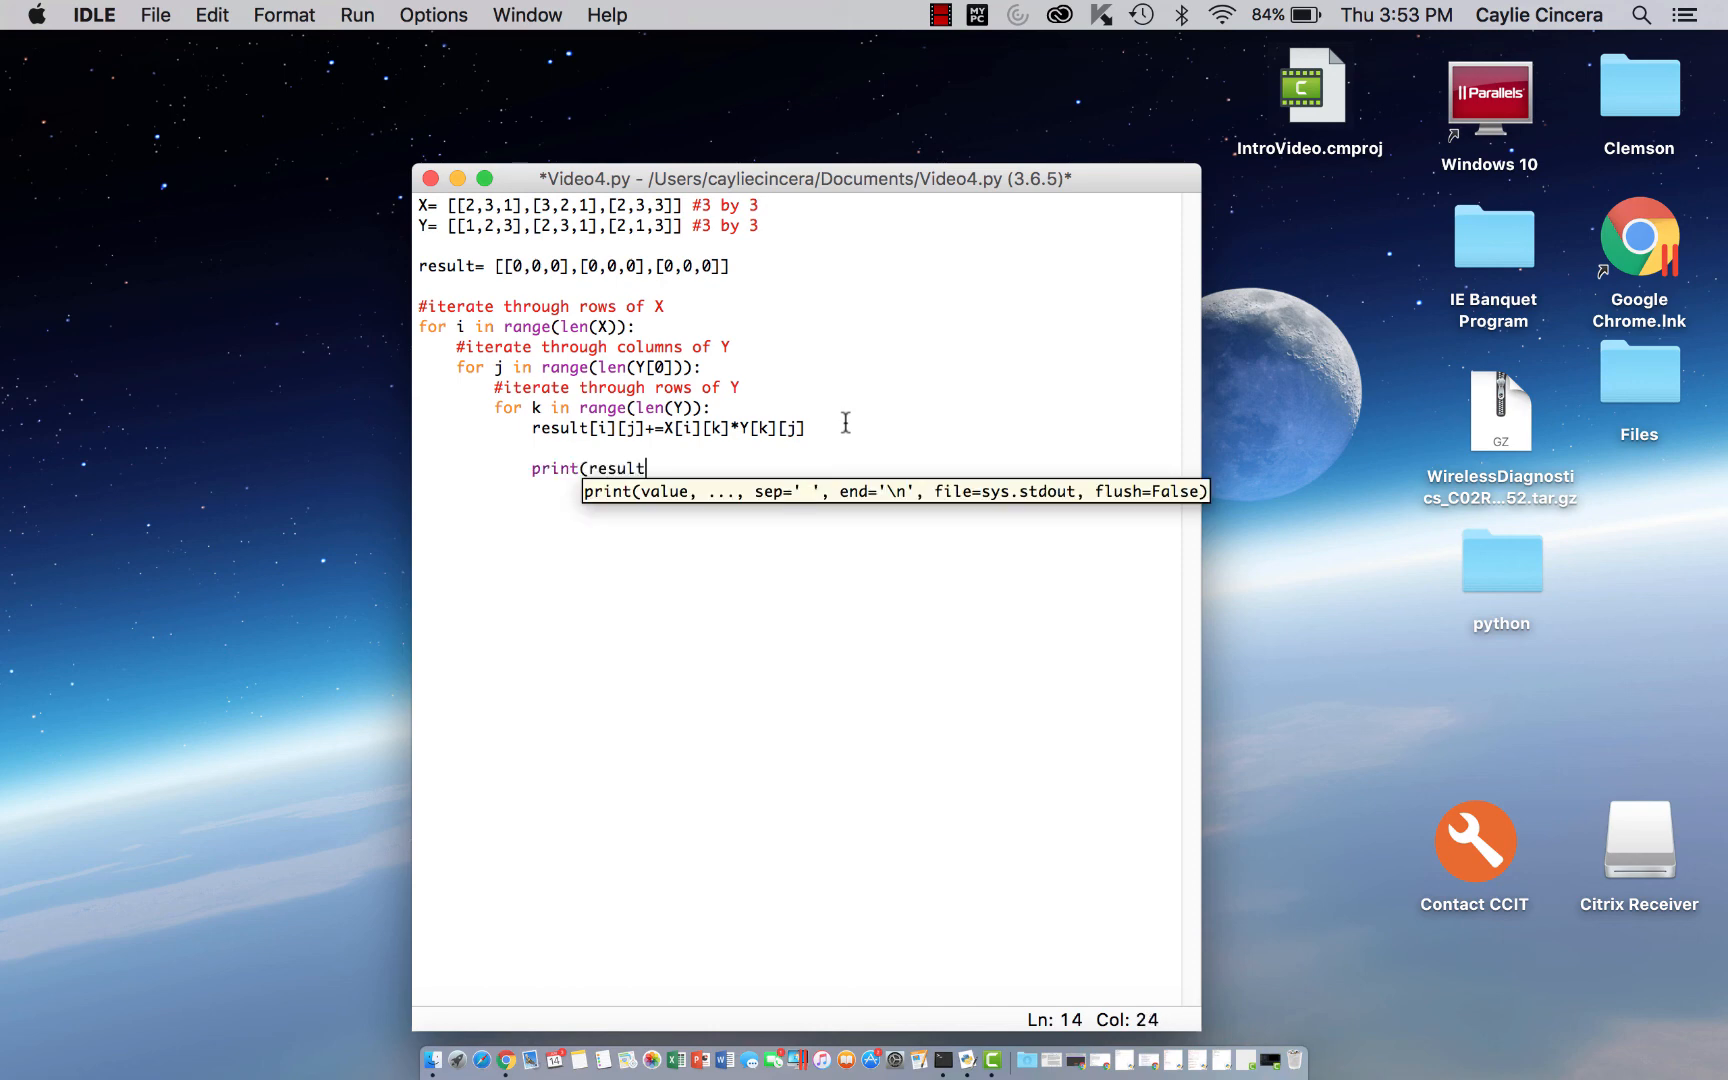
pyautogui.click(356, 14)
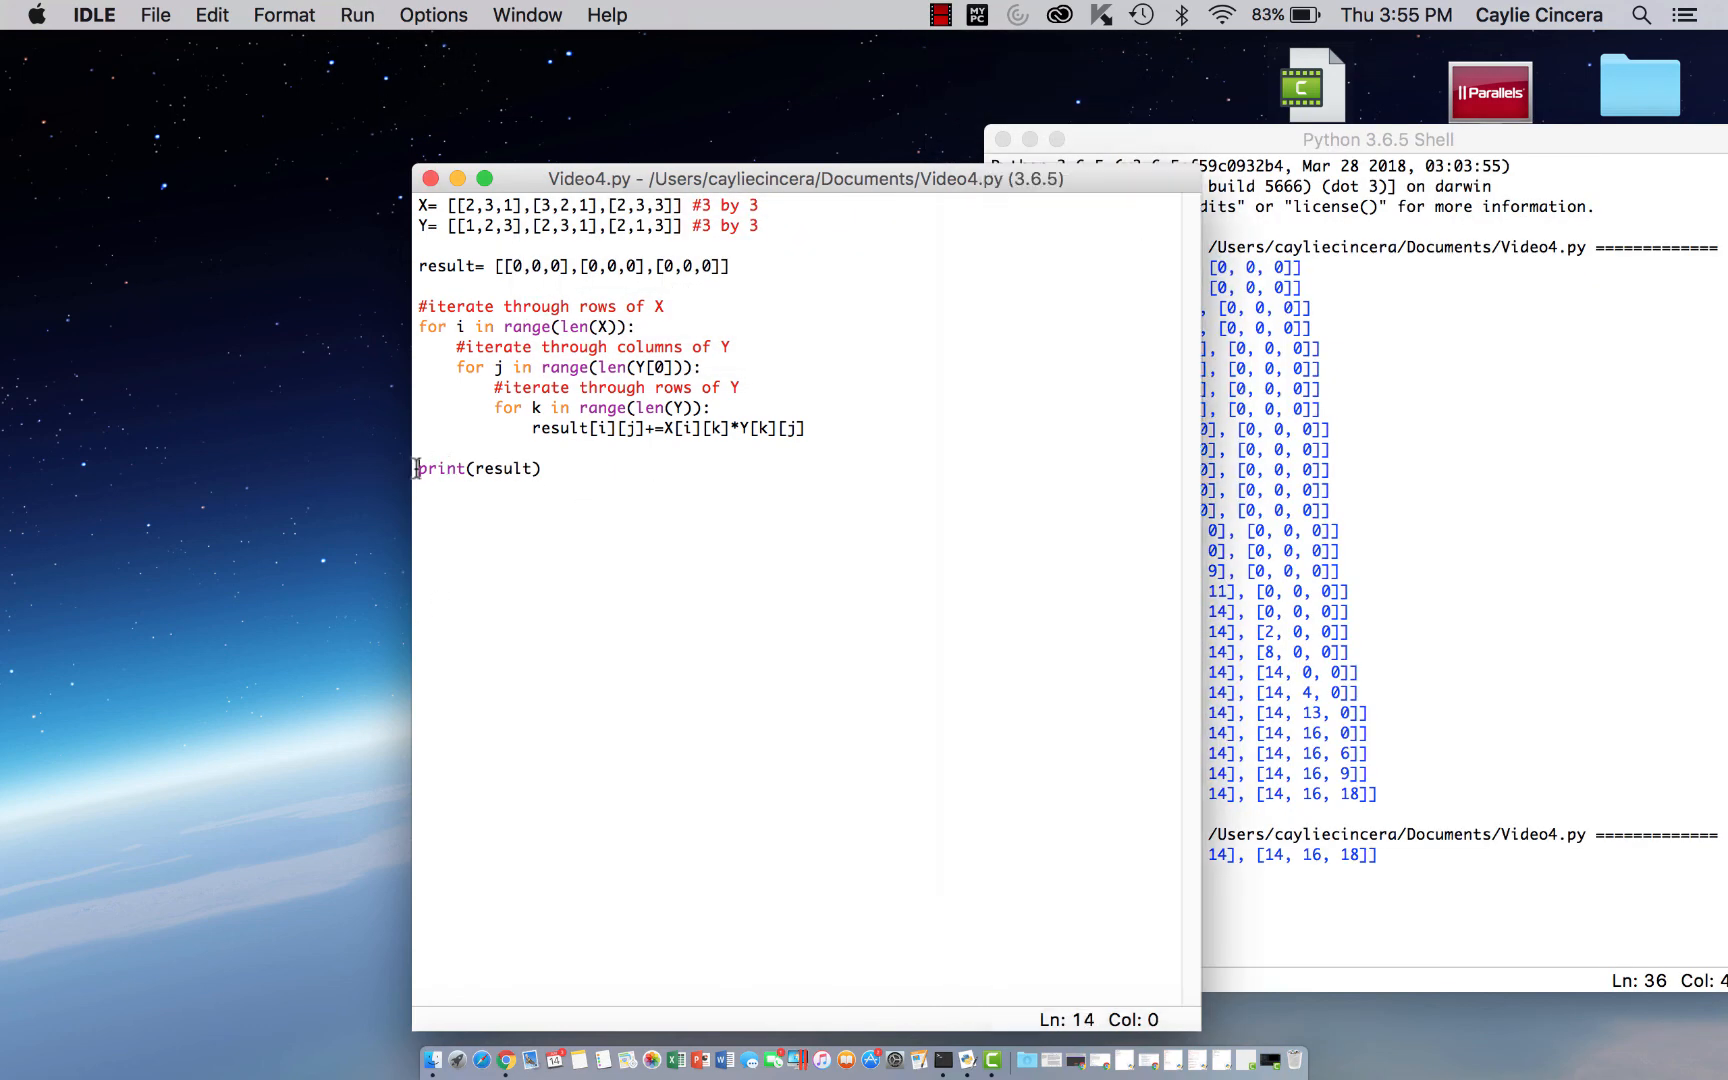
pyautogui.click(546, 468)
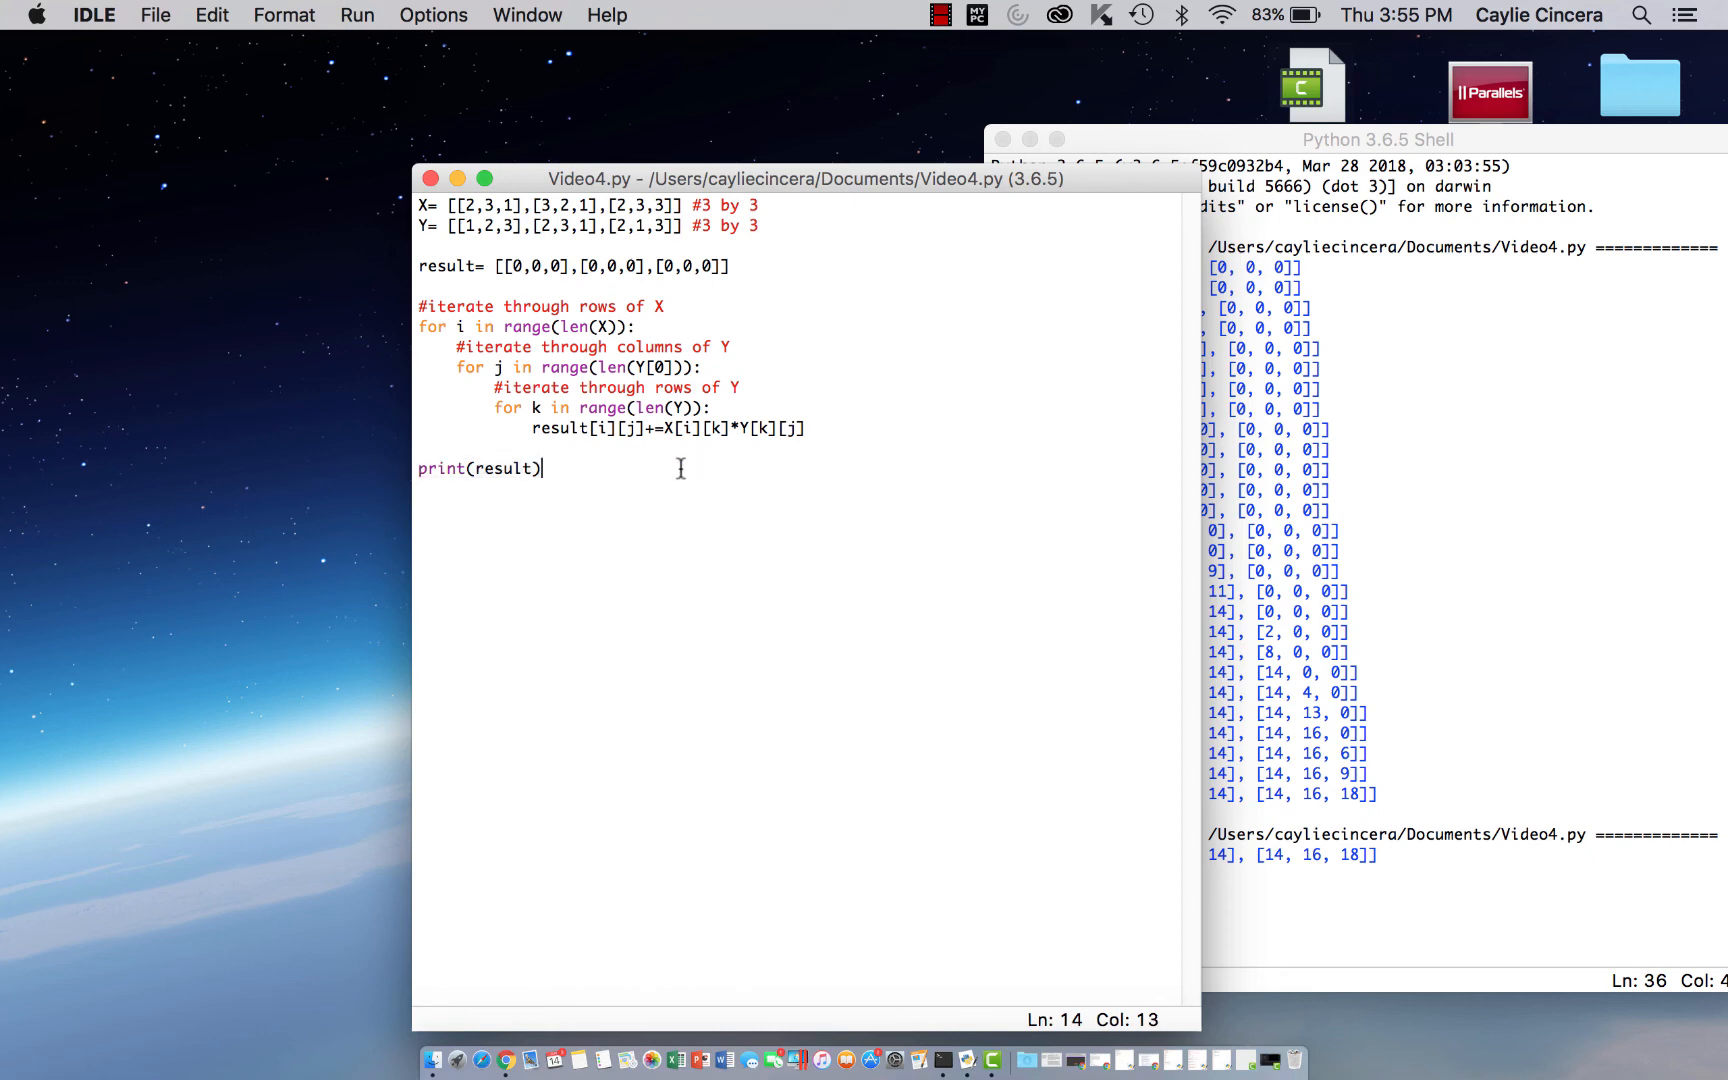
pyautogui.click(1376, 140)
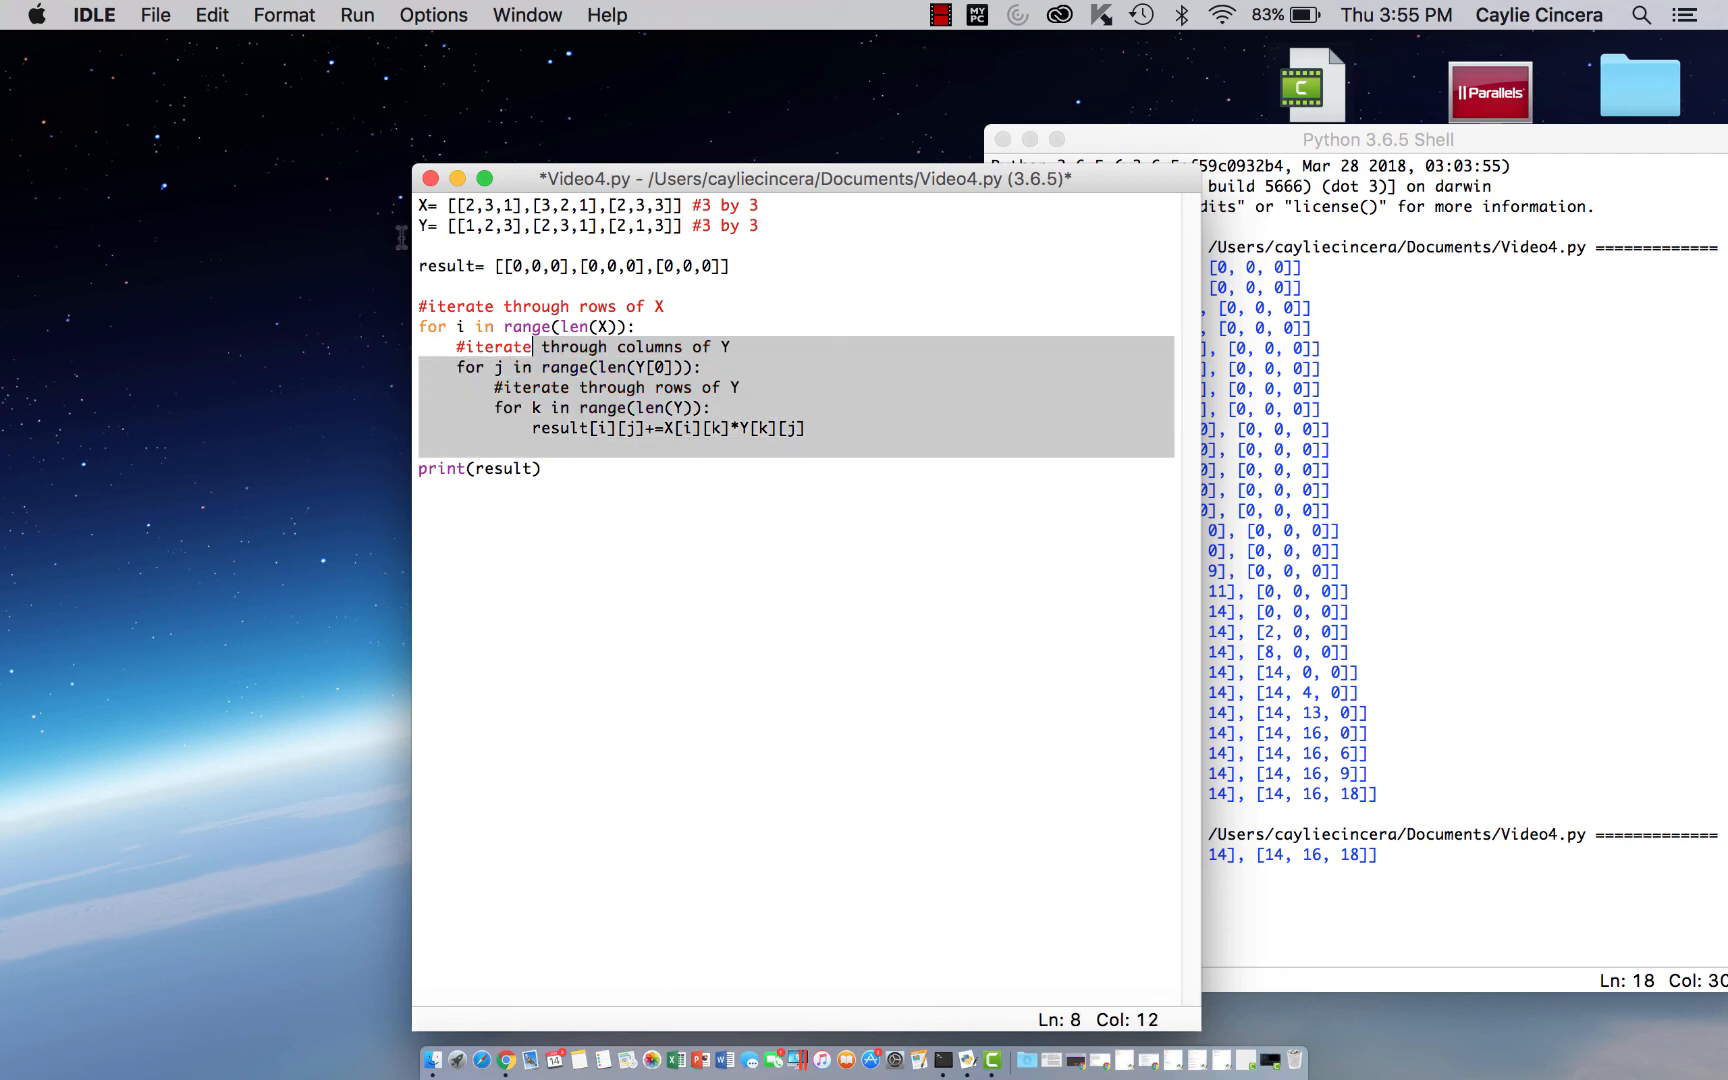
pyautogui.click(468, 204)
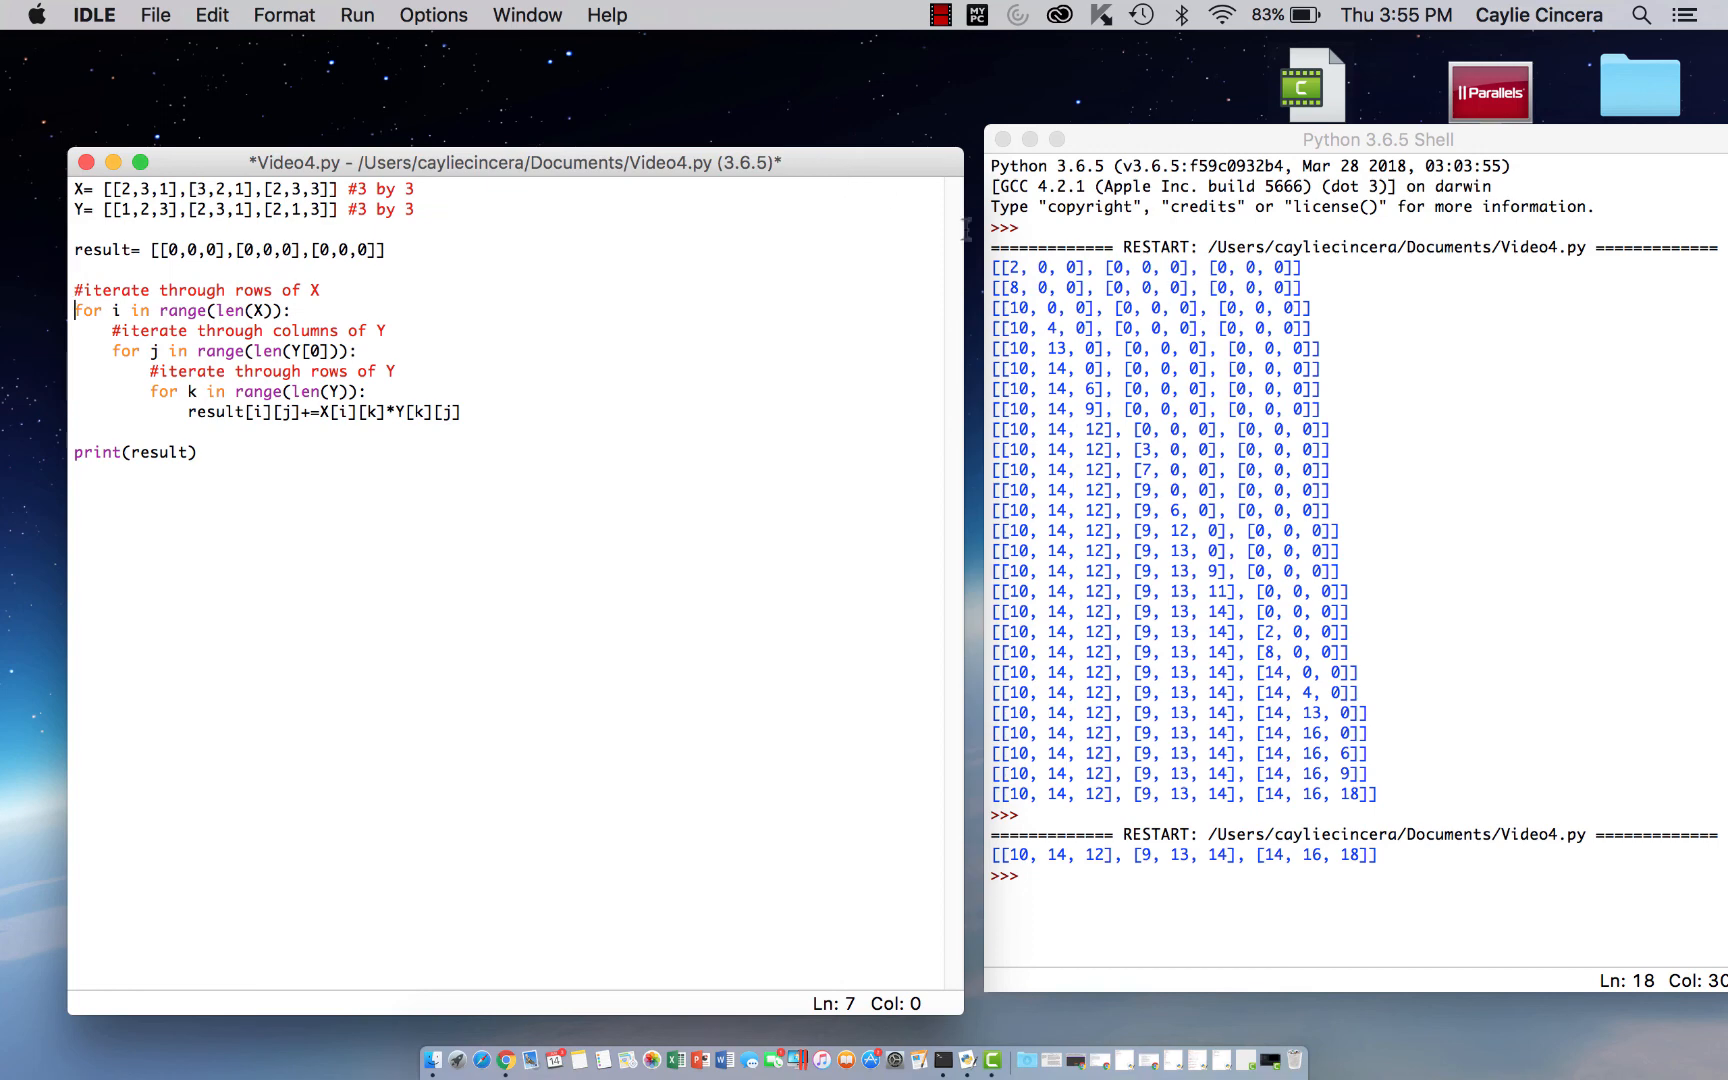
pyautogui.moveTo(916, 200)
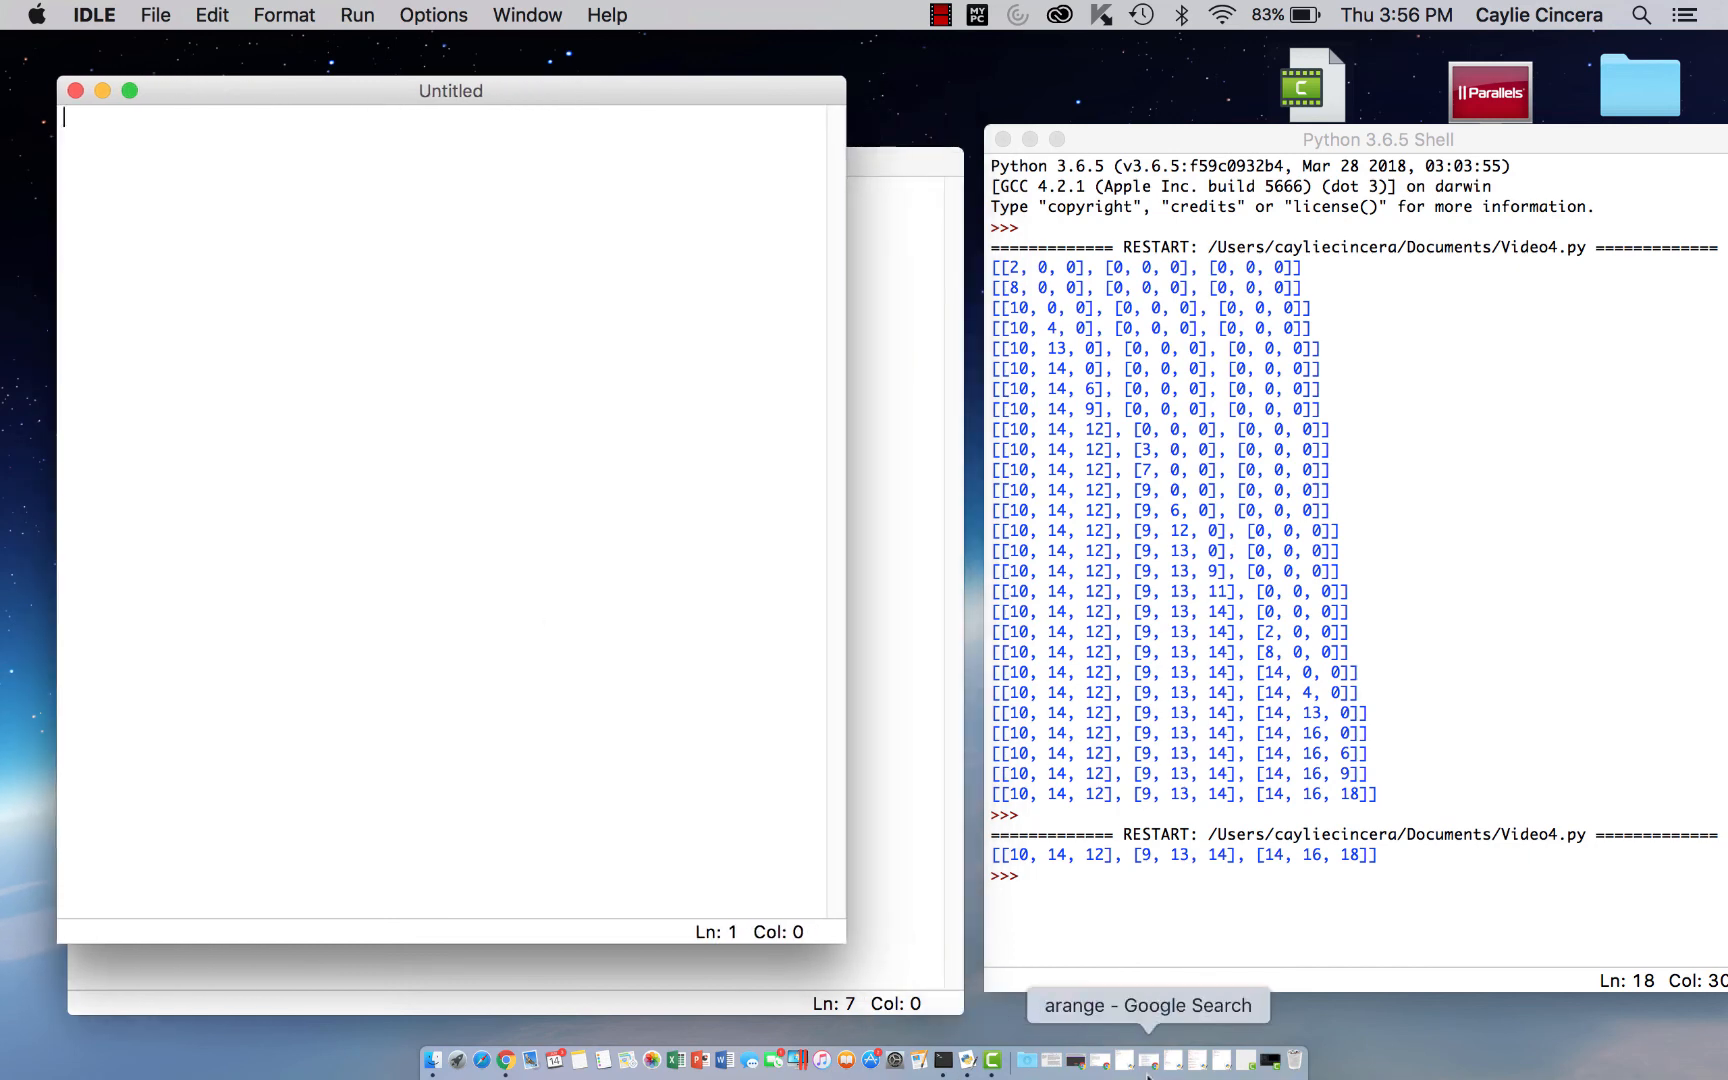
# Enter the pip3 install numpy command in Terminal
pyautogui.click(942, 1062)
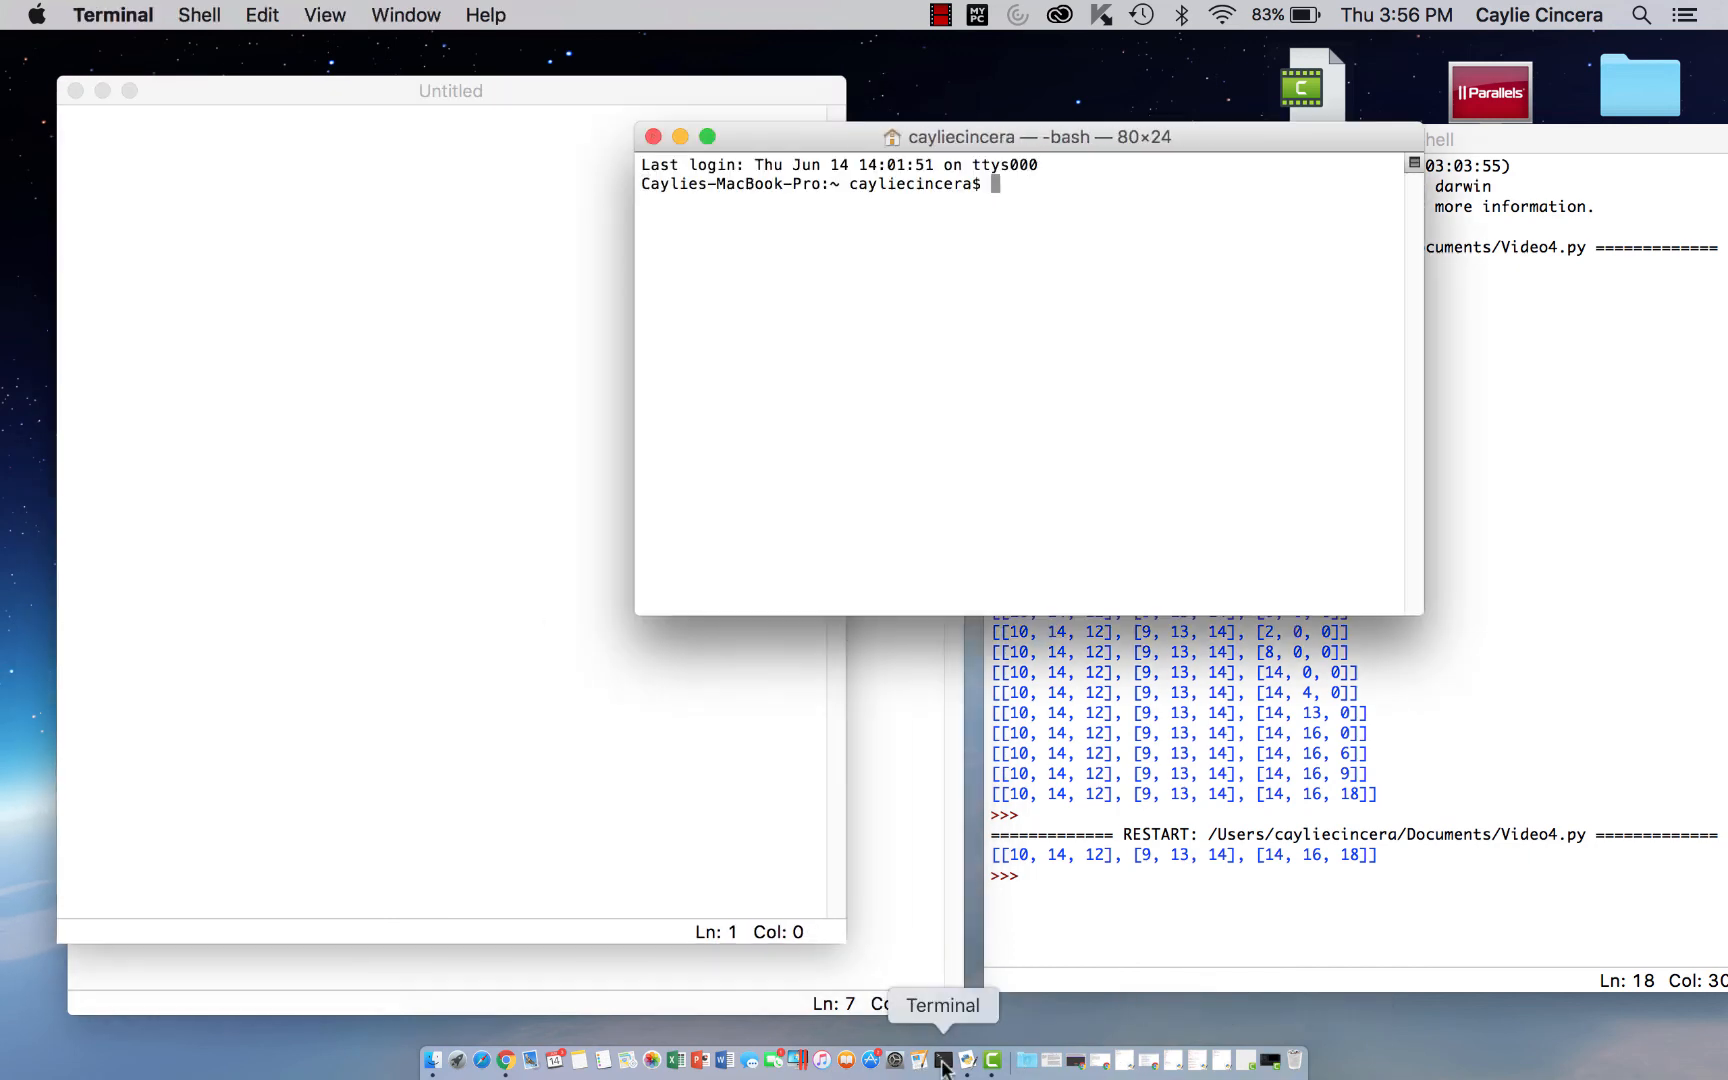
pyautogui.moveTo(1120, 216)
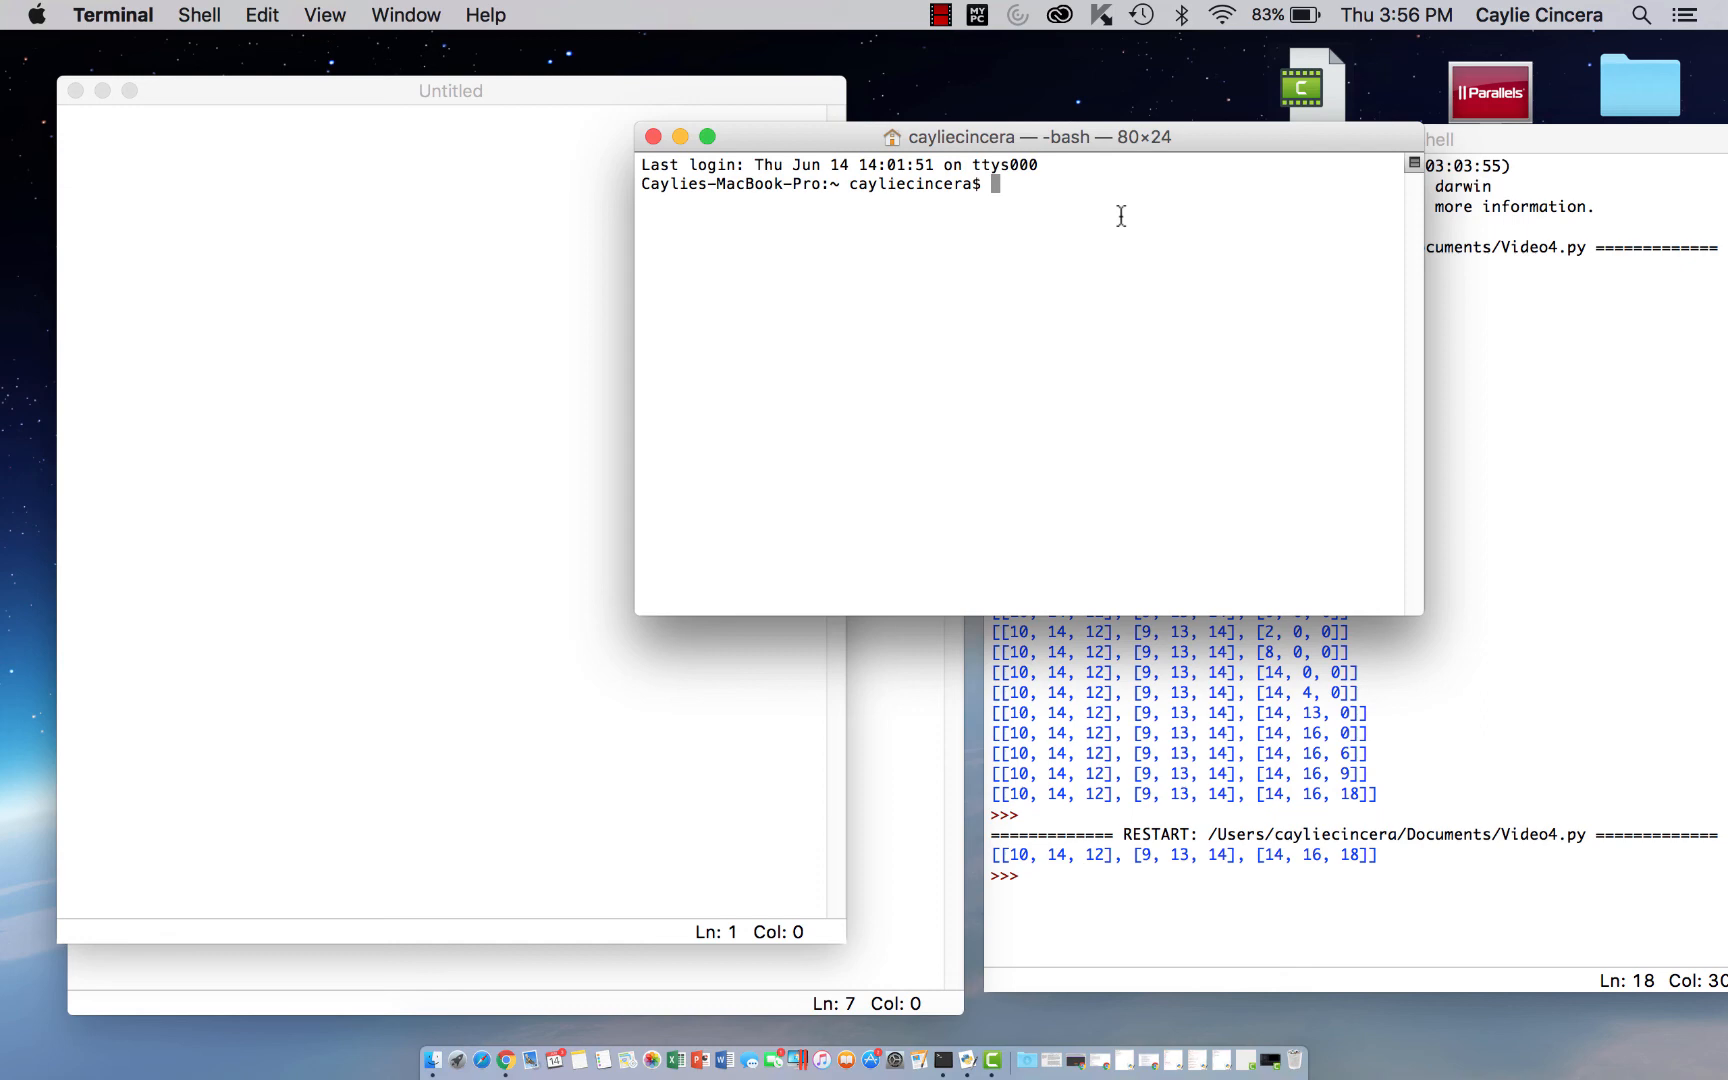
pyautogui.write('pip3')
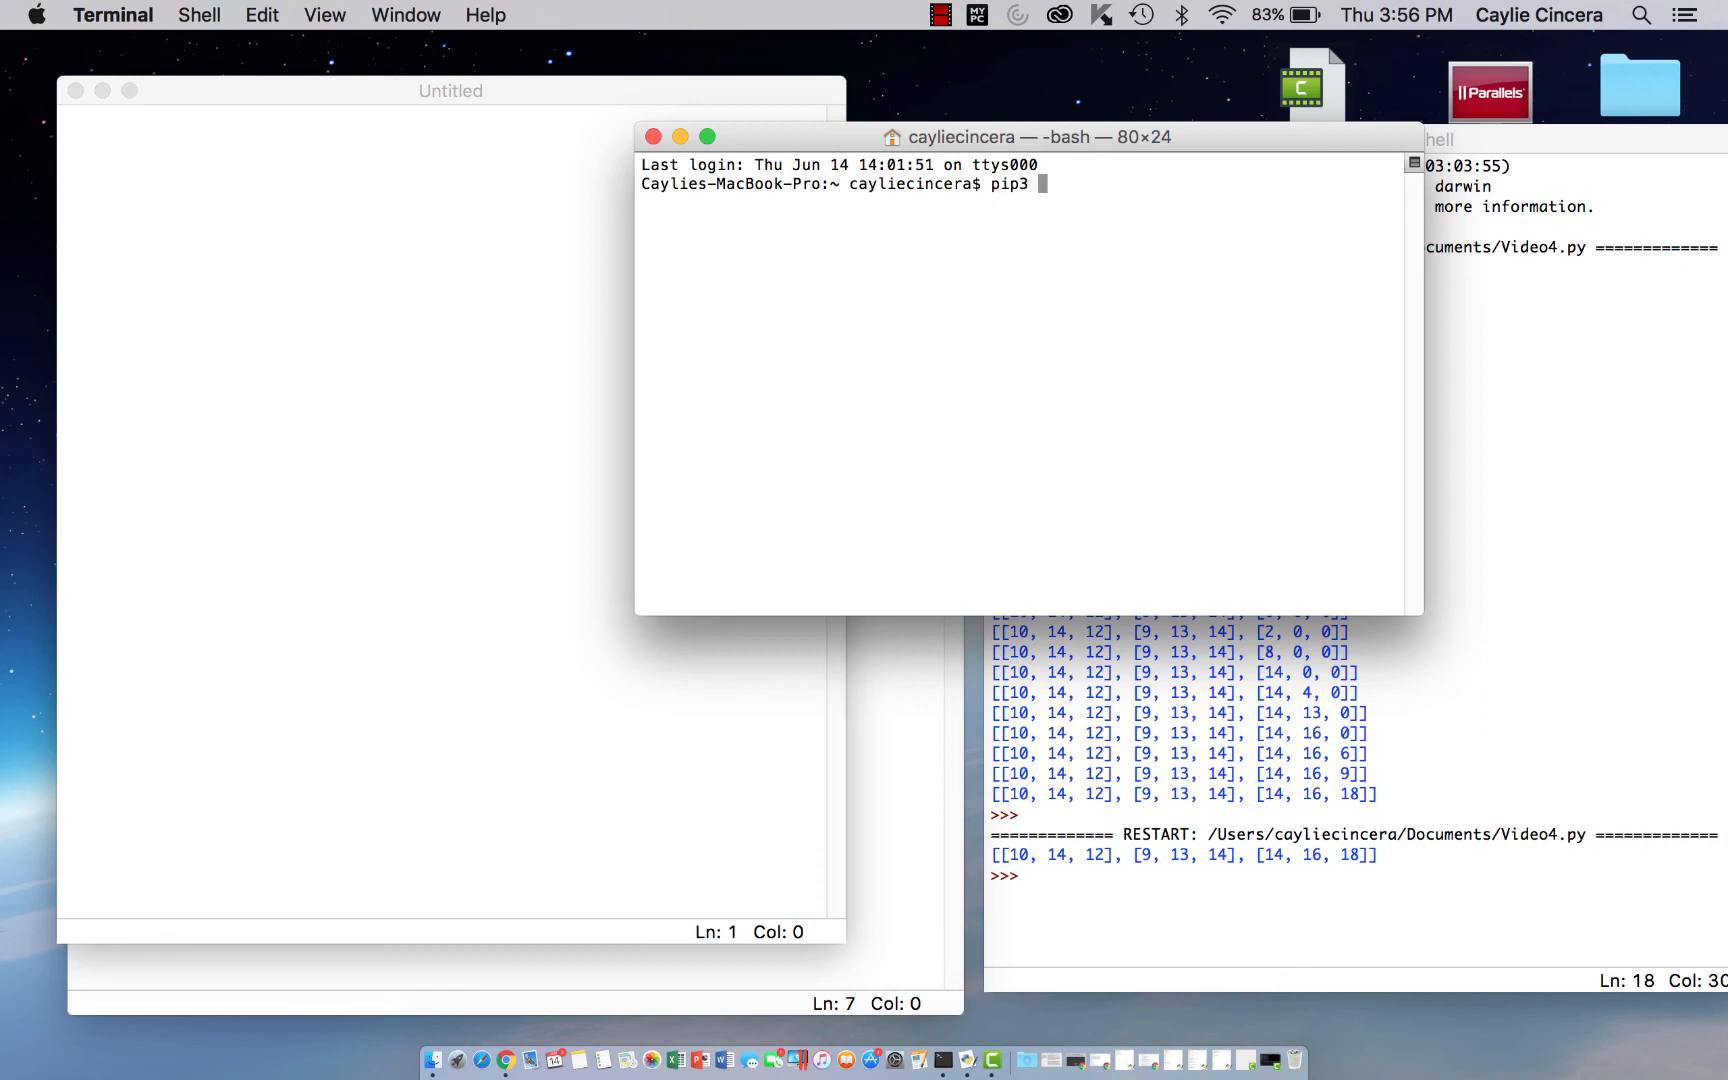
pyautogui.write('install nup')
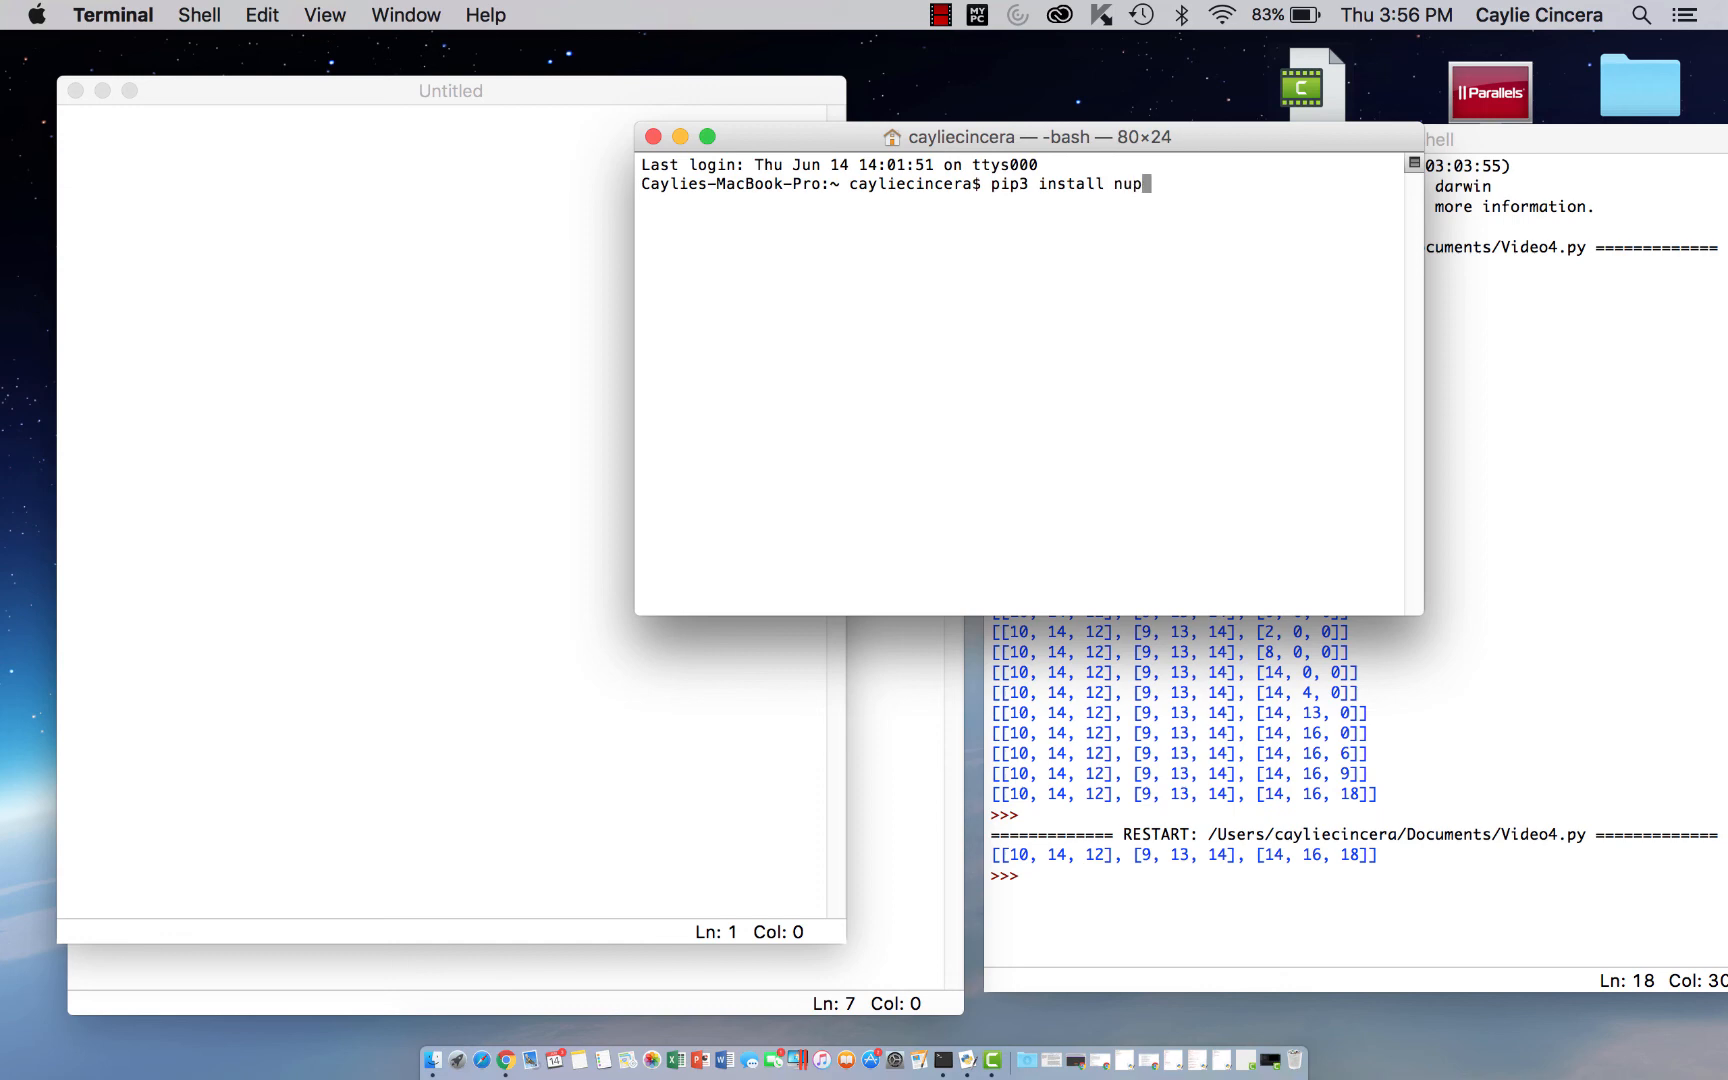
pyautogui.write('py')
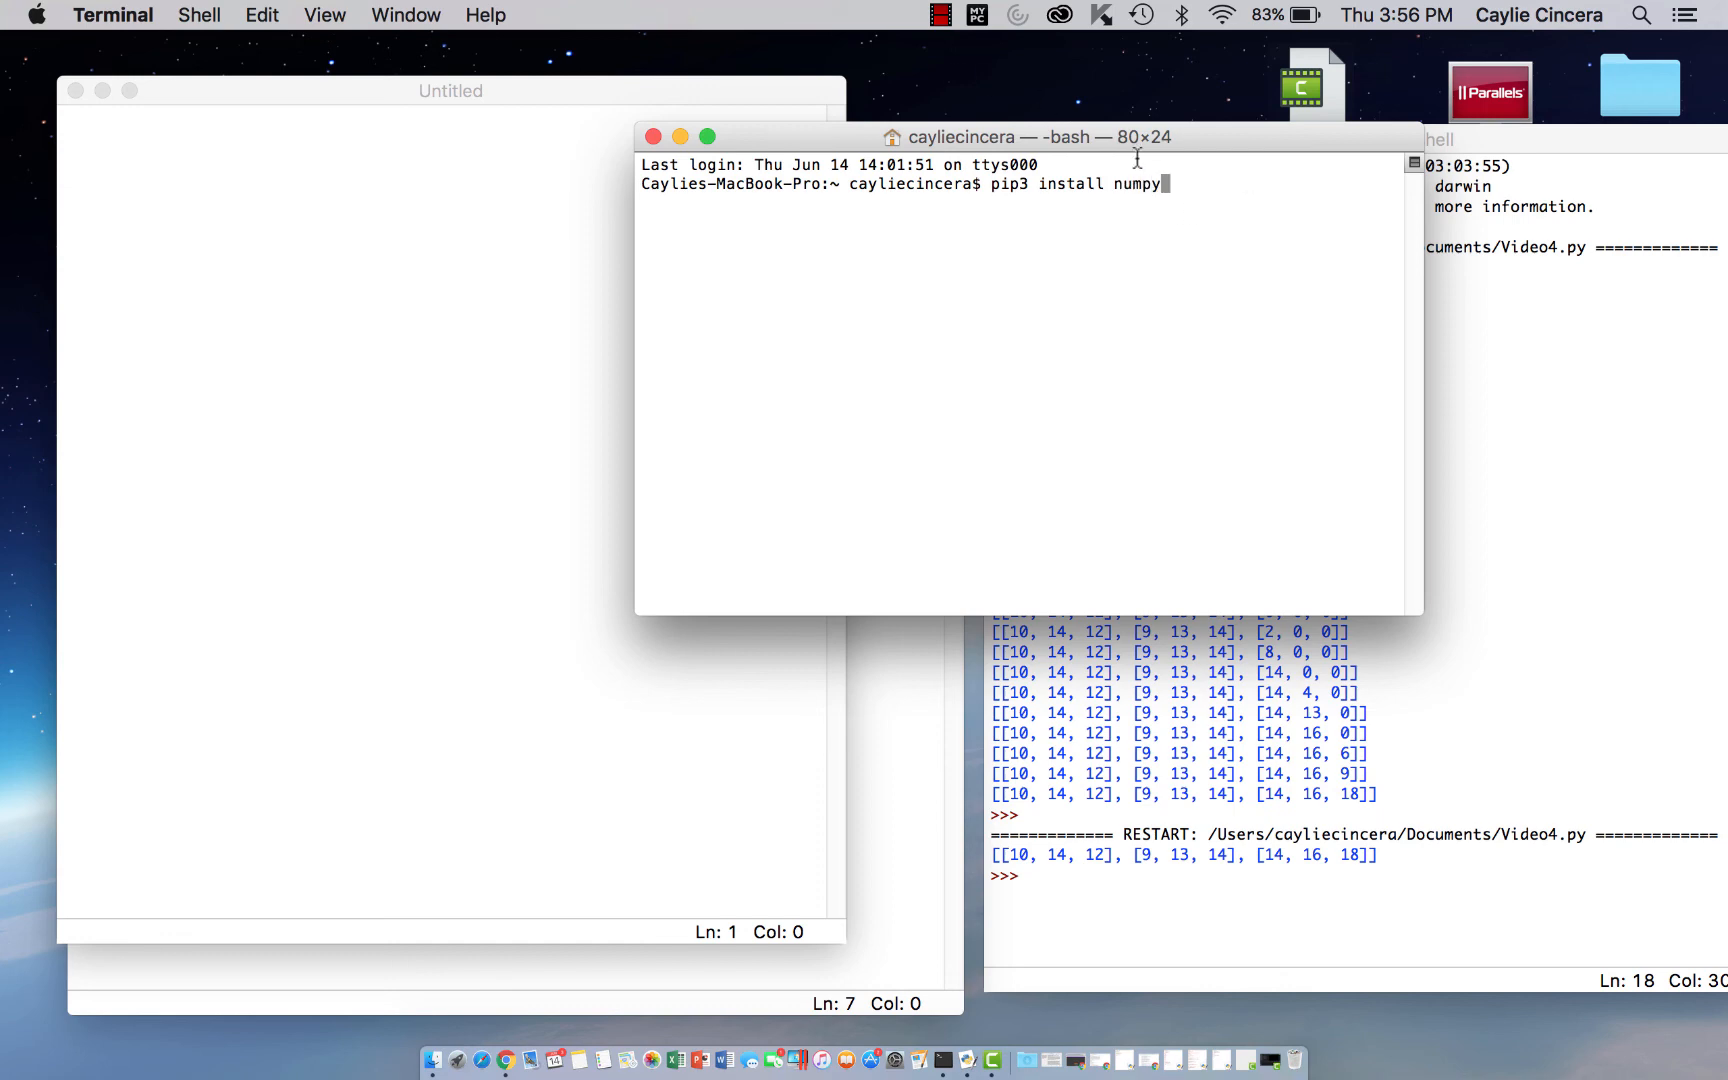
pyautogui.press('Backspace')
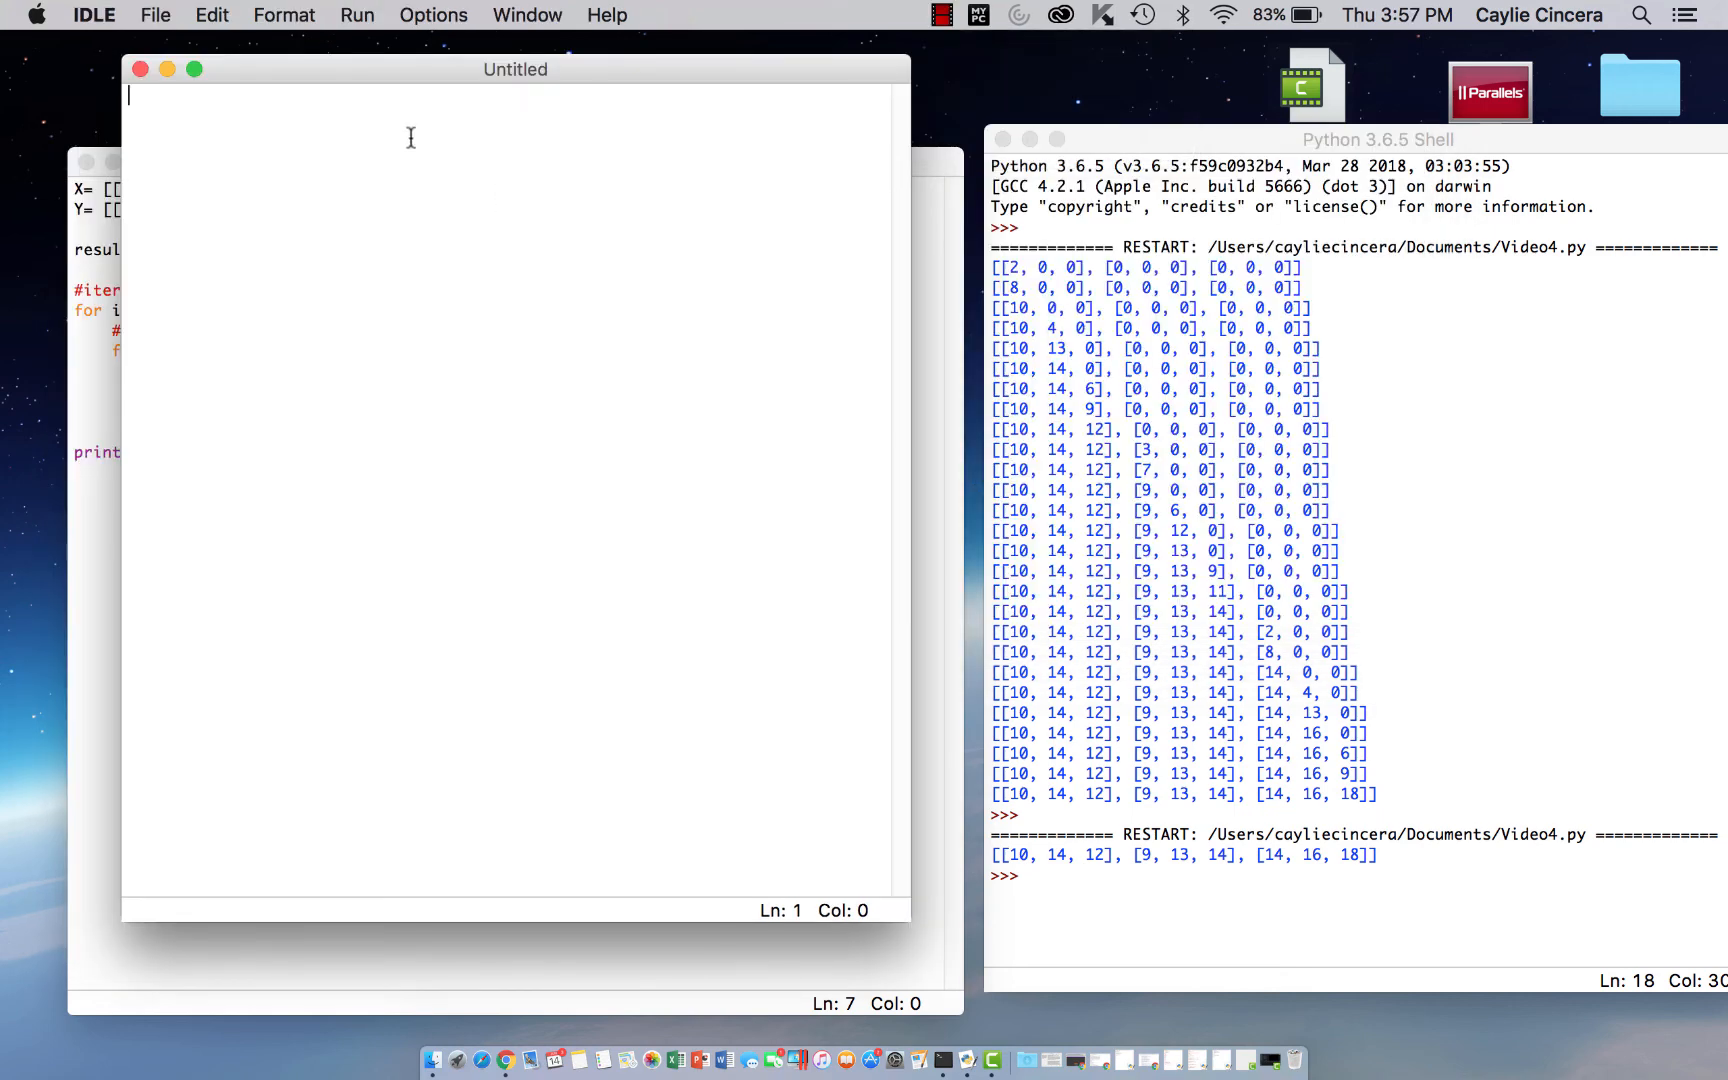
# Import numpy as np and begin the A definition with np.arange
pyautogui.write('import')
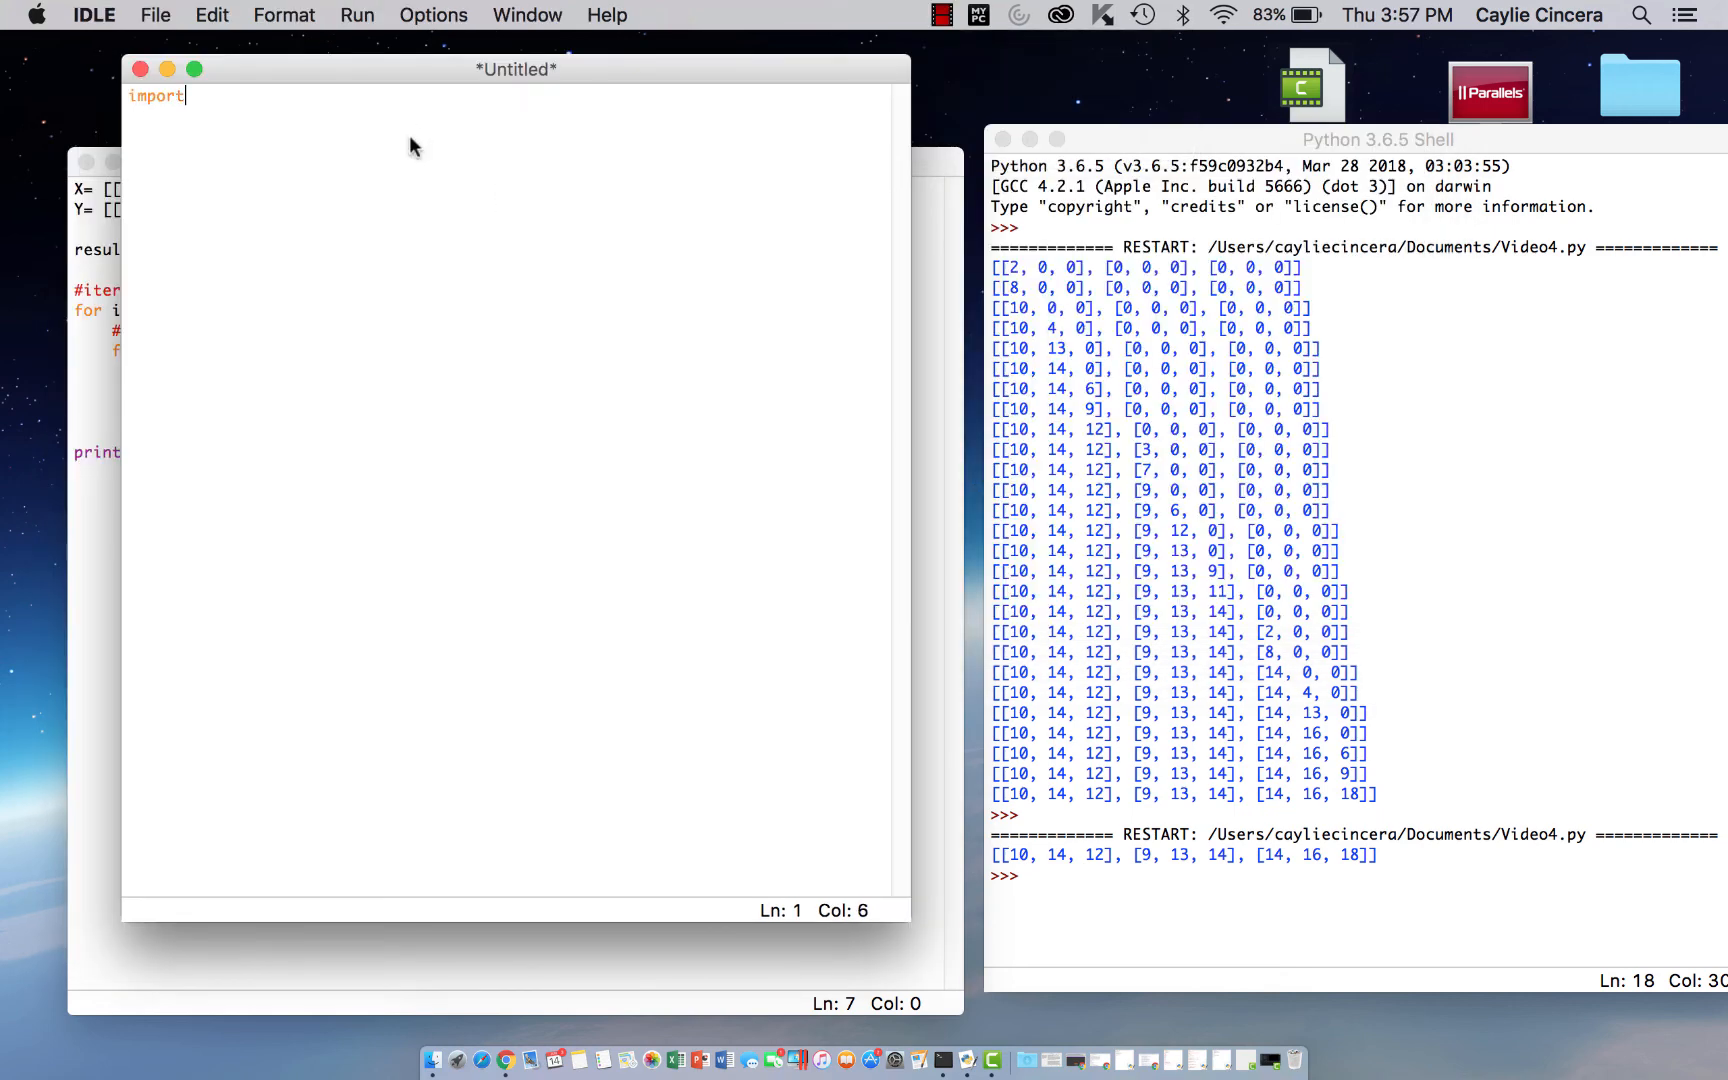
pyautogui.write('numpy as np')
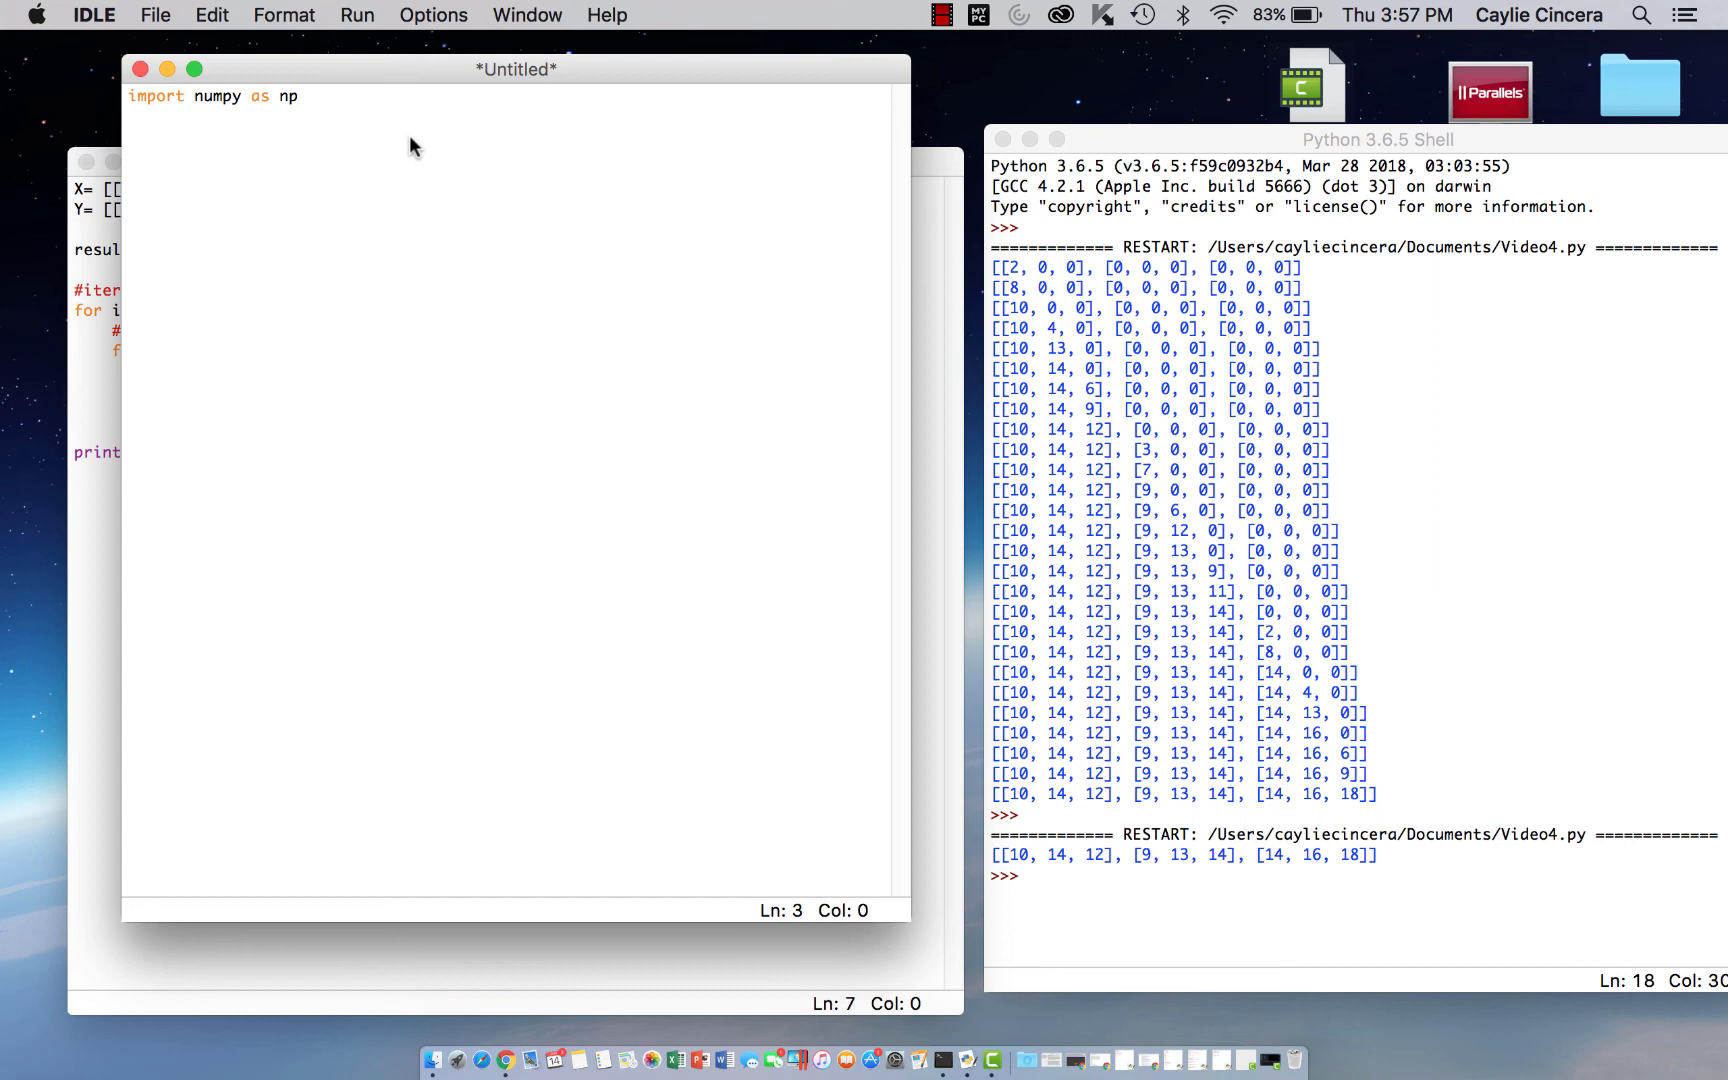
pyautogui.write('Af')
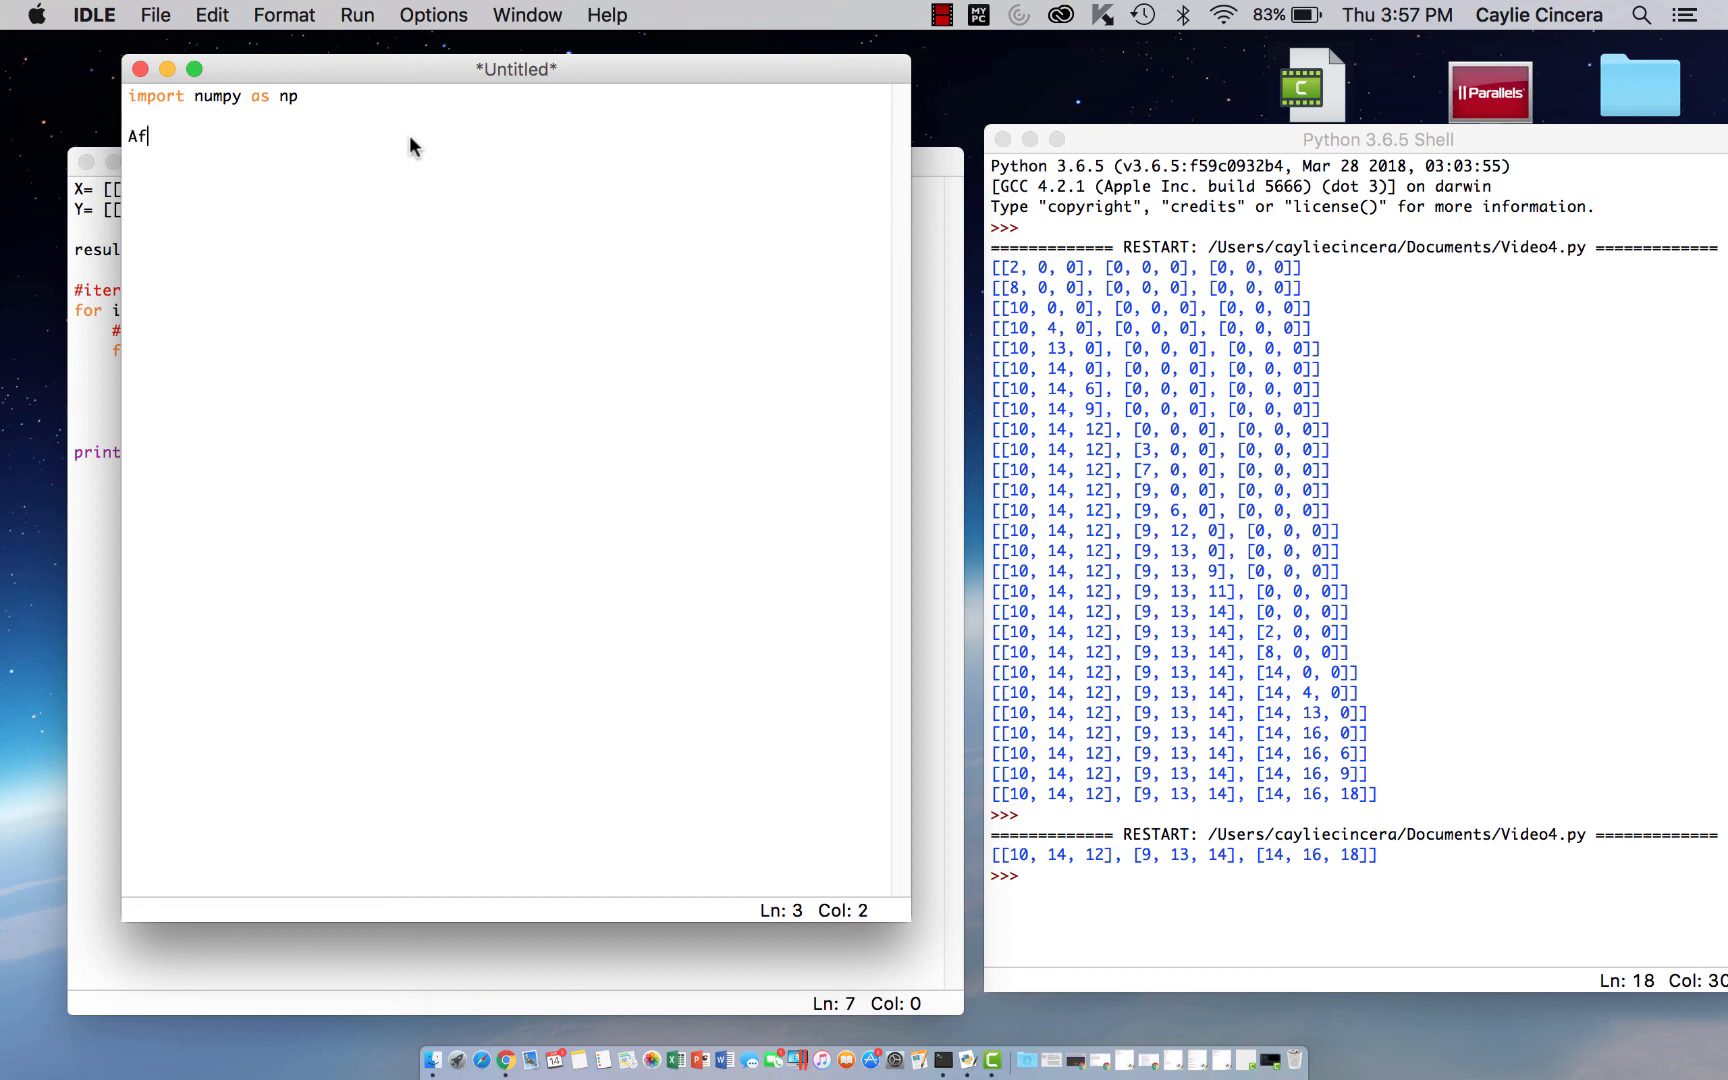
pyautogui.write('=')
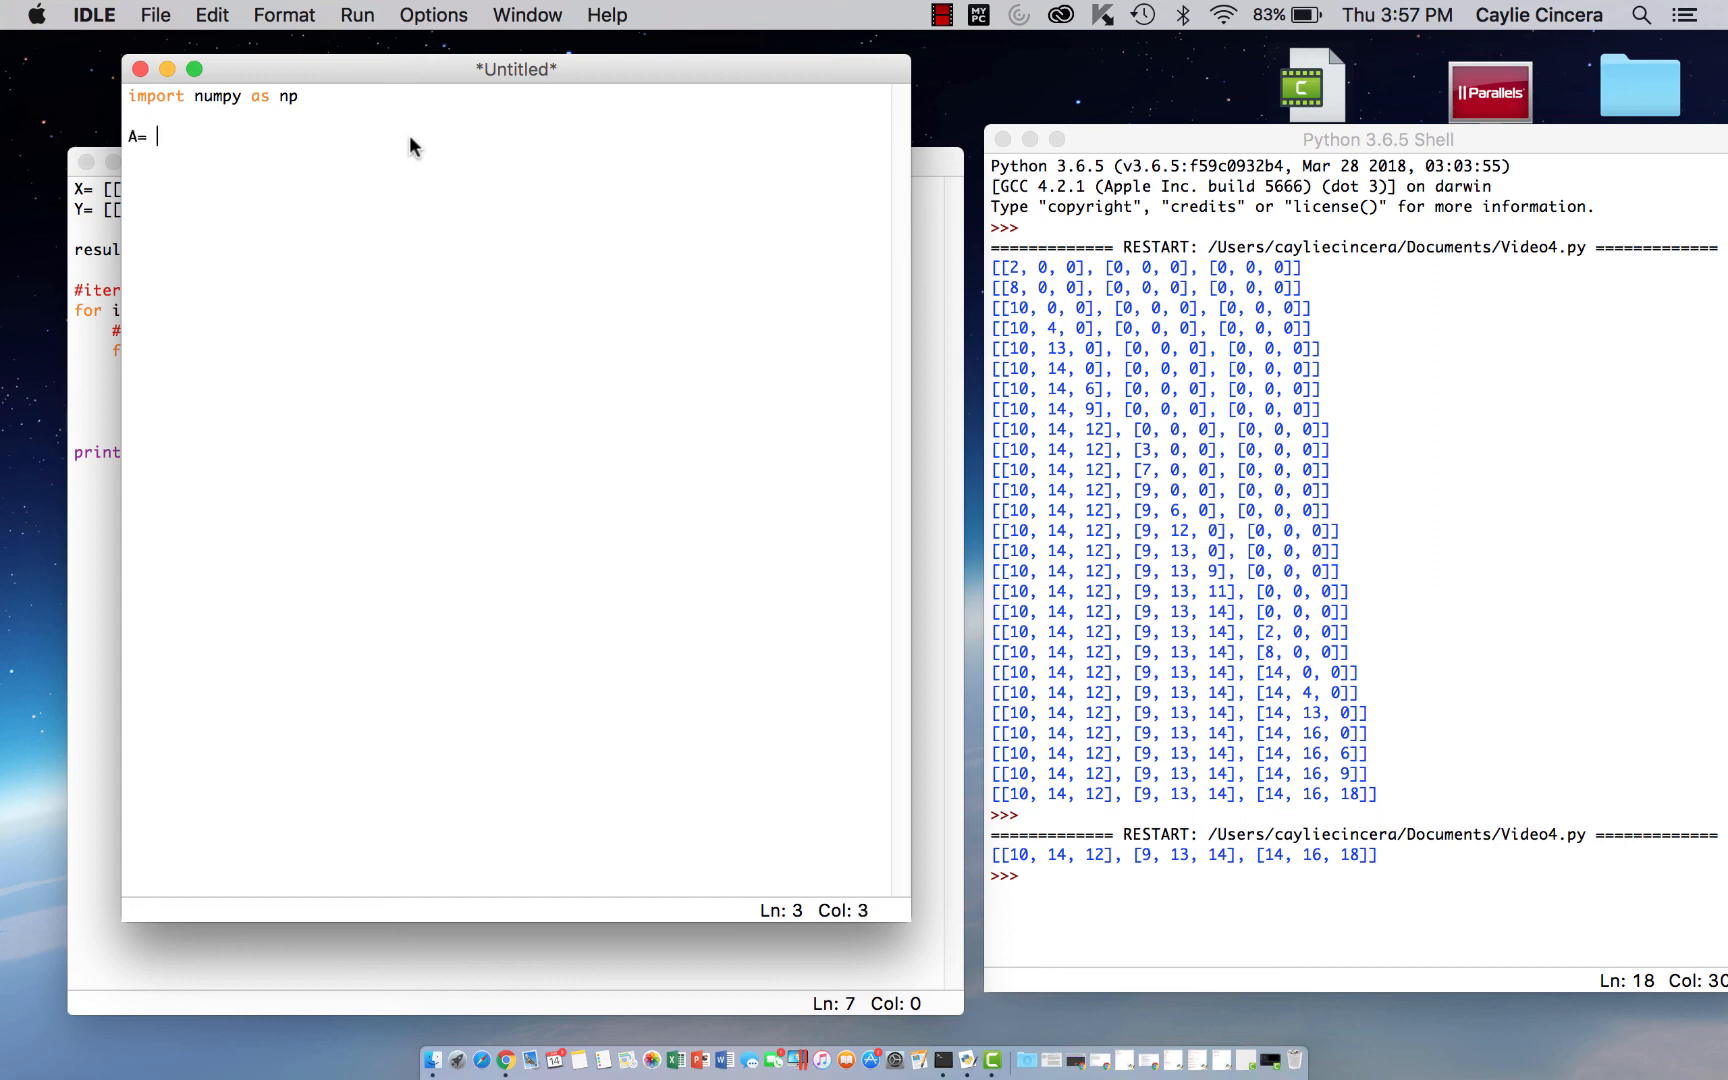
pyautogui.write('np')
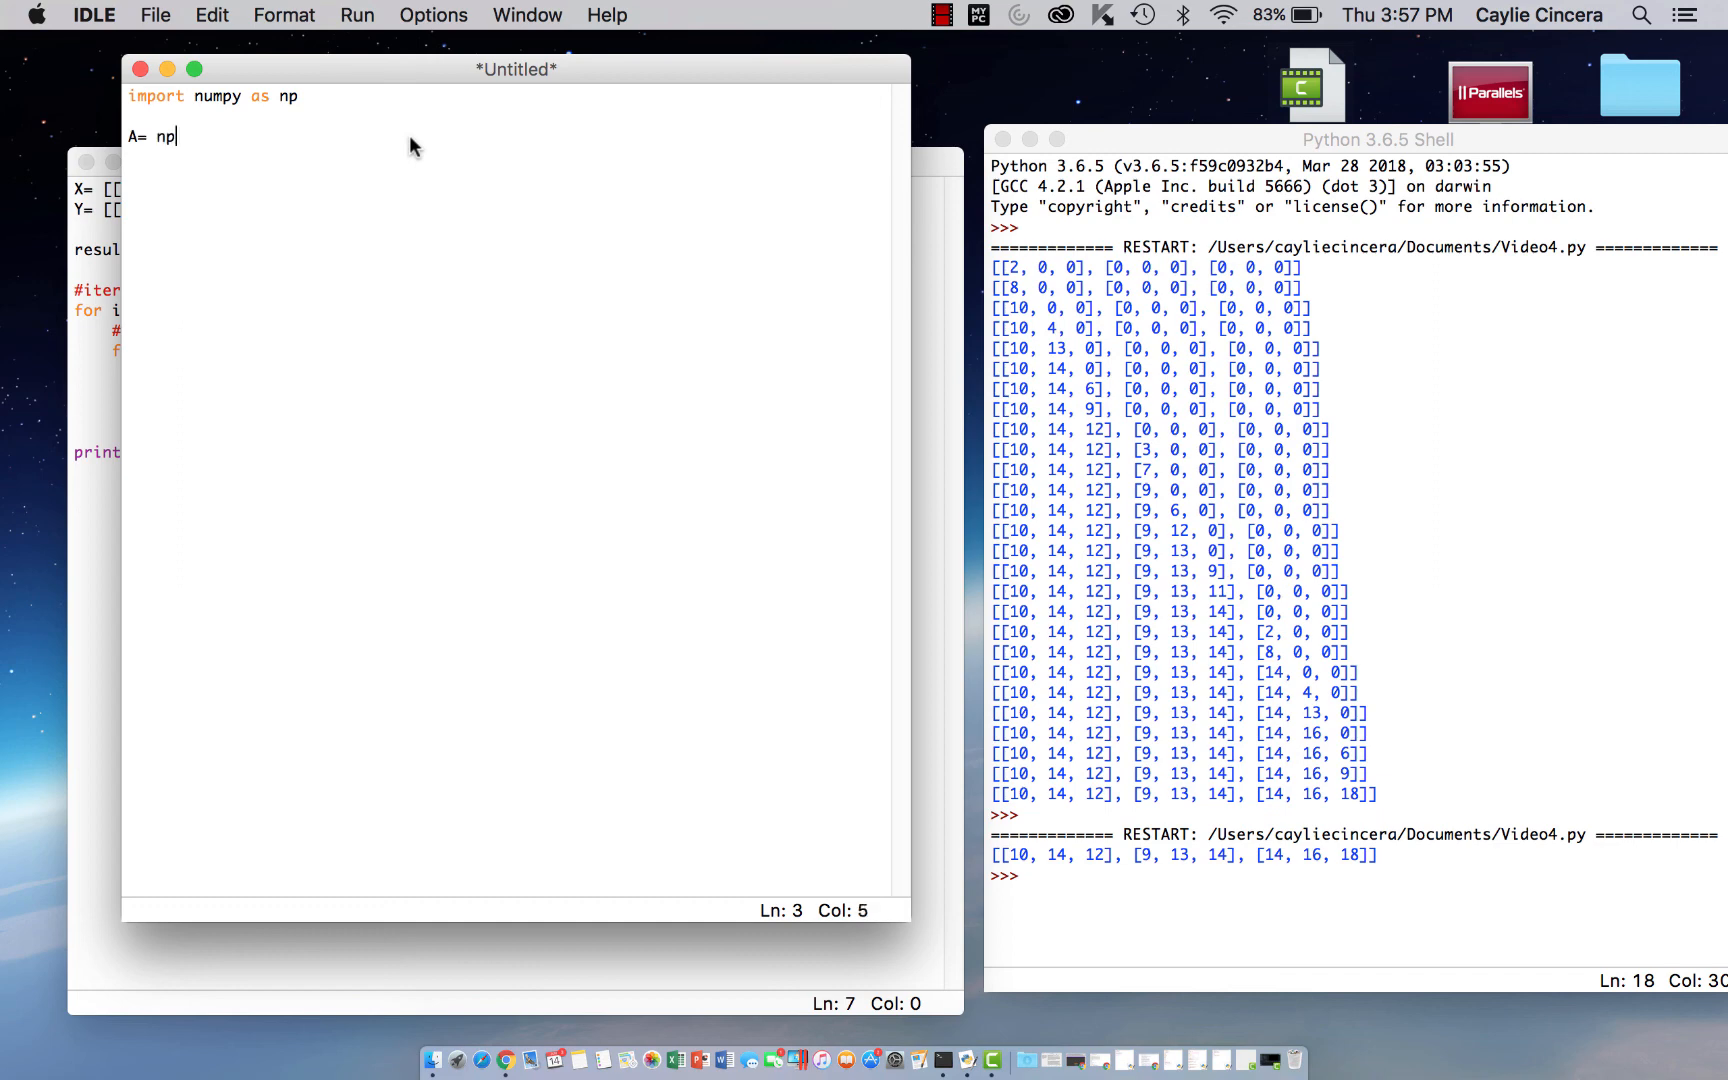
pyautogui.write('.arang')
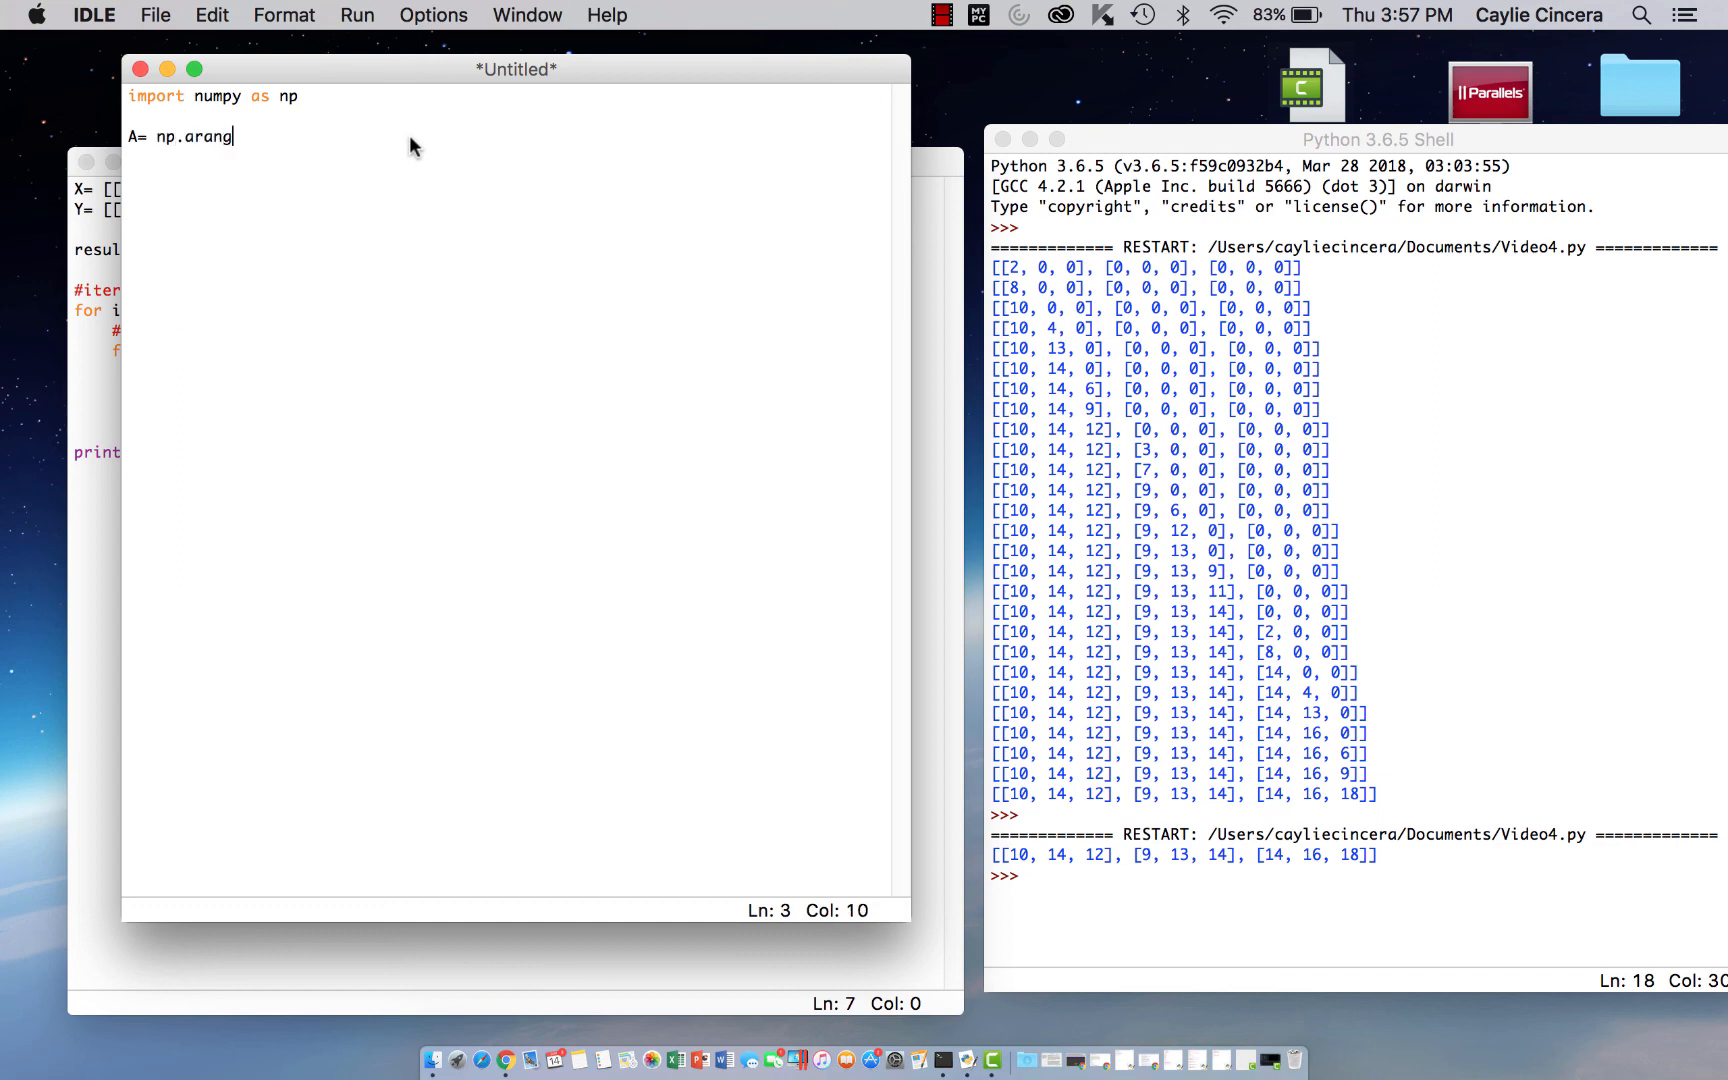
# Complete A = np.arange(12).reshape(3,4) as a 3×4 array
pyautogui.write('e(')
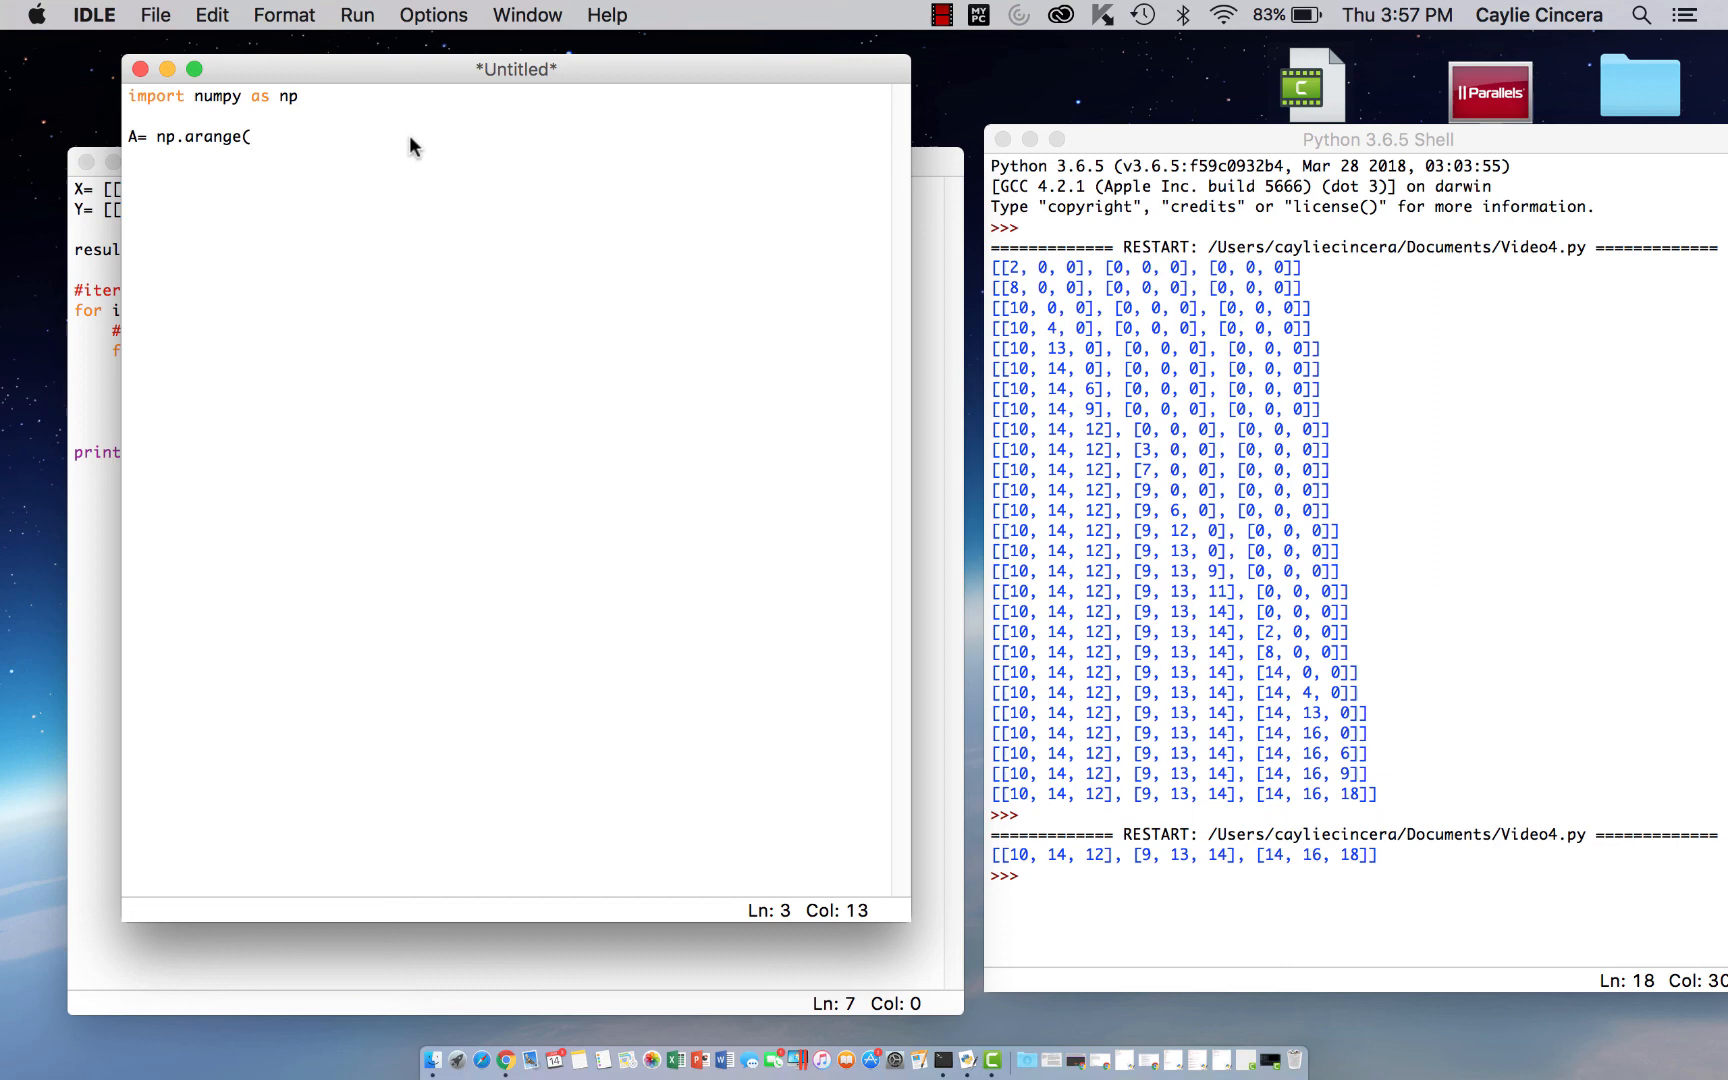
pyautogui.write('12)')
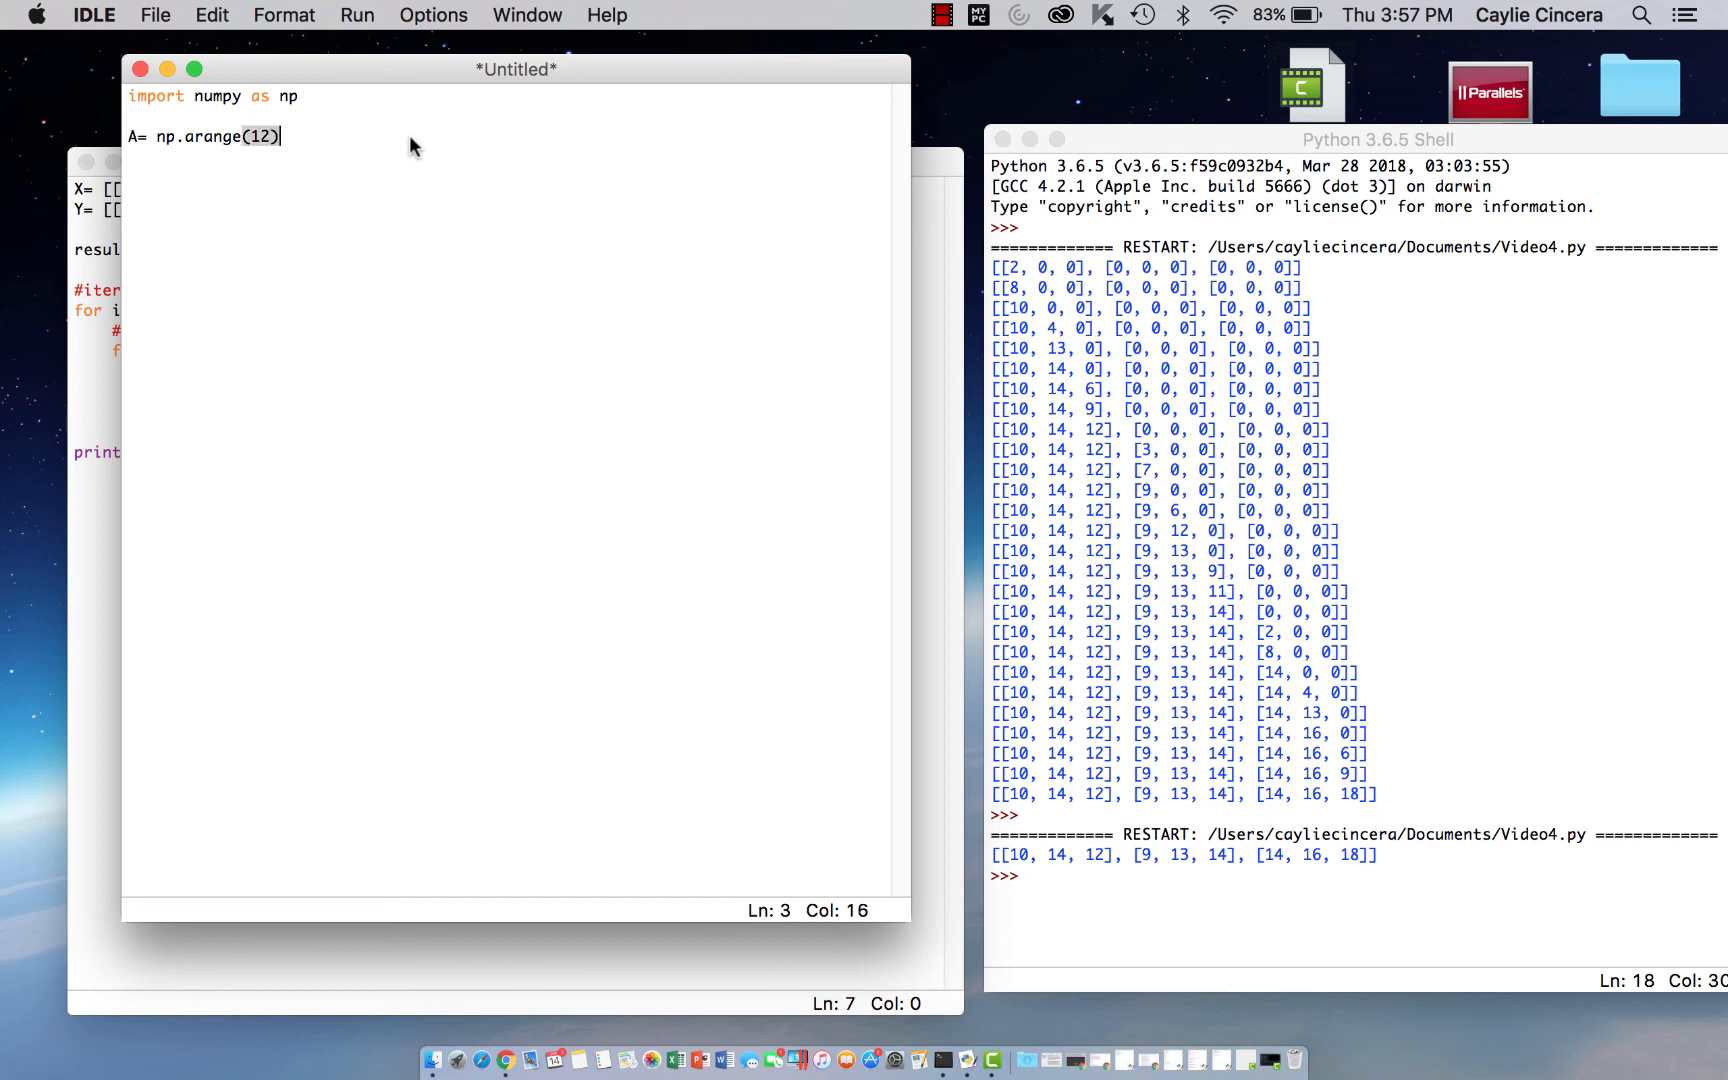
pyautogui.write('.')
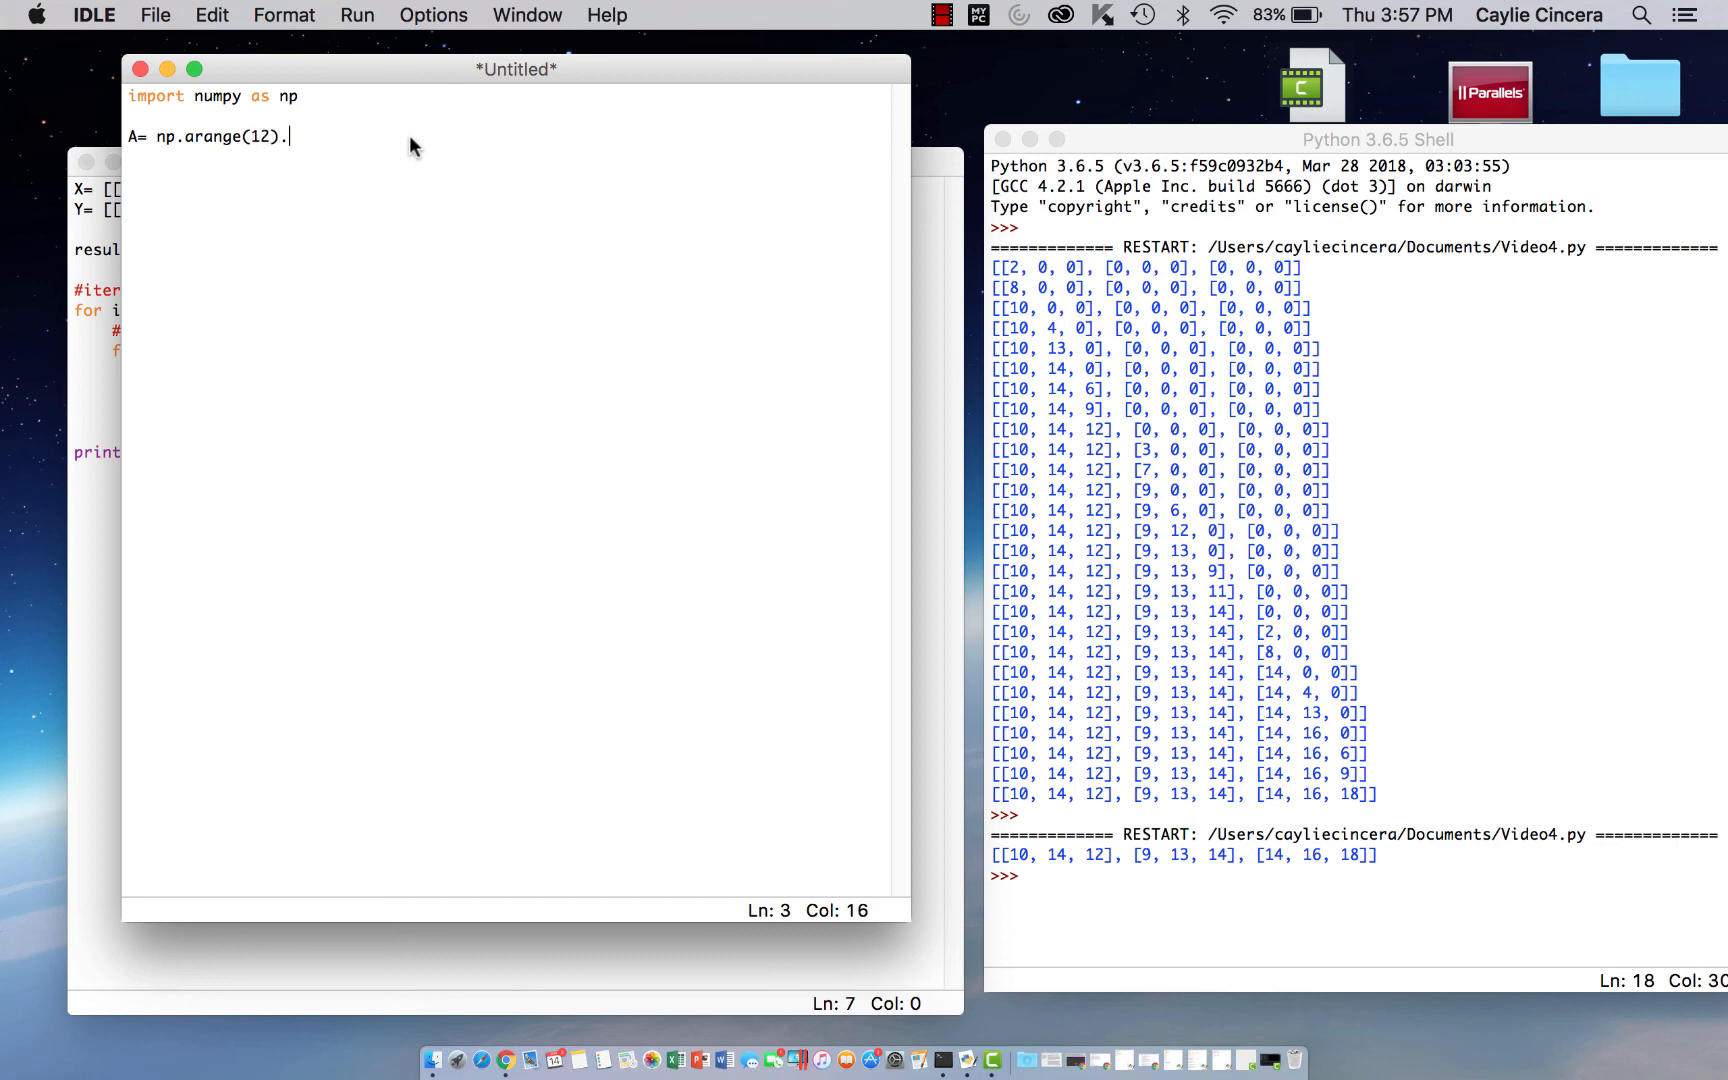
pyautogui.write('reshape')
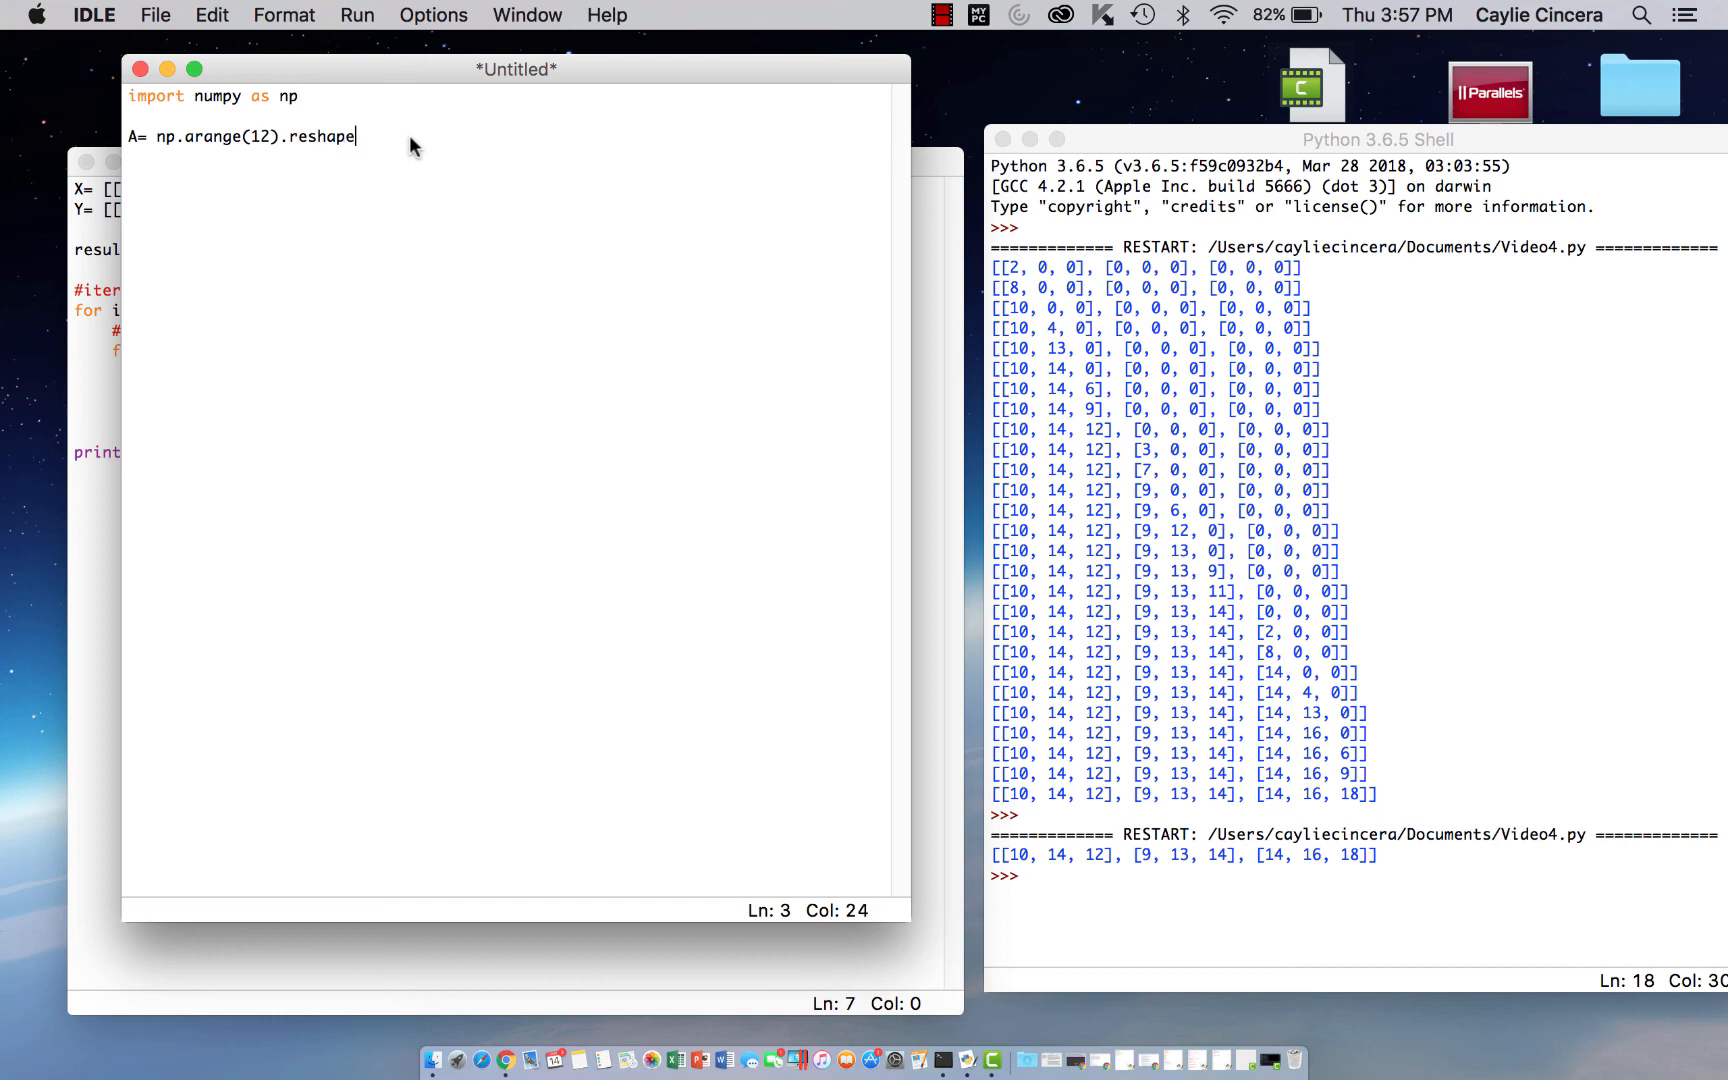
pyautogui.write('(3,4')
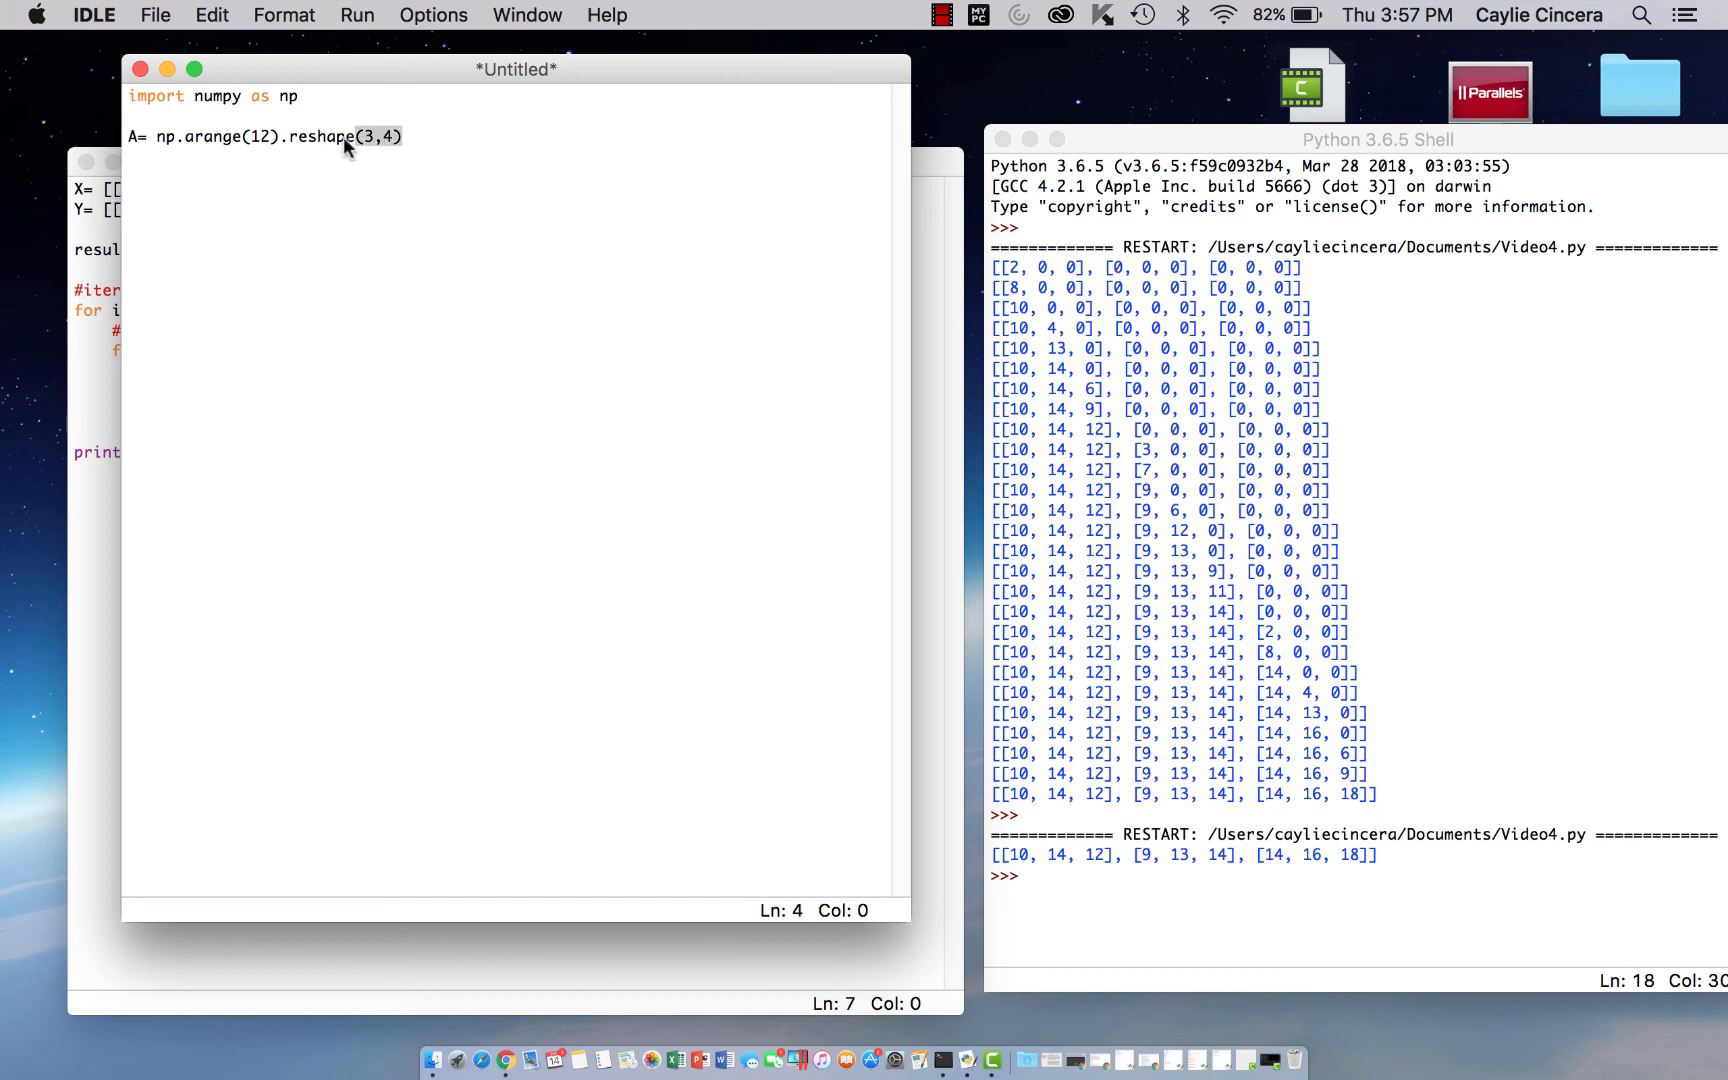
pyautogui.click(292, 136)
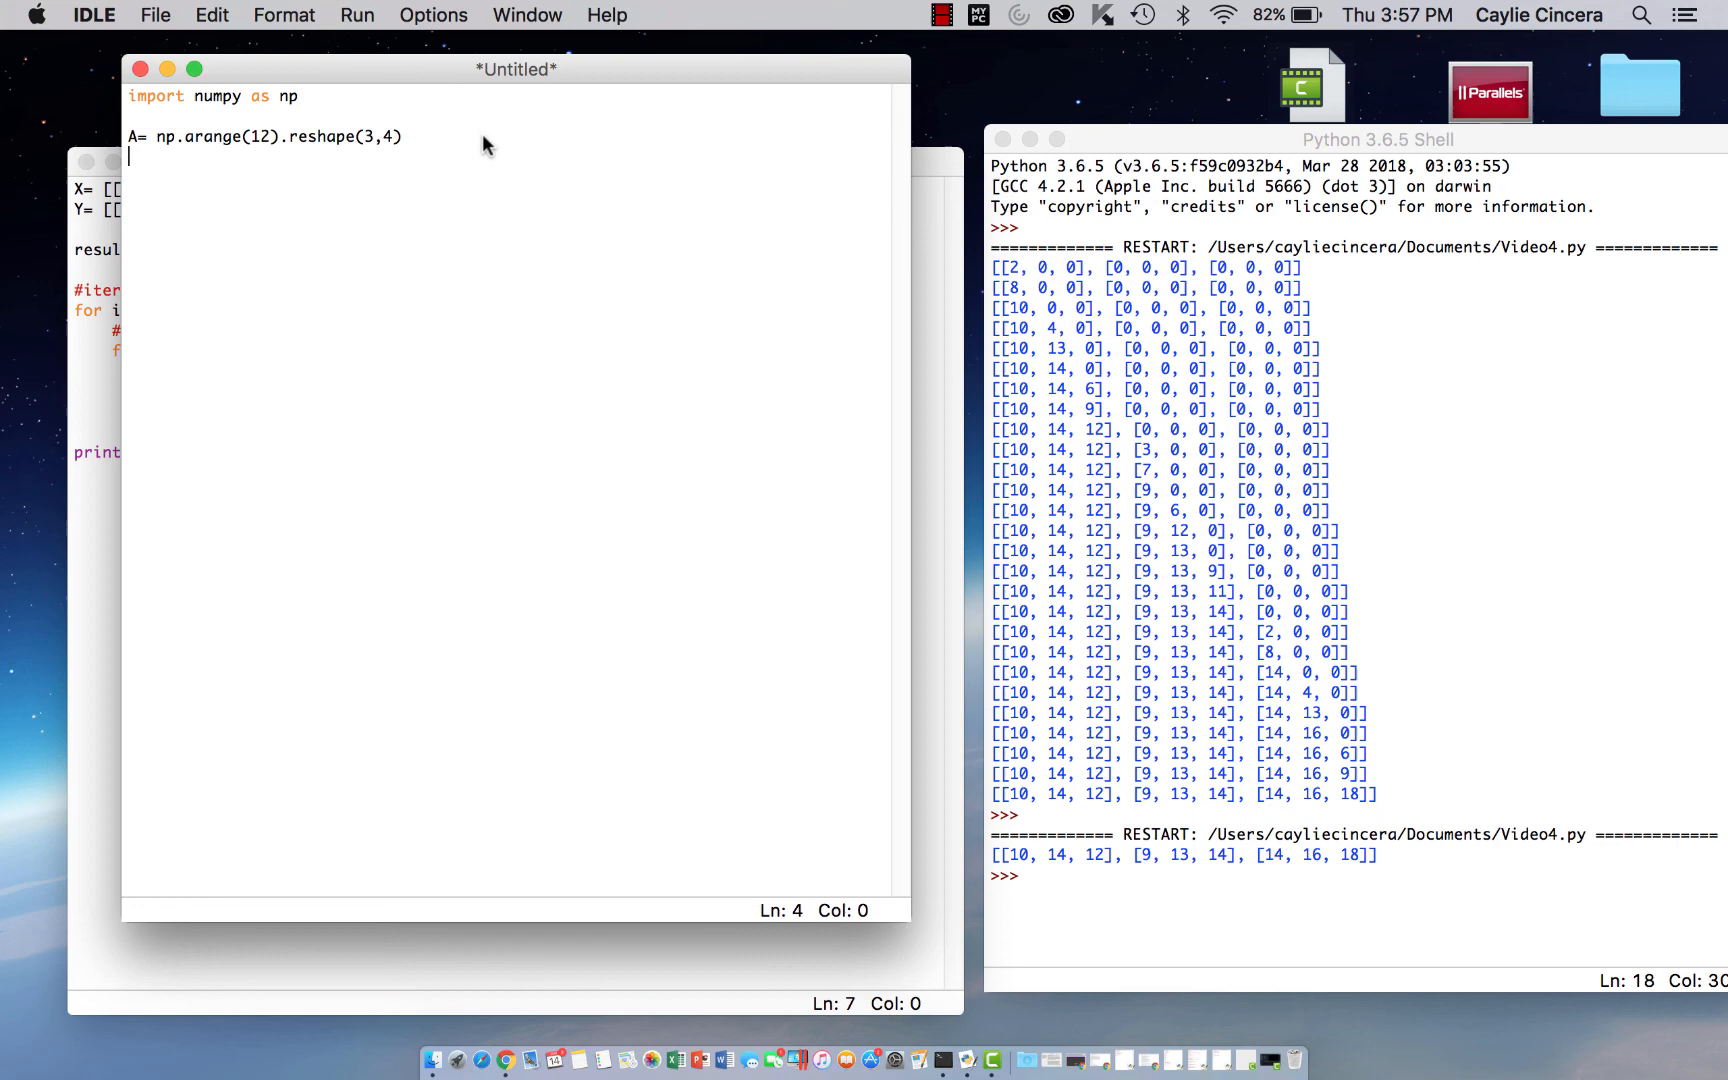
# Define B as np.arange(14) and begin C with np.array
pyautogui.write('B= np')
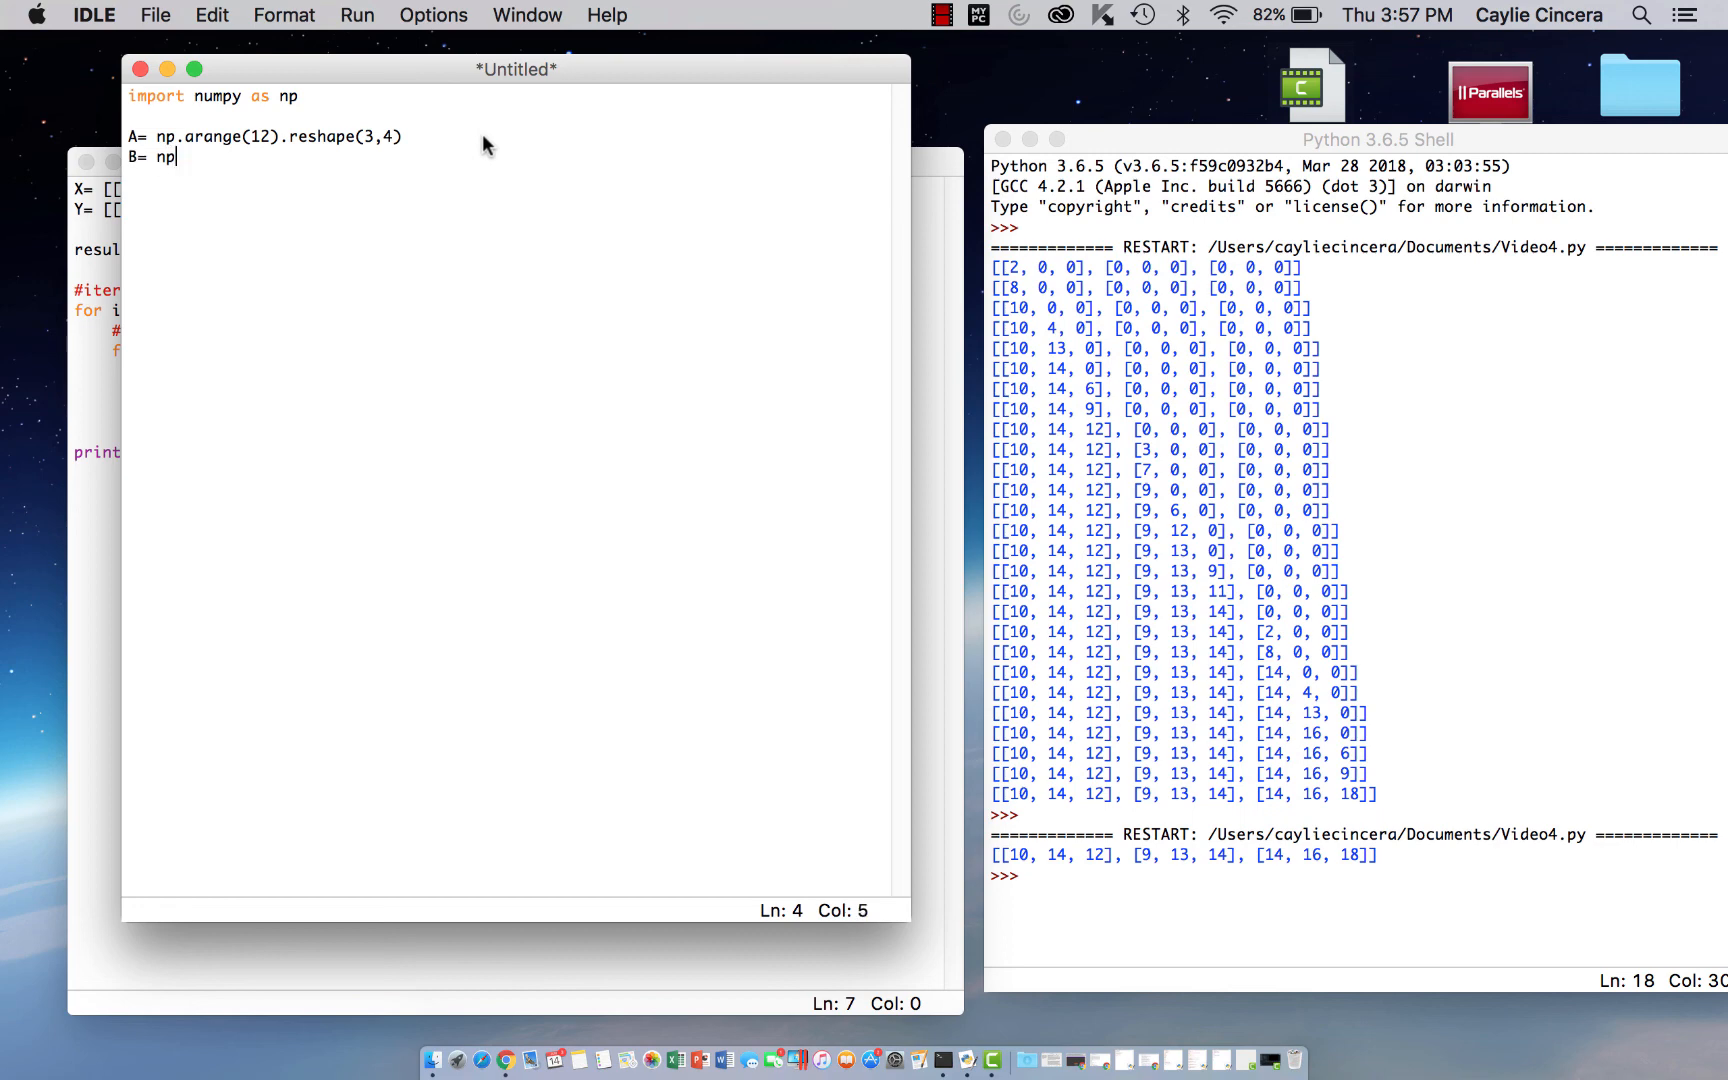
pyautogui.write('.arange(')
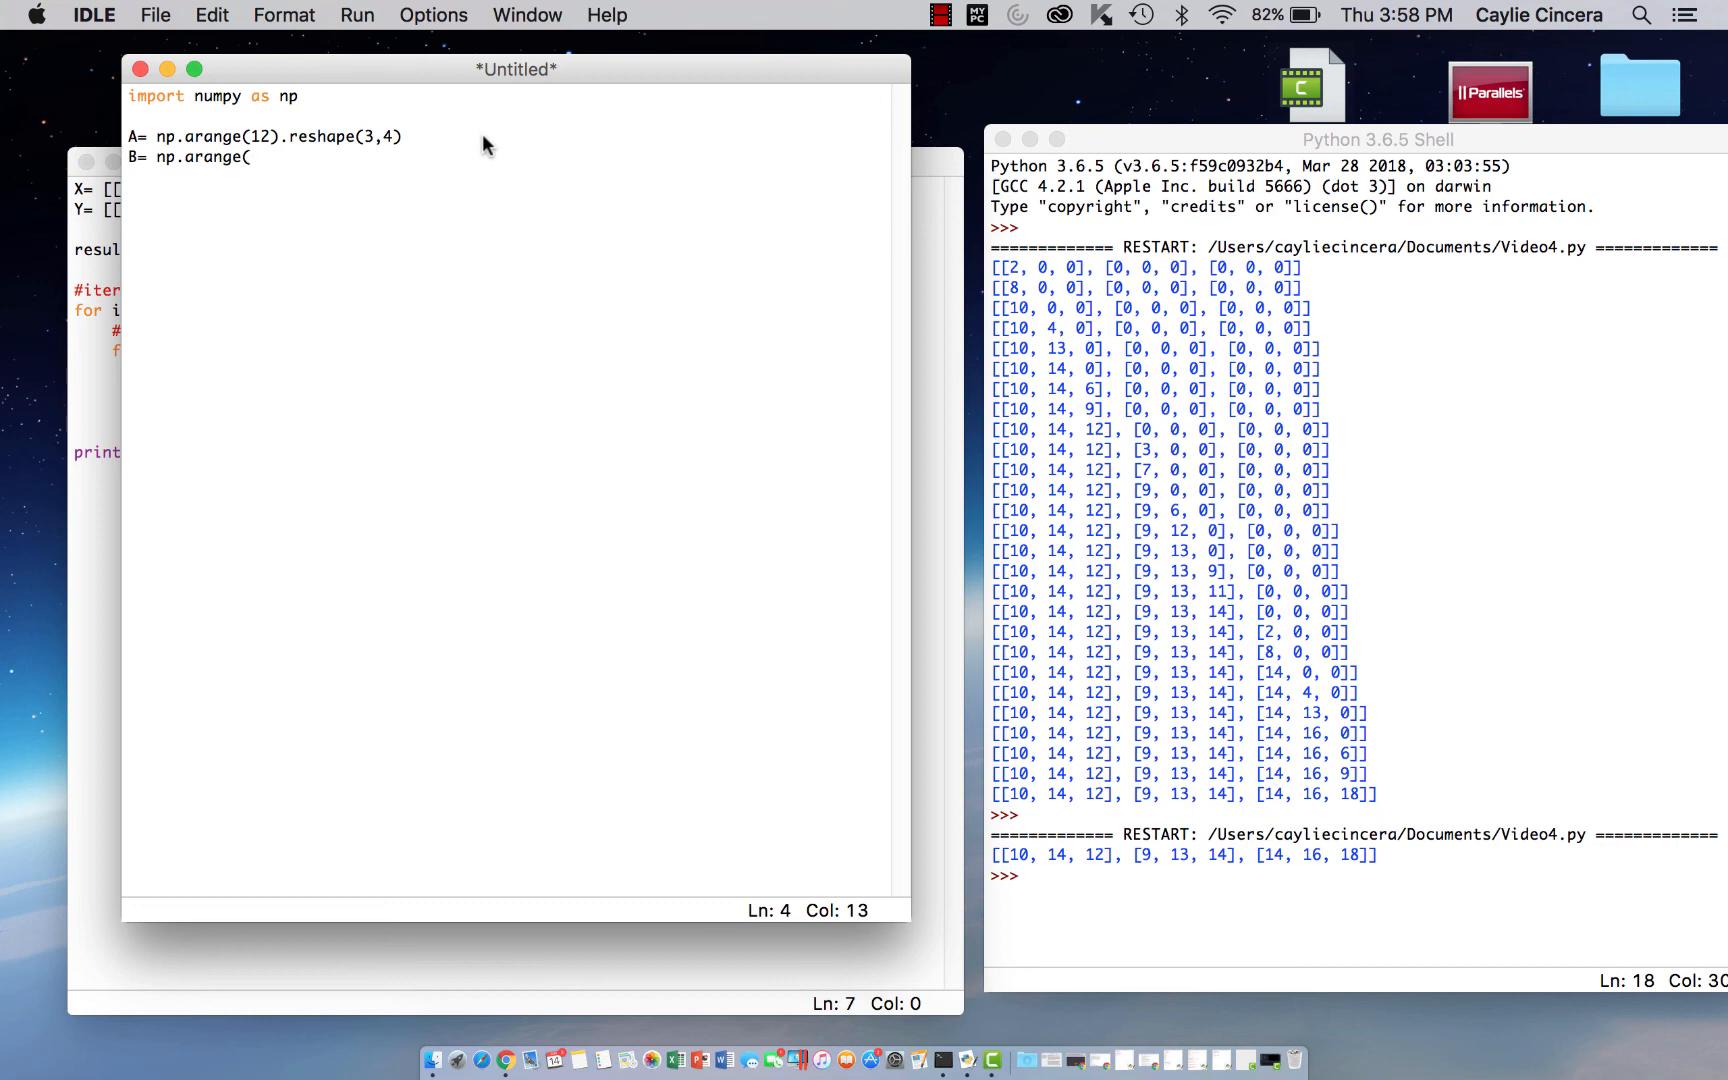
pyautogui.write('14')
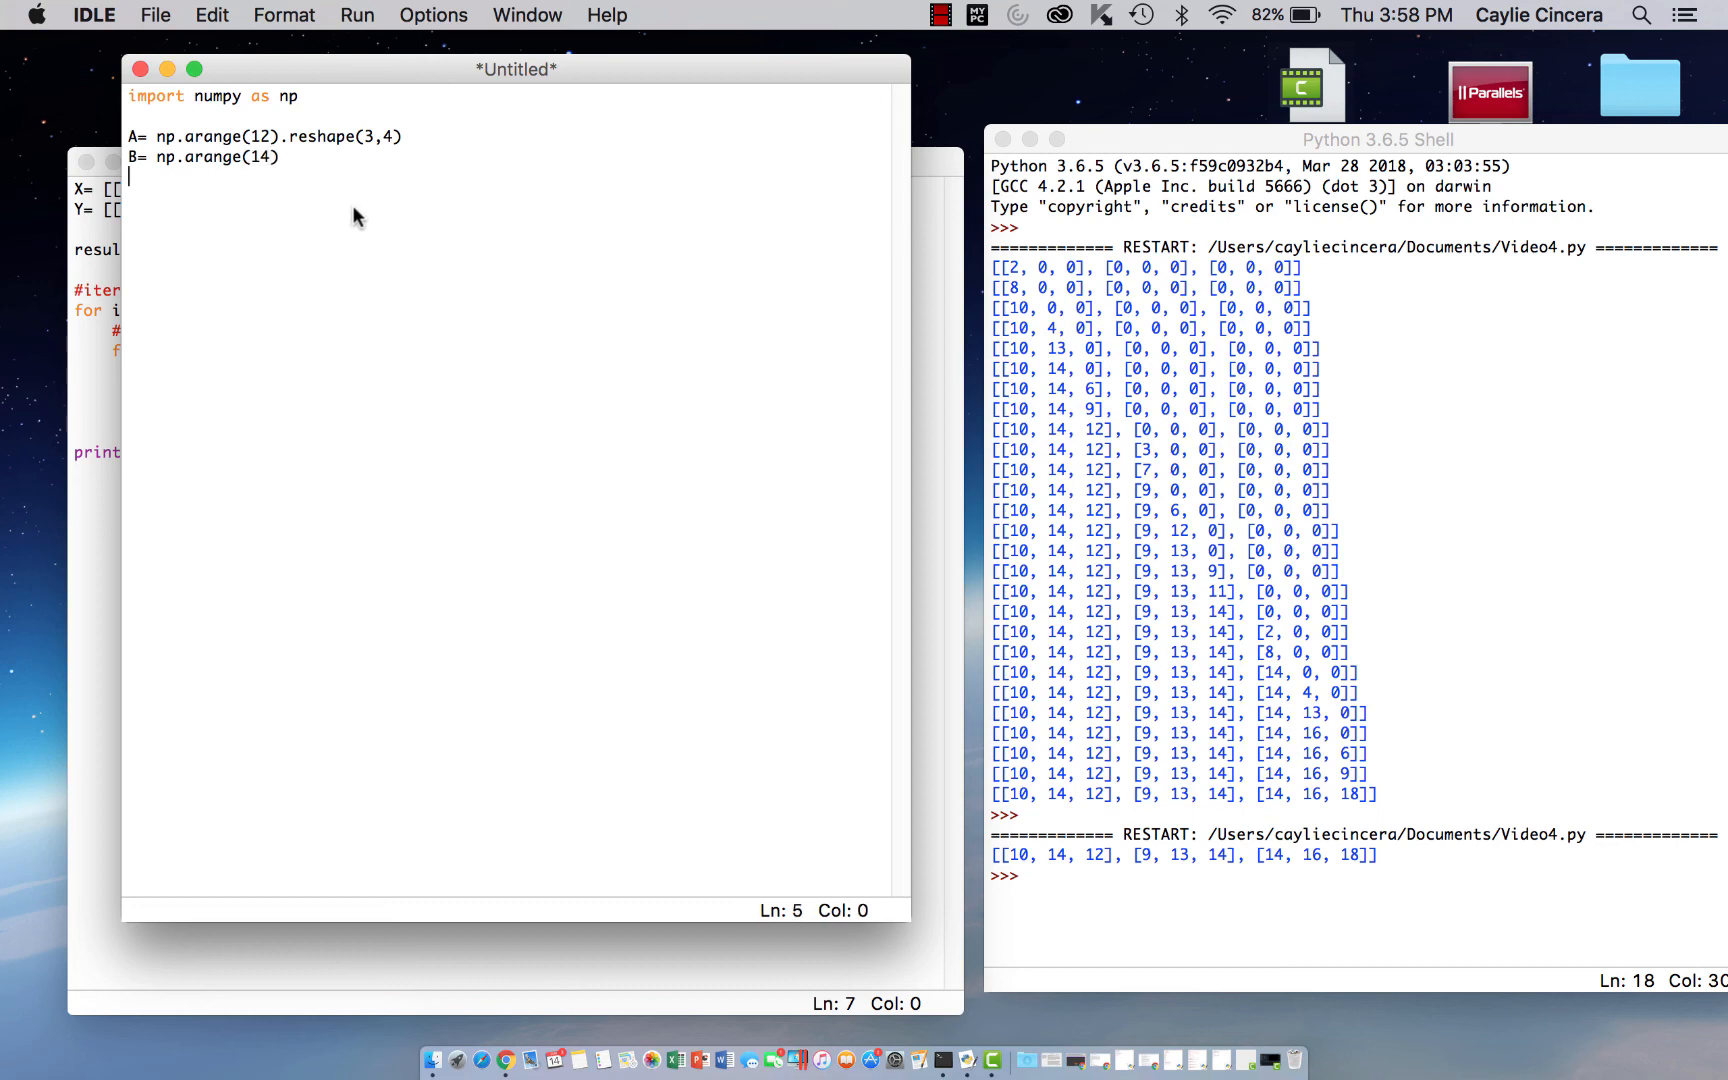
pyautogui.write('C= np.')
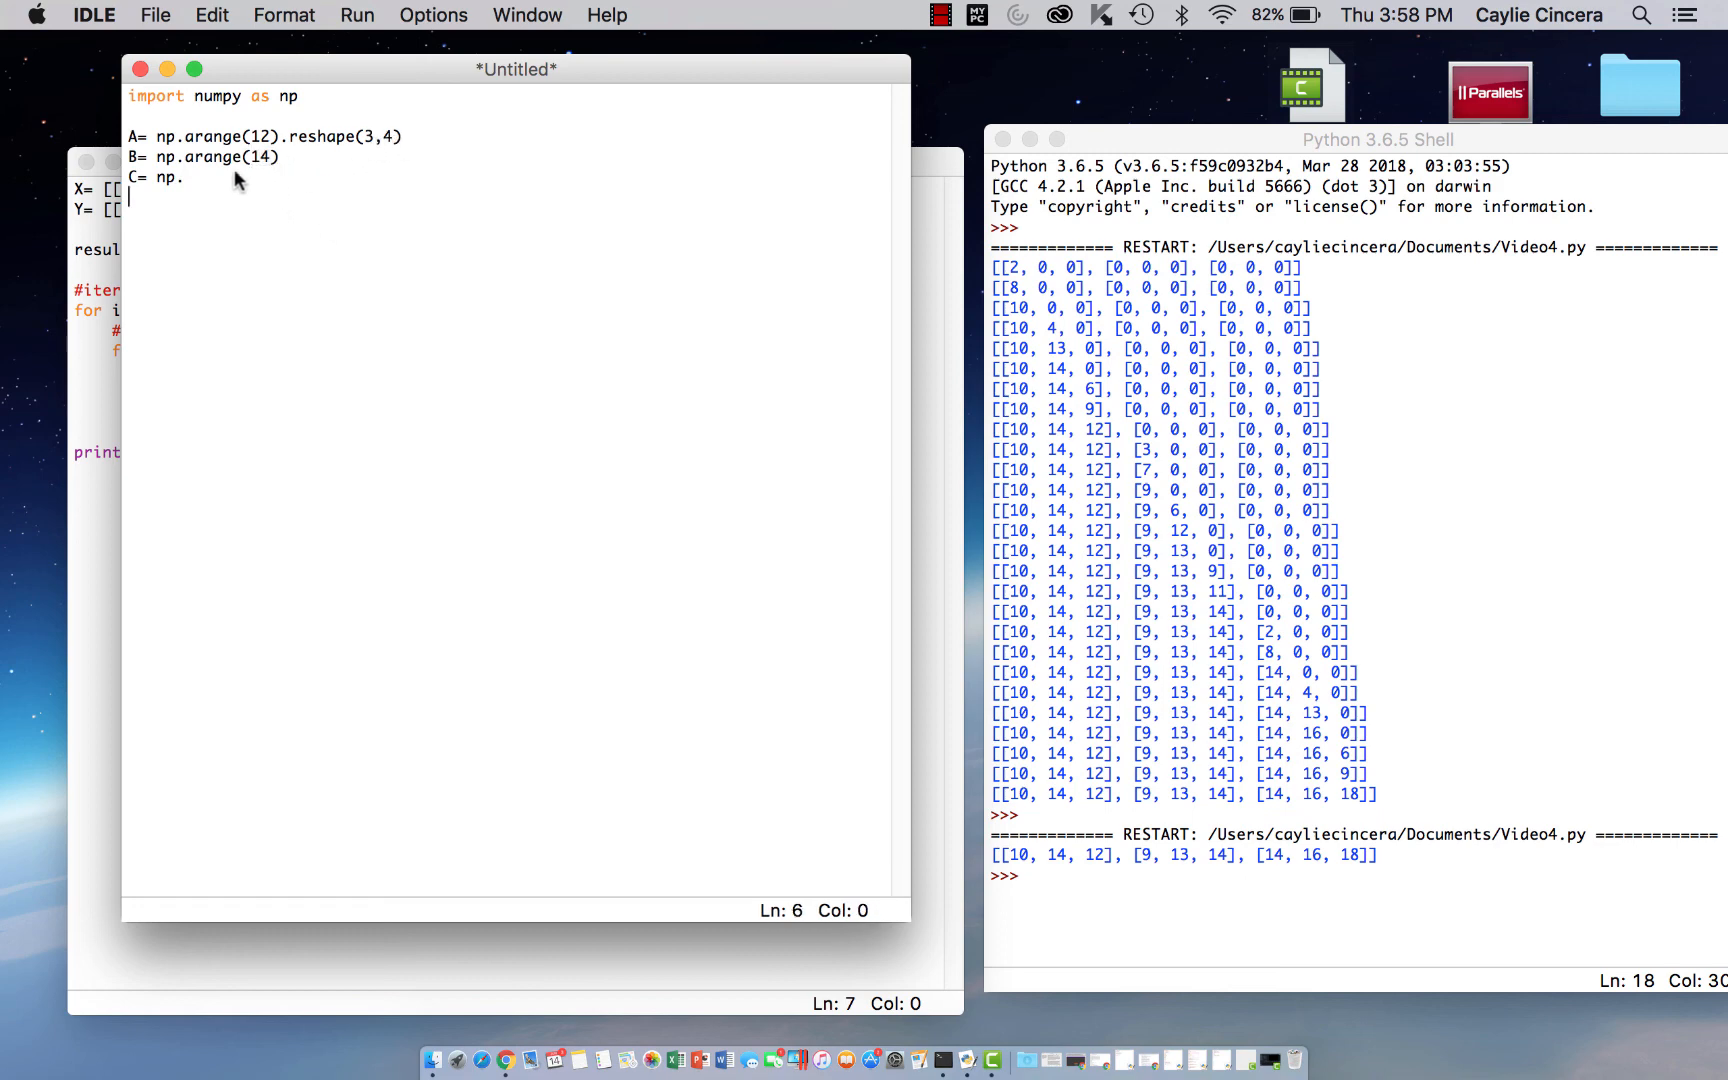
pyautogui.write('a')
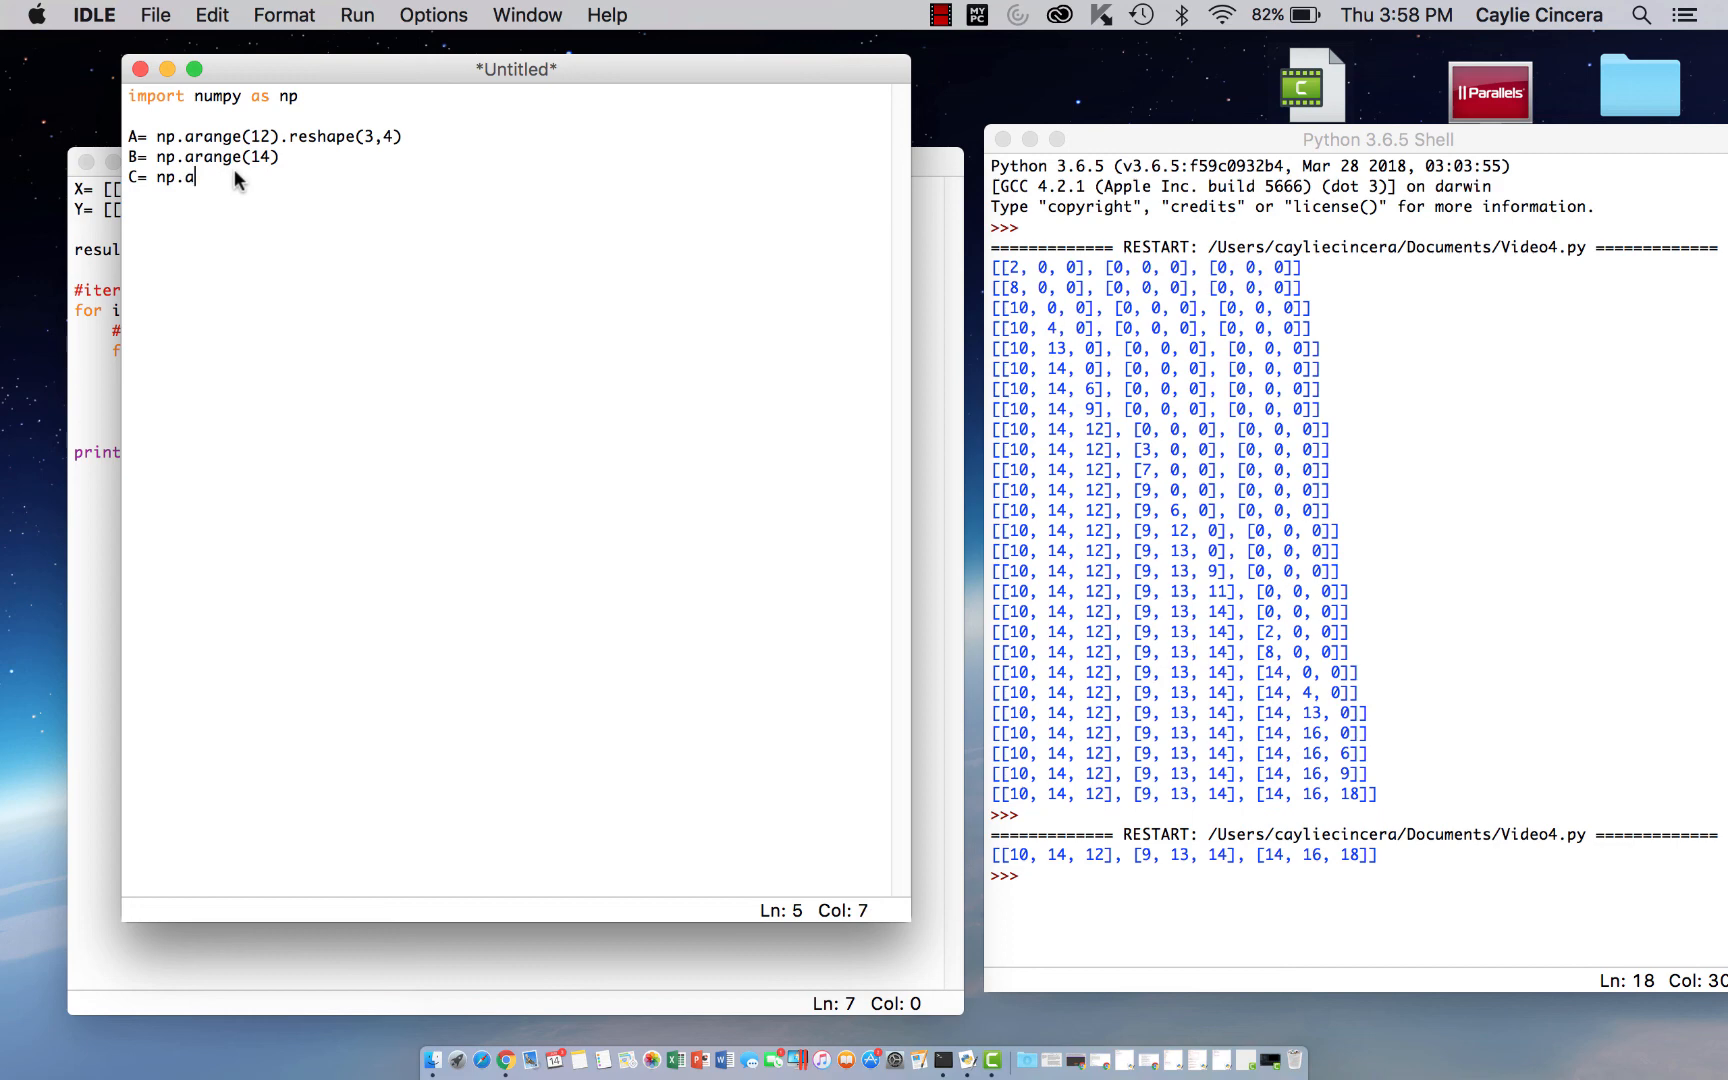
pyautogui.write('rray')
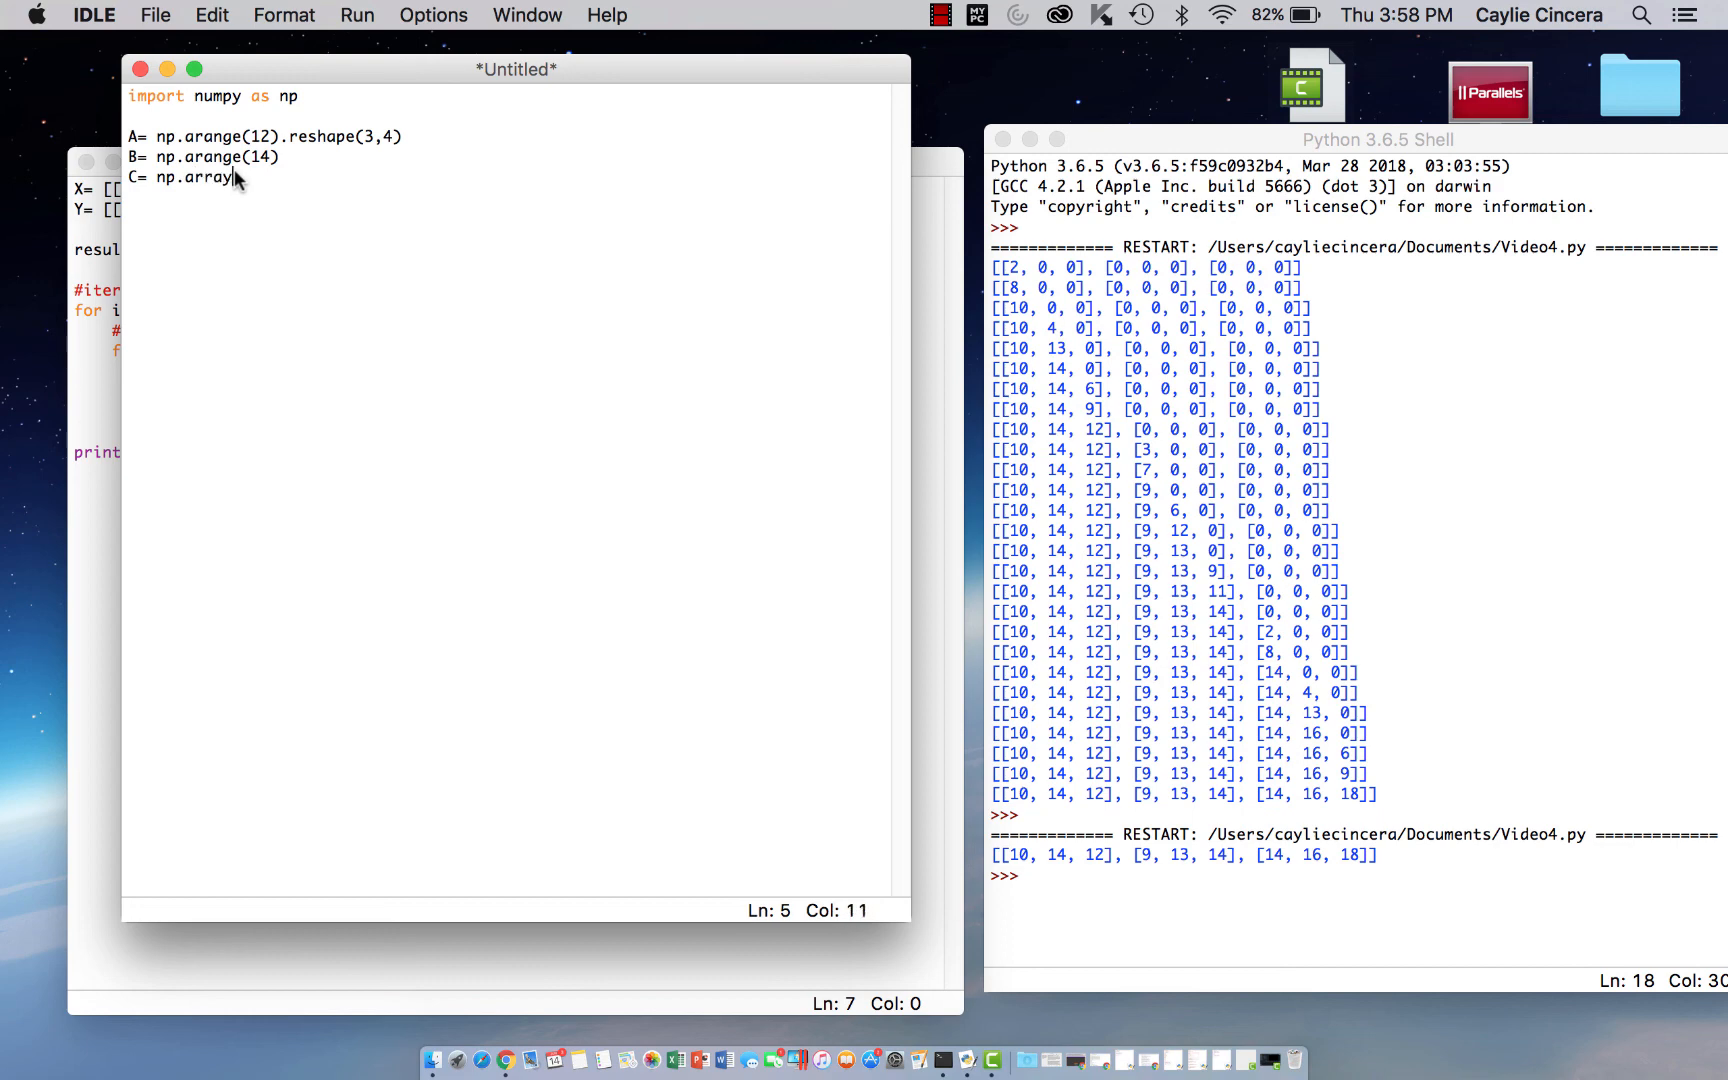
# Complete C as np.array([[2,3,4],[3,4,4]])
pyautogui.write('([')
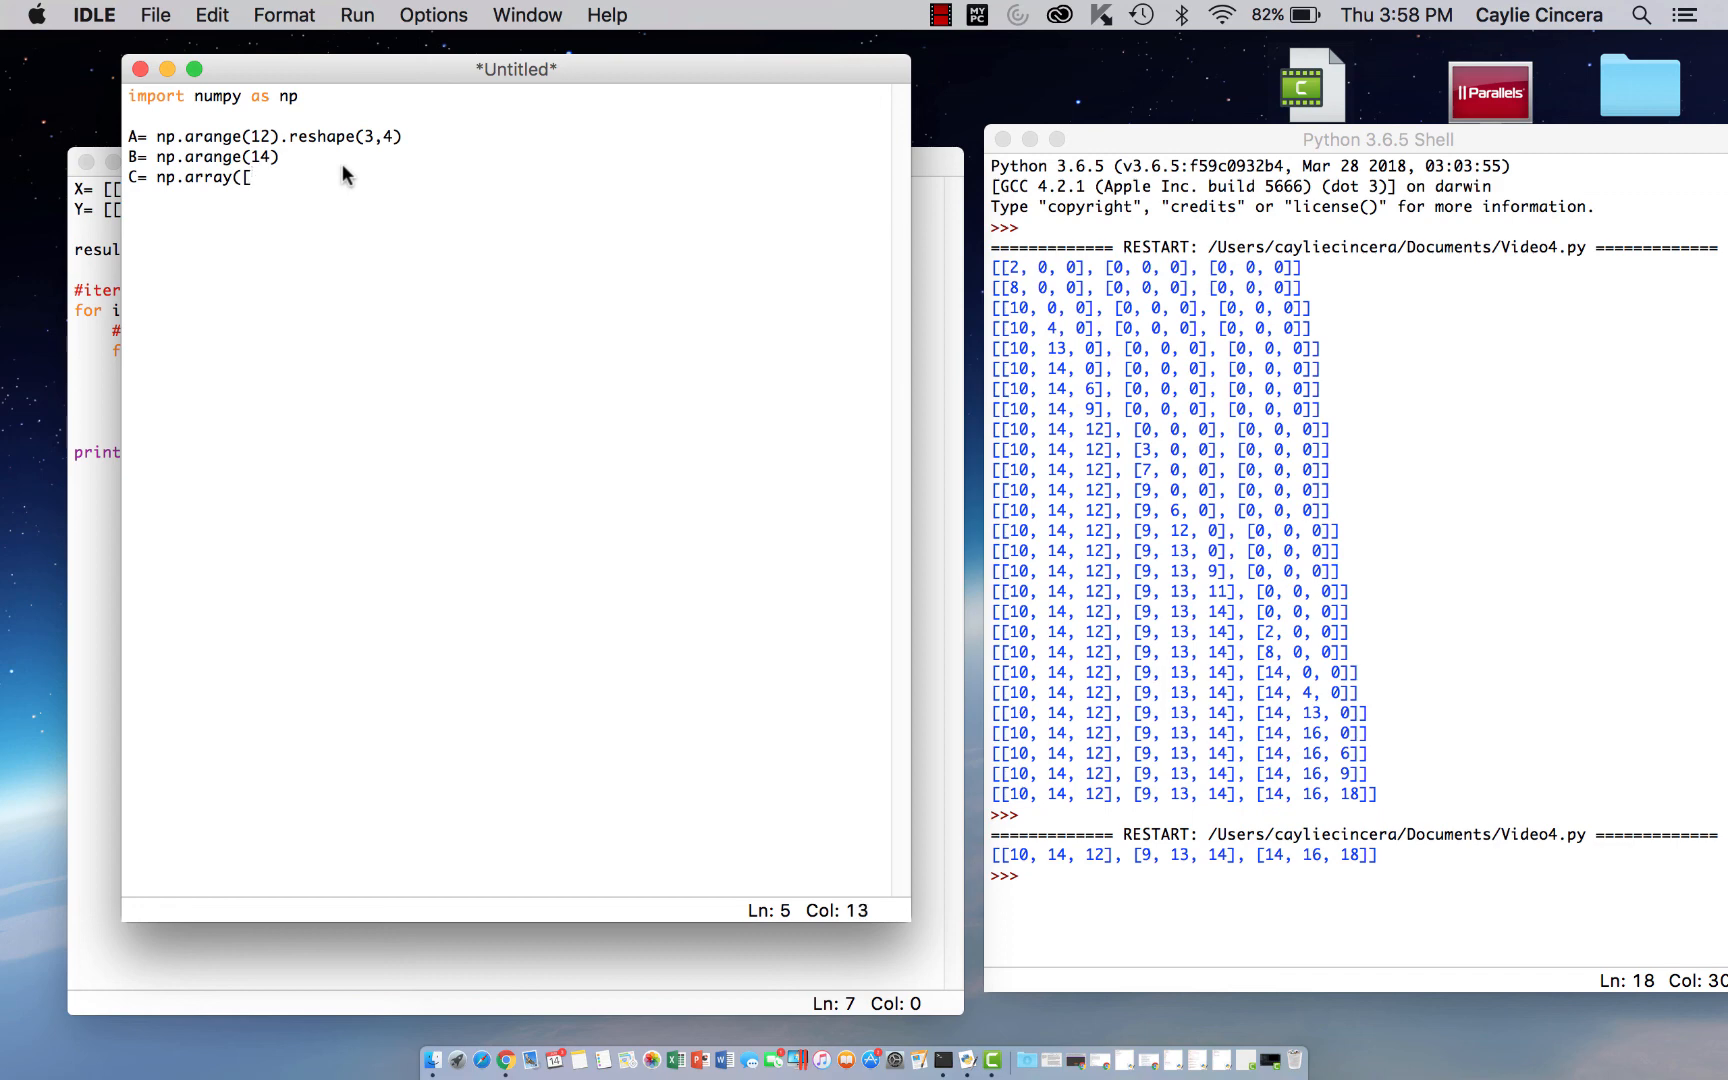
pyautogui.write('{')
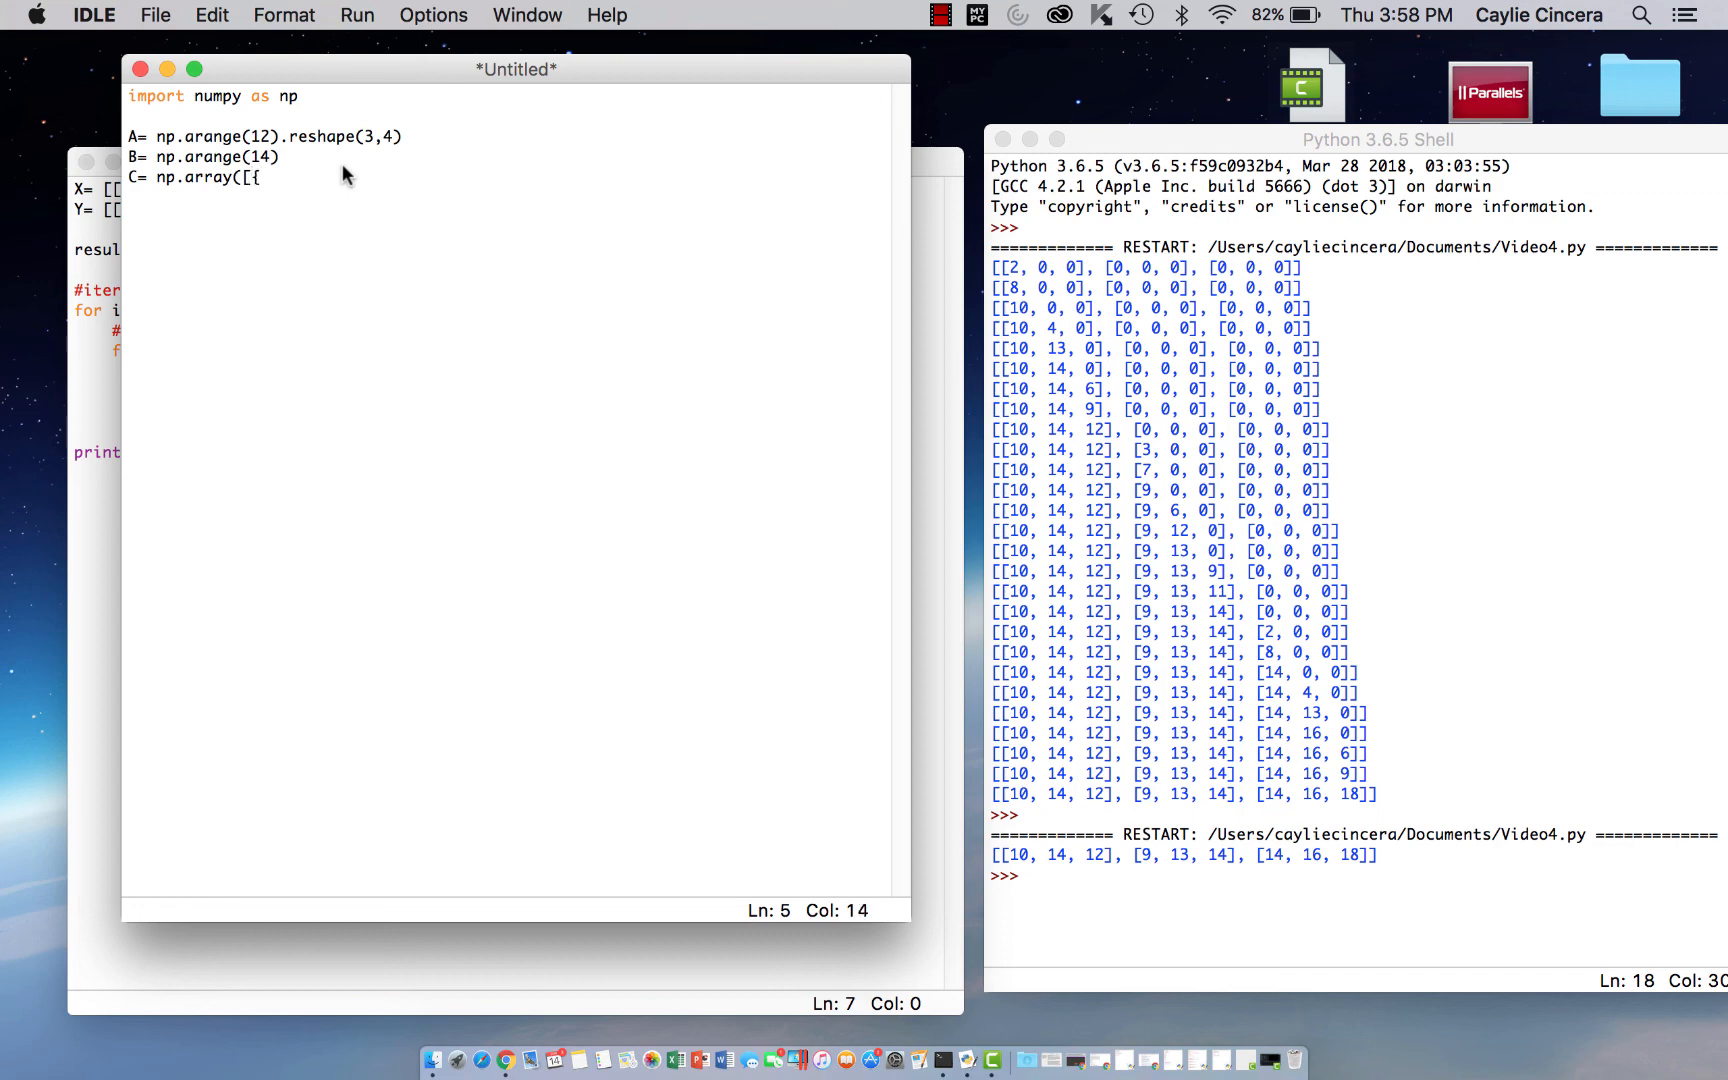
pyautogui.write('[,')
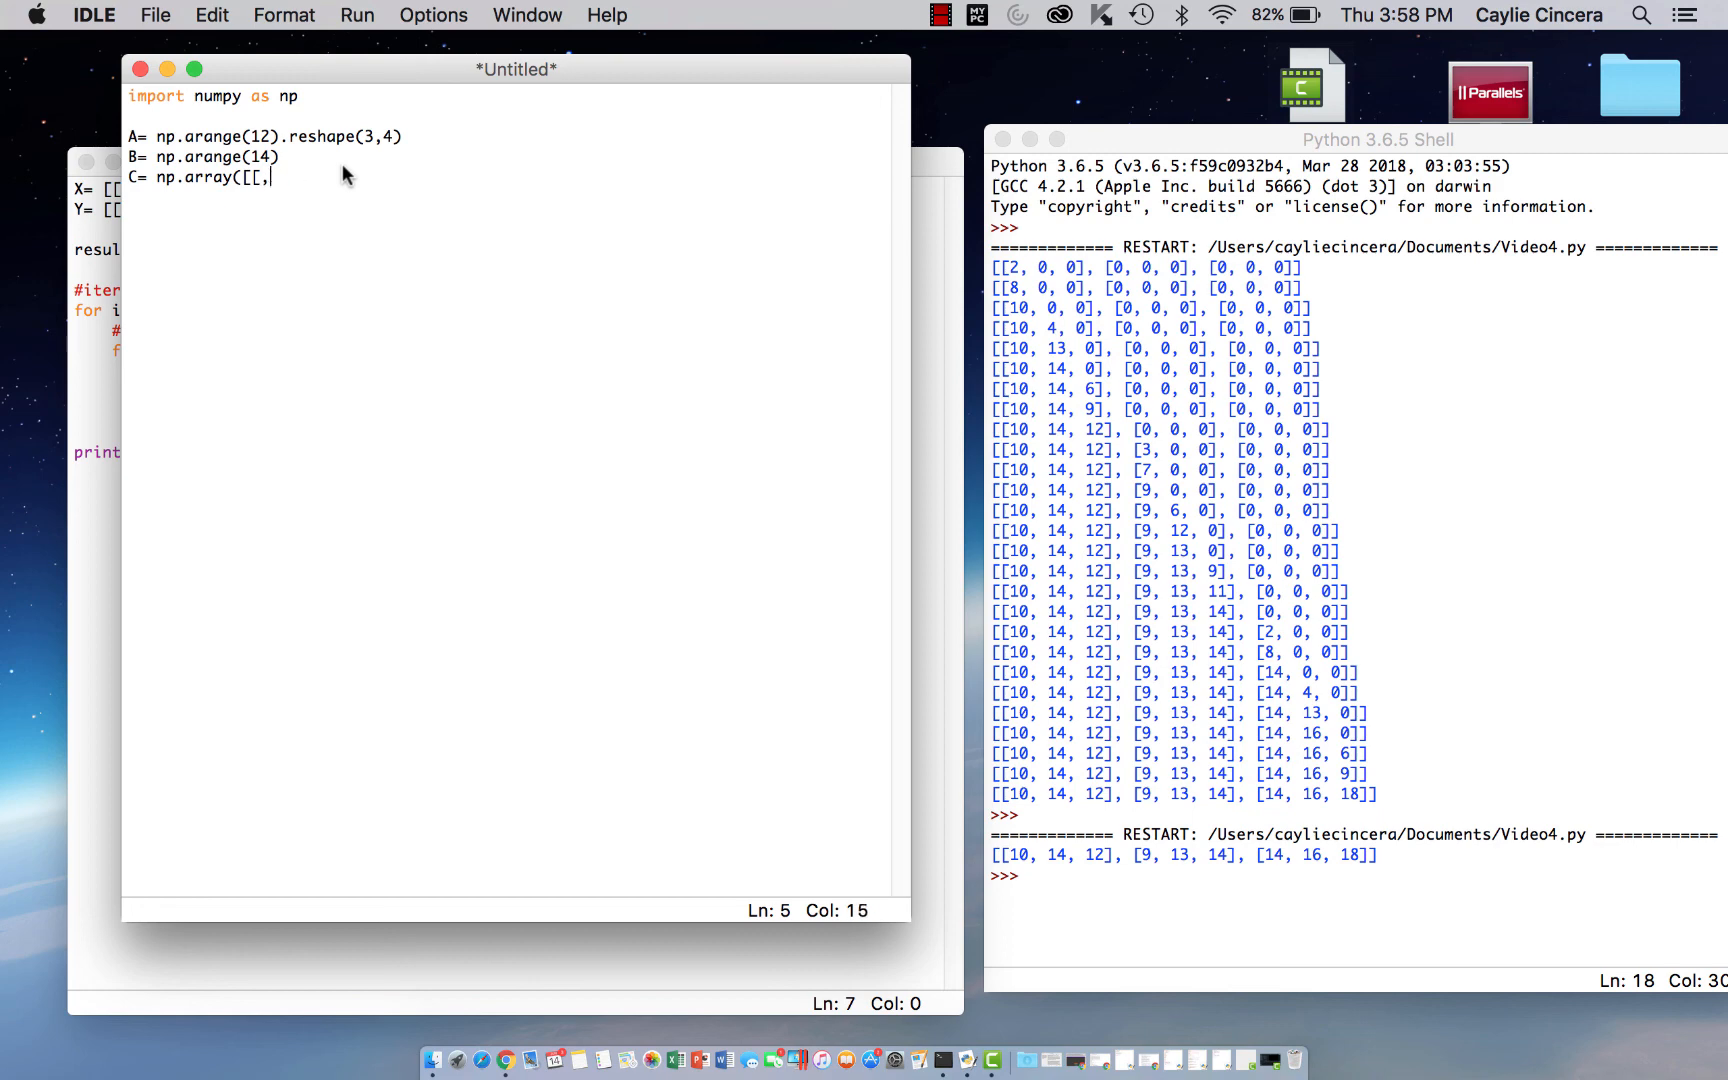
pyautogui.write('2,3,4],2,3,')
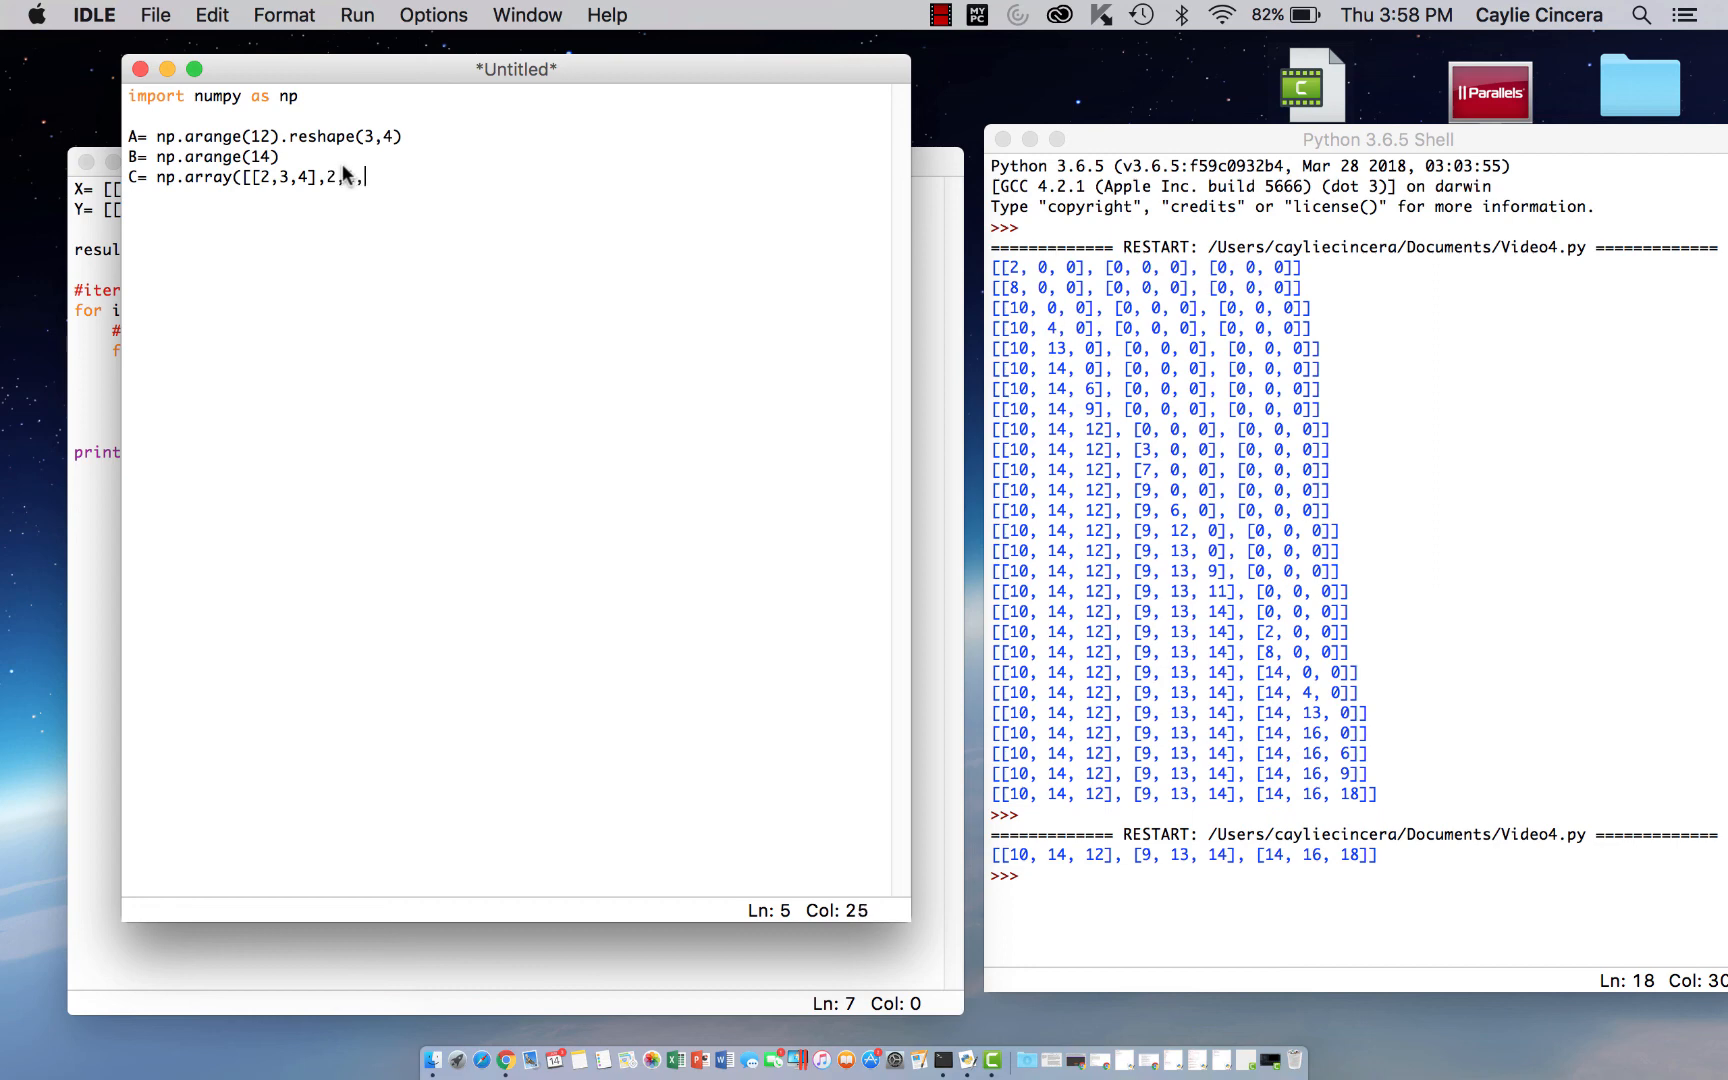
pyautogui.write('[3,4,')
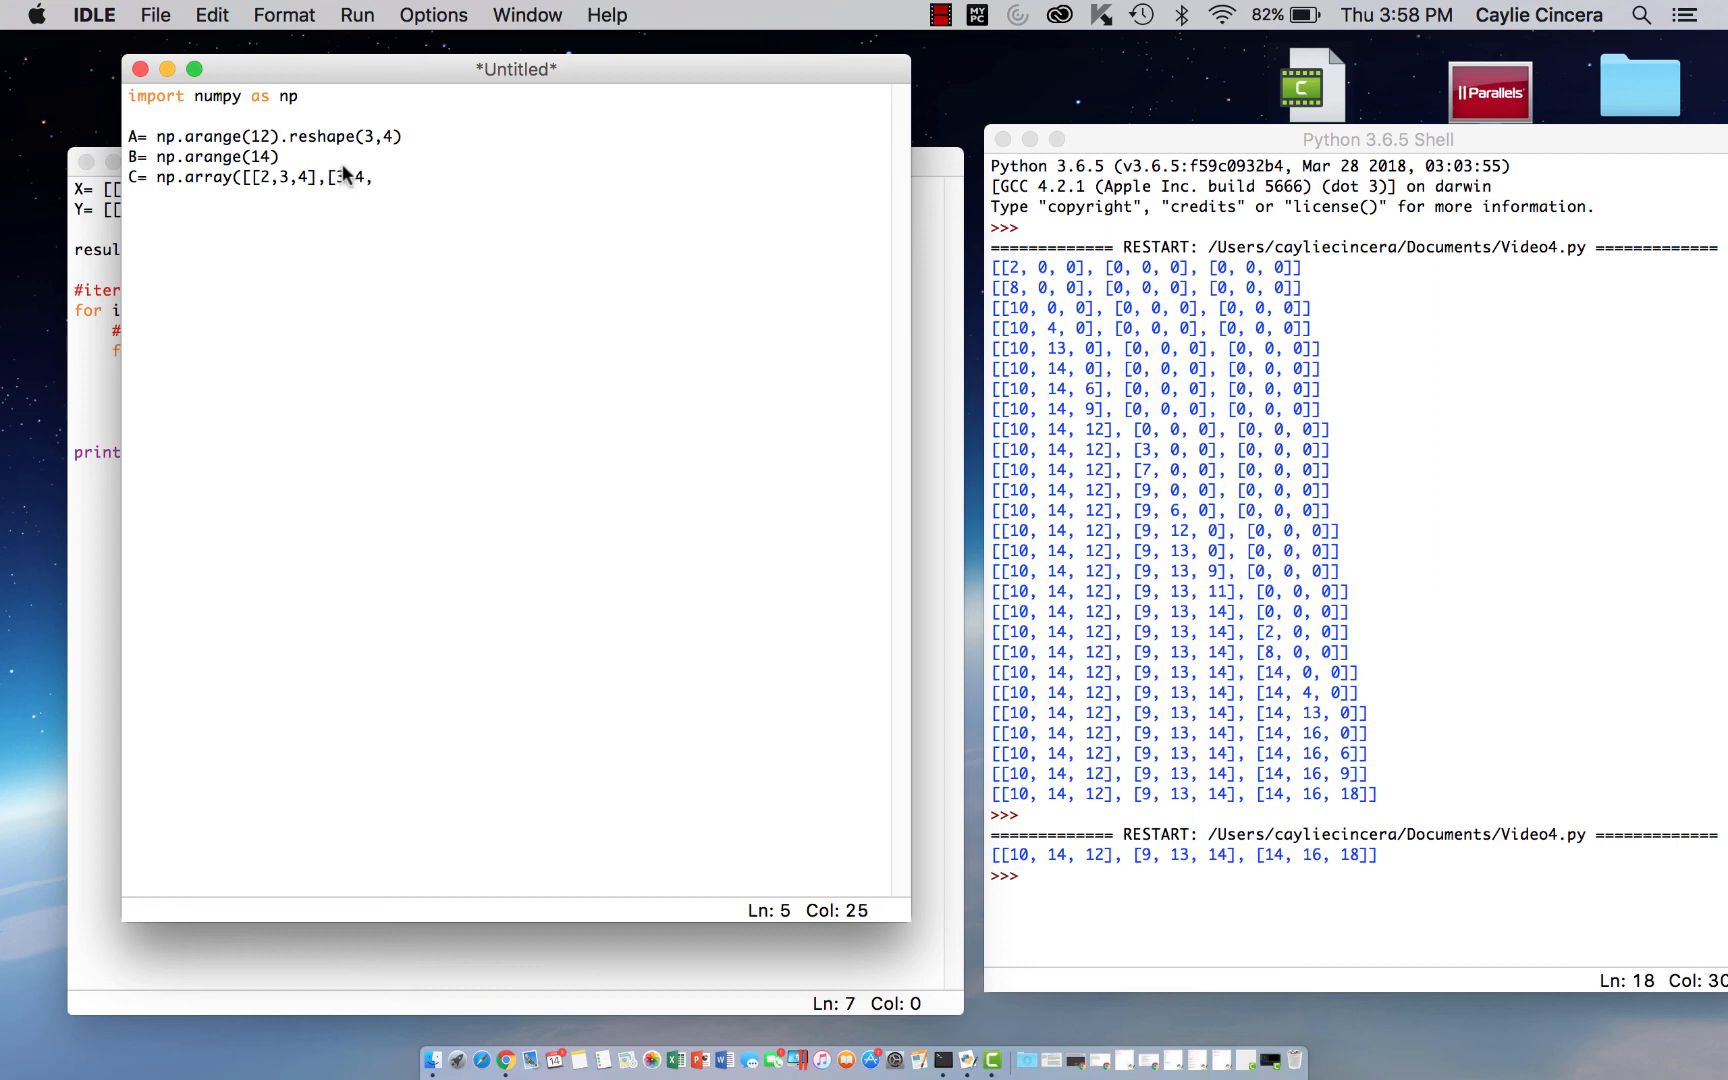
pyautogui.write('4')
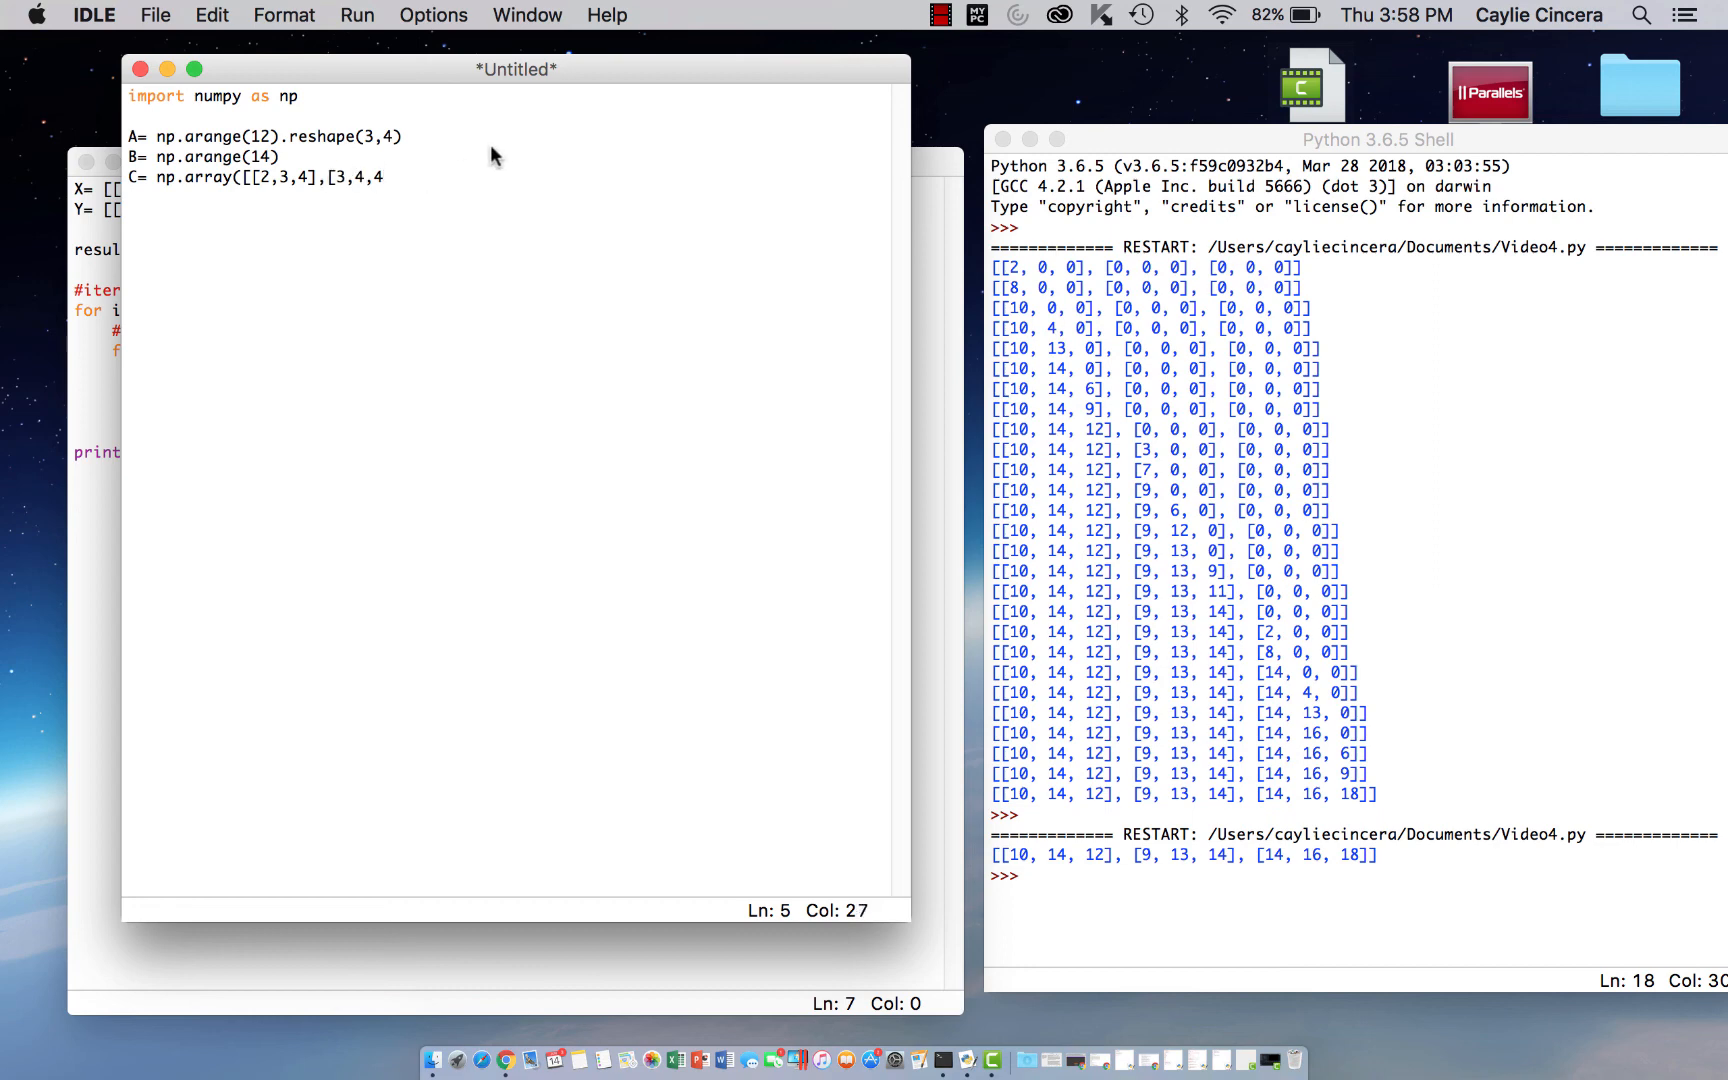
pyautogui.write('])')
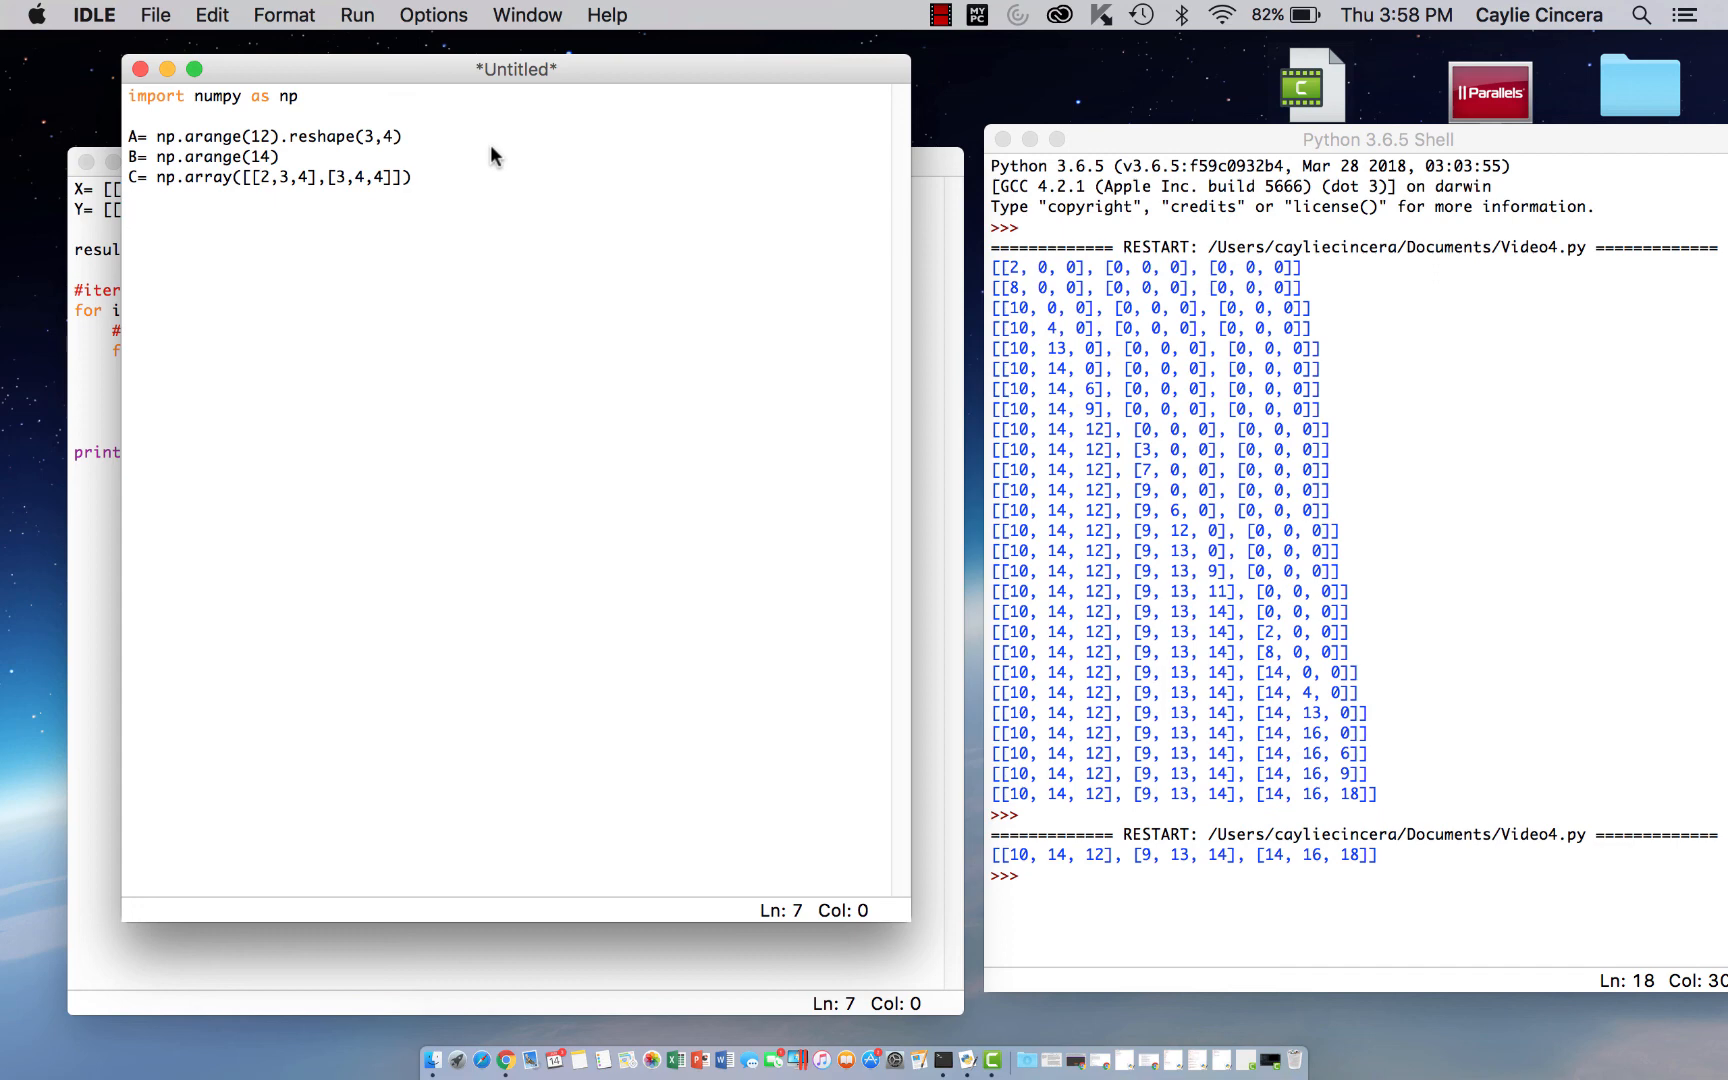
# Write the line D= np.matmul(A,C) computing the matrix product of A and C
pyautogui.write('D=')
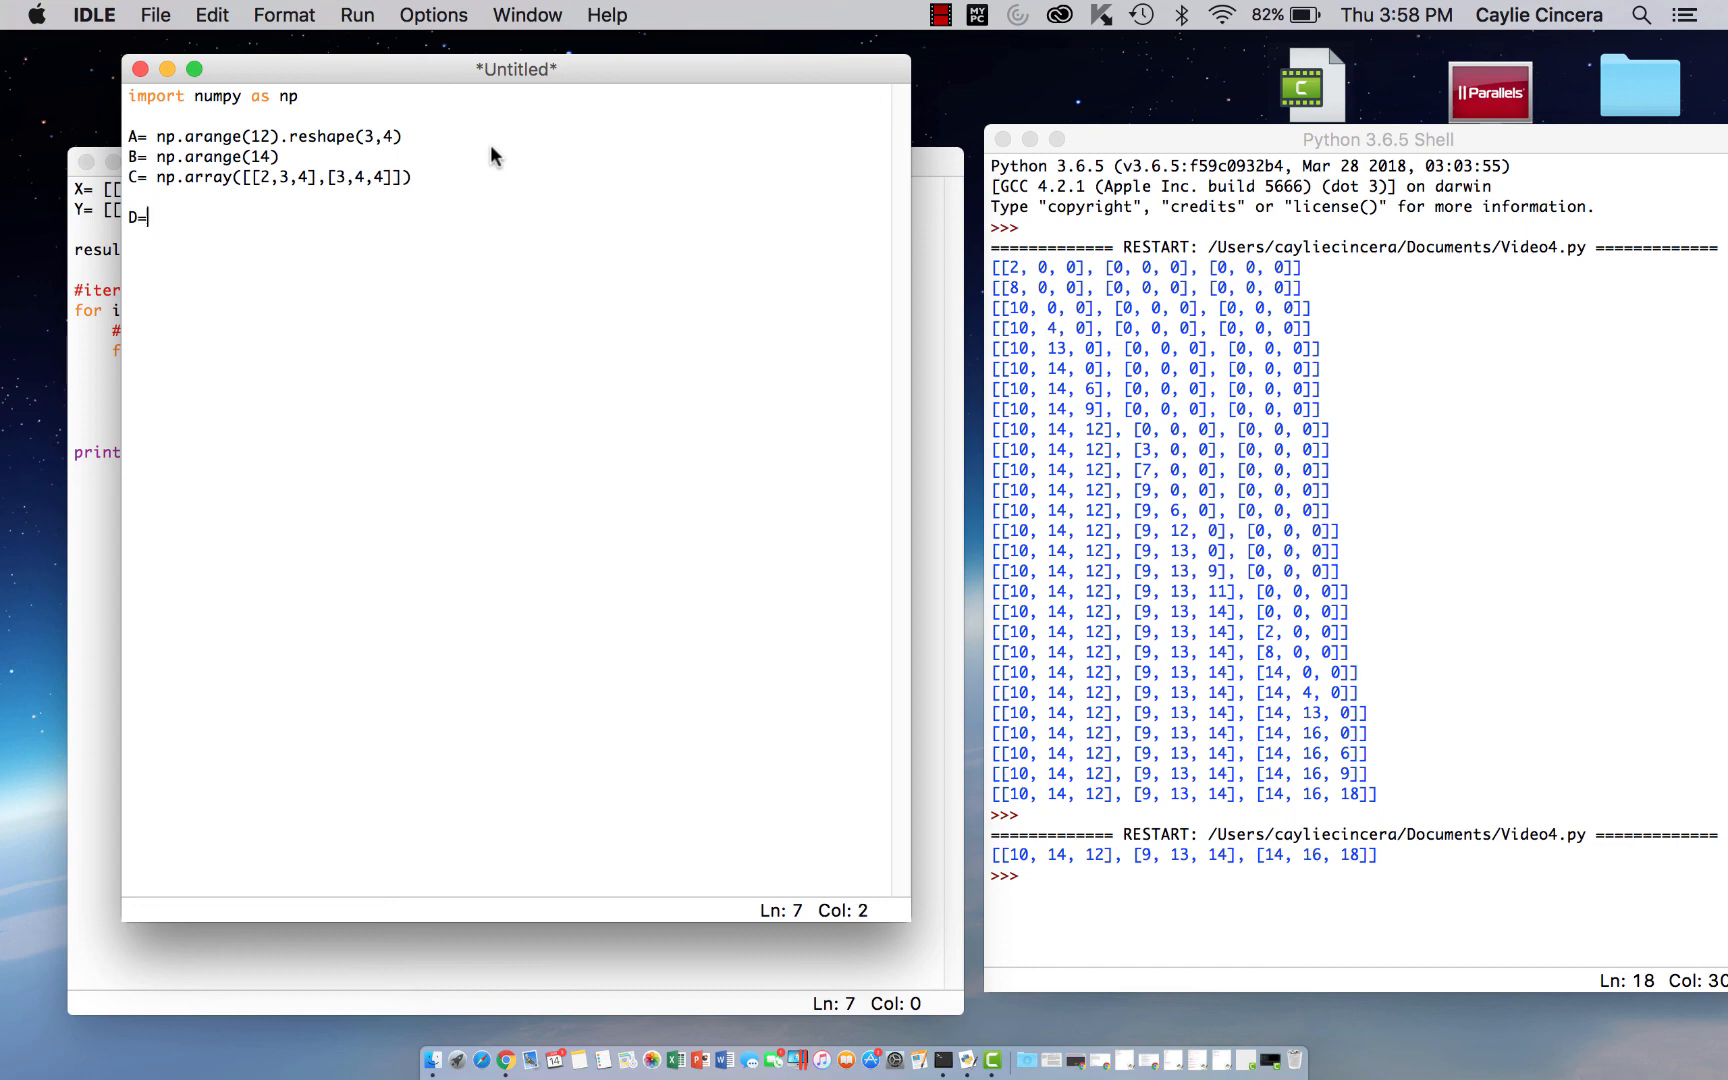
pyautogui.write('np')
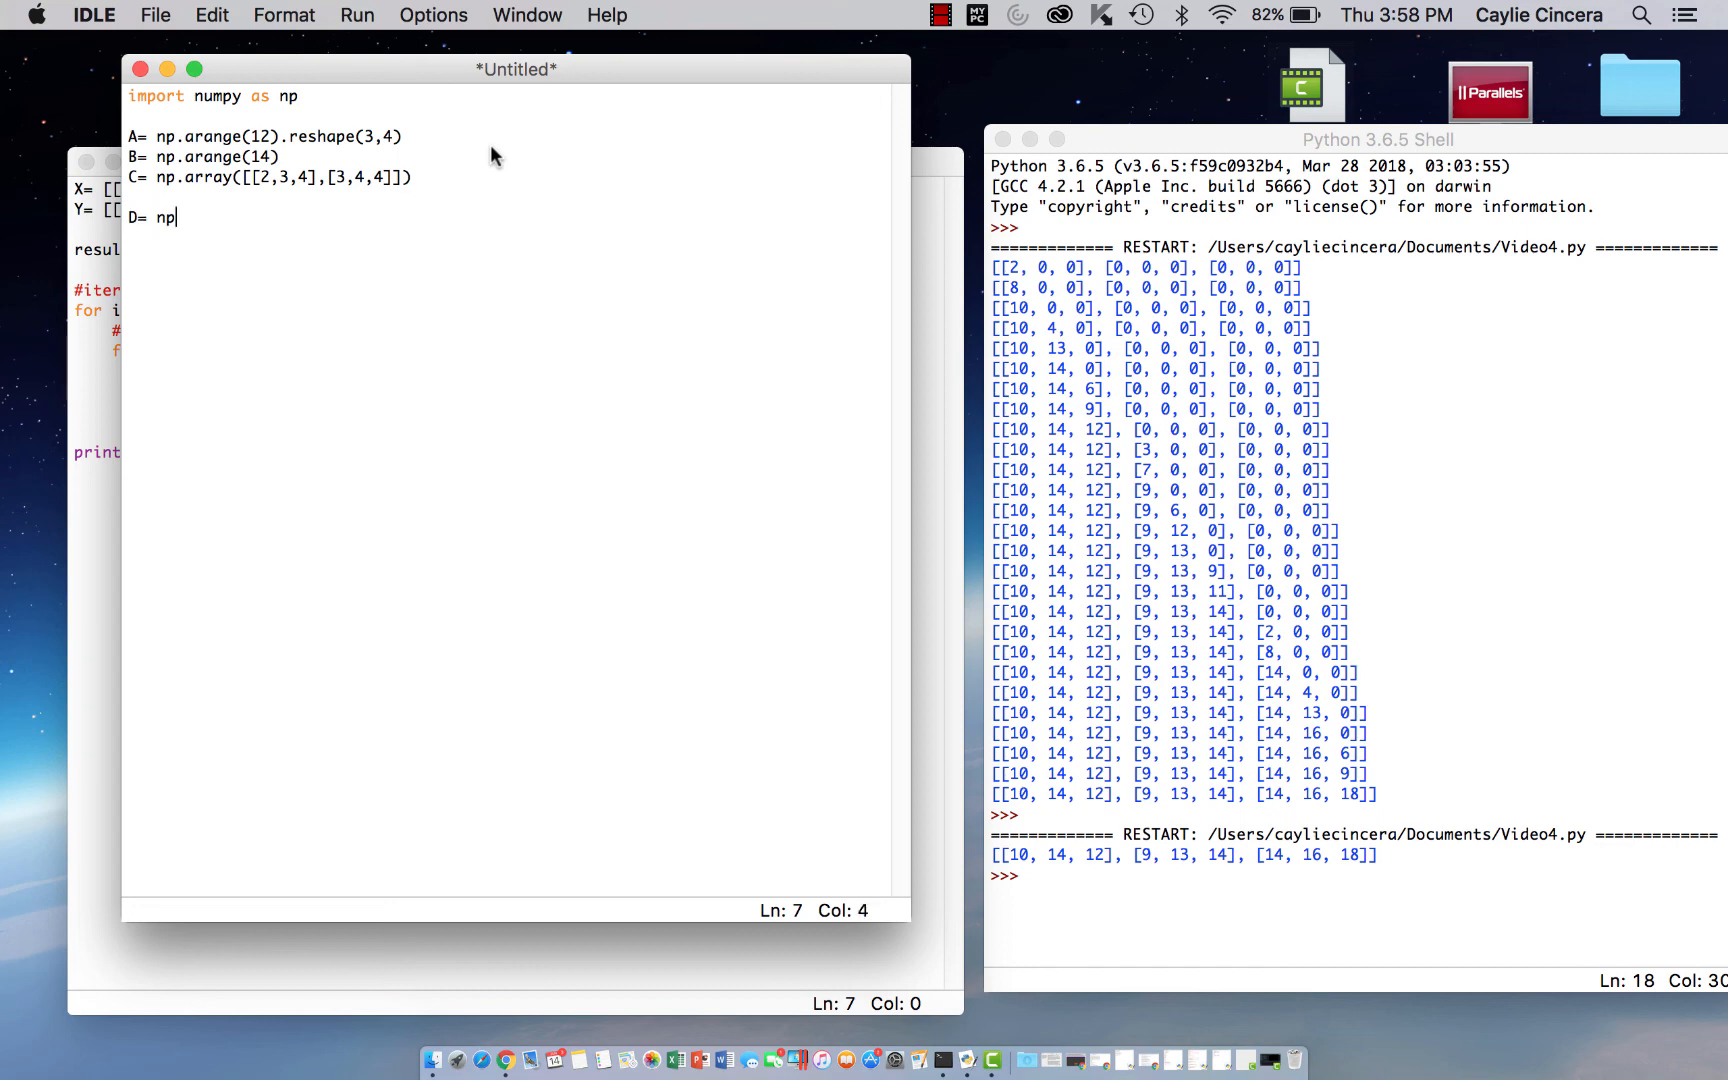
pyautogui.write('mat')
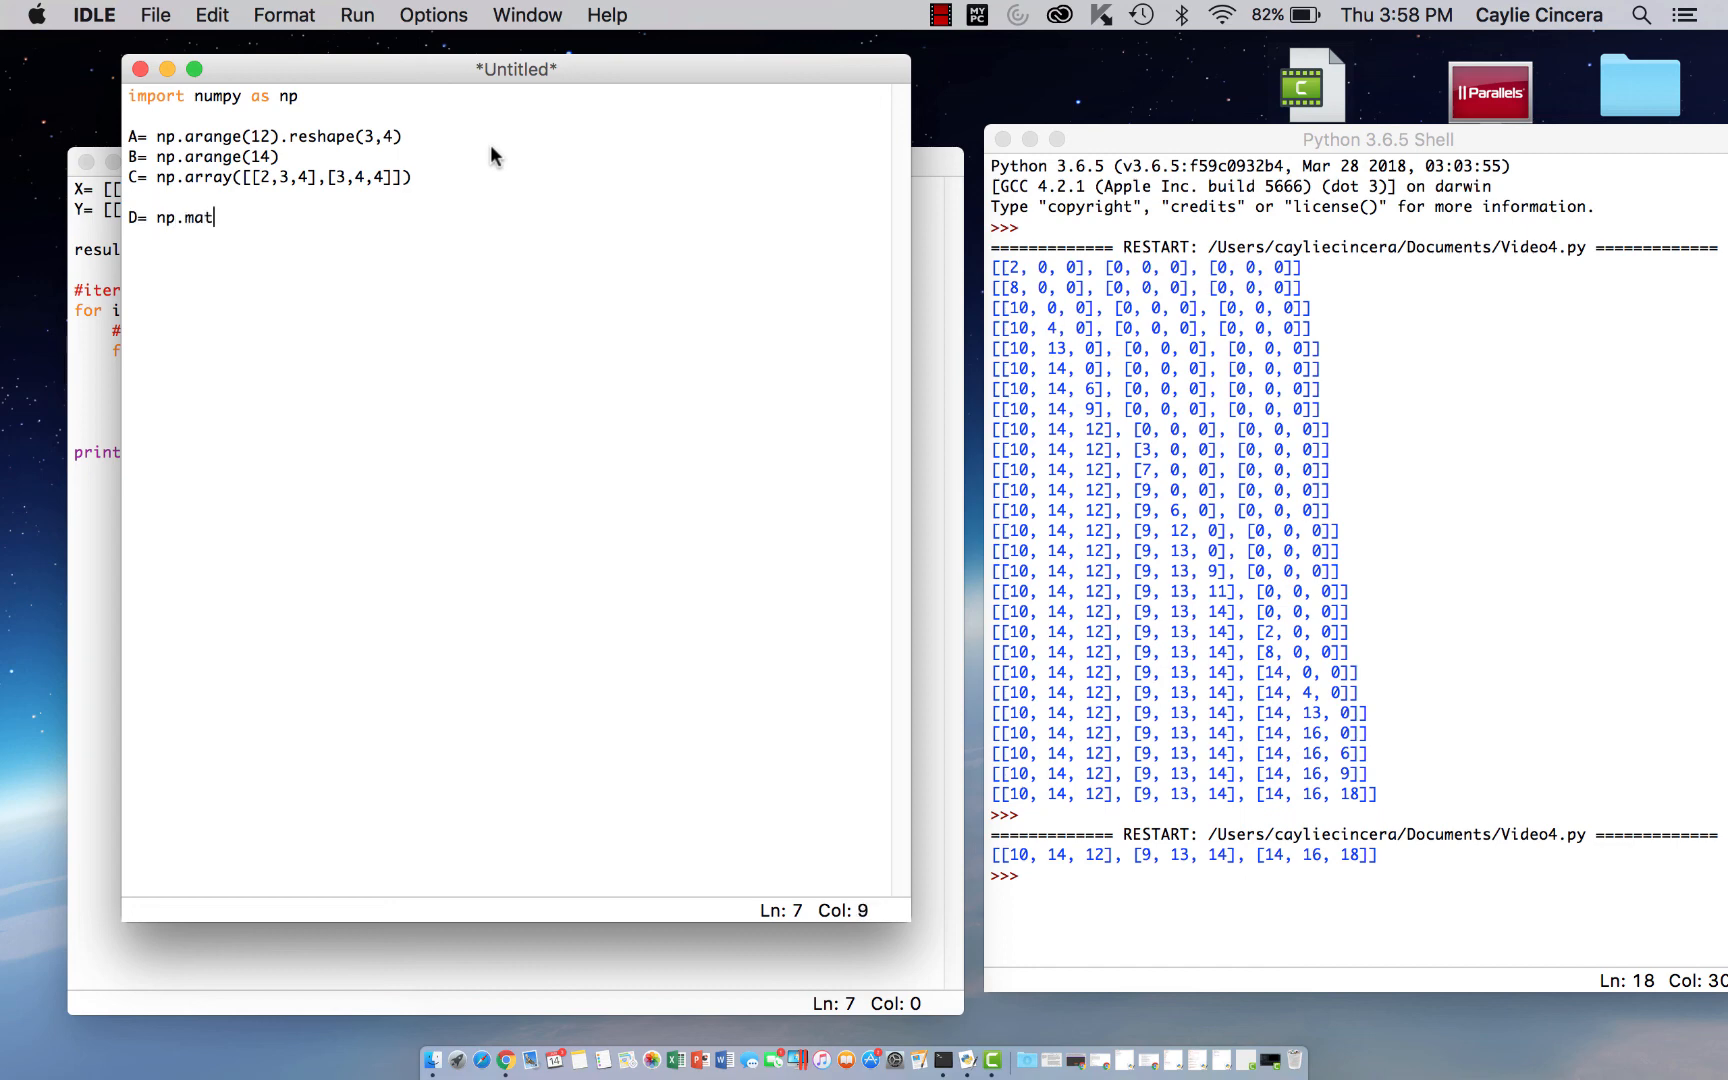
pyautogui.write('mul')
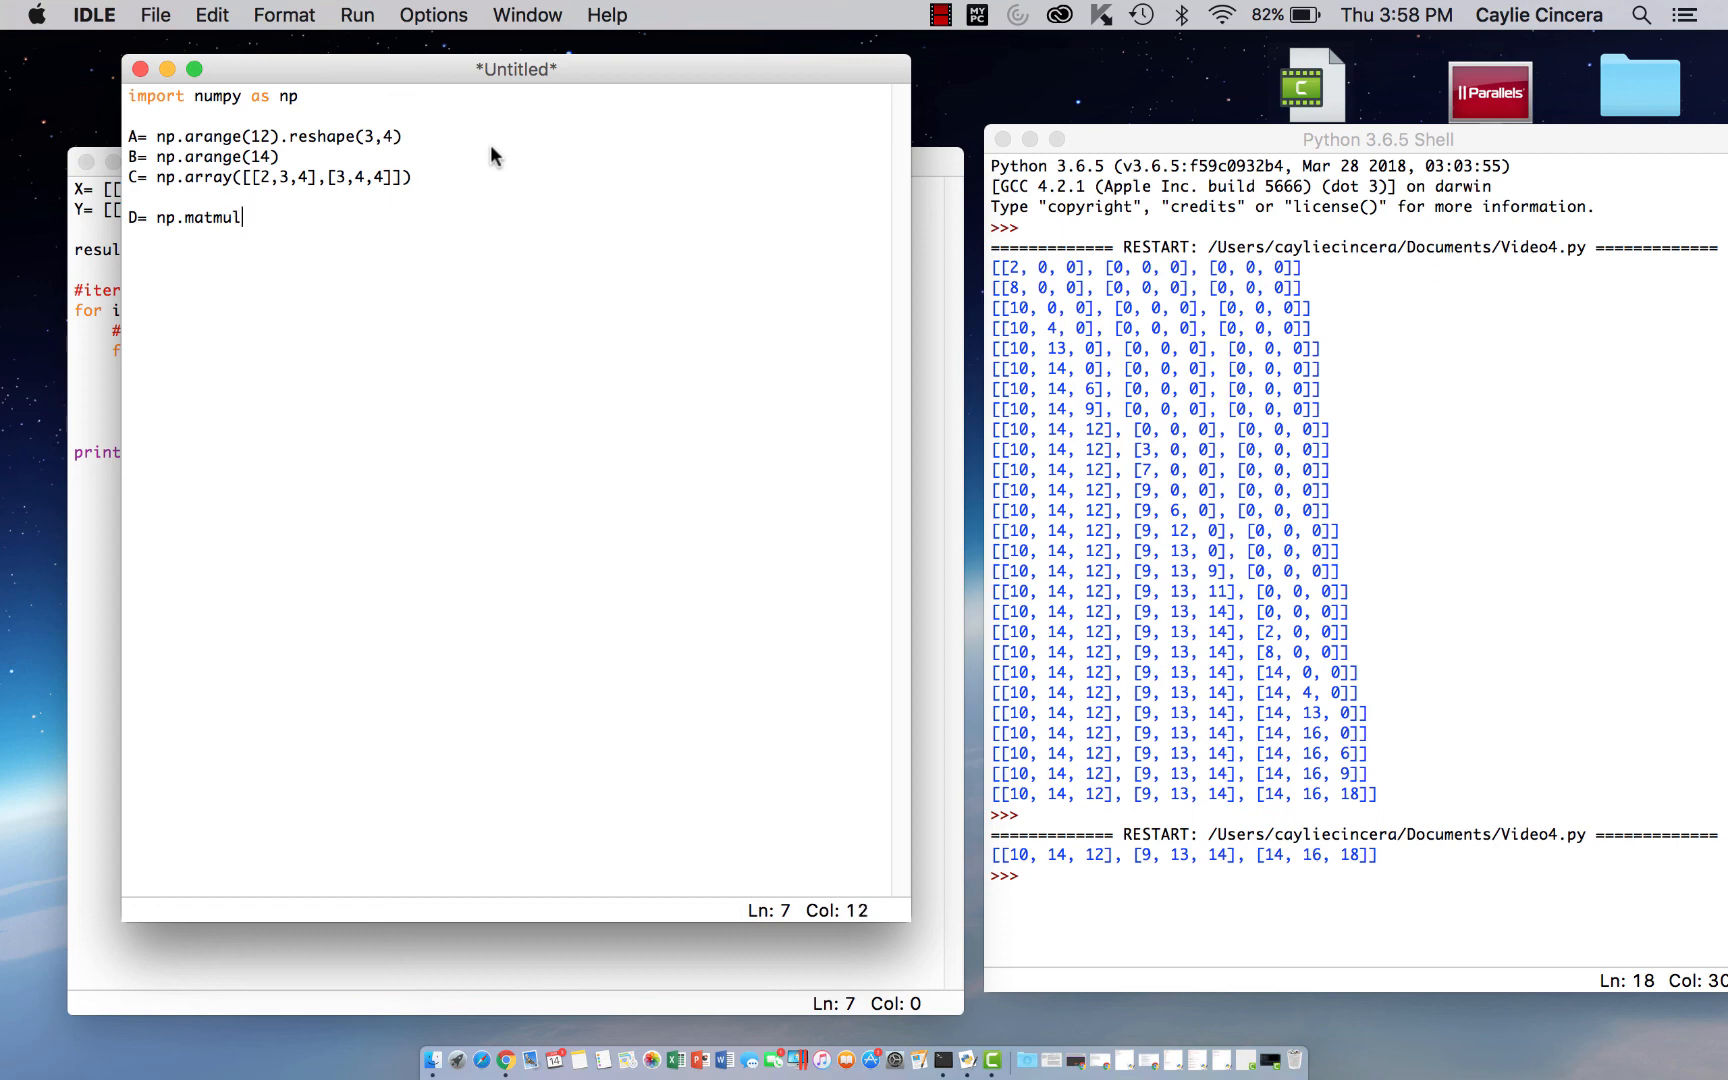
pyautogui.write('(')
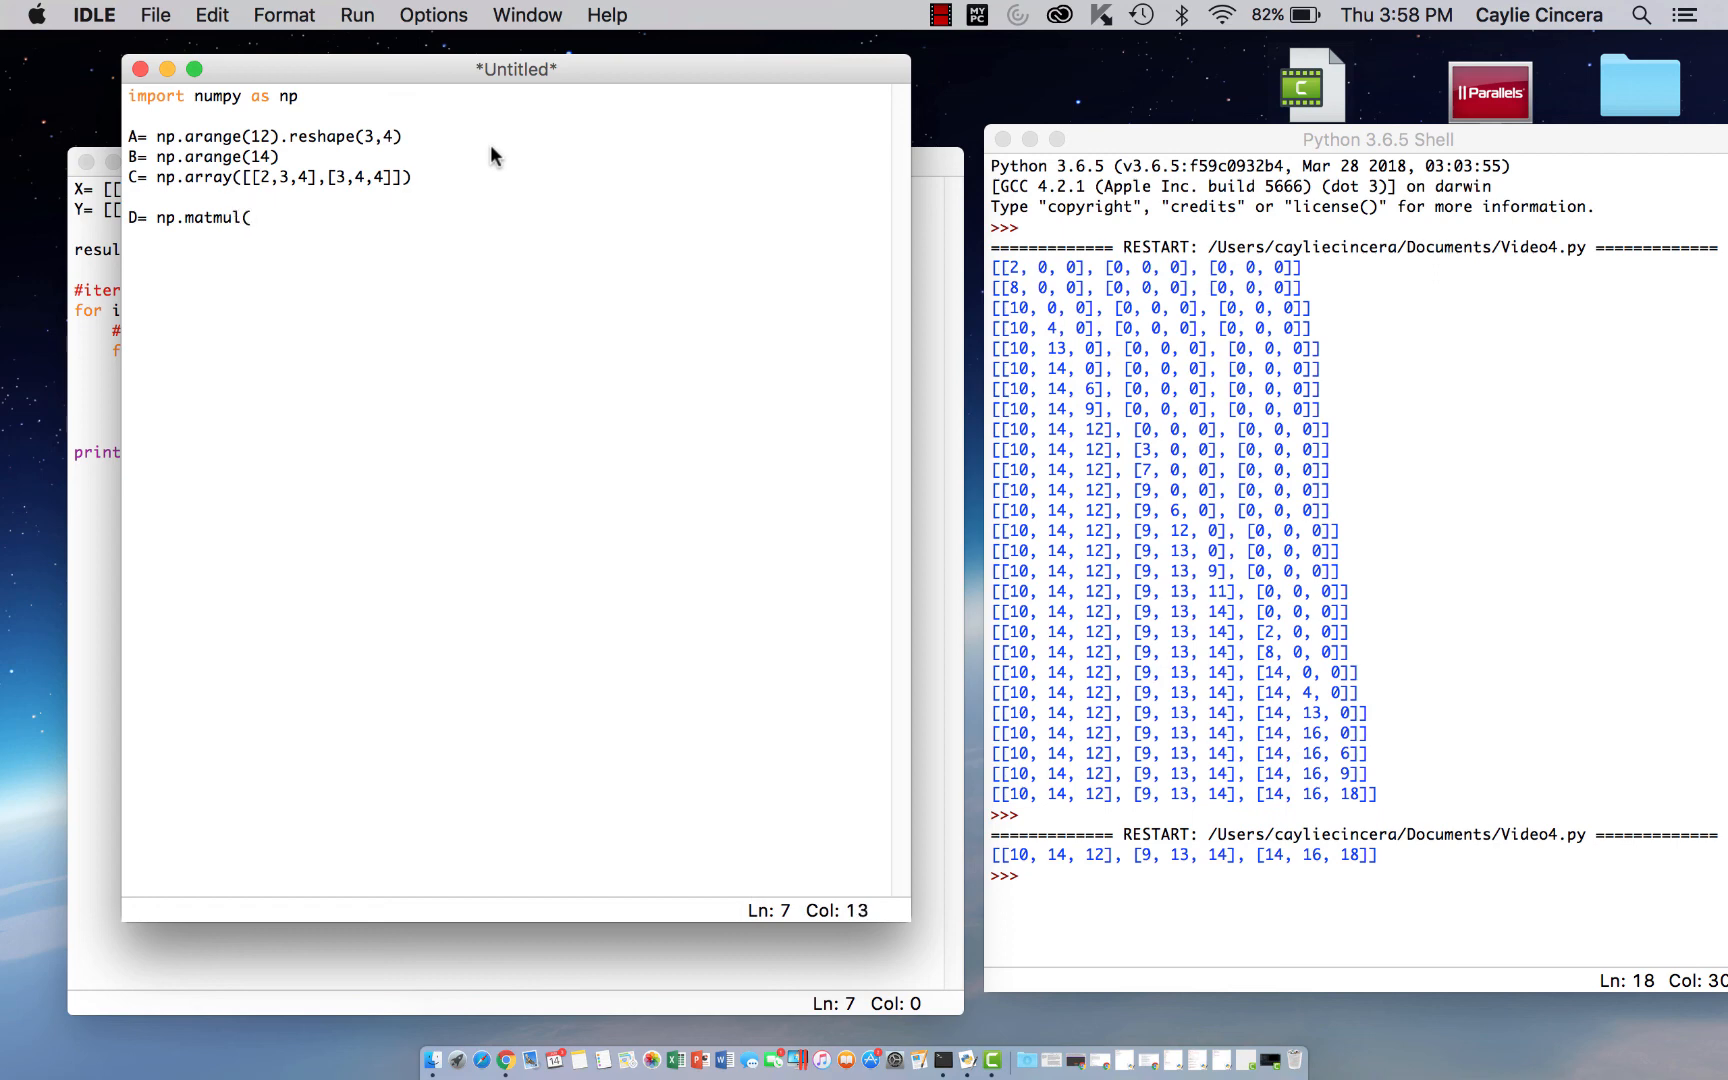
pyautogui.moveTo(320, 196)
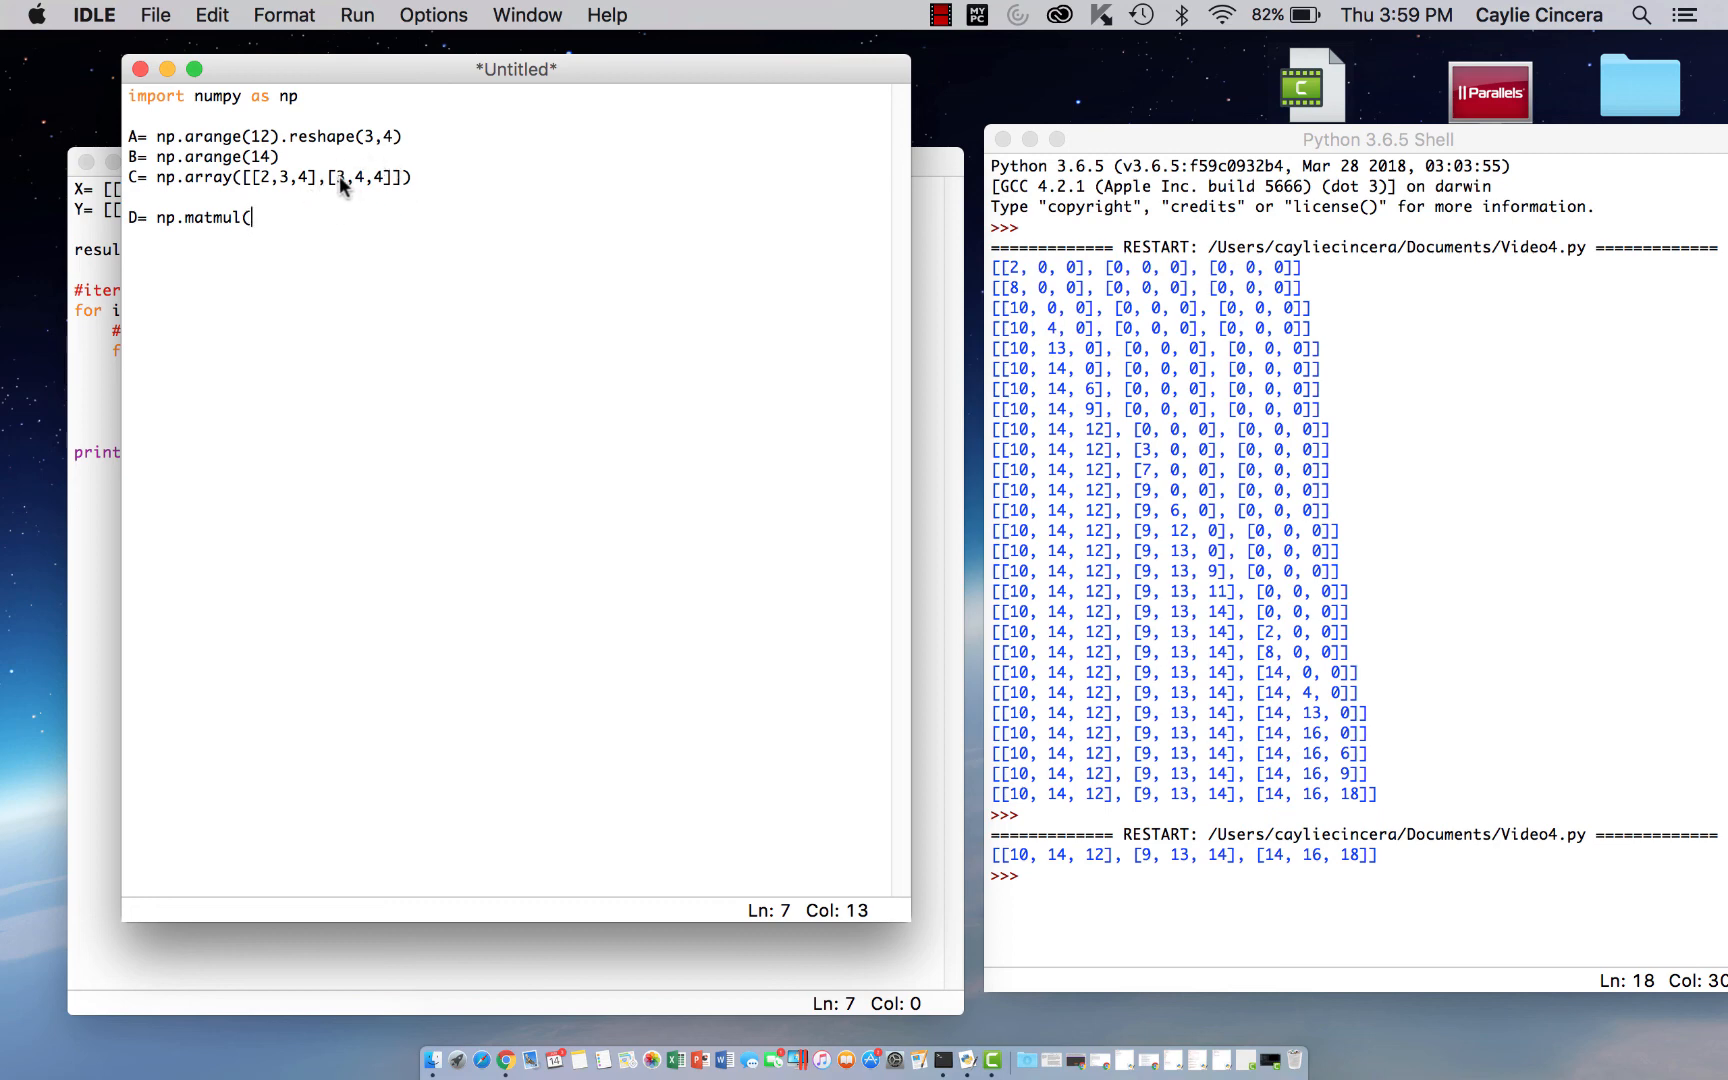
pyautogui.click(406, 178)
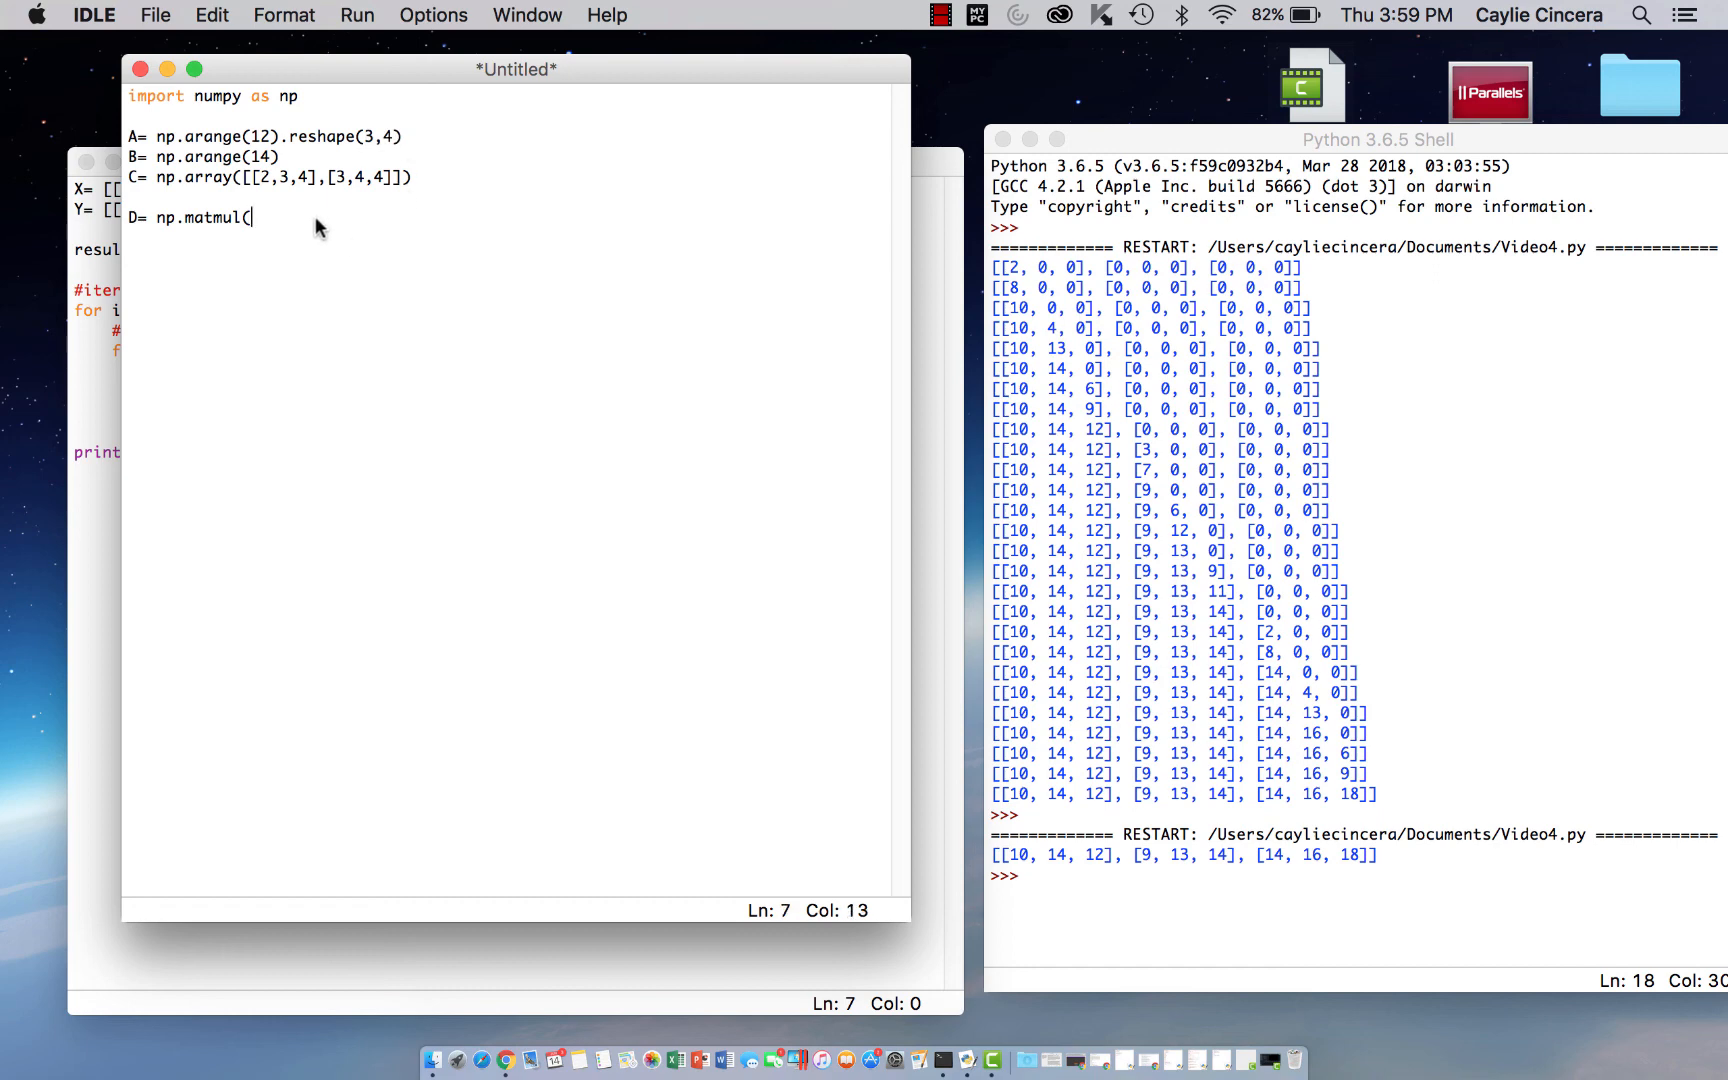
pyautogui.write('A,C')
pyautogui.write('print(D')
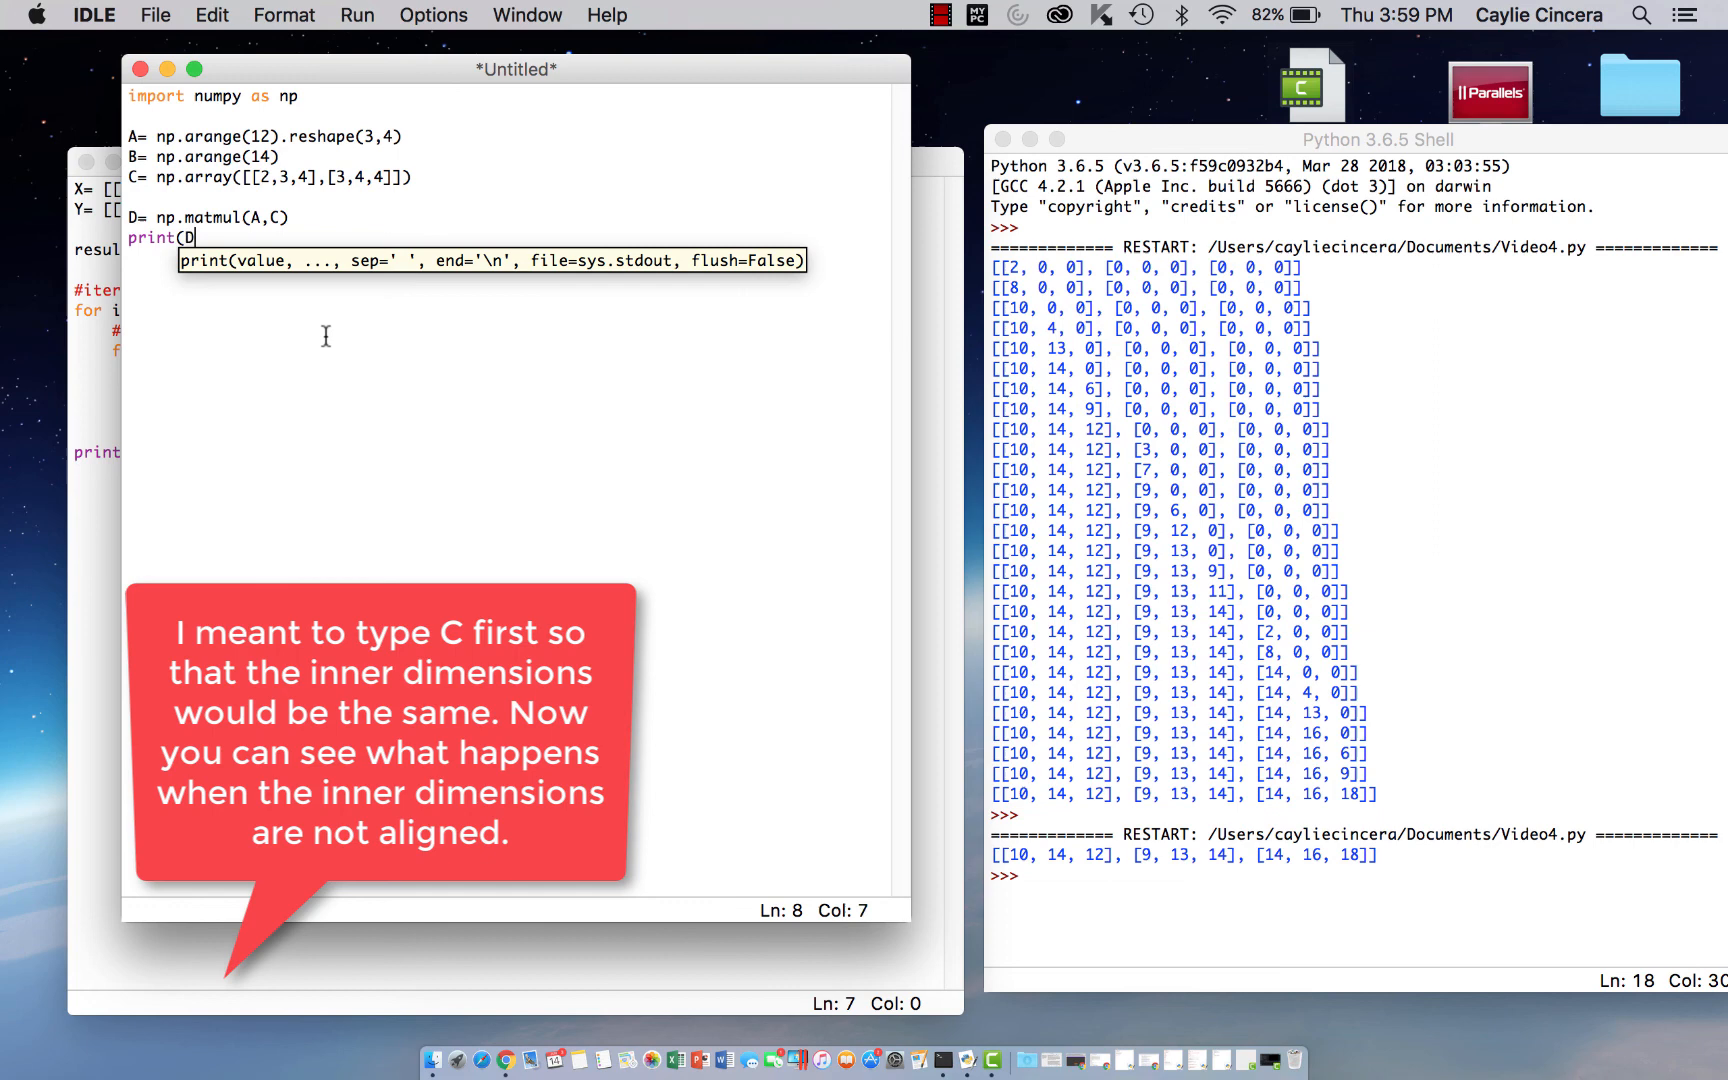
pyautogui.write(')')
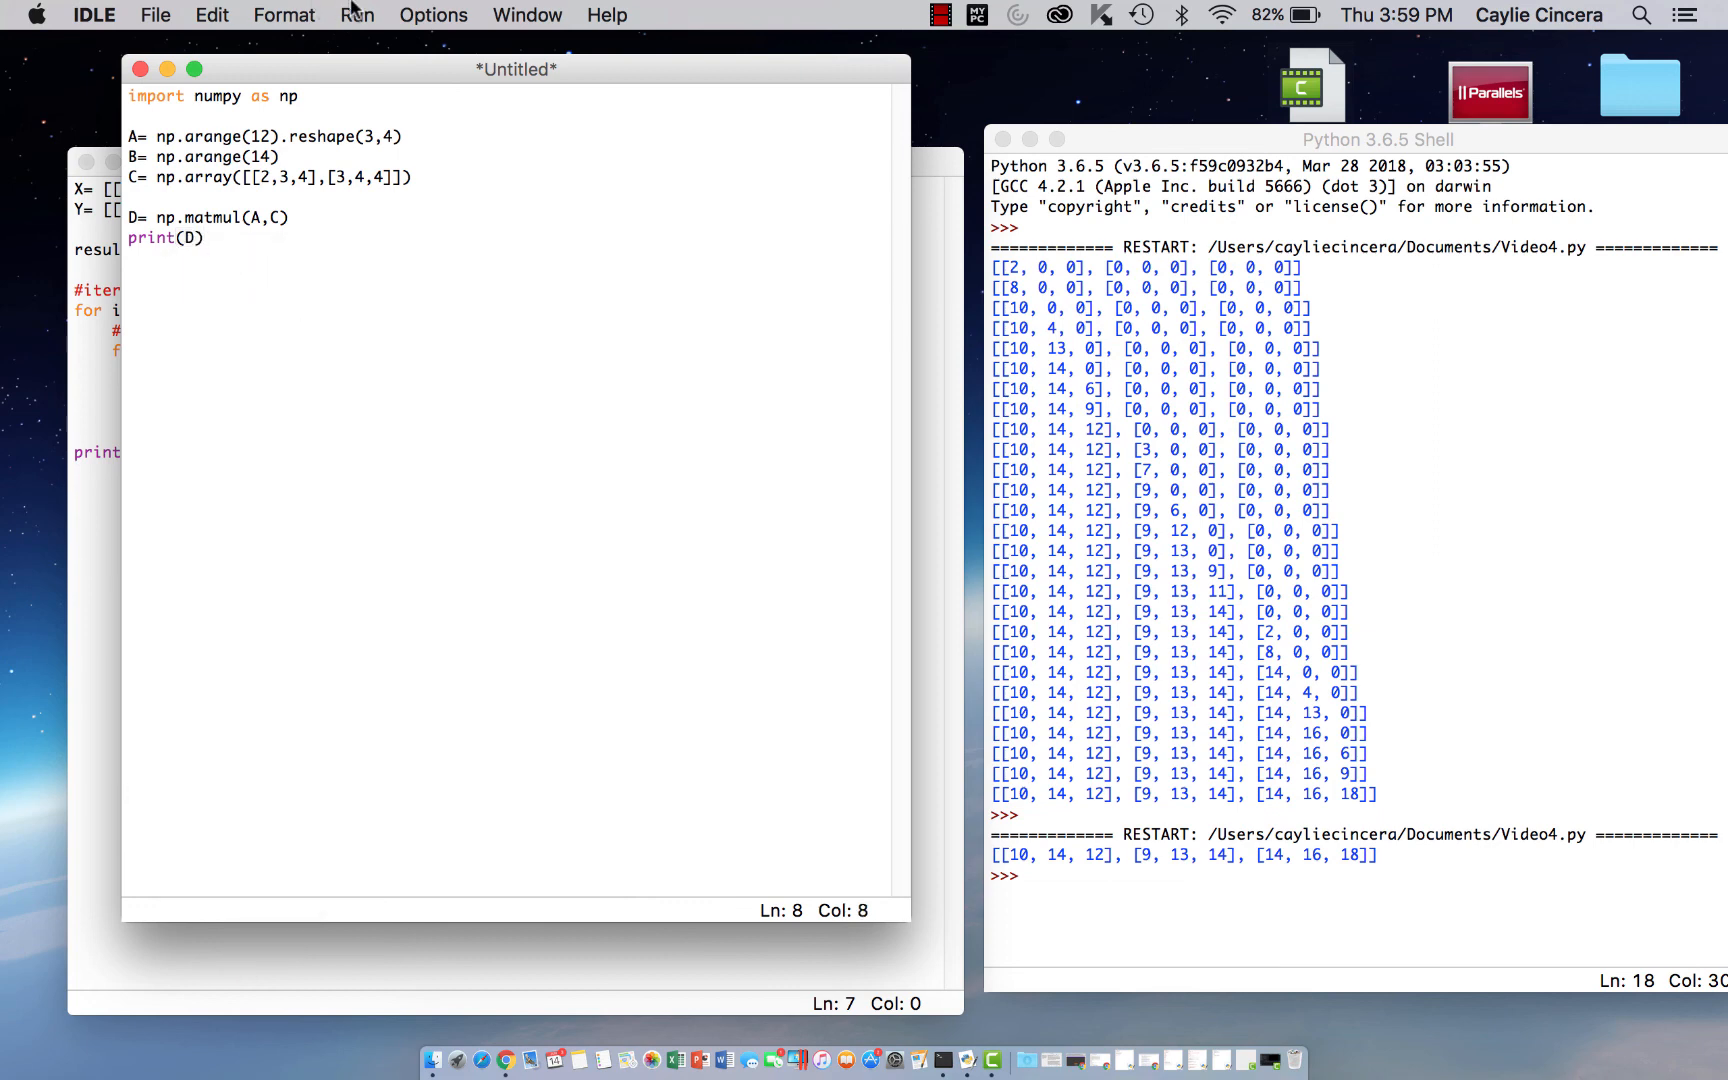
# Run the module, agree to save first, and decline overwriting the existing Video4.2.py
pyautogui.click(356, 14)
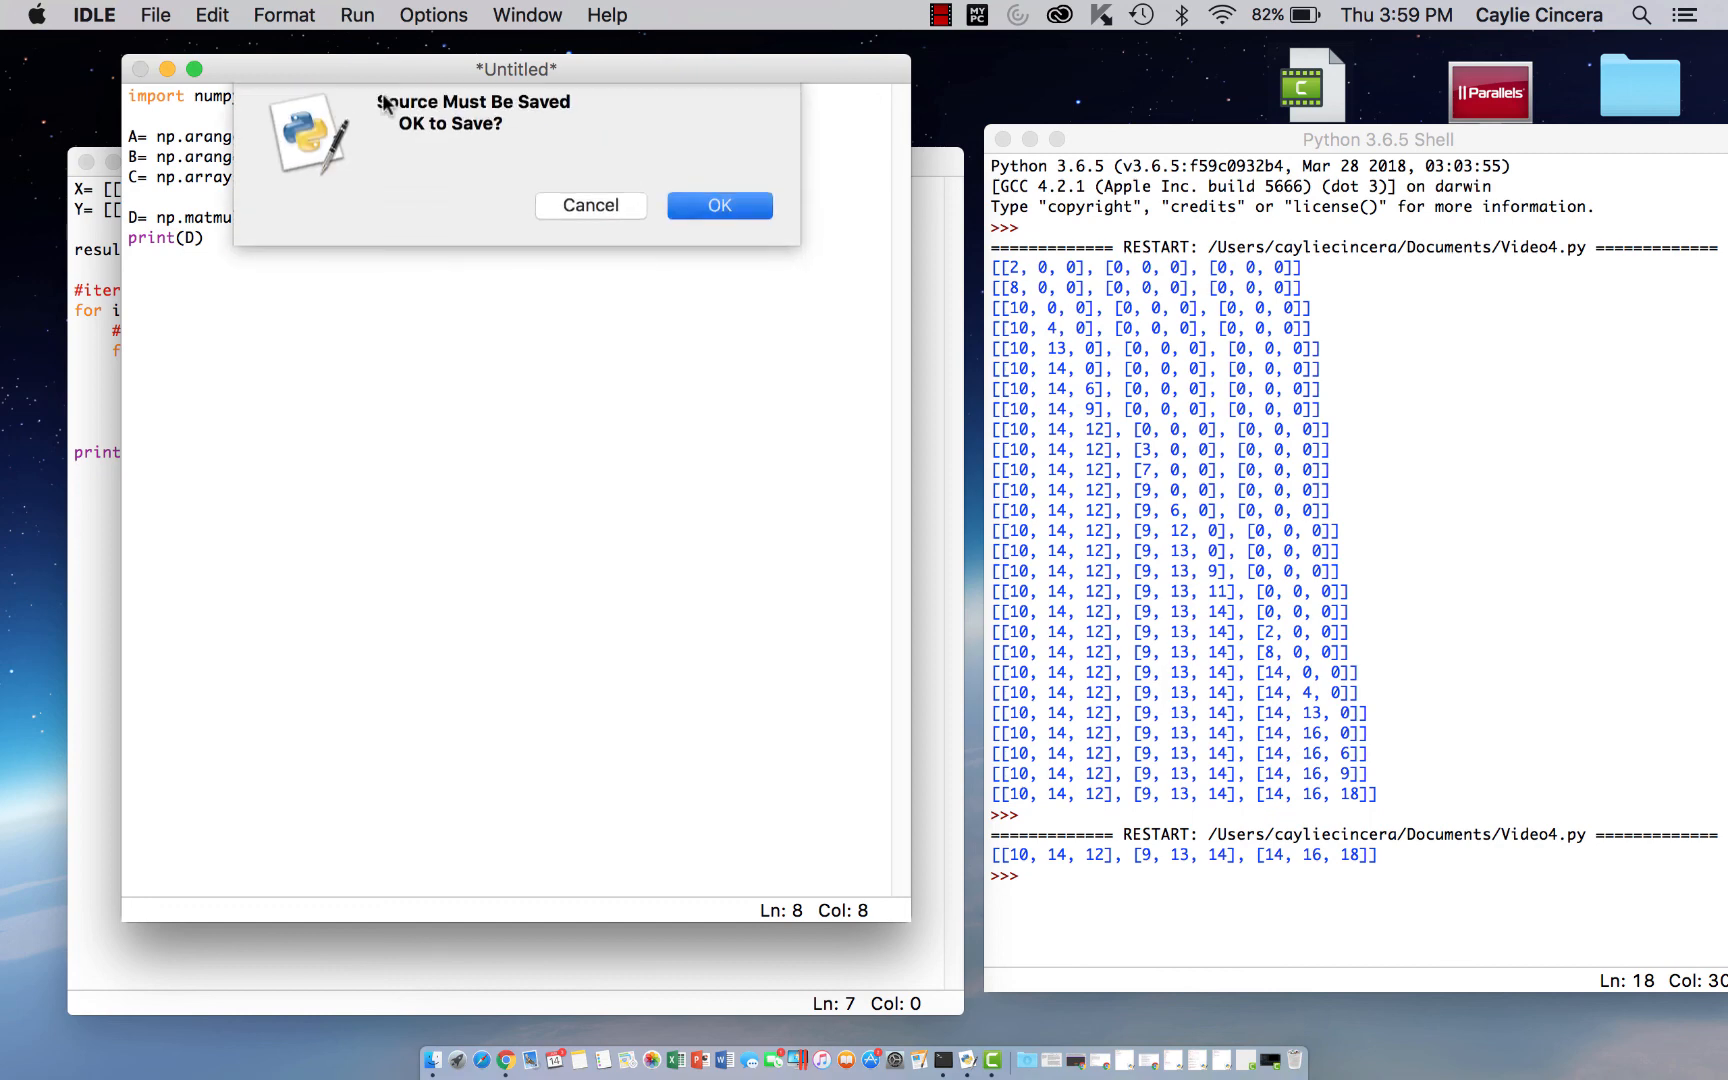
pyautogui.click(718, 204)
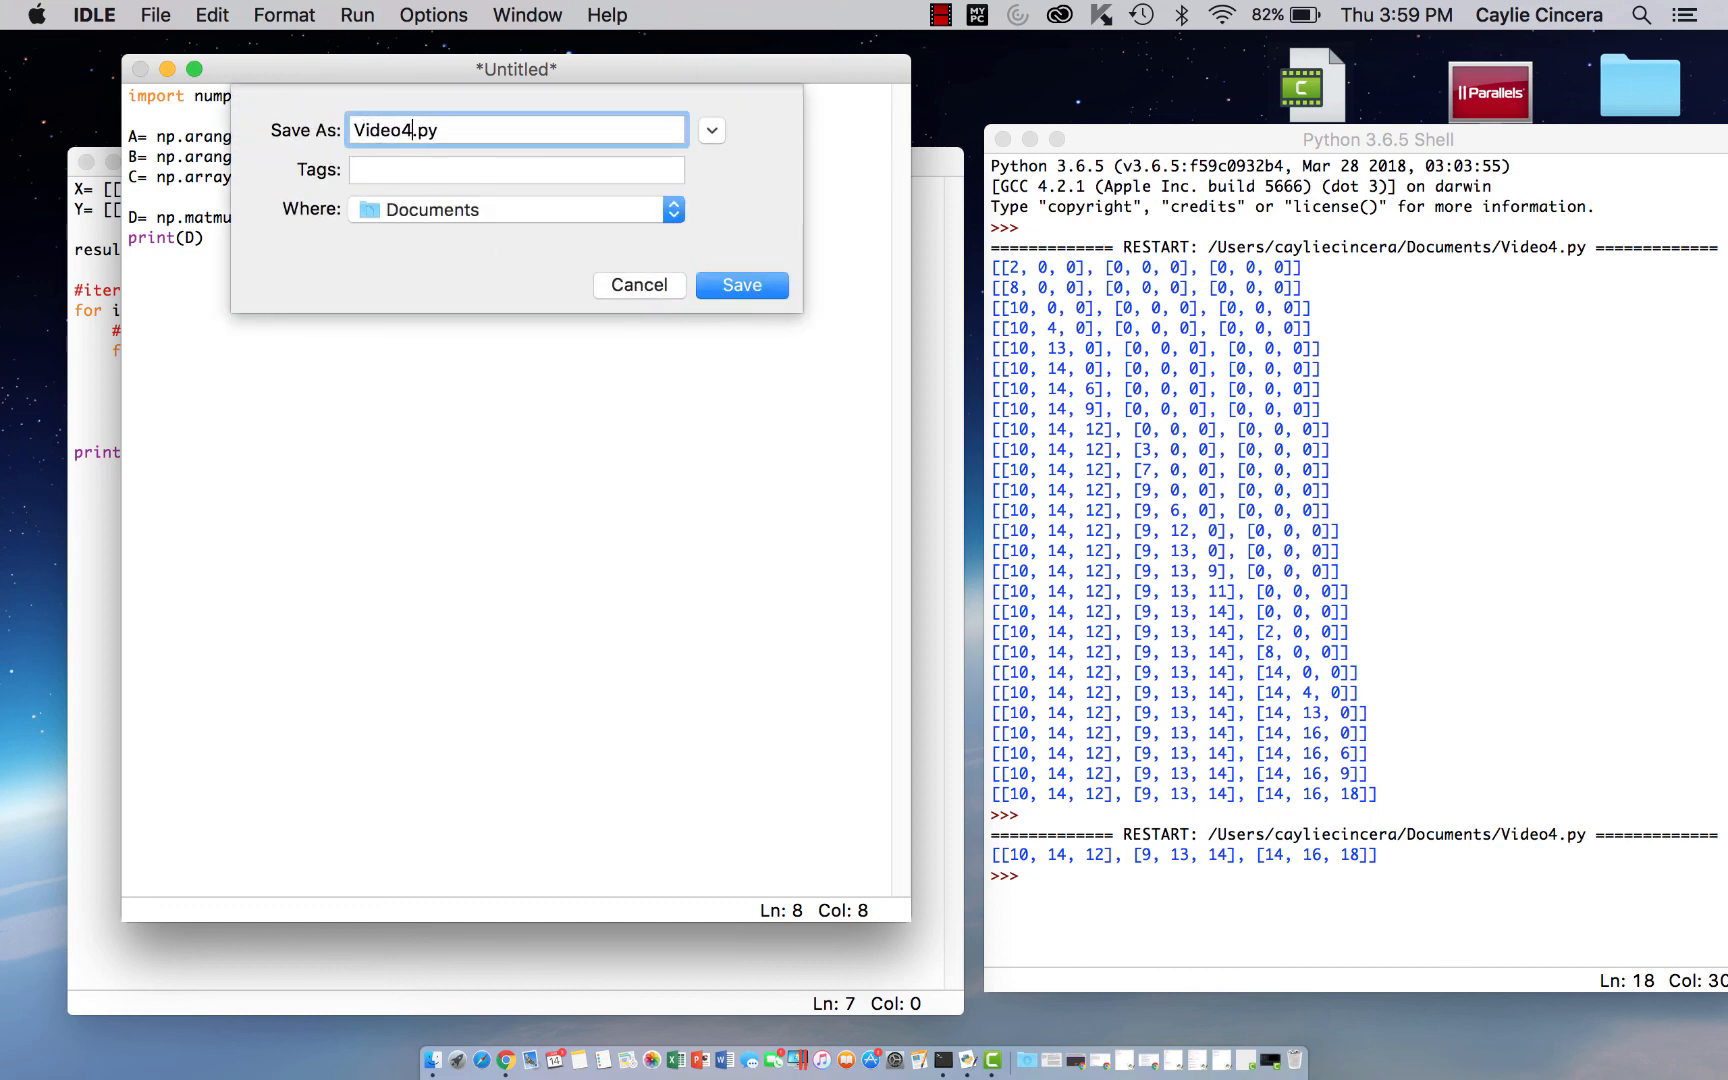
pyautogui.click(740, 284)
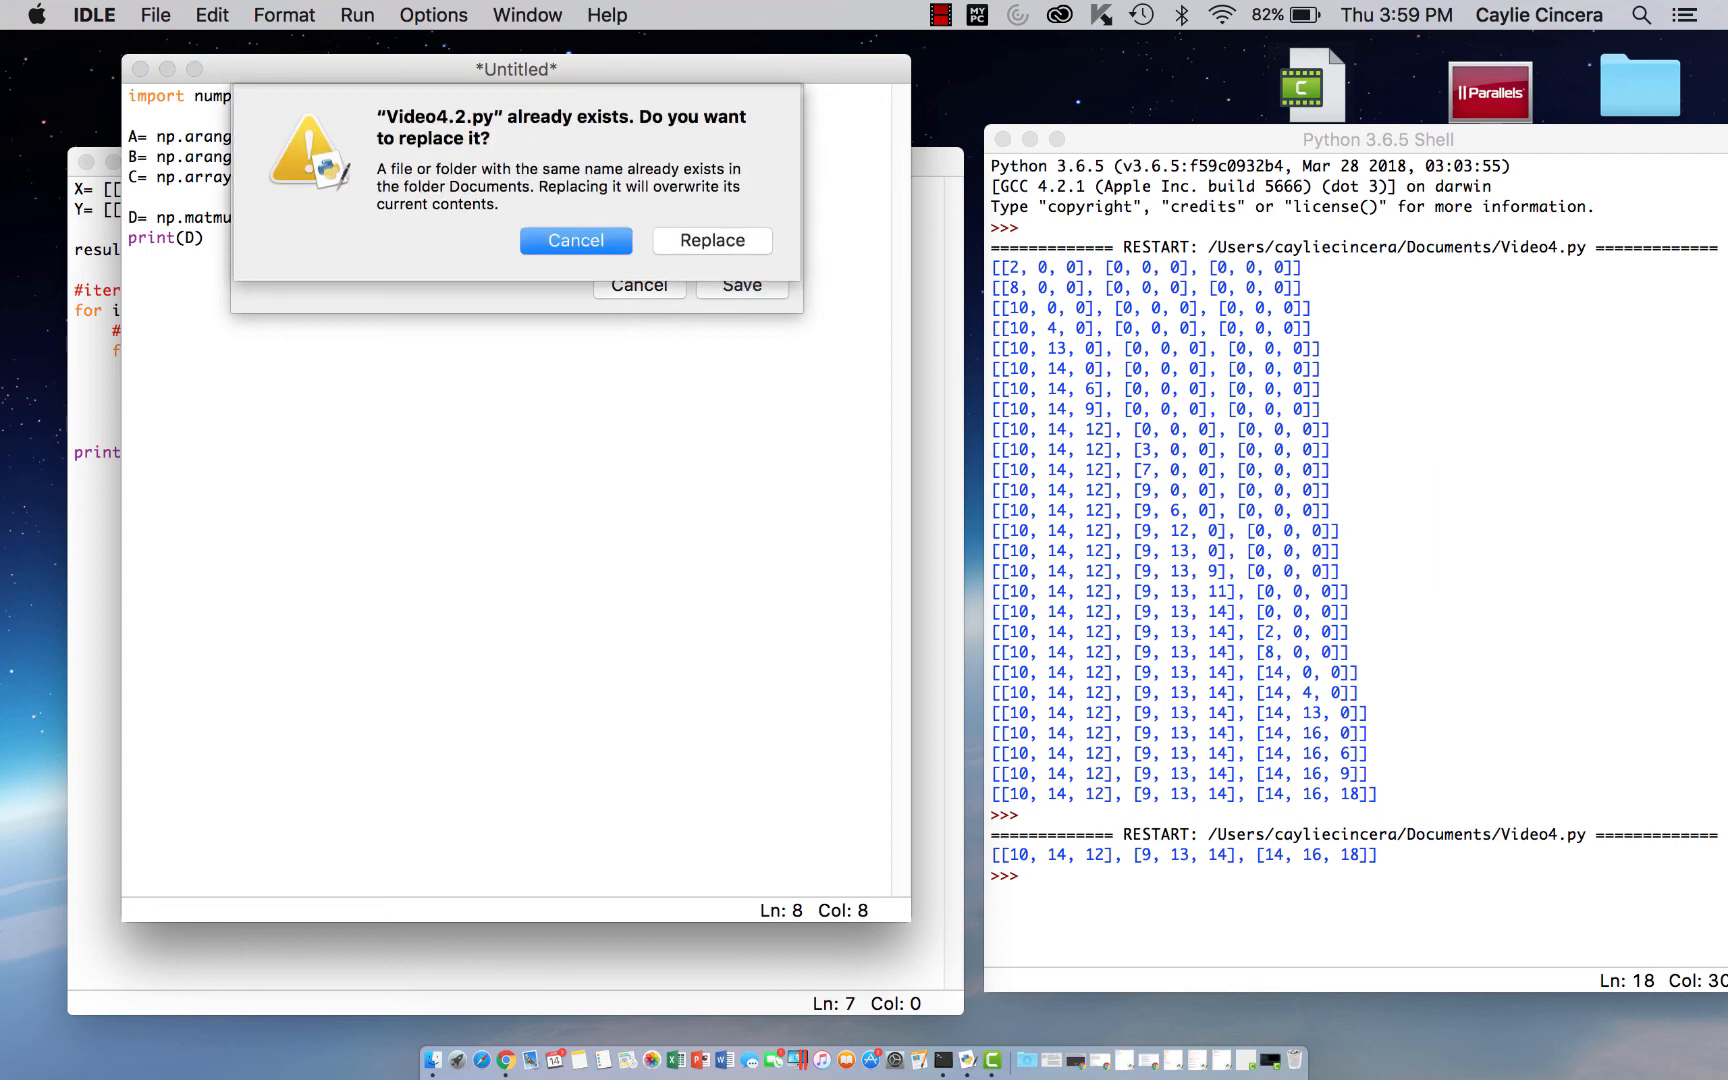
pyautogui.click(576, 240)
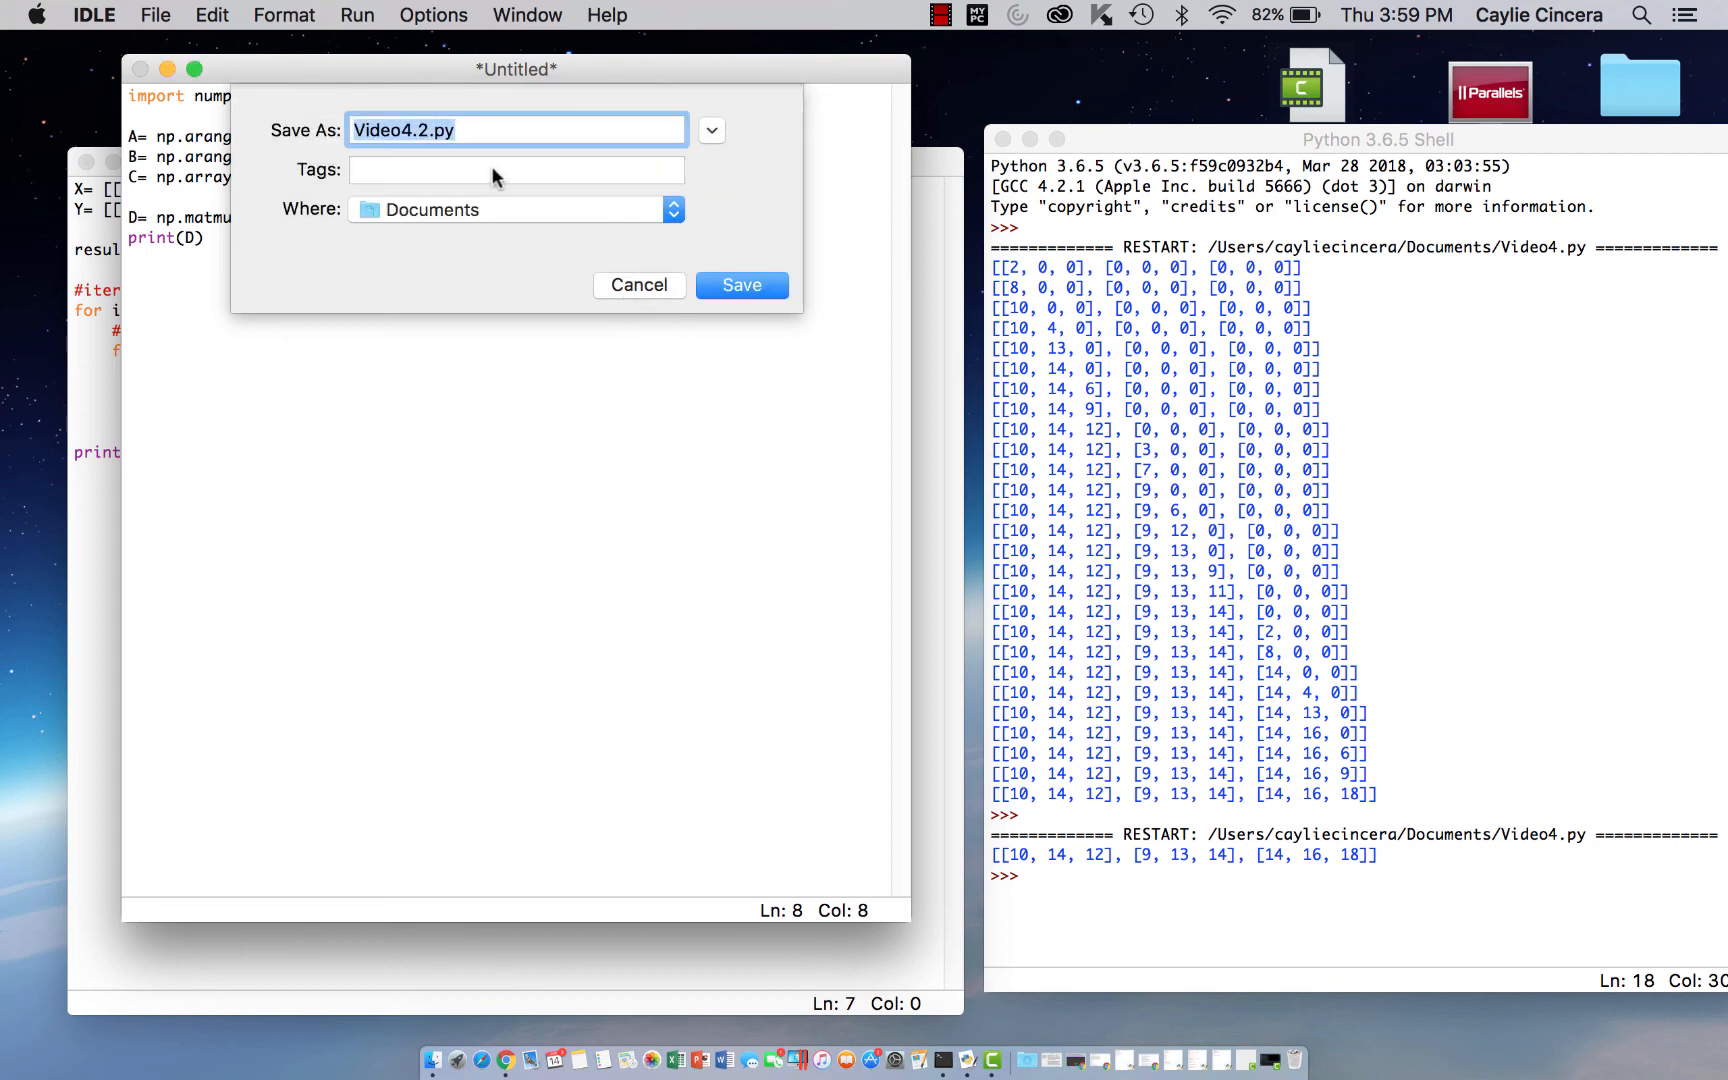
# Save the script under the new name Video4mat.py in Documents
pyautogui.write('Vido')
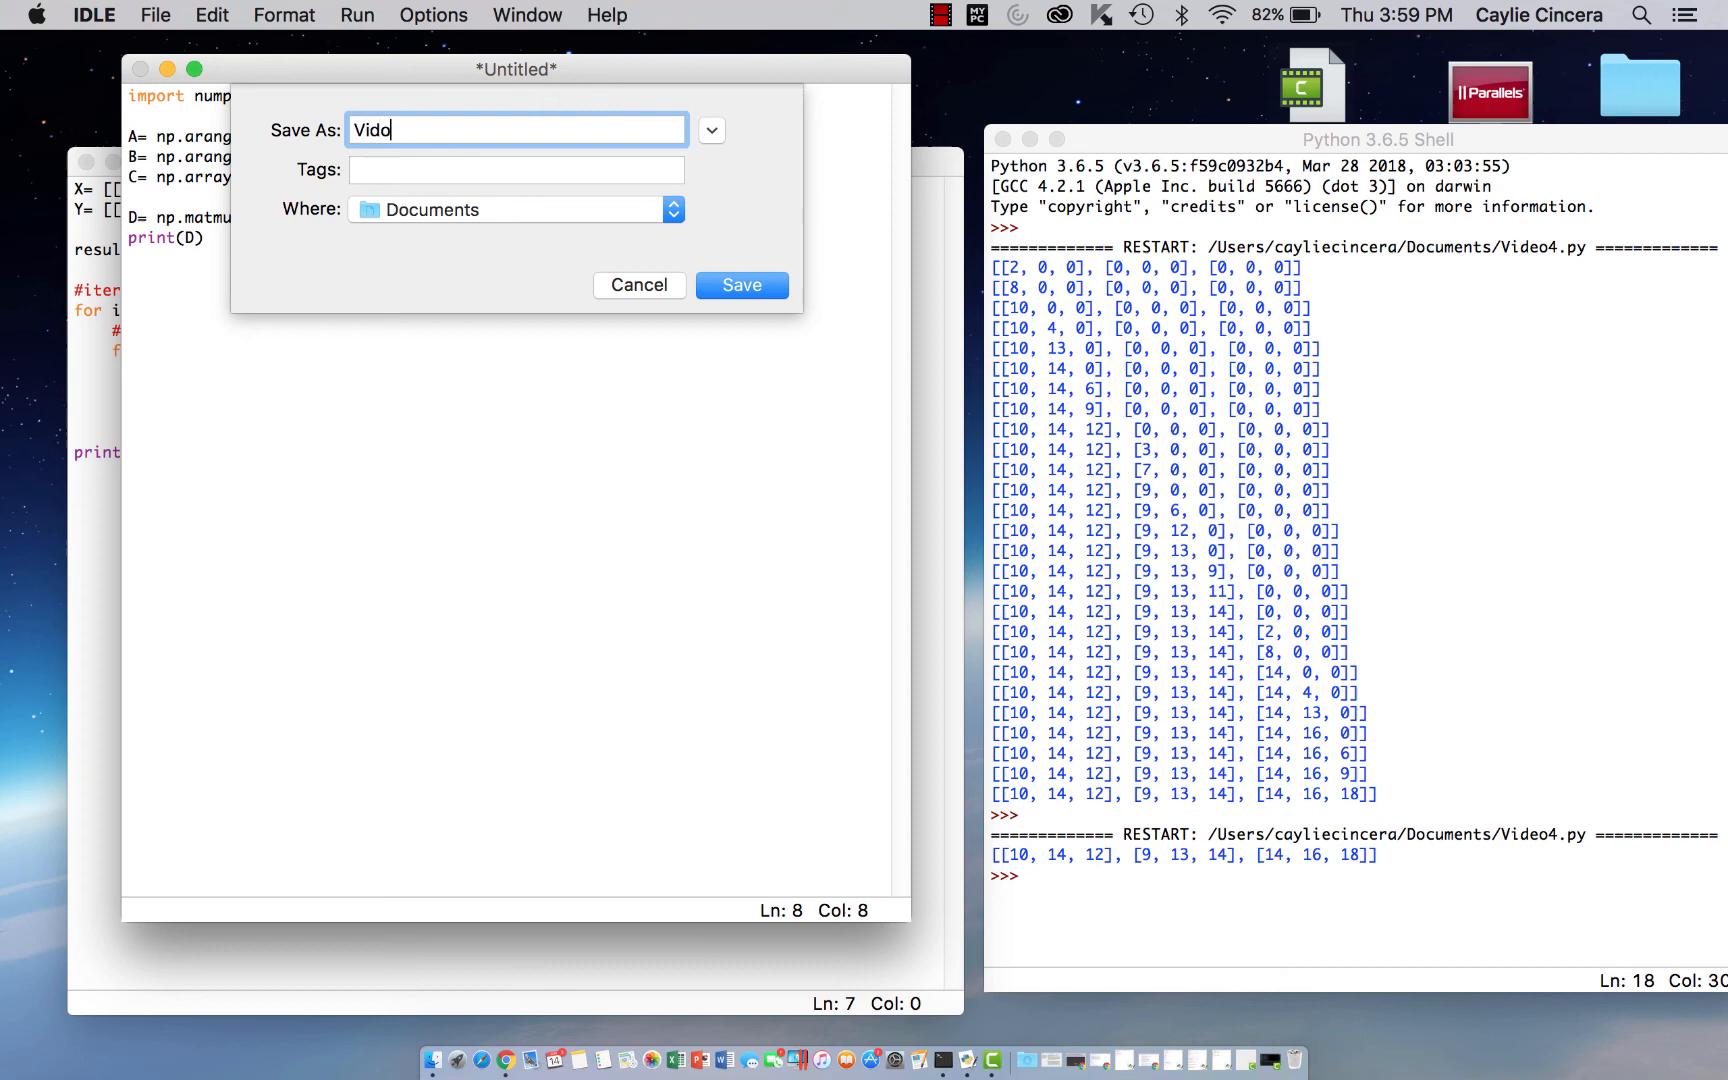
pyautogui.write('Video4mat')
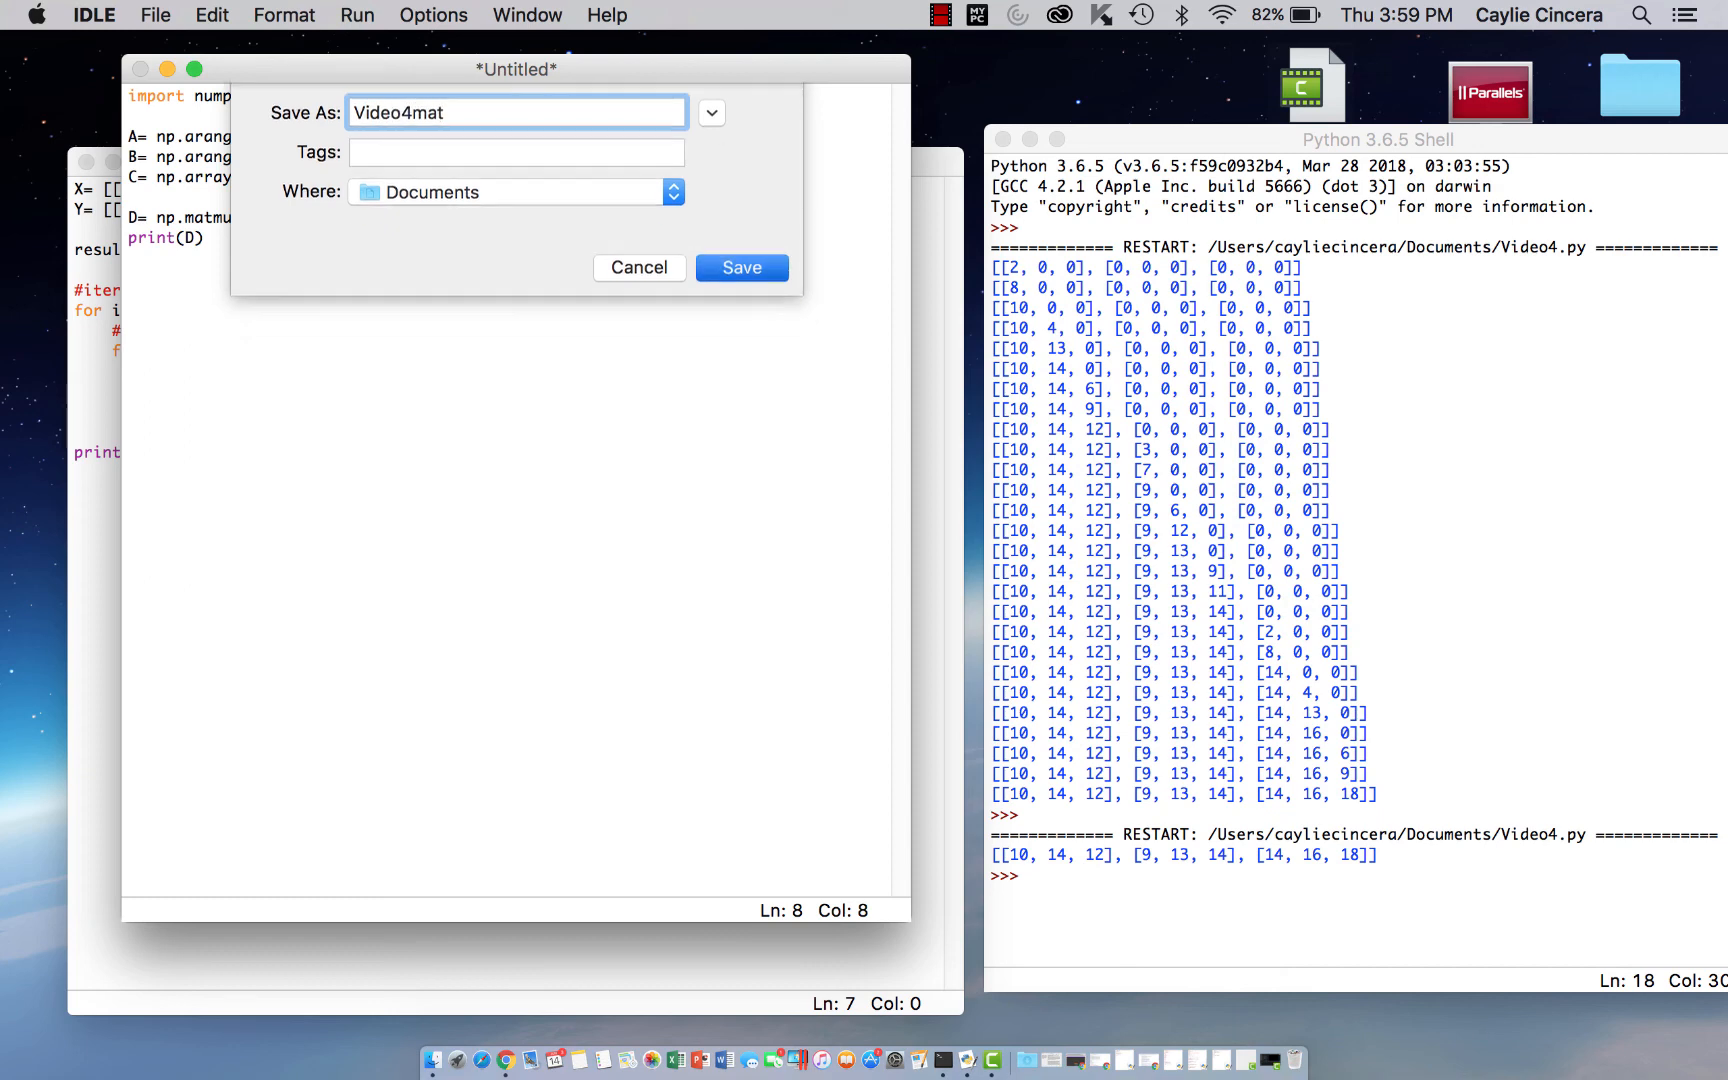
pyautogui.click(740, 268)
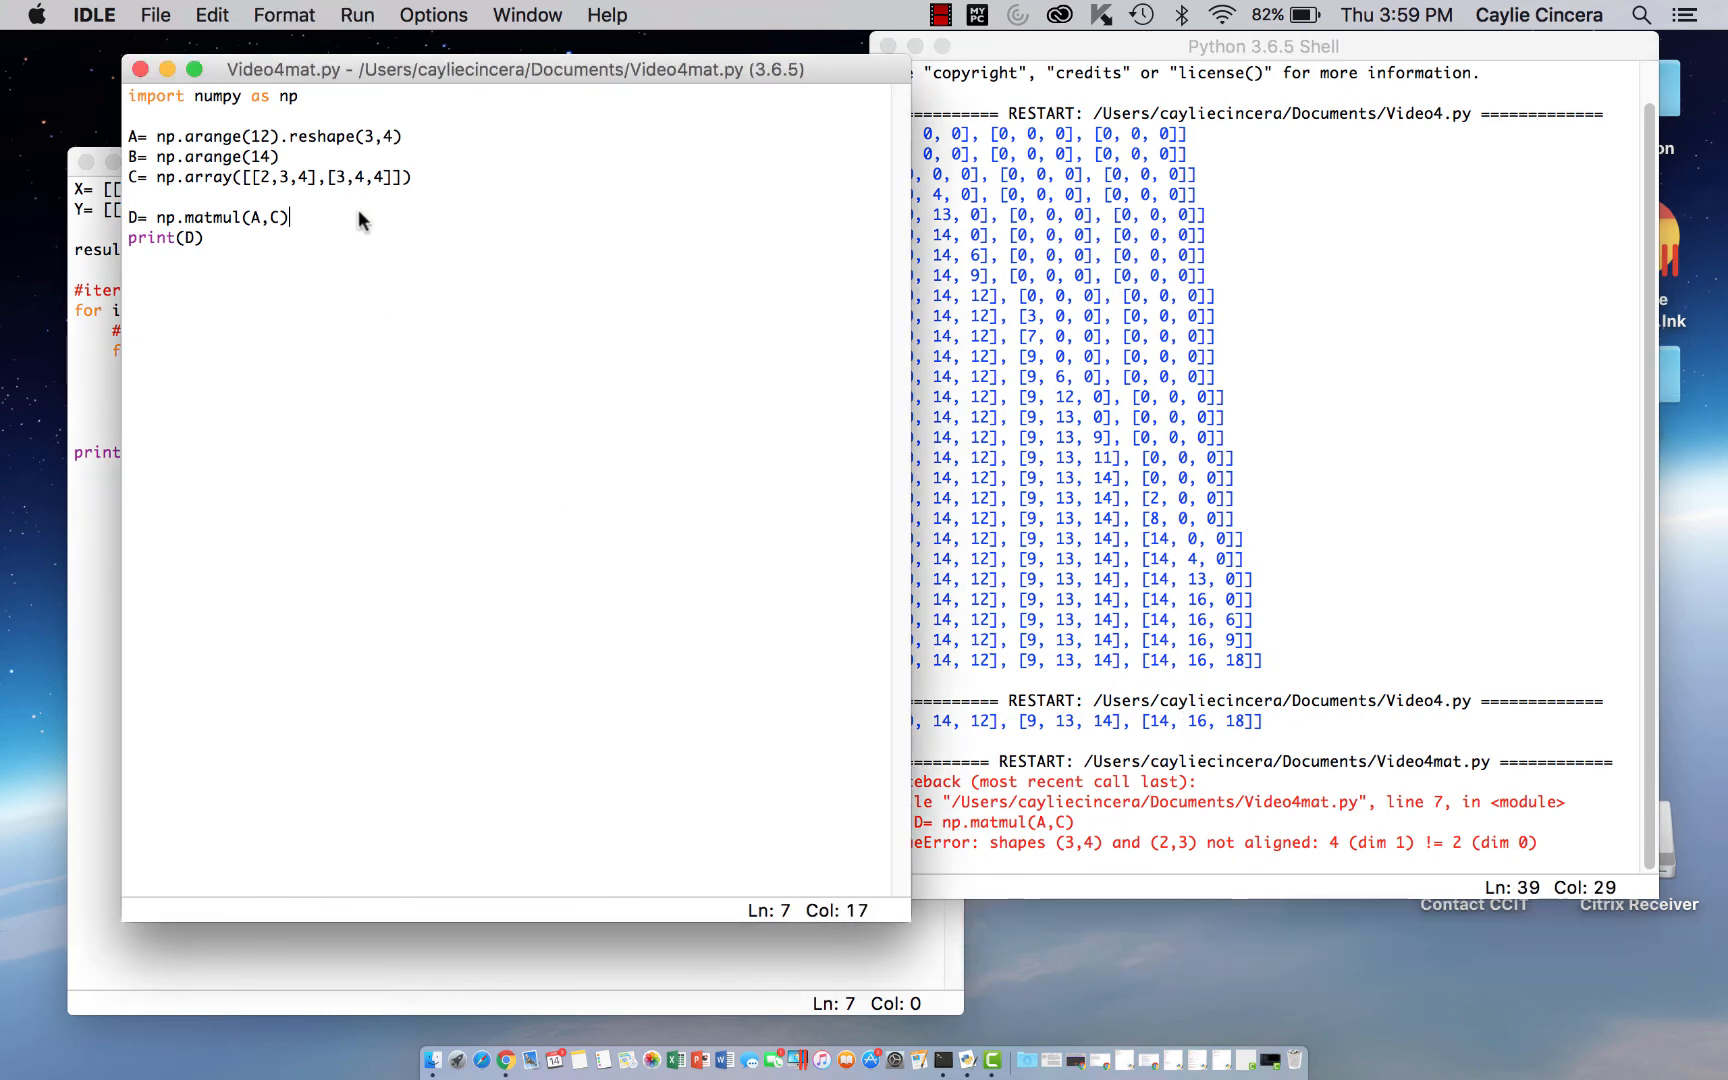
pyautogui.moveTo(340, 168)
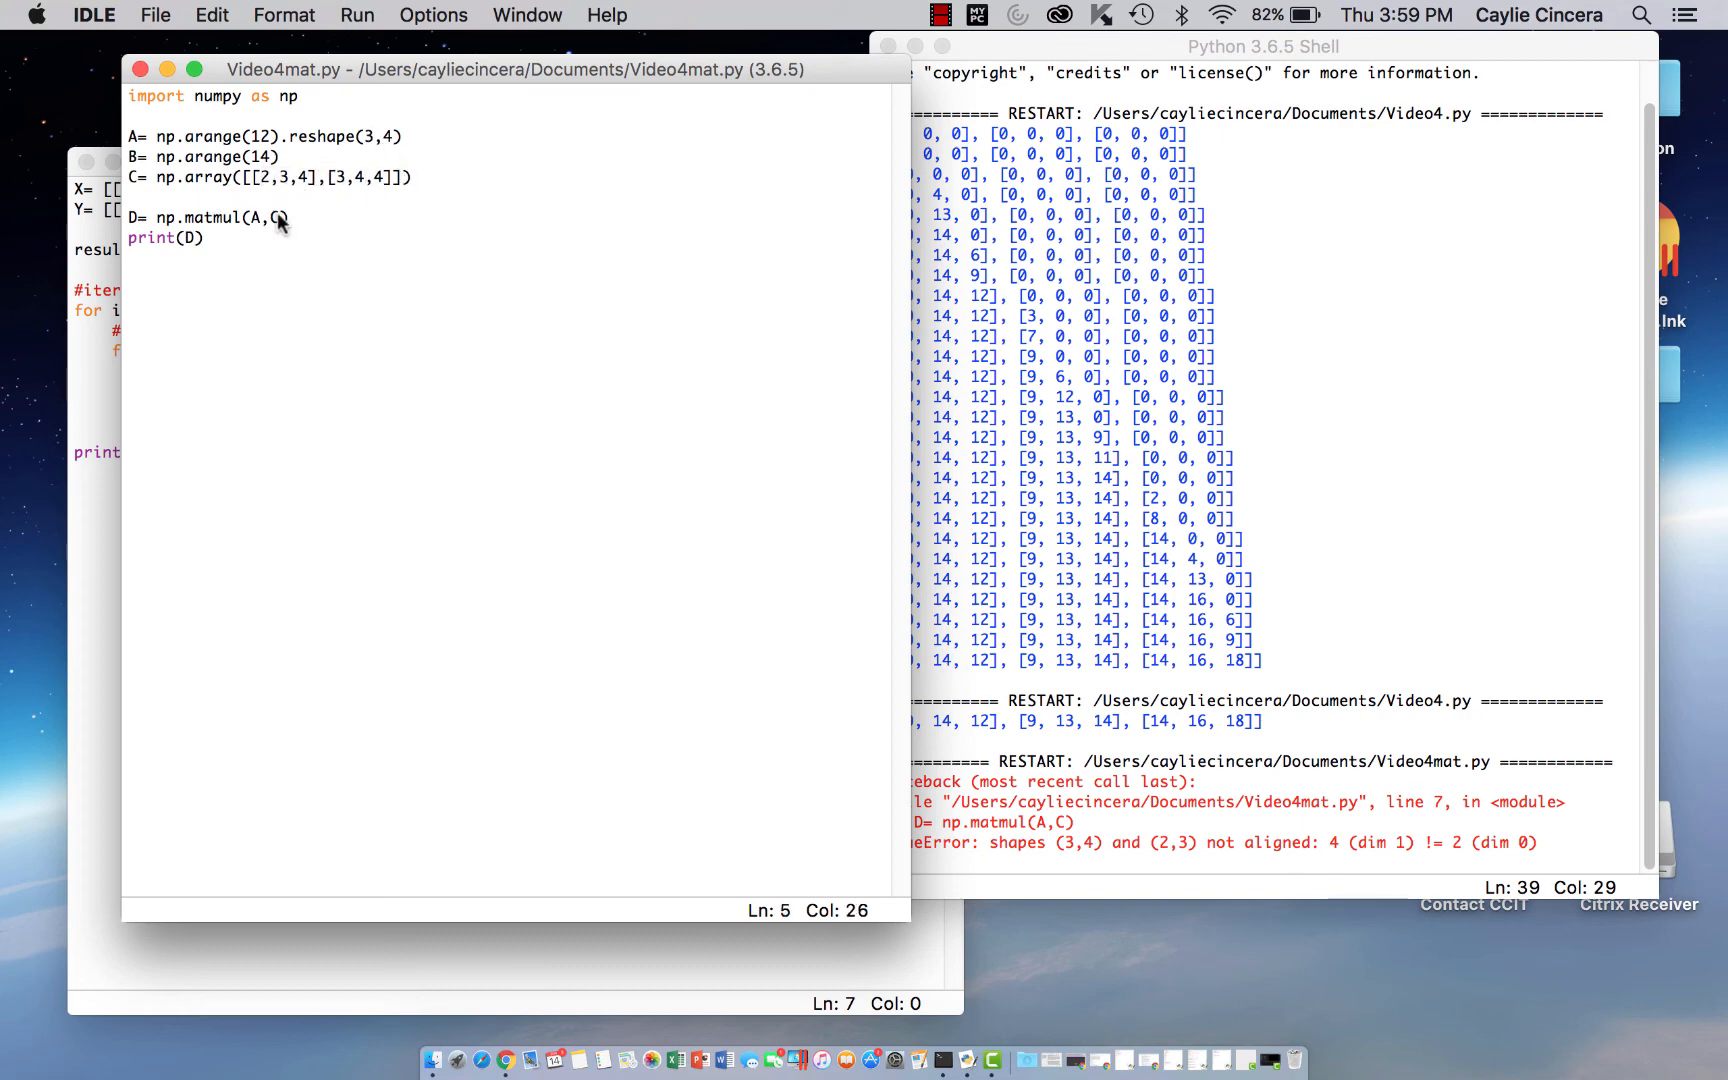
# Swap the operands to np.matmul(C,A) and rerun, printing [[44 53 62 71] [48 59 70 81]]
pyautogui.click(288, 218)
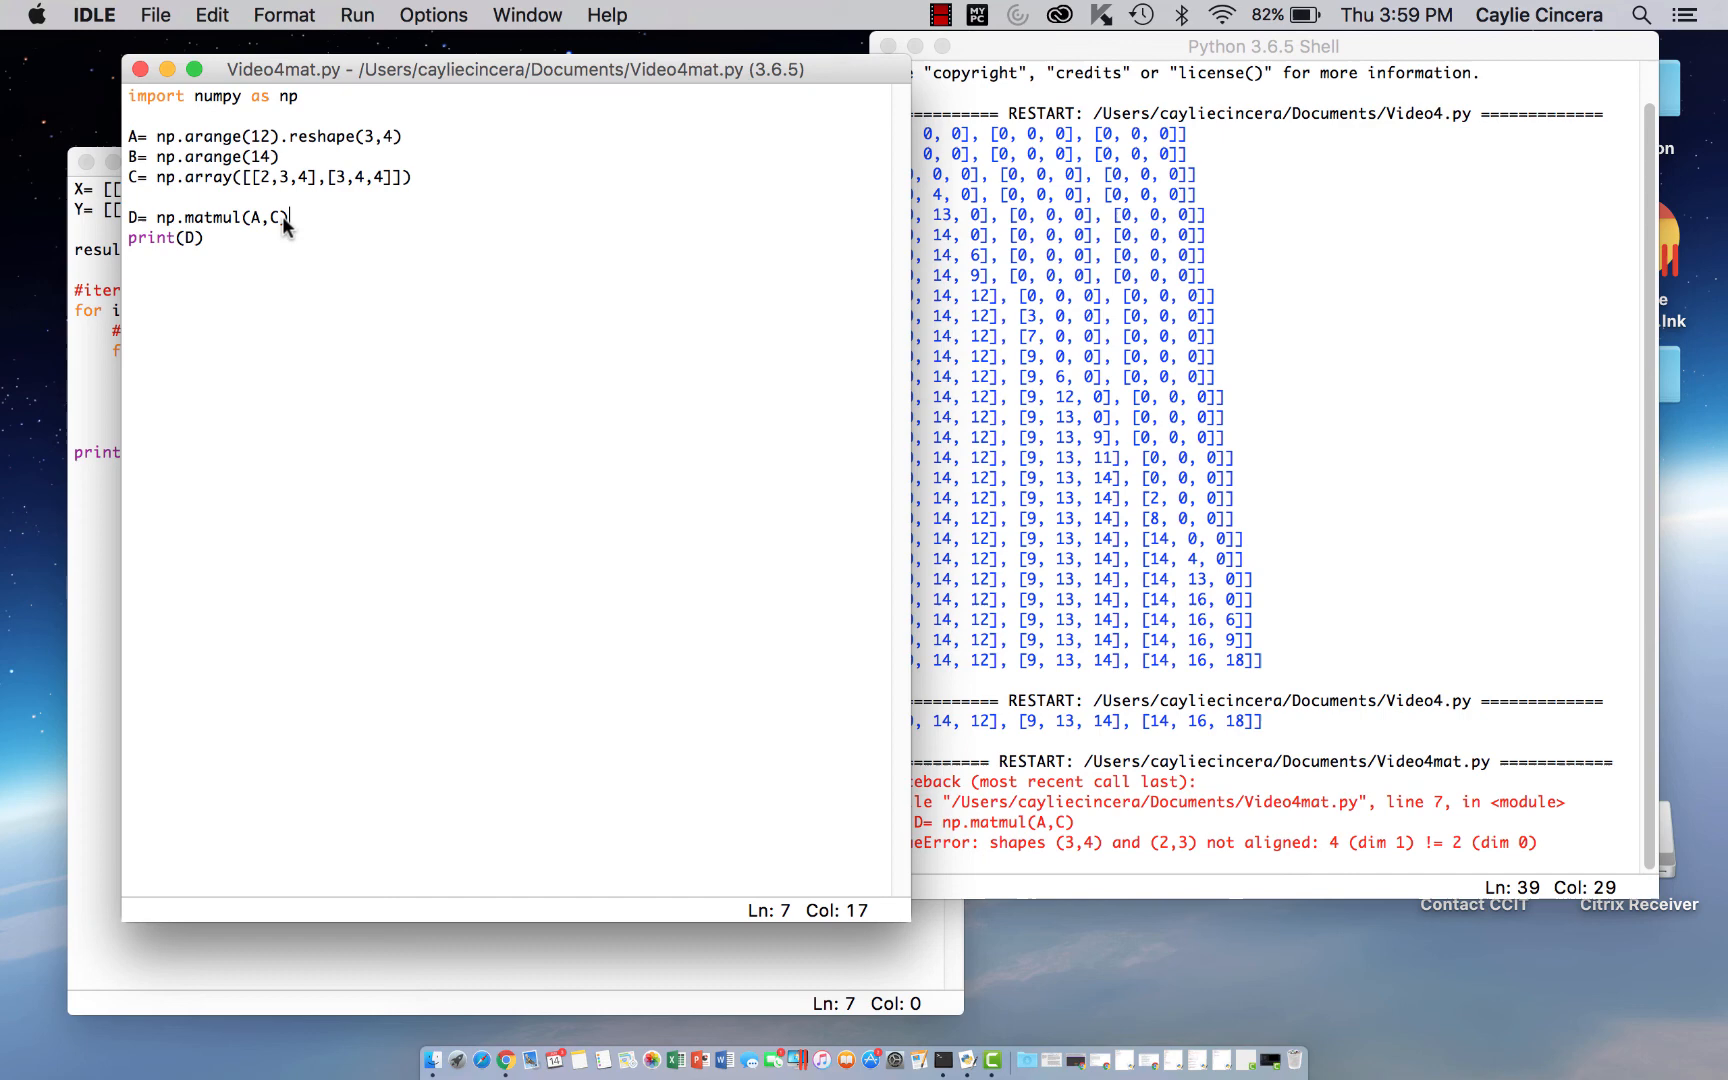
pyautogui.write('C,')
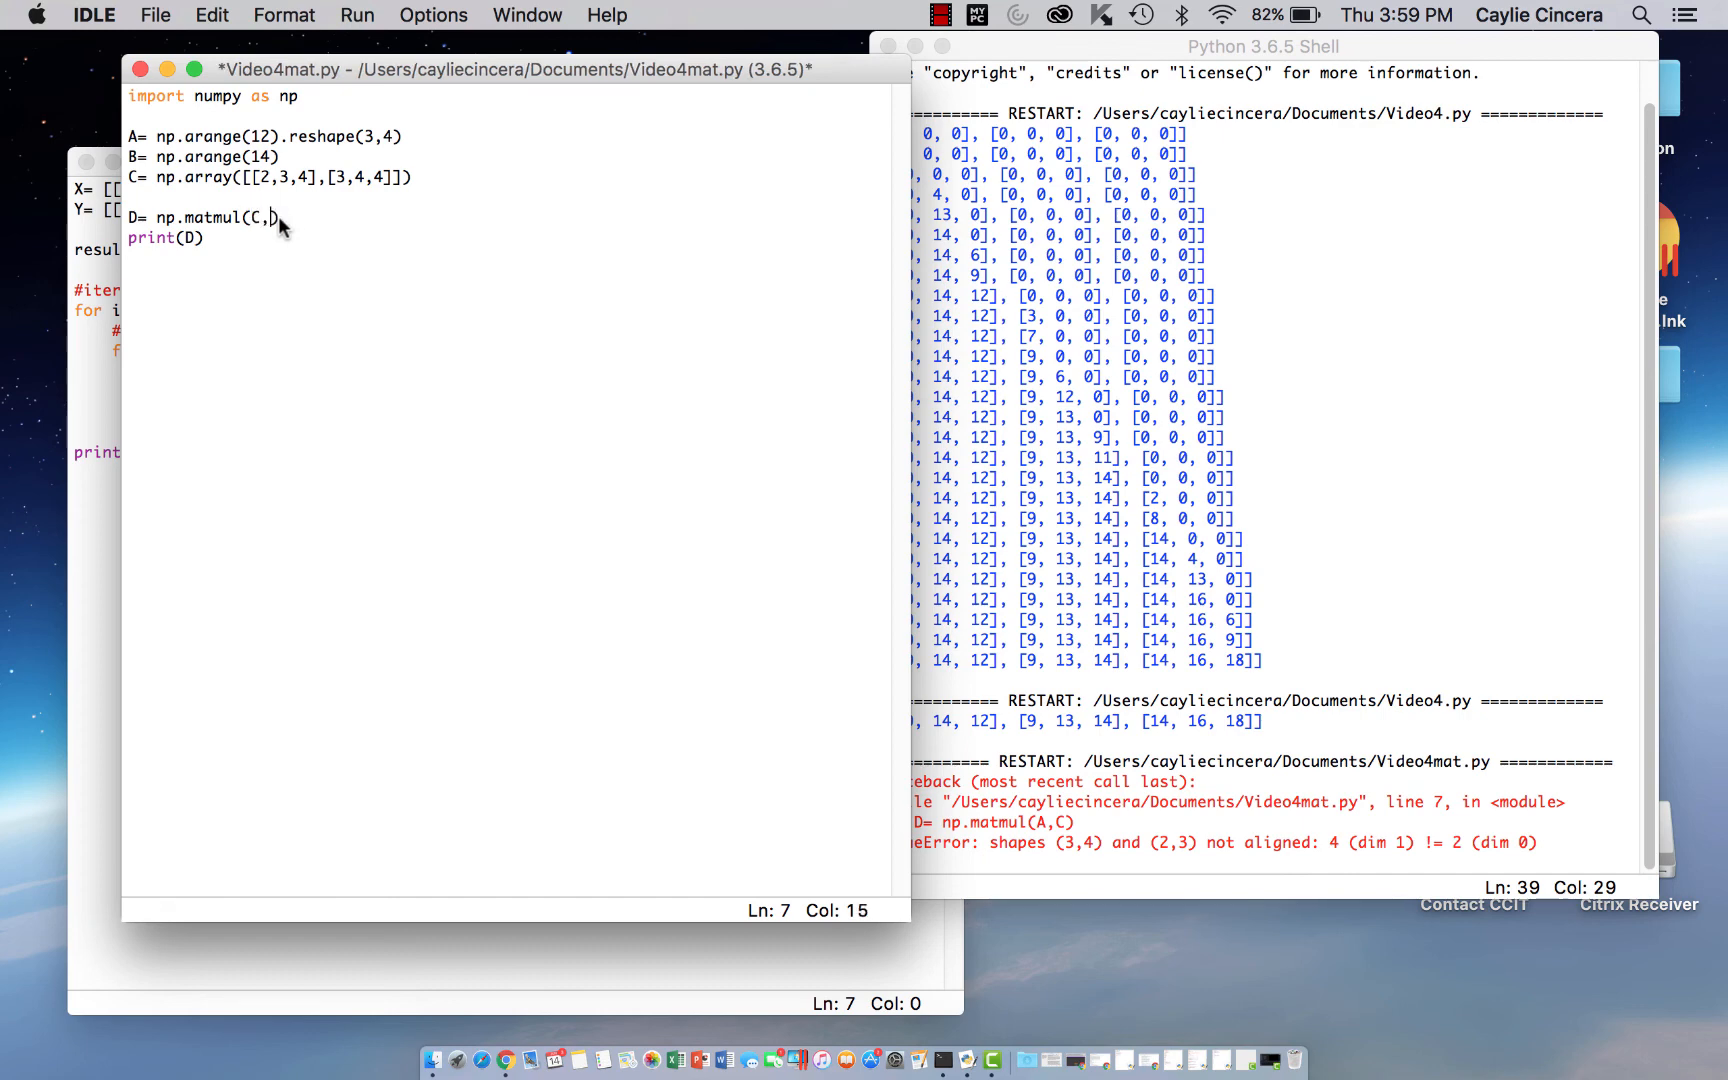
pyautogui.click(356, 14)
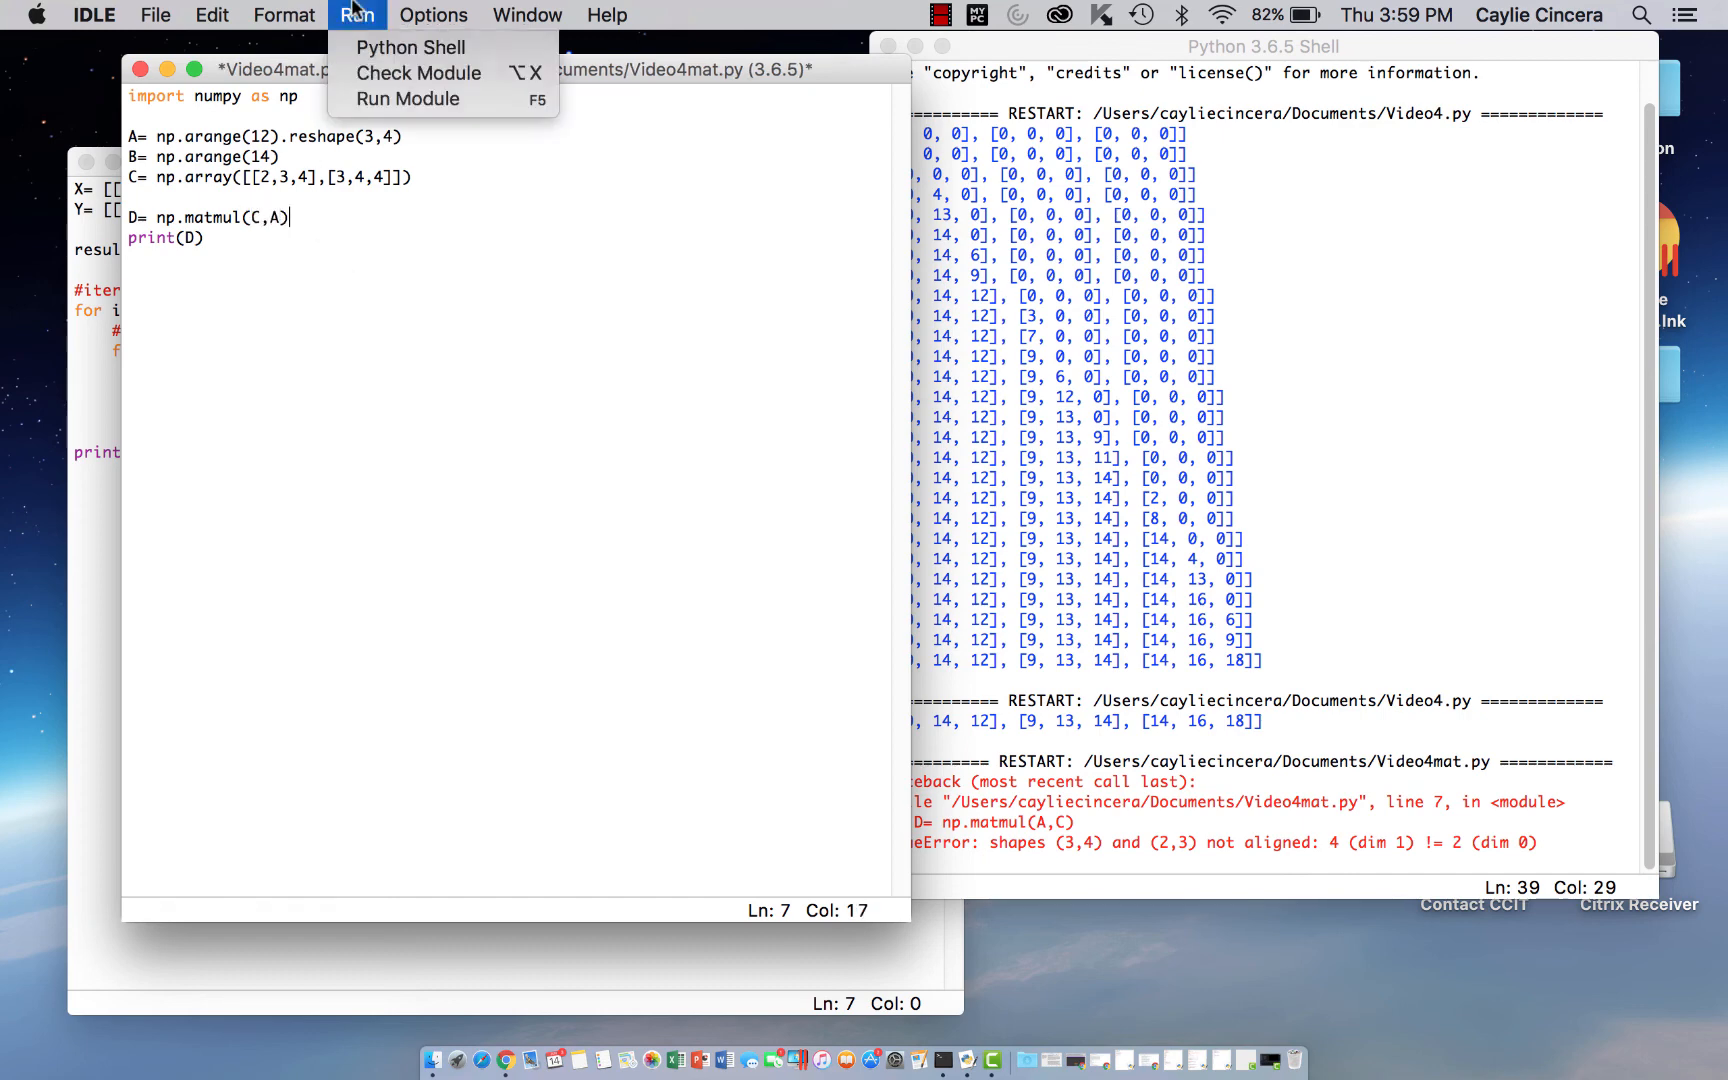
pyautogui.click(408, 98)
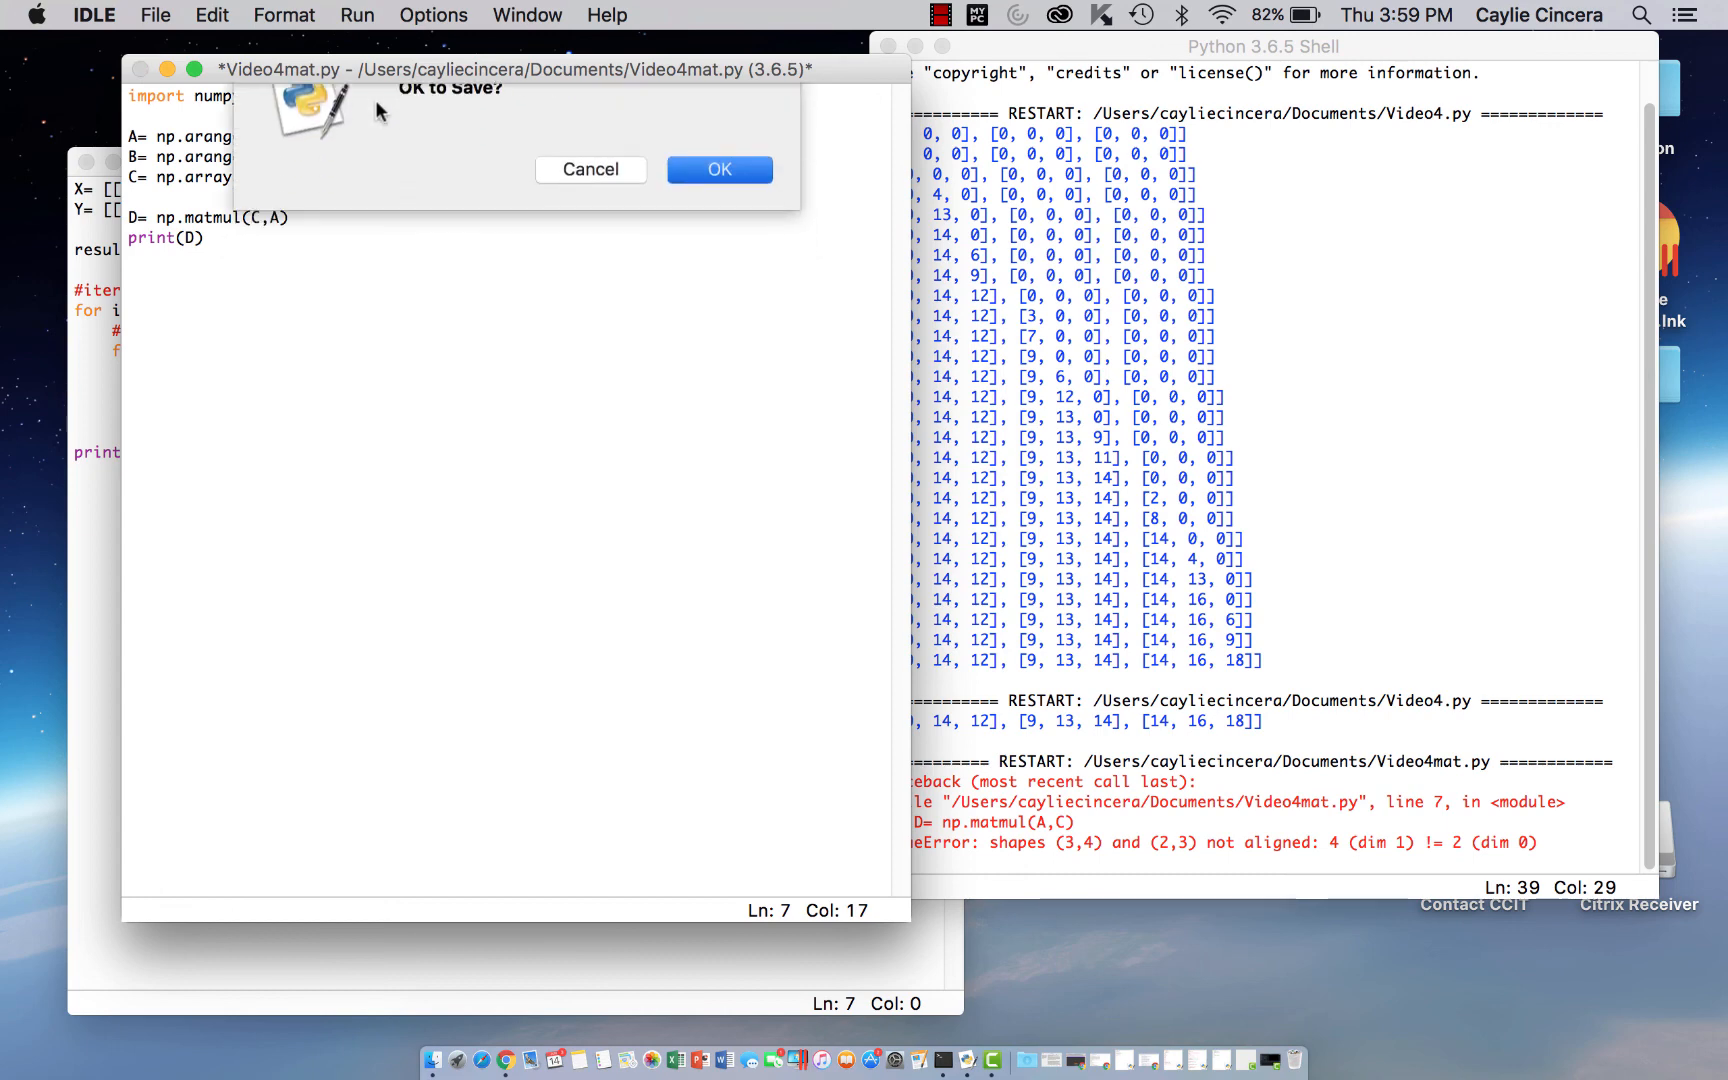
pyautogui.click(718, 168)
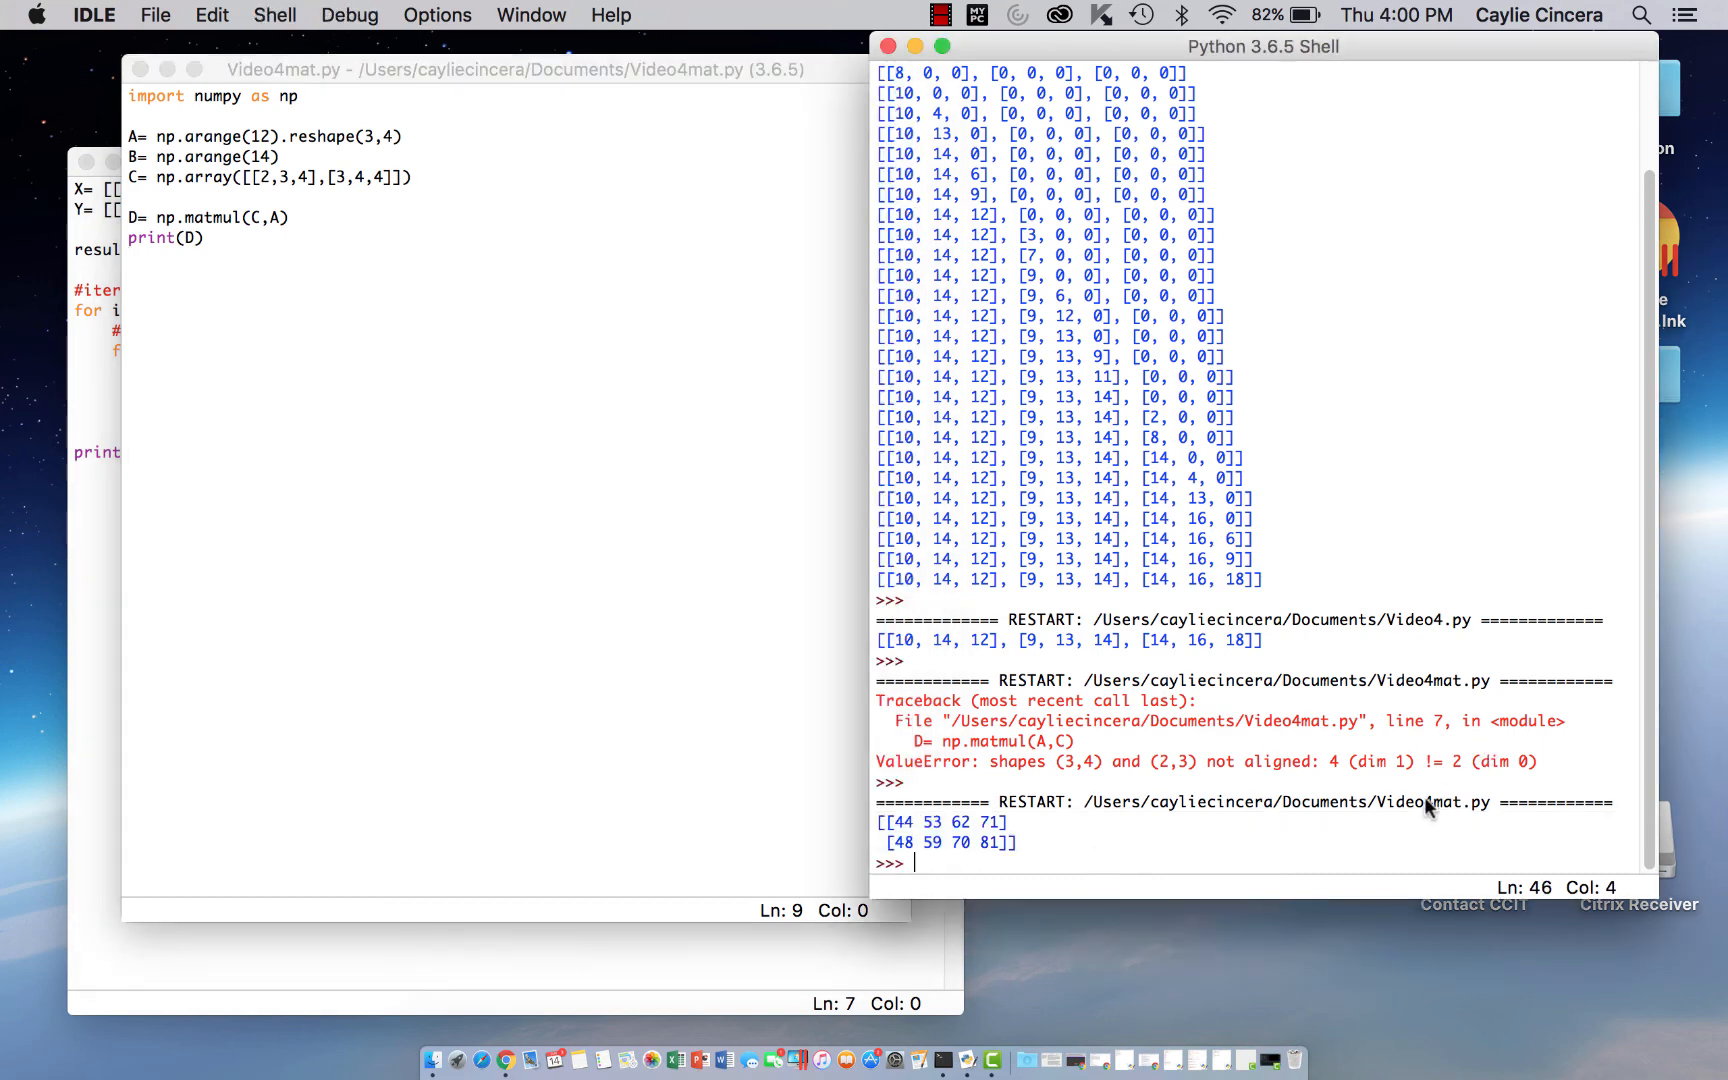
pyautogui.moveTo(1170, 838)
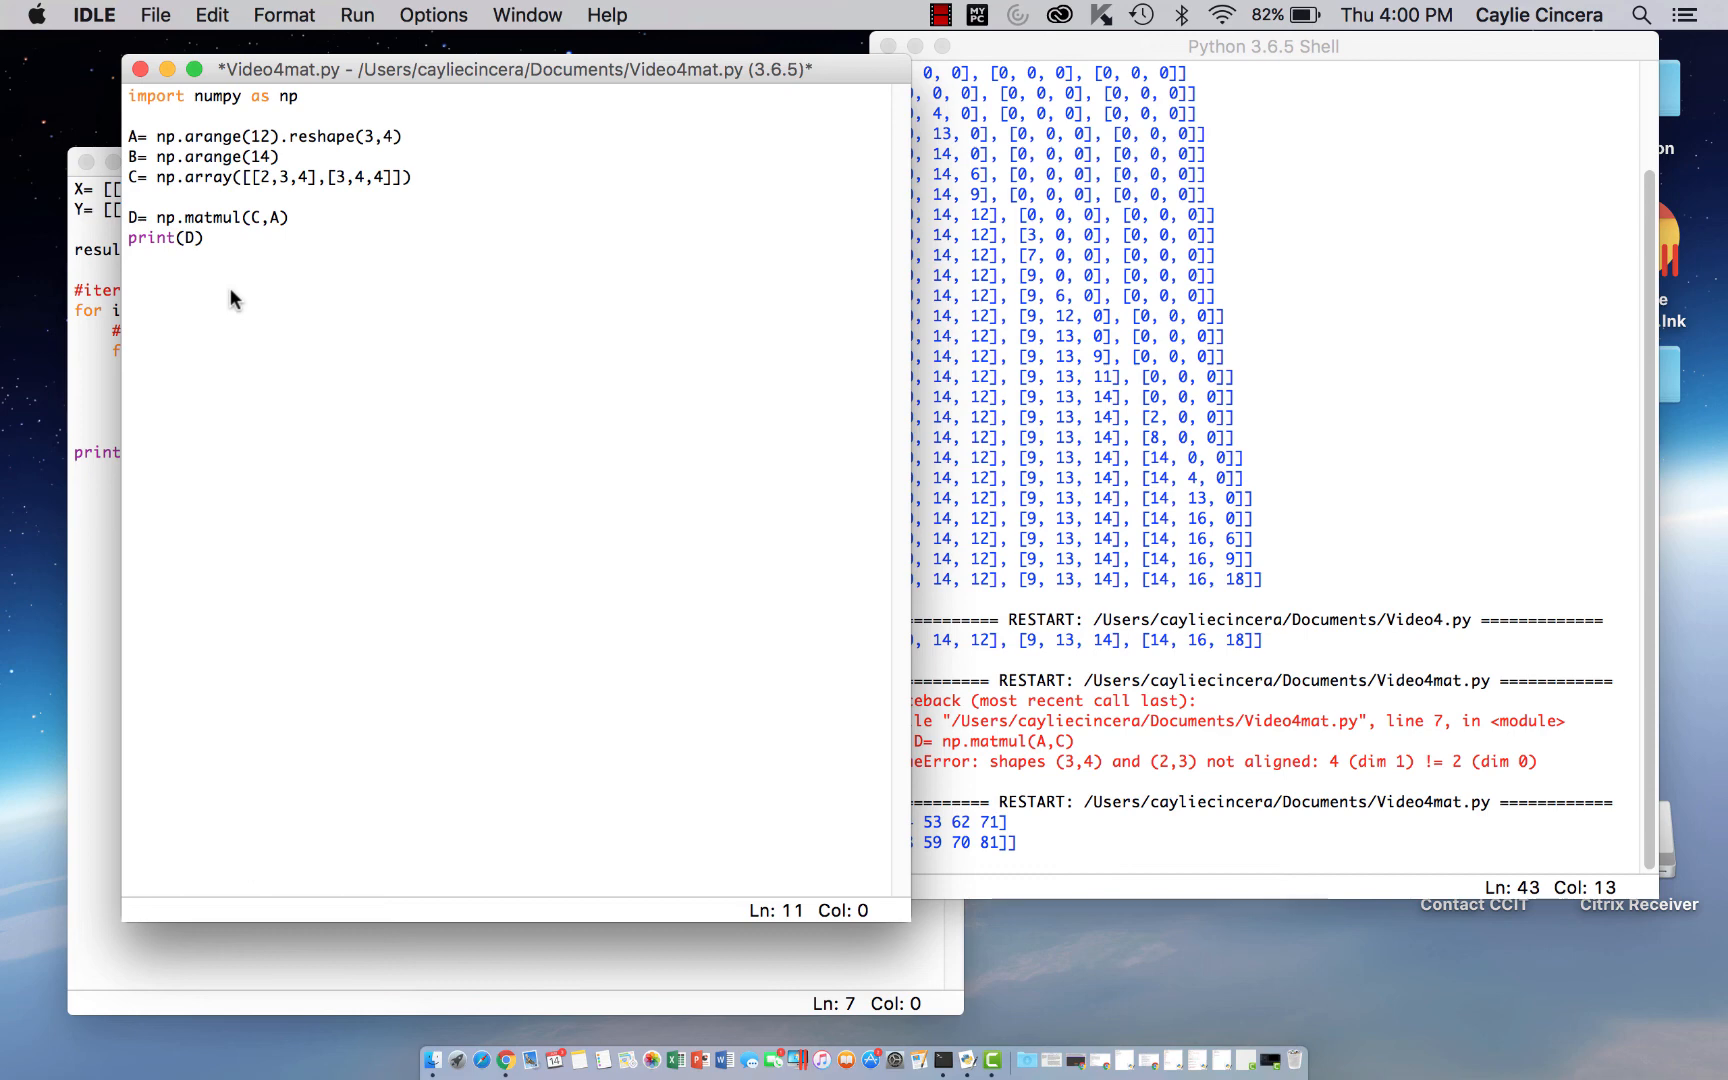
# Start a new line E= A* below print(D)
pyautogui.click(128, 298)
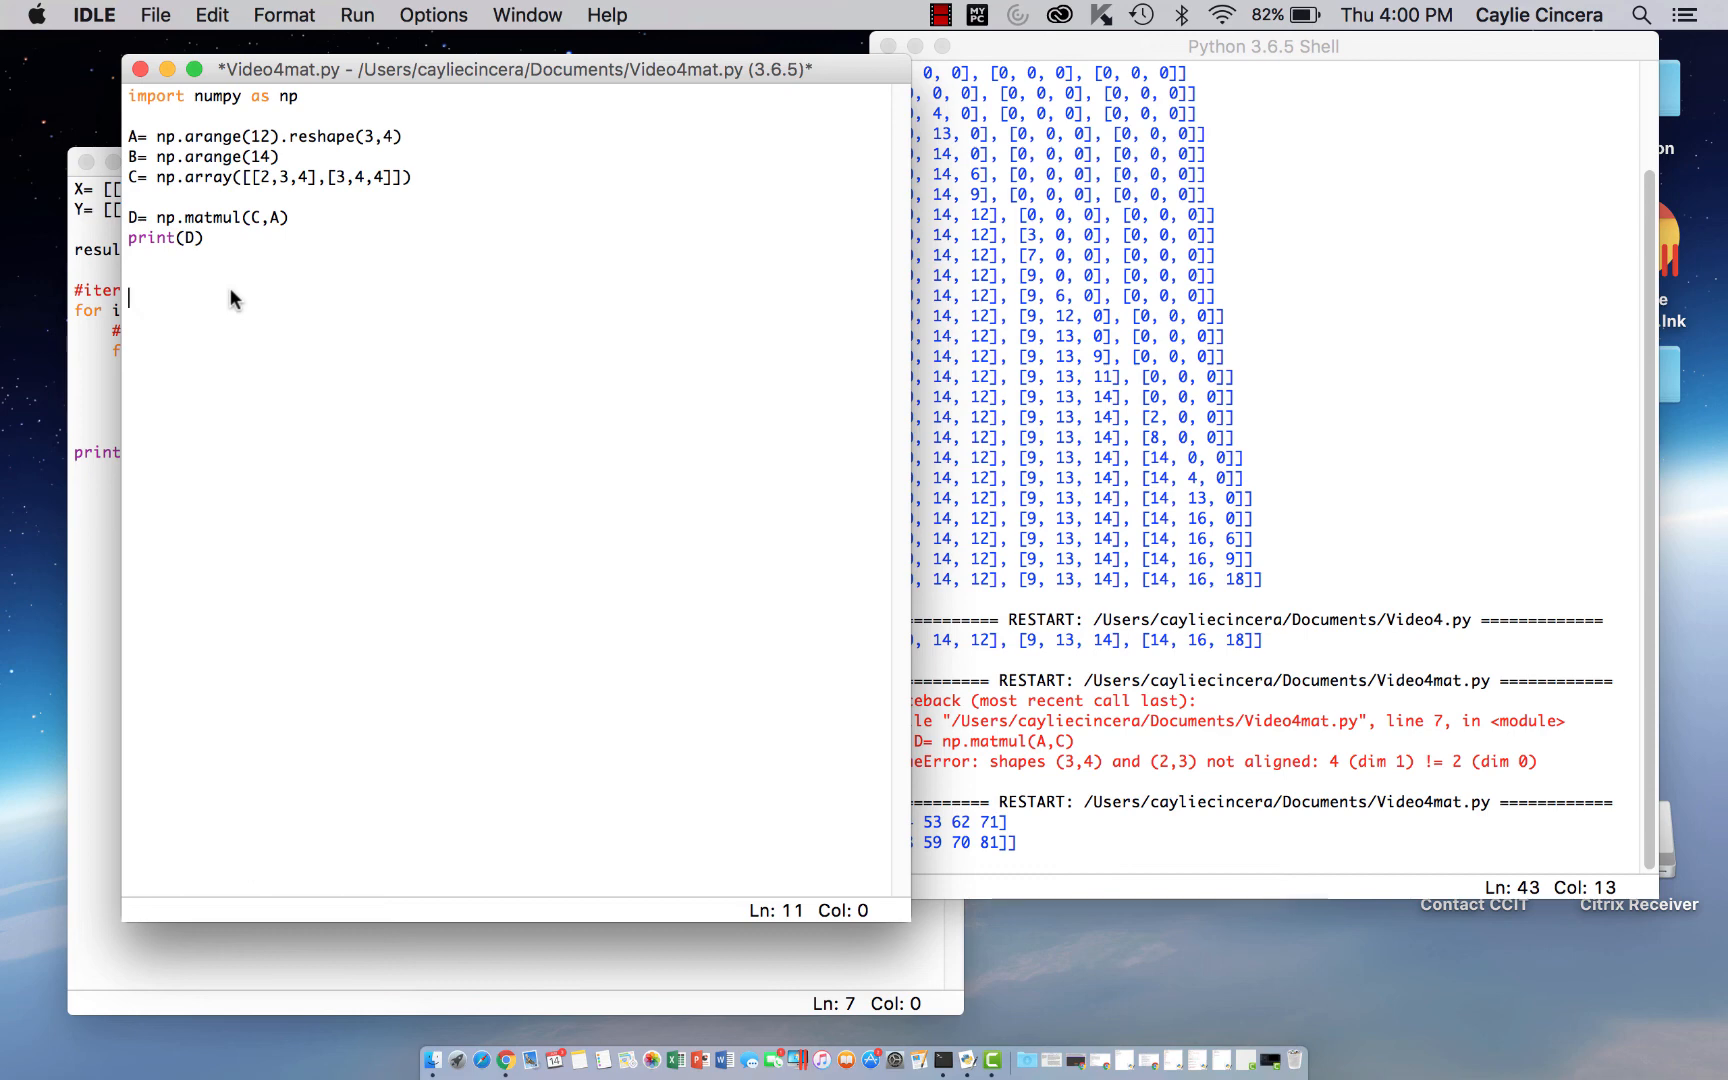
pyautogui.write('E')
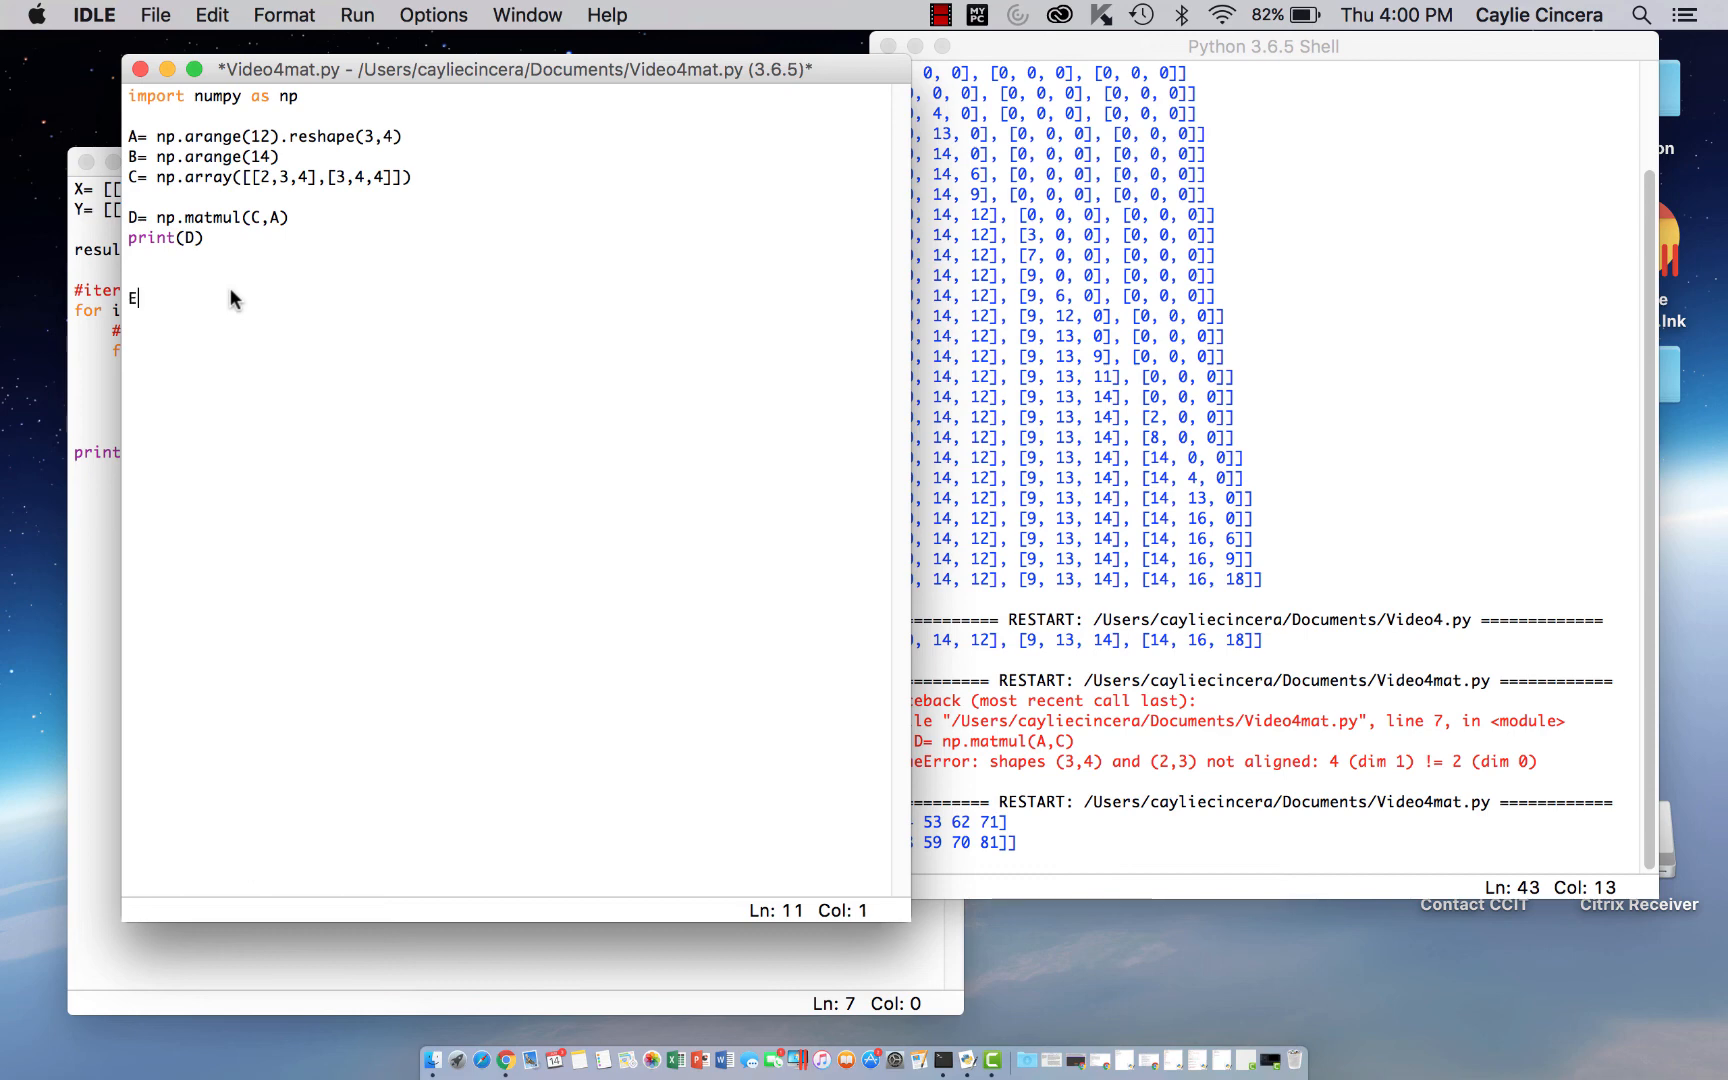
pyautogui.write('=')
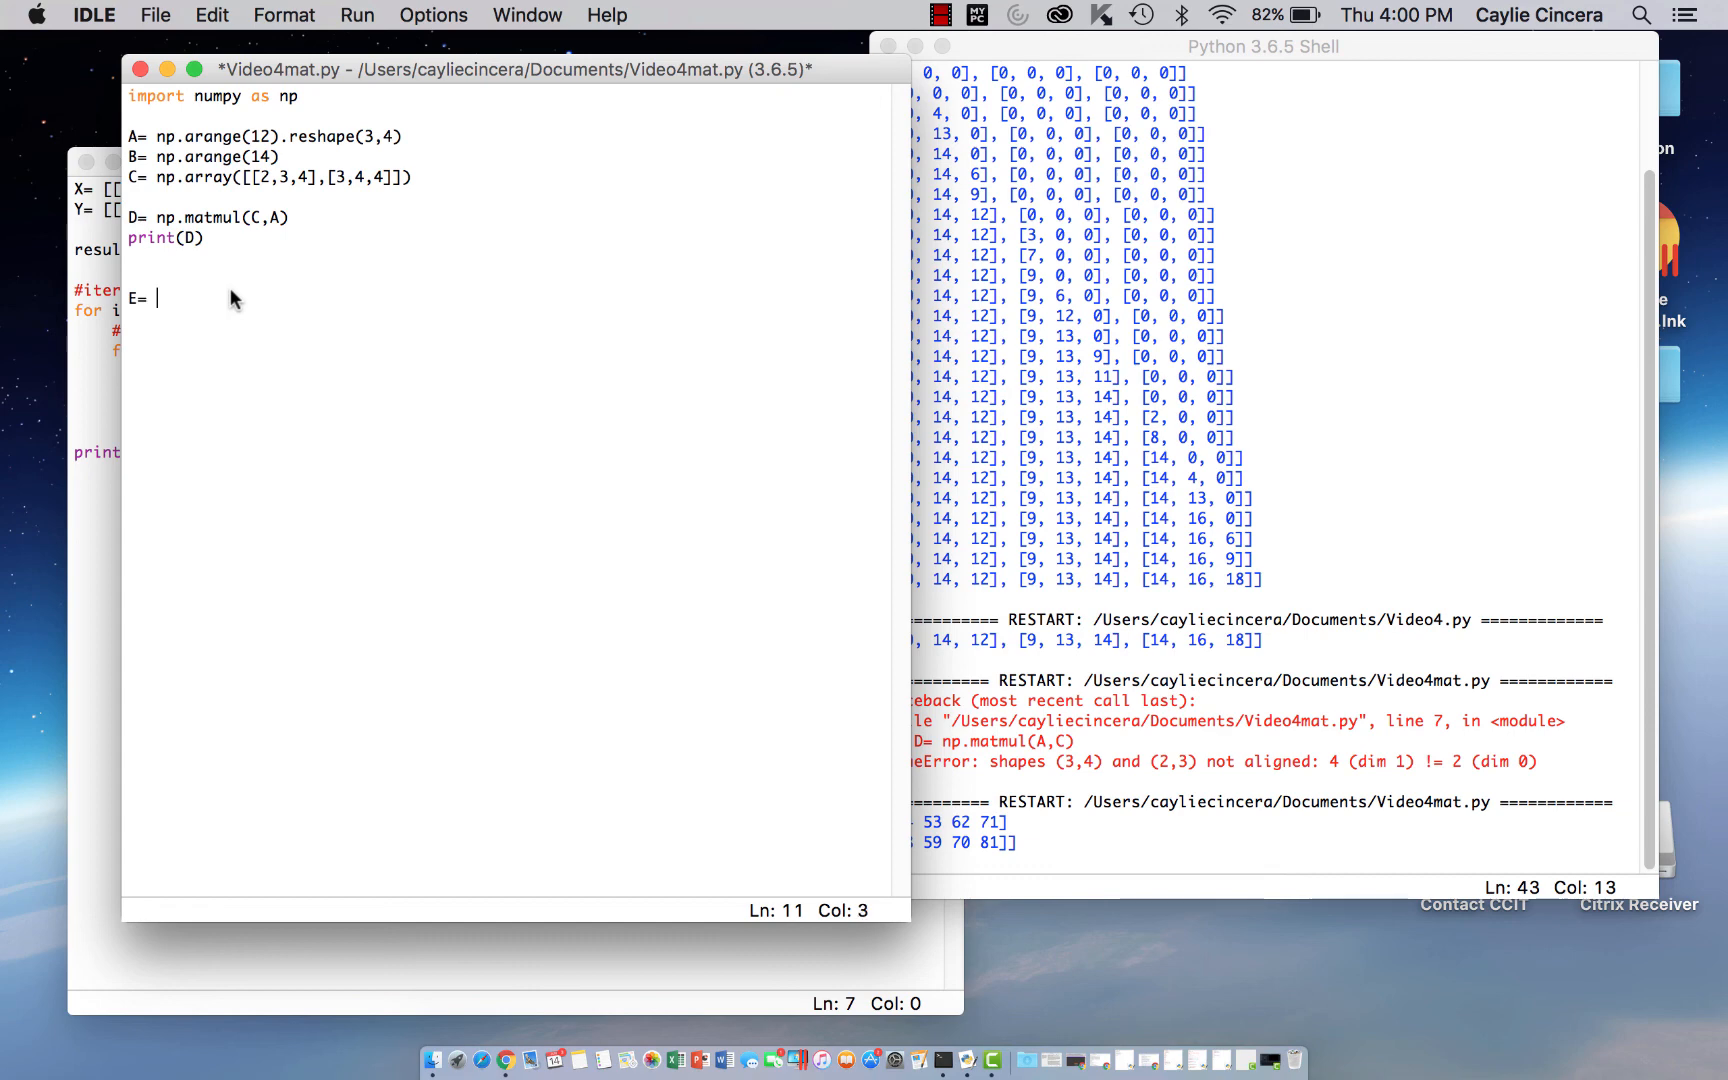
pyautogui.write('A')
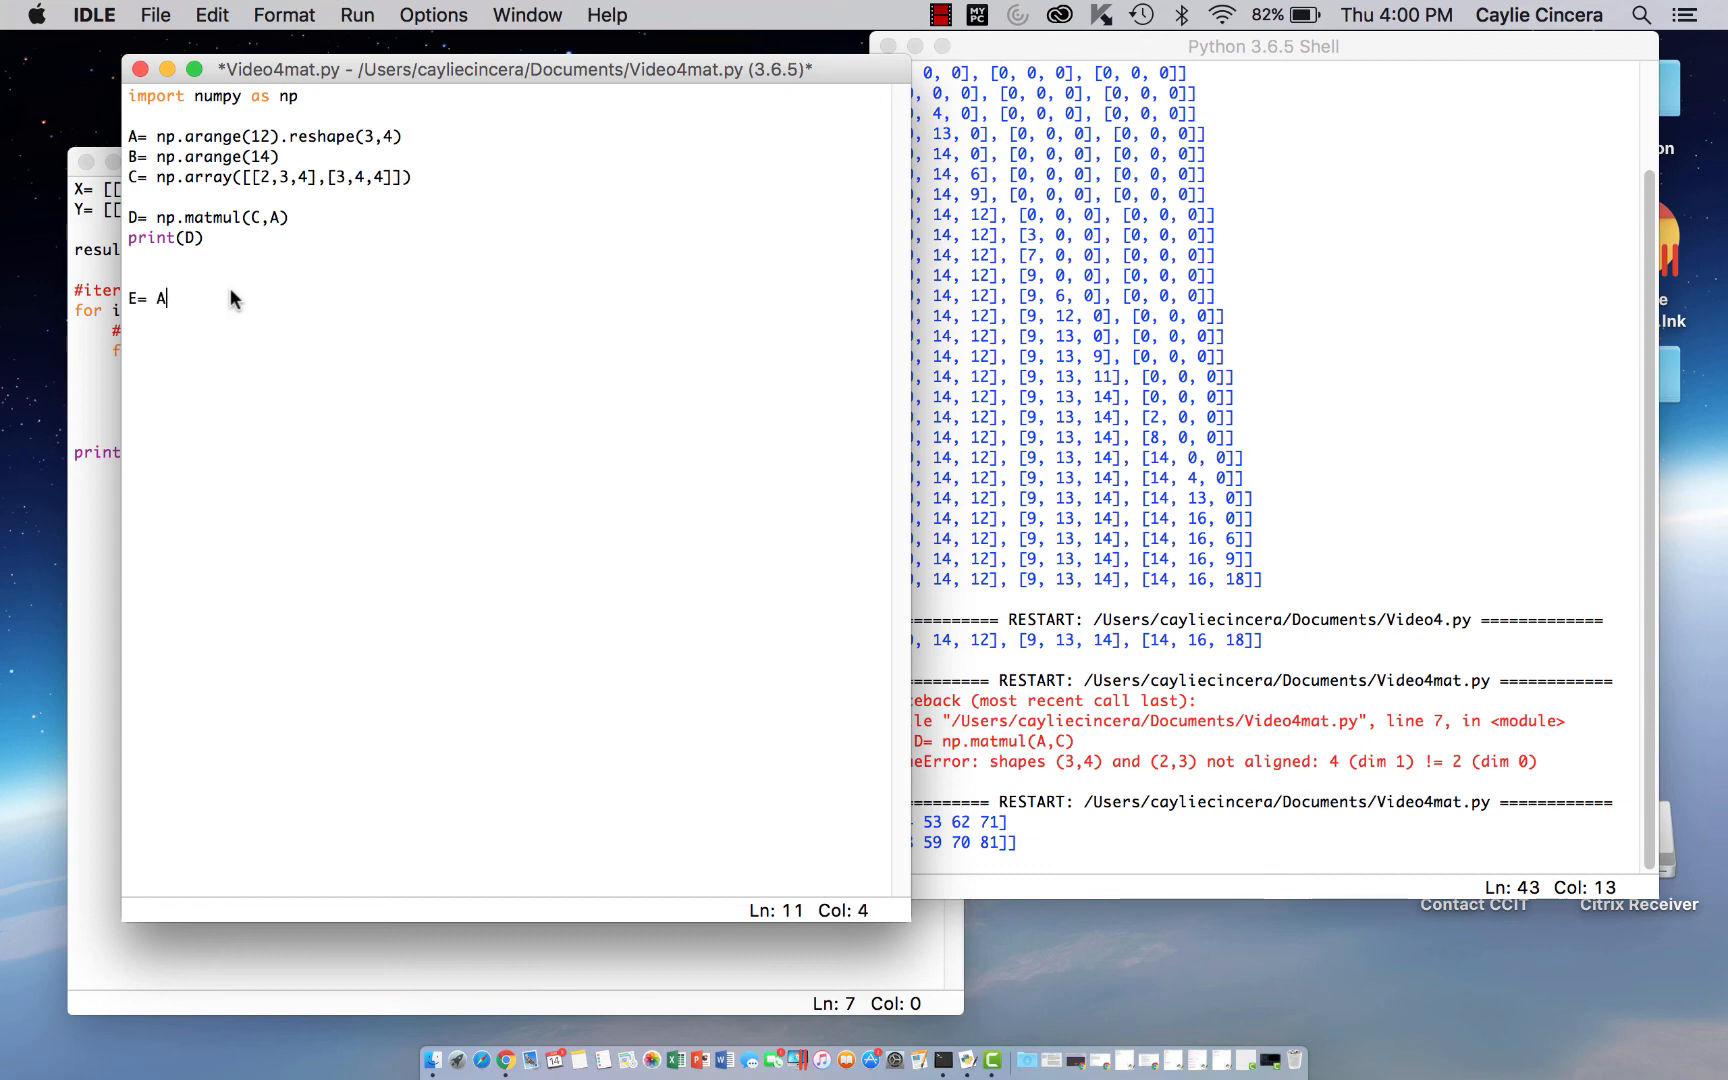
pyautogui.write('*')
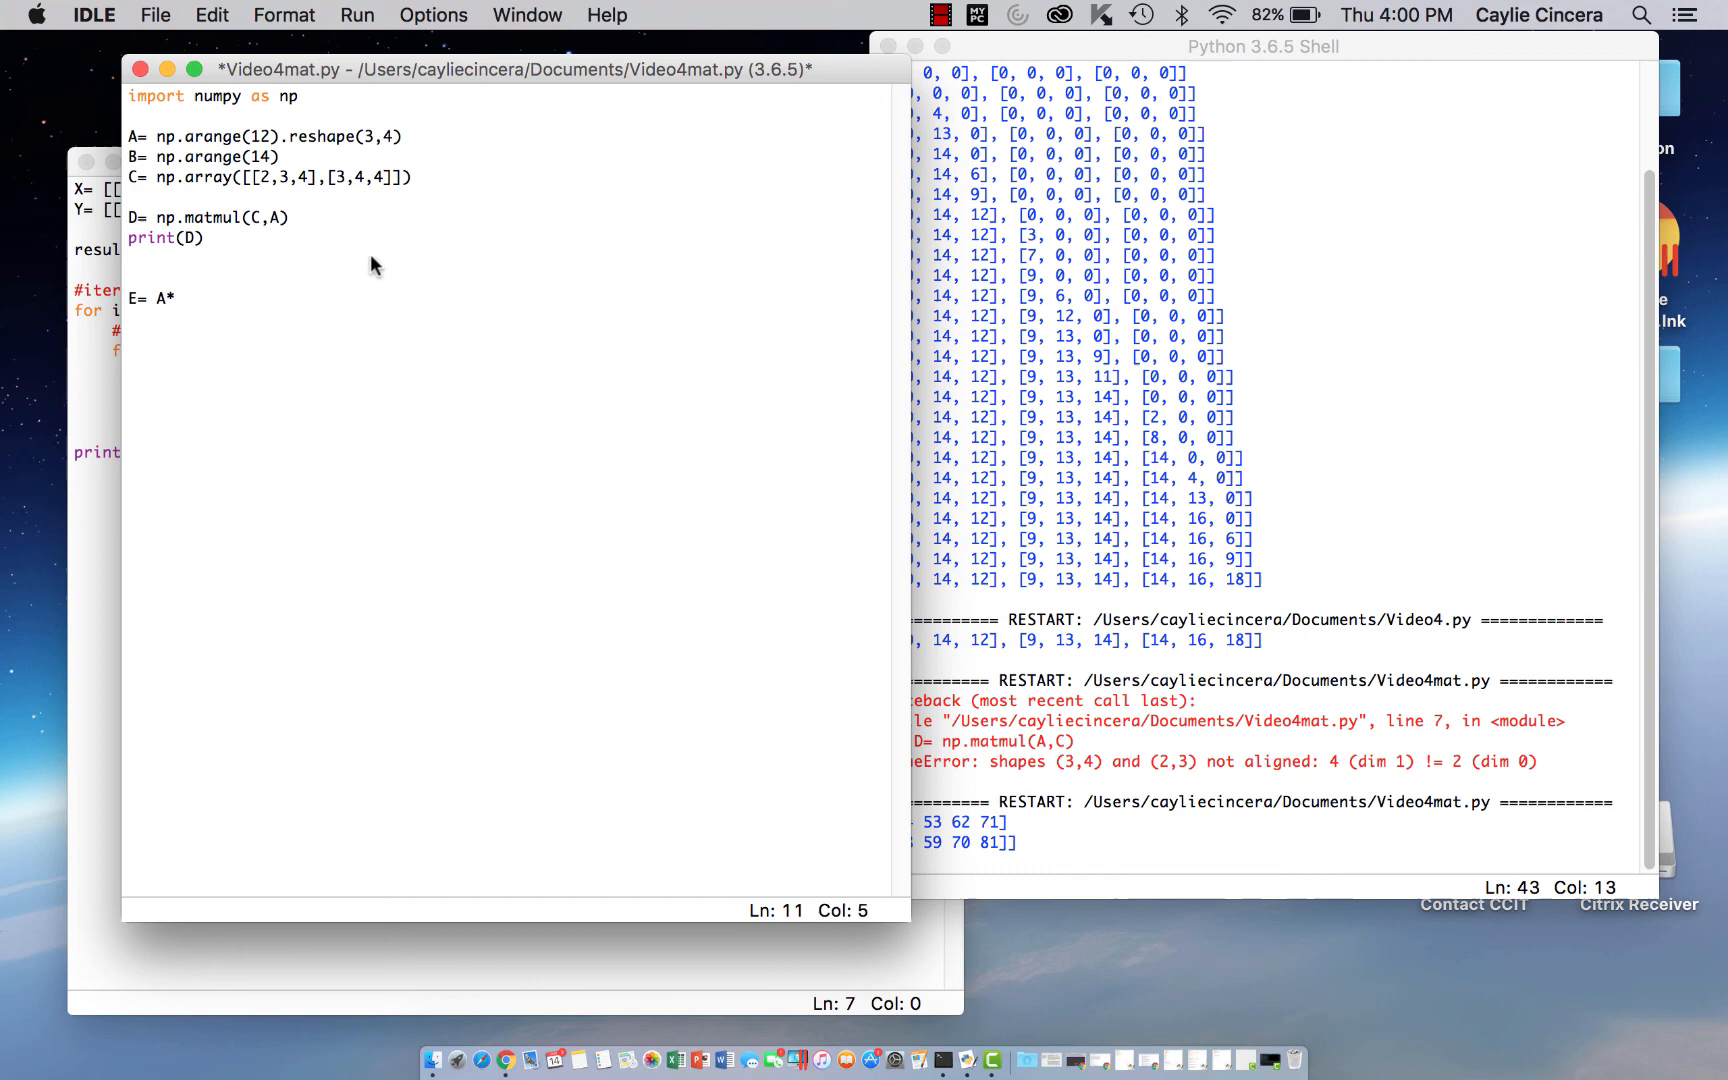
# Insert A2= np.arange(12).reshape(3,4) below A and complete E= A*A2
pyautogui.click(404, 136)
pyautogui.write('A')
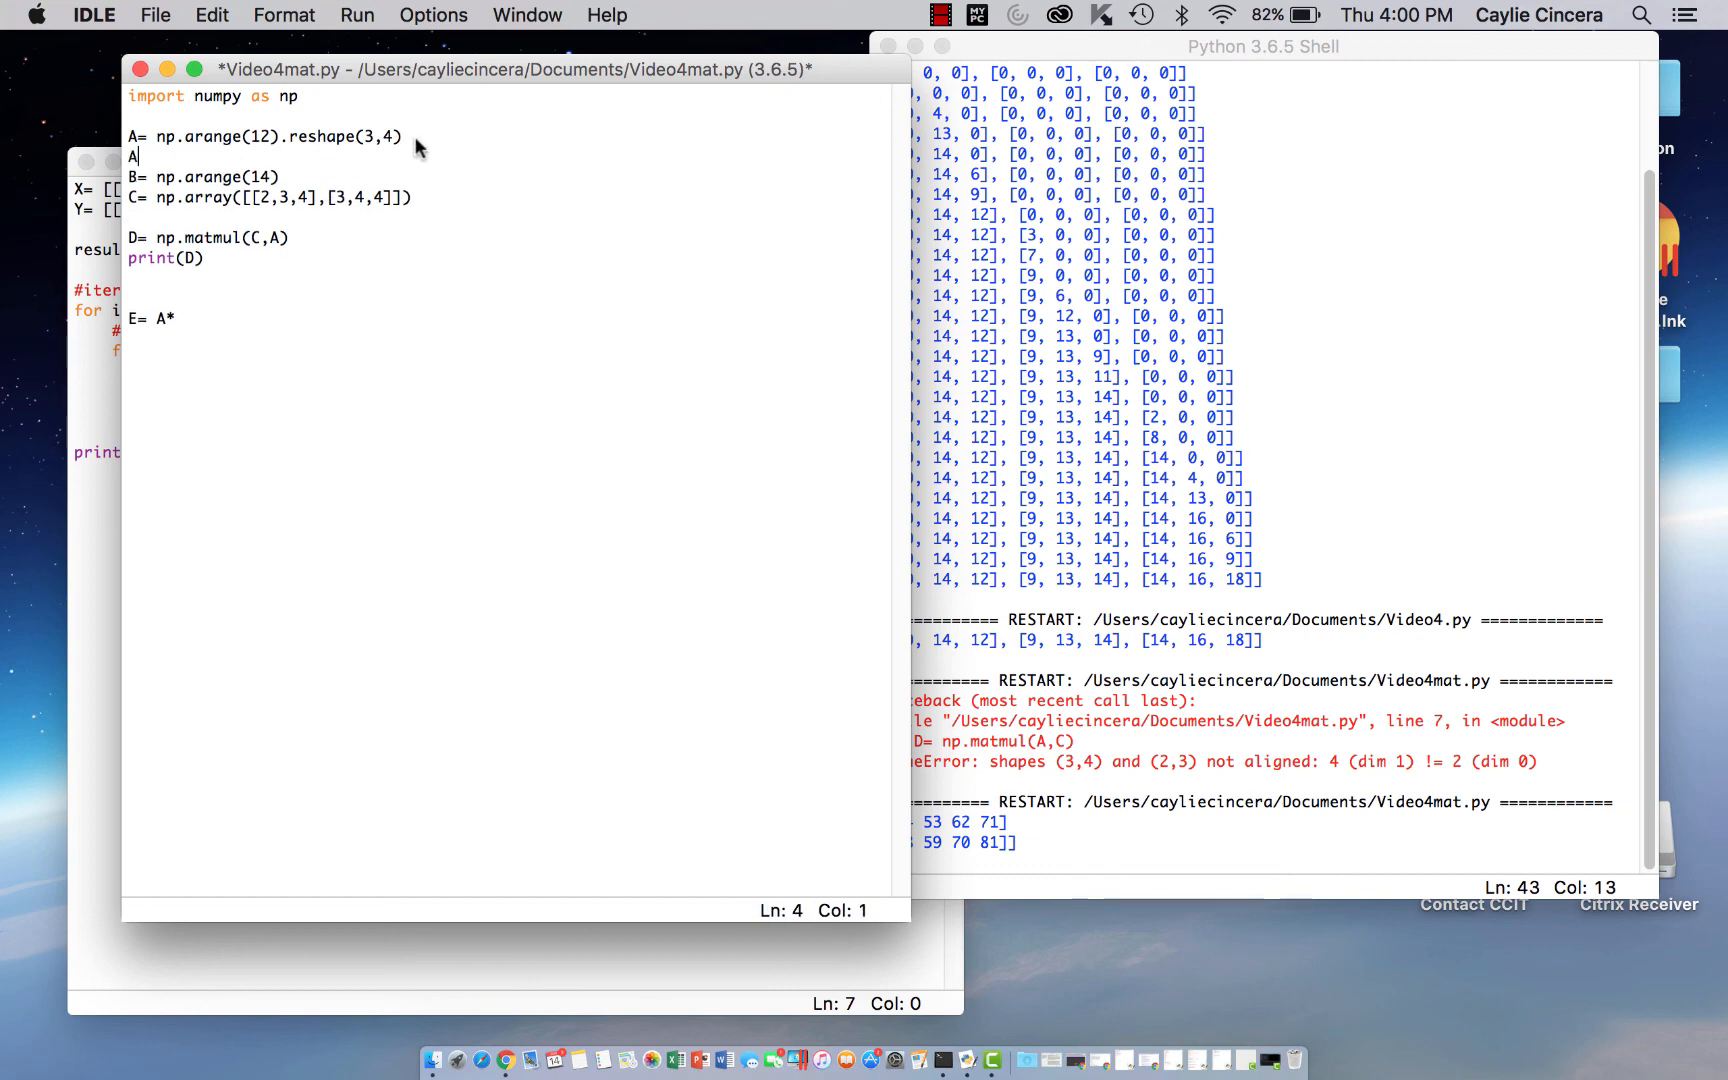
pyautogui.write('2=')
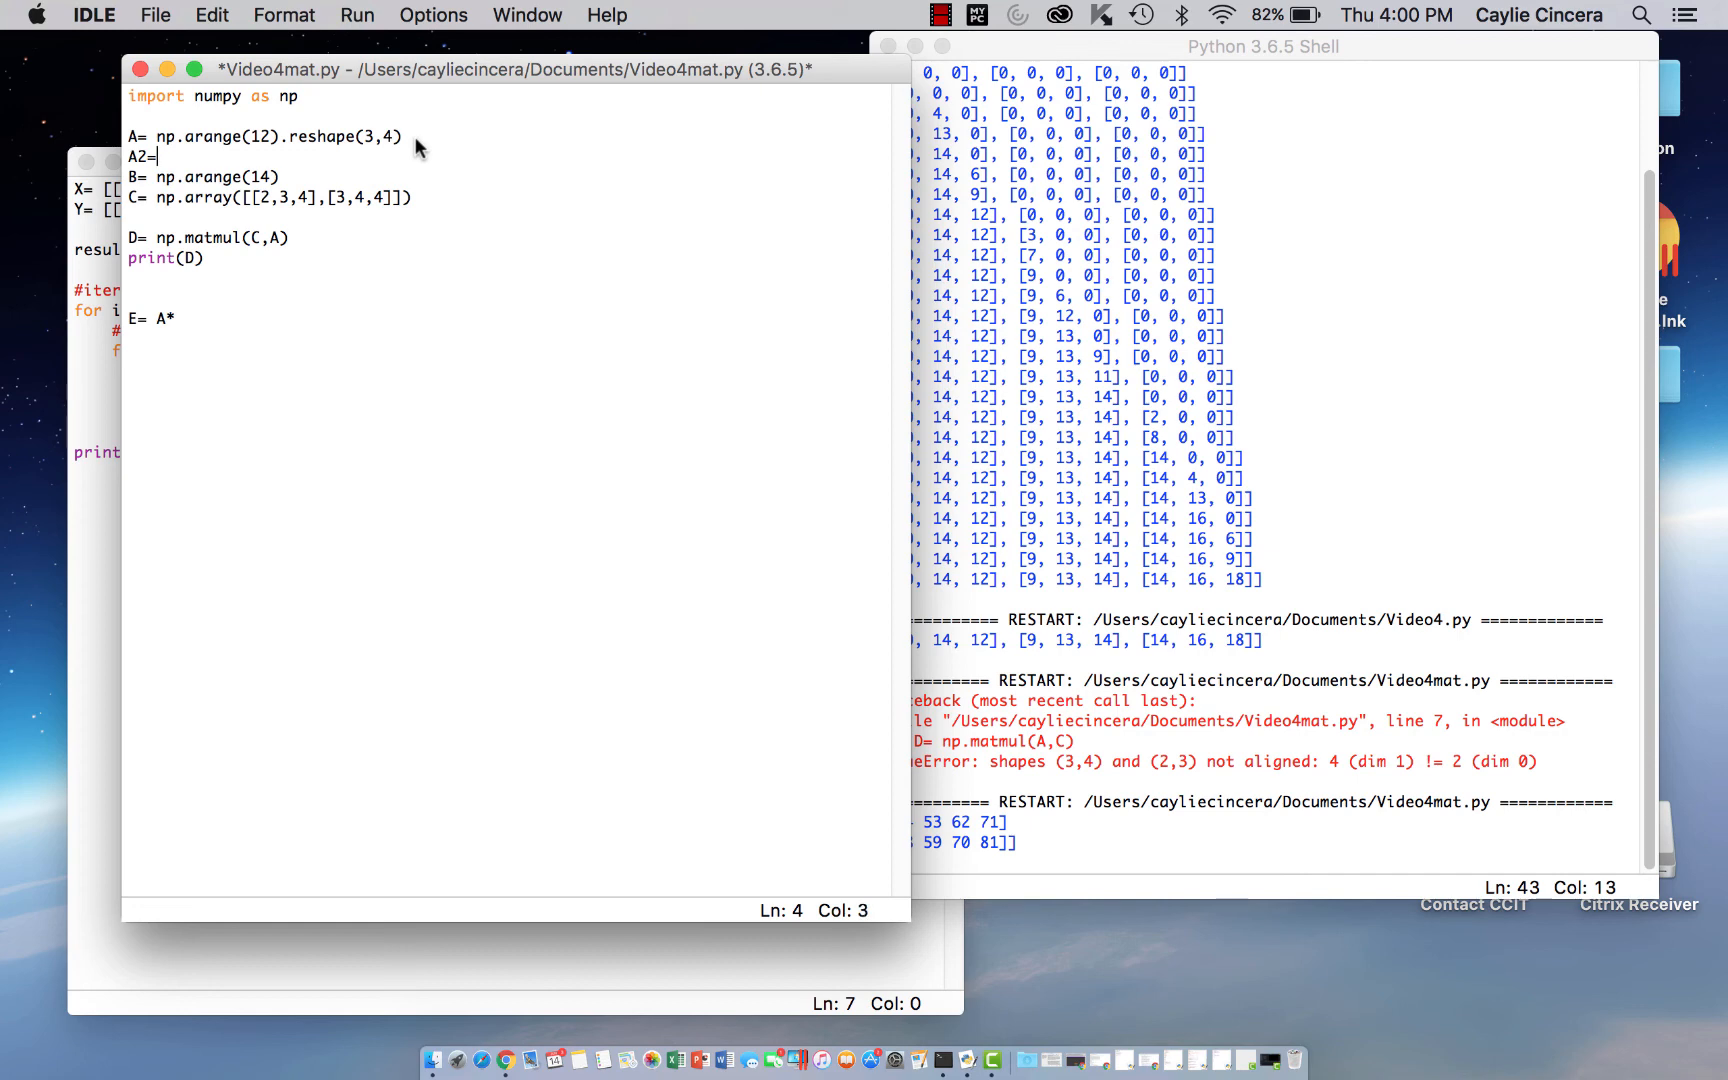
pyautogui.write('np.arange')
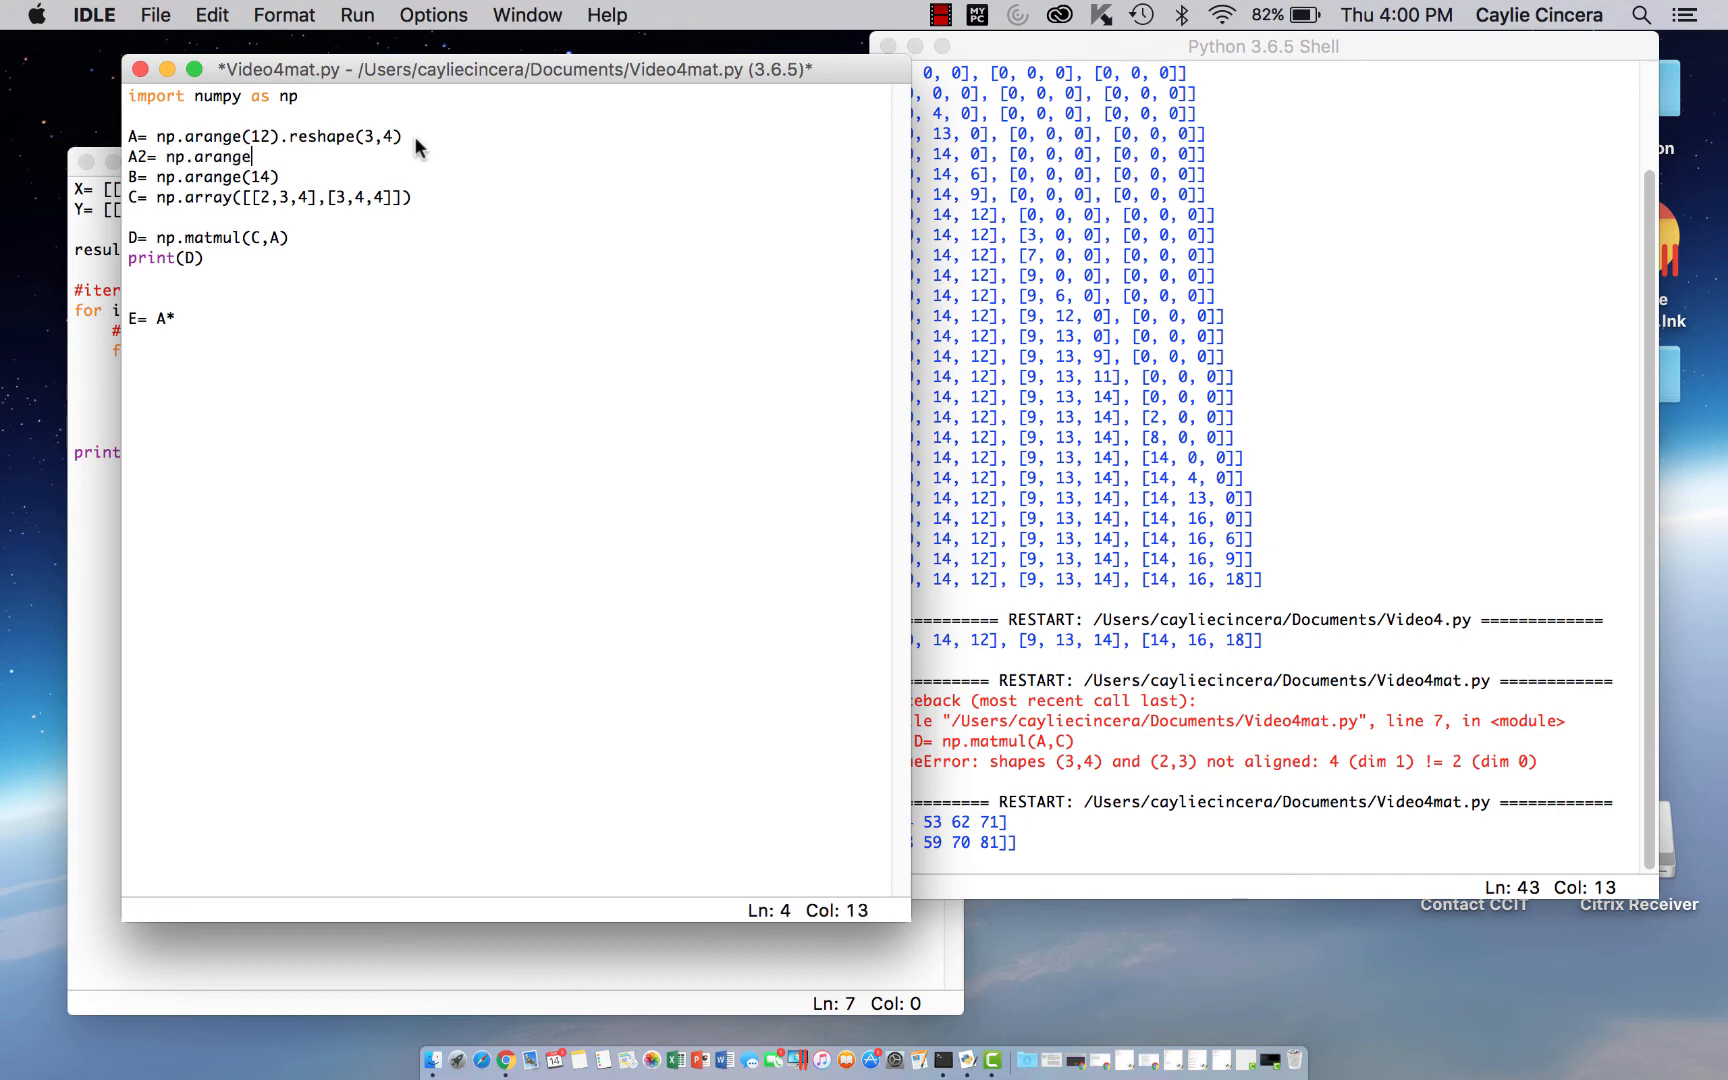
pyautogui.write('(12')
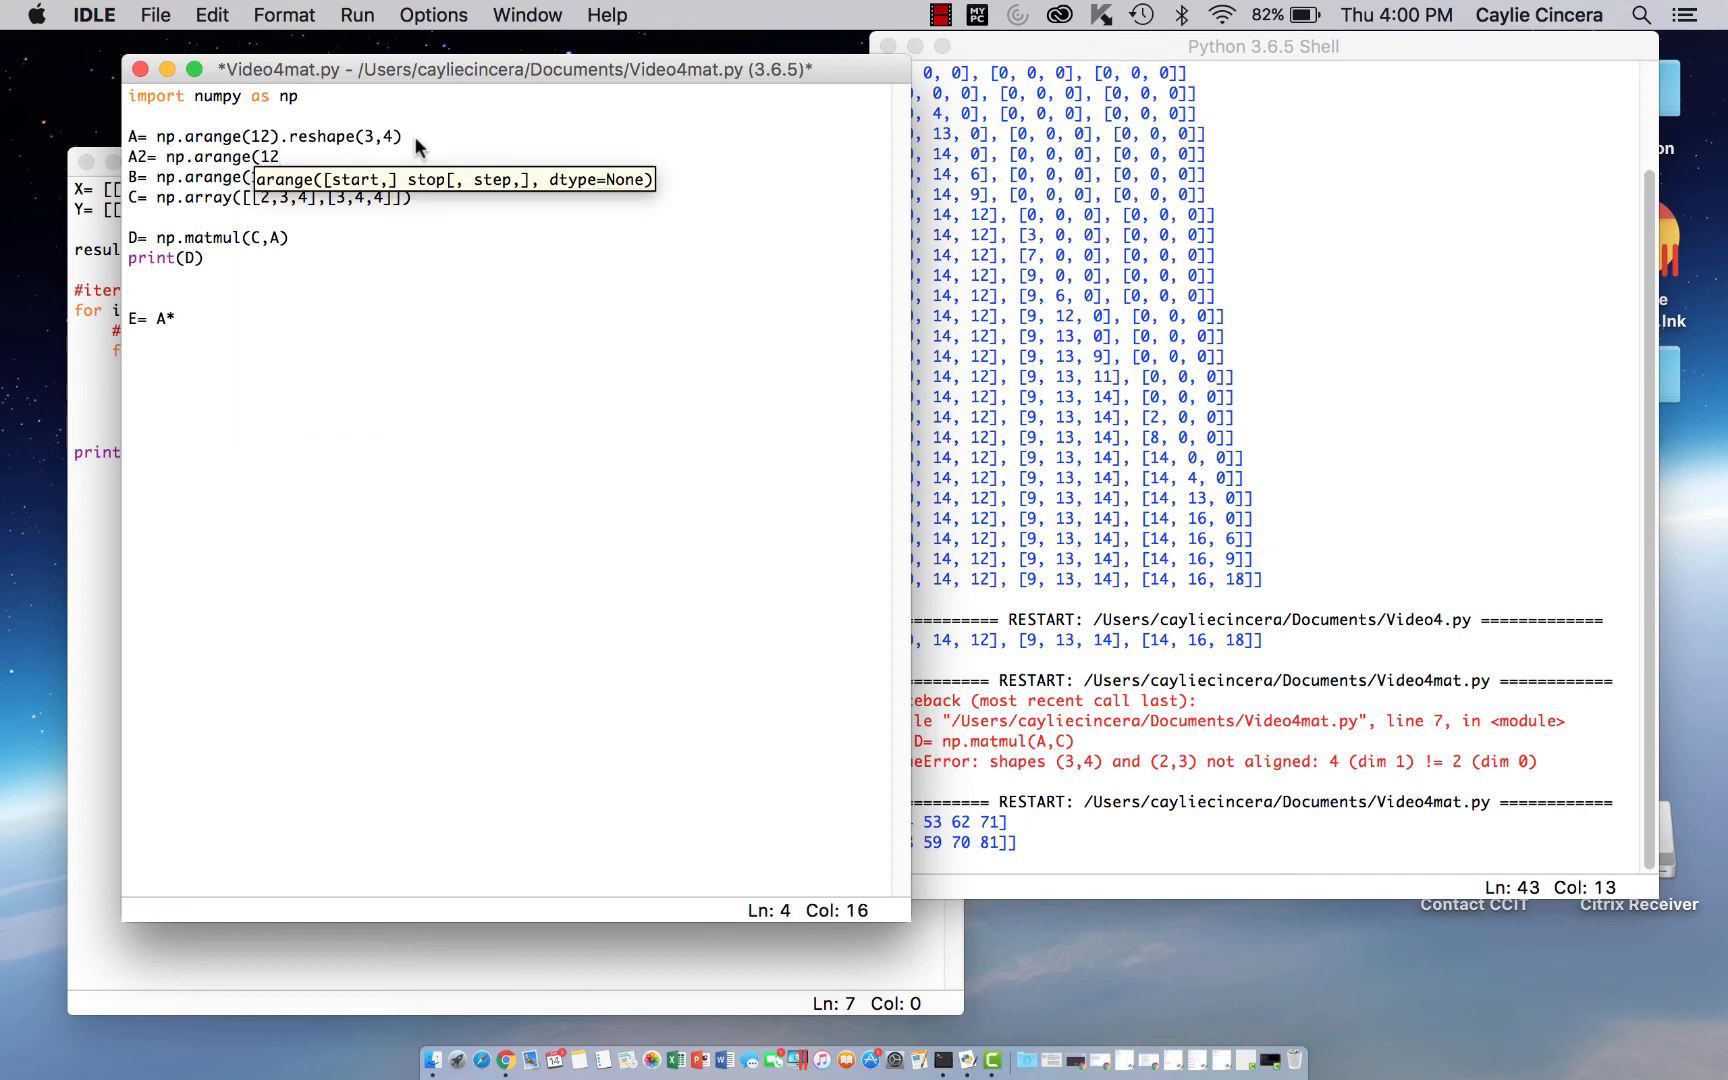
pyautogui.write(').reshape(')
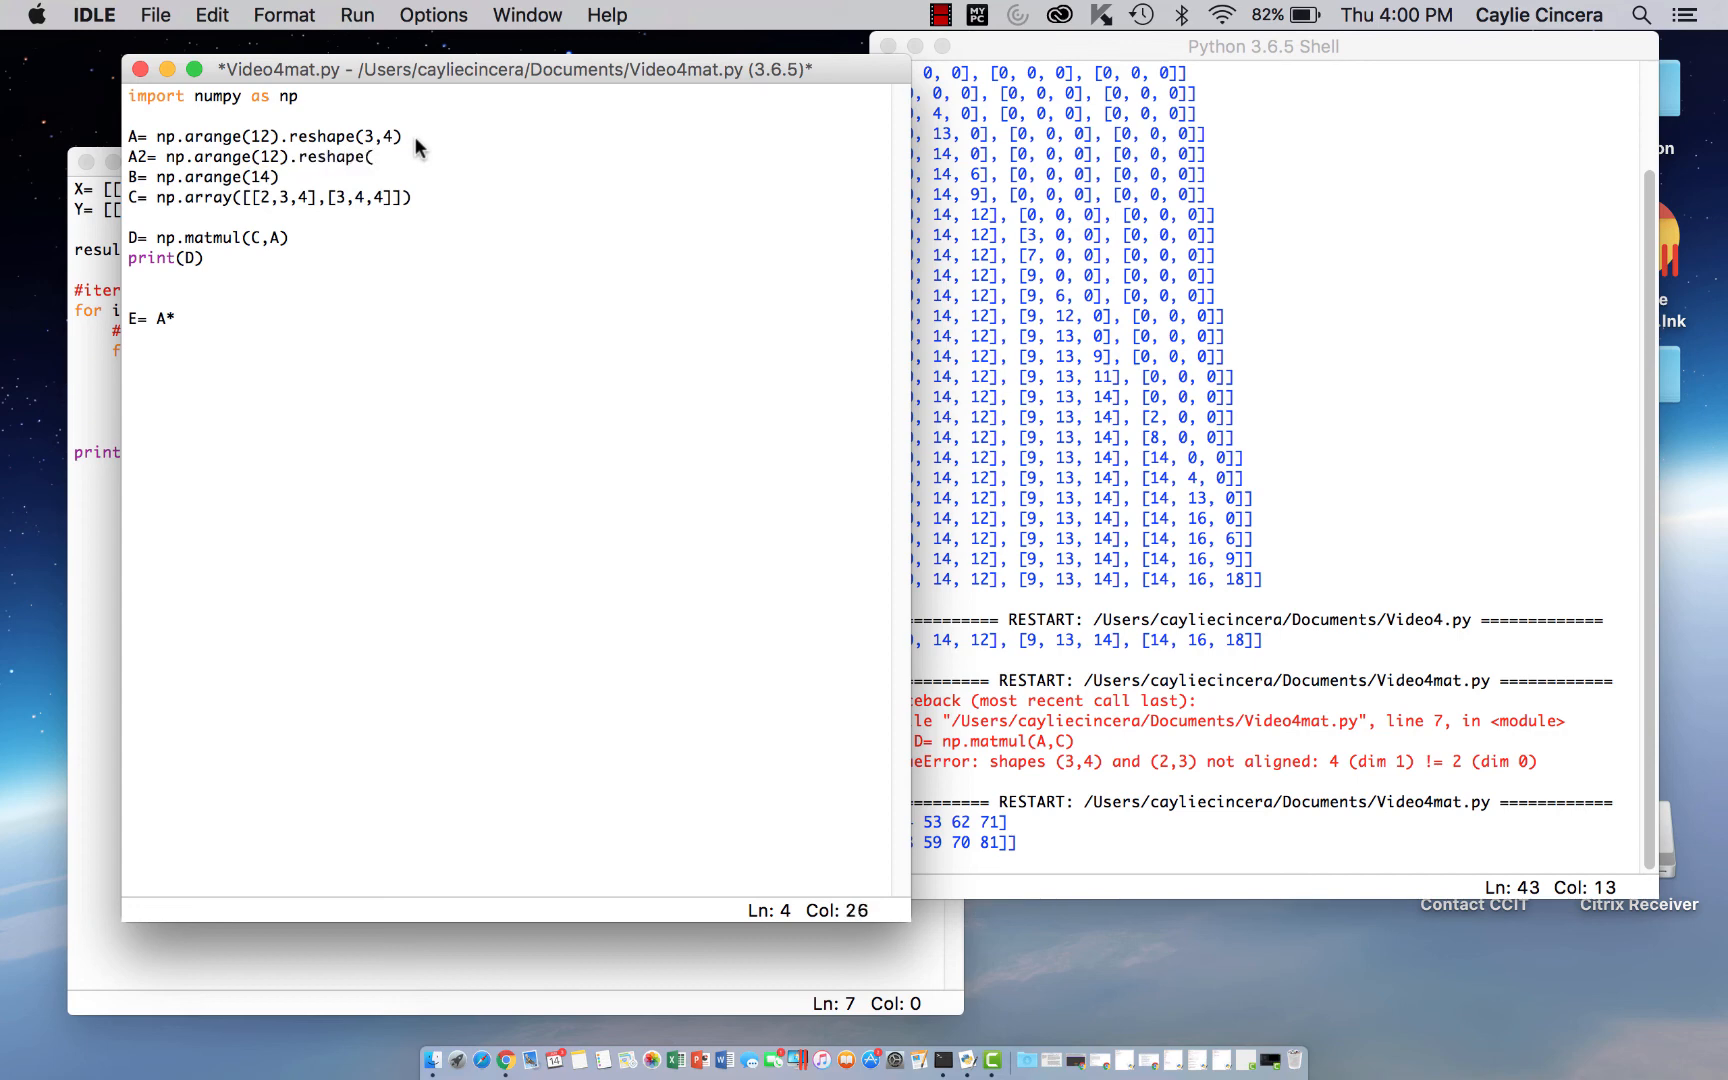
pyautogui.write('3,4')
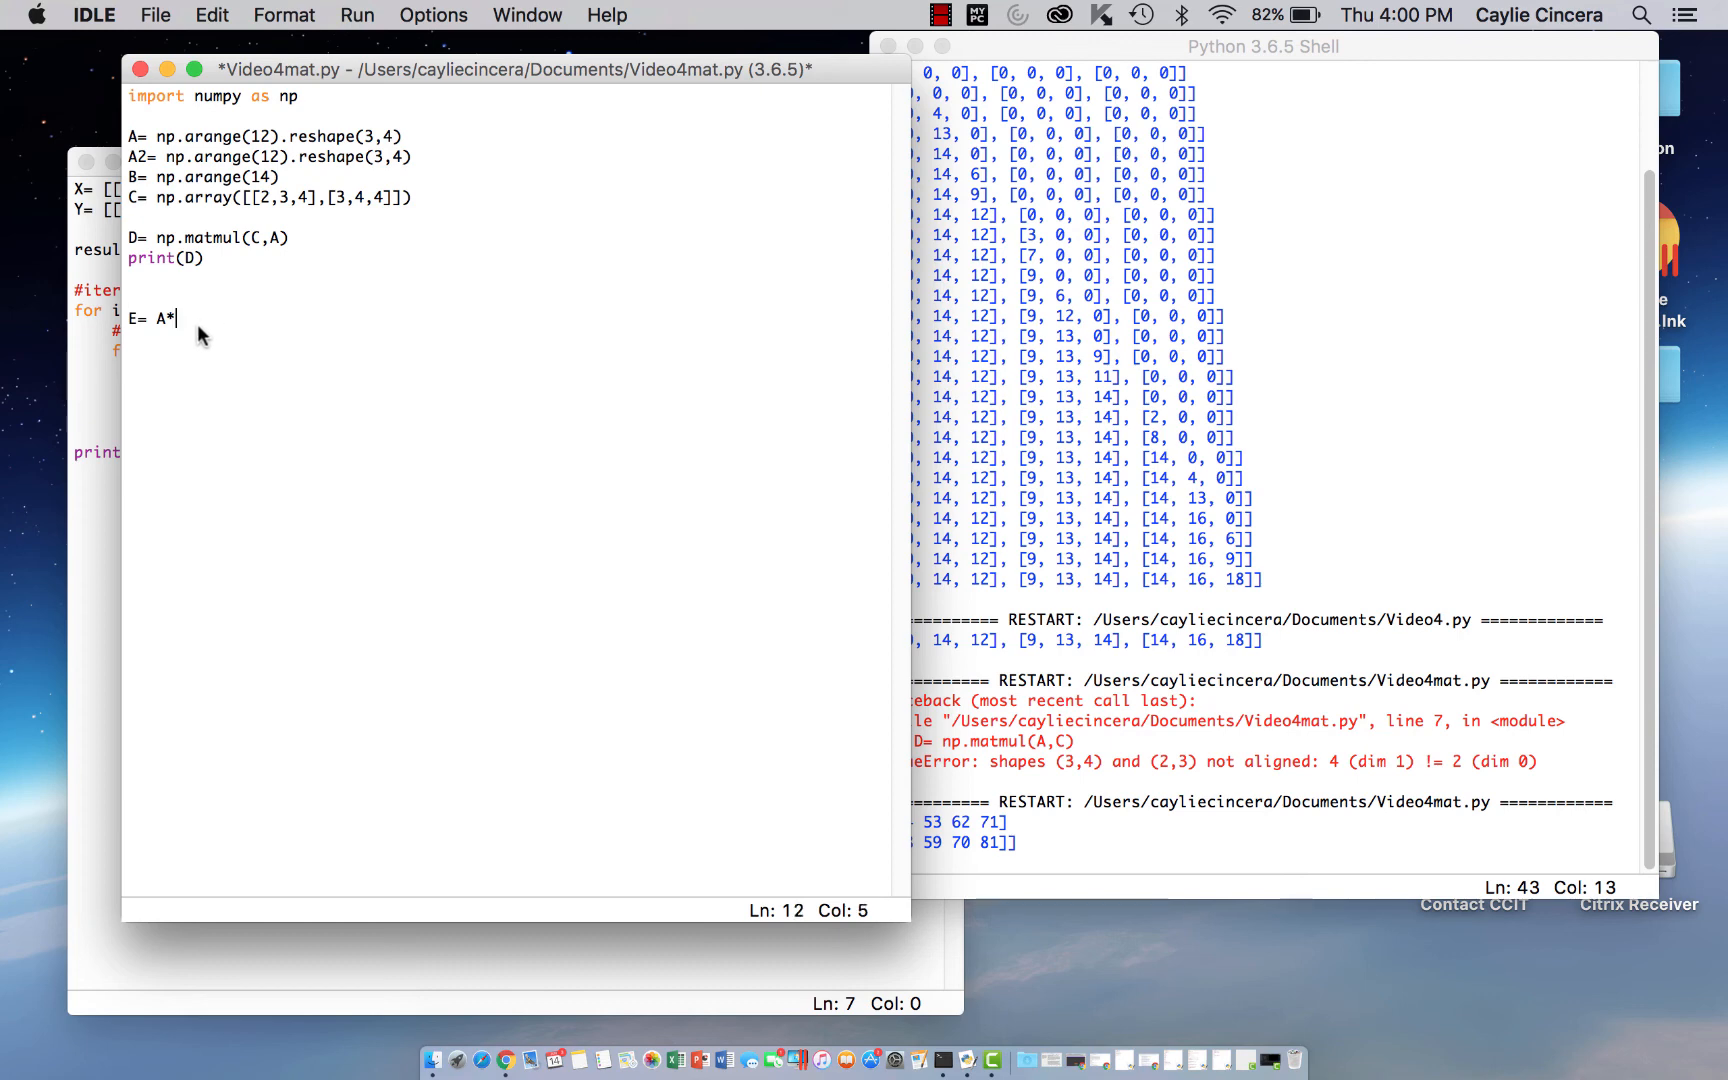
pyautogui.write('A2')
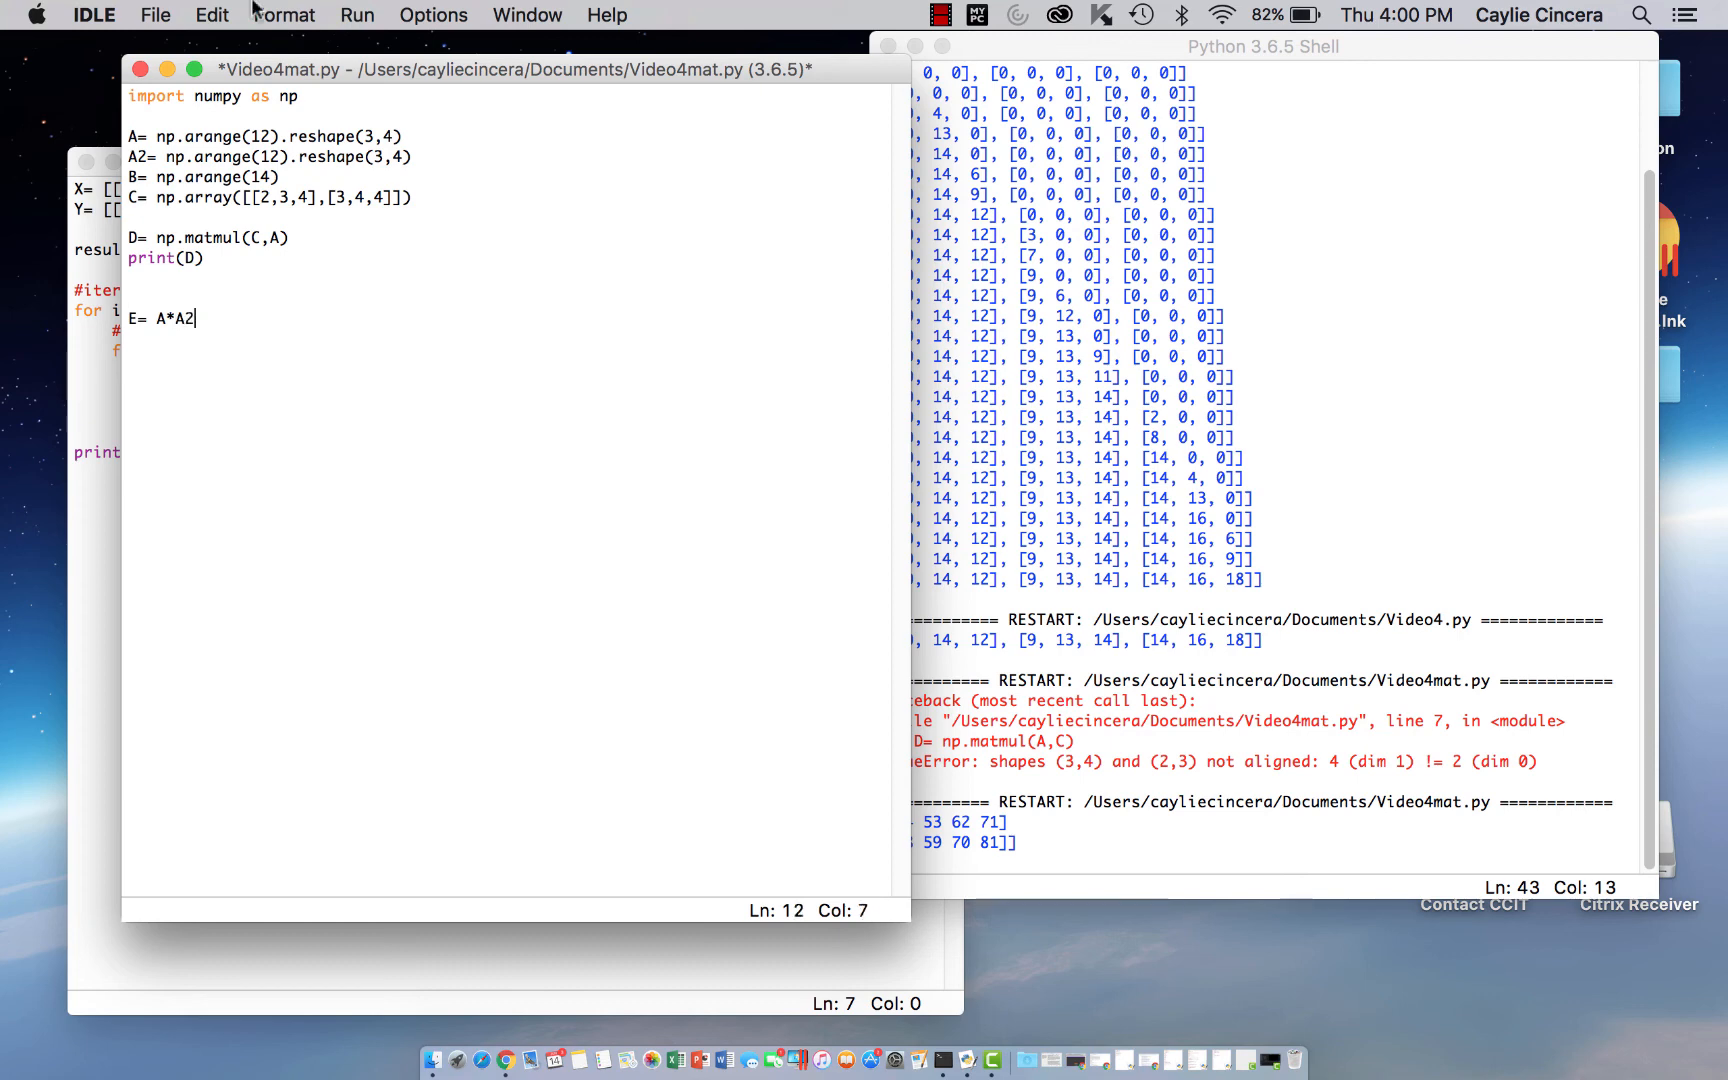
pyautogui.moveTo(370, 108)
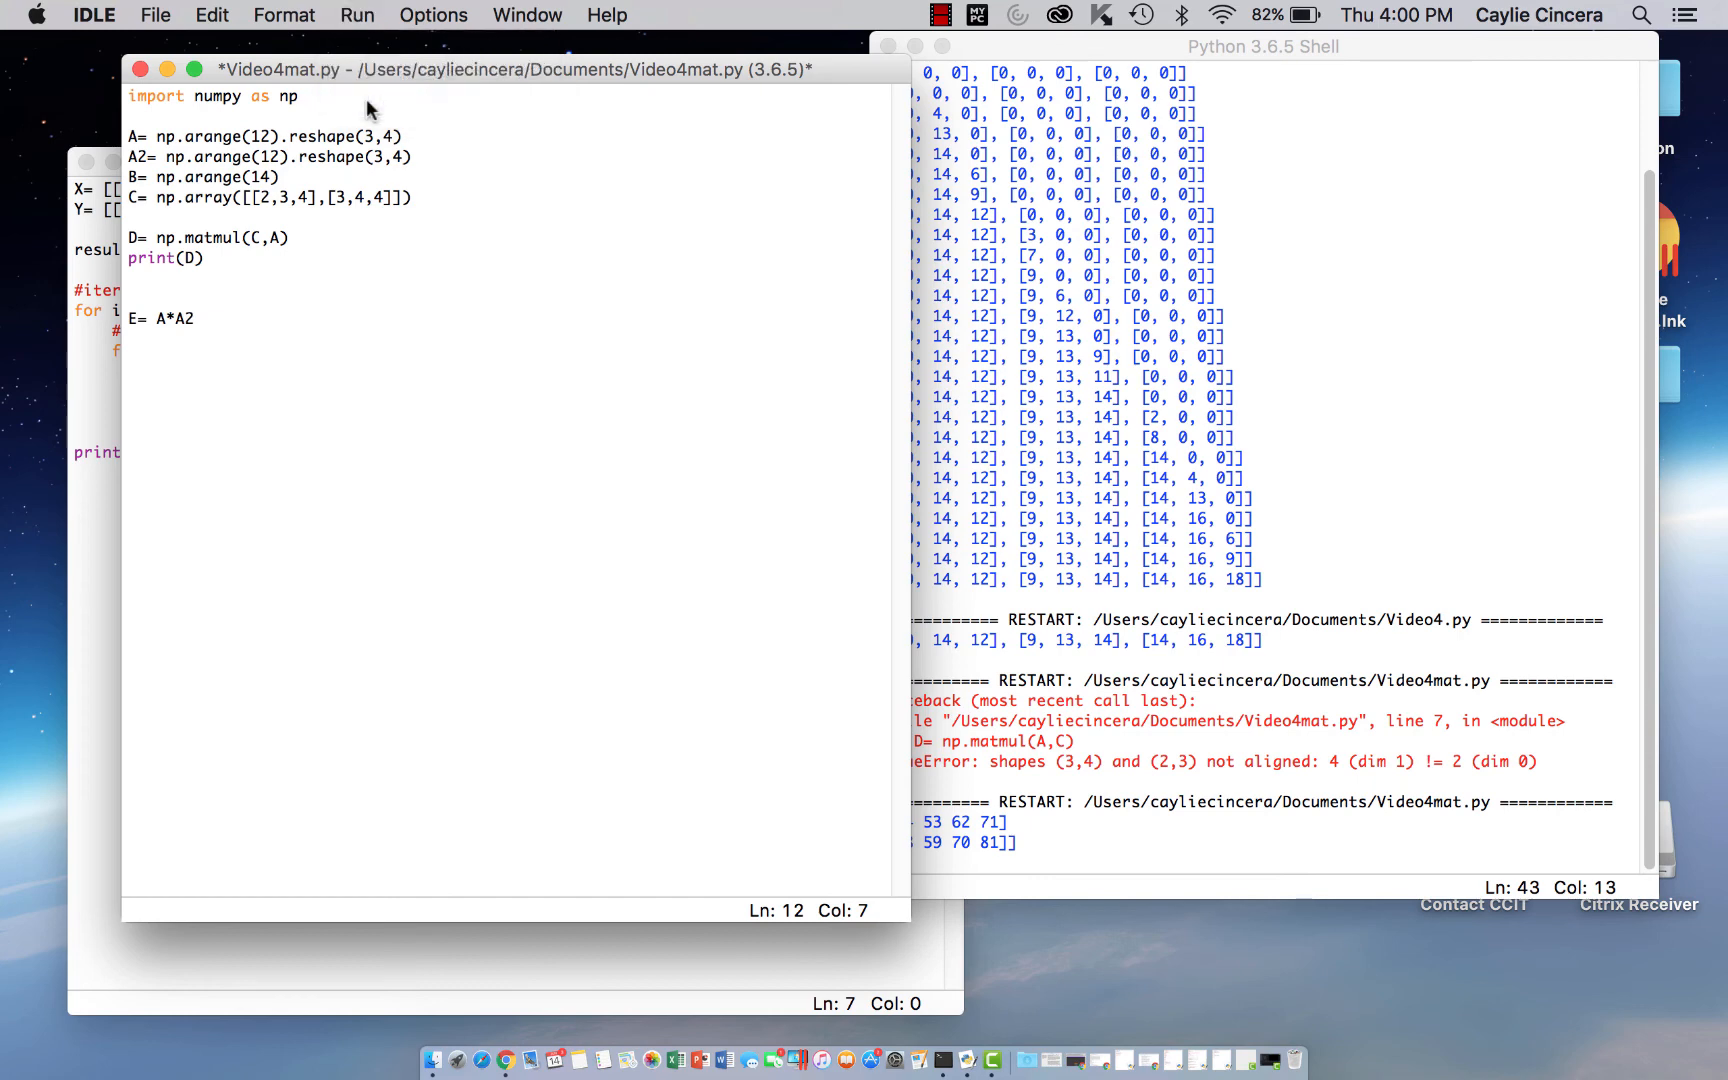
pyautogui.moveTo(306, 398)
pyautogui.write('print(E')
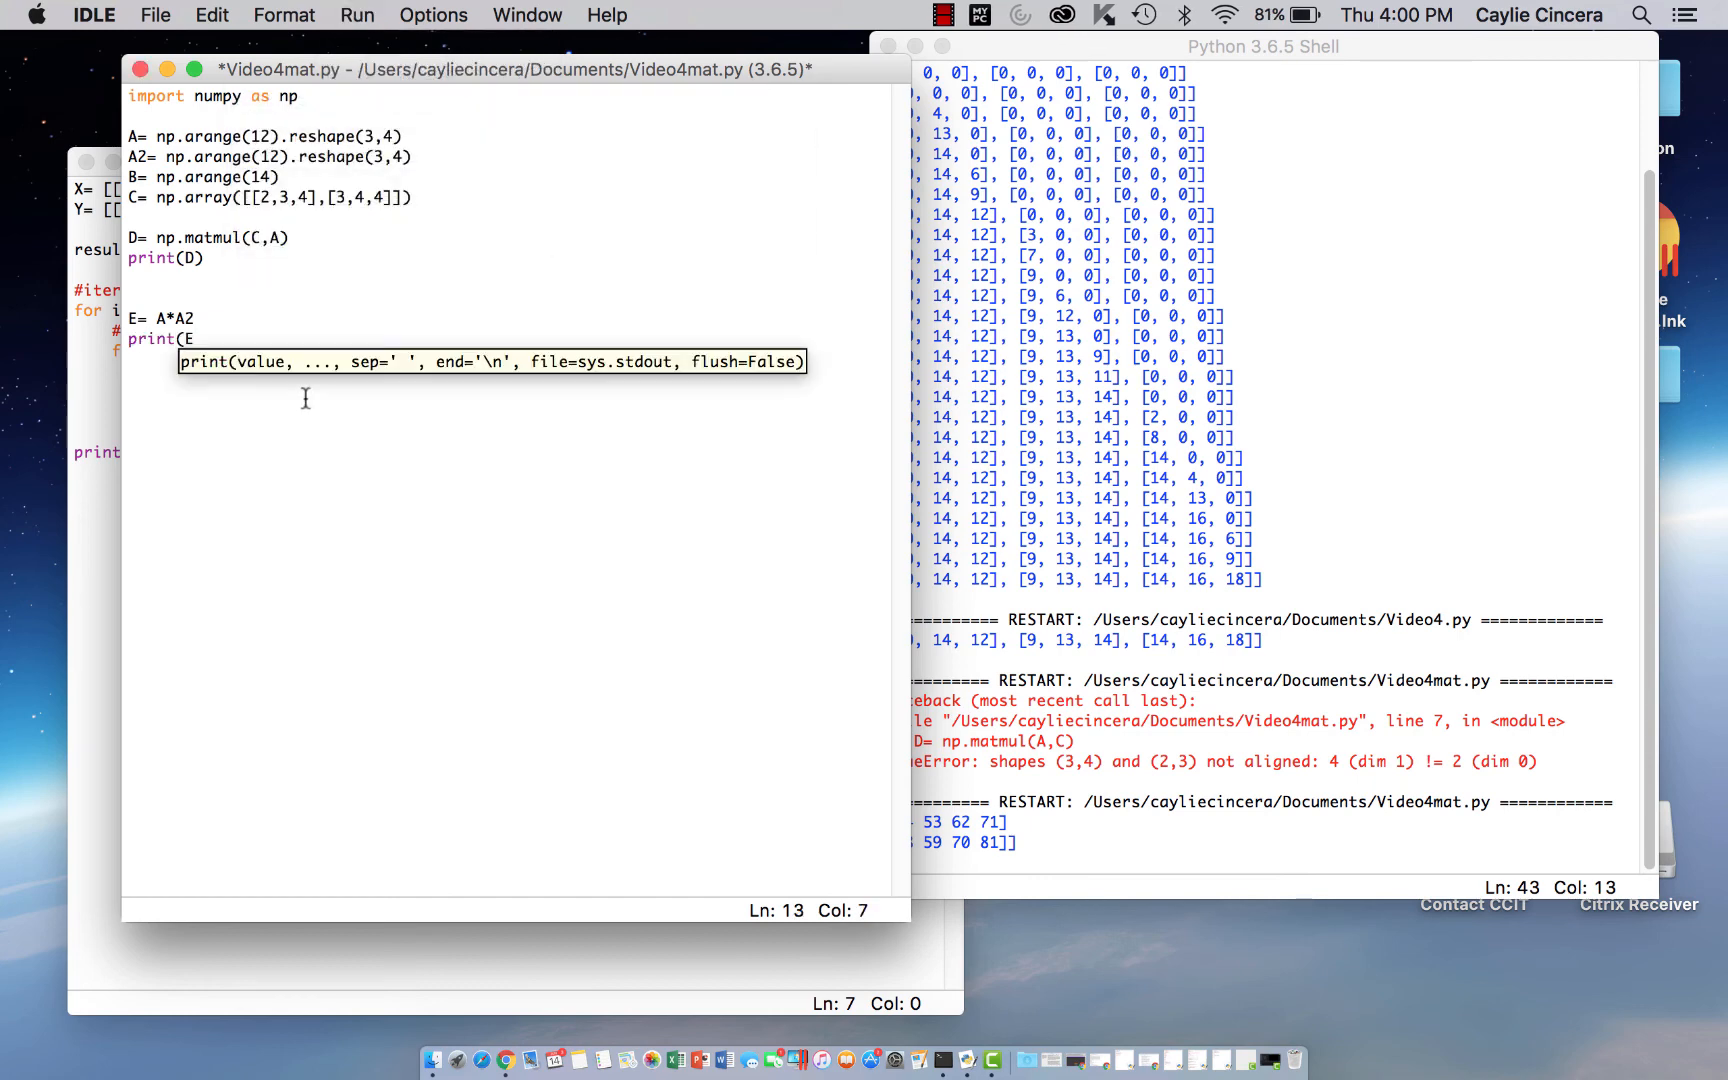
pyautogui.click(358, 14)
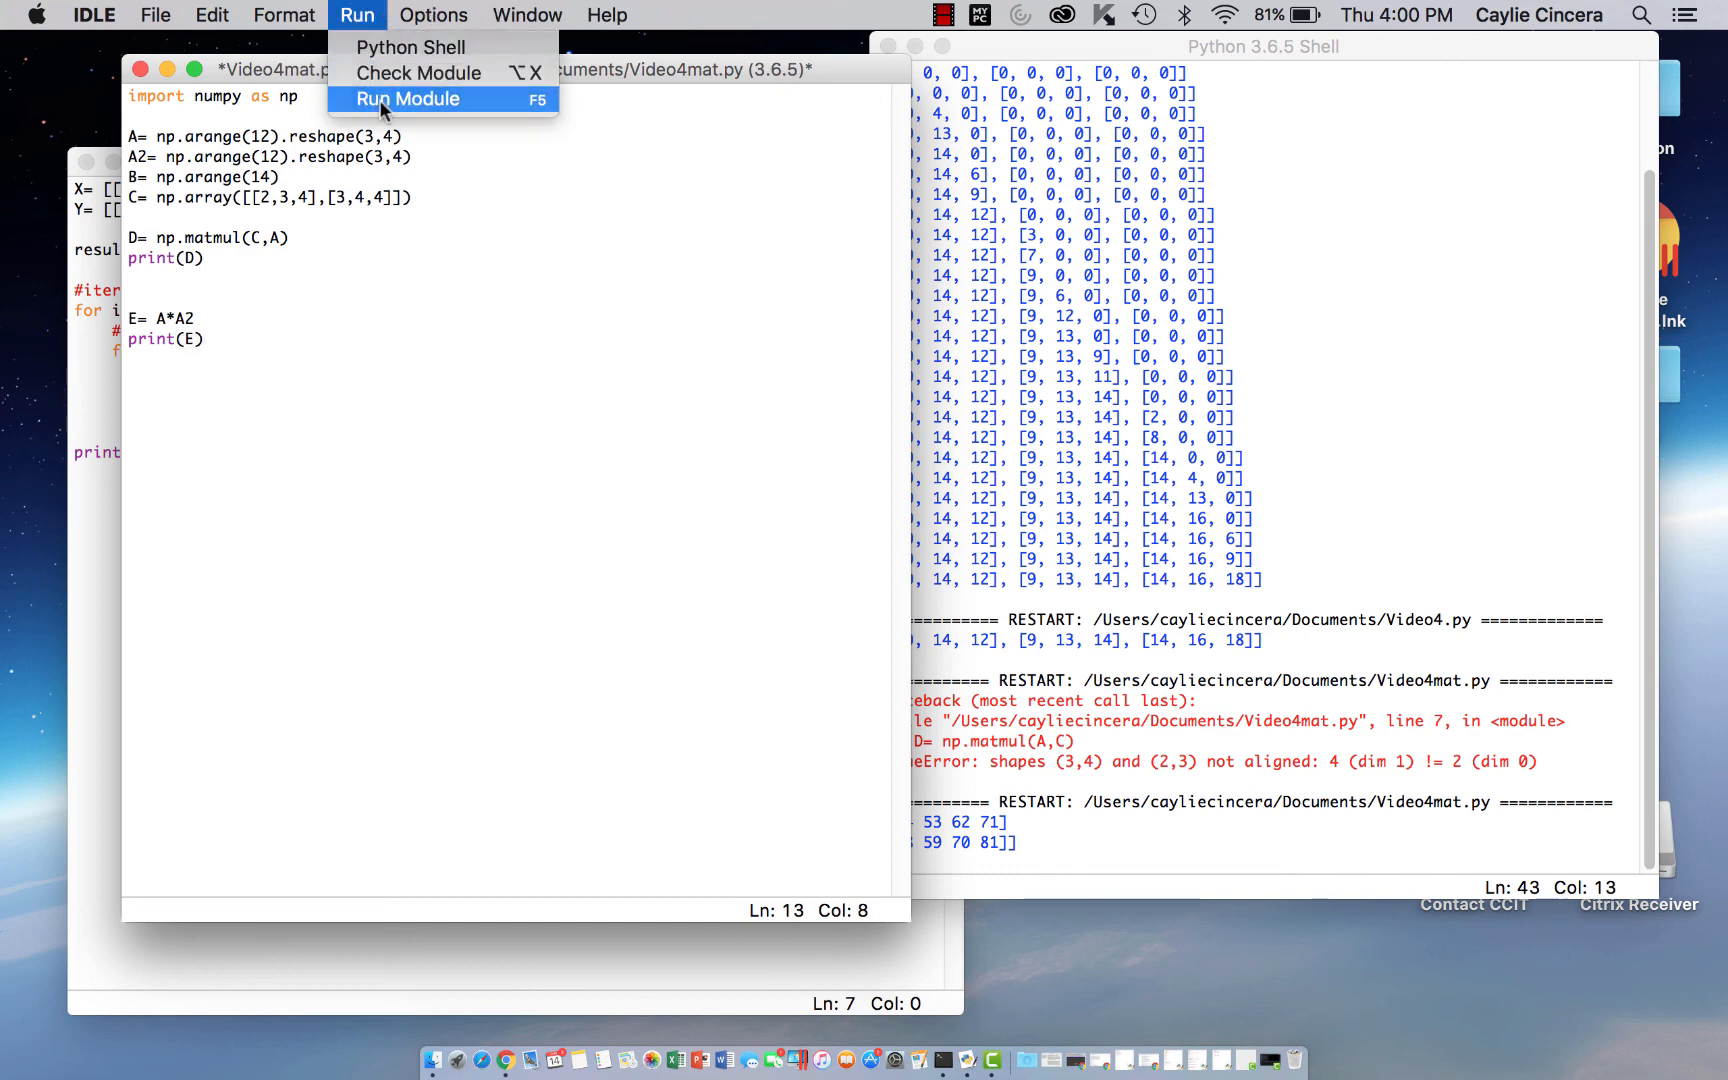
pyautogui.click(408, 98)
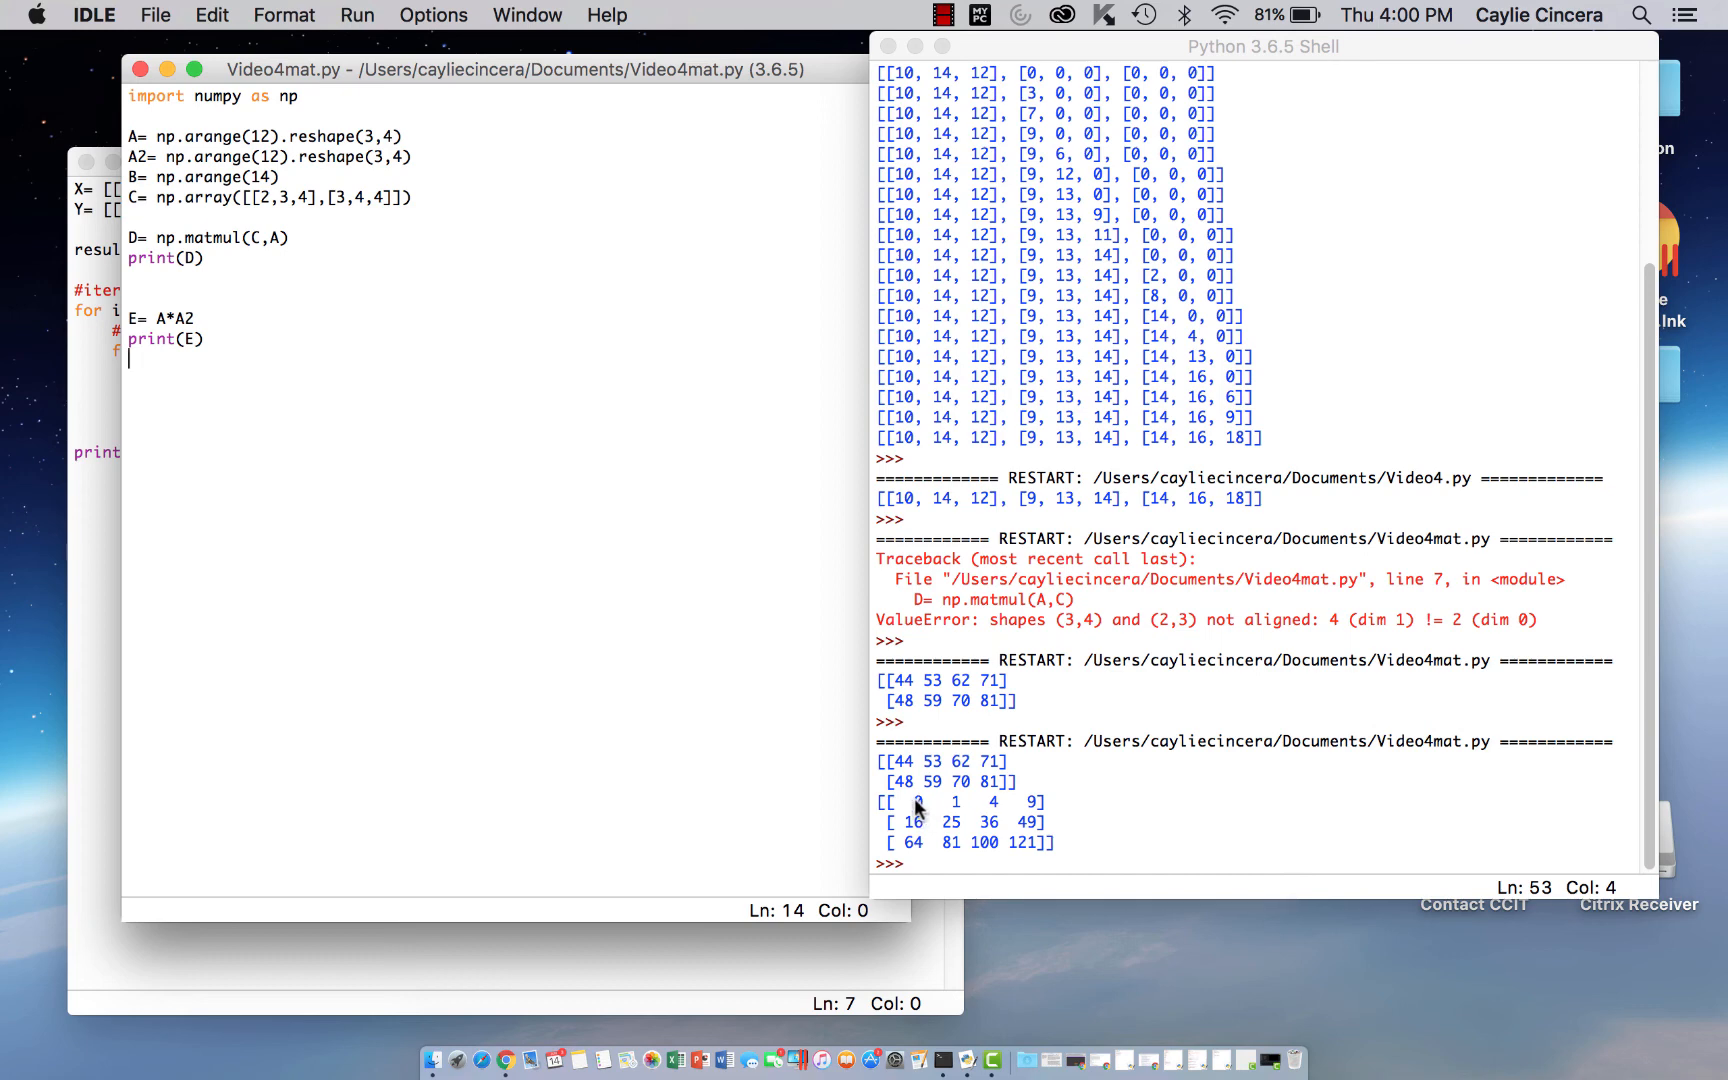
pyautogui.moveTo(528, 428)
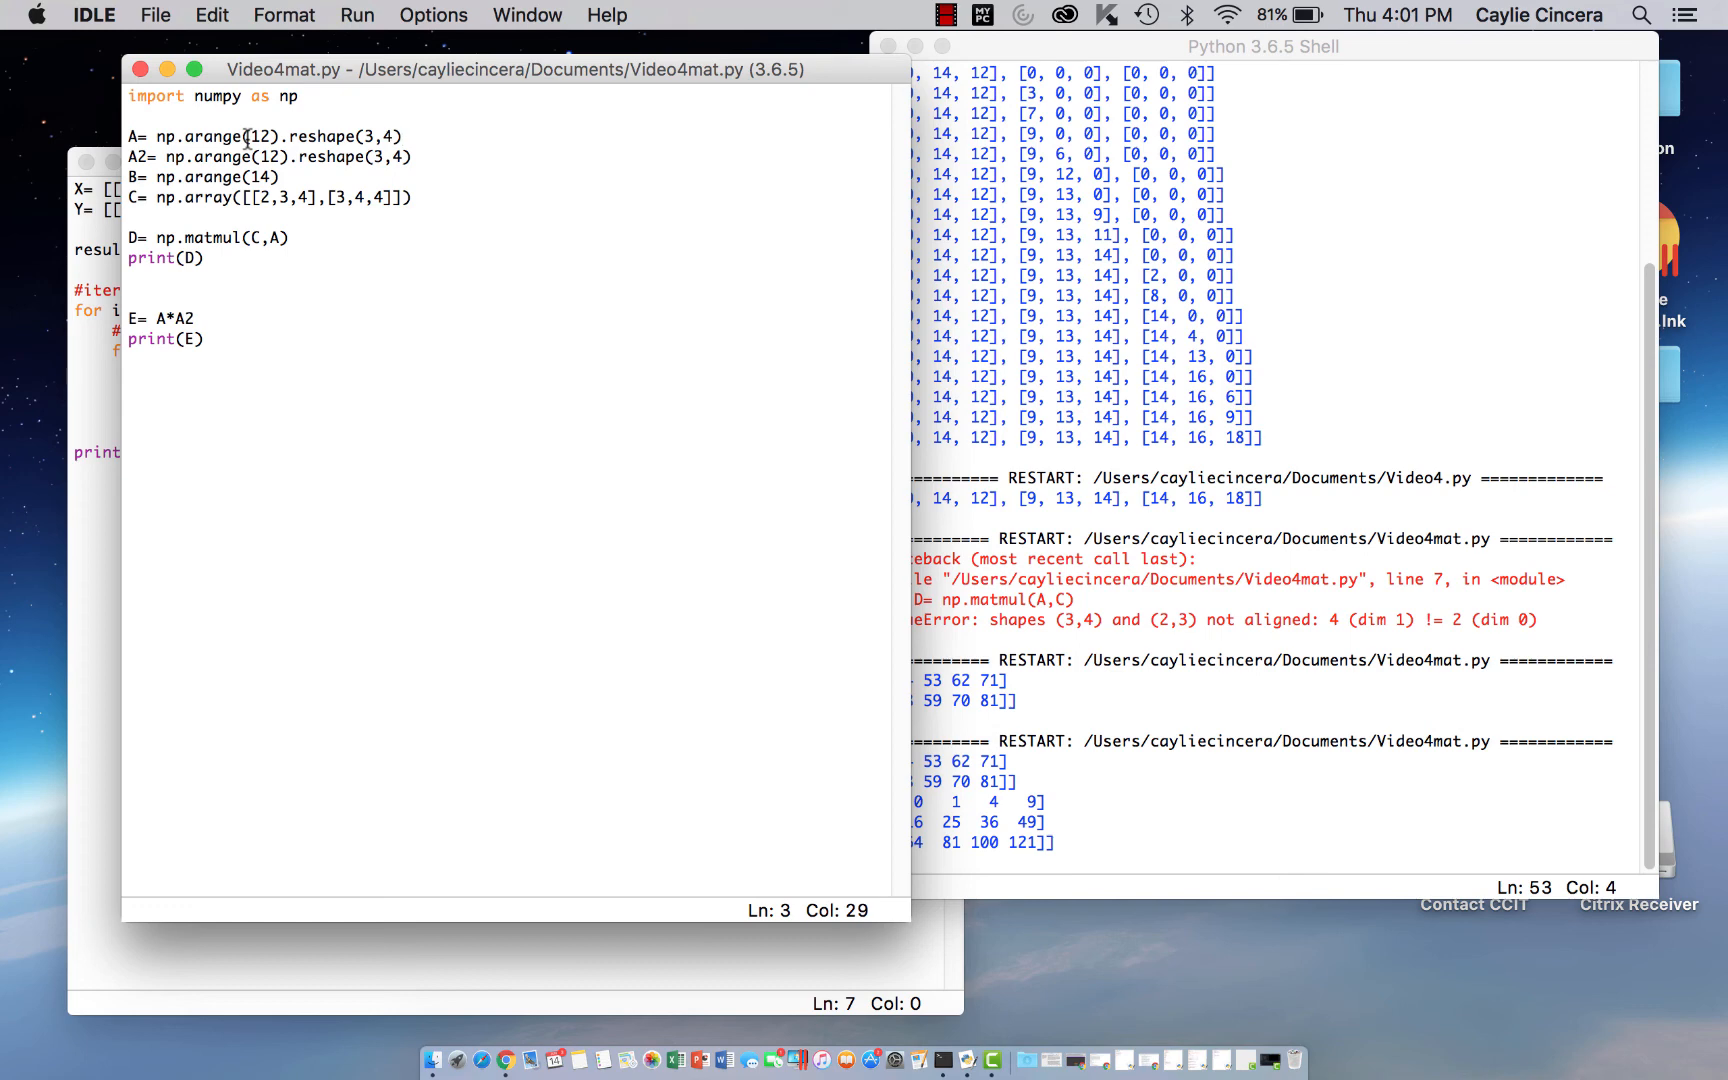
pyautogui.click(406, 136)
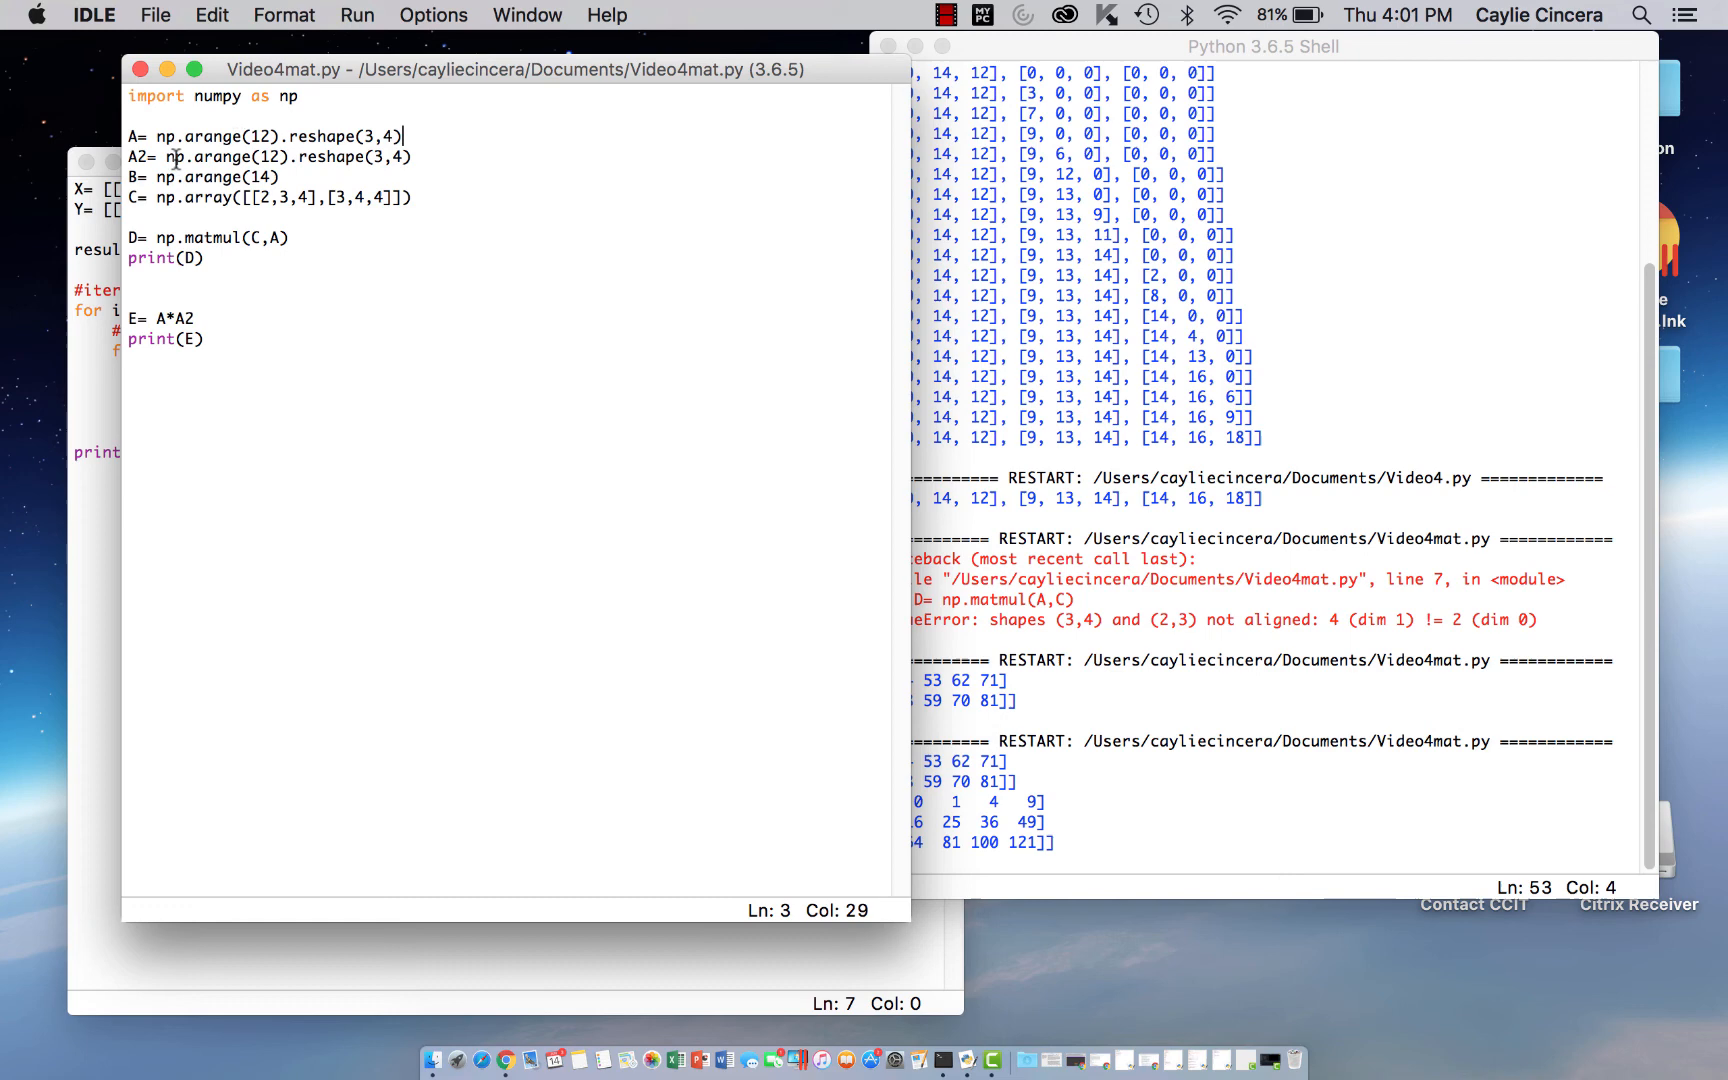
pyautogui.click(1262, 46)
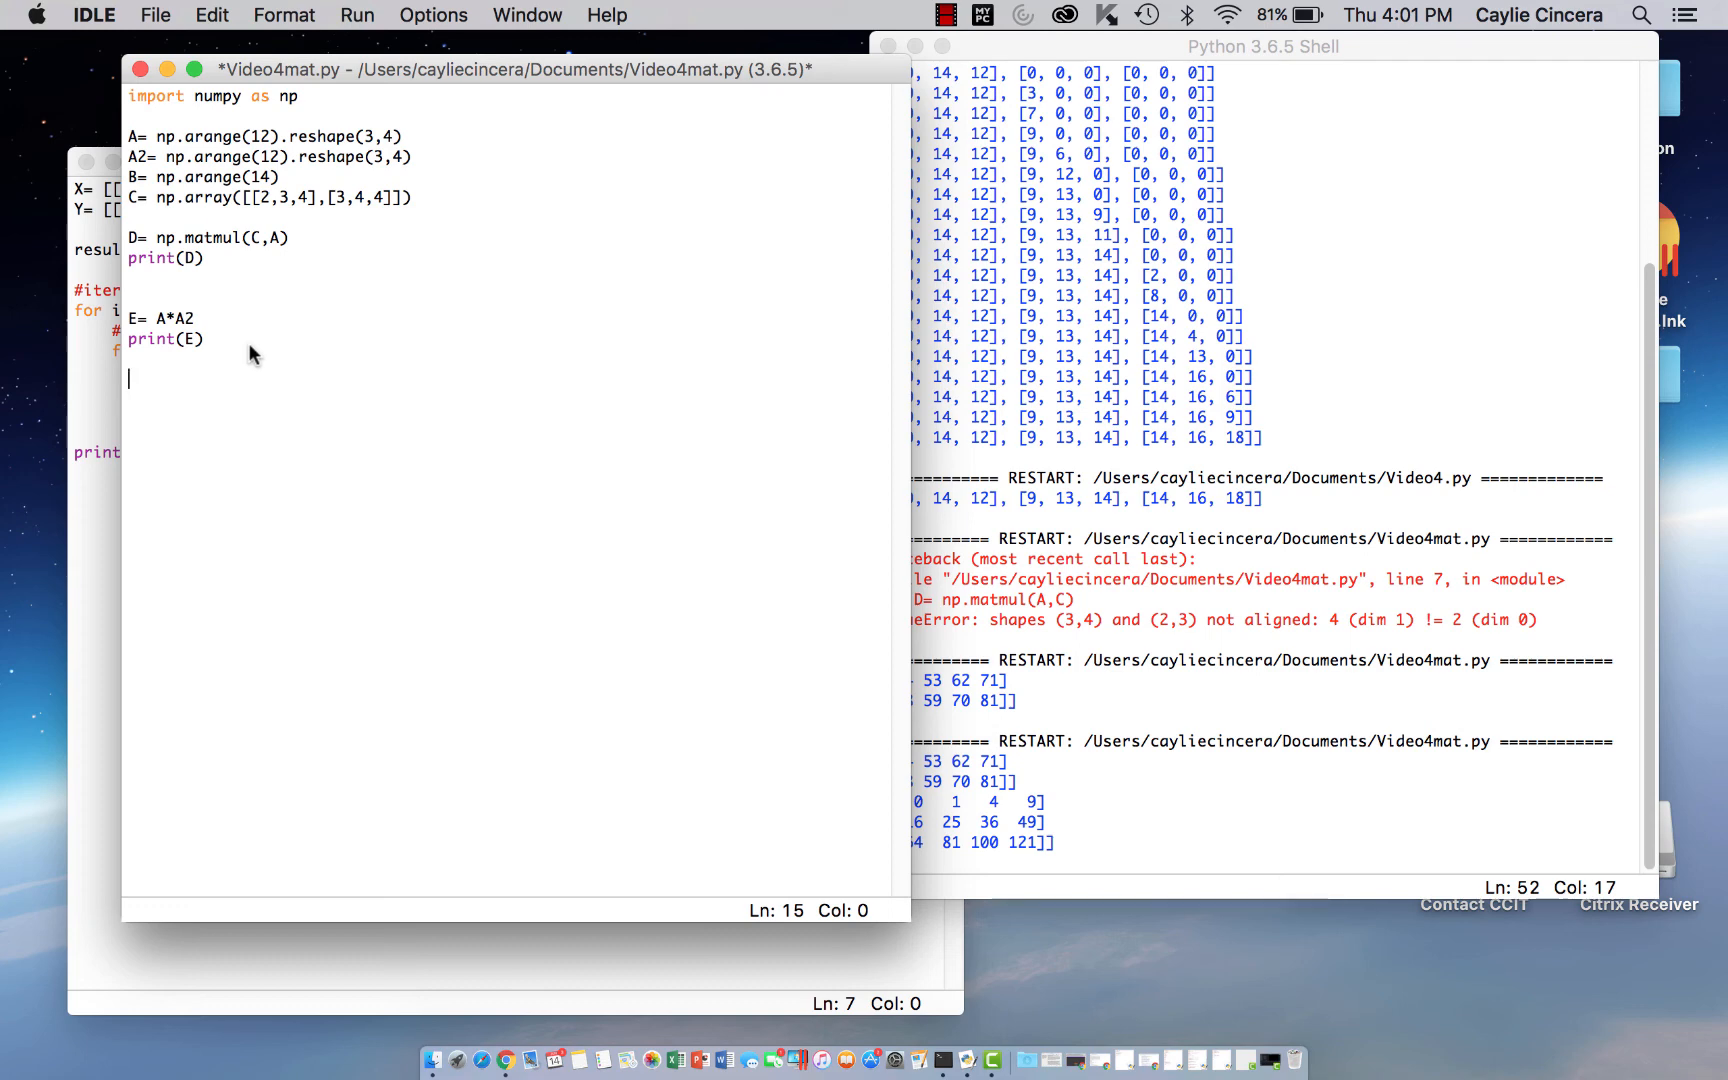
# Add the #Slicing using Numpy comment and begin Grades= np.array([
pyautogui.write('#Slicing usi')
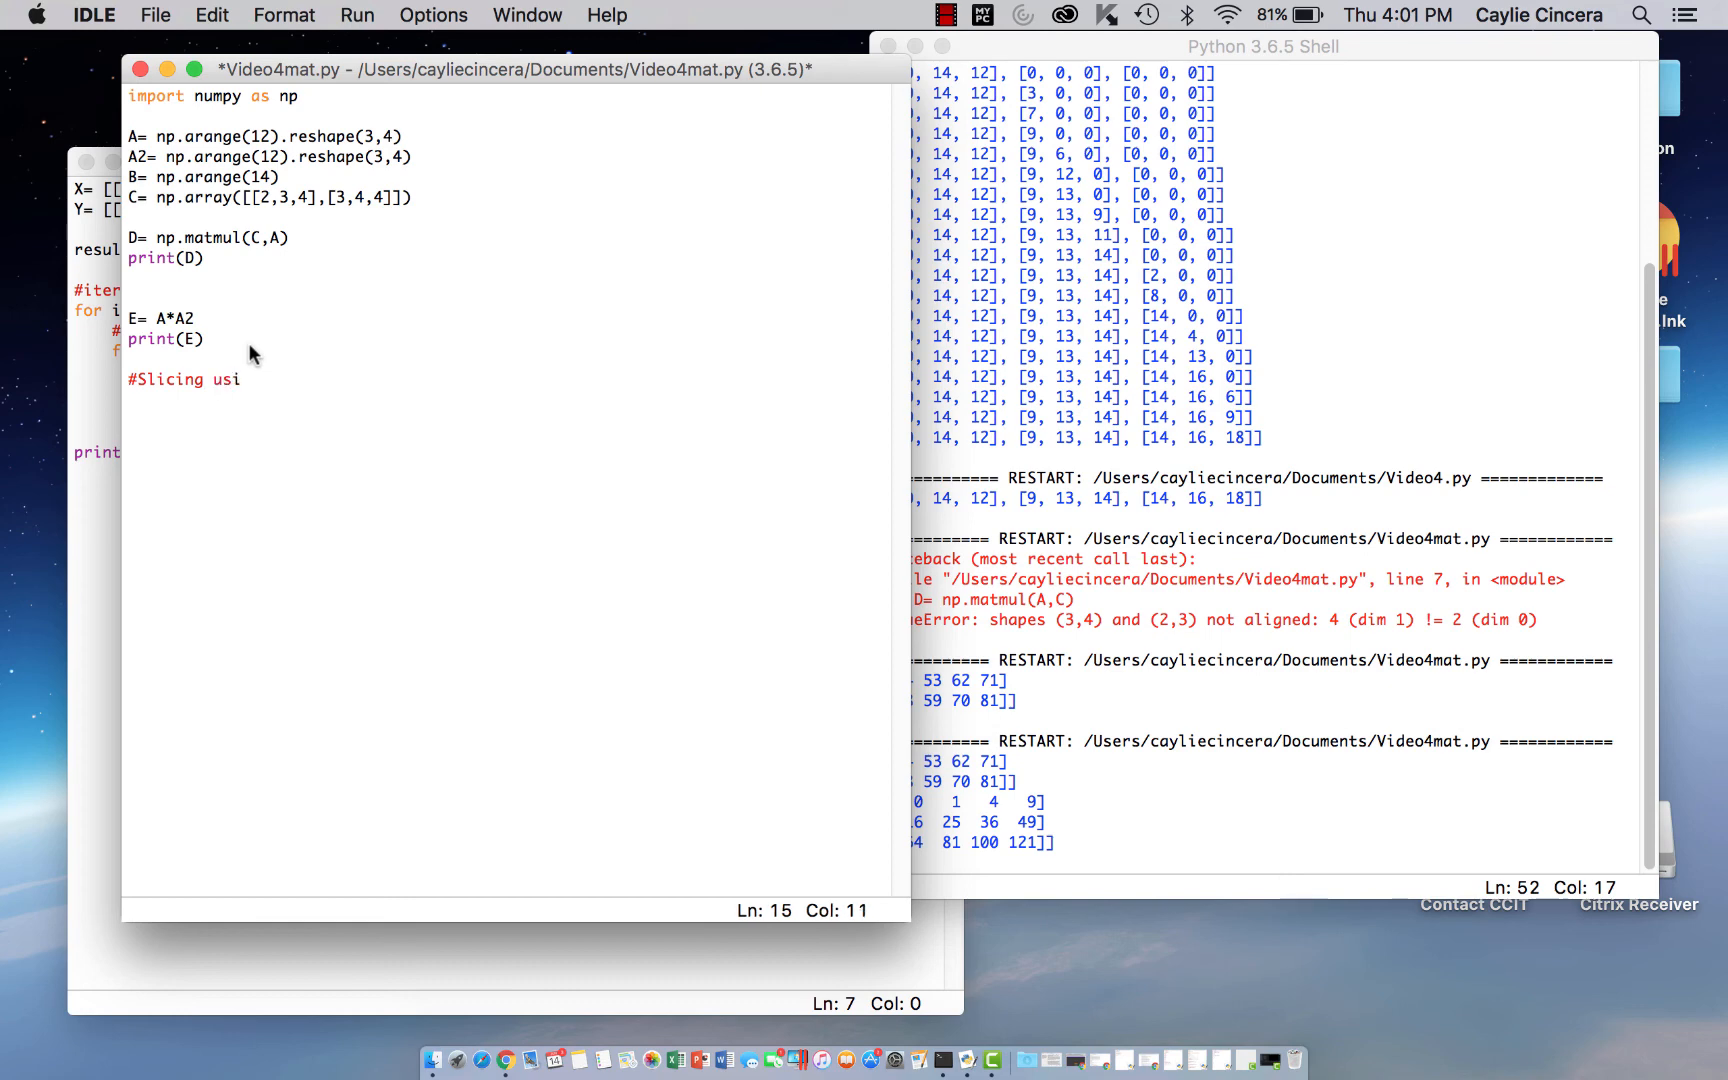
pyautogui.write('ng Numpy')
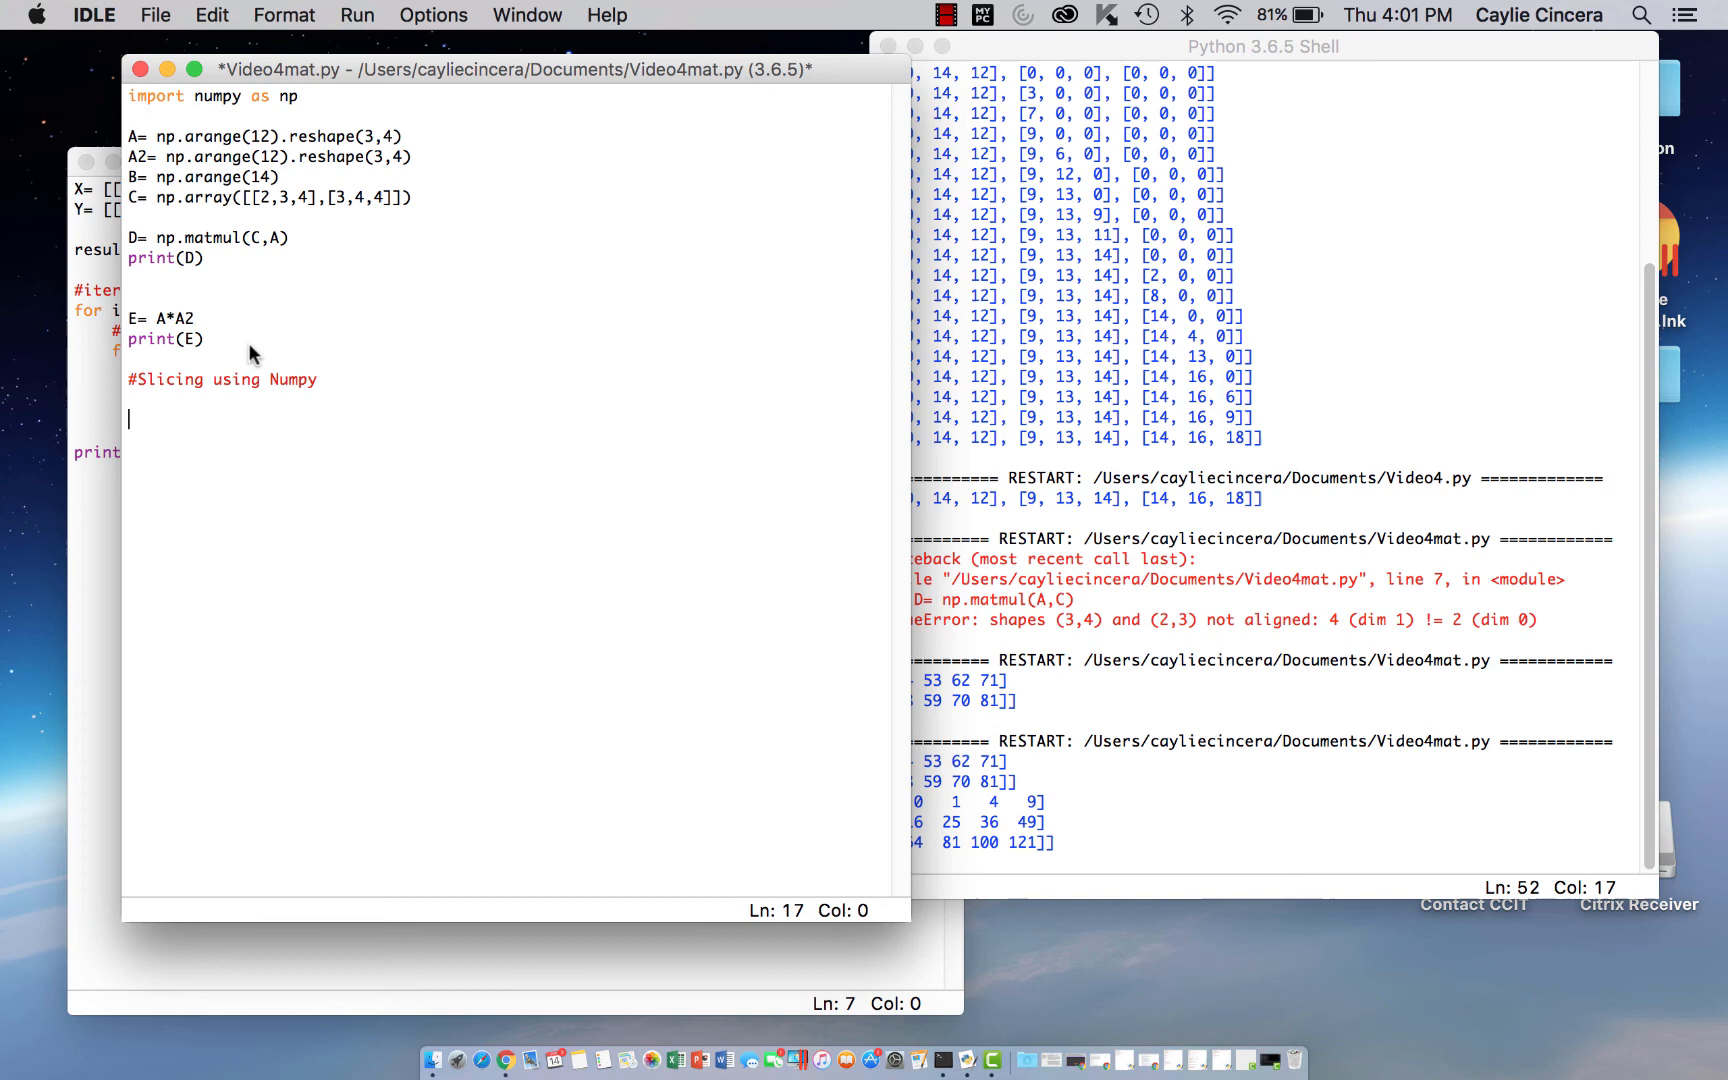
pyautogui.write('Gra')
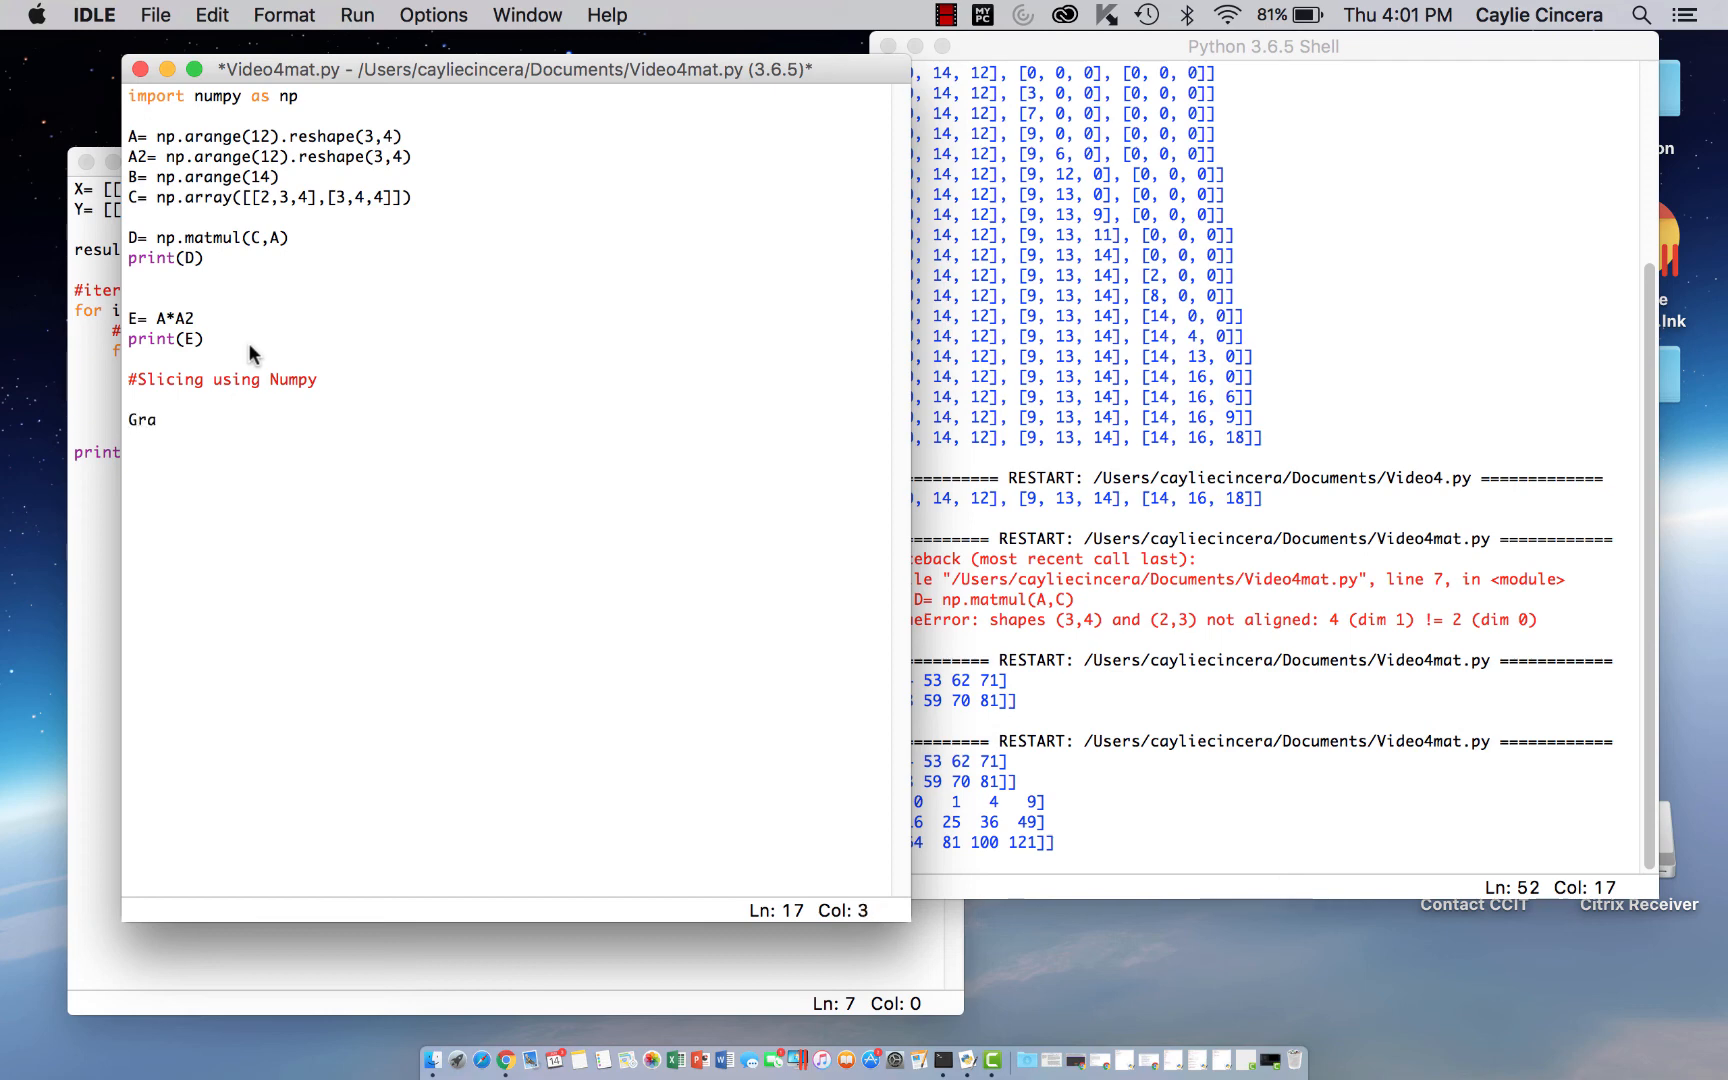
pyautogui.write('des=')
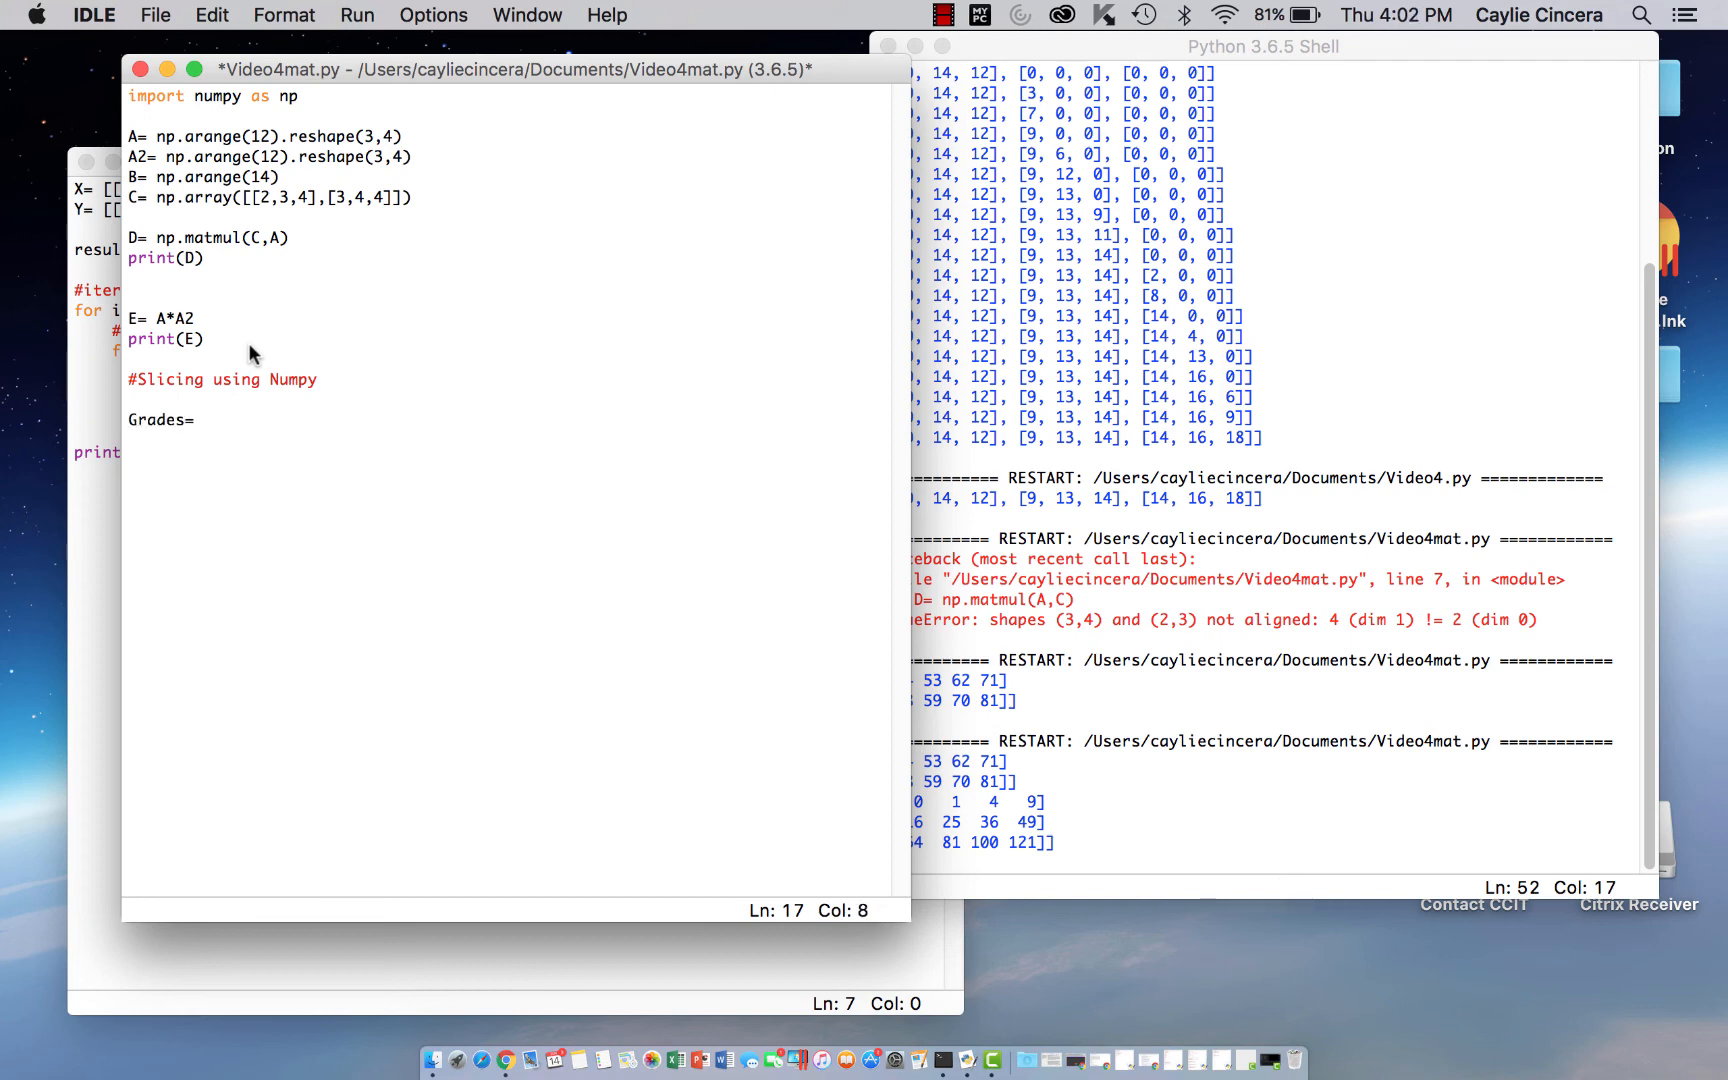
pyautogui.write('np.')
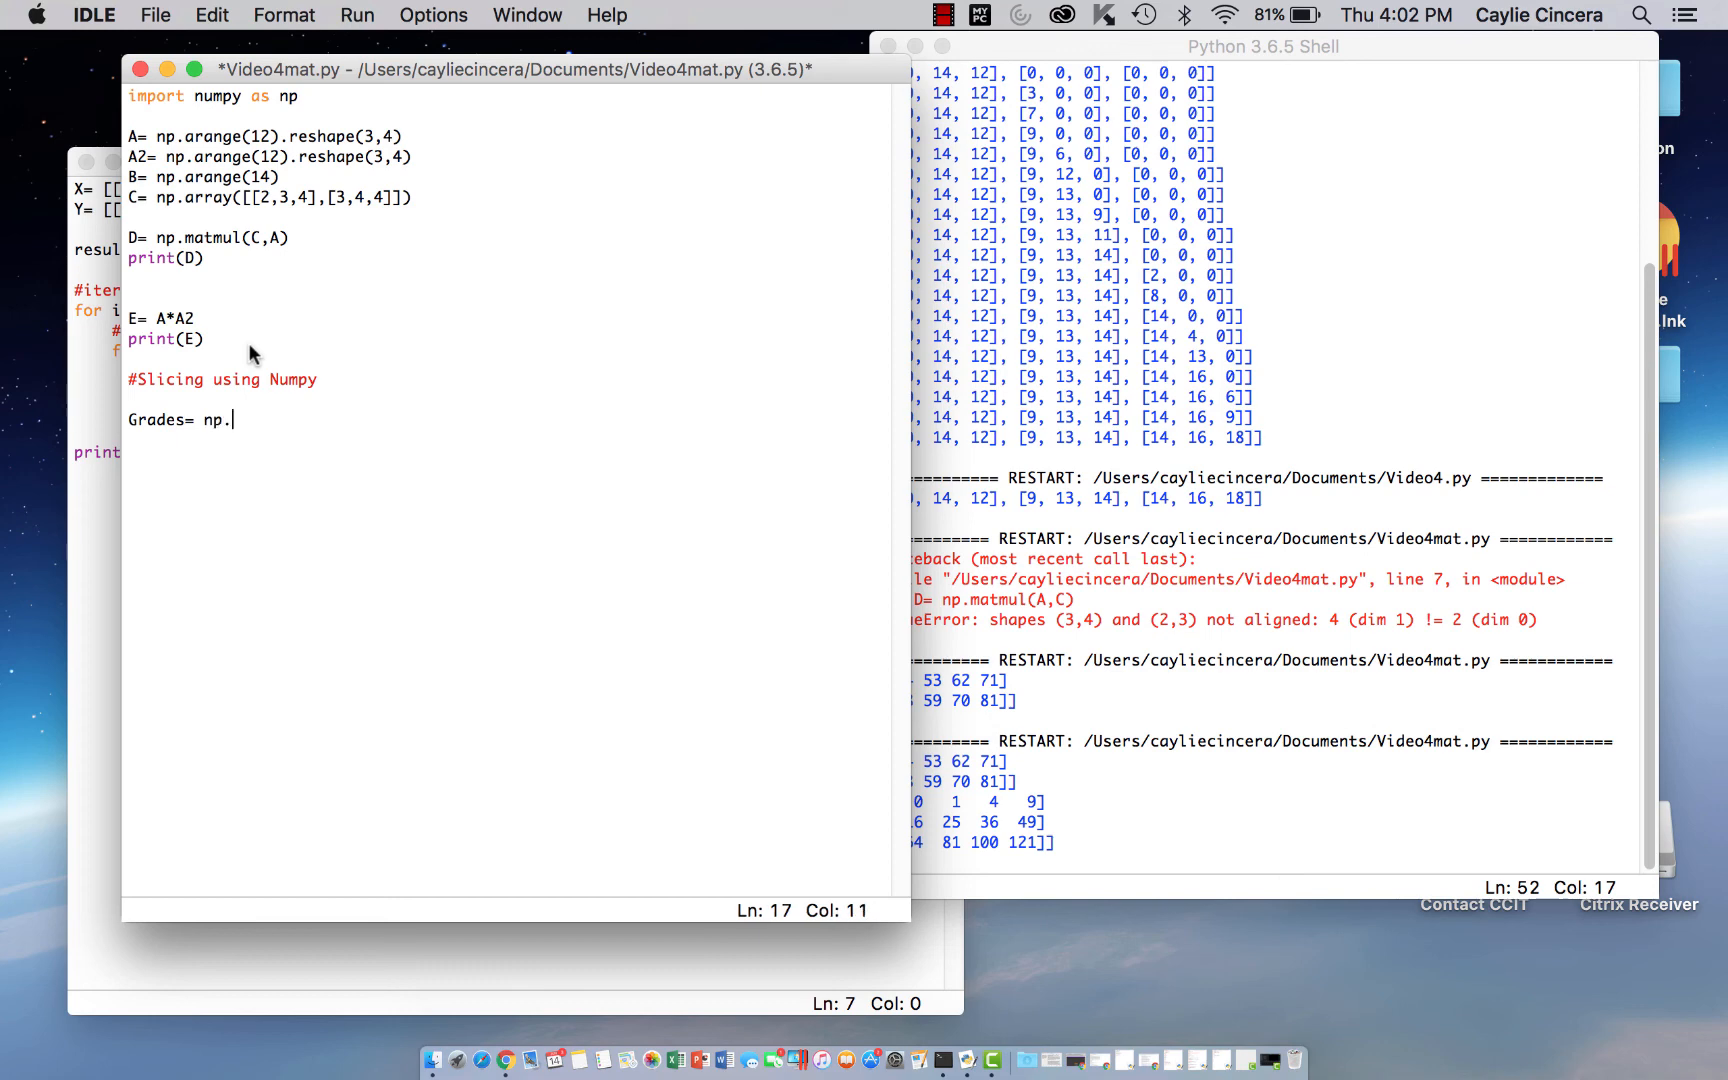
pyautogui.write('array')
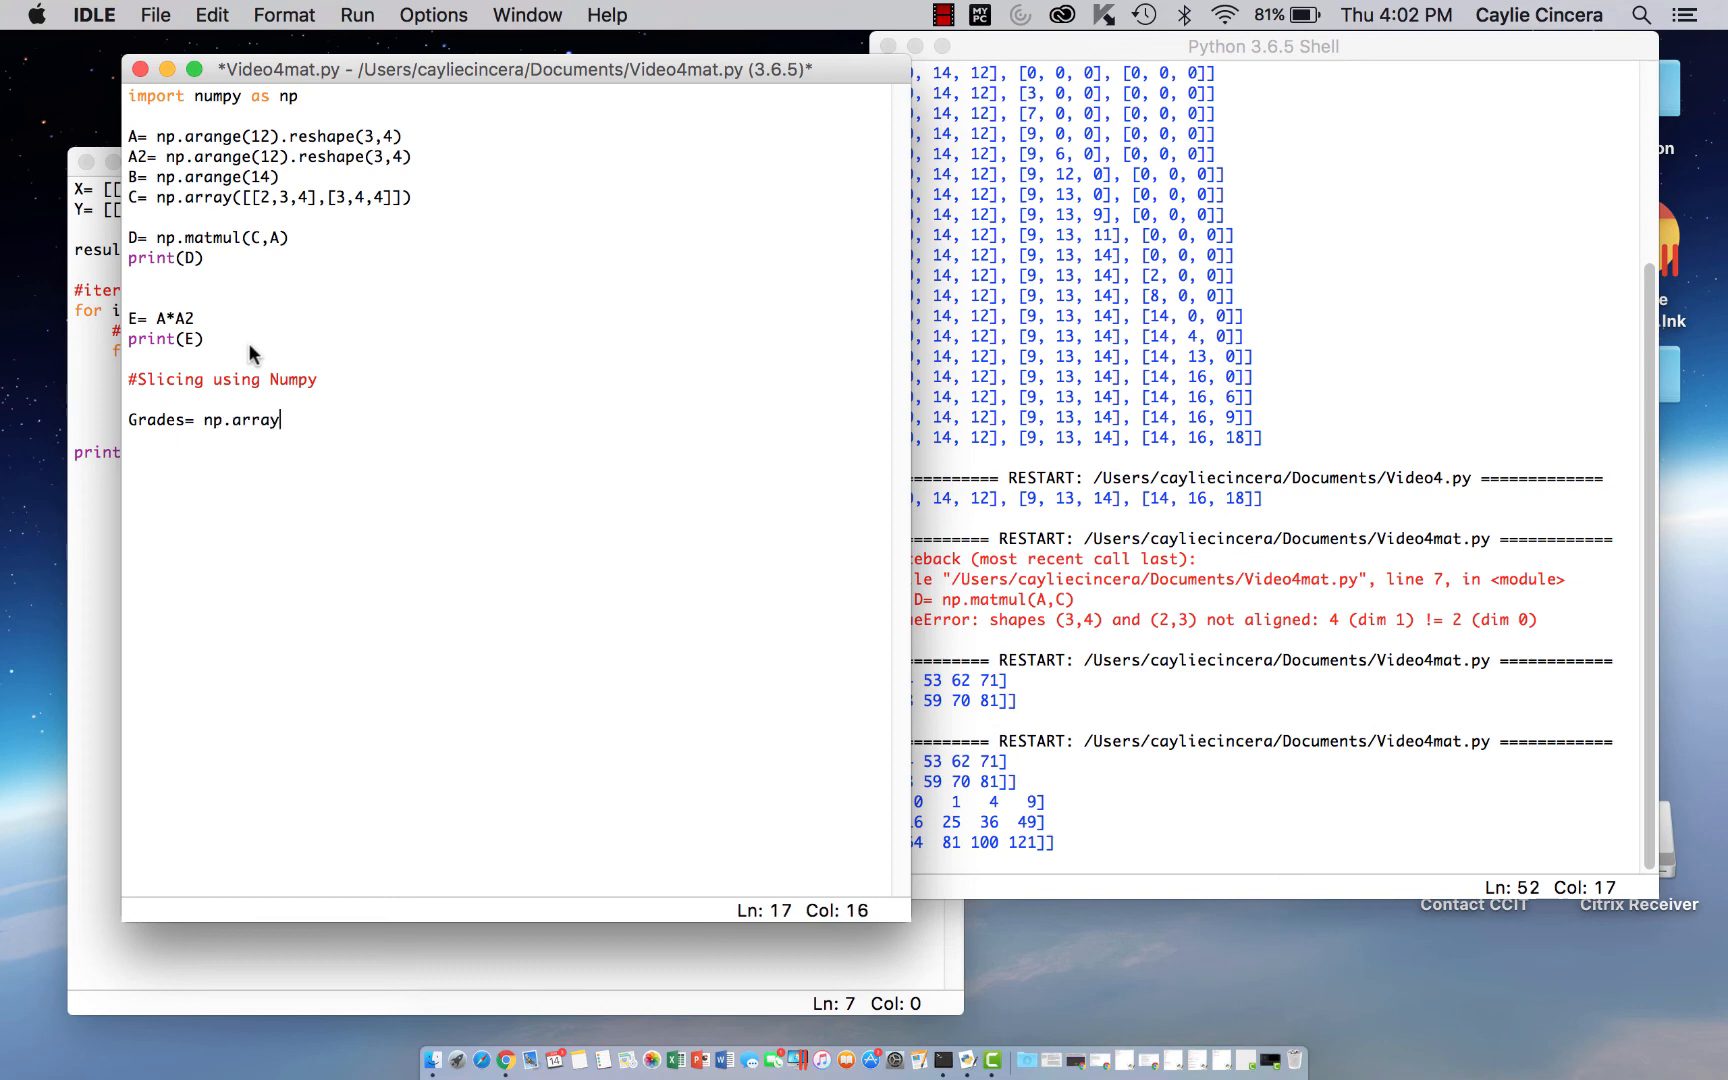
pyautogui.write('(')
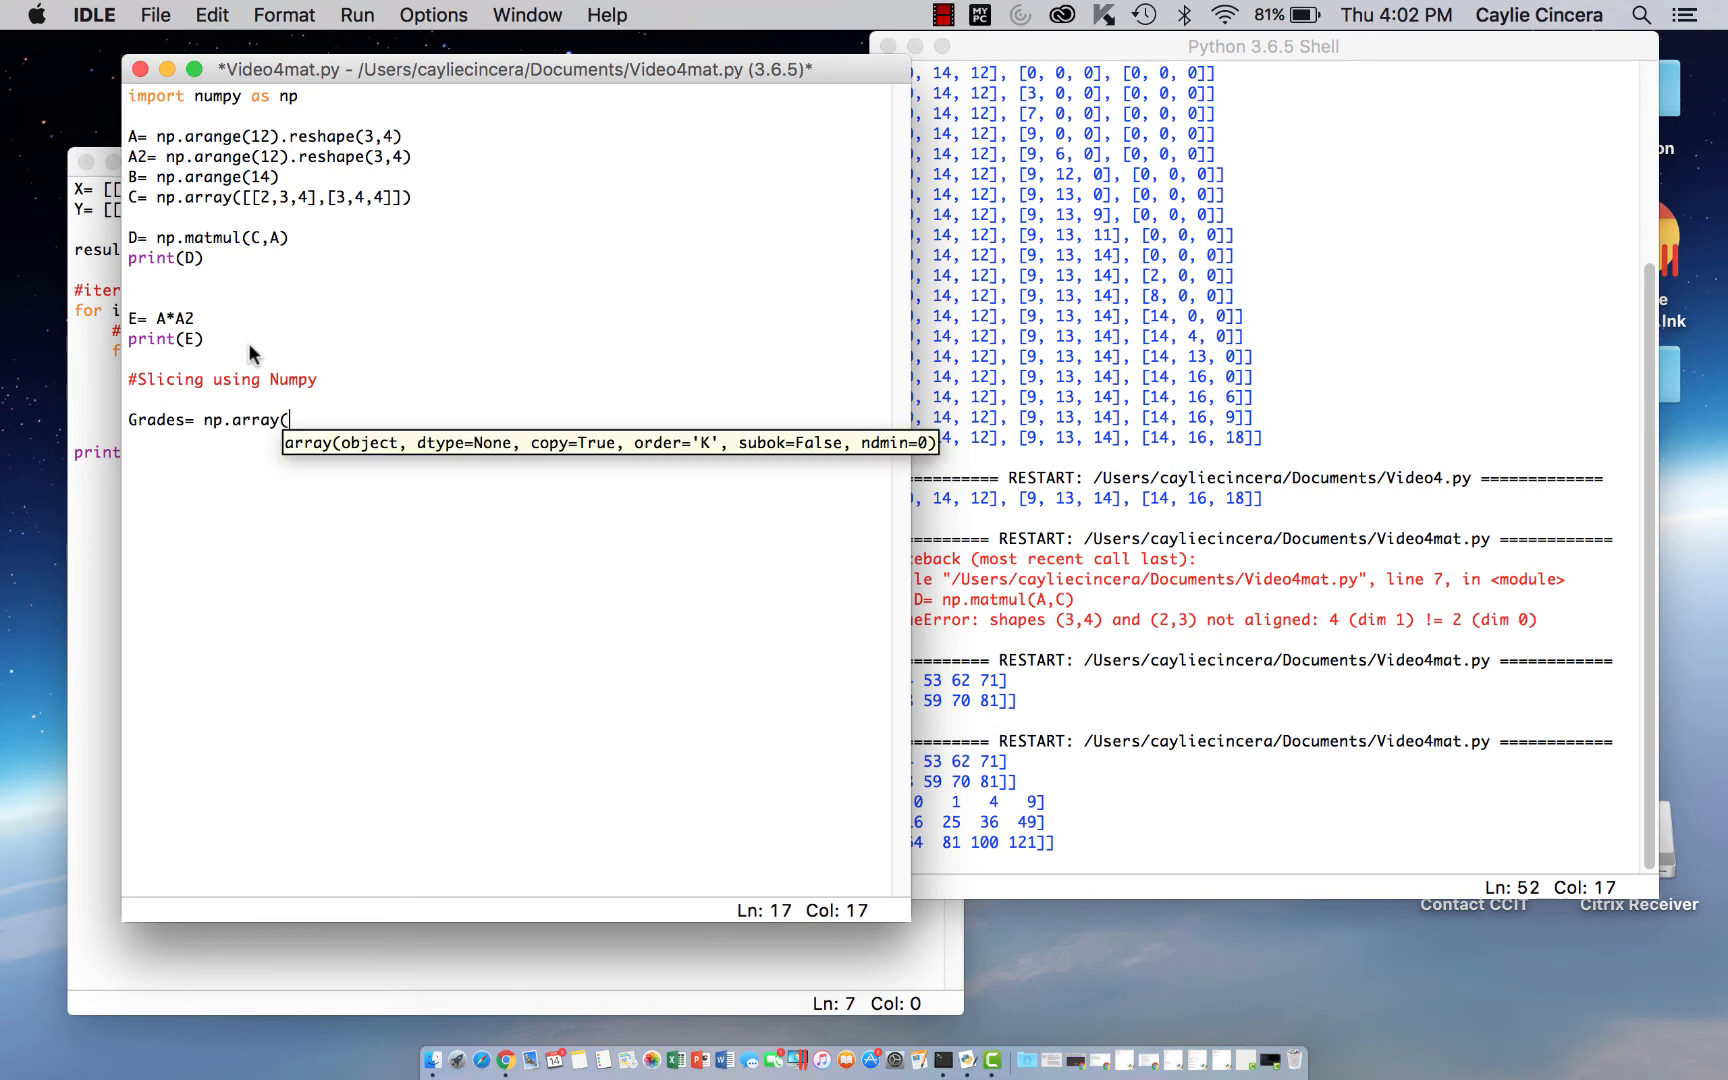
pyautogui.write("['")
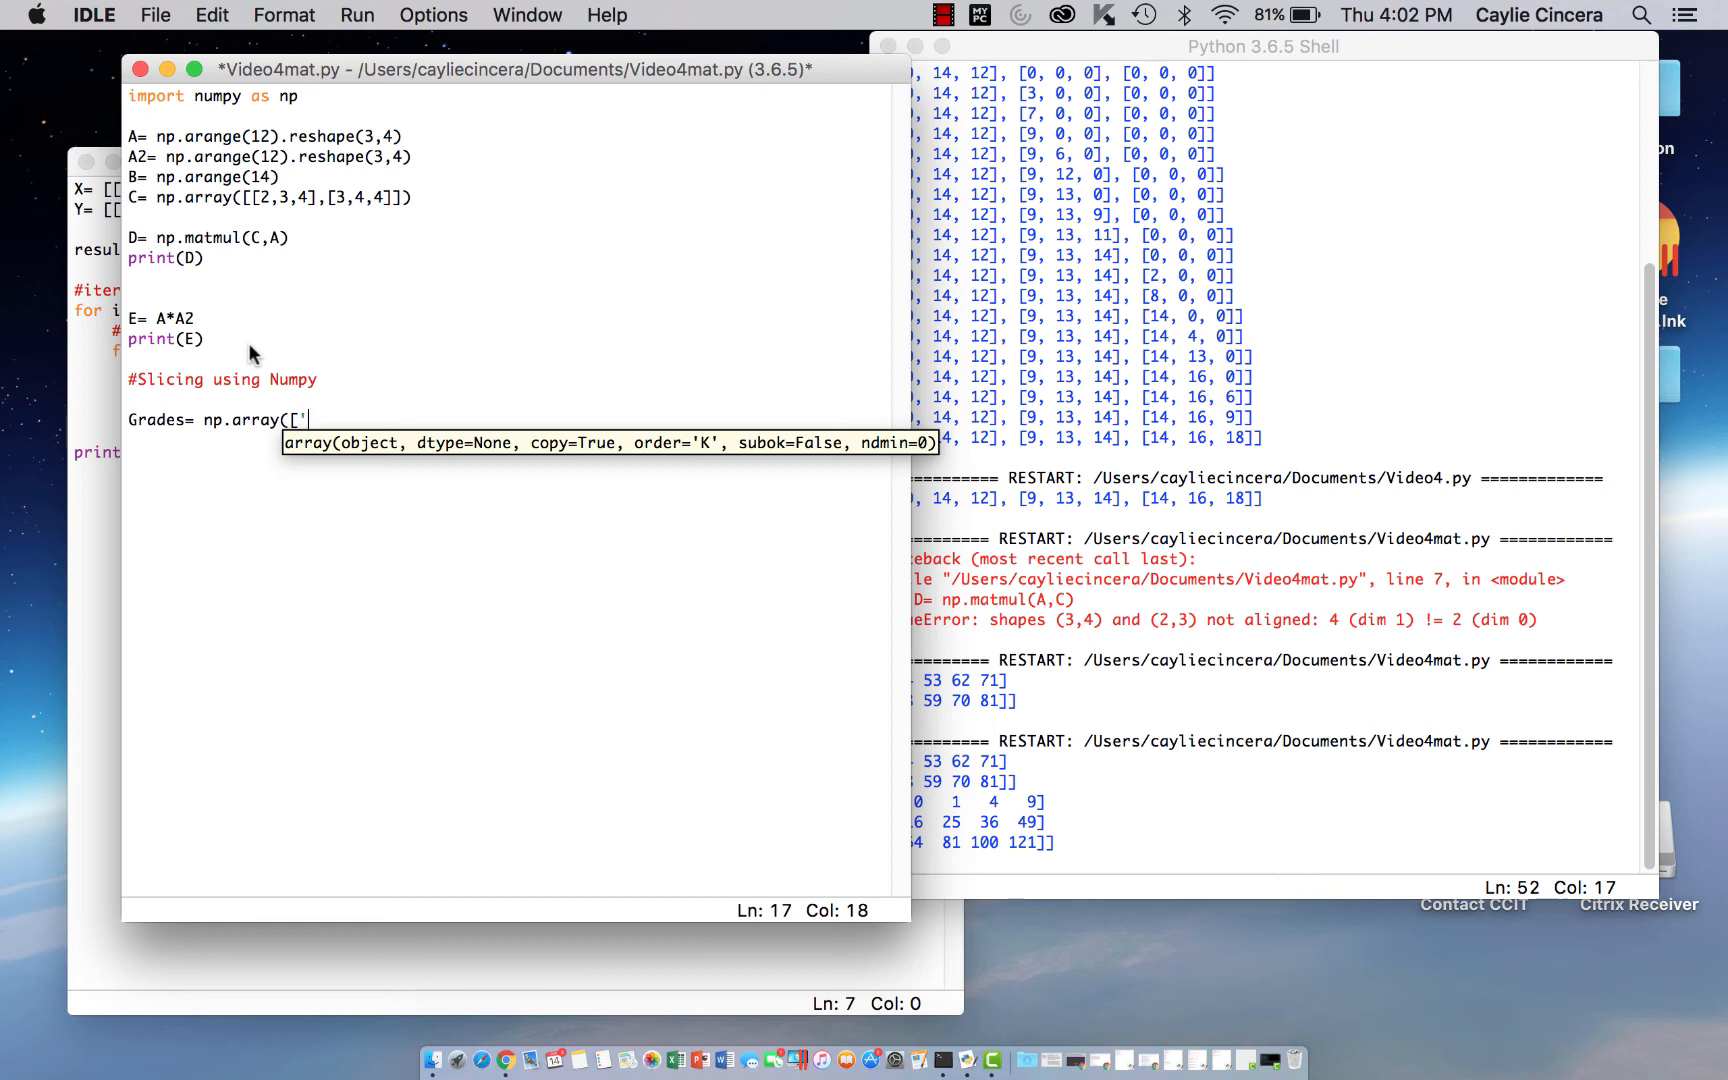
# Enter the rows Caylie 45,45,34; Maddie 34,56,78; Allie 23,89,56 and close the array
pyautogui.write("Caylie',")
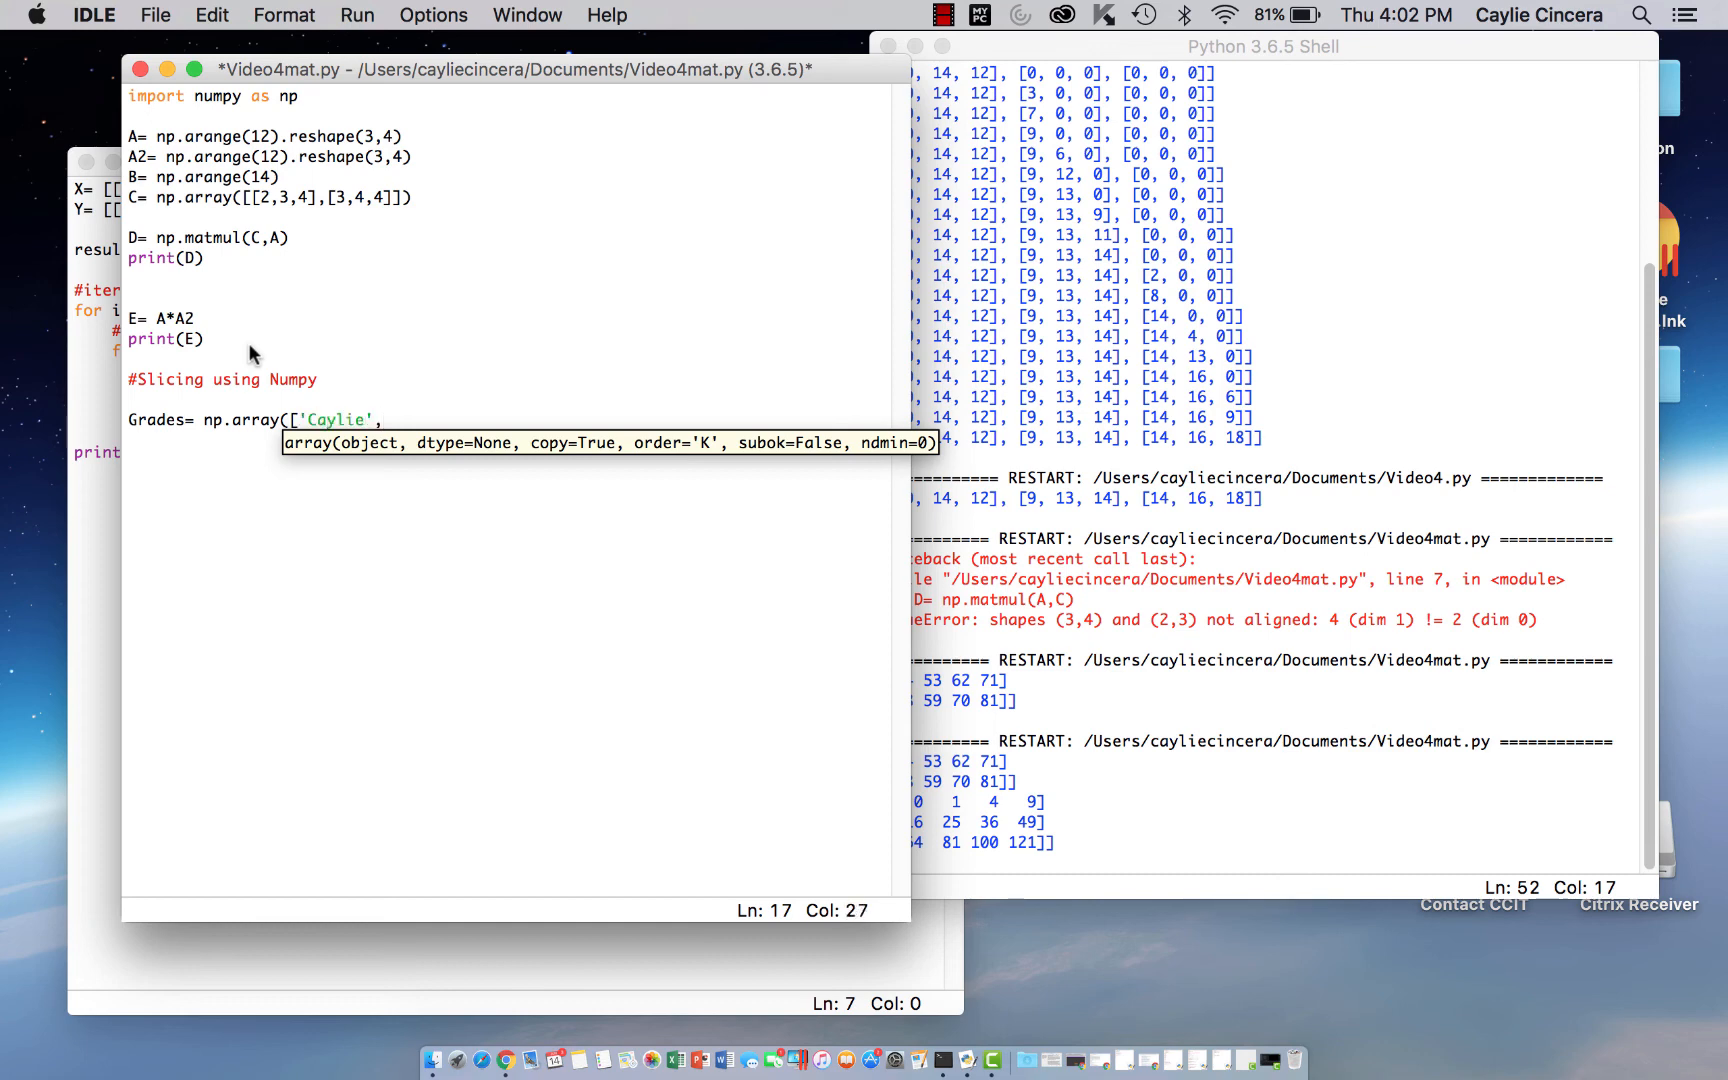
pyautogui.write(',45,45,34')
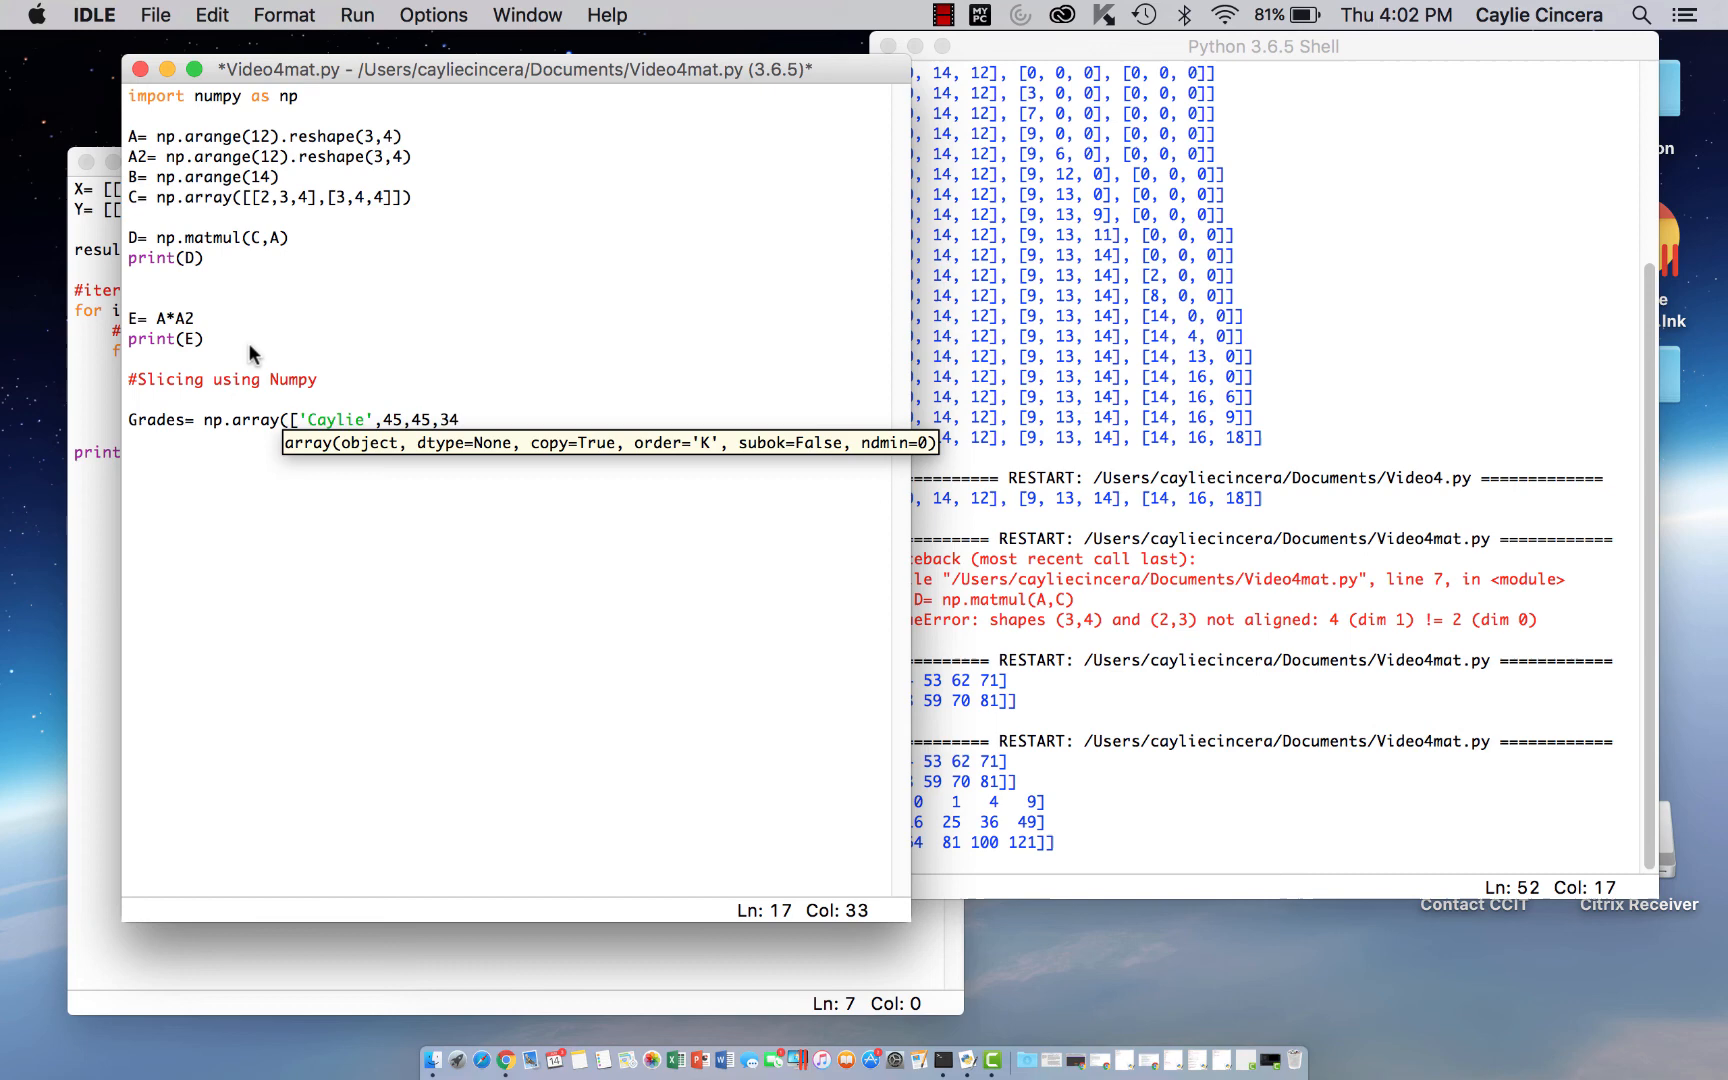
pyautogui.write('],')
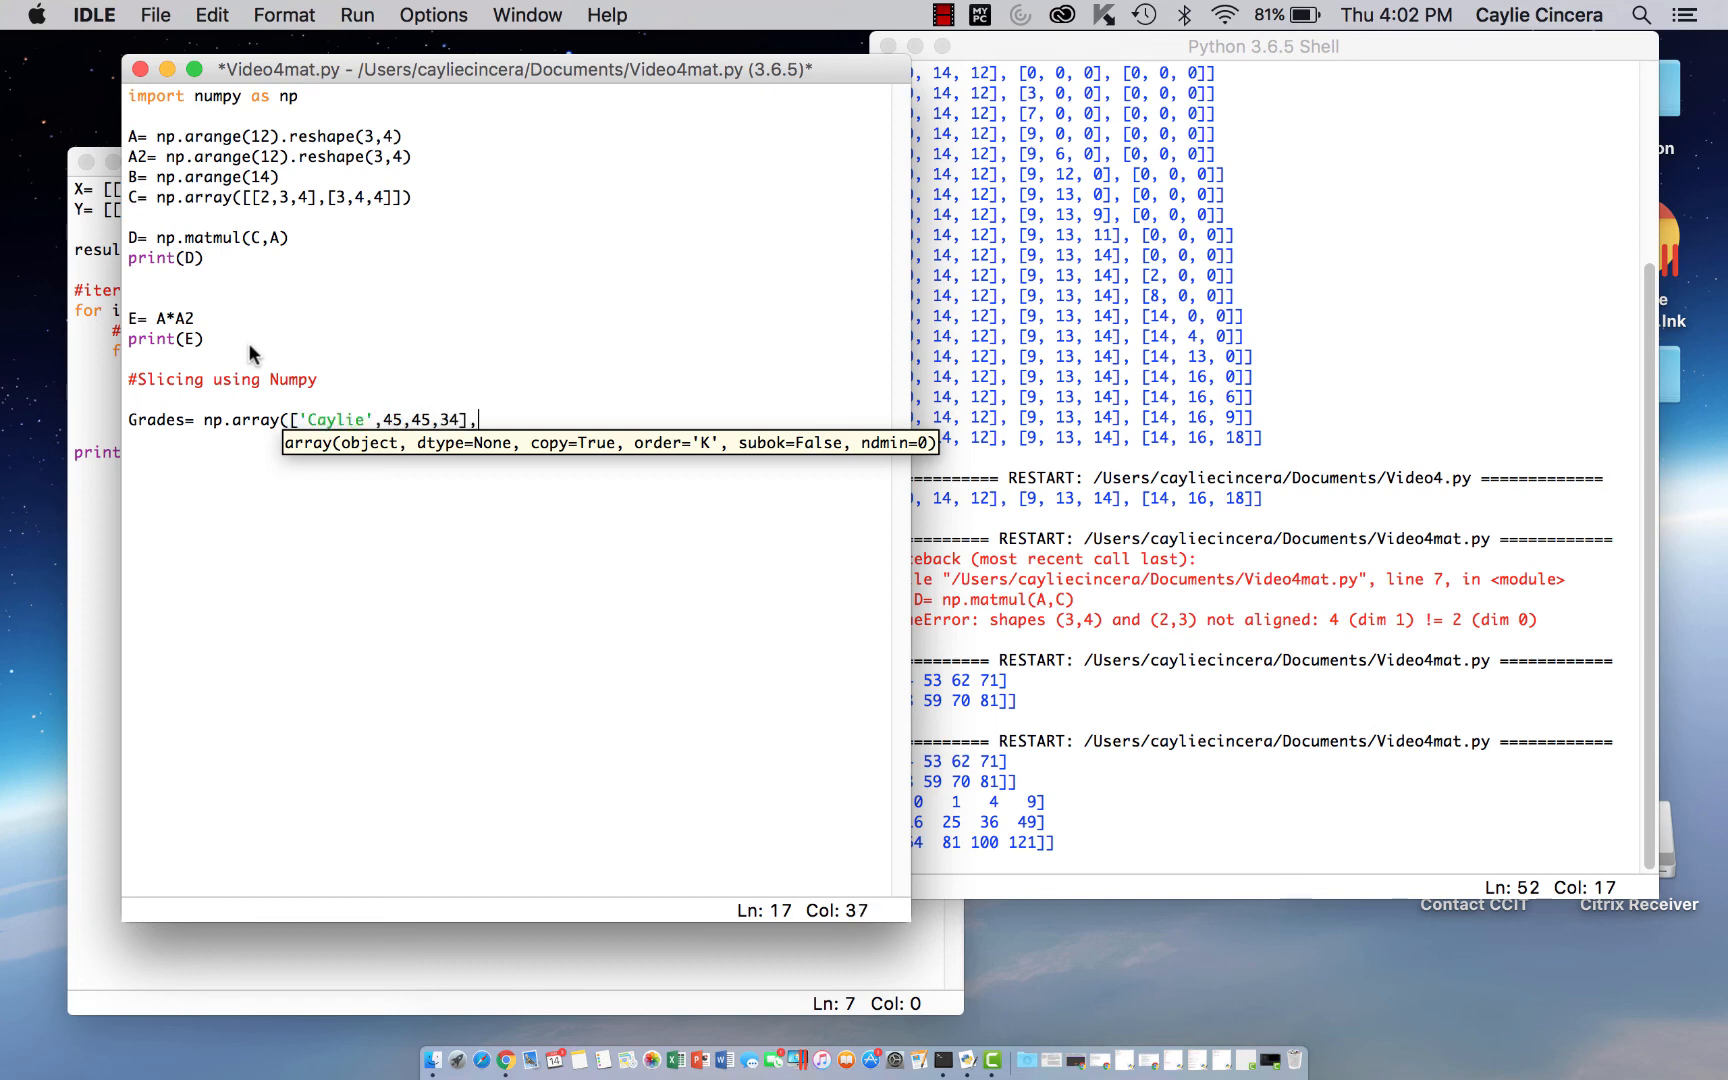
pyautogui.write("['")
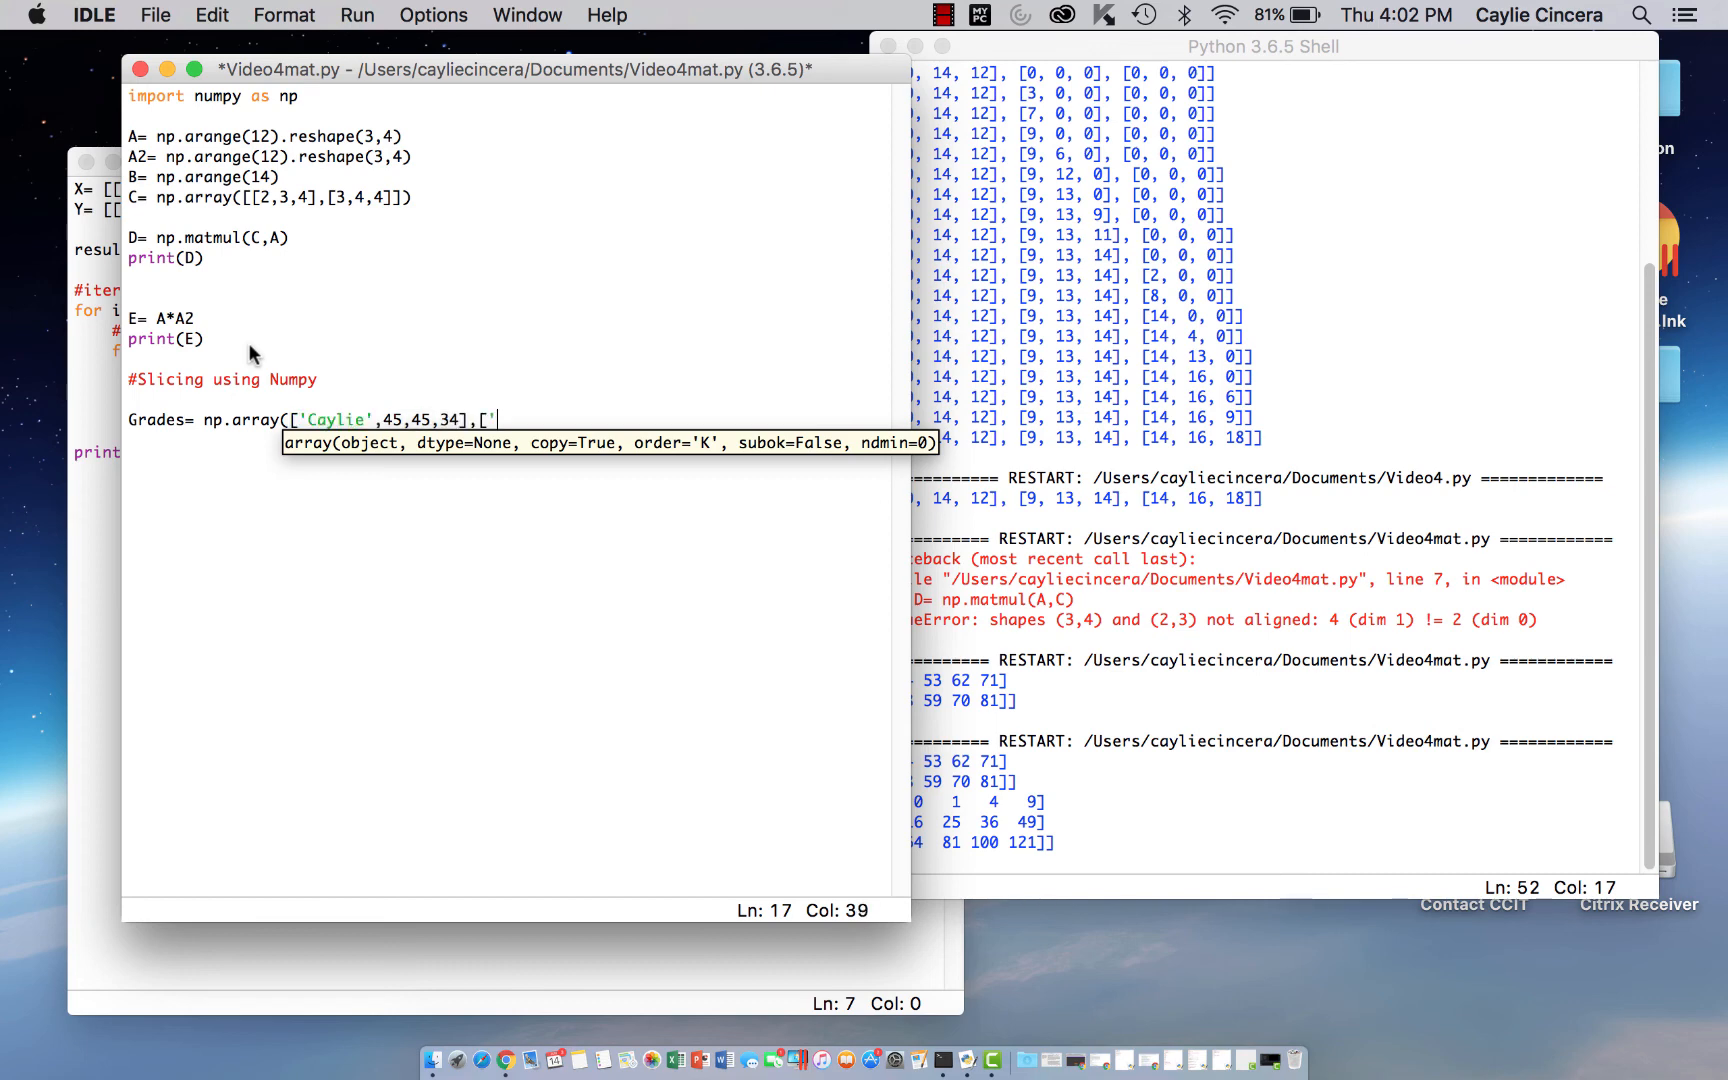
pyautogui.write("'Maddie',")
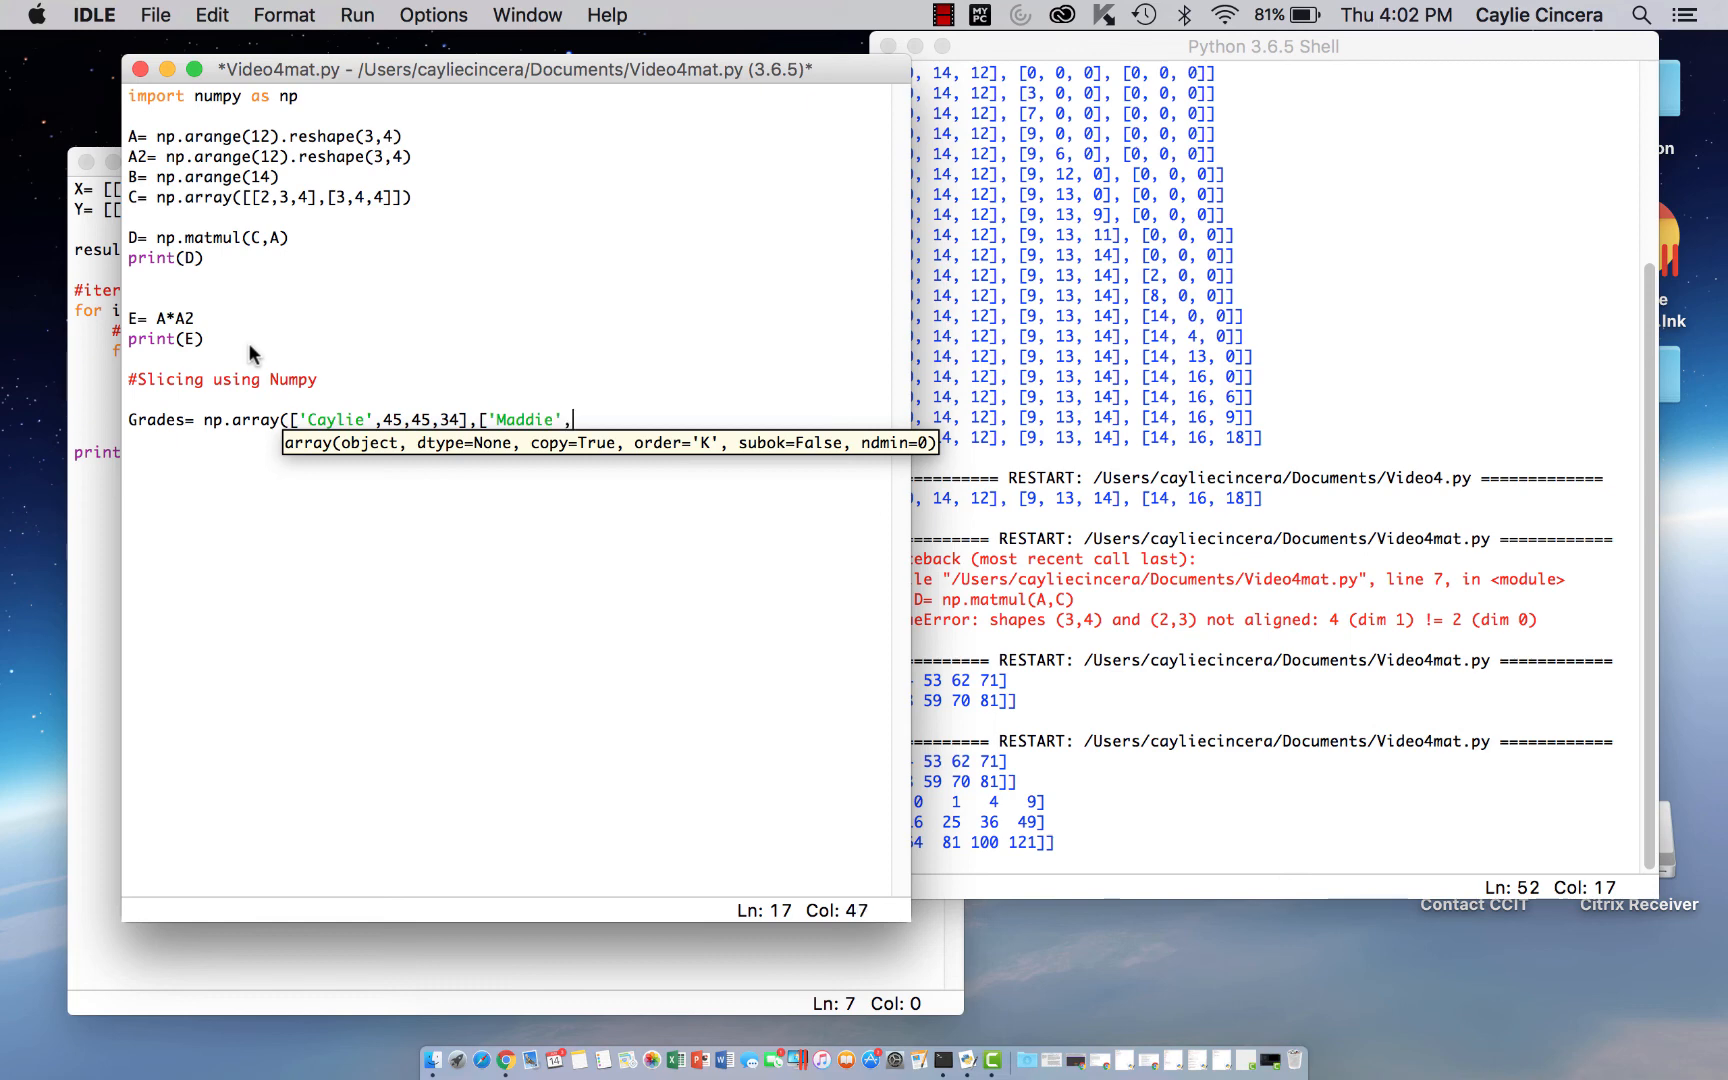
pyautogui.write('34,56')
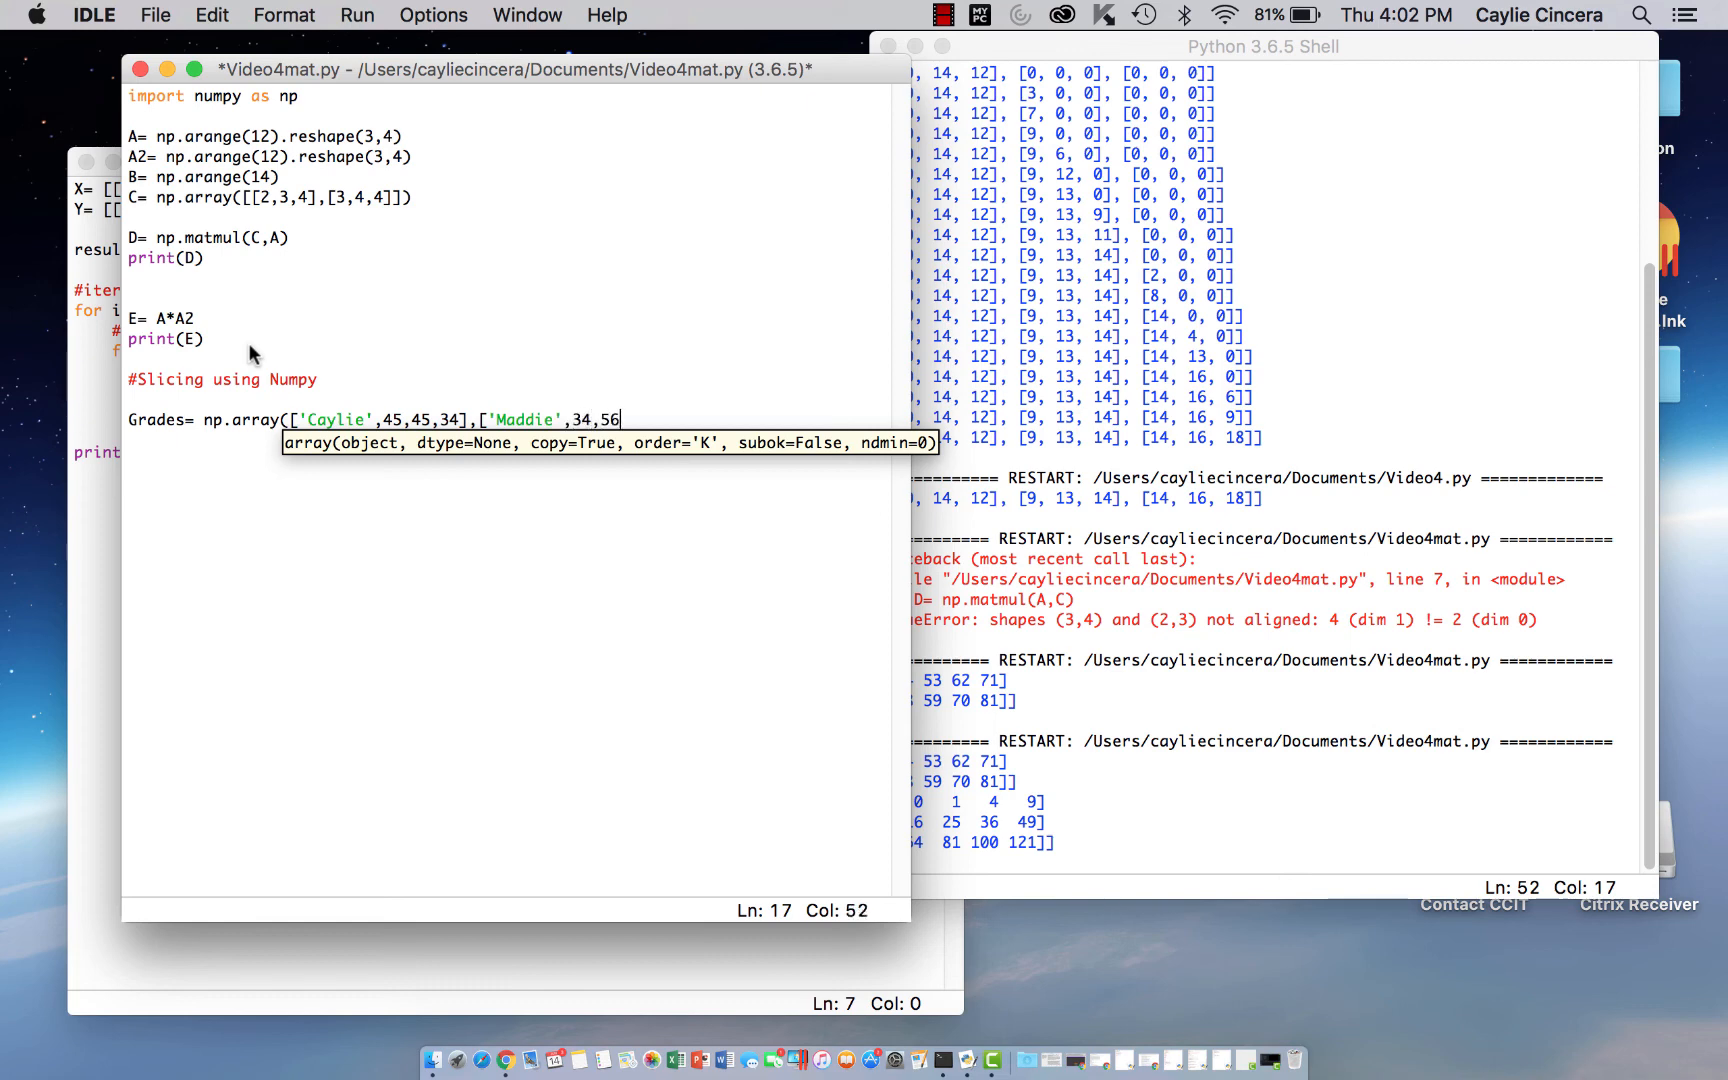
pyautogui.write(',78')
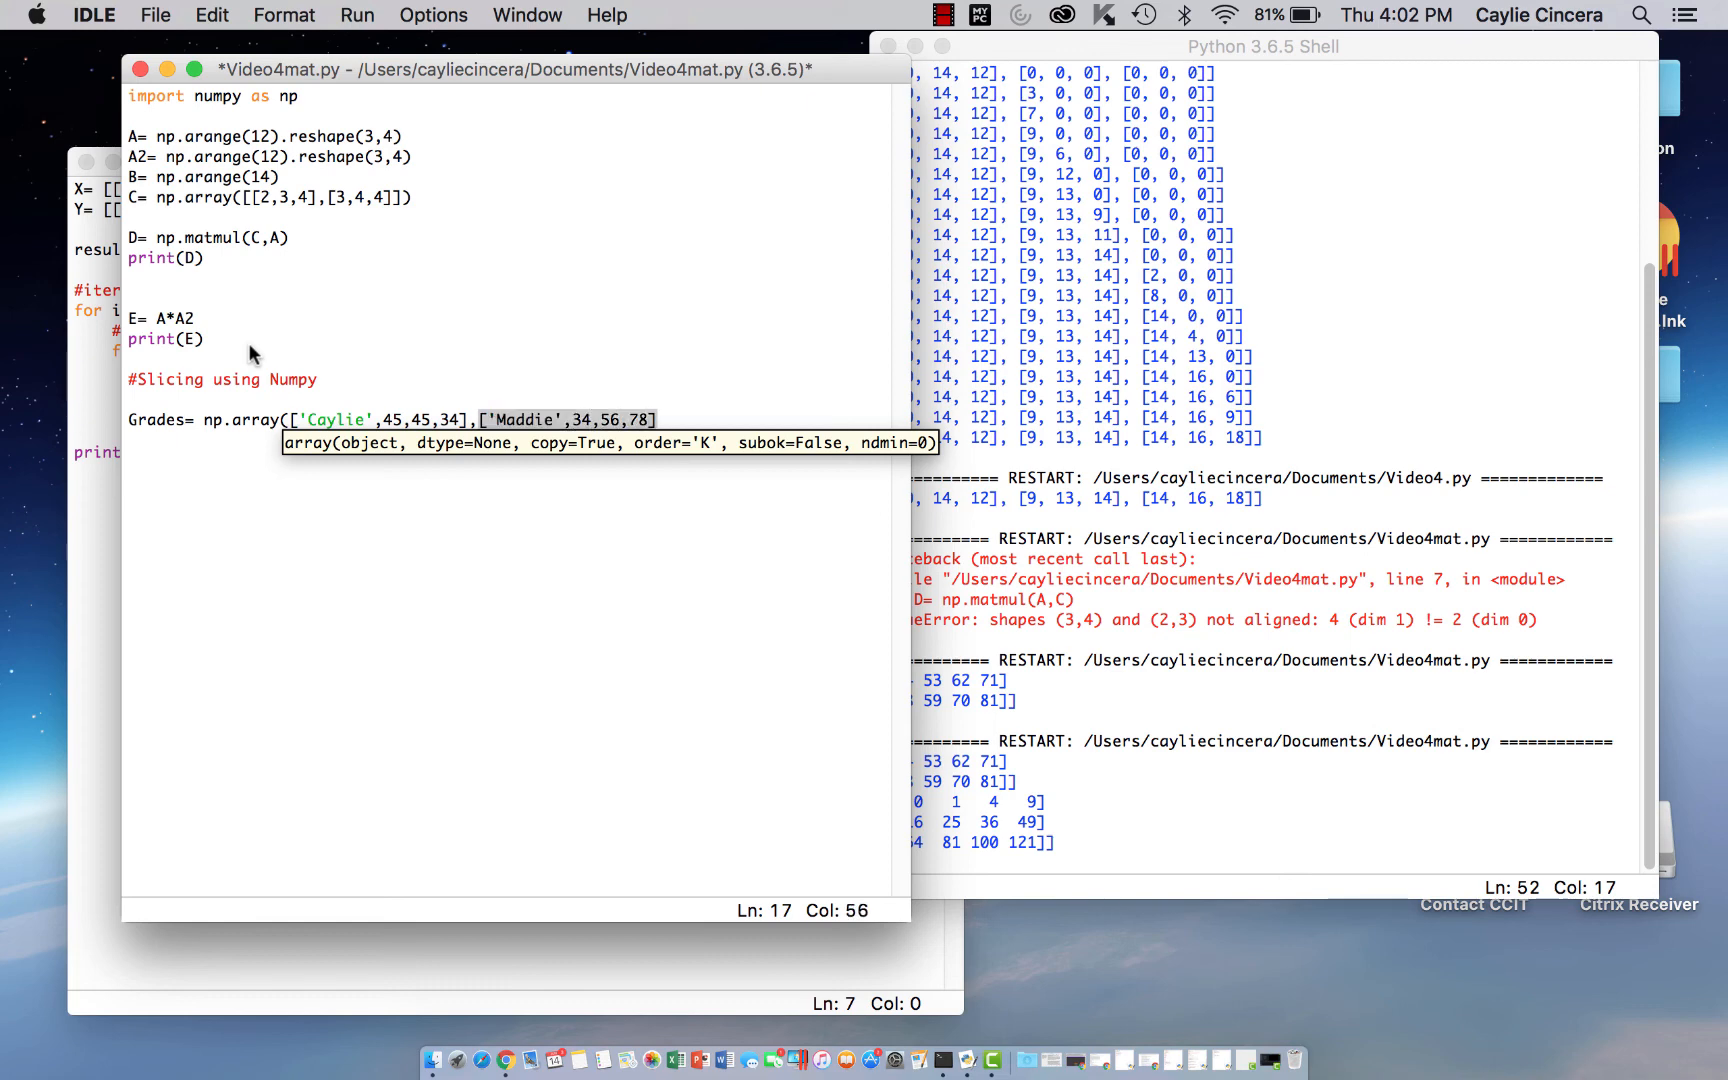
pyautogui.write(',')
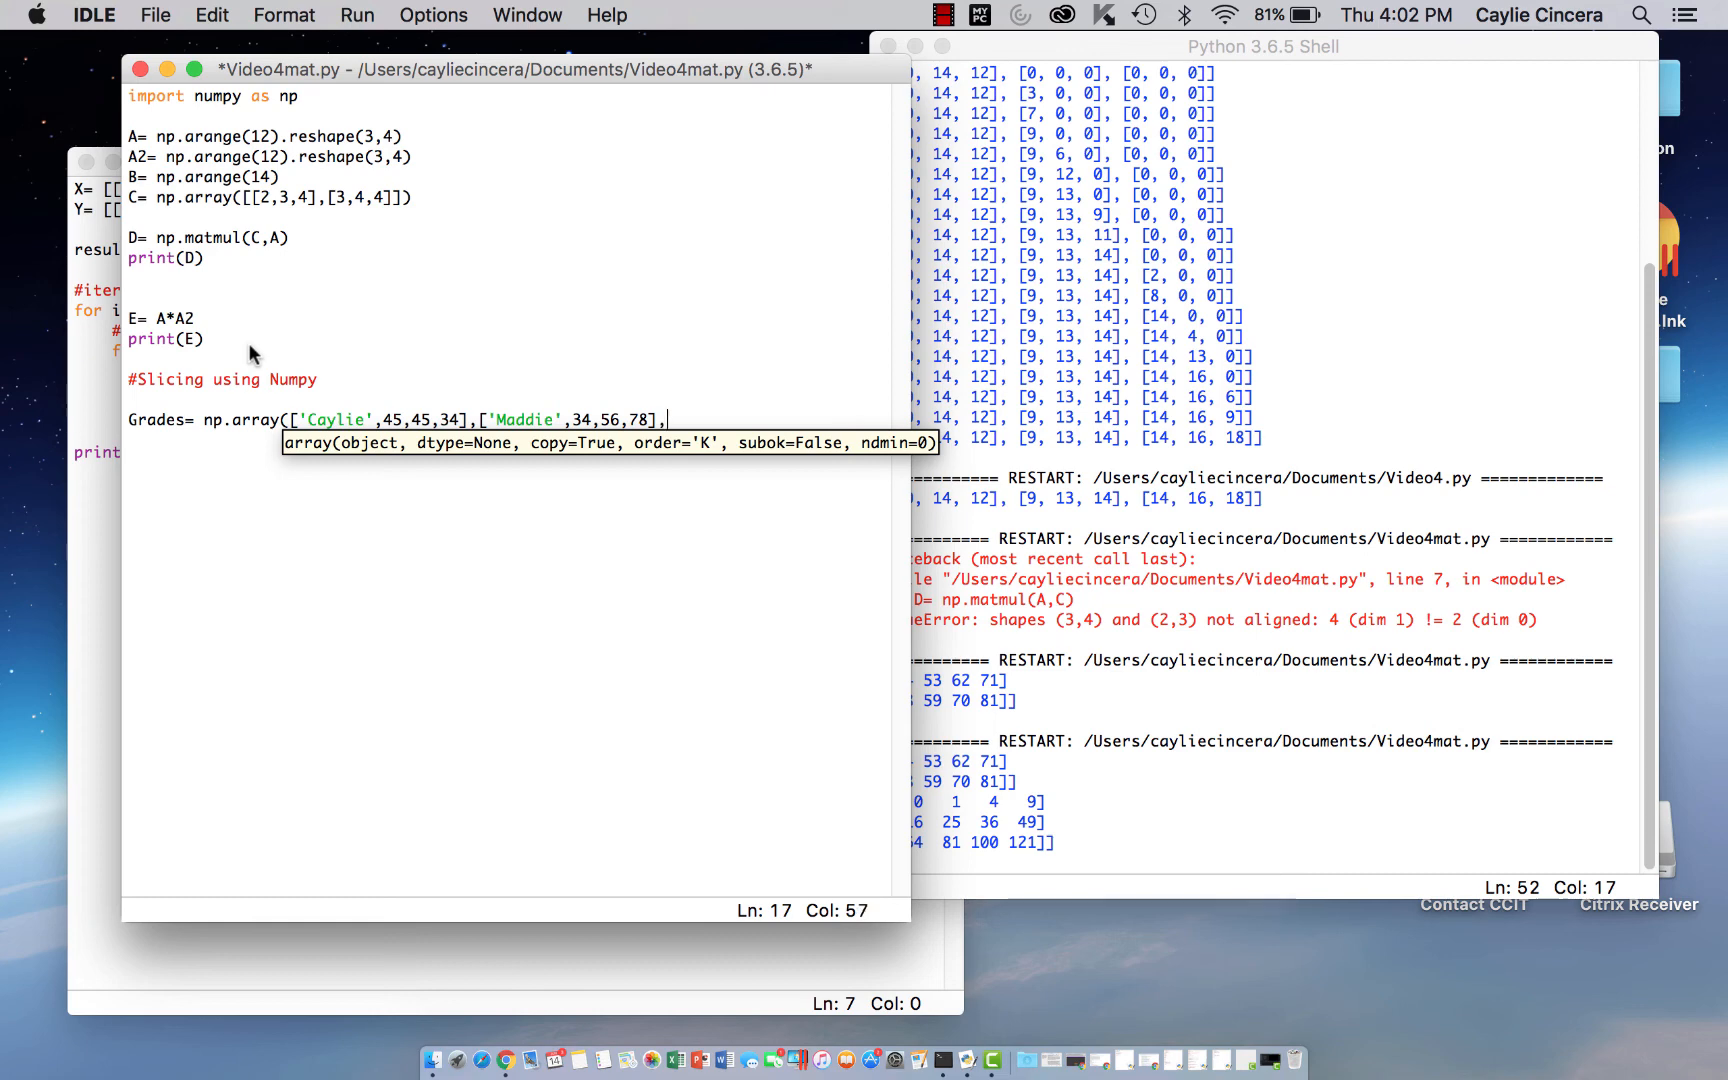
pyautogui.write("['Allie")
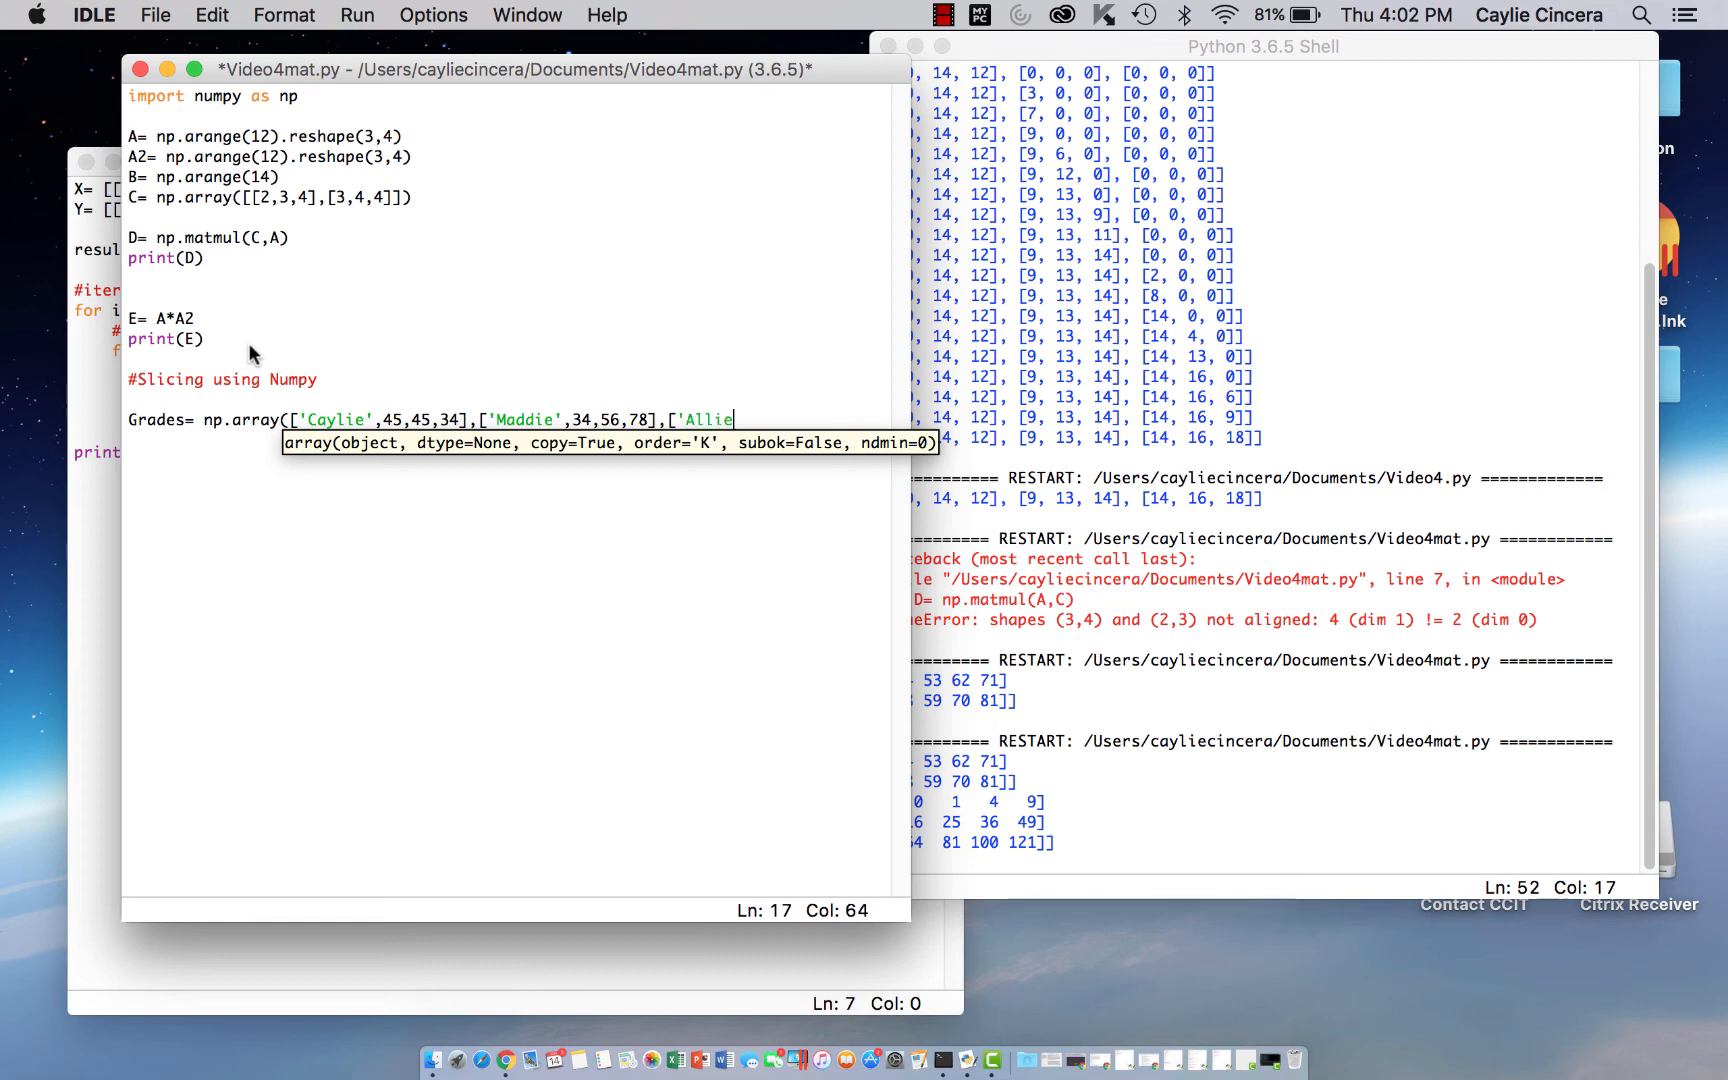
pyautogui.write("',23,")
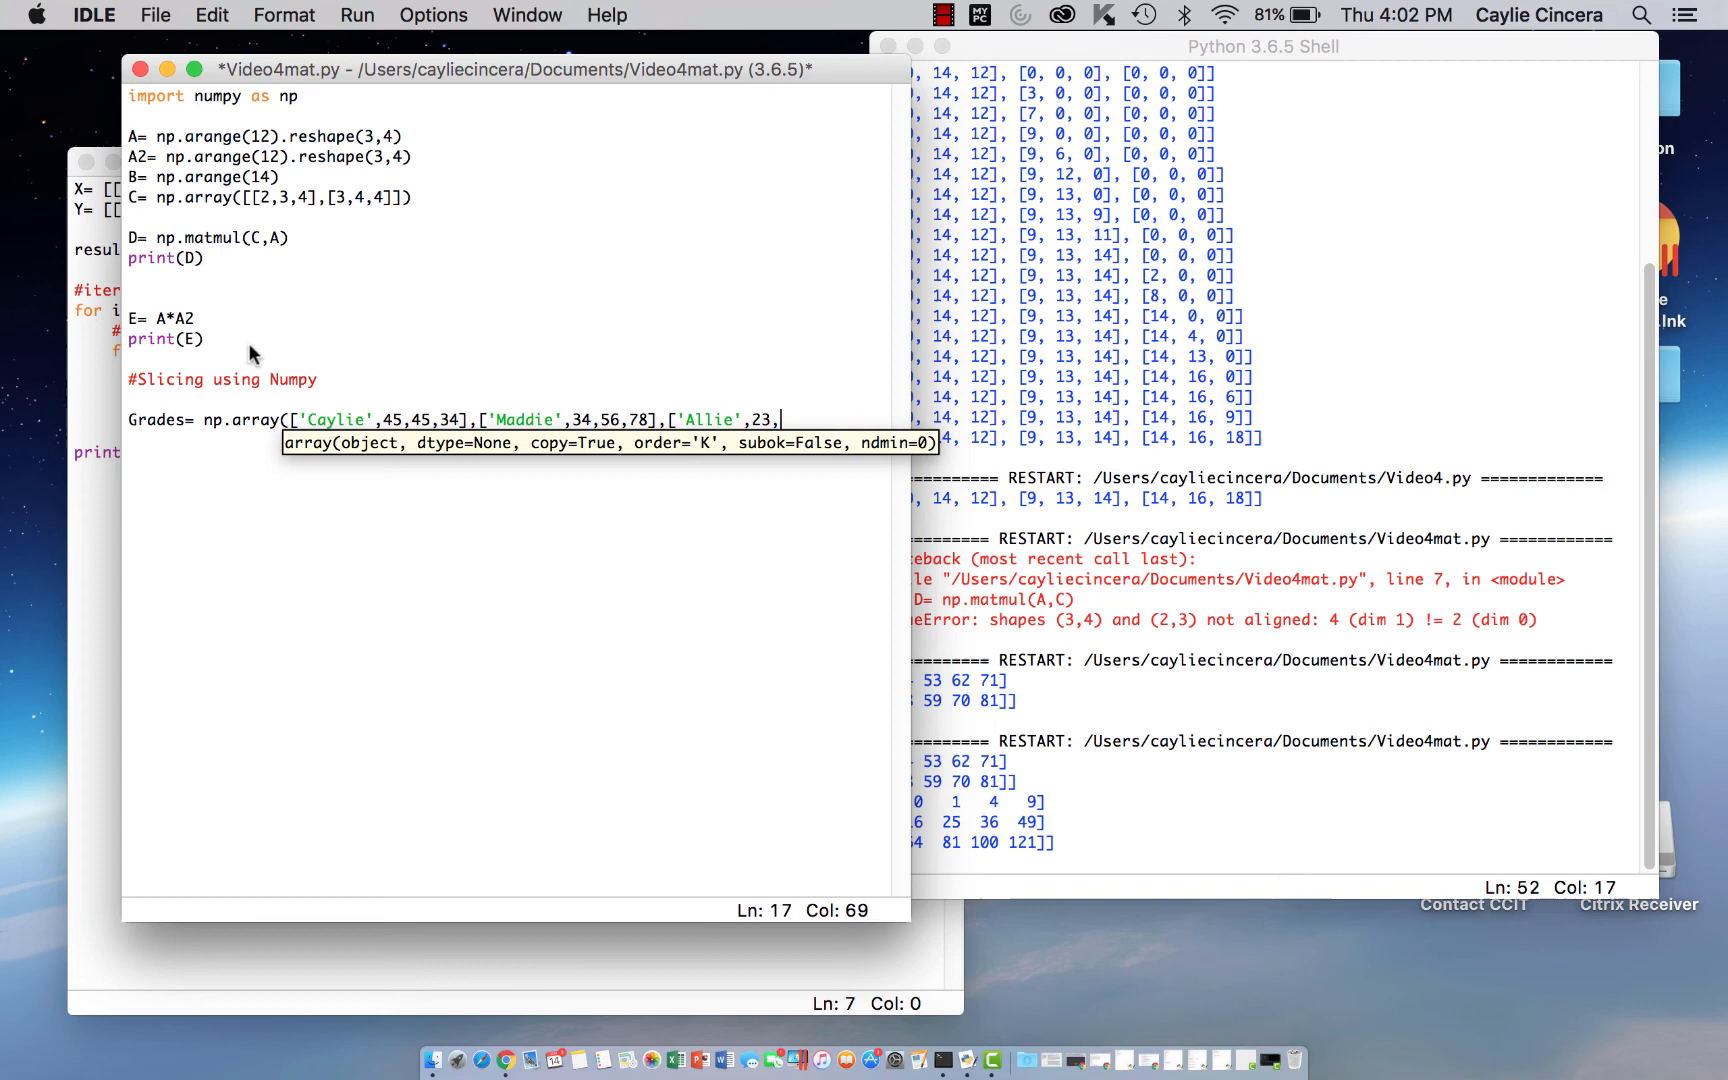
pyautogui.write('89,56')
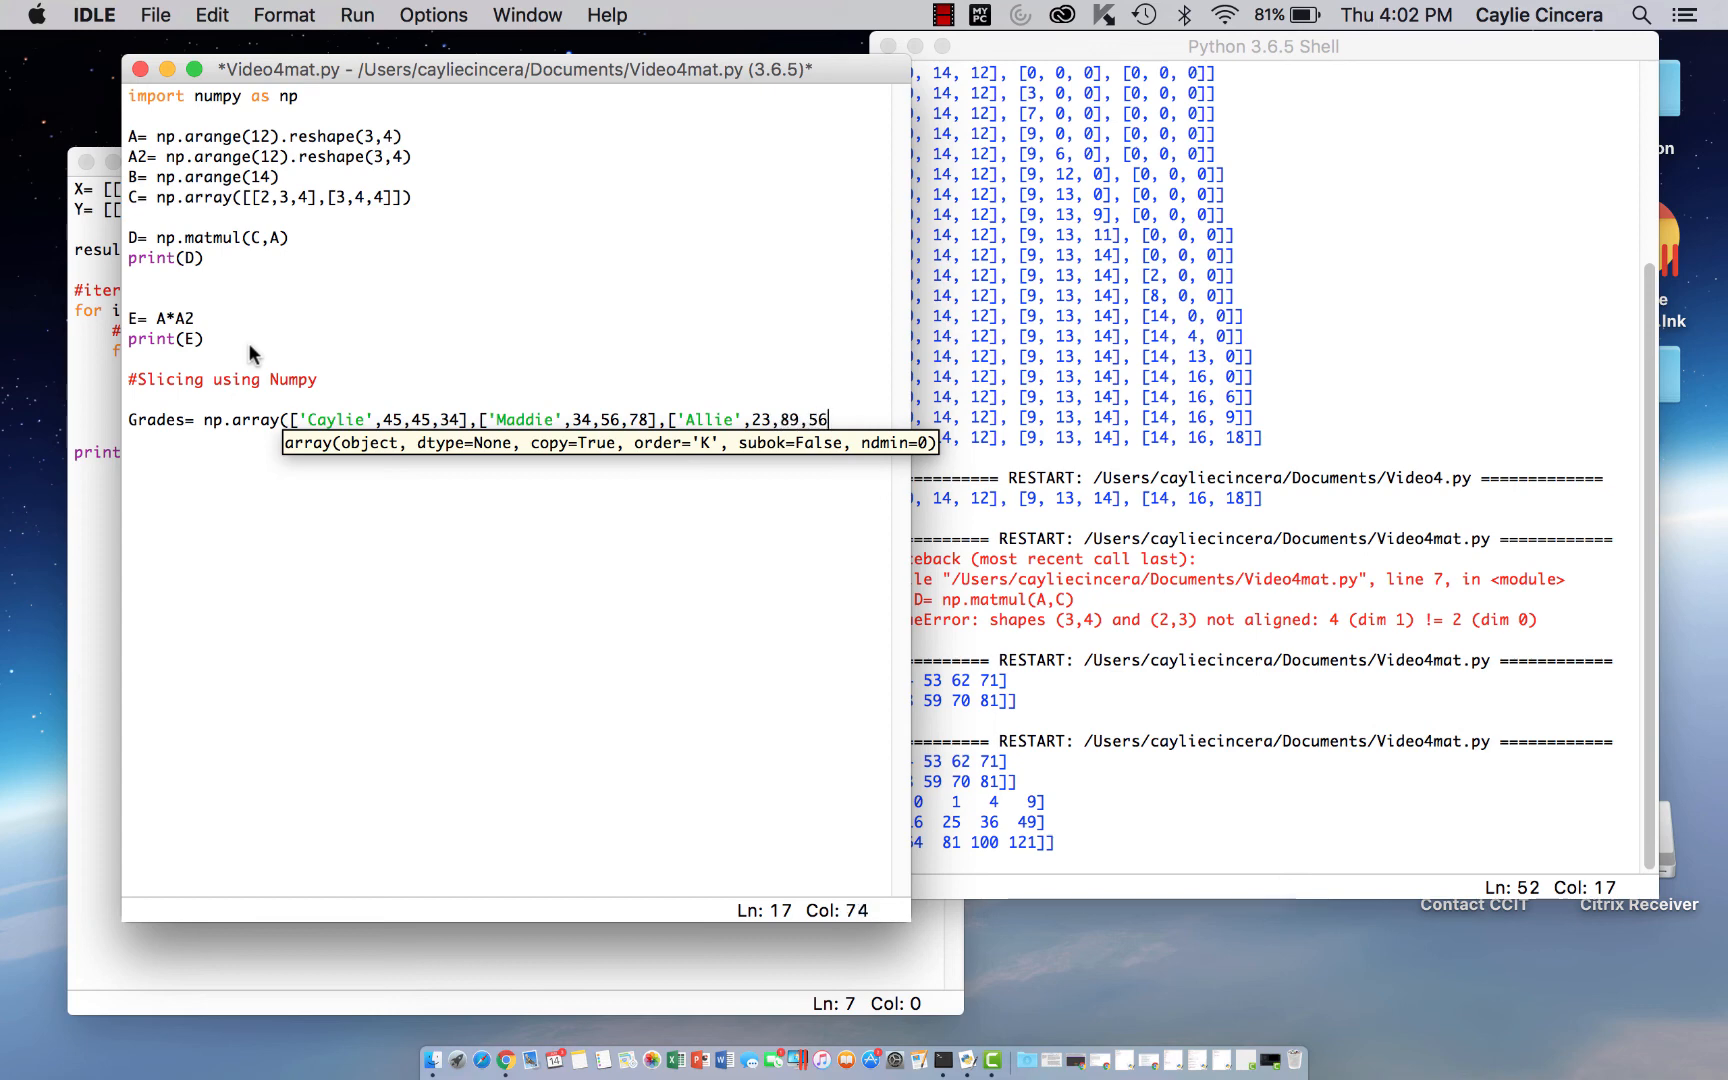
pyautogui.write(']}')
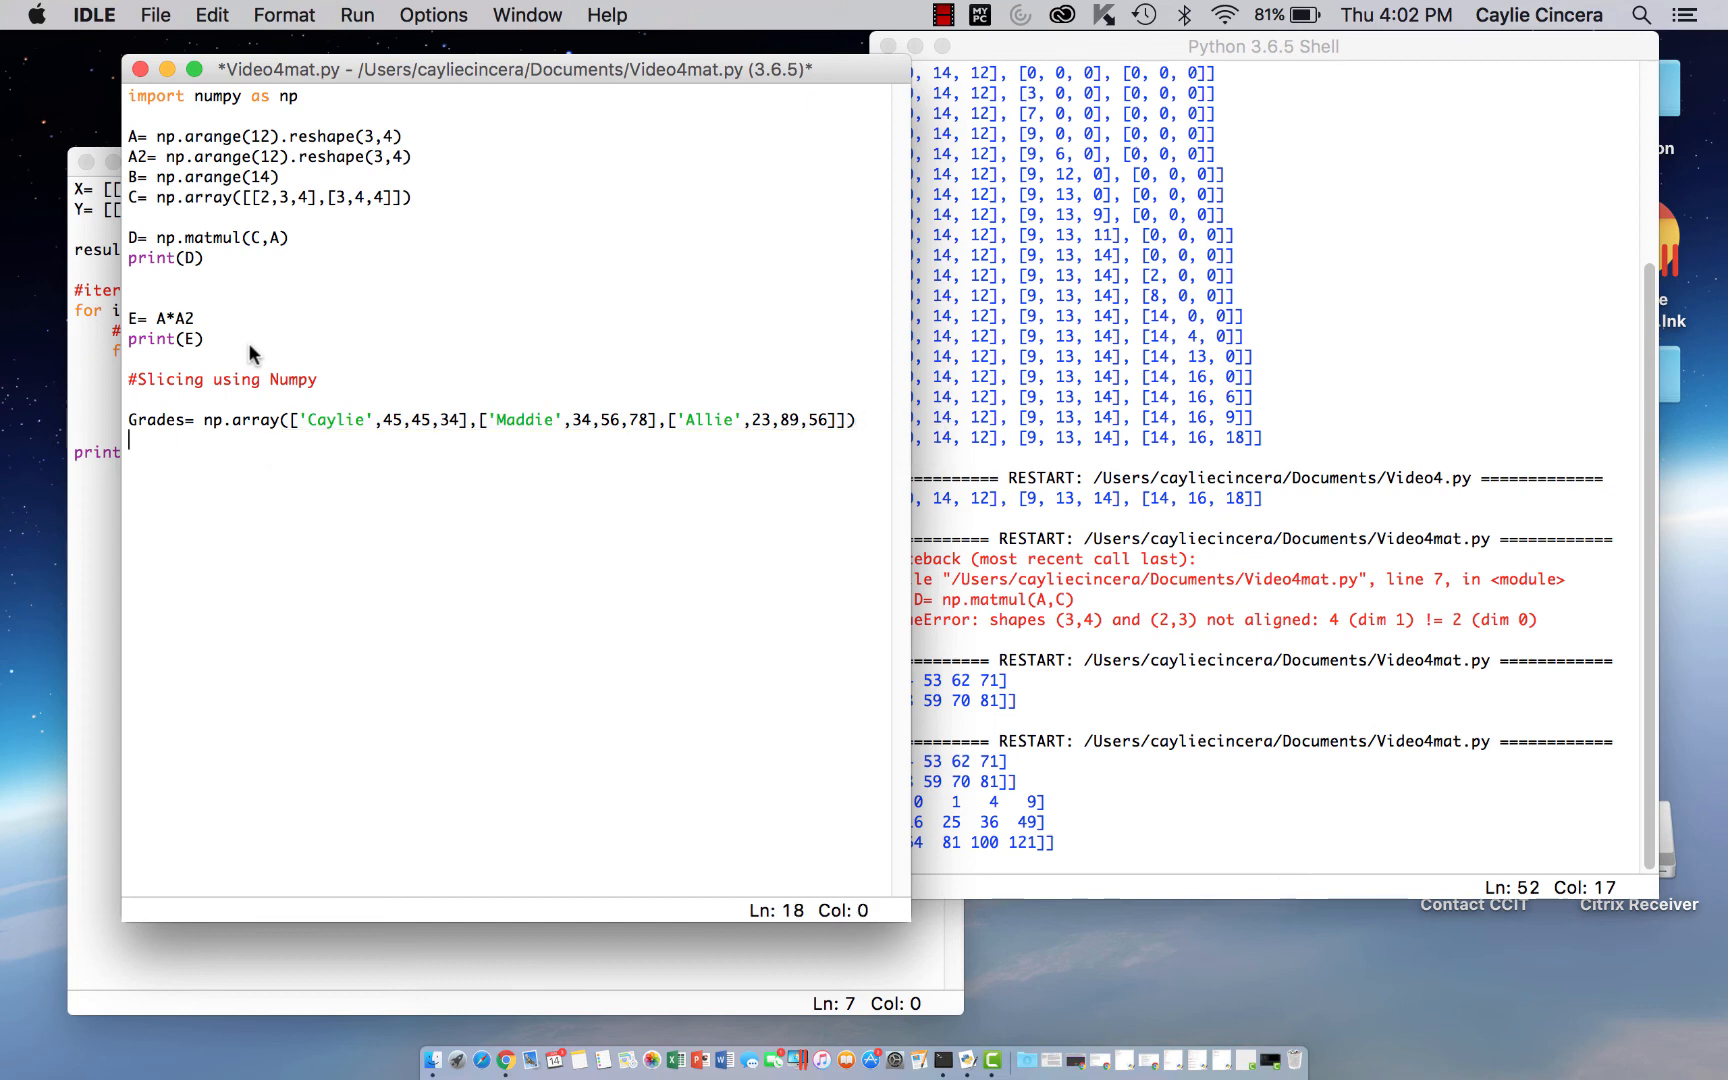
# Begin a print(Grades[ line below the Grades array
pyautogui.write('pr')
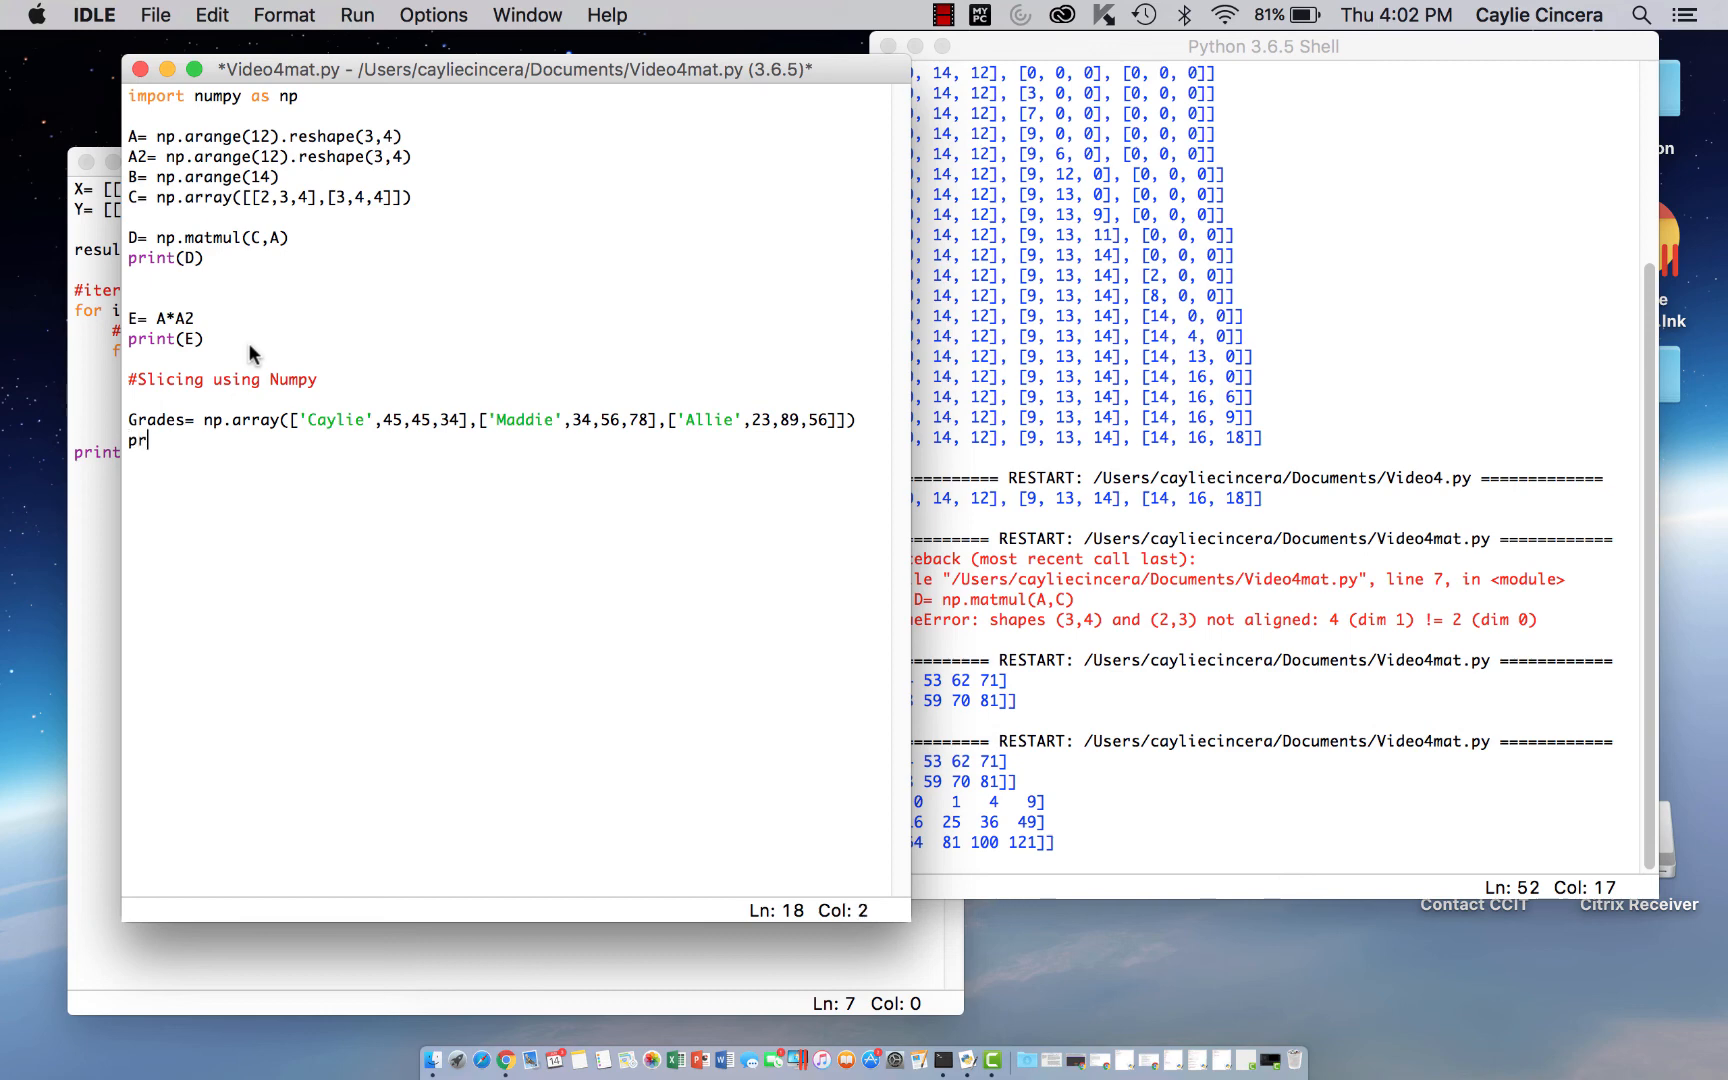
pyautogui.write('in')
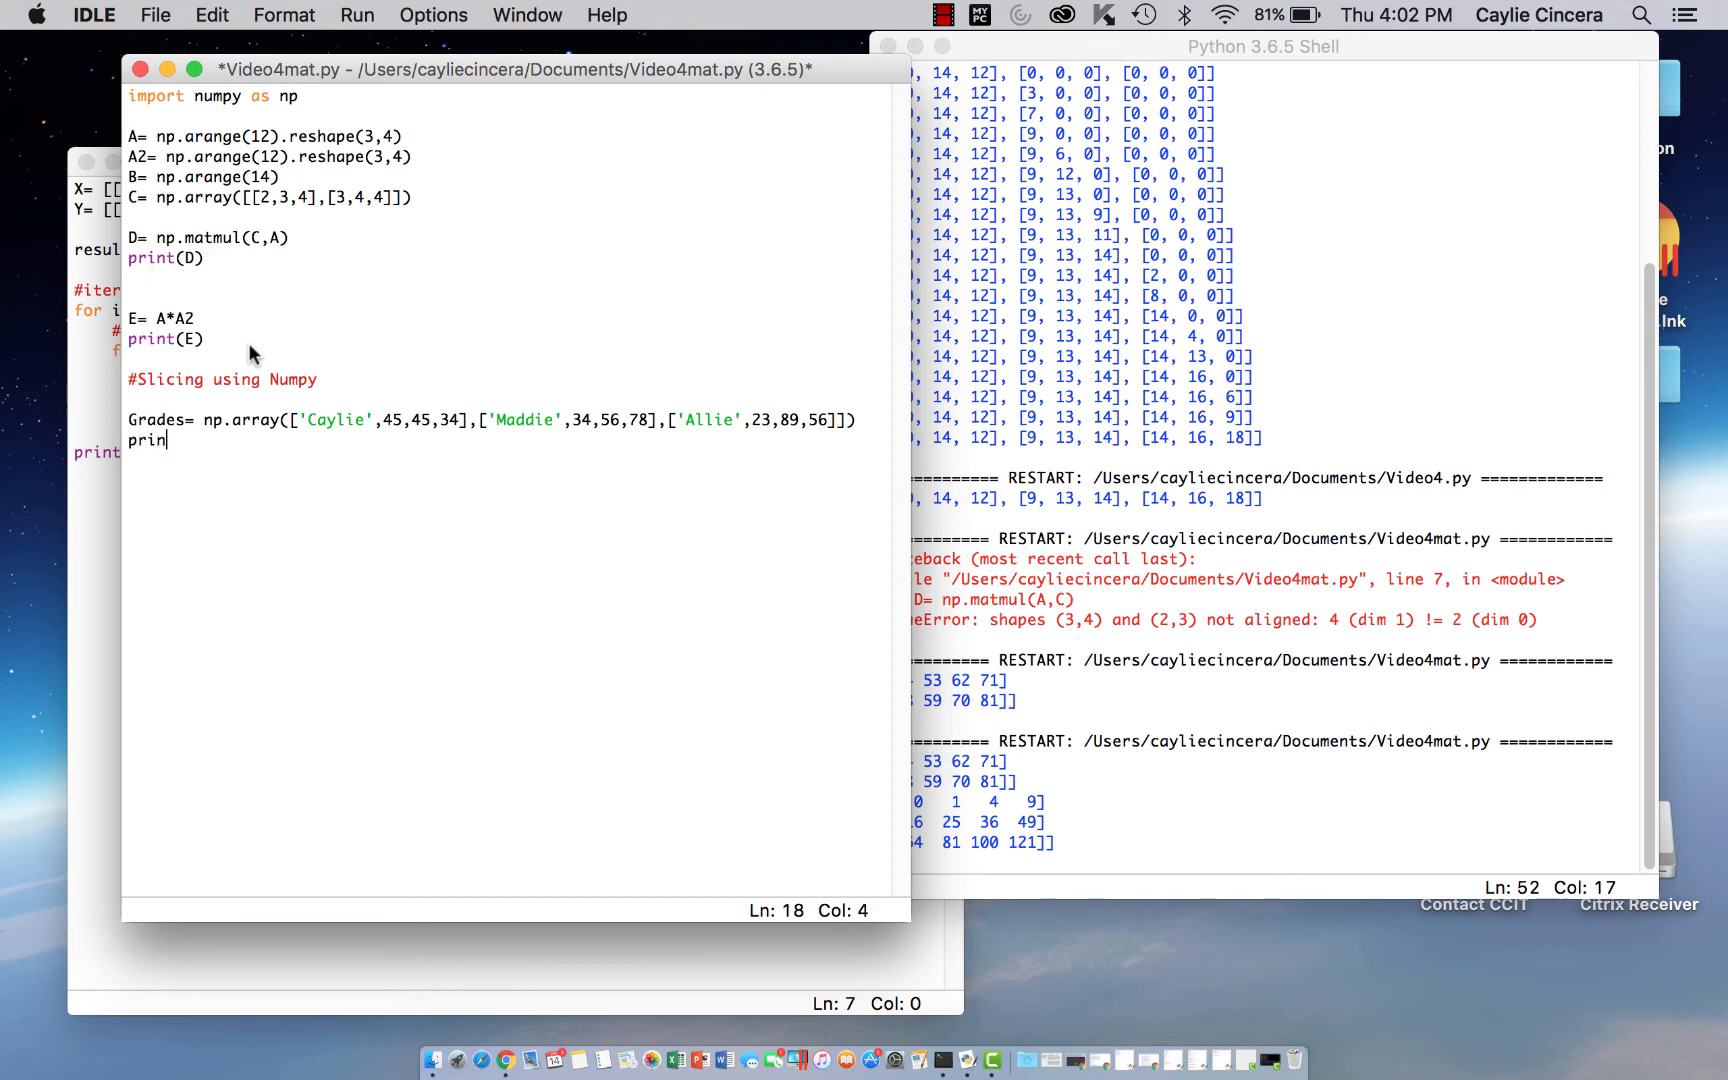
pyautogui.write('t(')
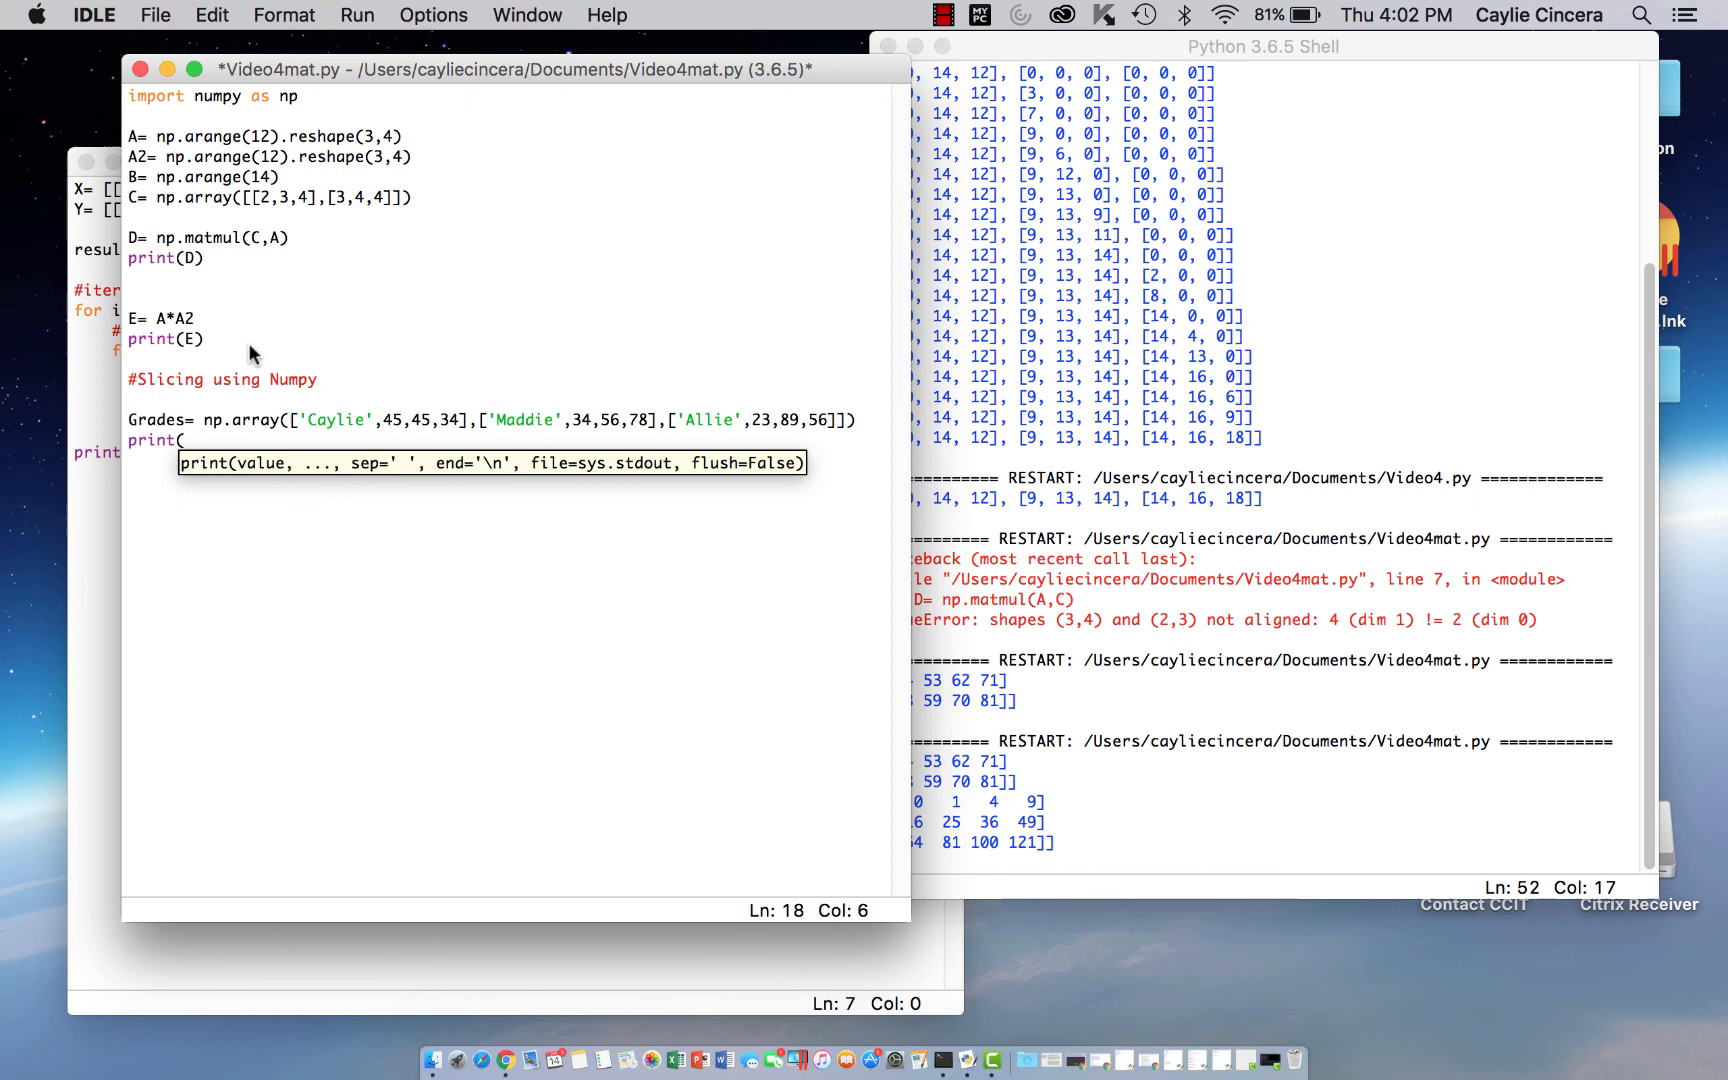
pyautogui.write('Grad')
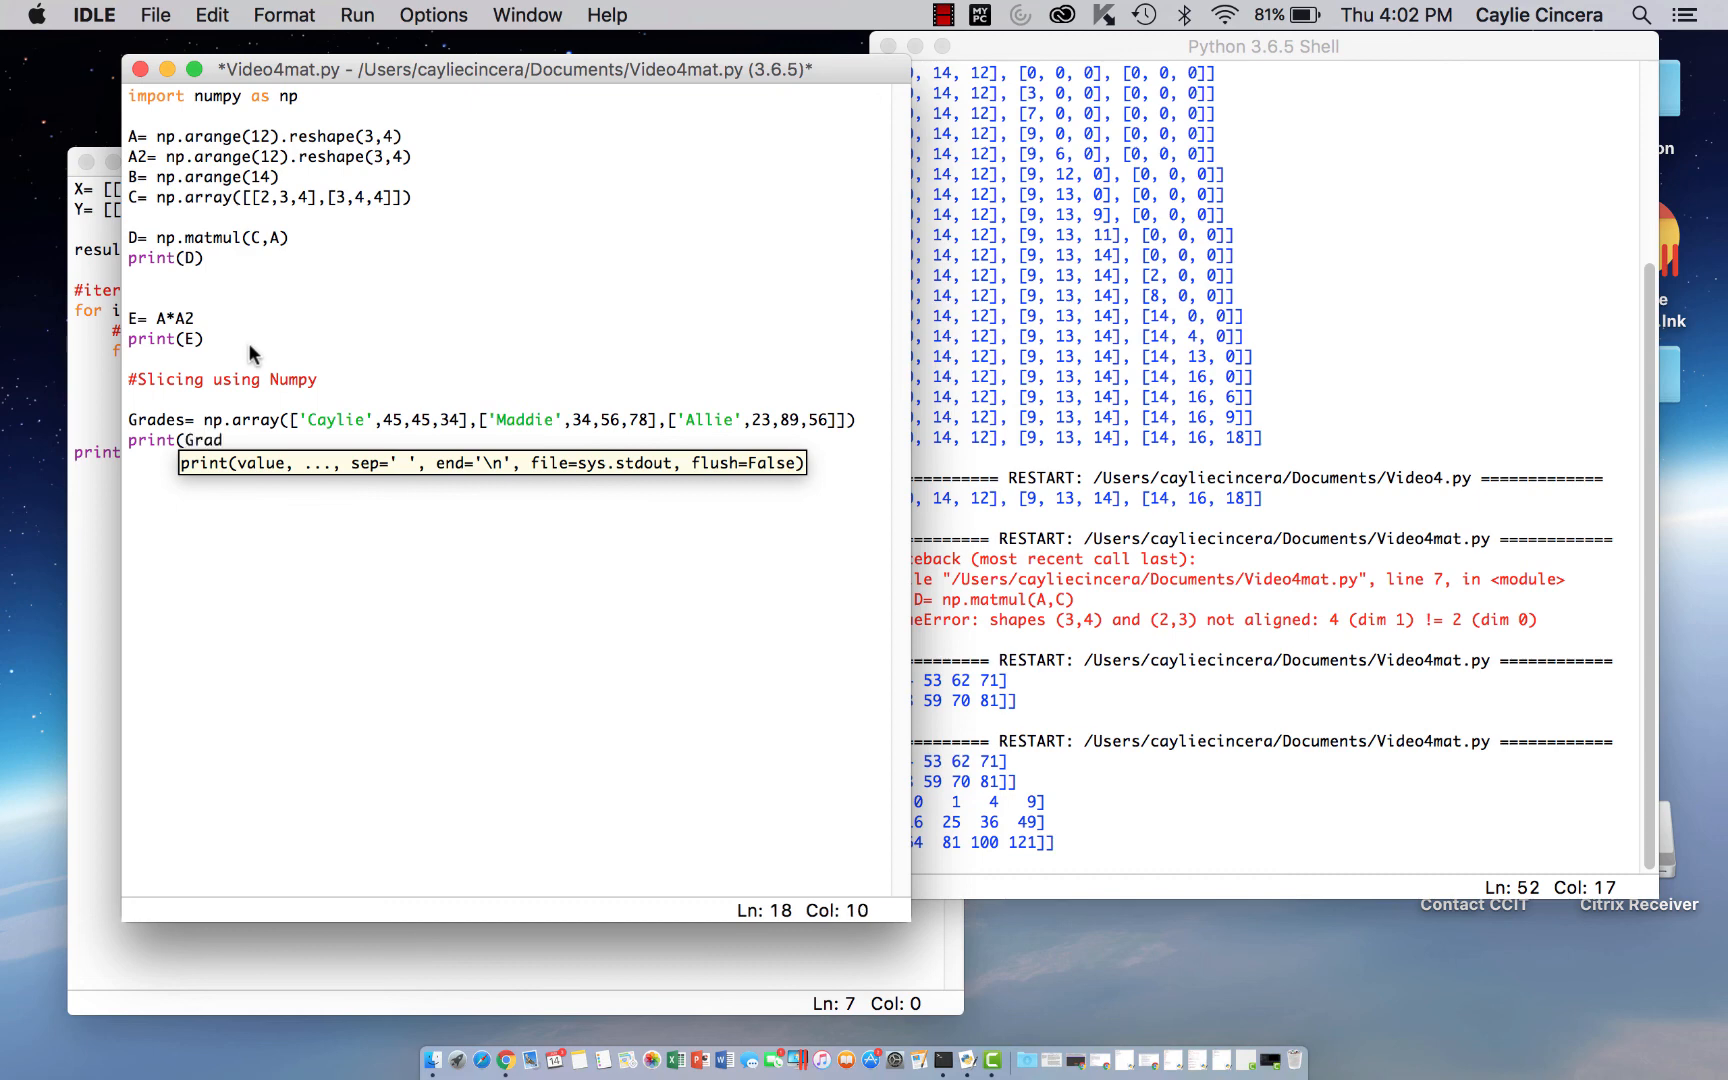
pyautogui.write('es')
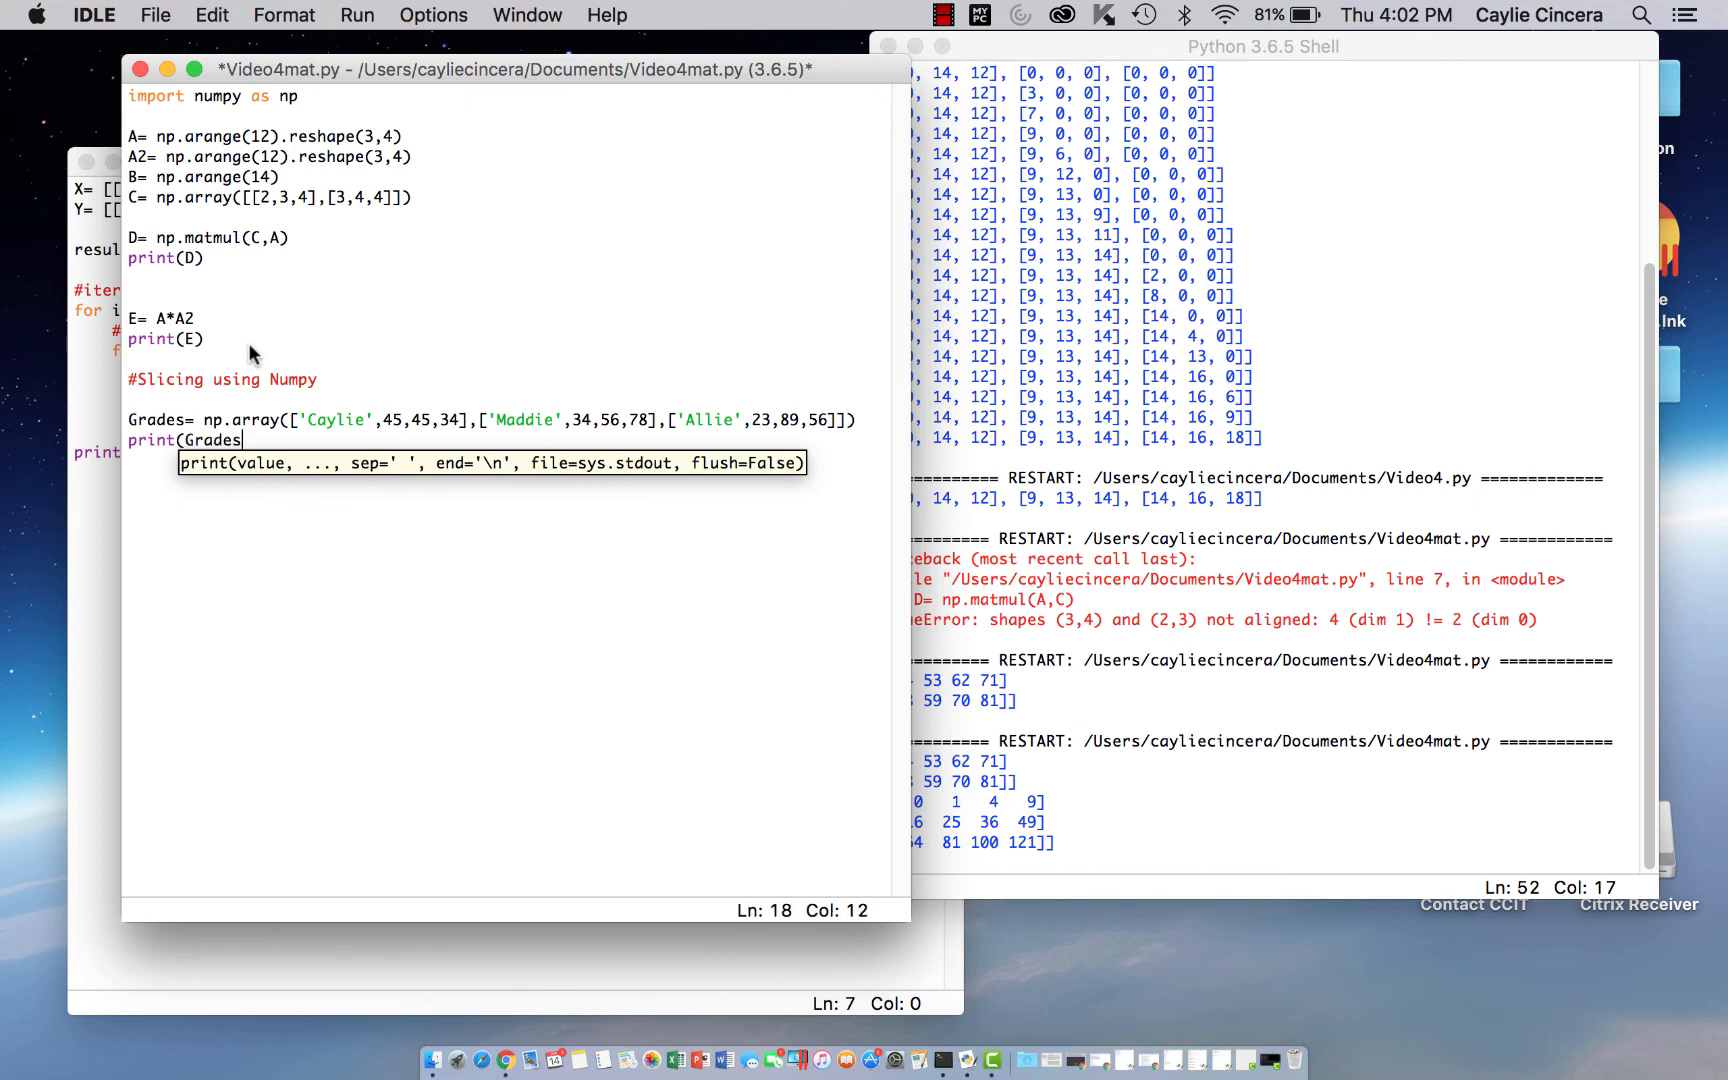
pyautogui.write('[')
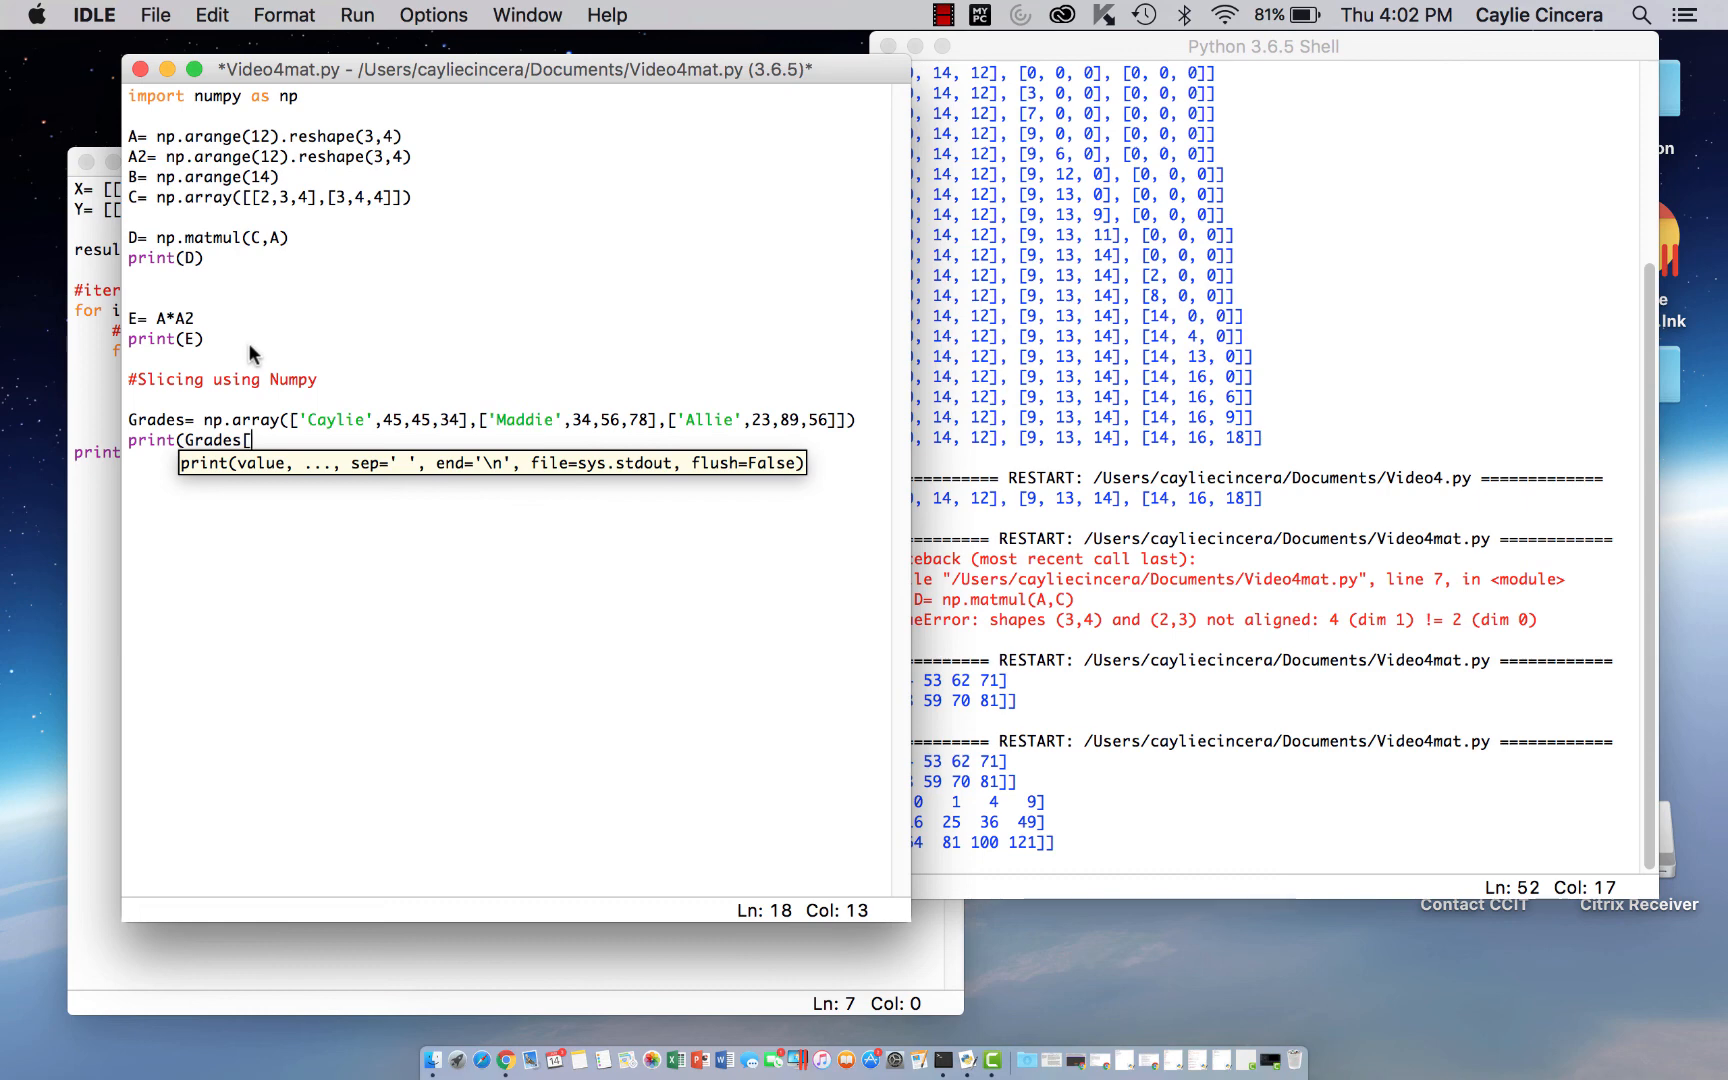
# Complete the slice as print(Grades[:2,[0,1]]) for the first two rows and columns
pyautogui.write(':')
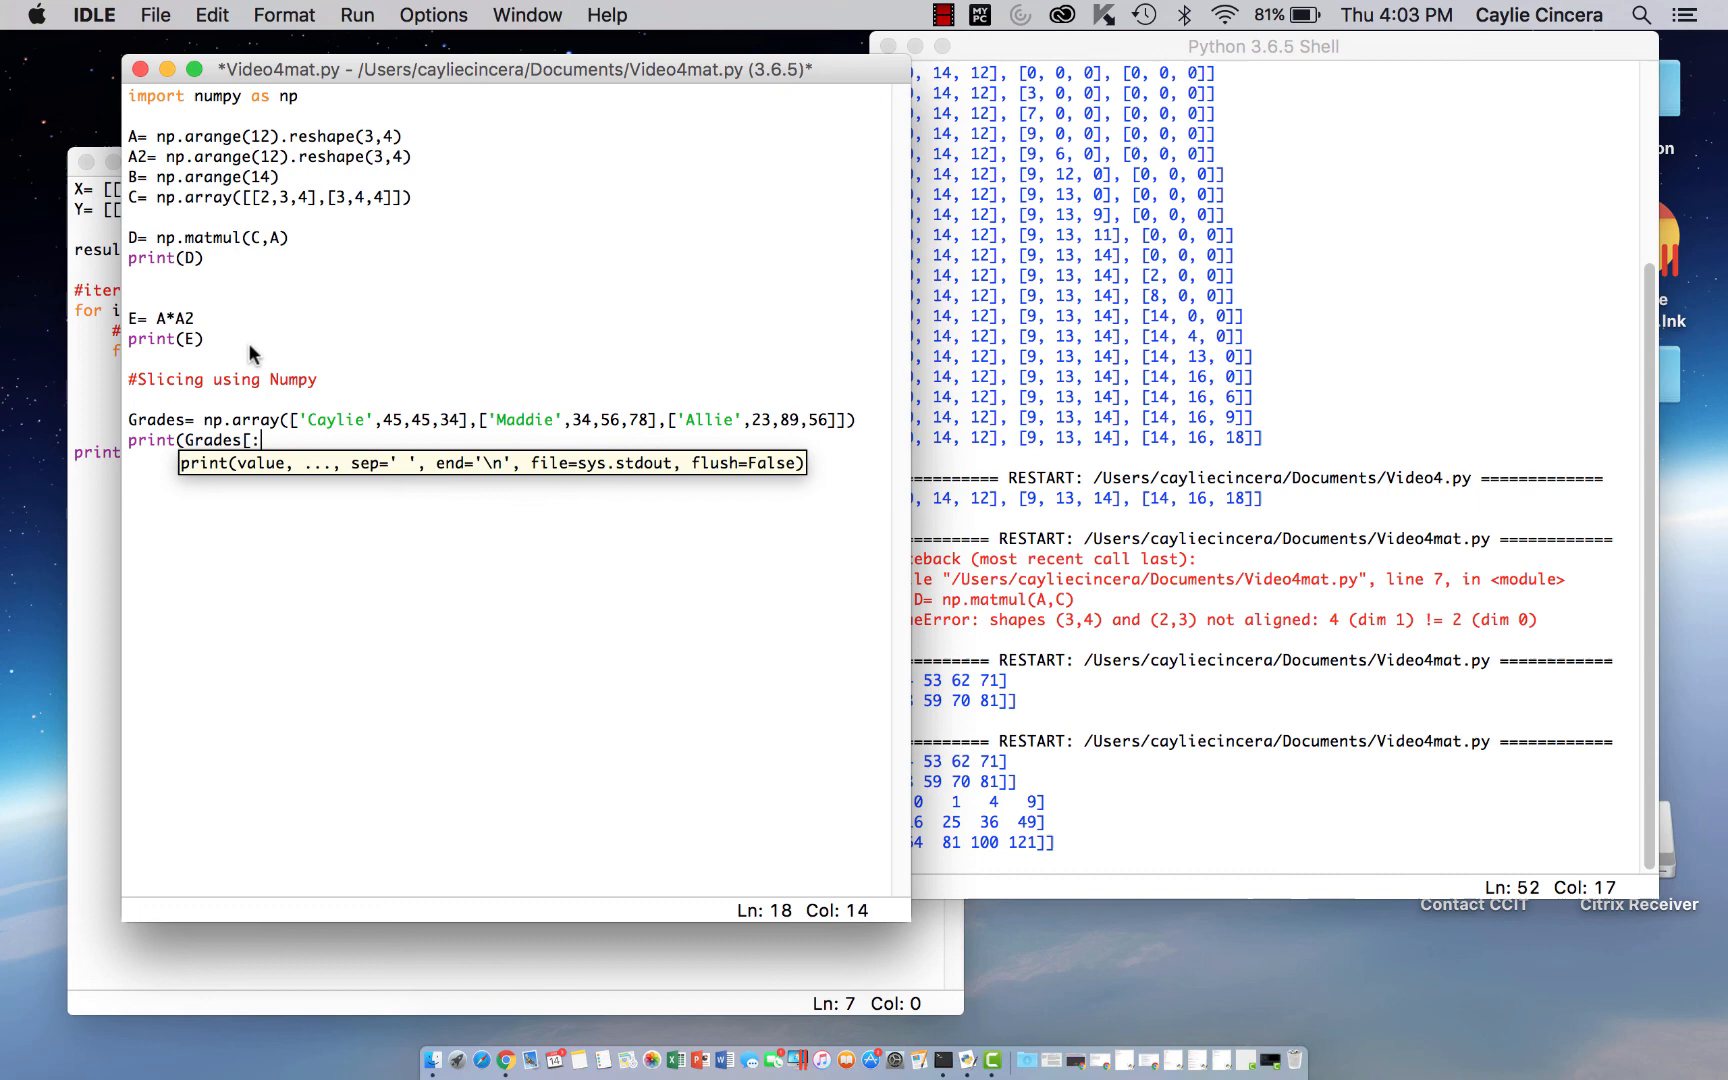
pyautogui.write('2')
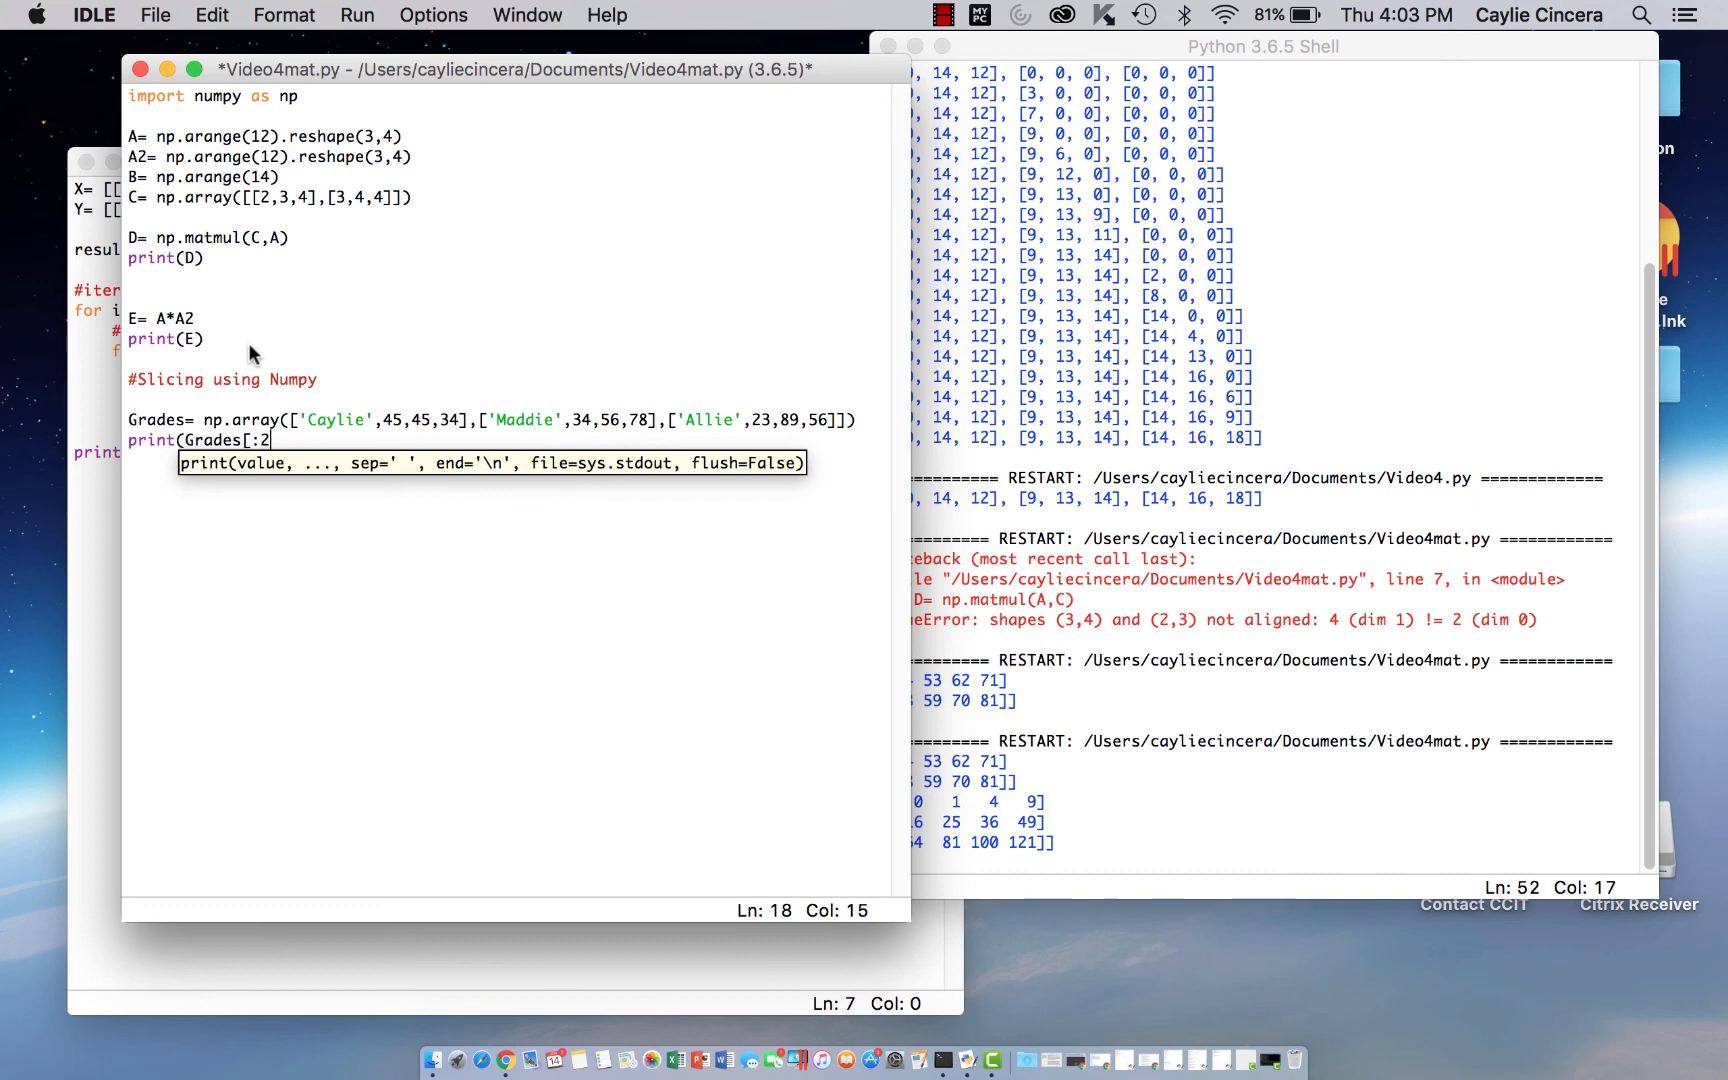
pyautogui.write(',')
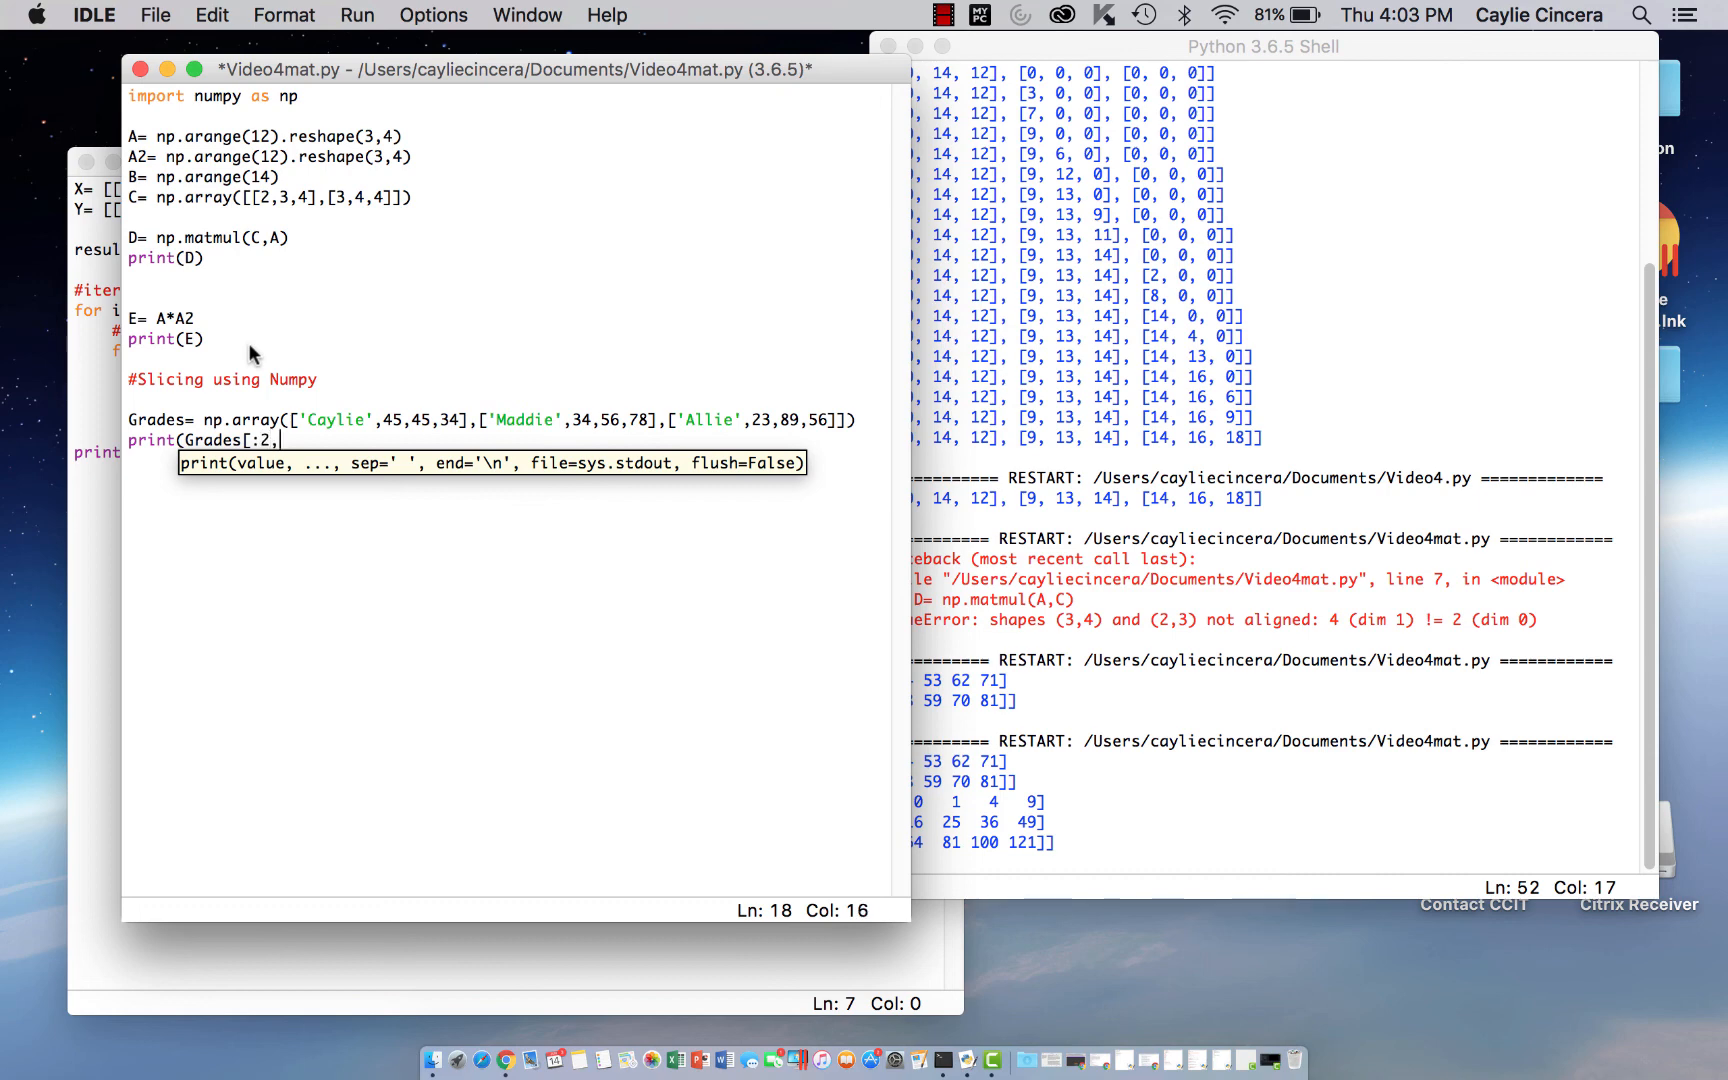
pyautogui.write('[')
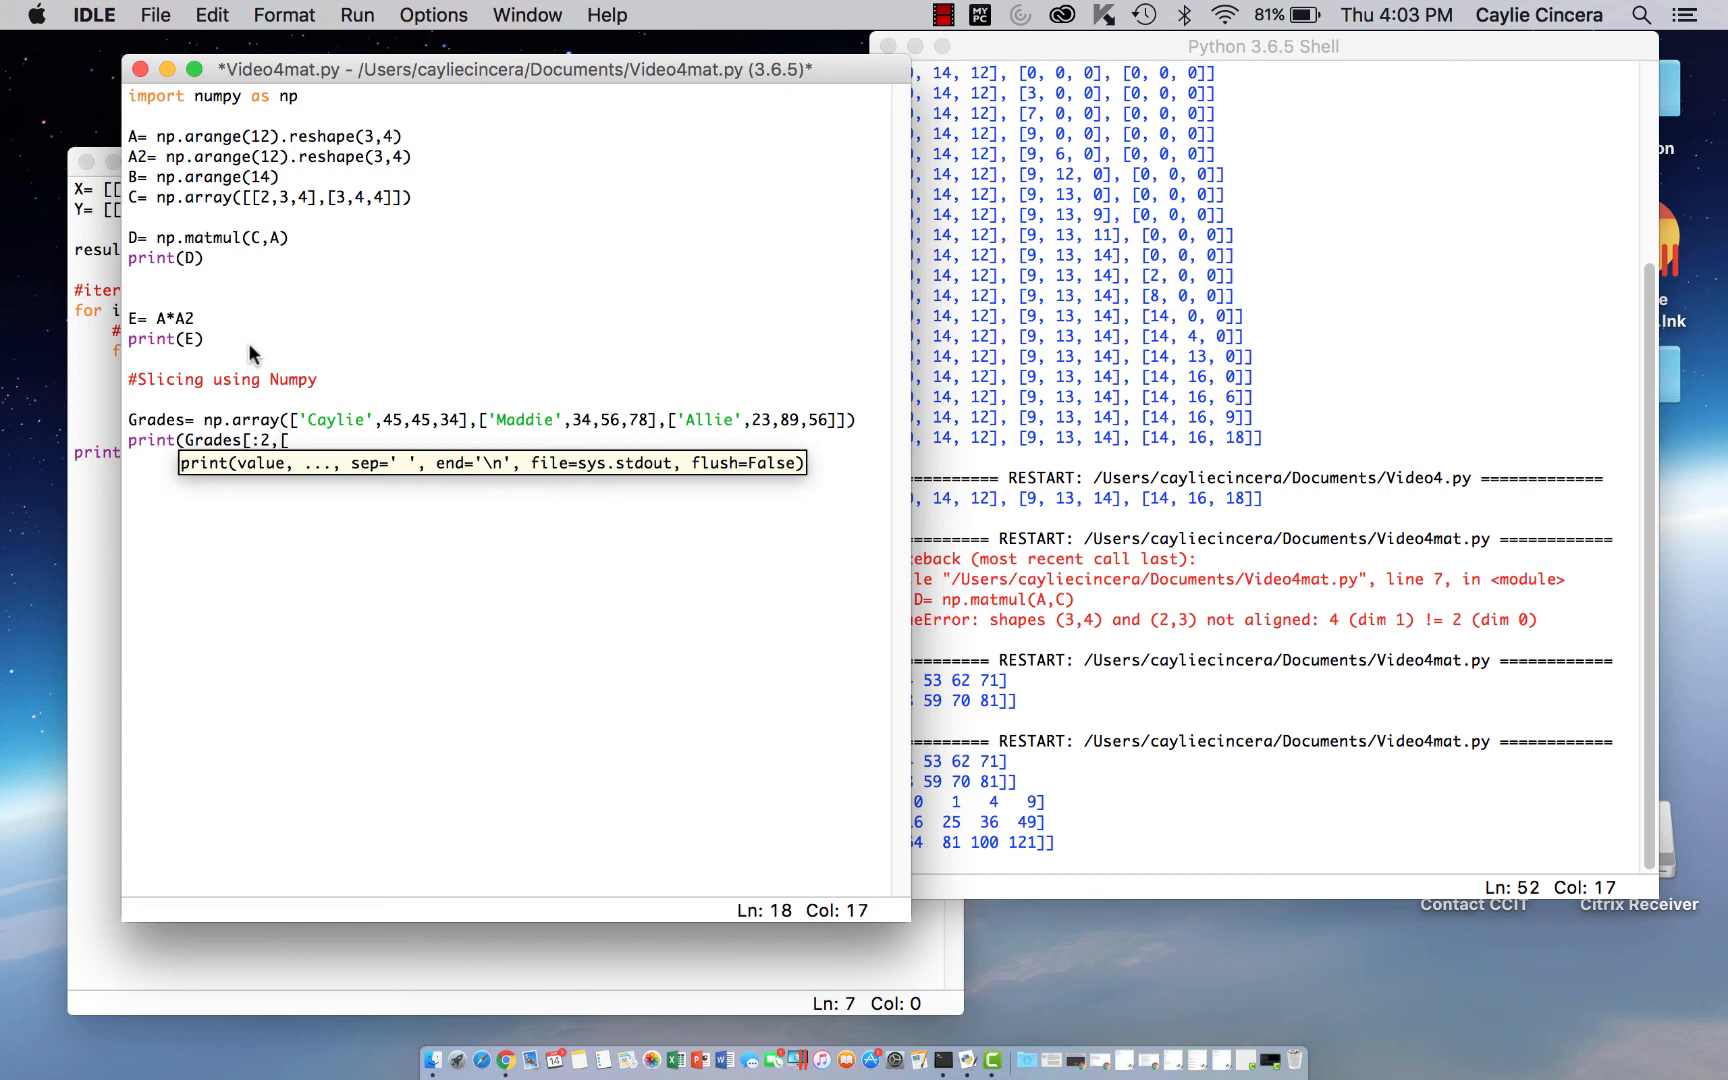
pyautogui.write('k')
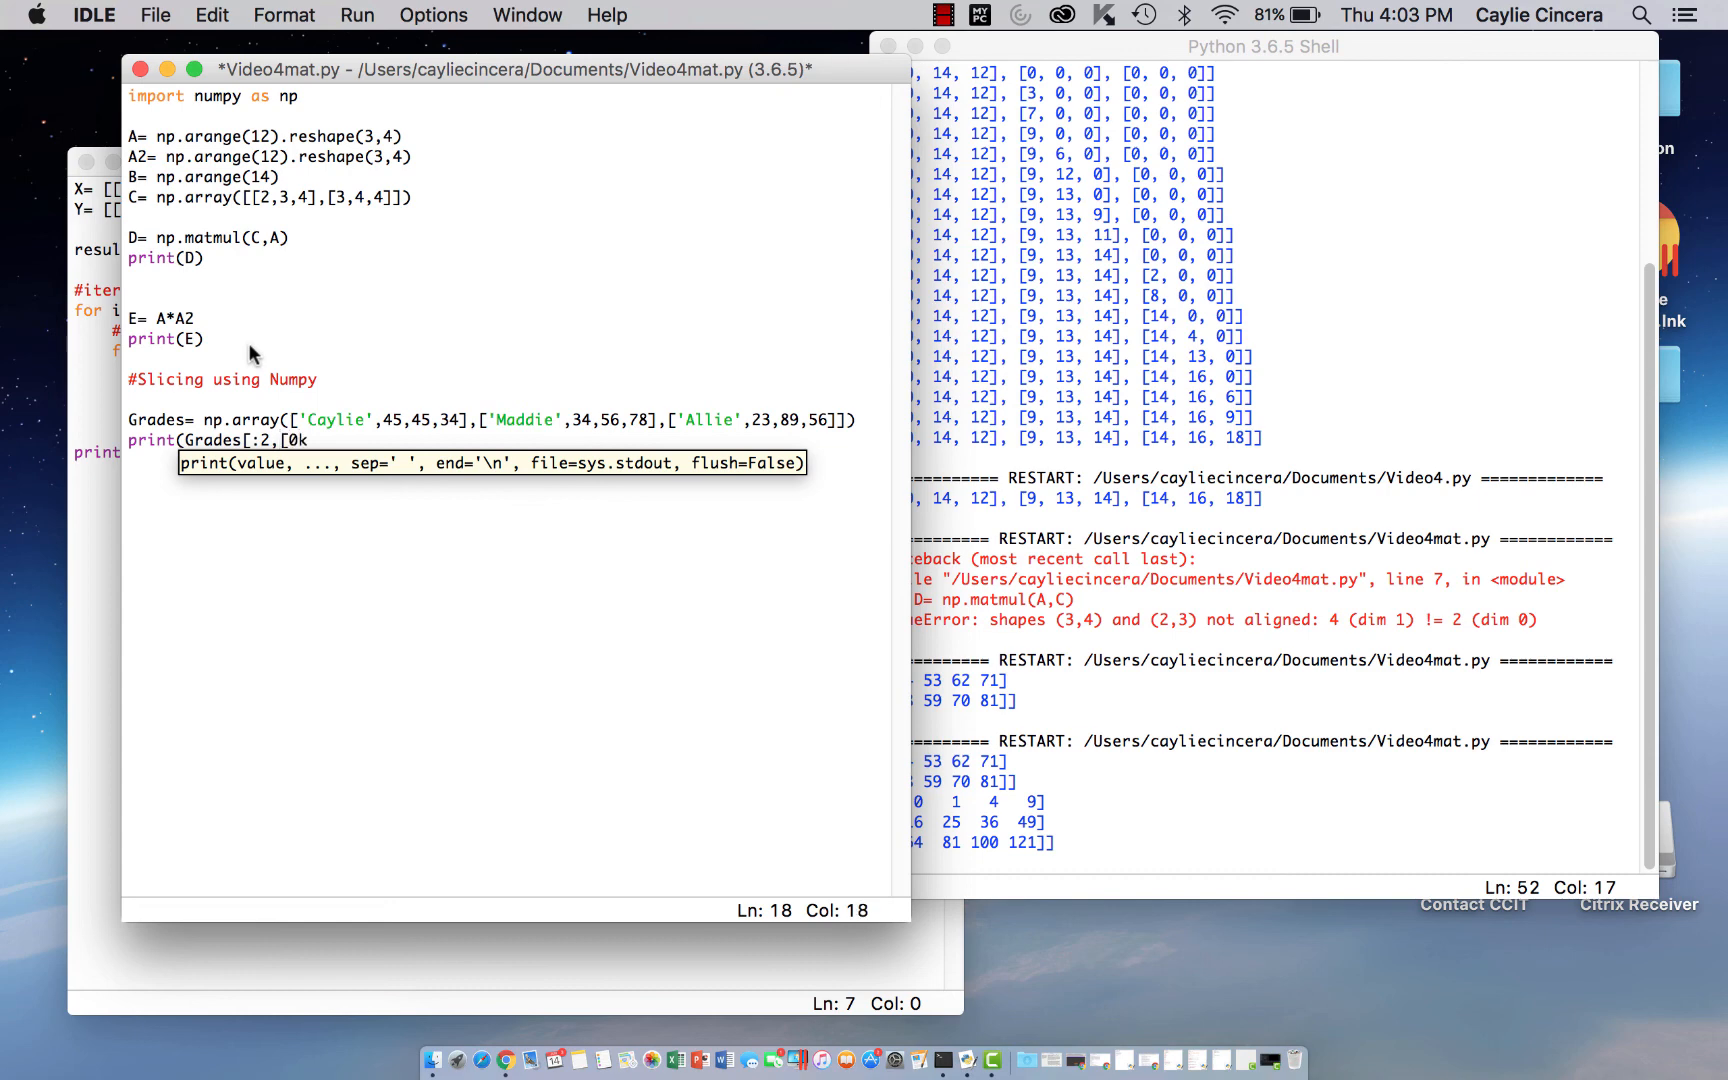
pyautogui.write(',1')
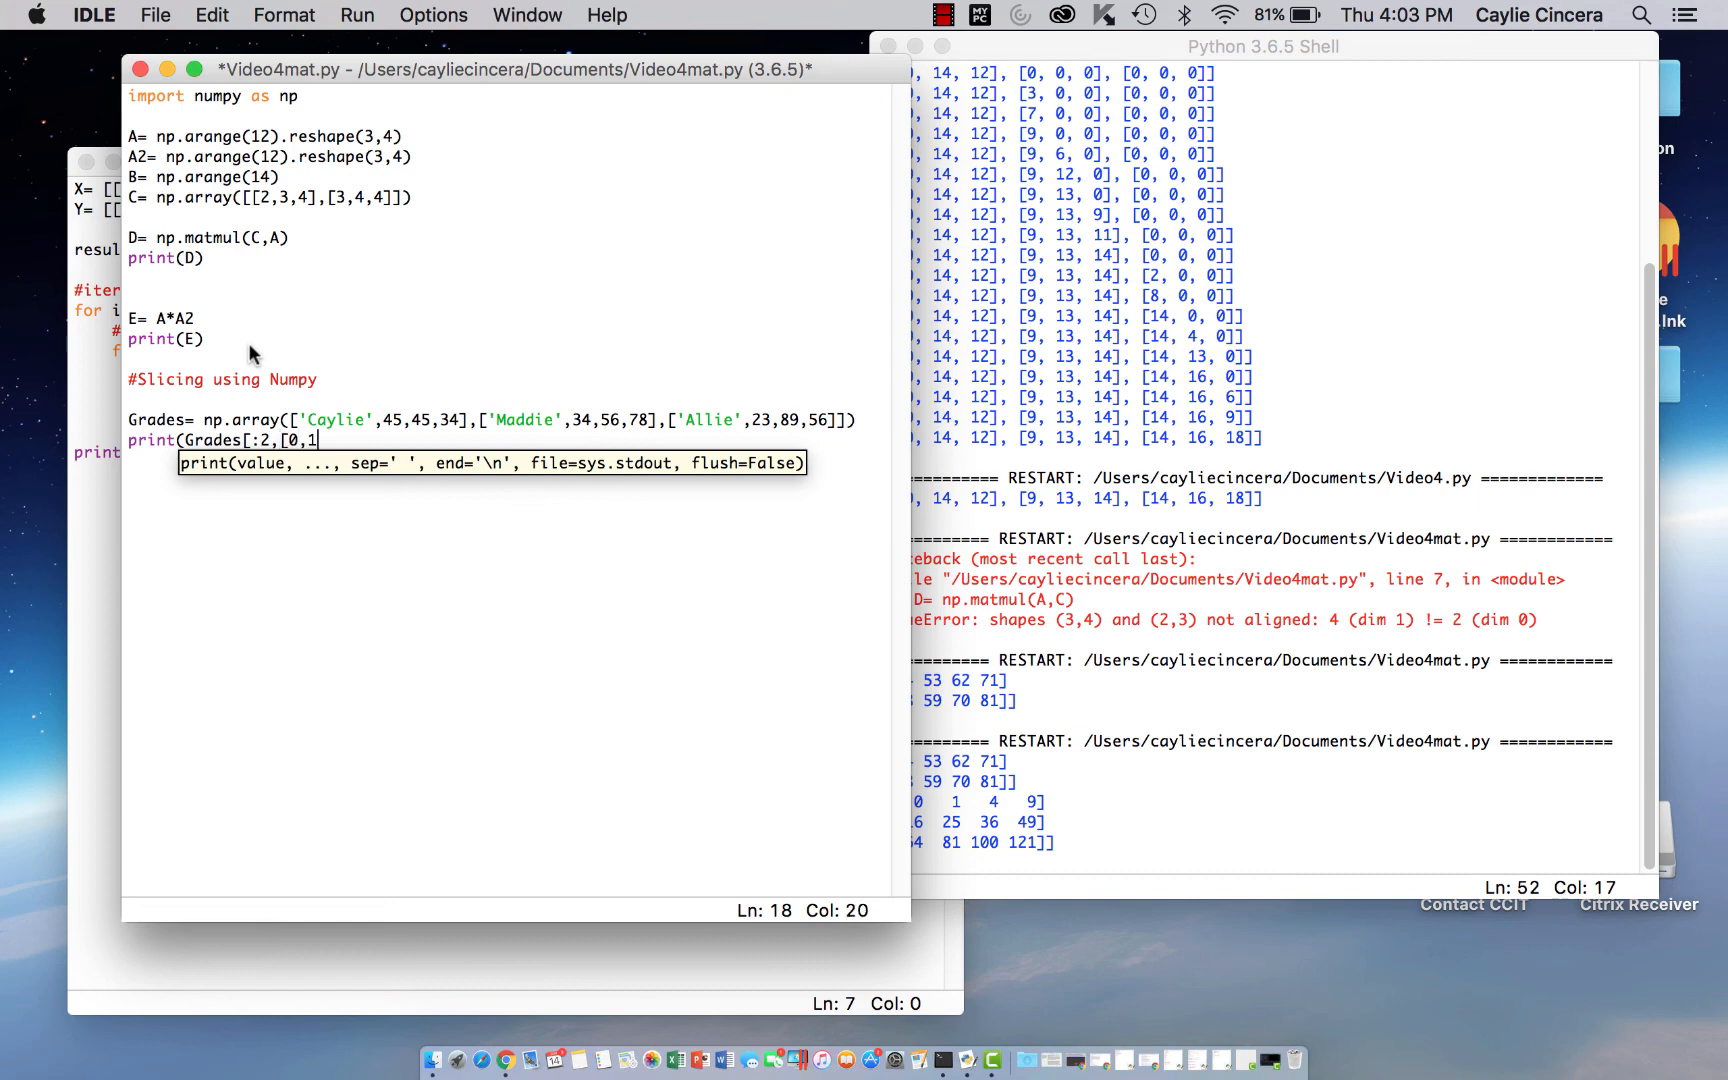
pyautogui.write('])')
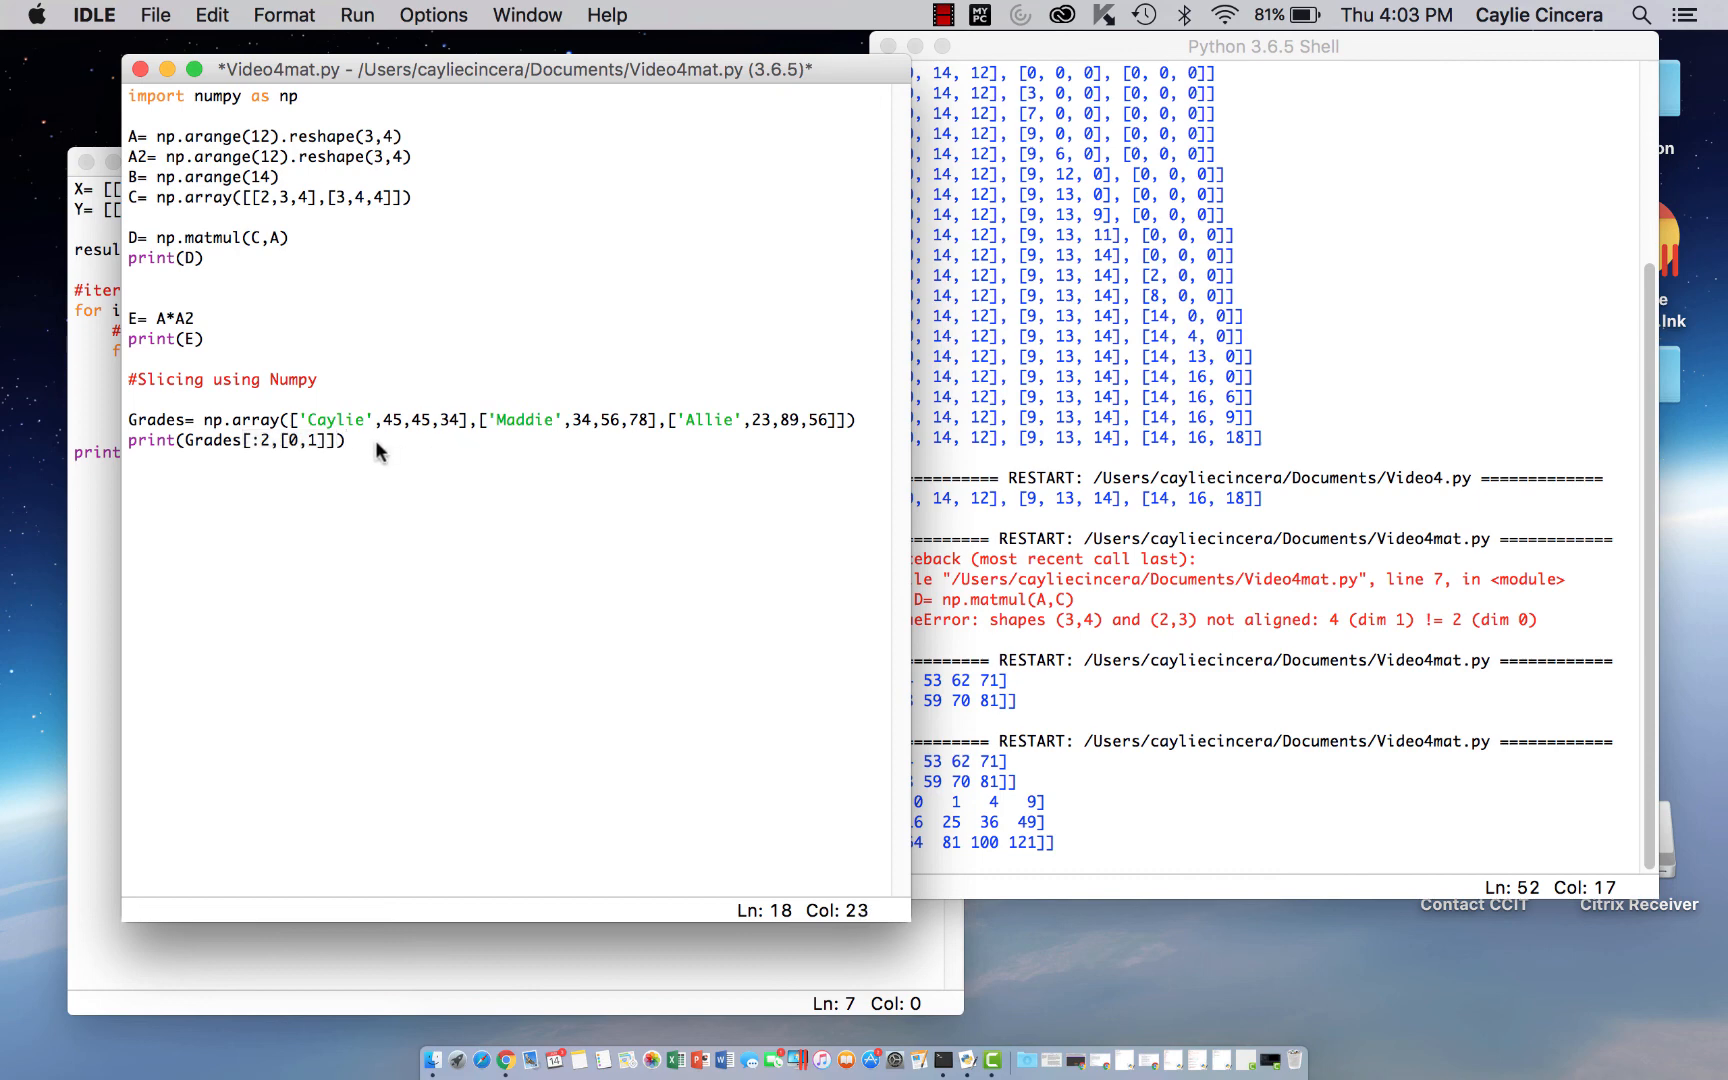
pyautogui.click(356, 14)
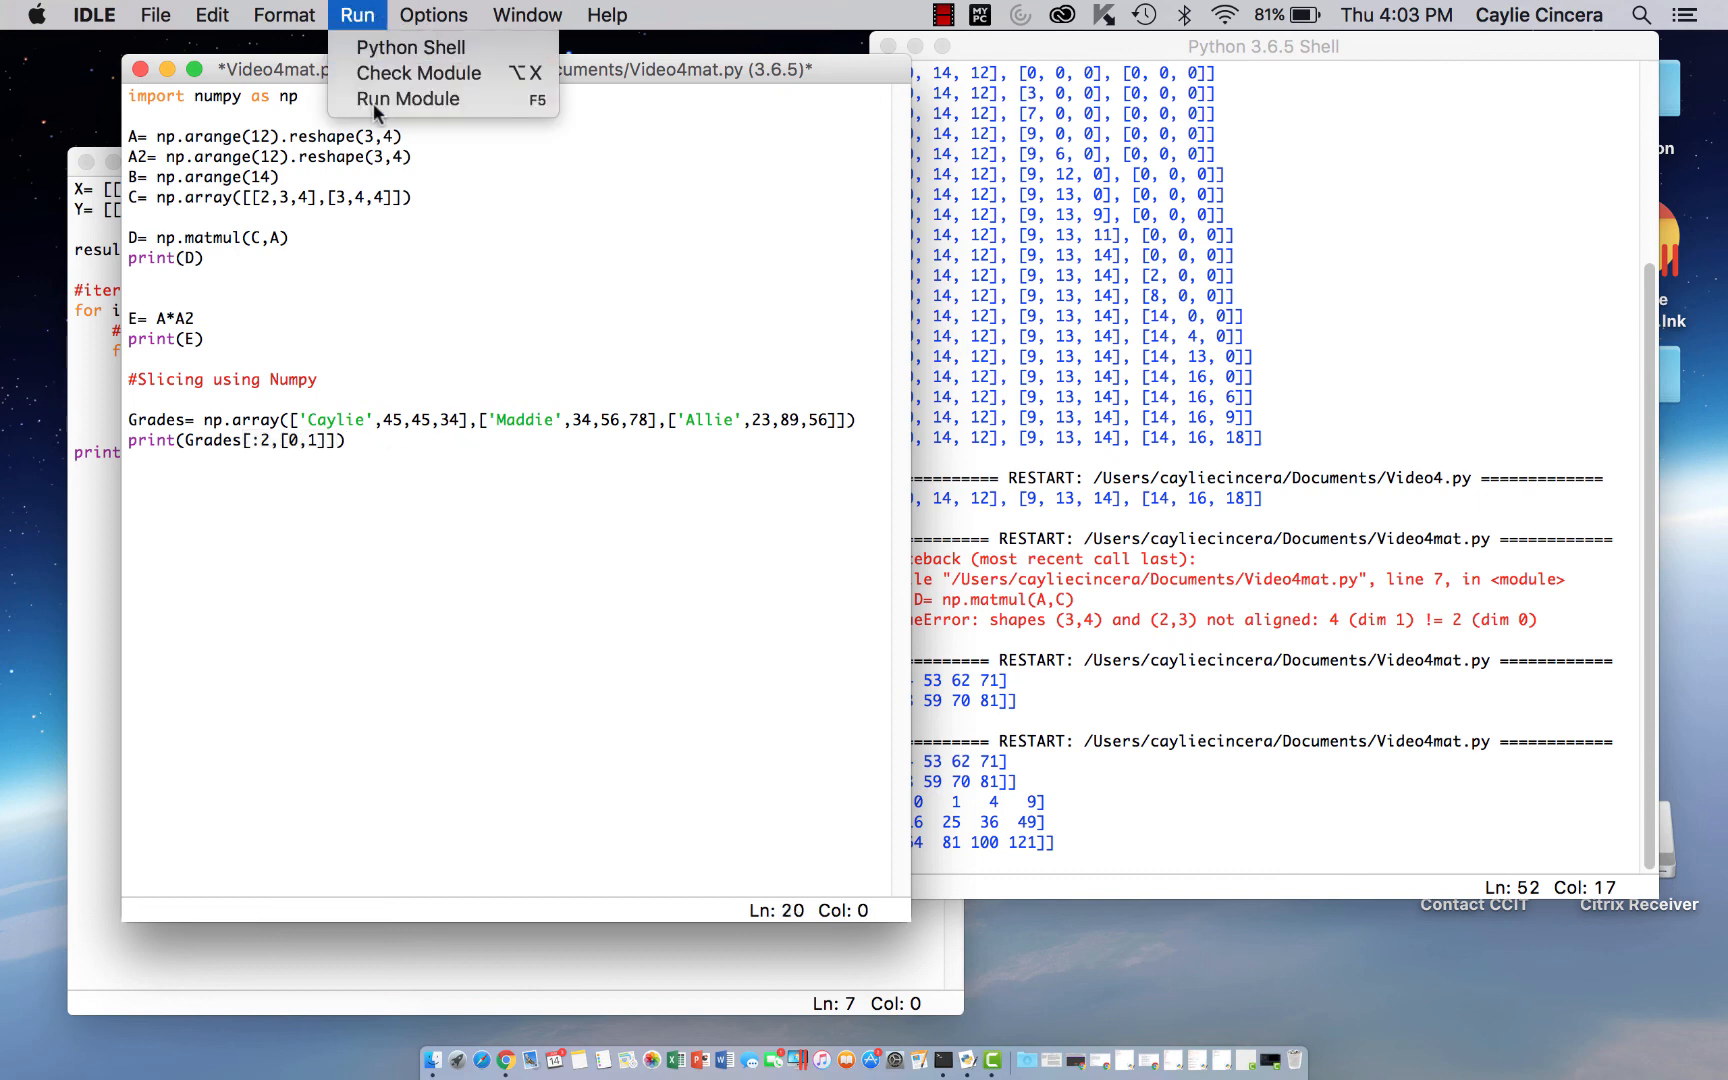
# Run into invalid syntax, add the missing outer [ to Grades, rerun to print [['Caylie' '45'] ['Maddie' '34']]
pyautogui.click(406, 98)
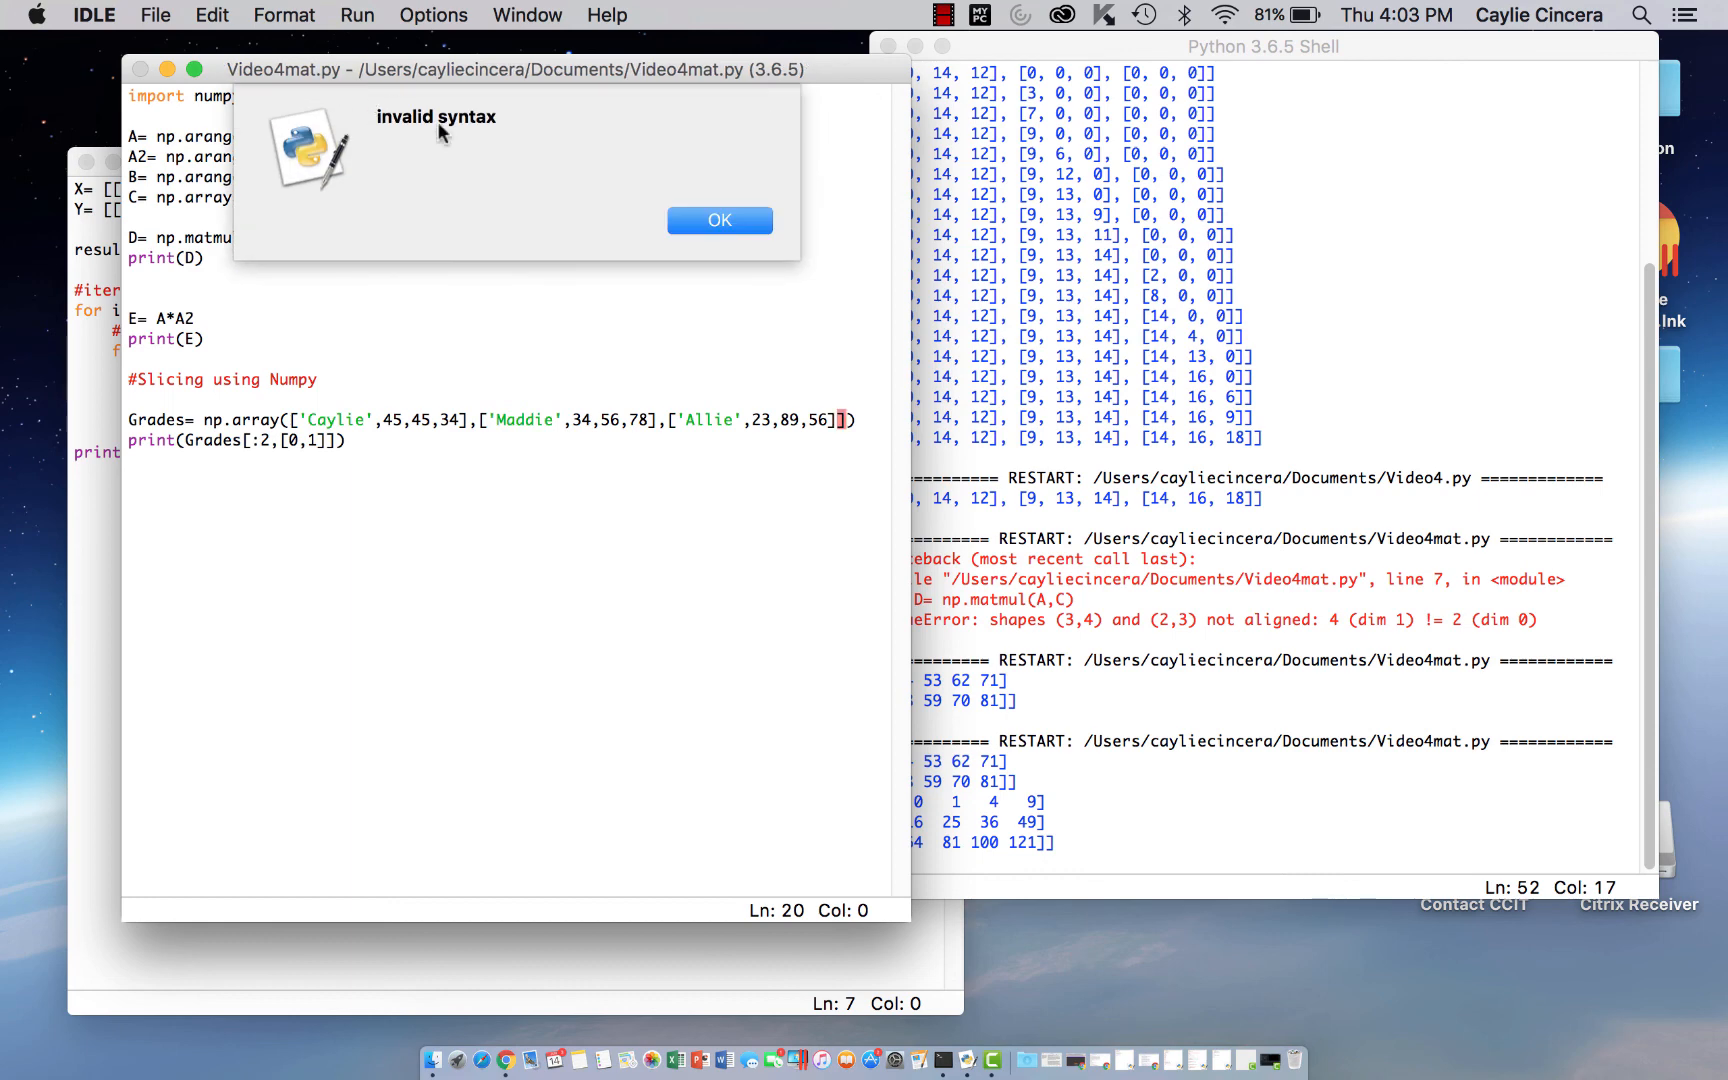
pyautogui.click(718, 220)
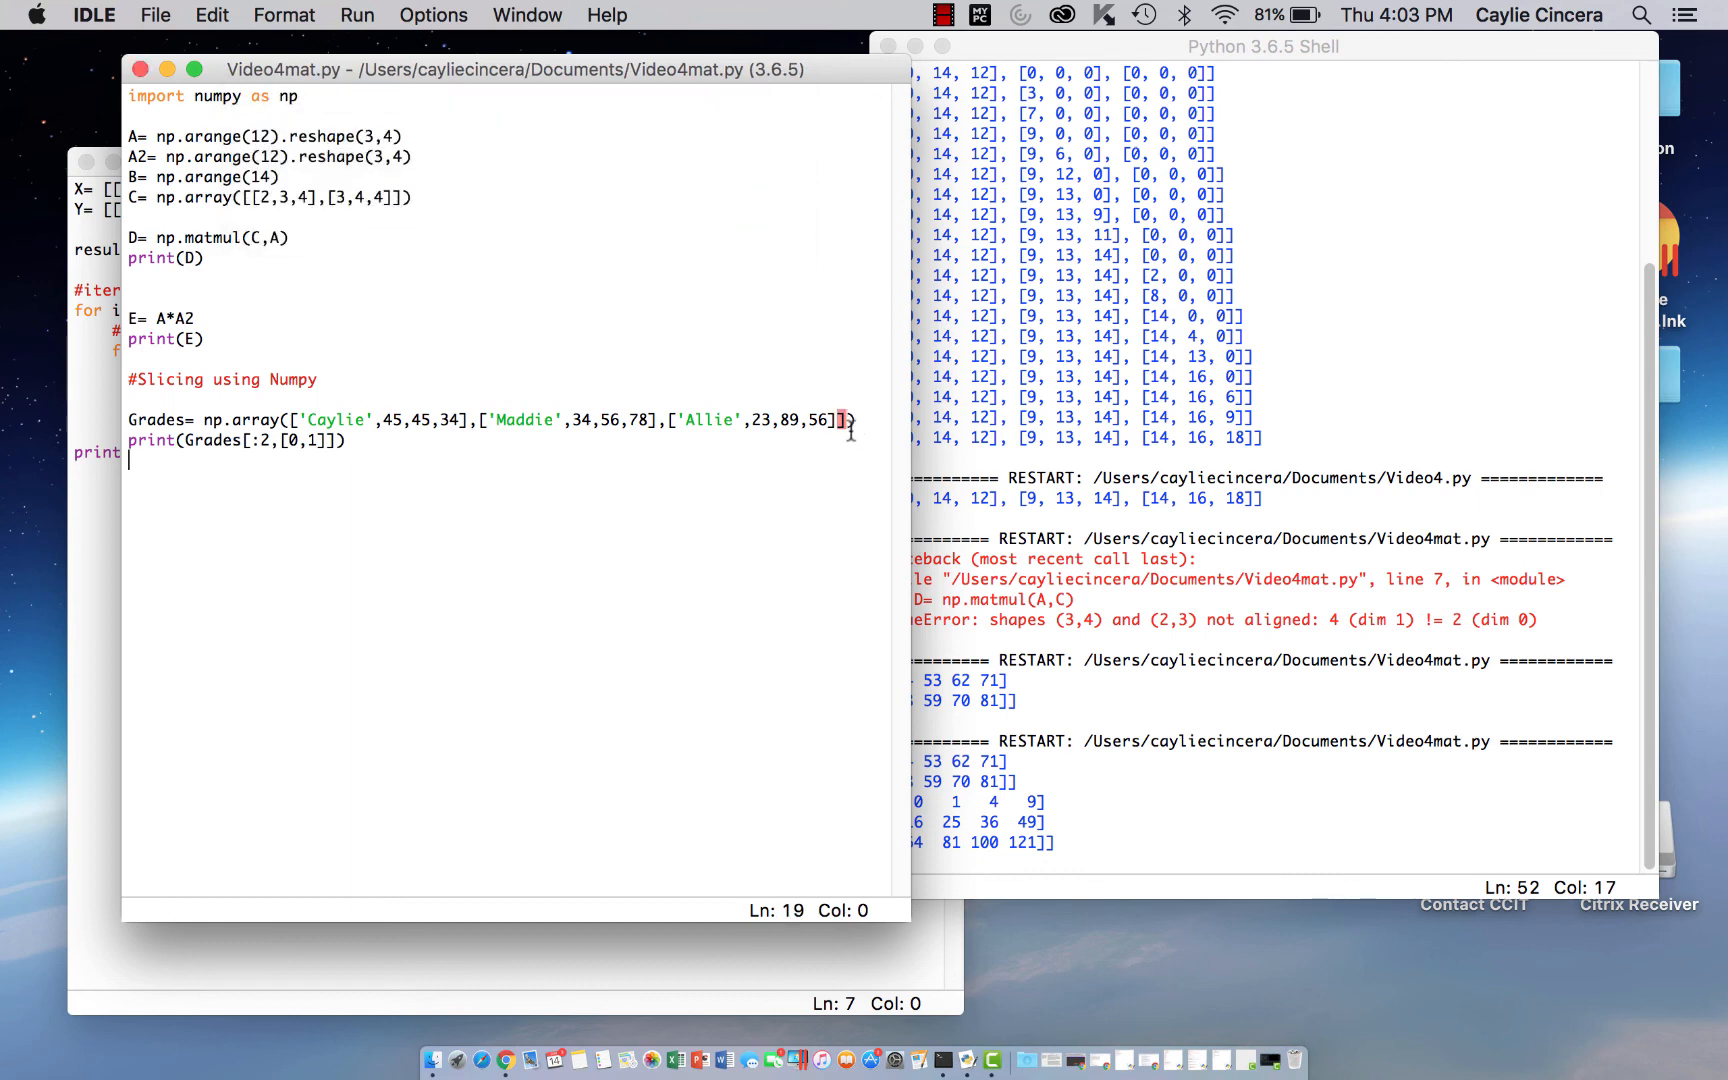
pyautogui.click(290, 420)
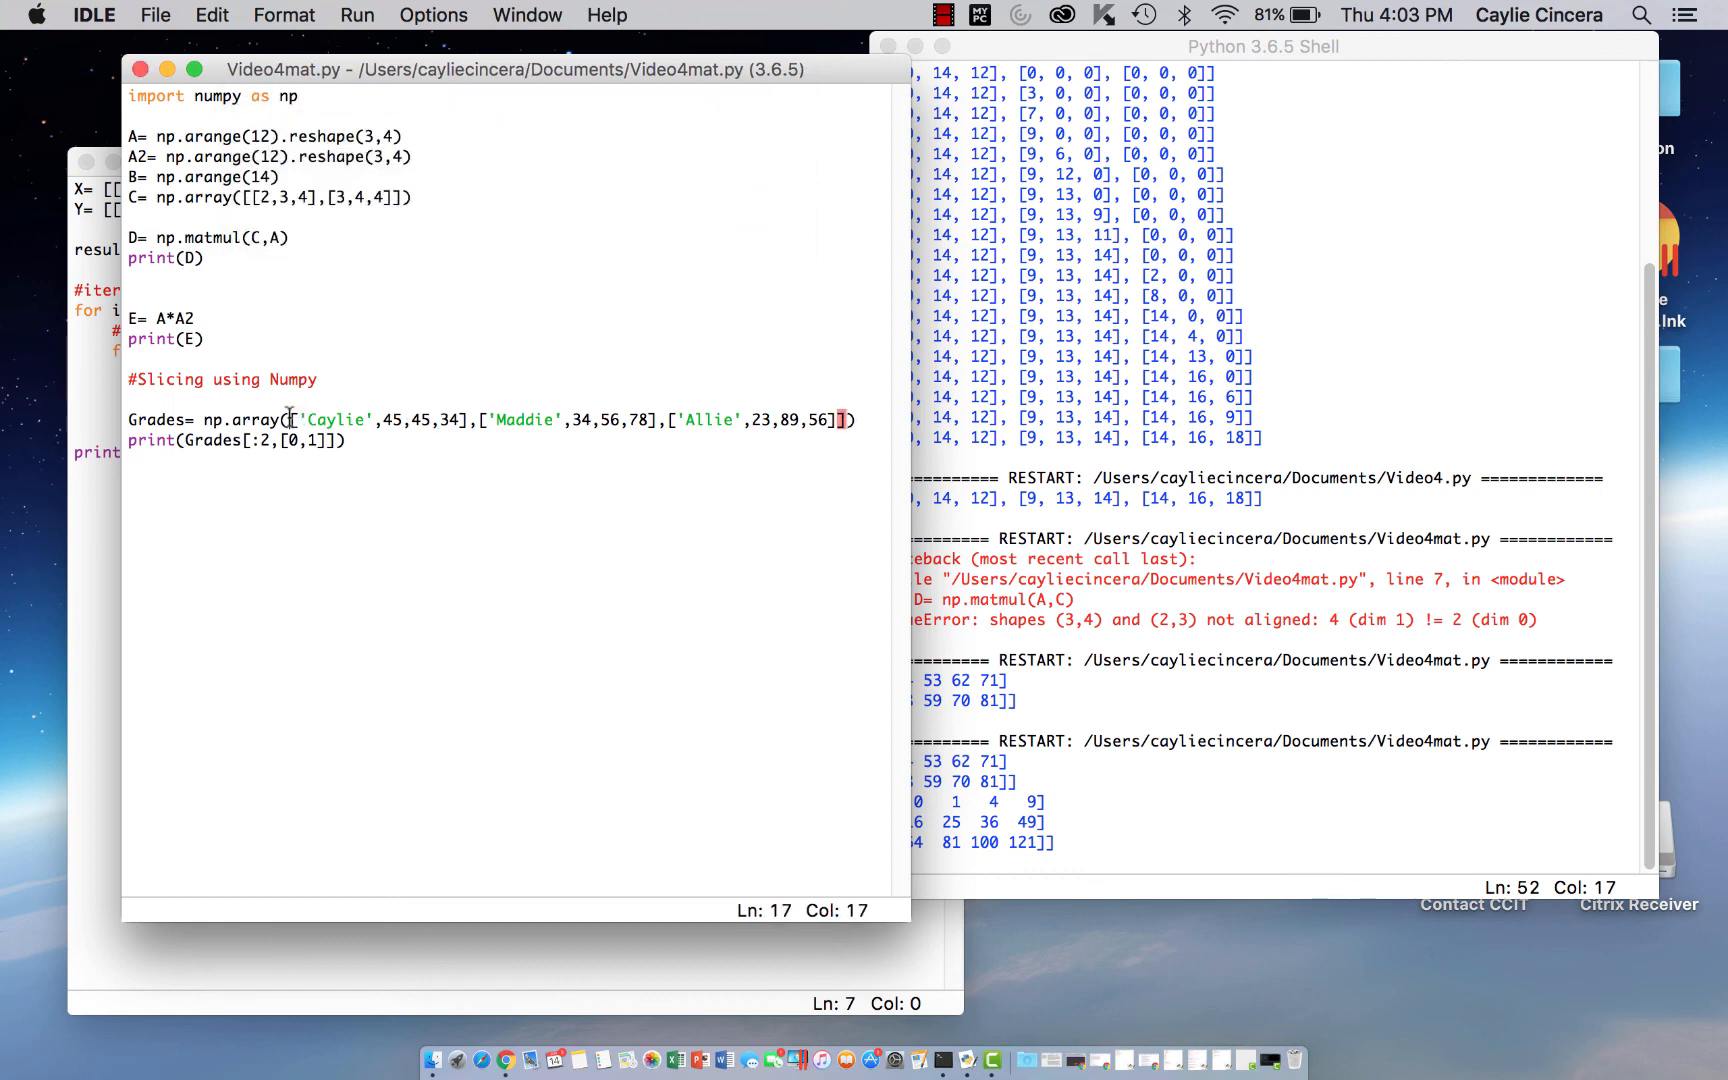
pyautogui.click(356, 14)
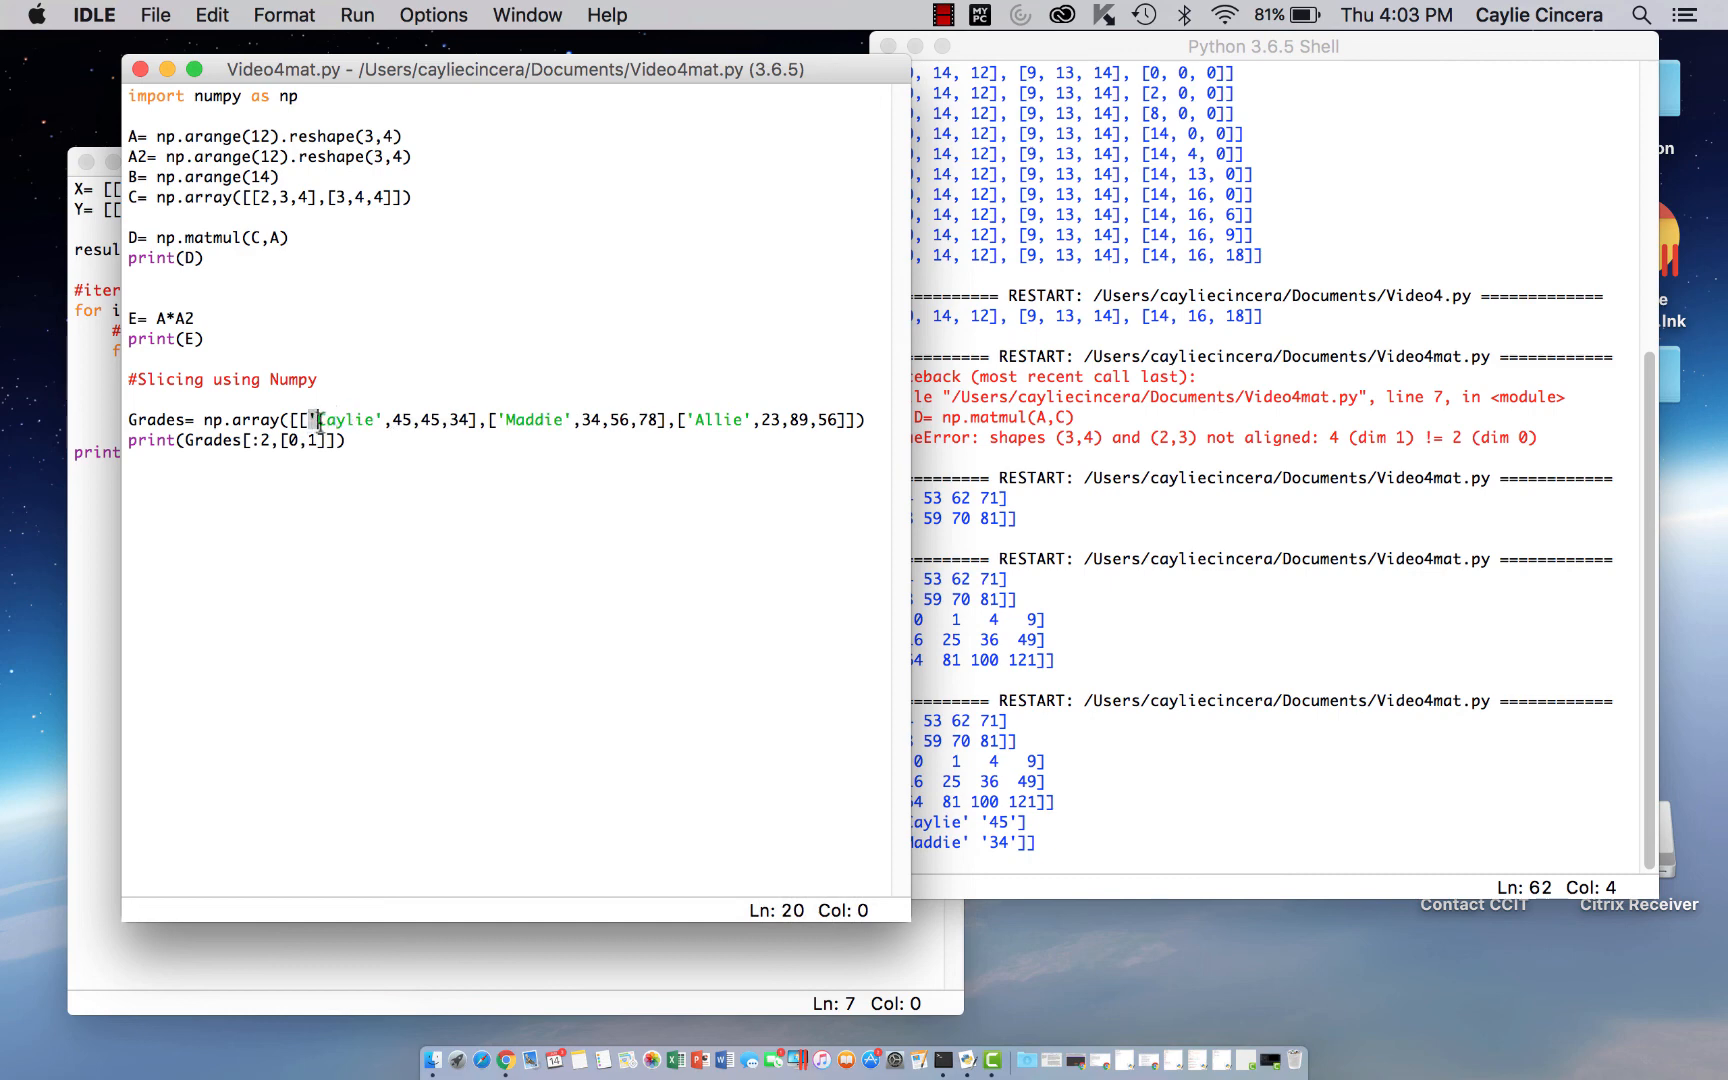
pyautogui.click(438, 420)
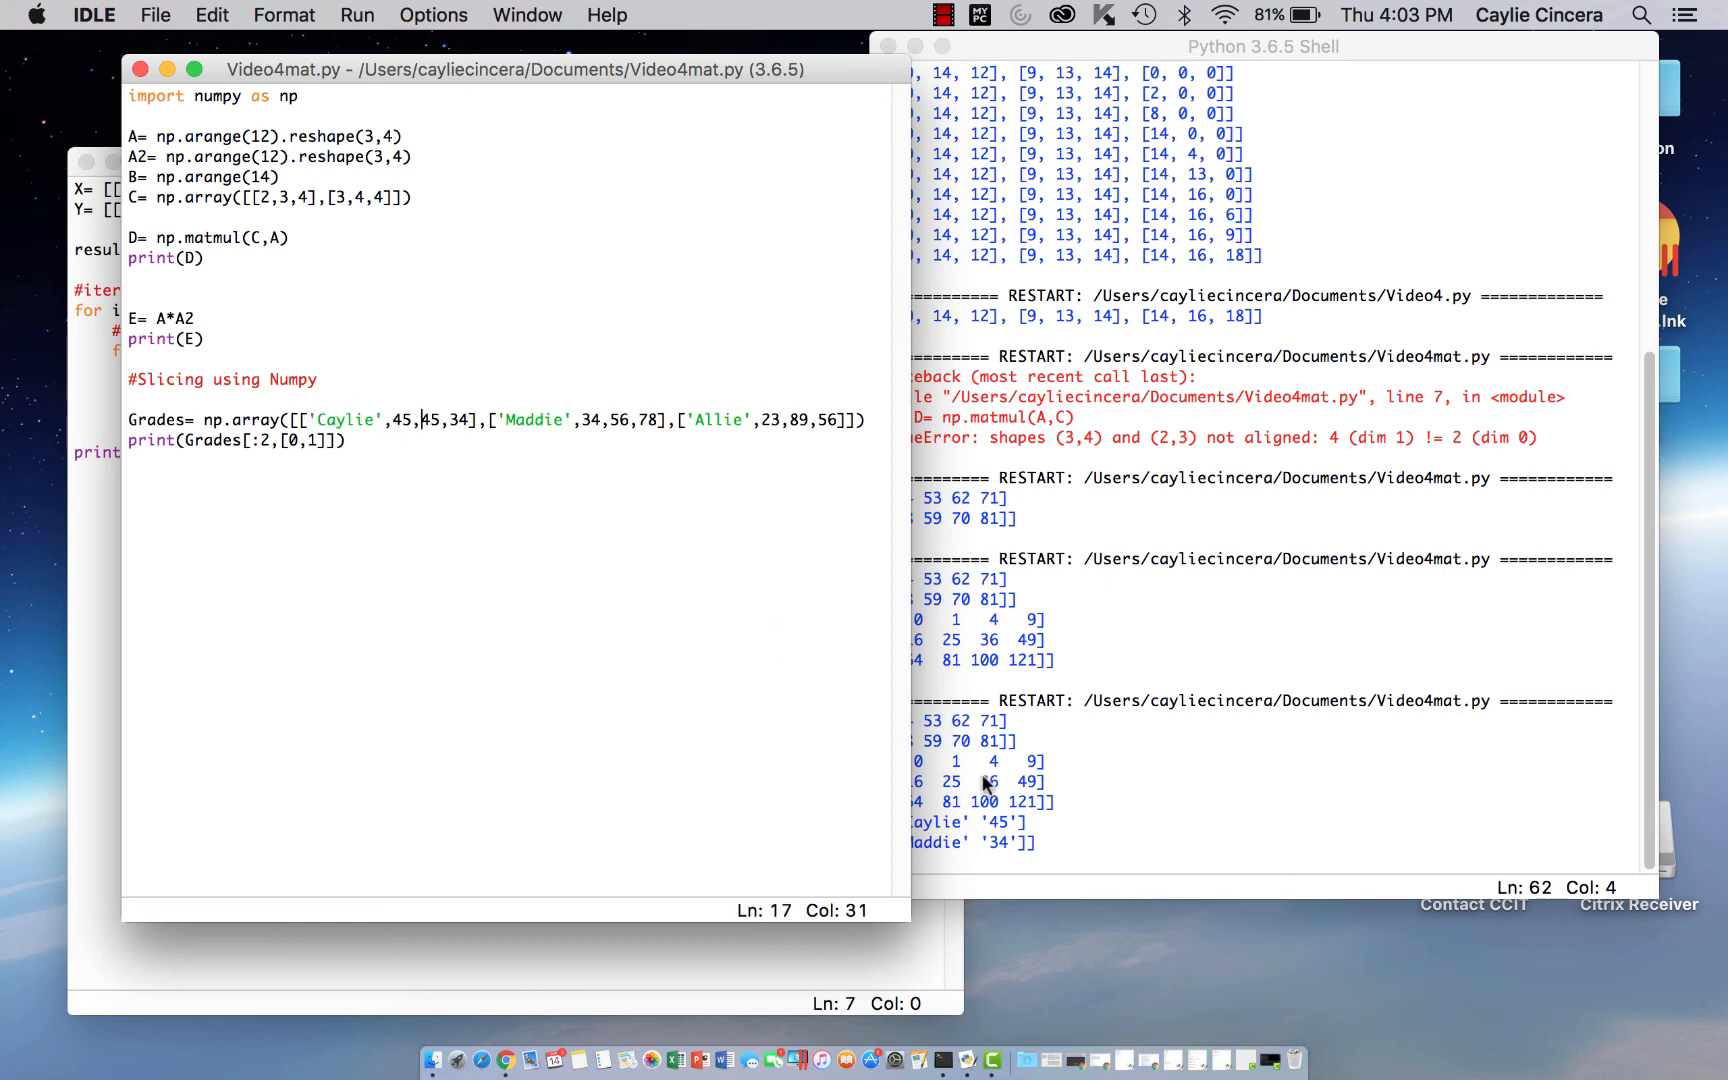
pyautogui.click(476, 570)
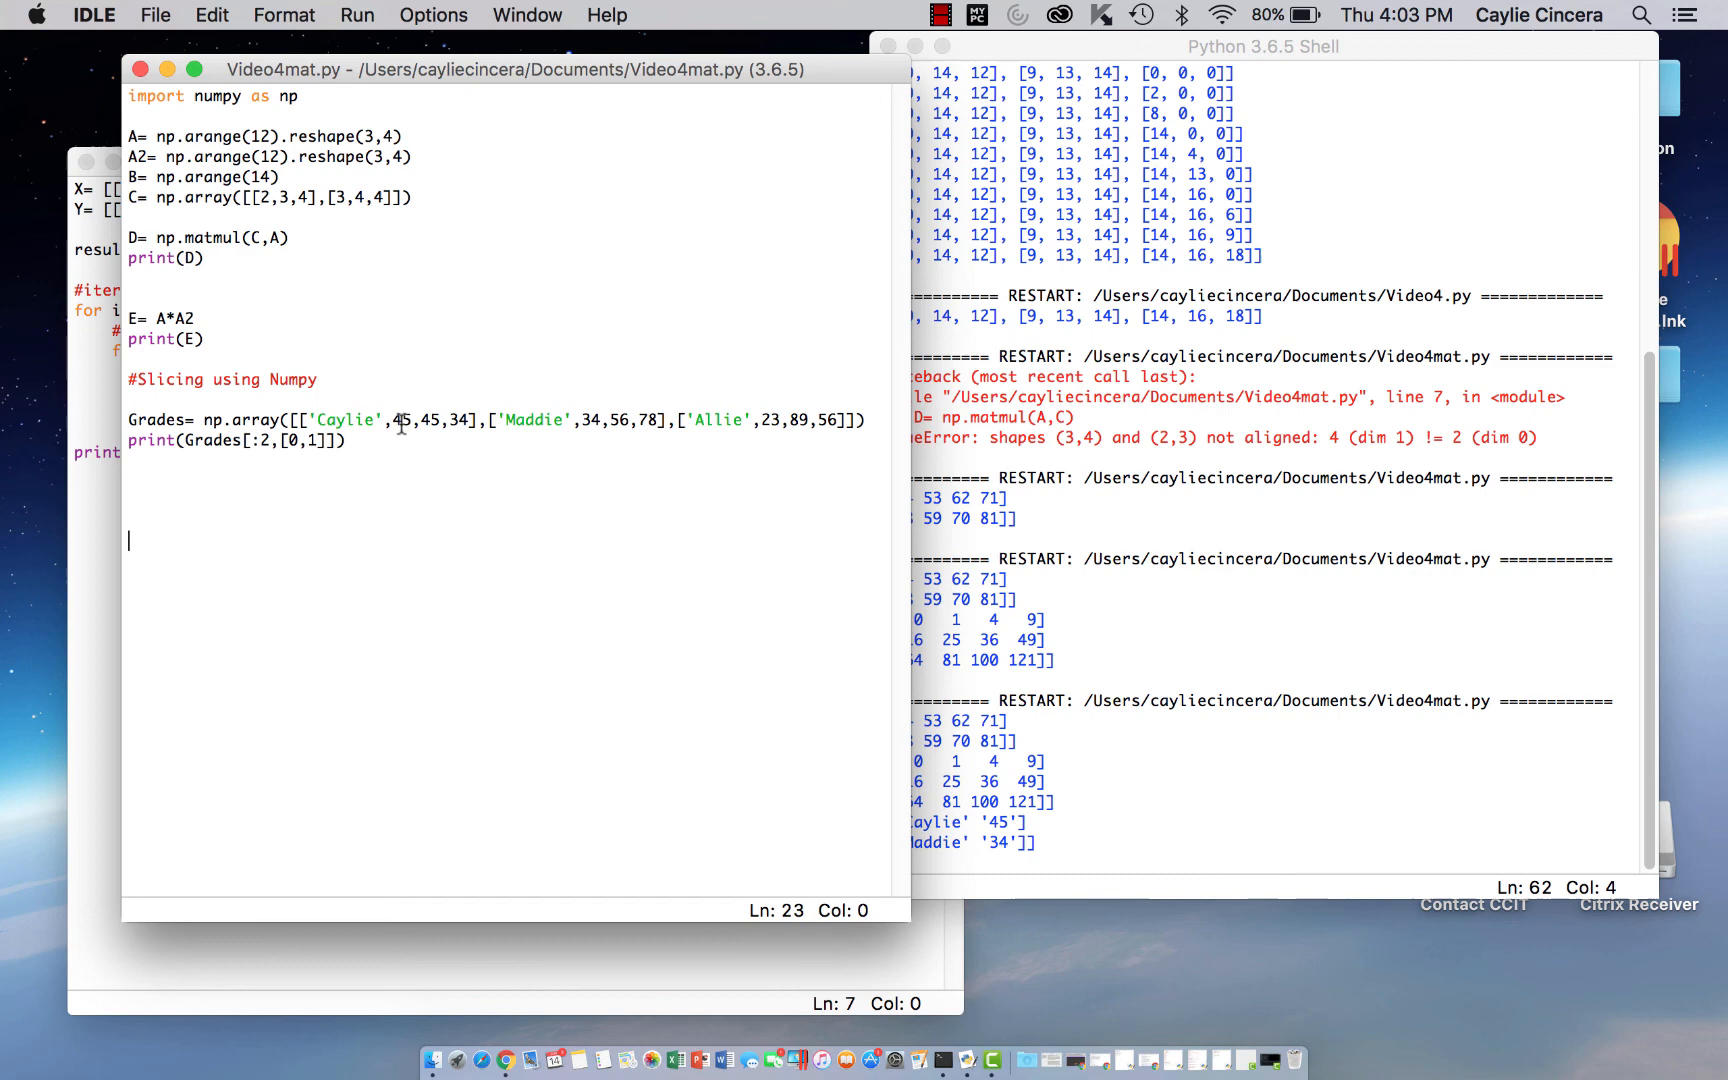
pyautogui.moveTo(358, 452)
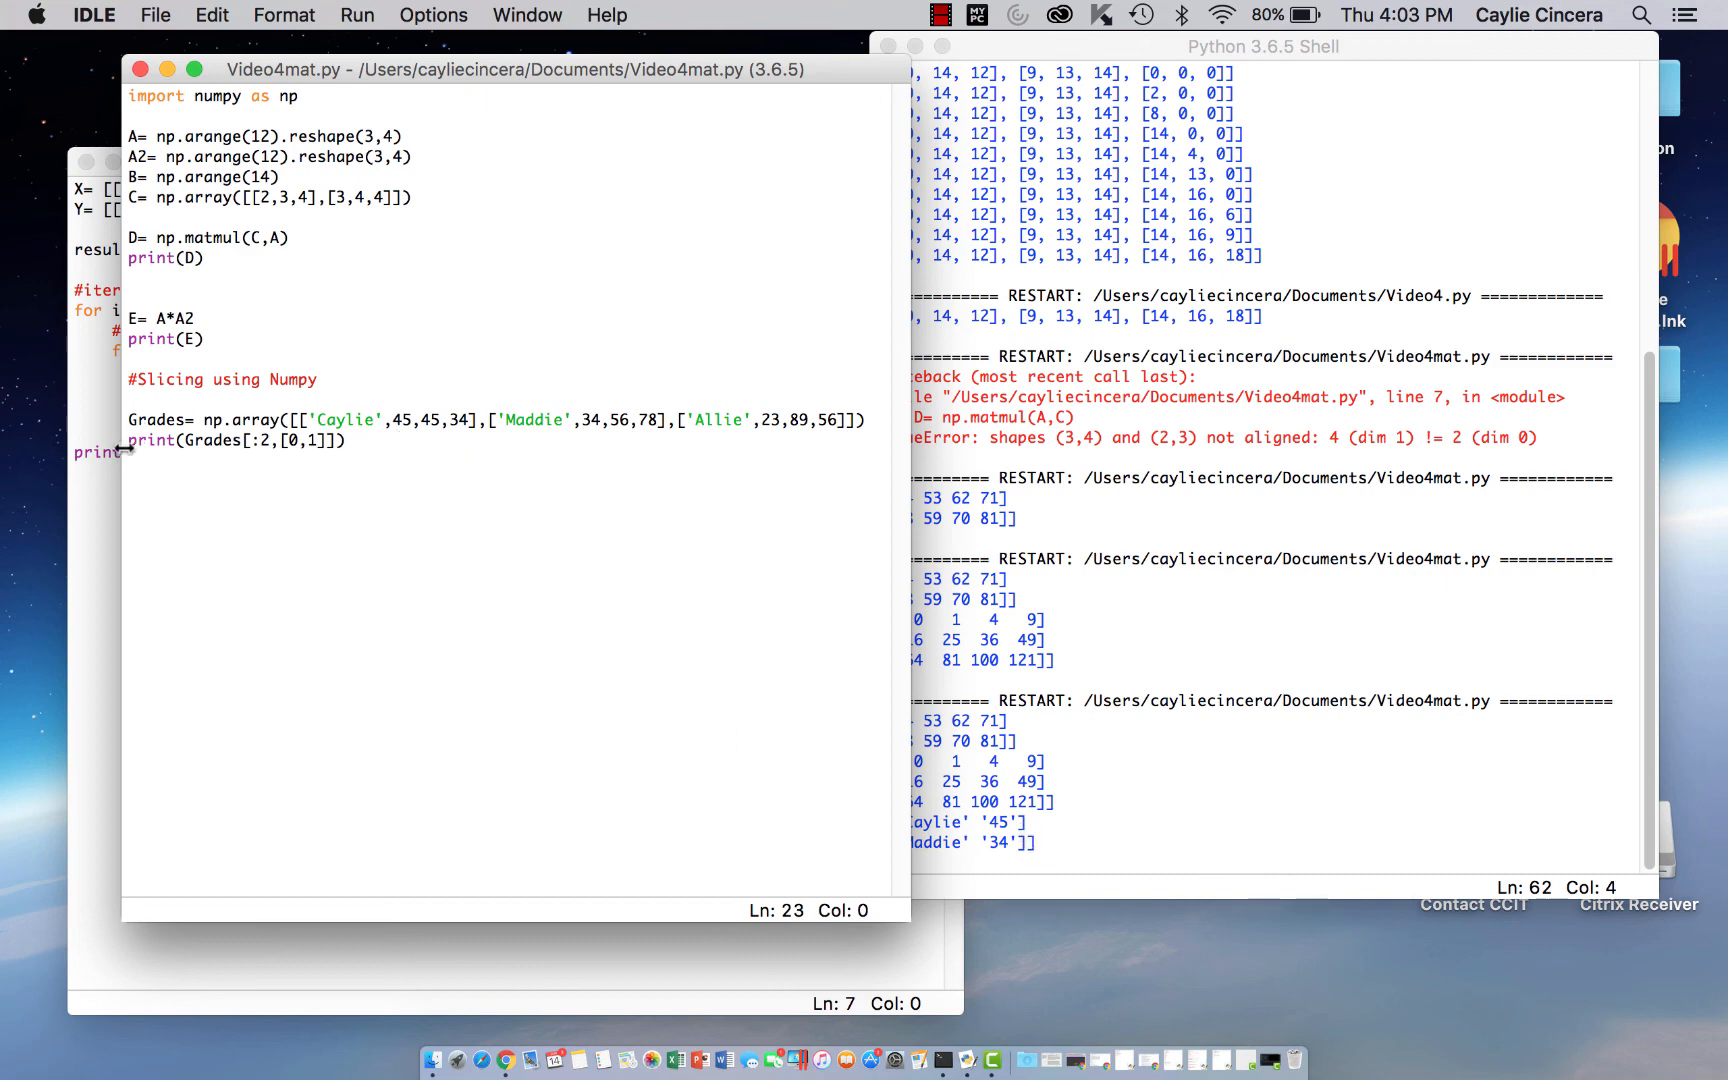
pyautogui.click(132, 440)
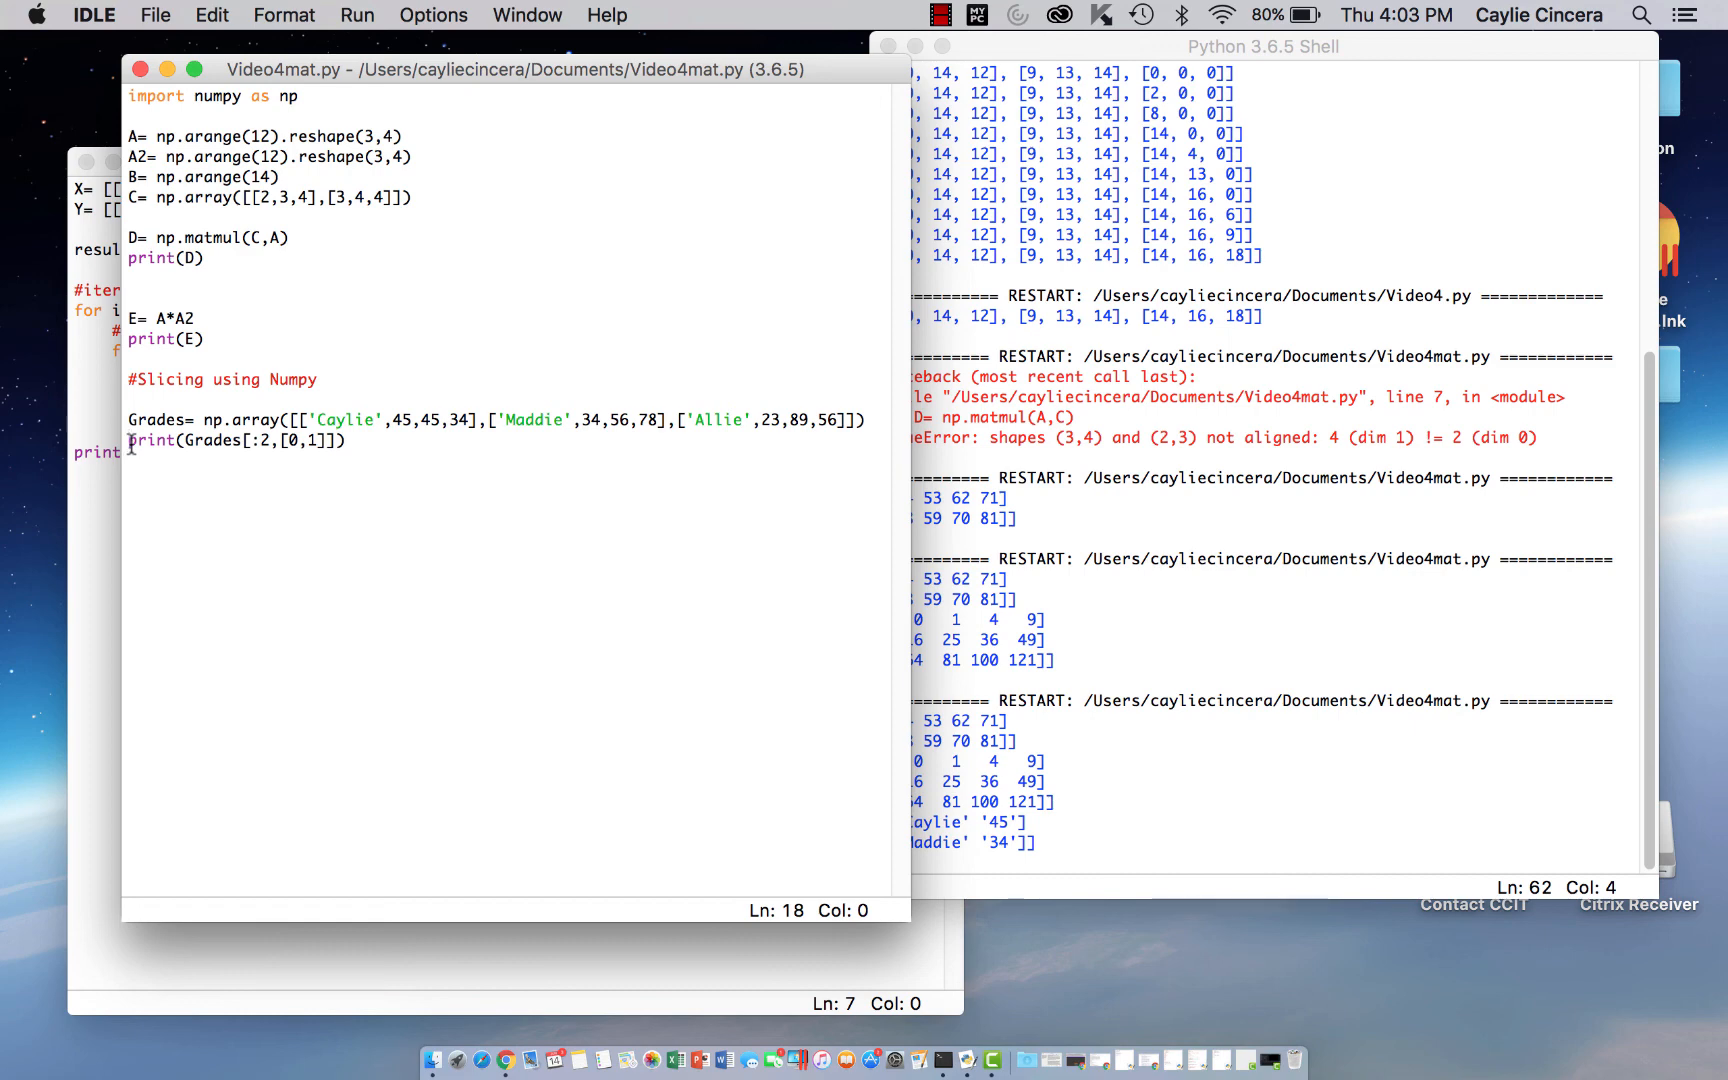
# Change the line to English= Grades[:2,[0,1]] and rerun, so no slice is printed
pyautogui.write('English=')
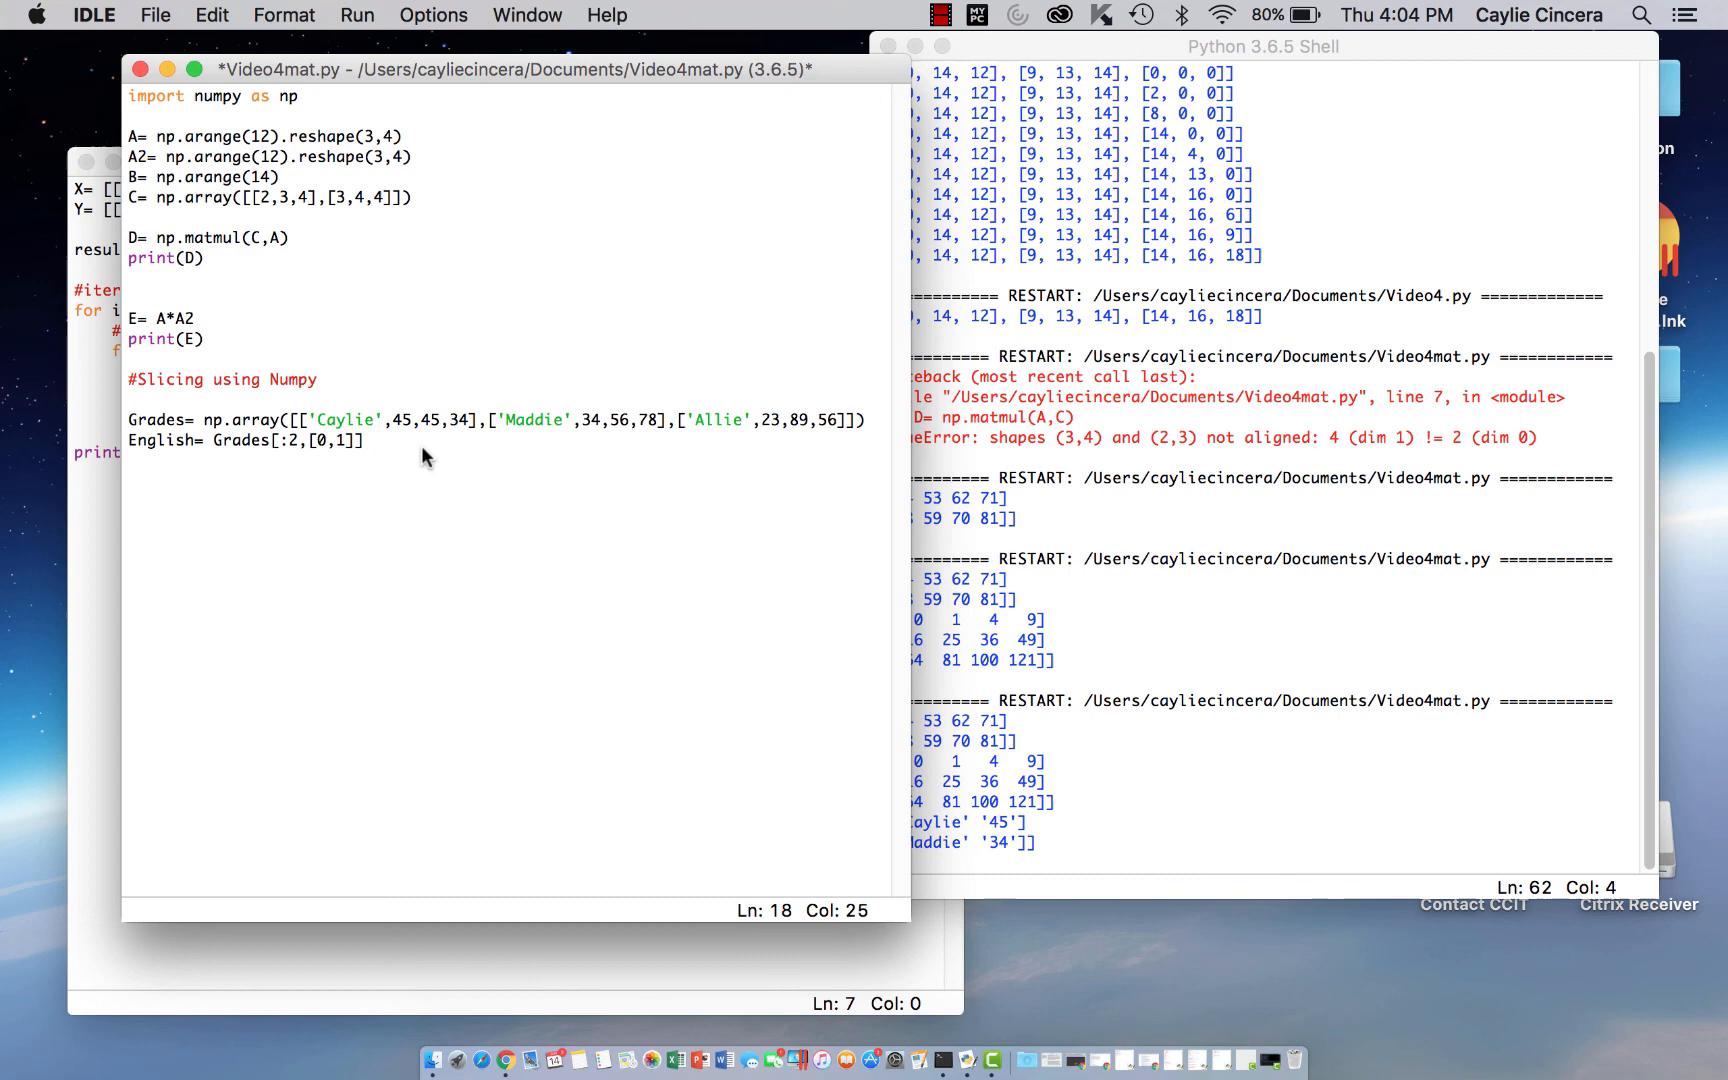
pyautogui.click(356, 14)
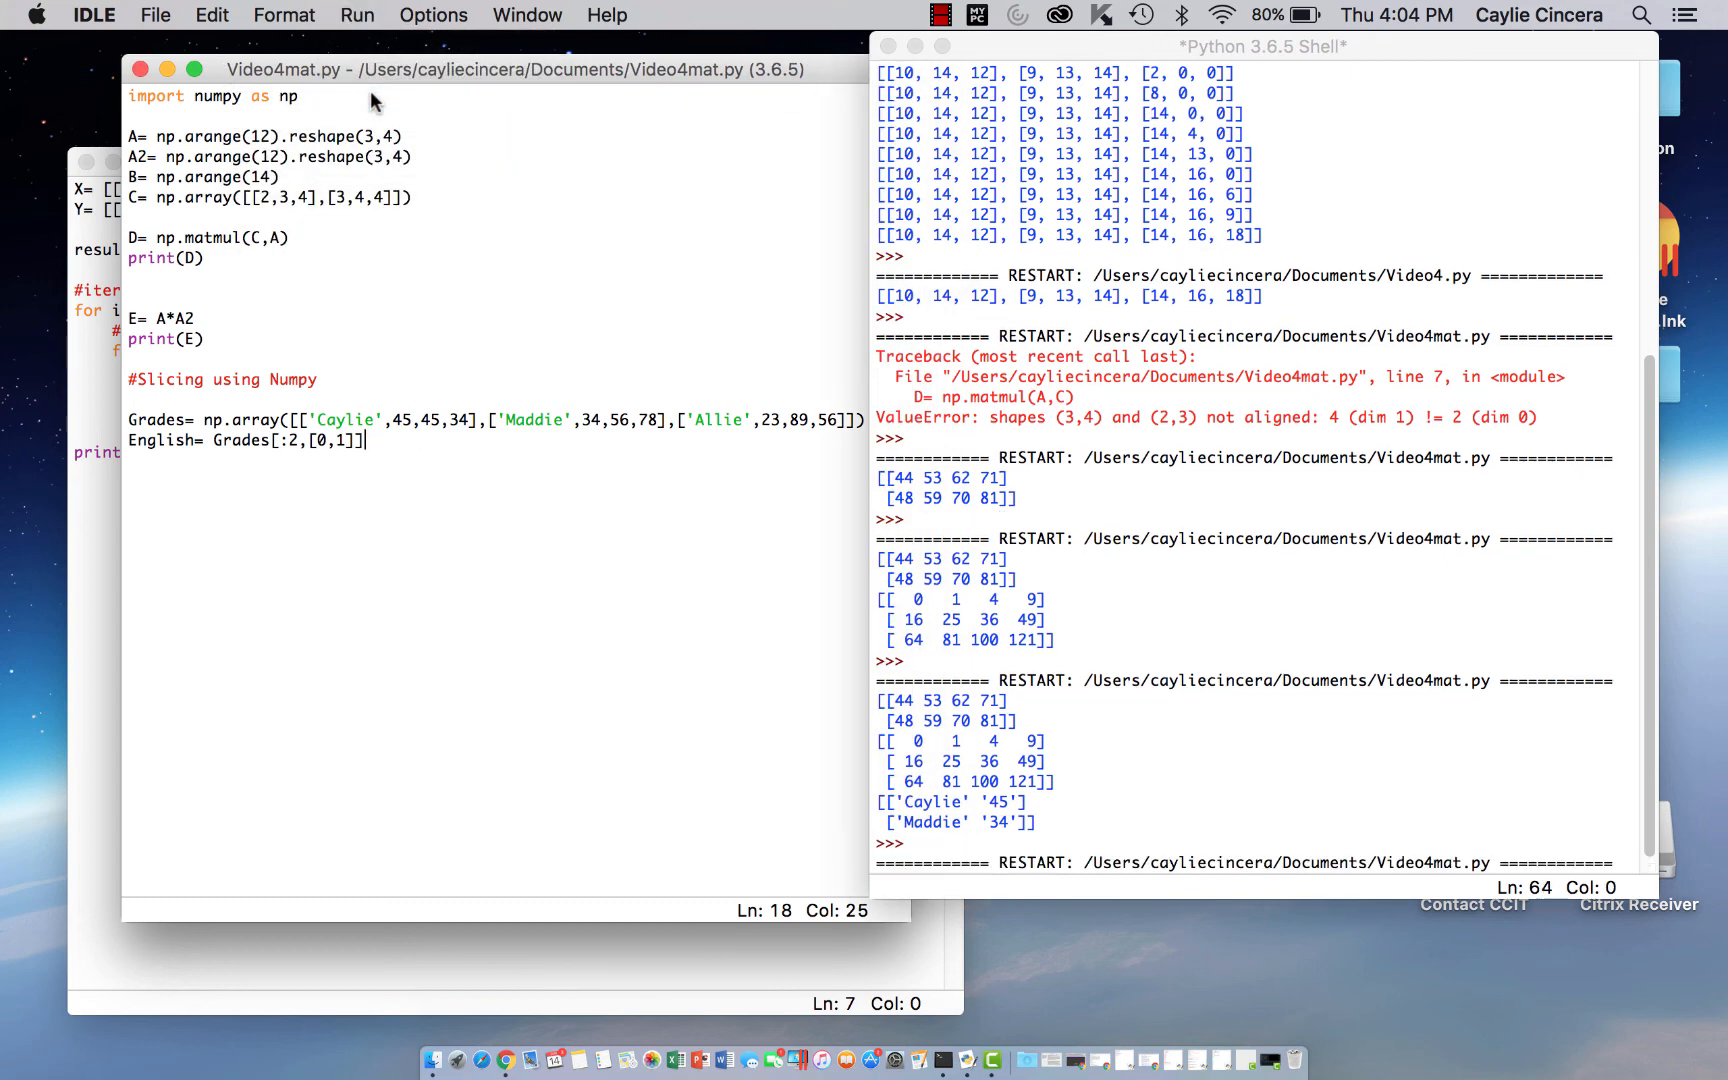
pyautogui.scroll(-3)
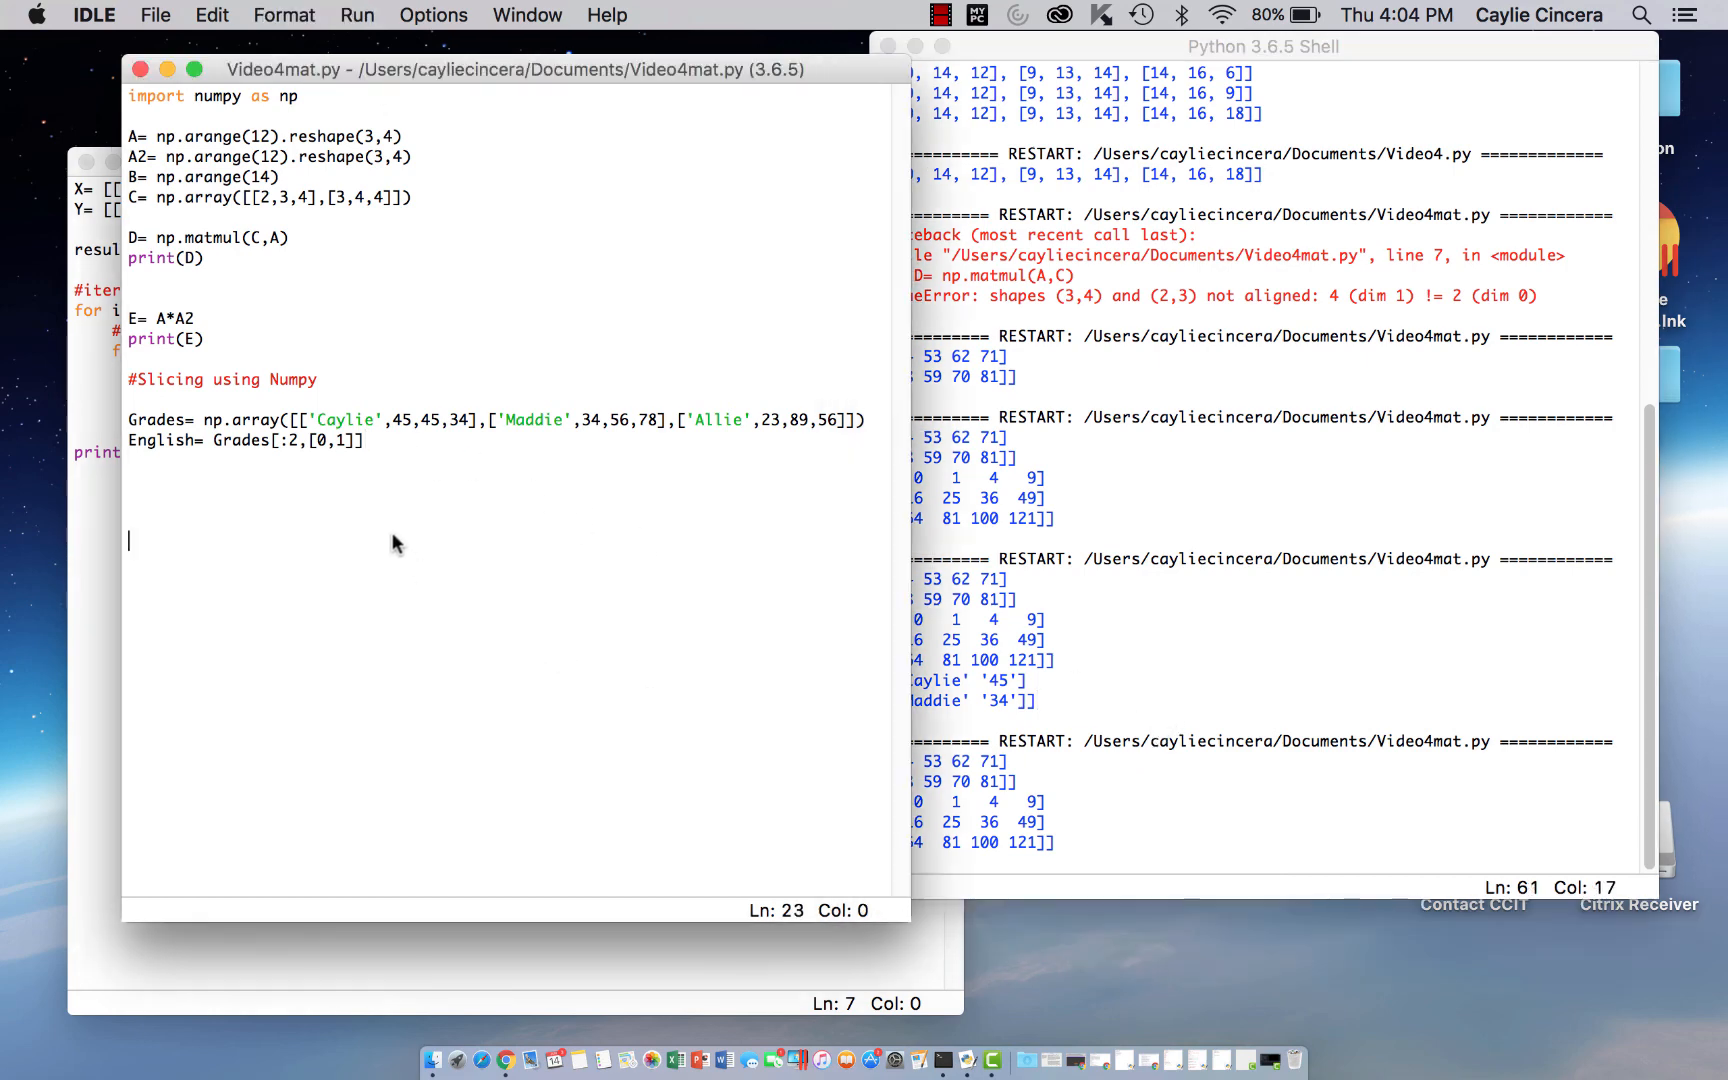
# Add print(English) and rerun, showing [['Caylie' '45'] ['Maddie' '34']] in the shell
pyautogui.write('print')
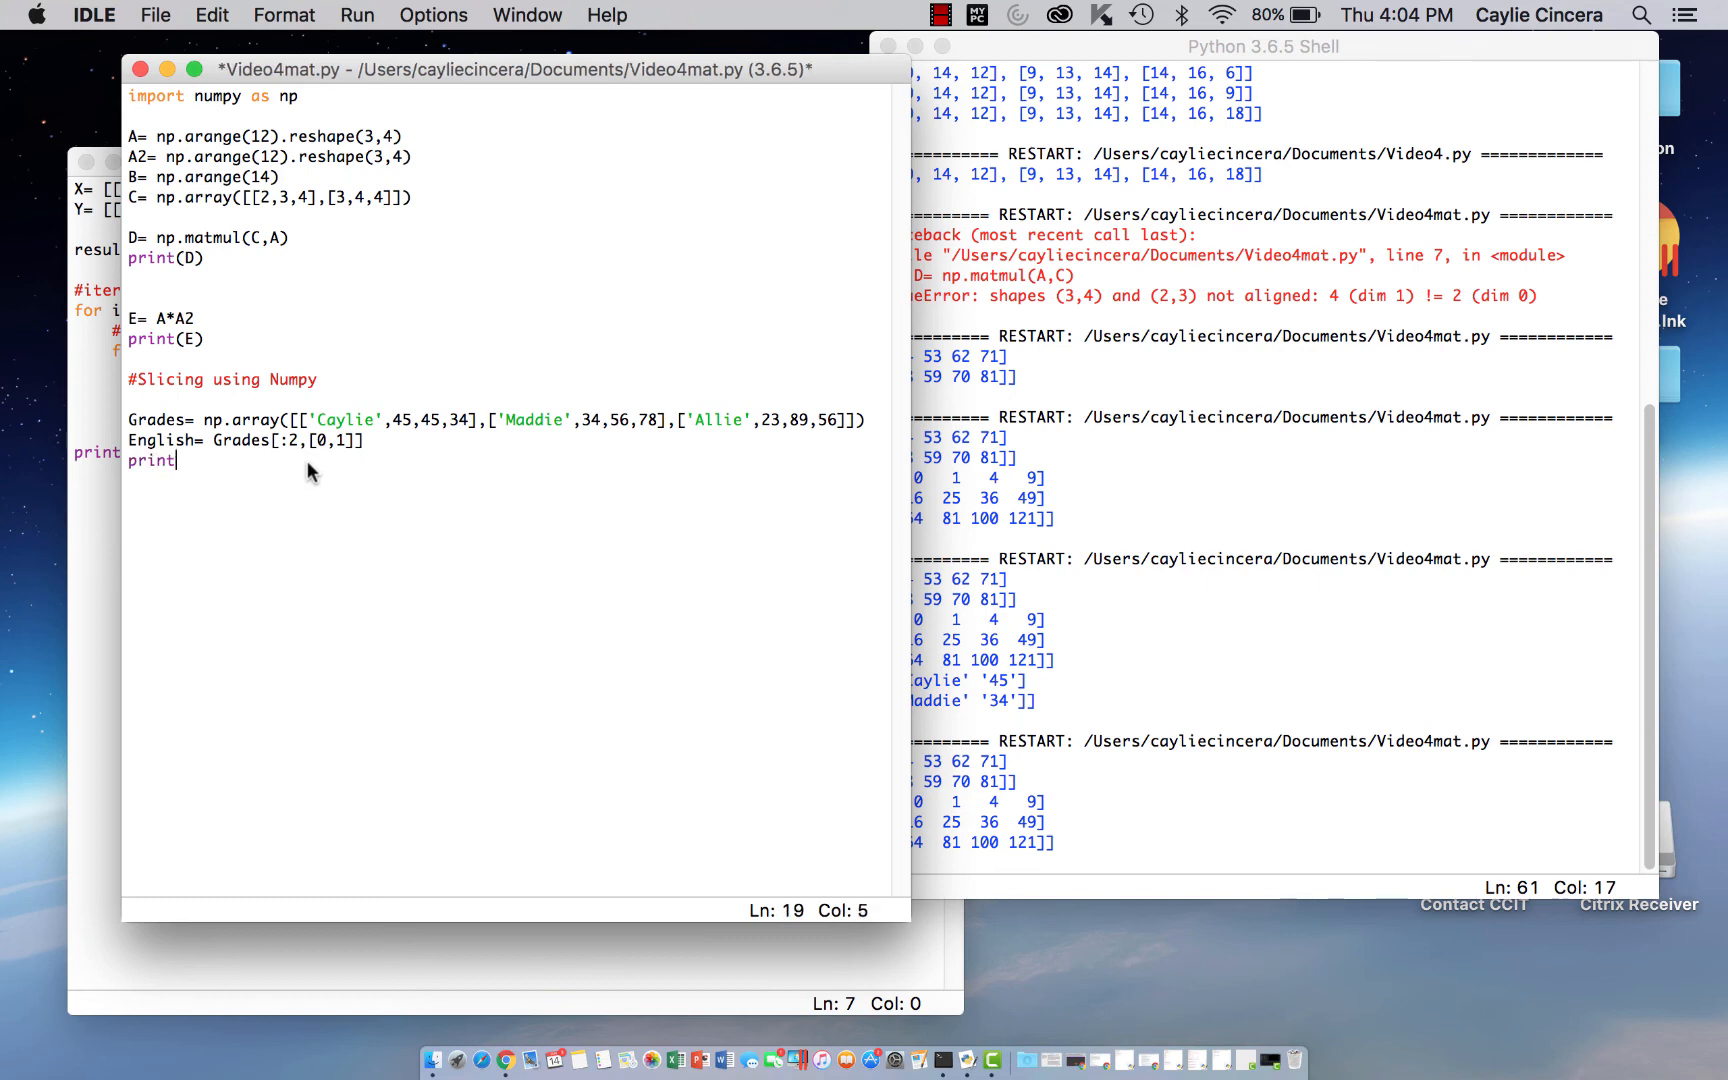
pyautogui.write('(English')
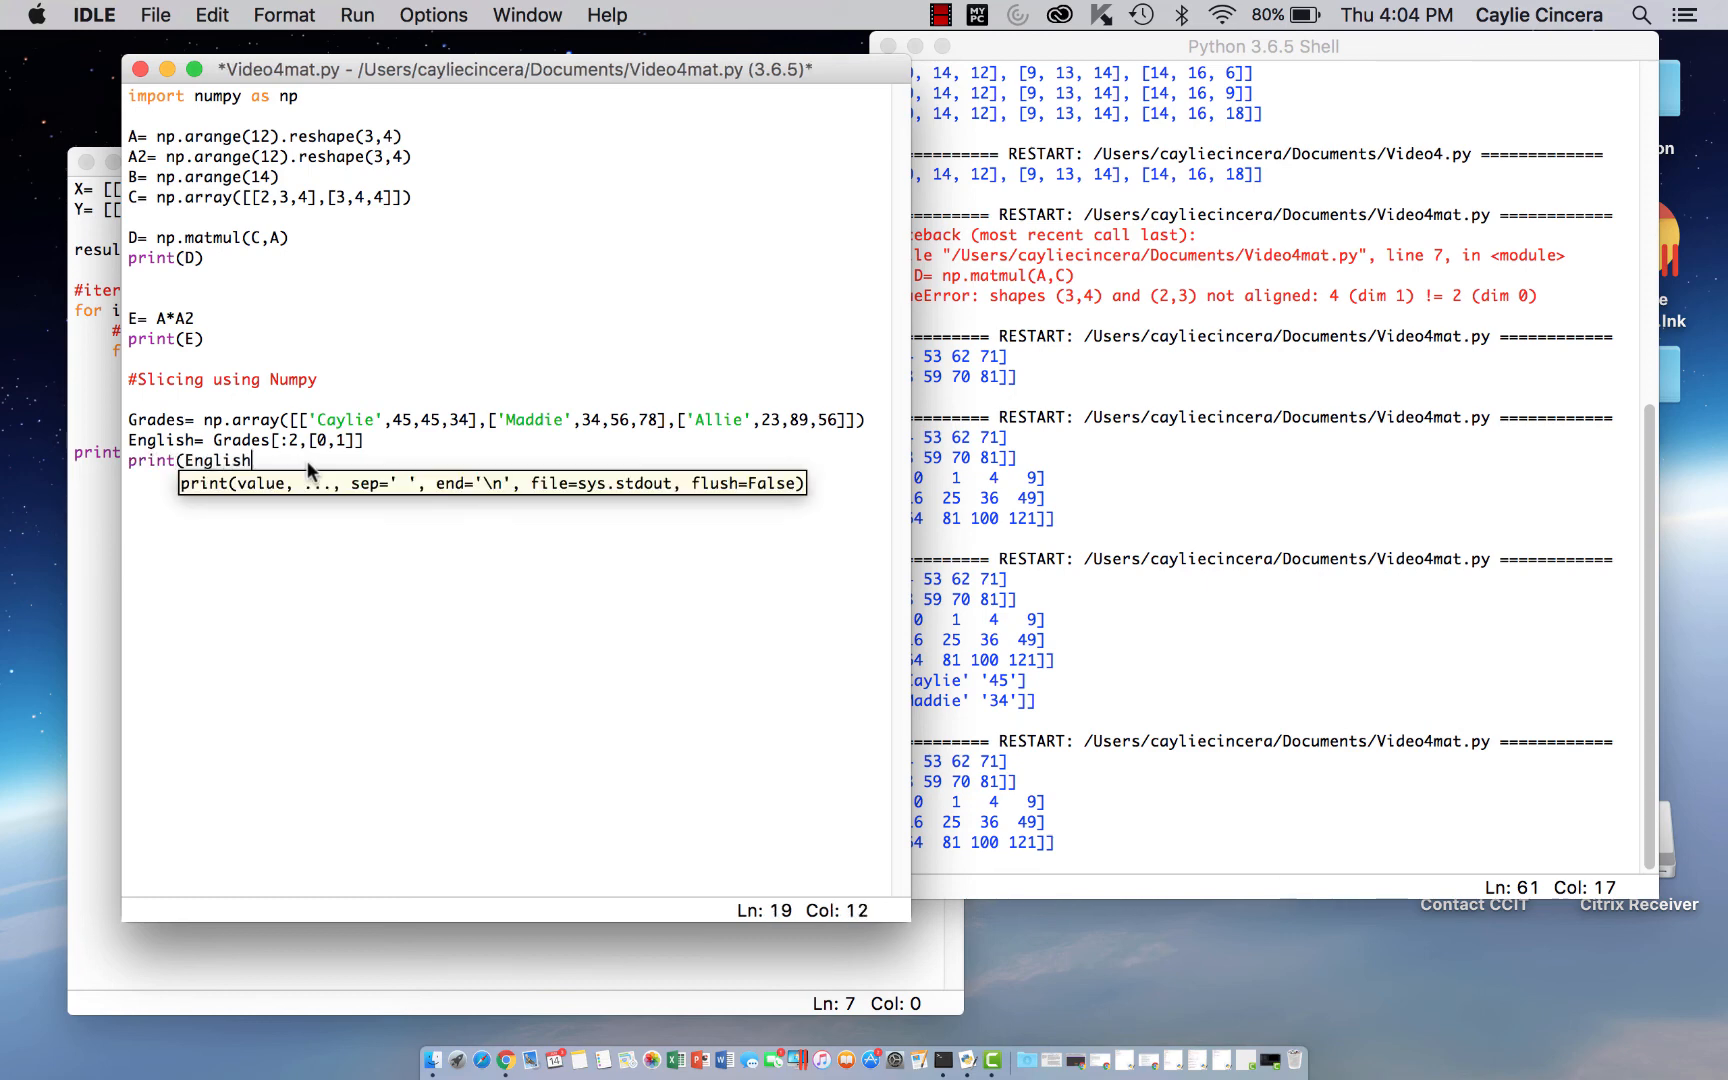
pyautogui.click(356, 14)
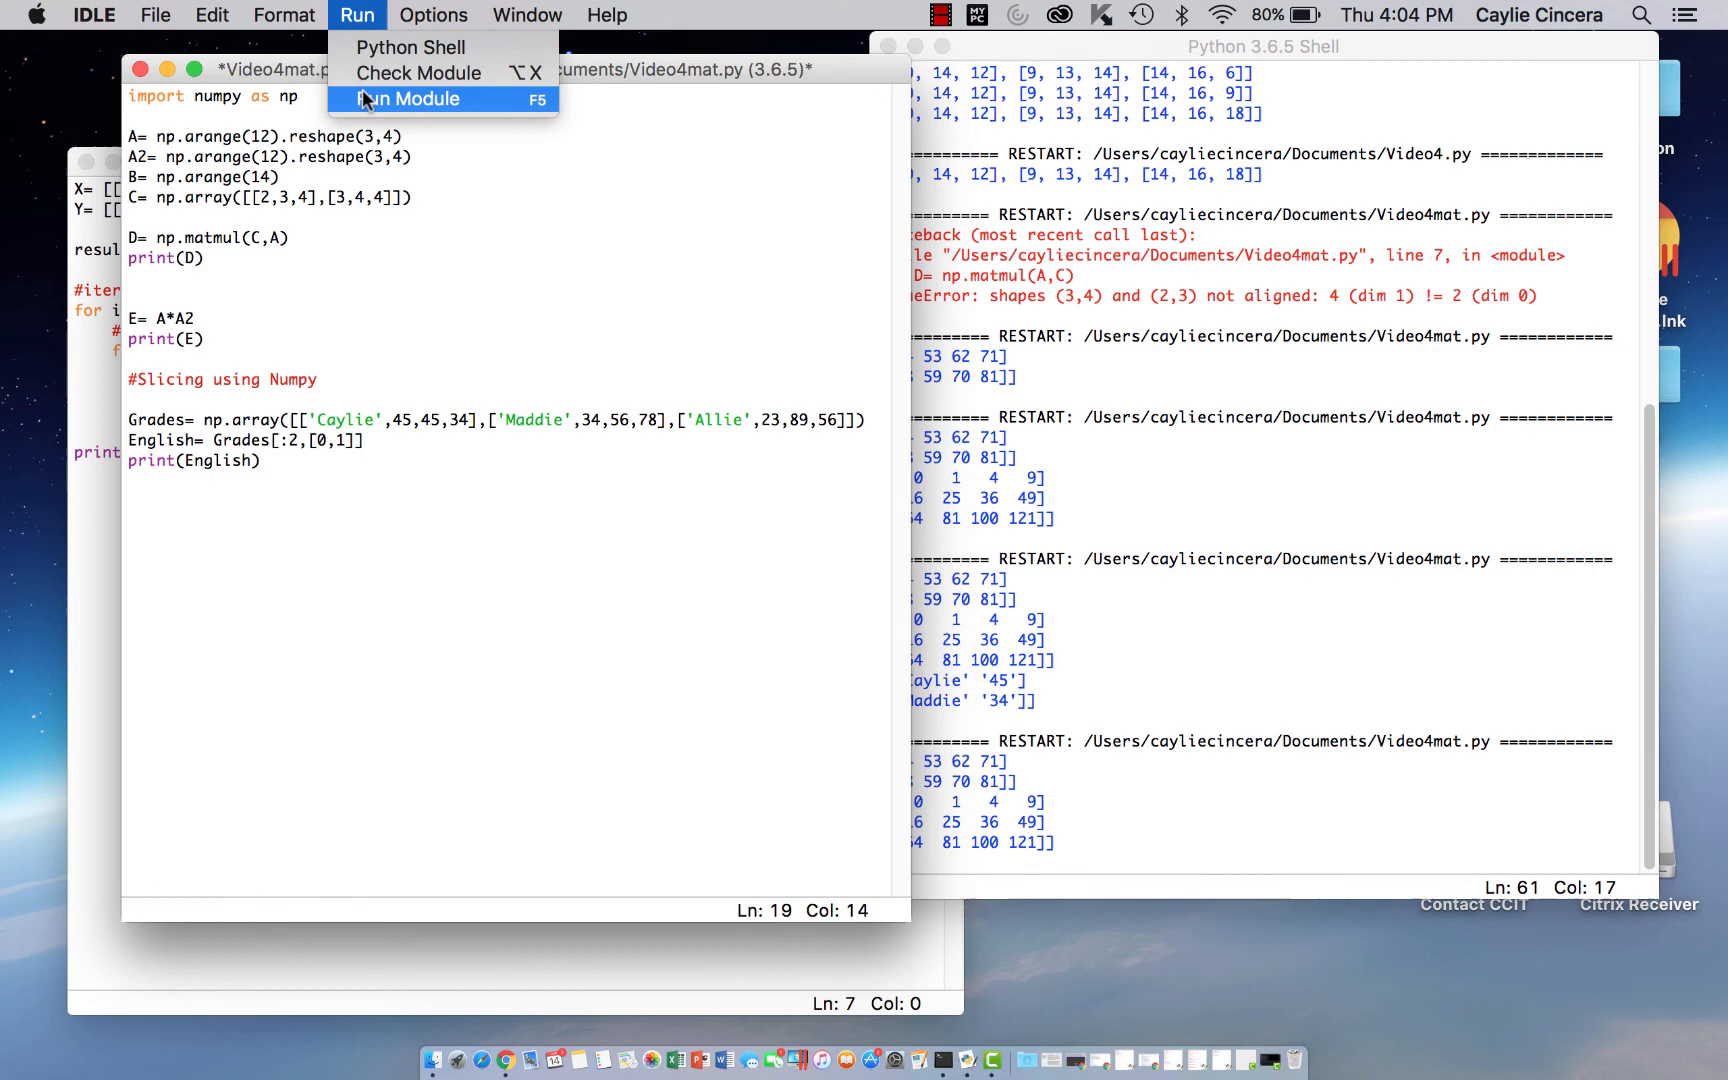
pyautogui.click(410, 98)
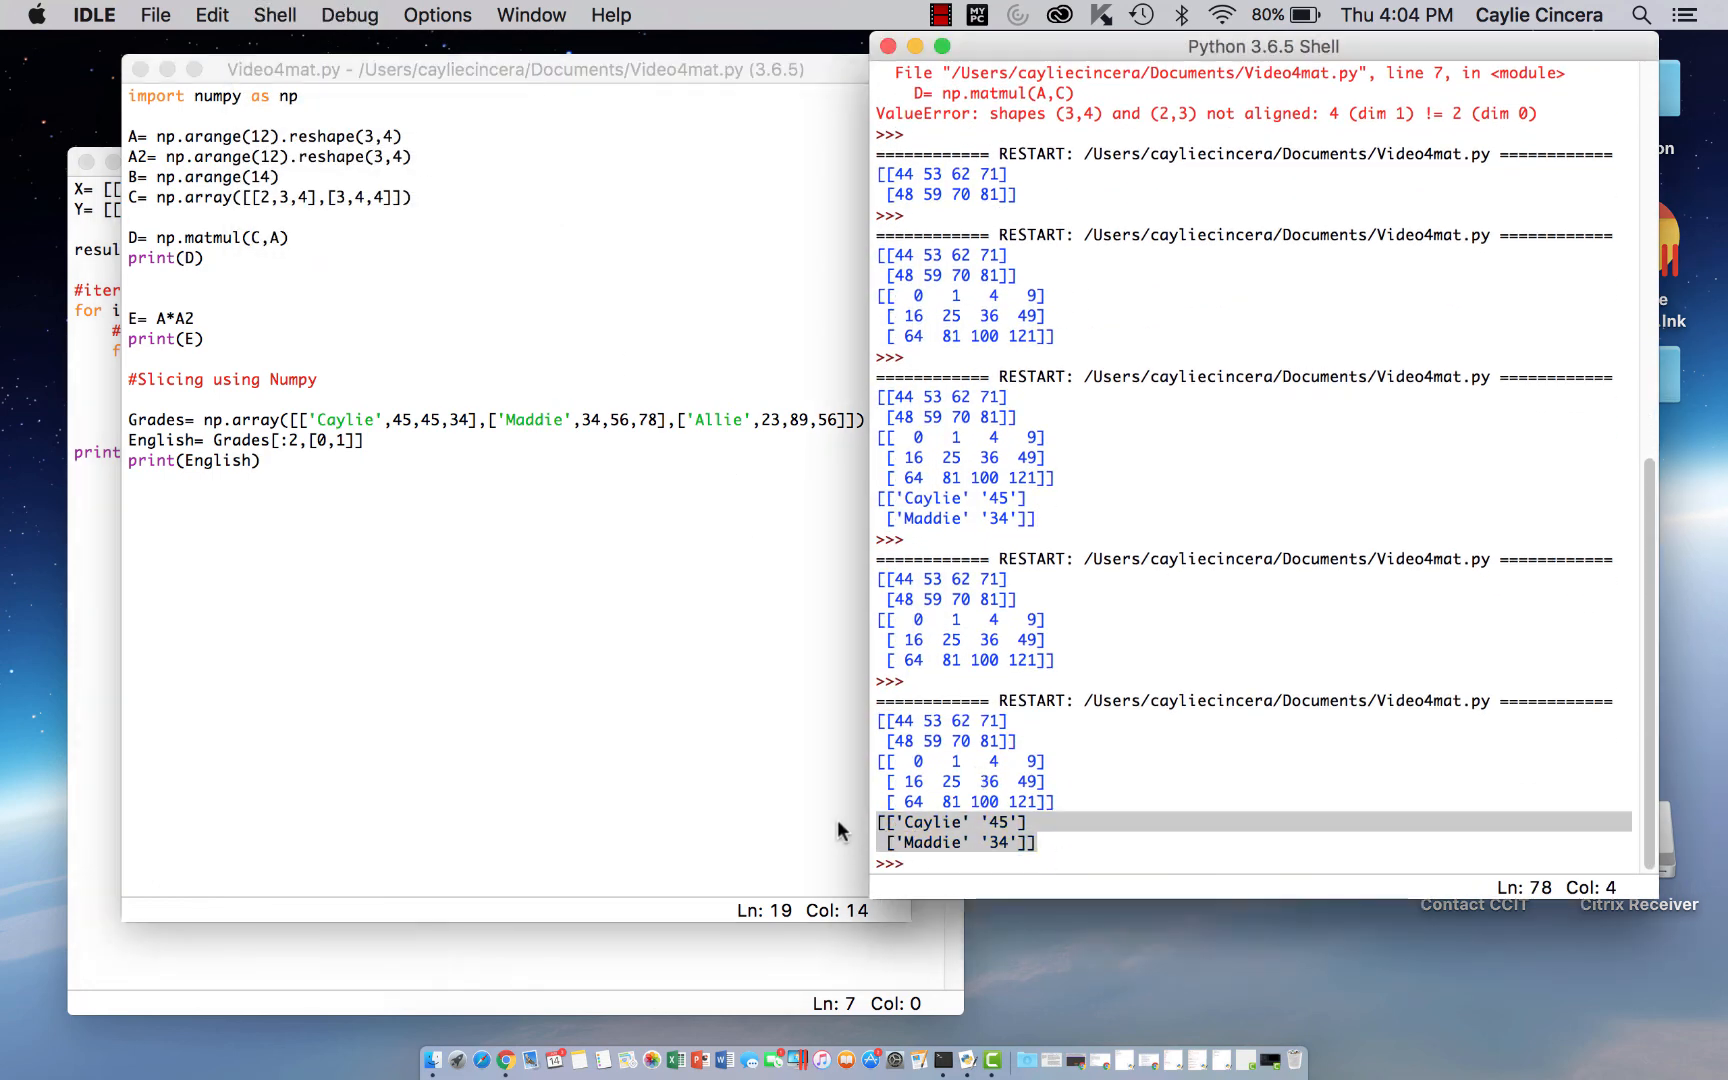
pyautogui.click(196, 446)
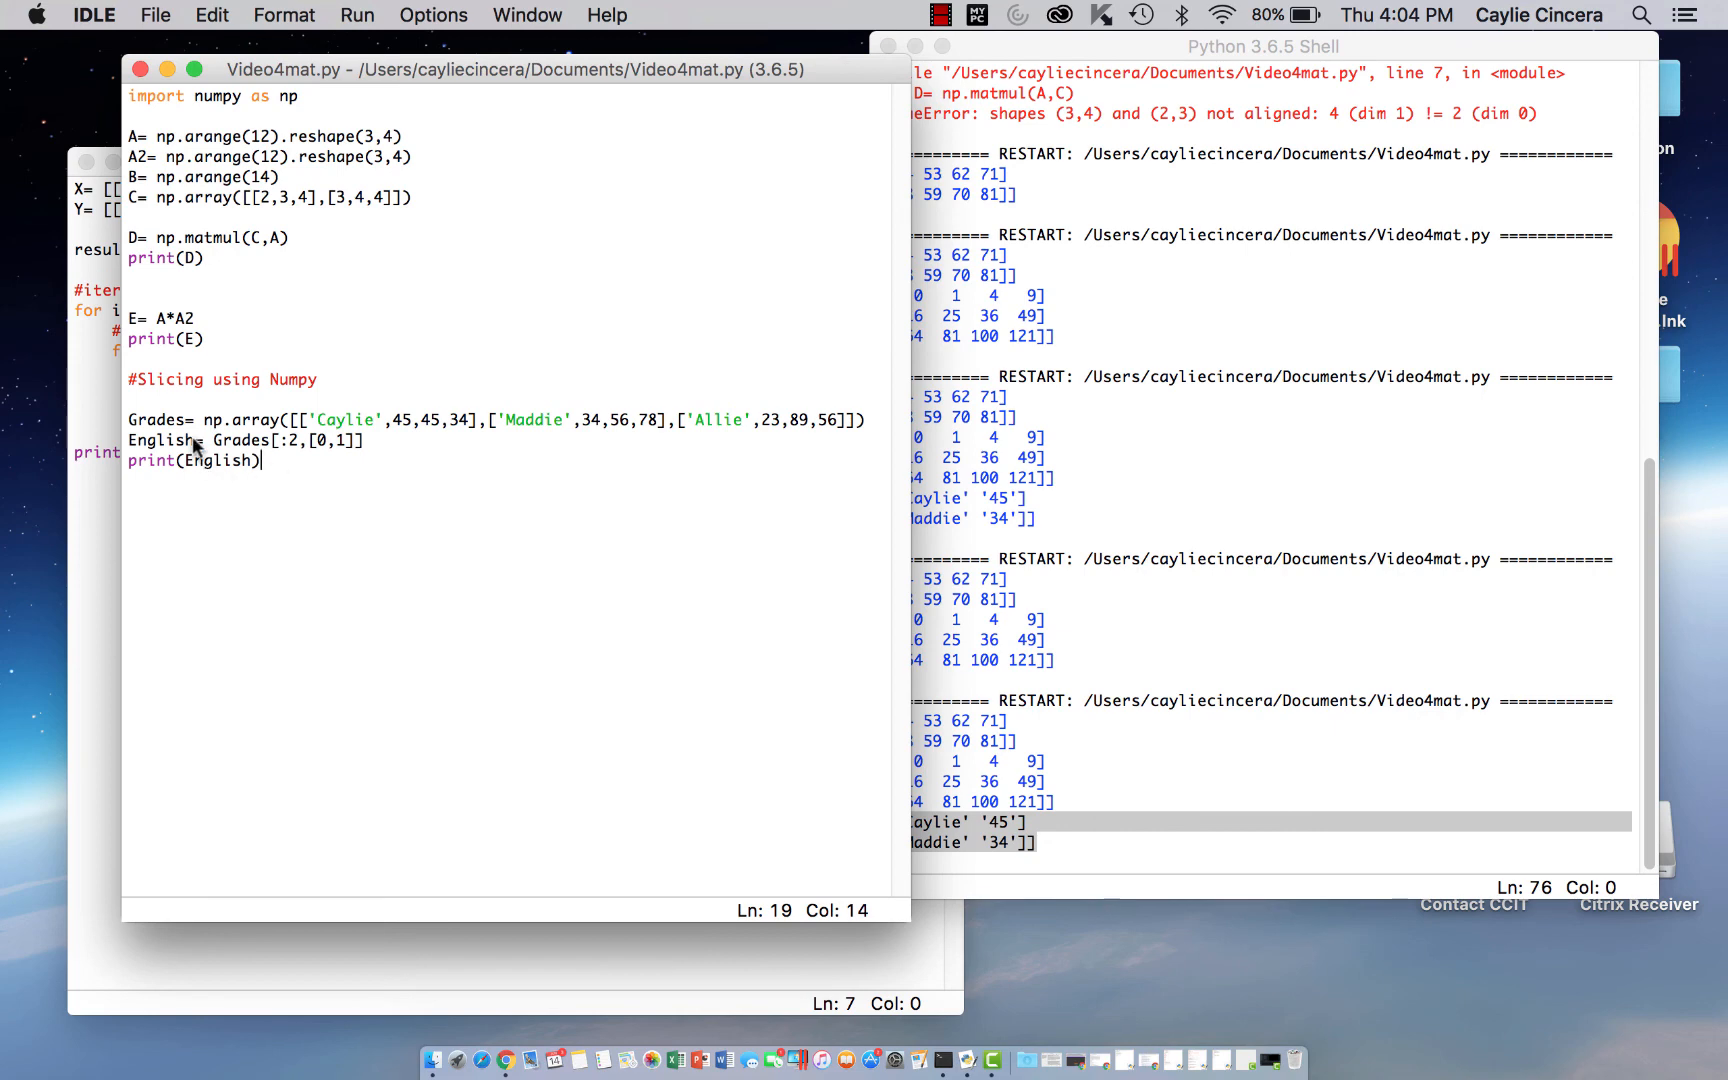